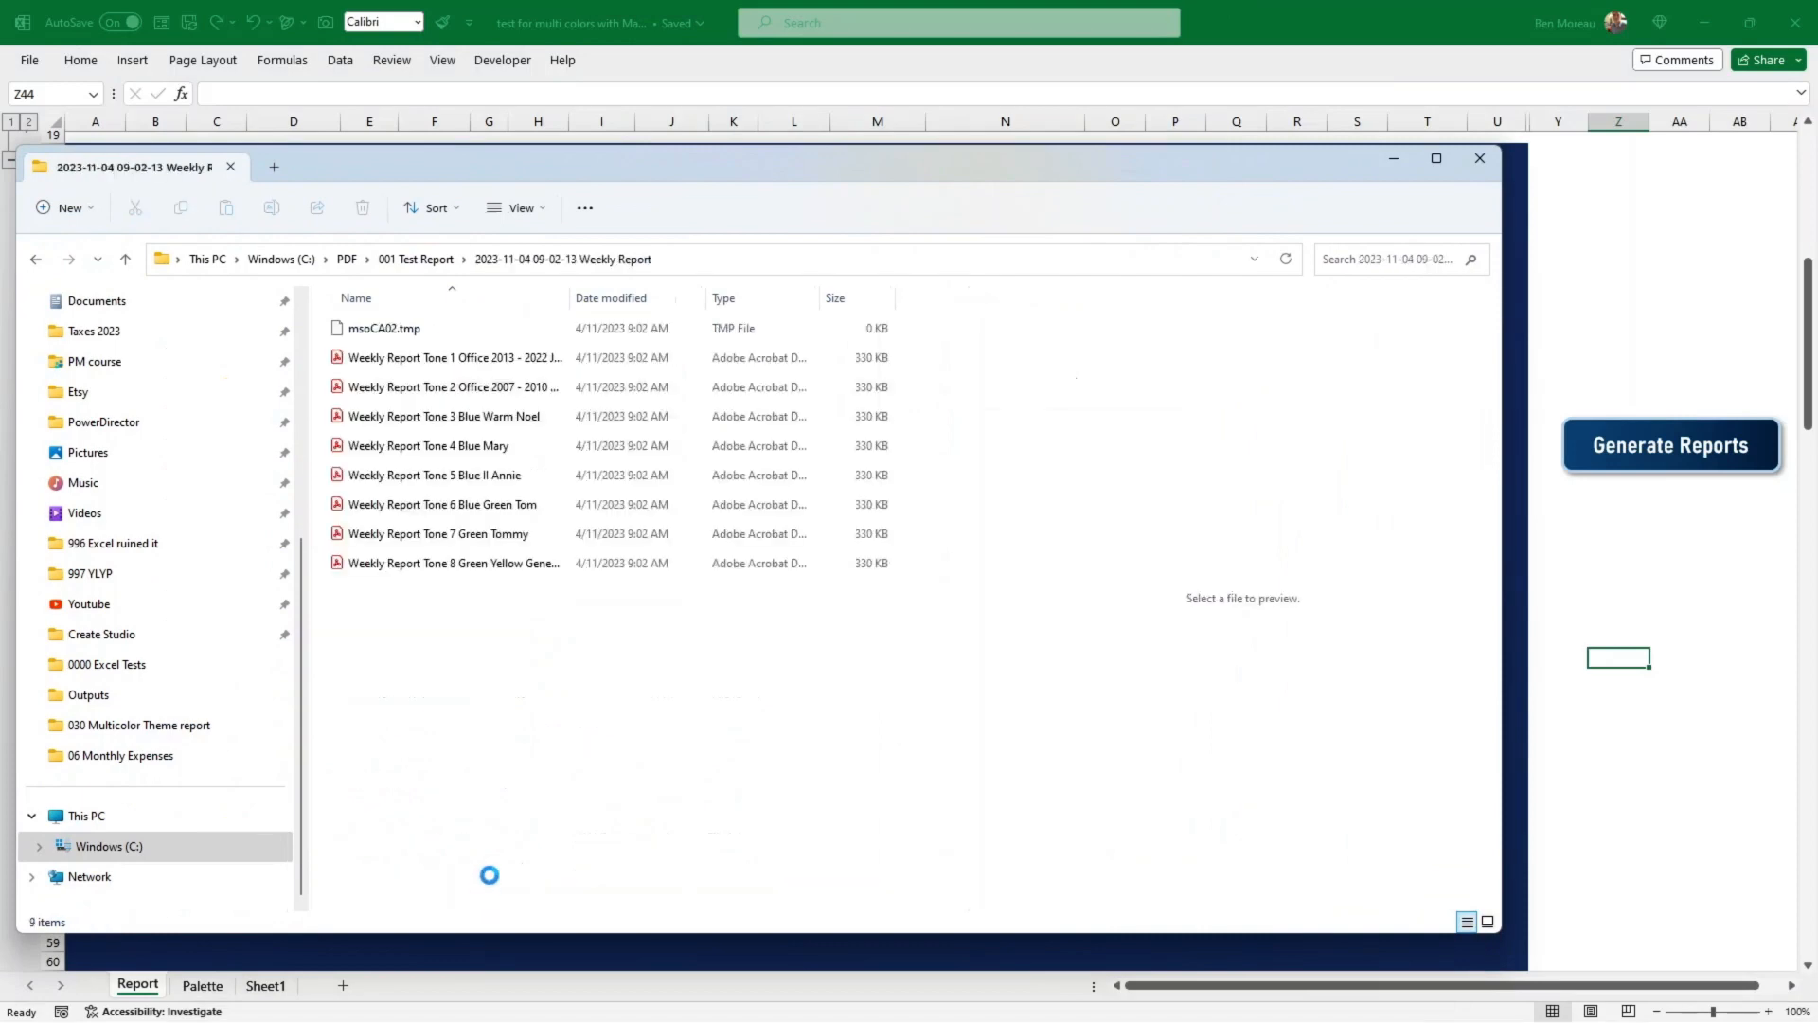
Browse the timestamped Weekly Report folders under 001 Test Report in File Explorer
click(1670, 443)
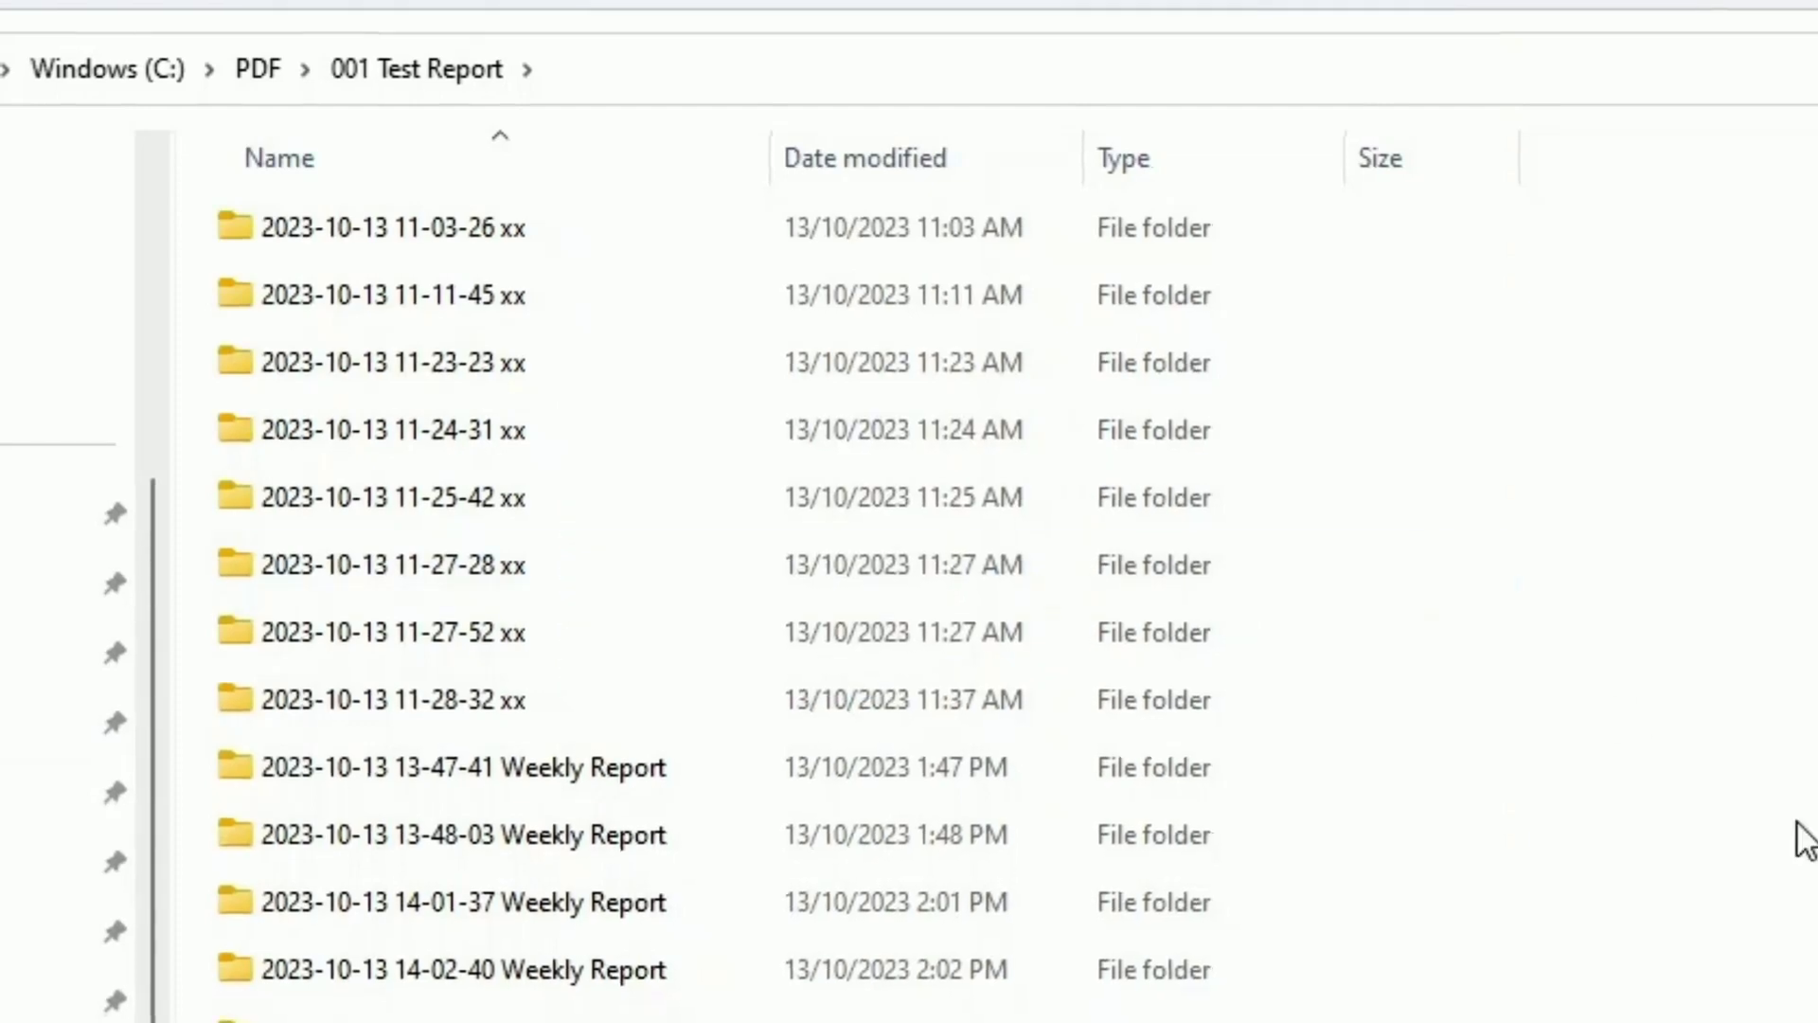
scroll(down, 3)
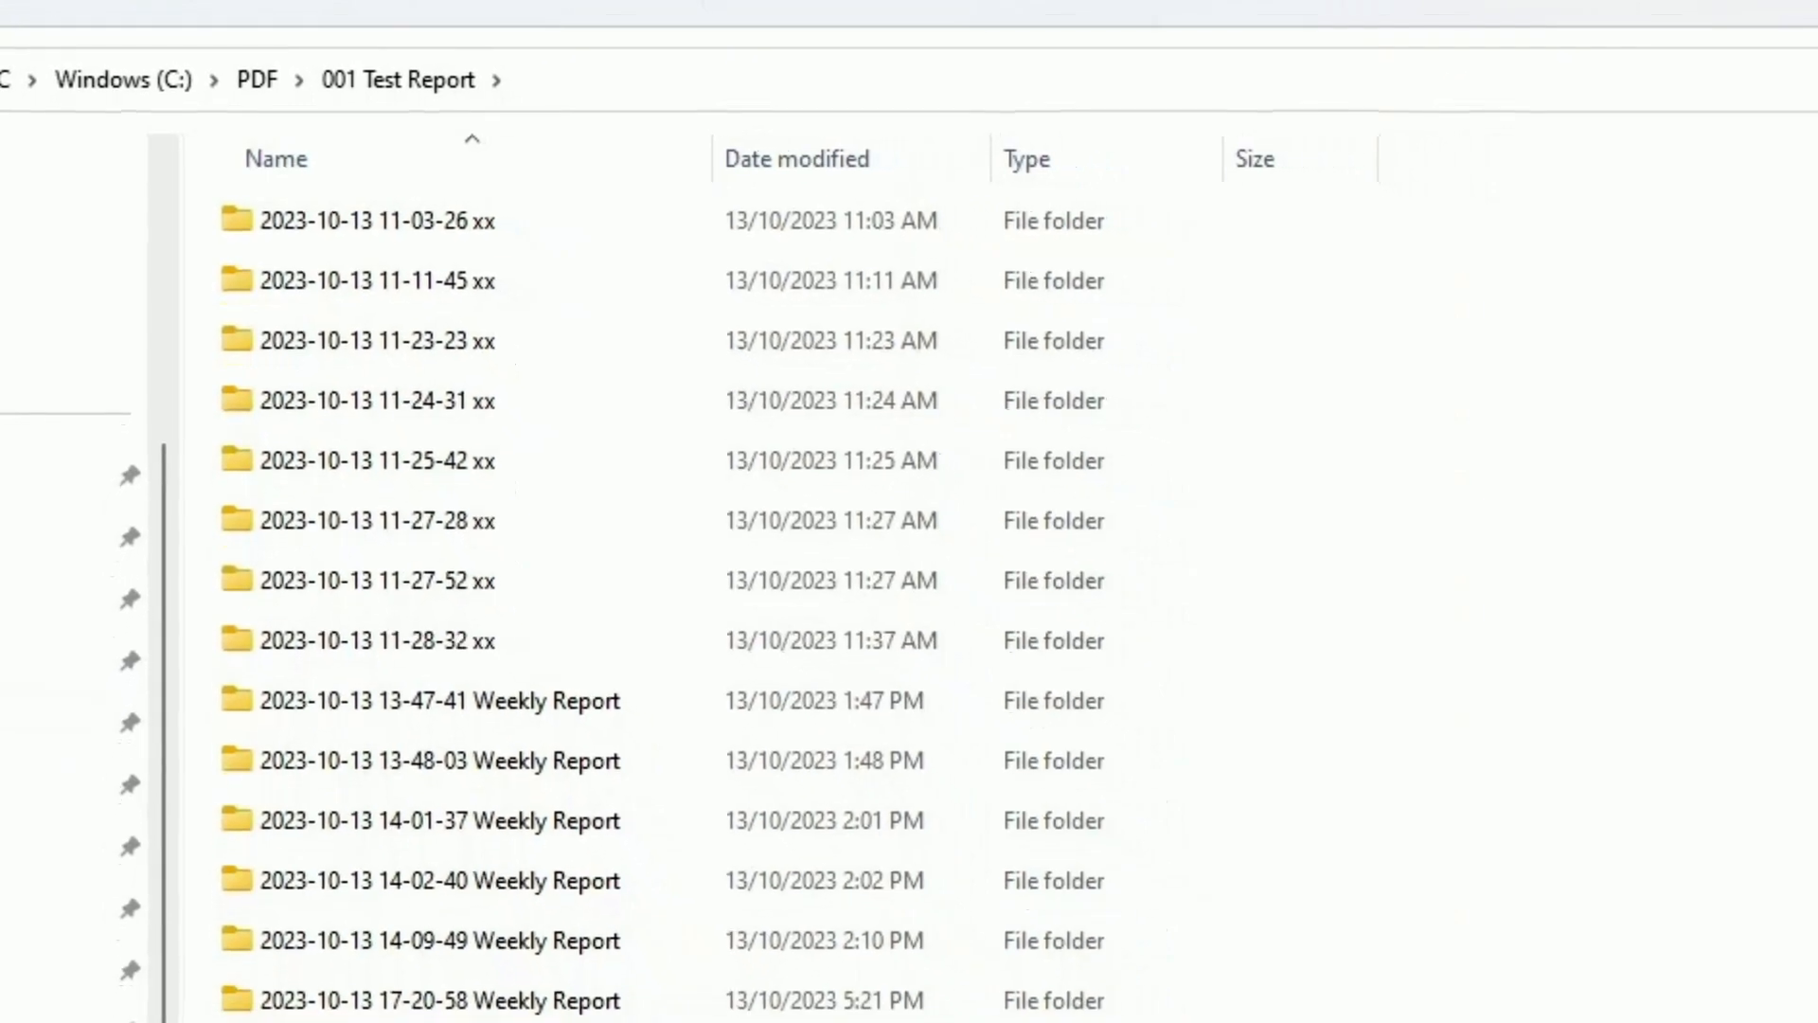
scroll(down, 3)
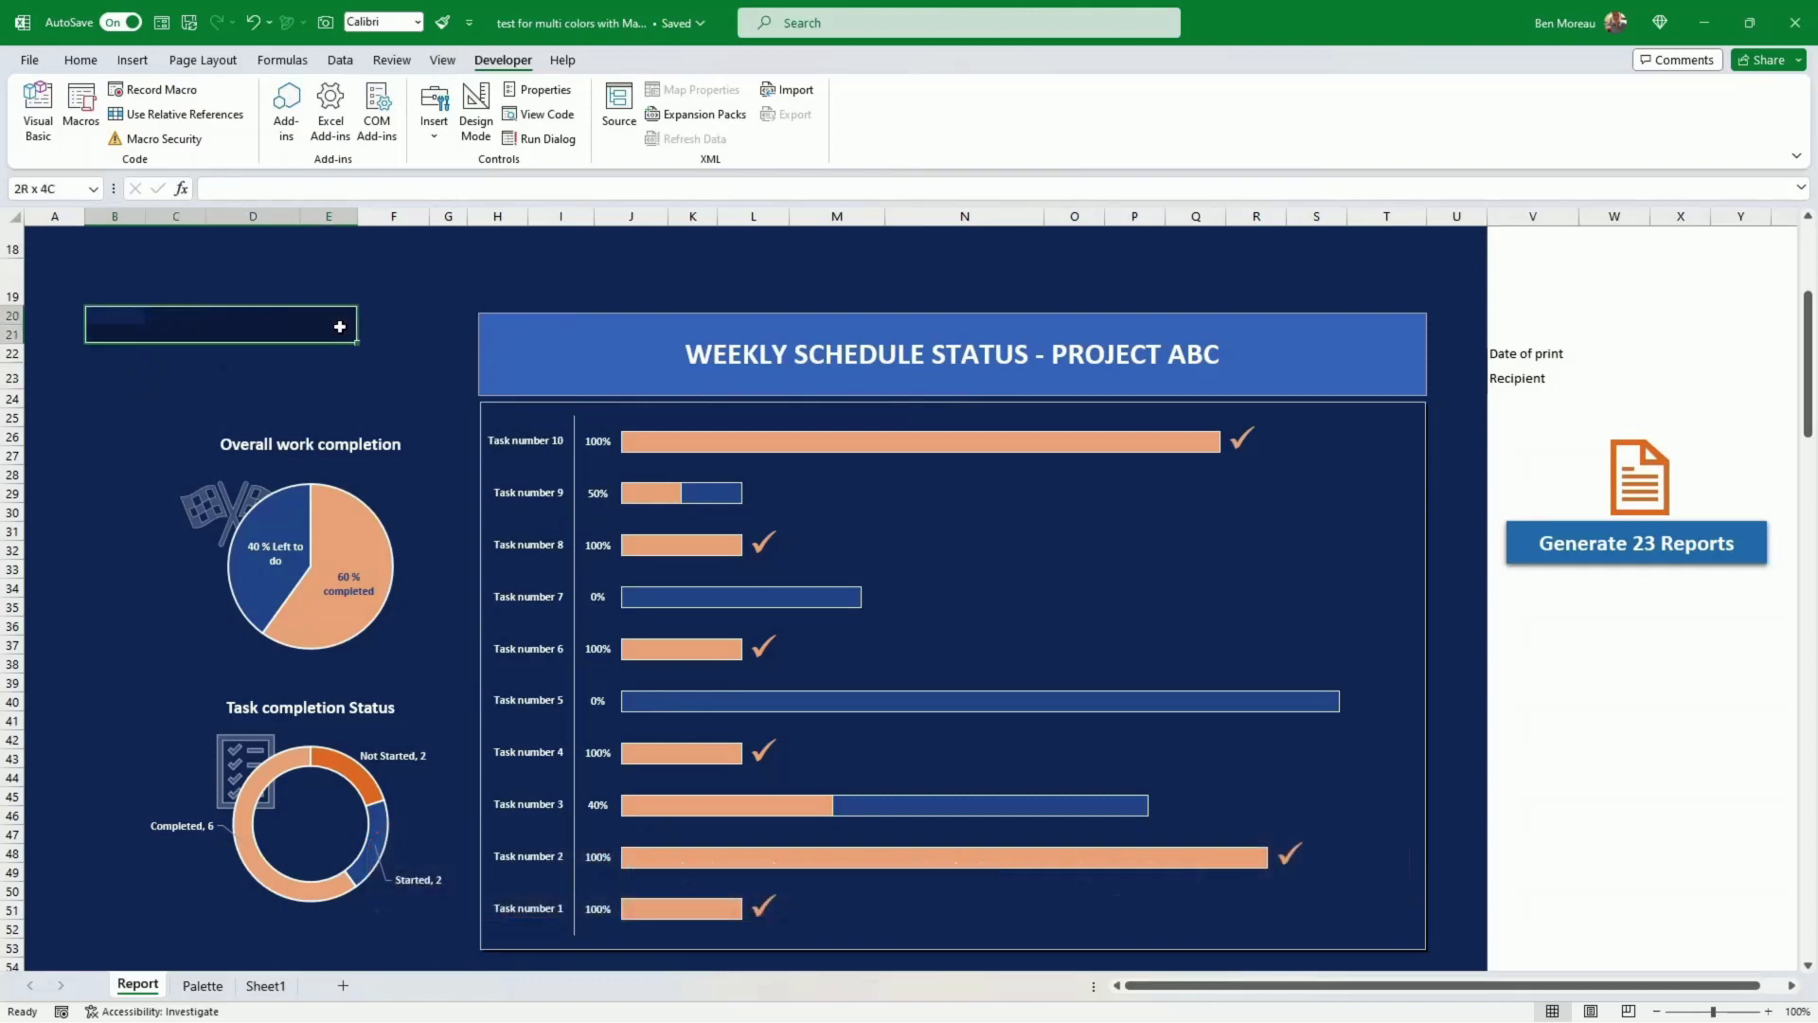
click(392, 375)
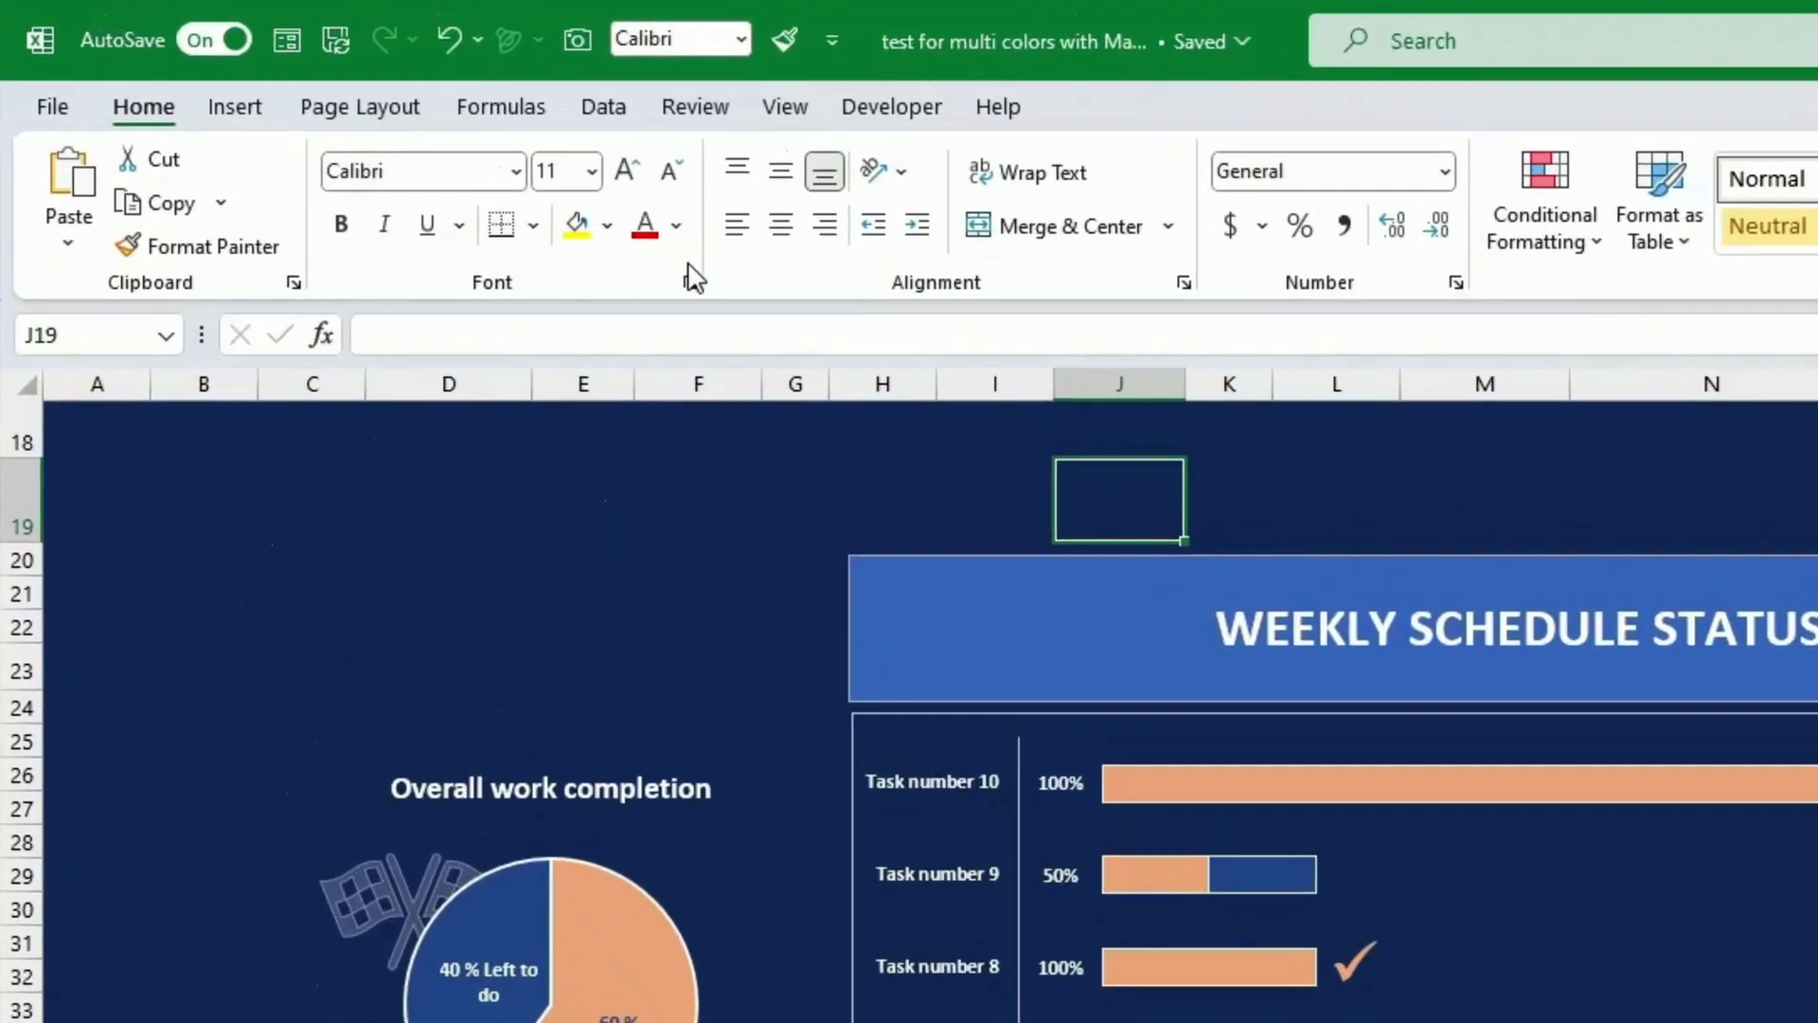
click(608, 223)
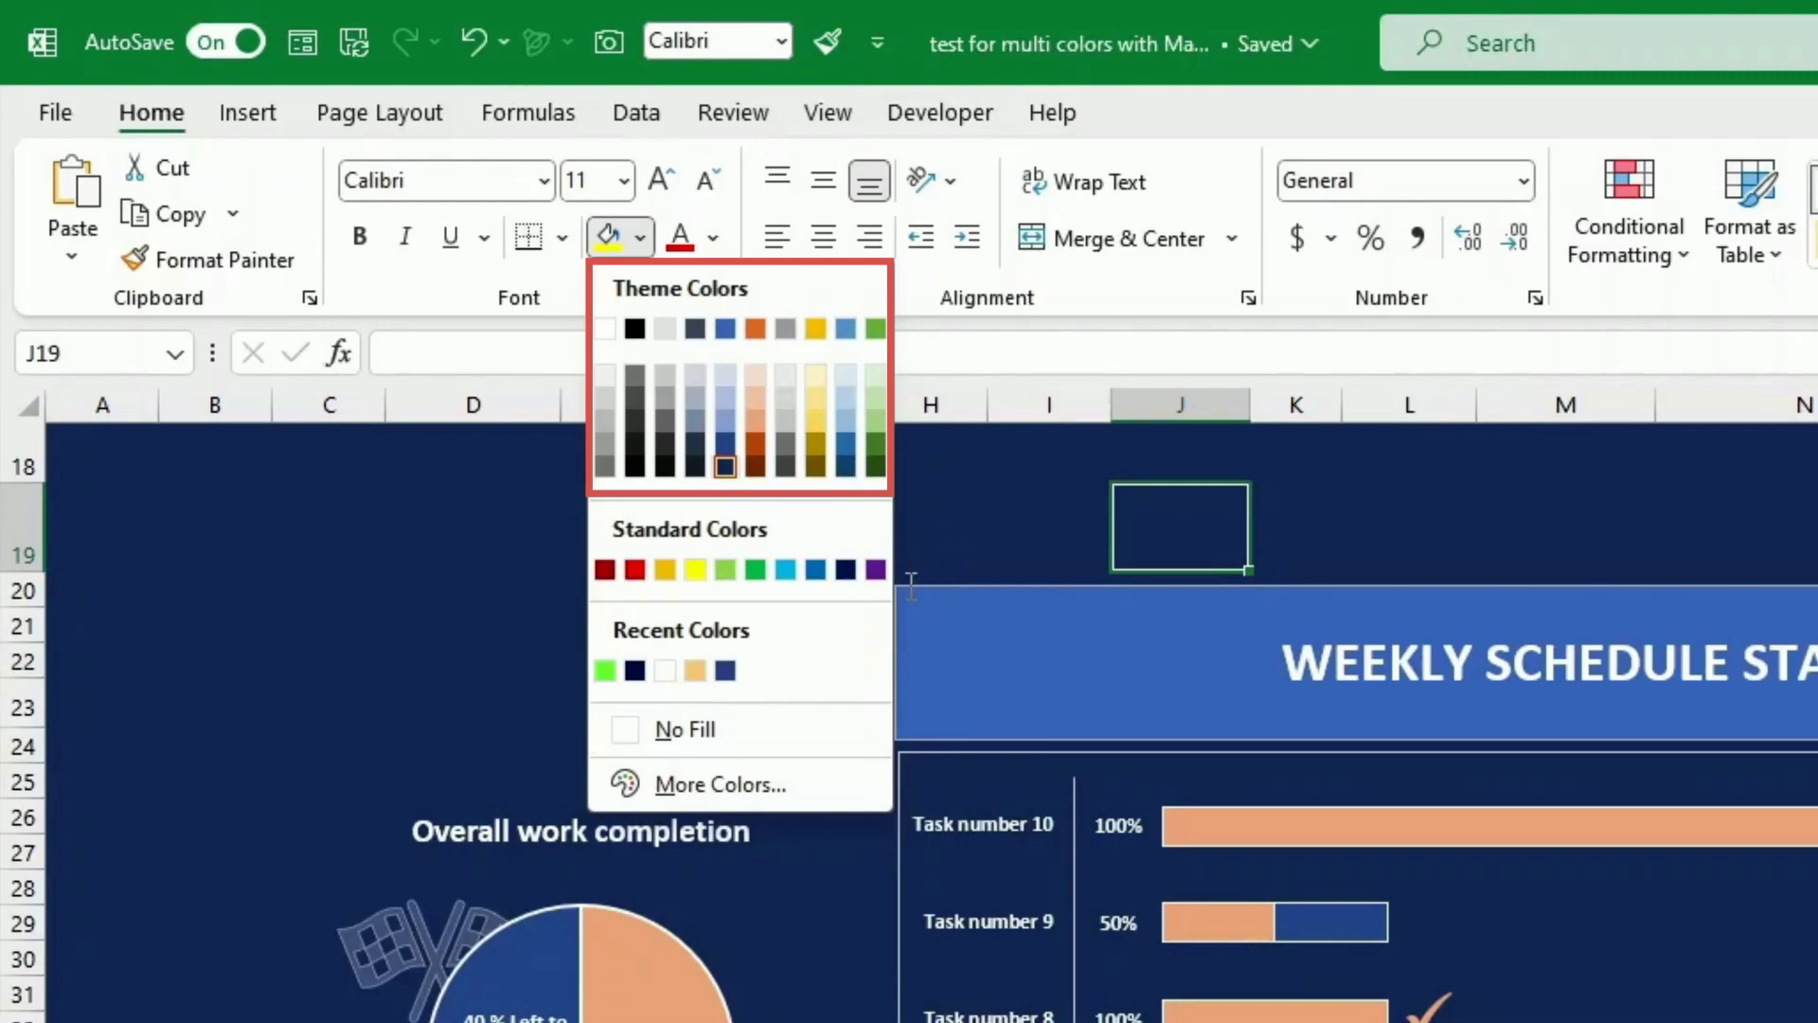
mouse_move(557, 564)
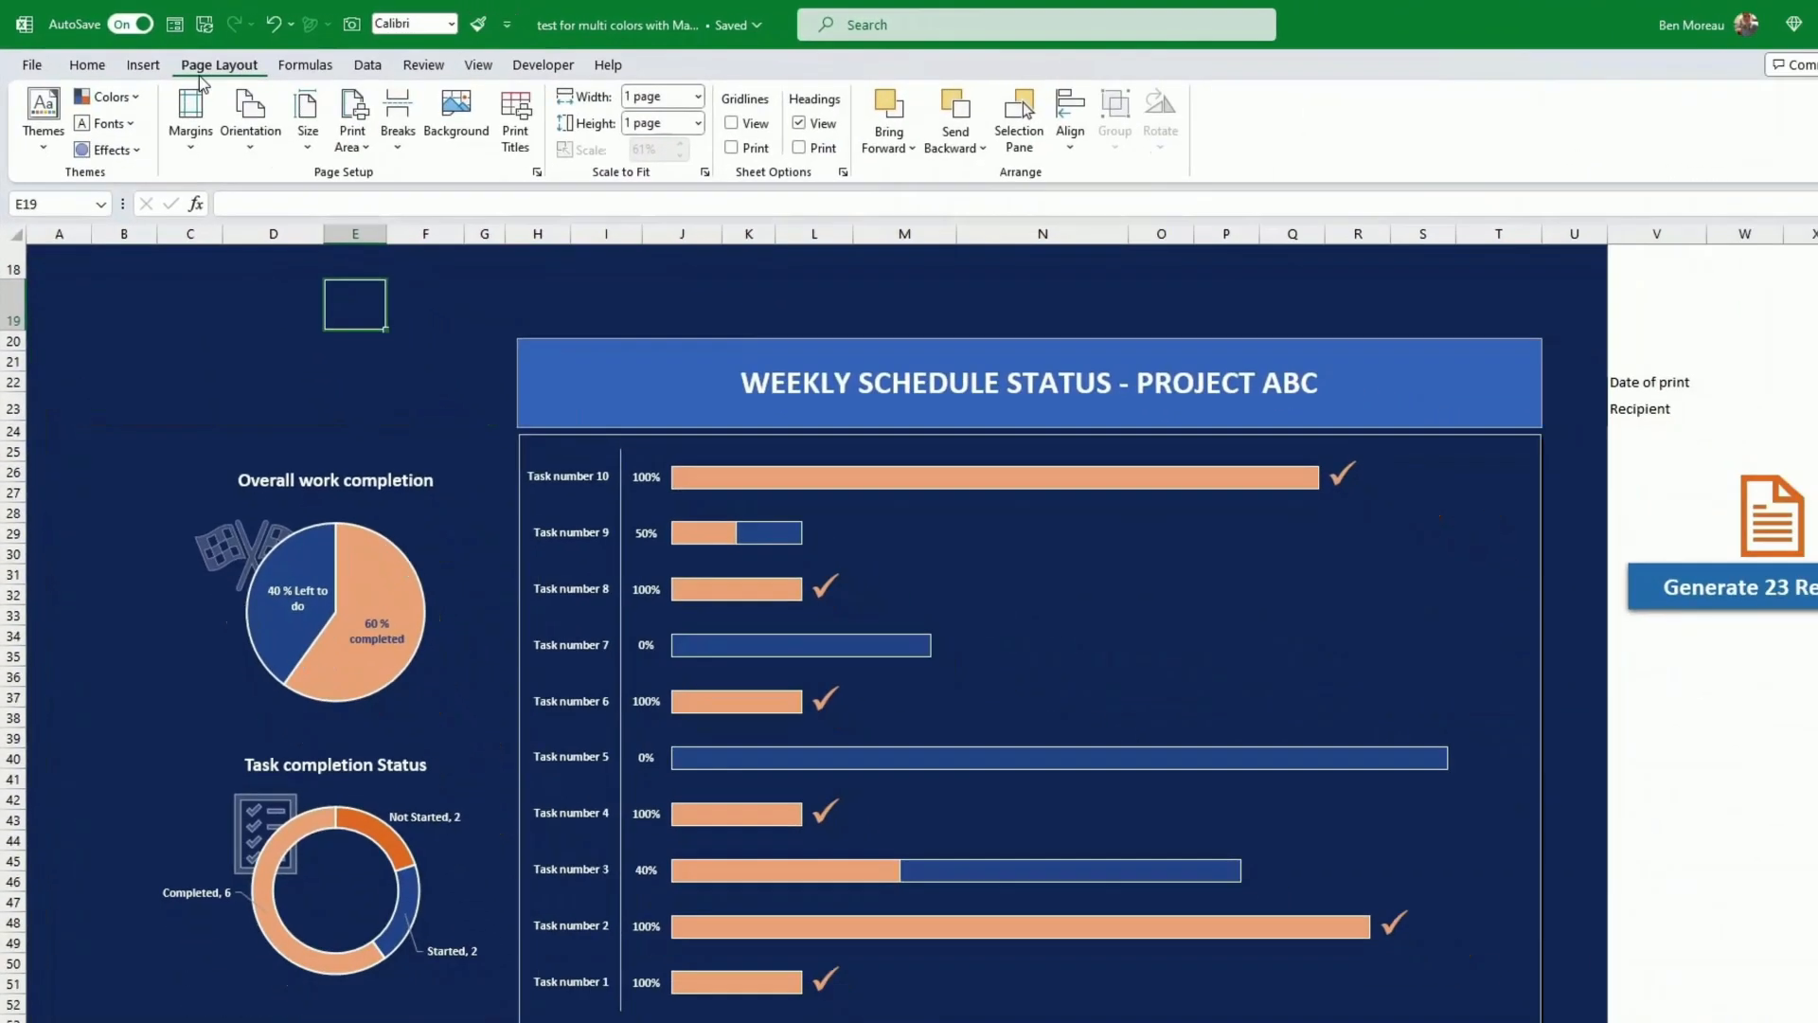
click(102, 94)
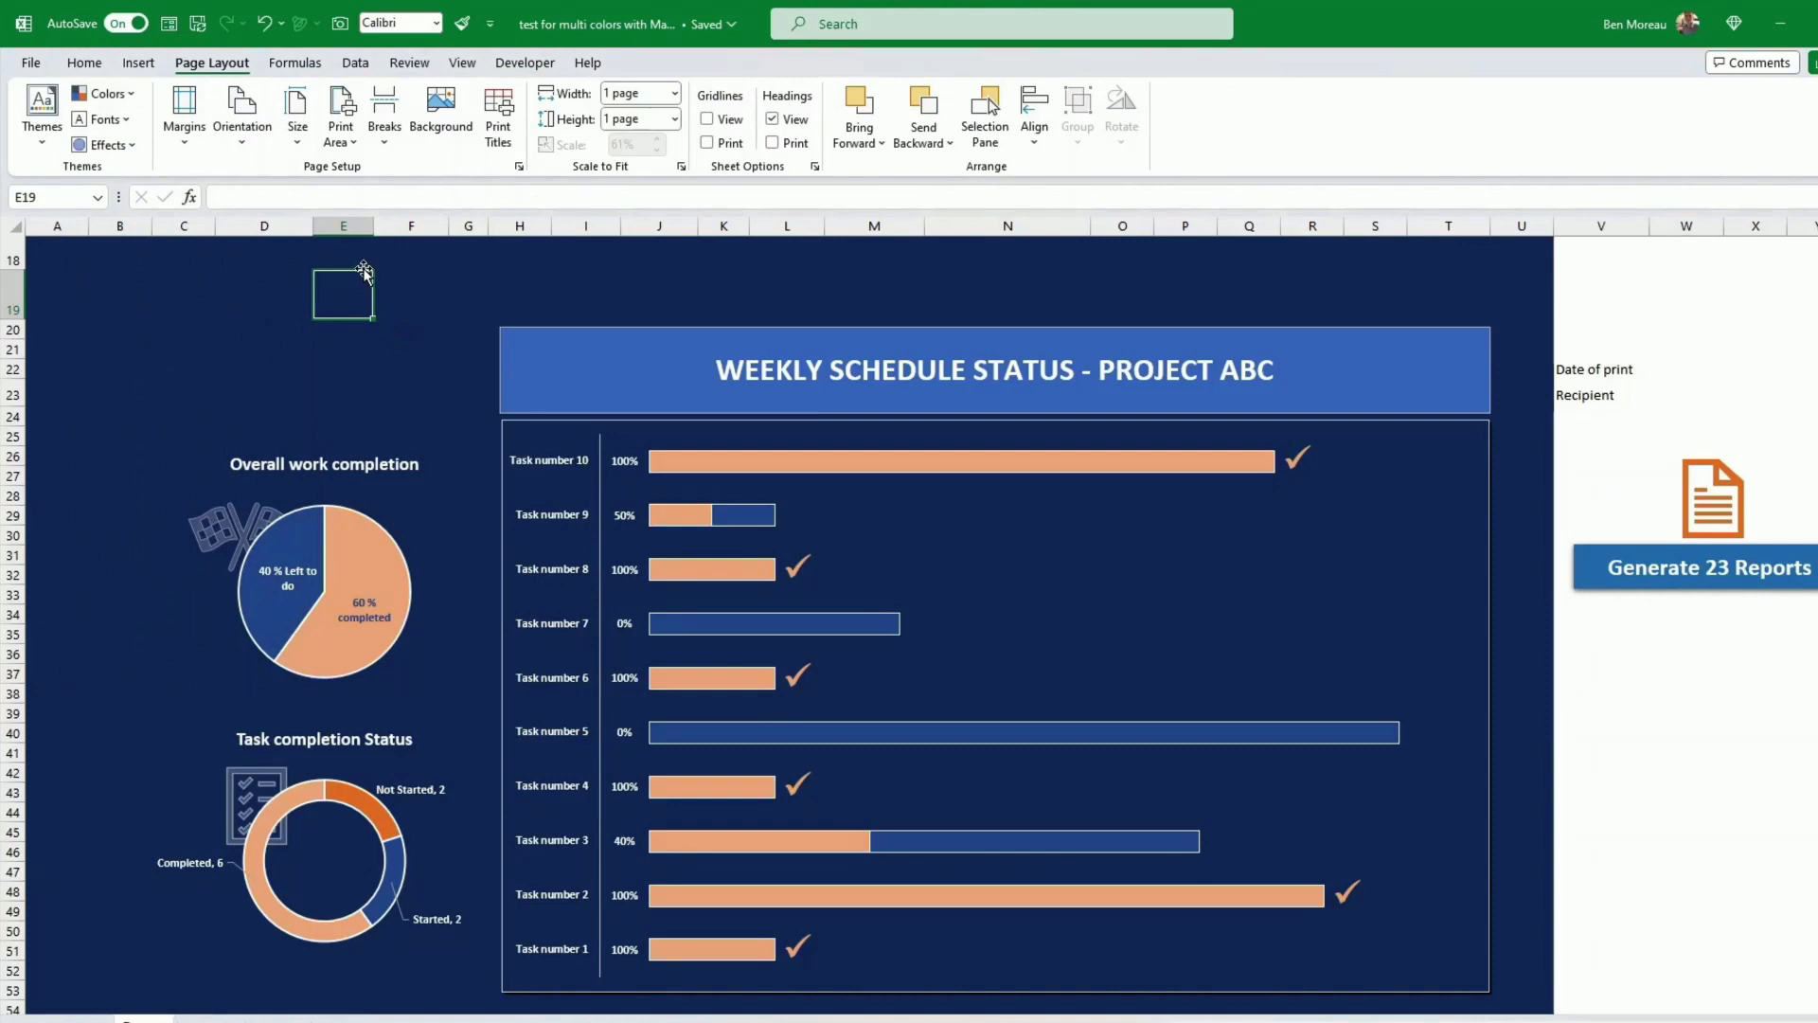
click(411, 293)
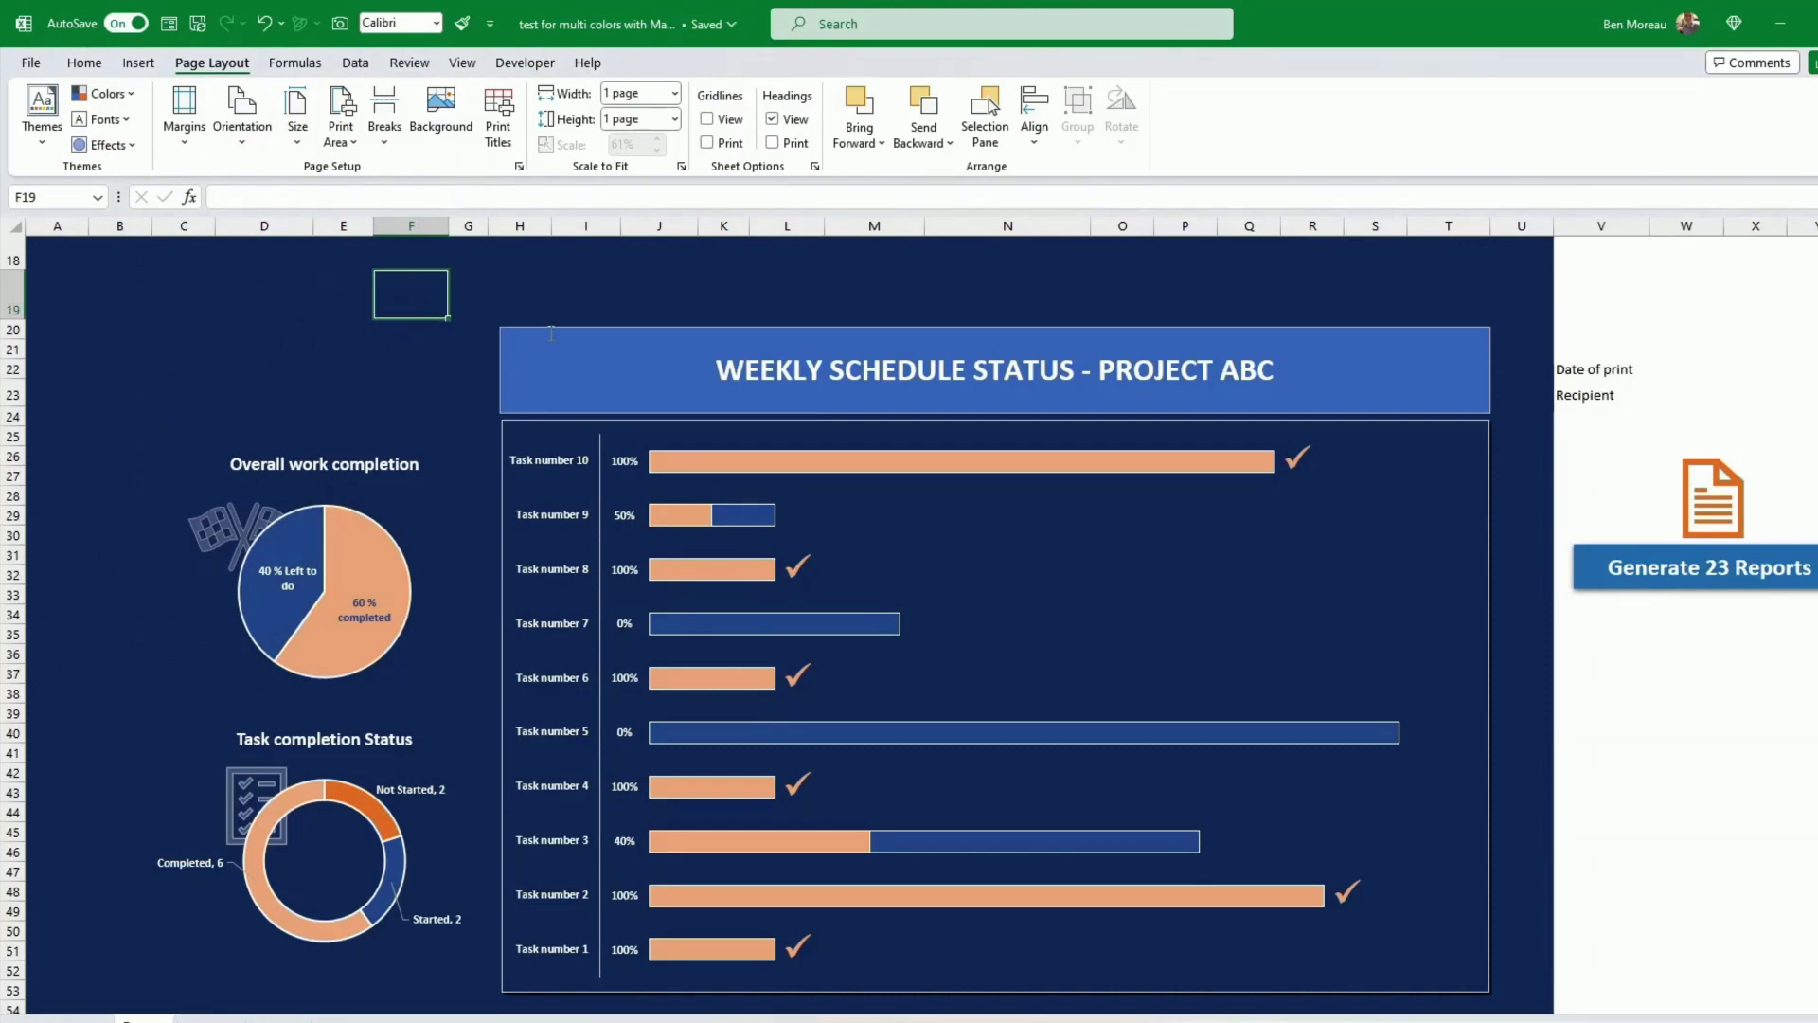
mouse_move(343, 383)
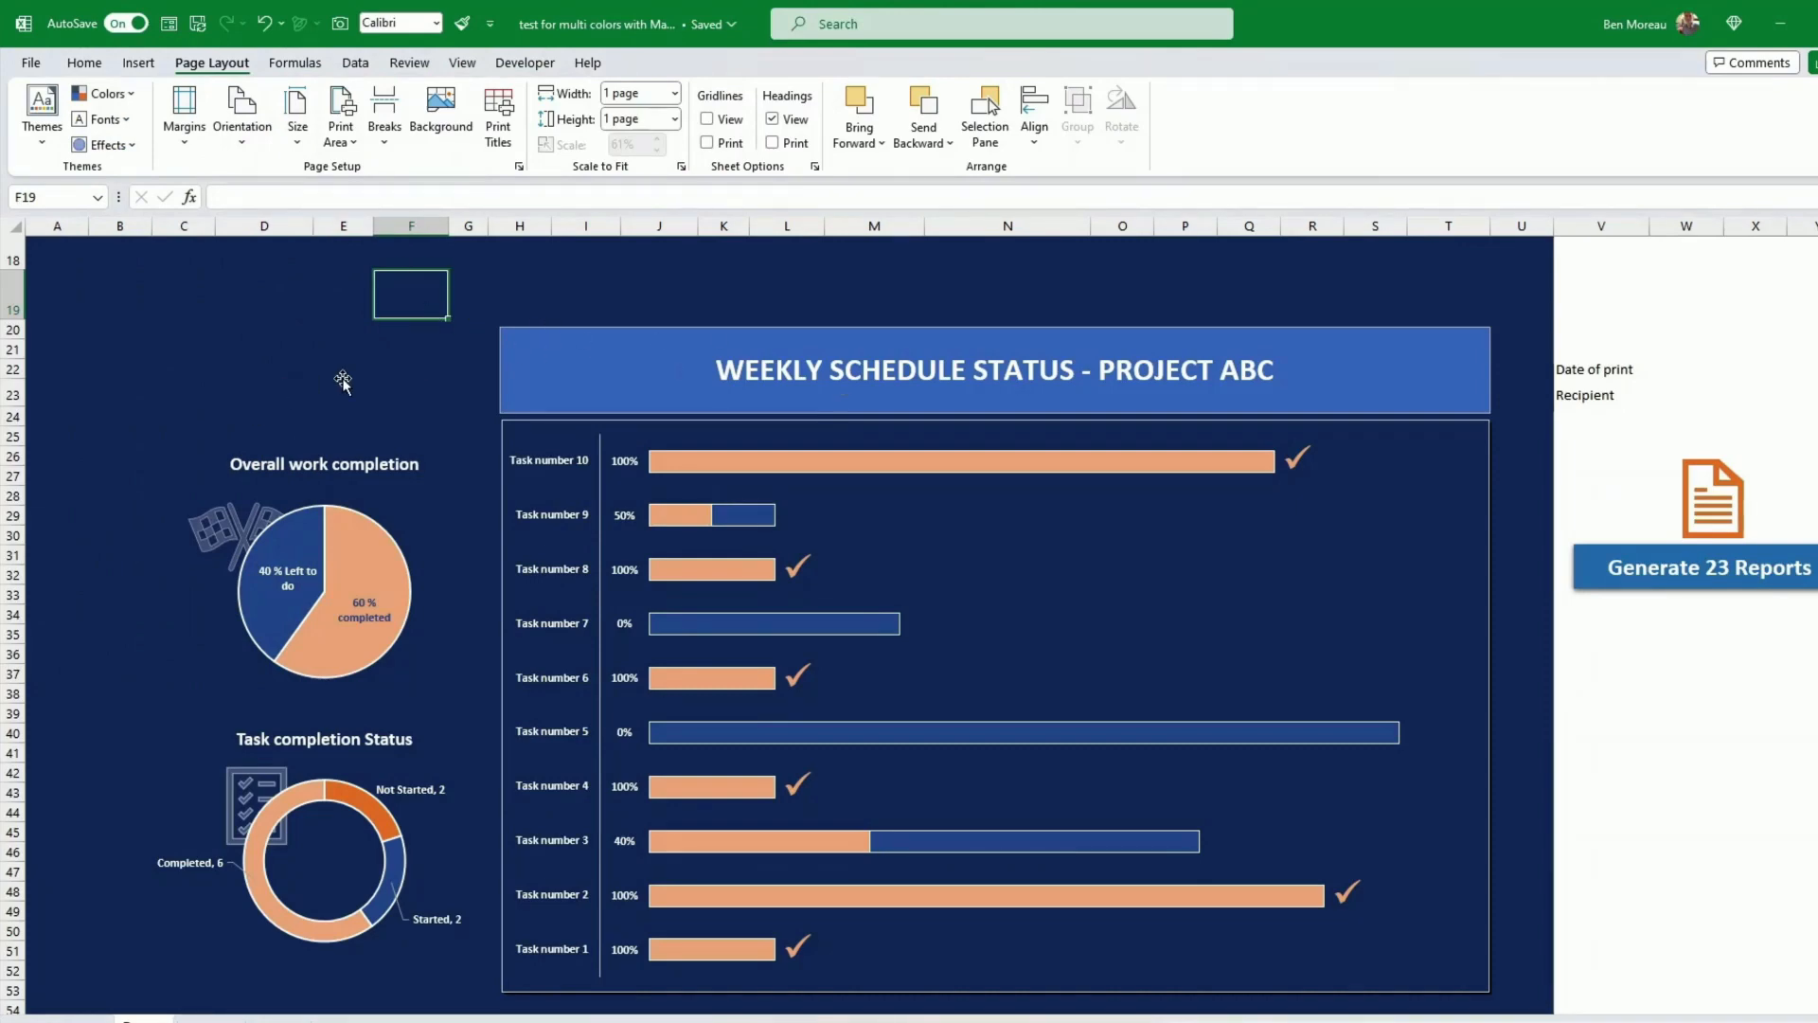
click(313, 358)
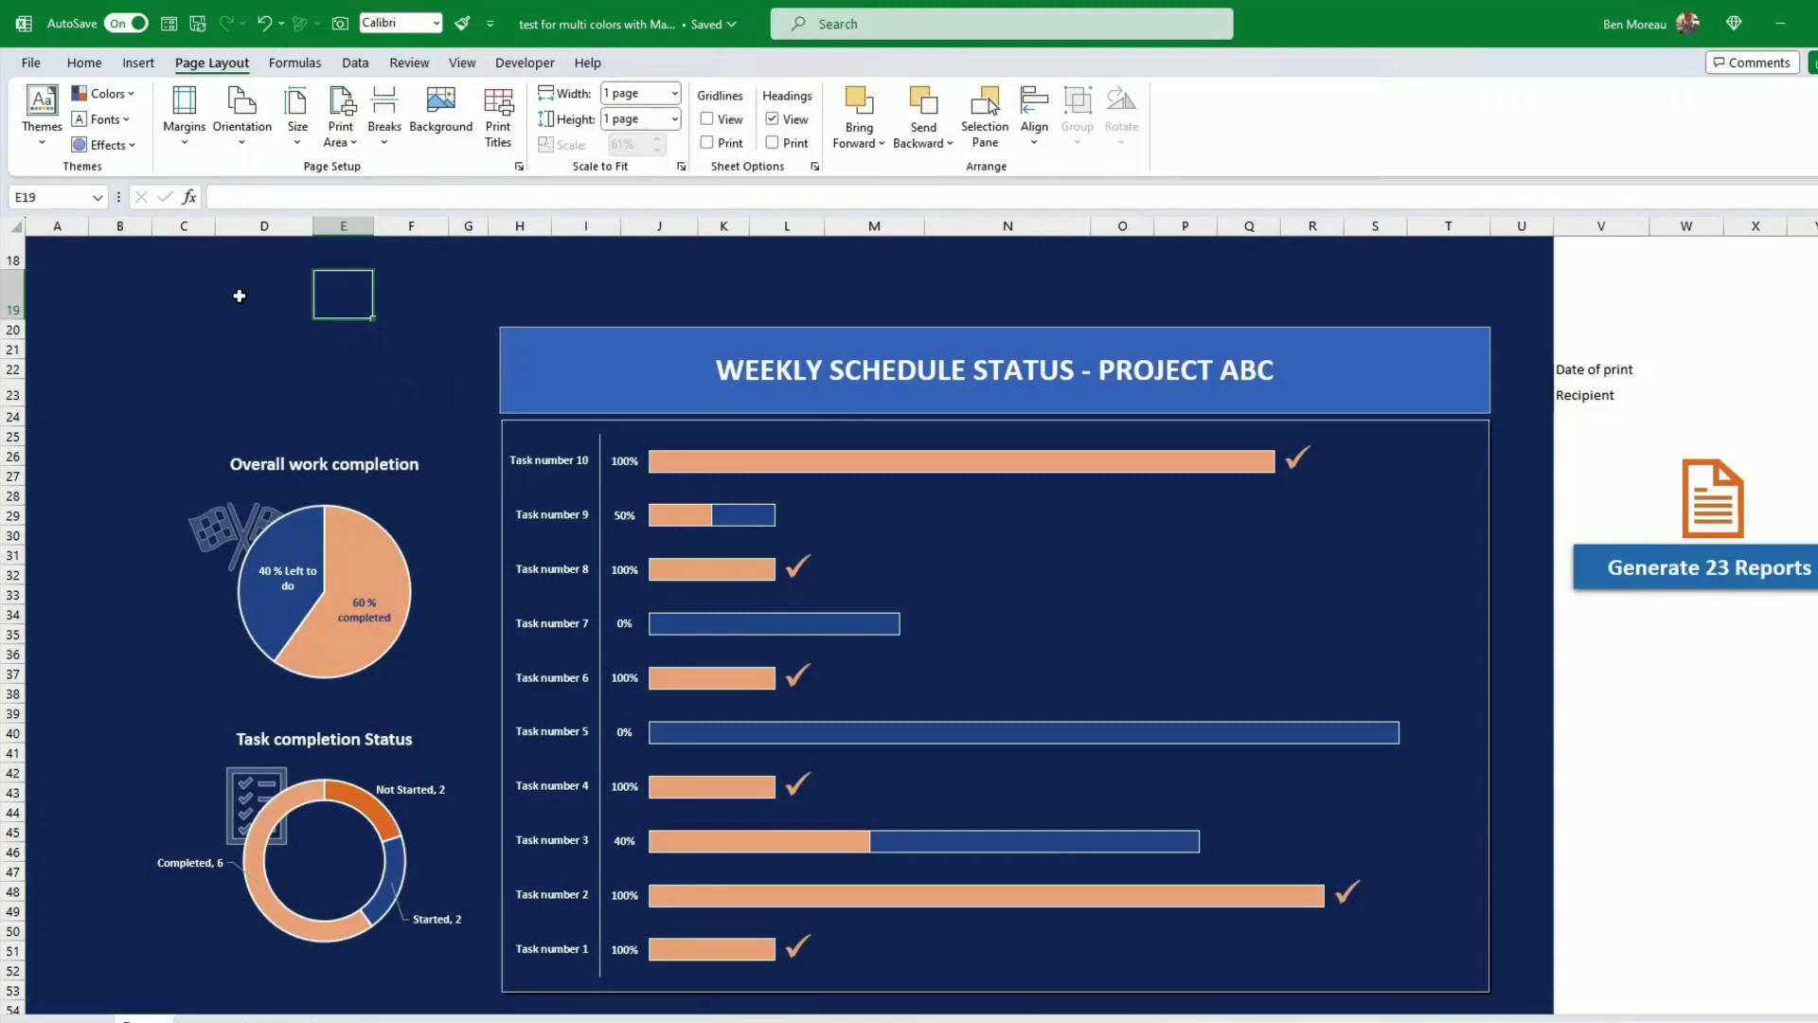
Draw a text box above the Overall work completion chart
click(139, 62)
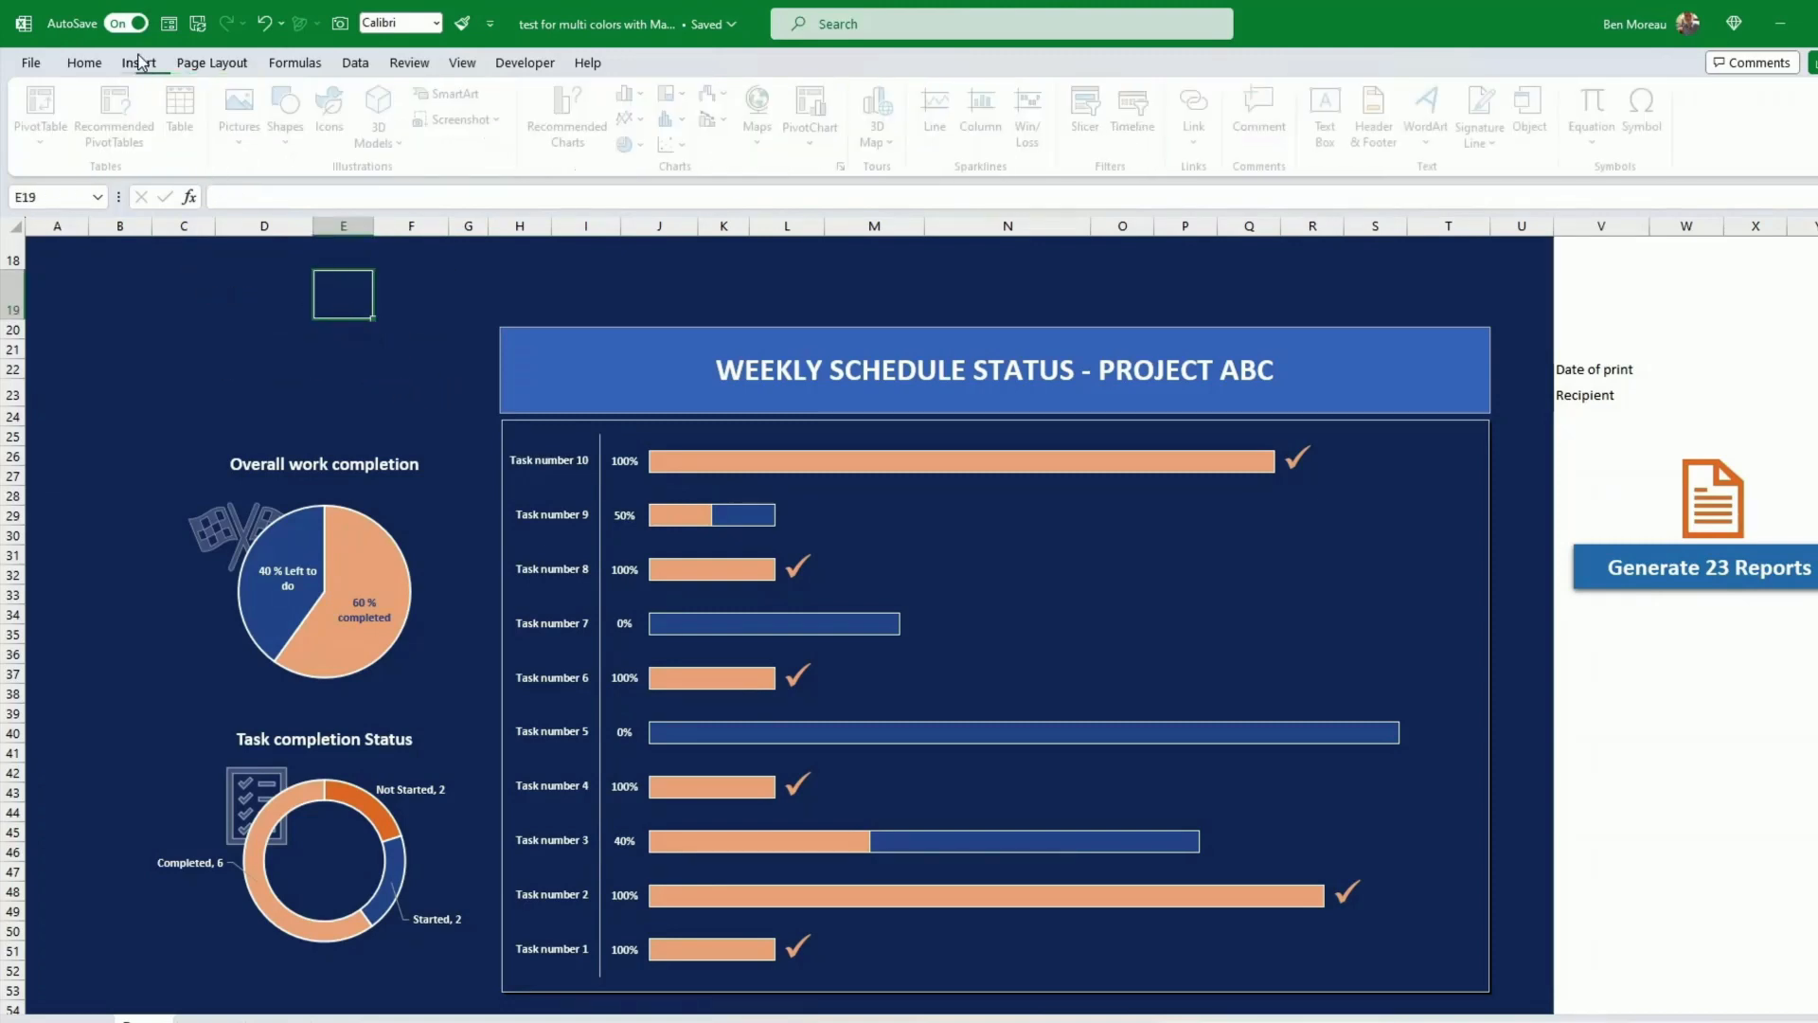
click(138, 63)
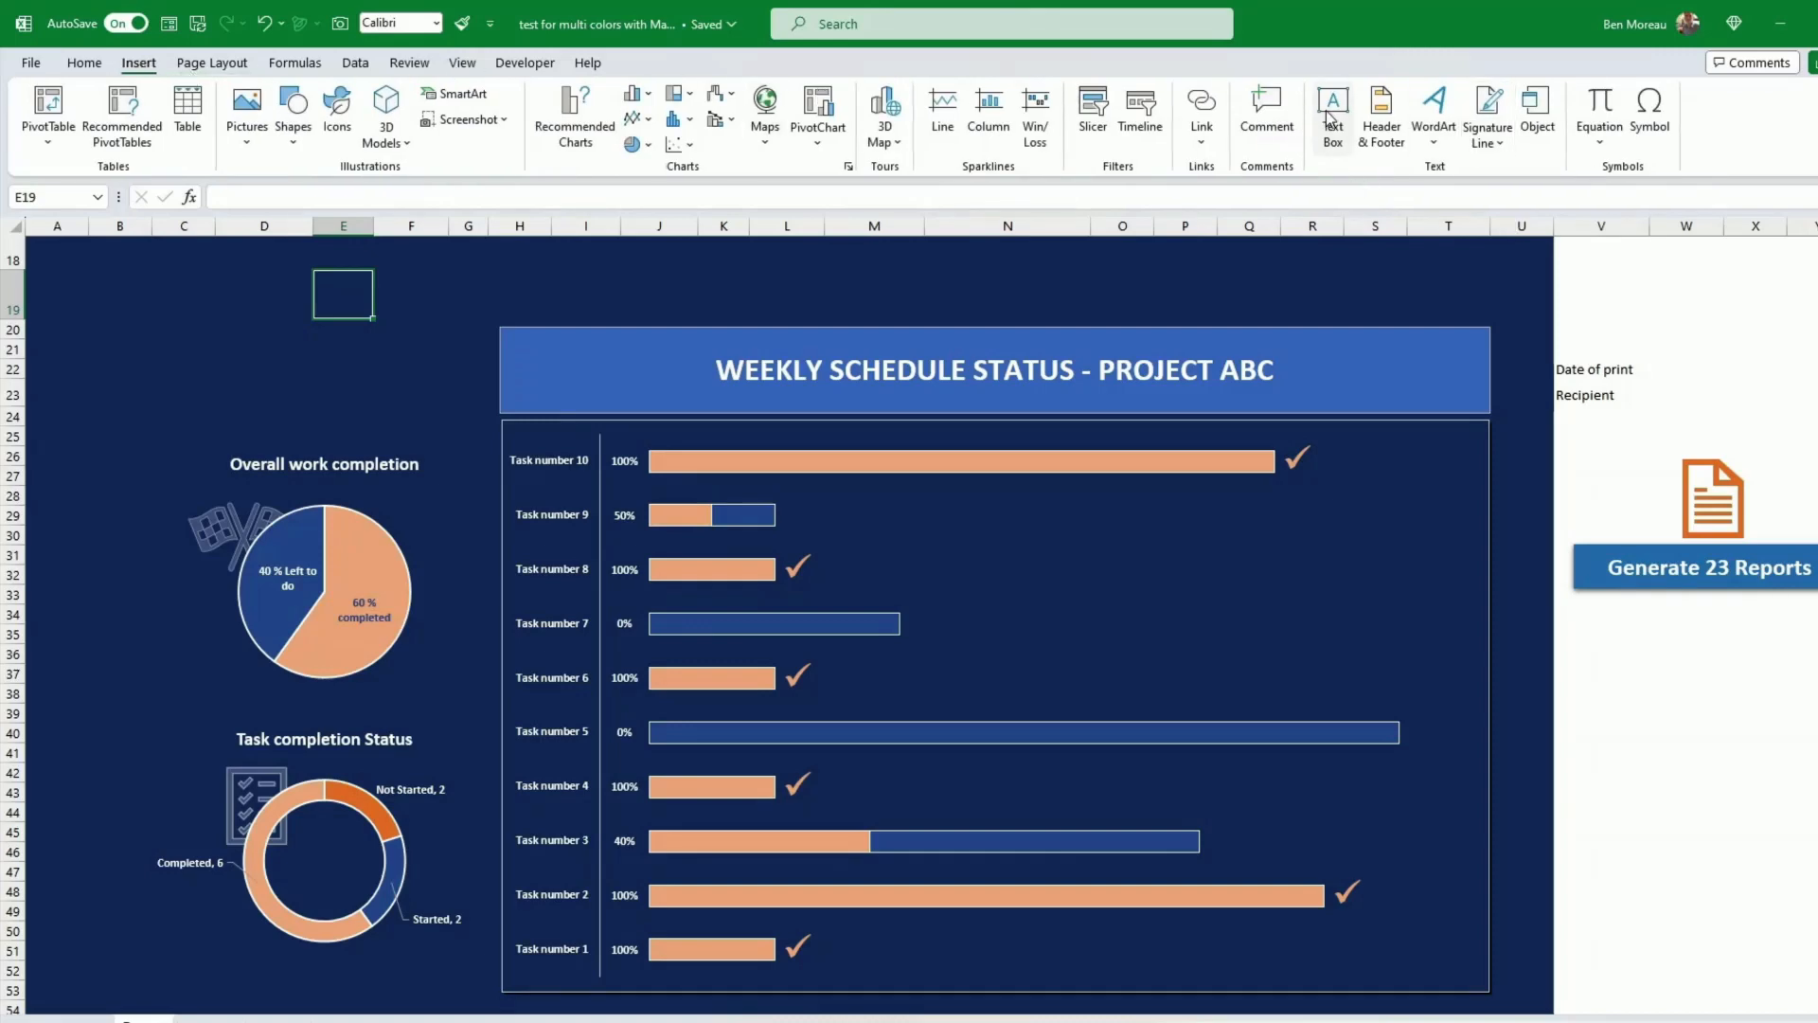
click(1331, 110)
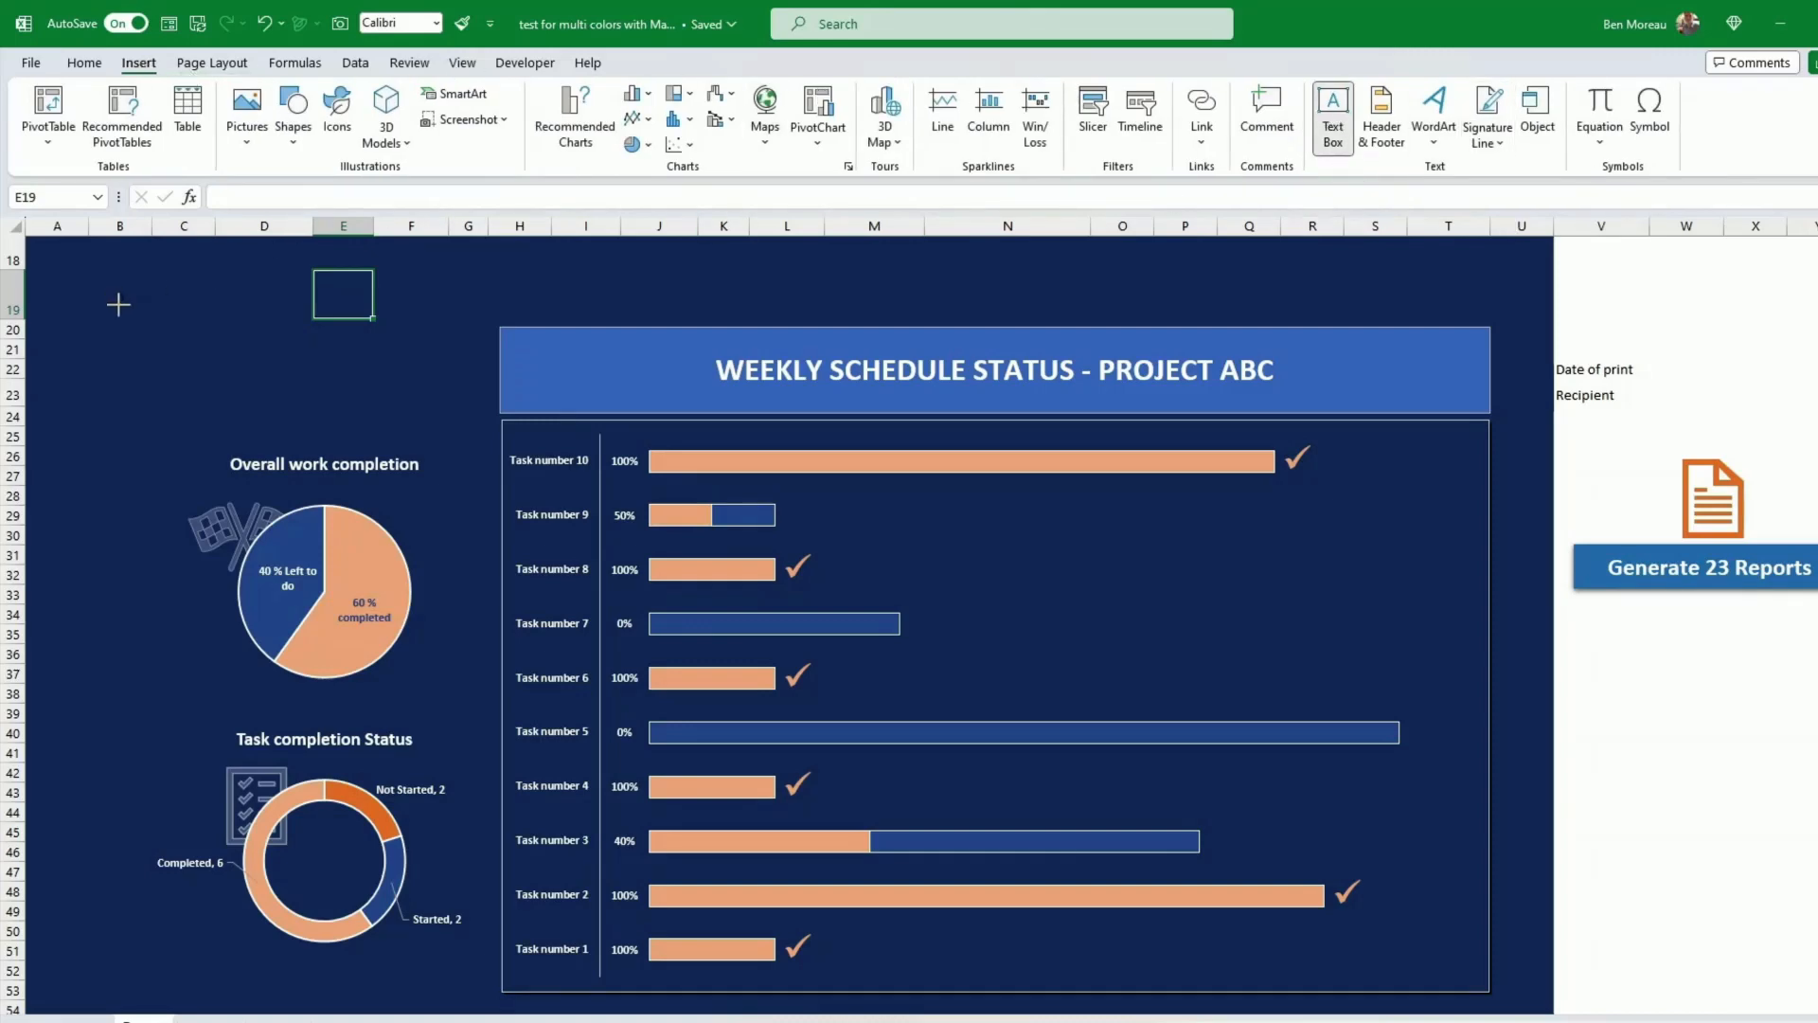
drag(116, 294, 293, 359)
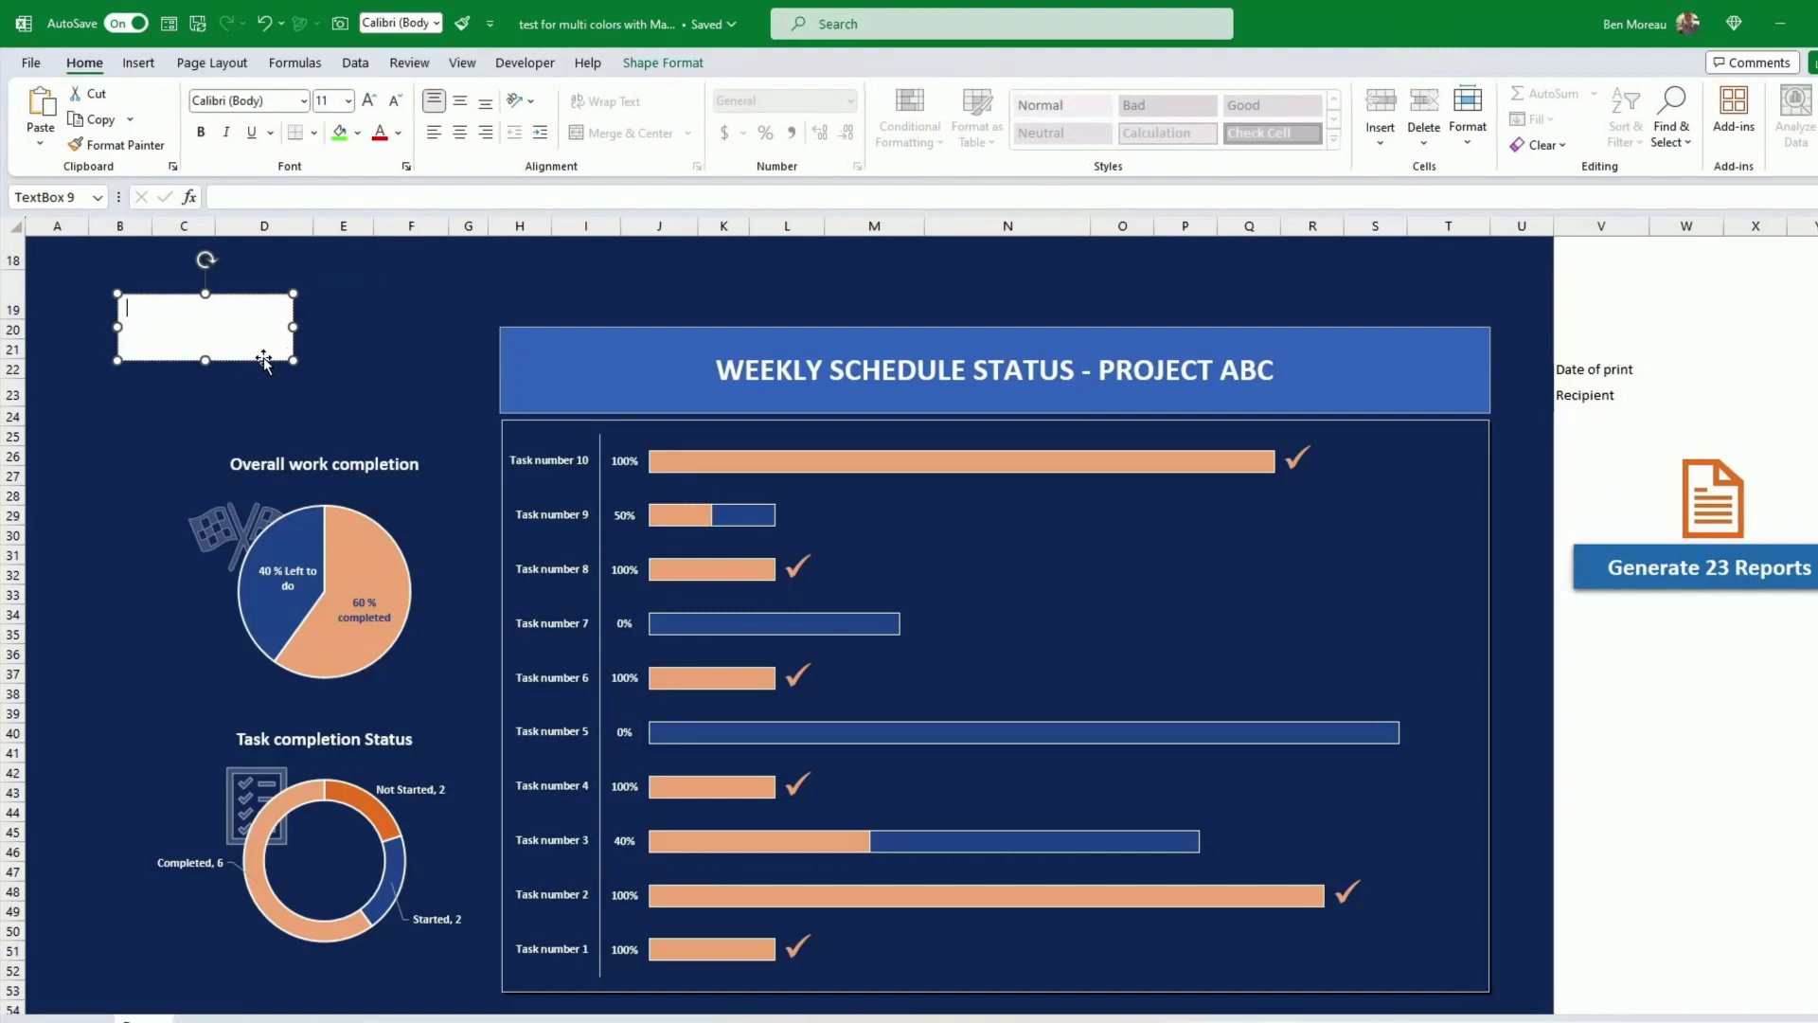
Fill the box with a custom pink from More Colors and place it beside the report title
click(360, 133)
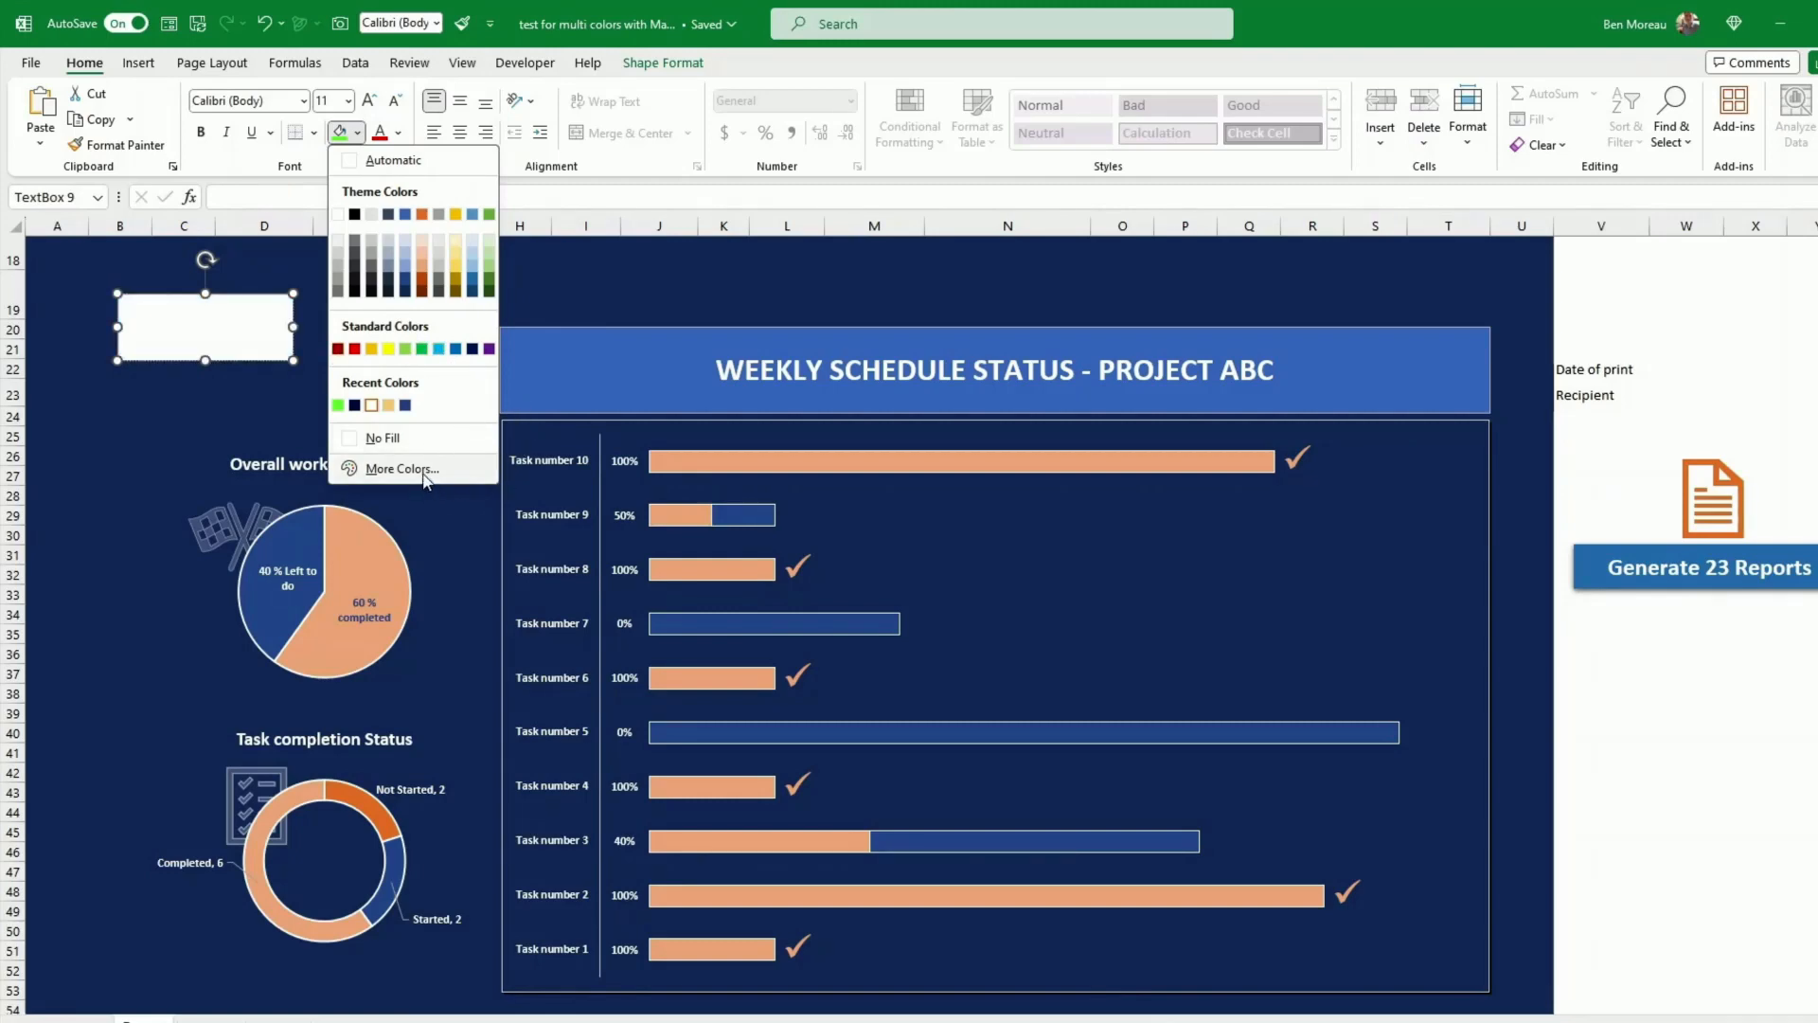
click(402, 467)
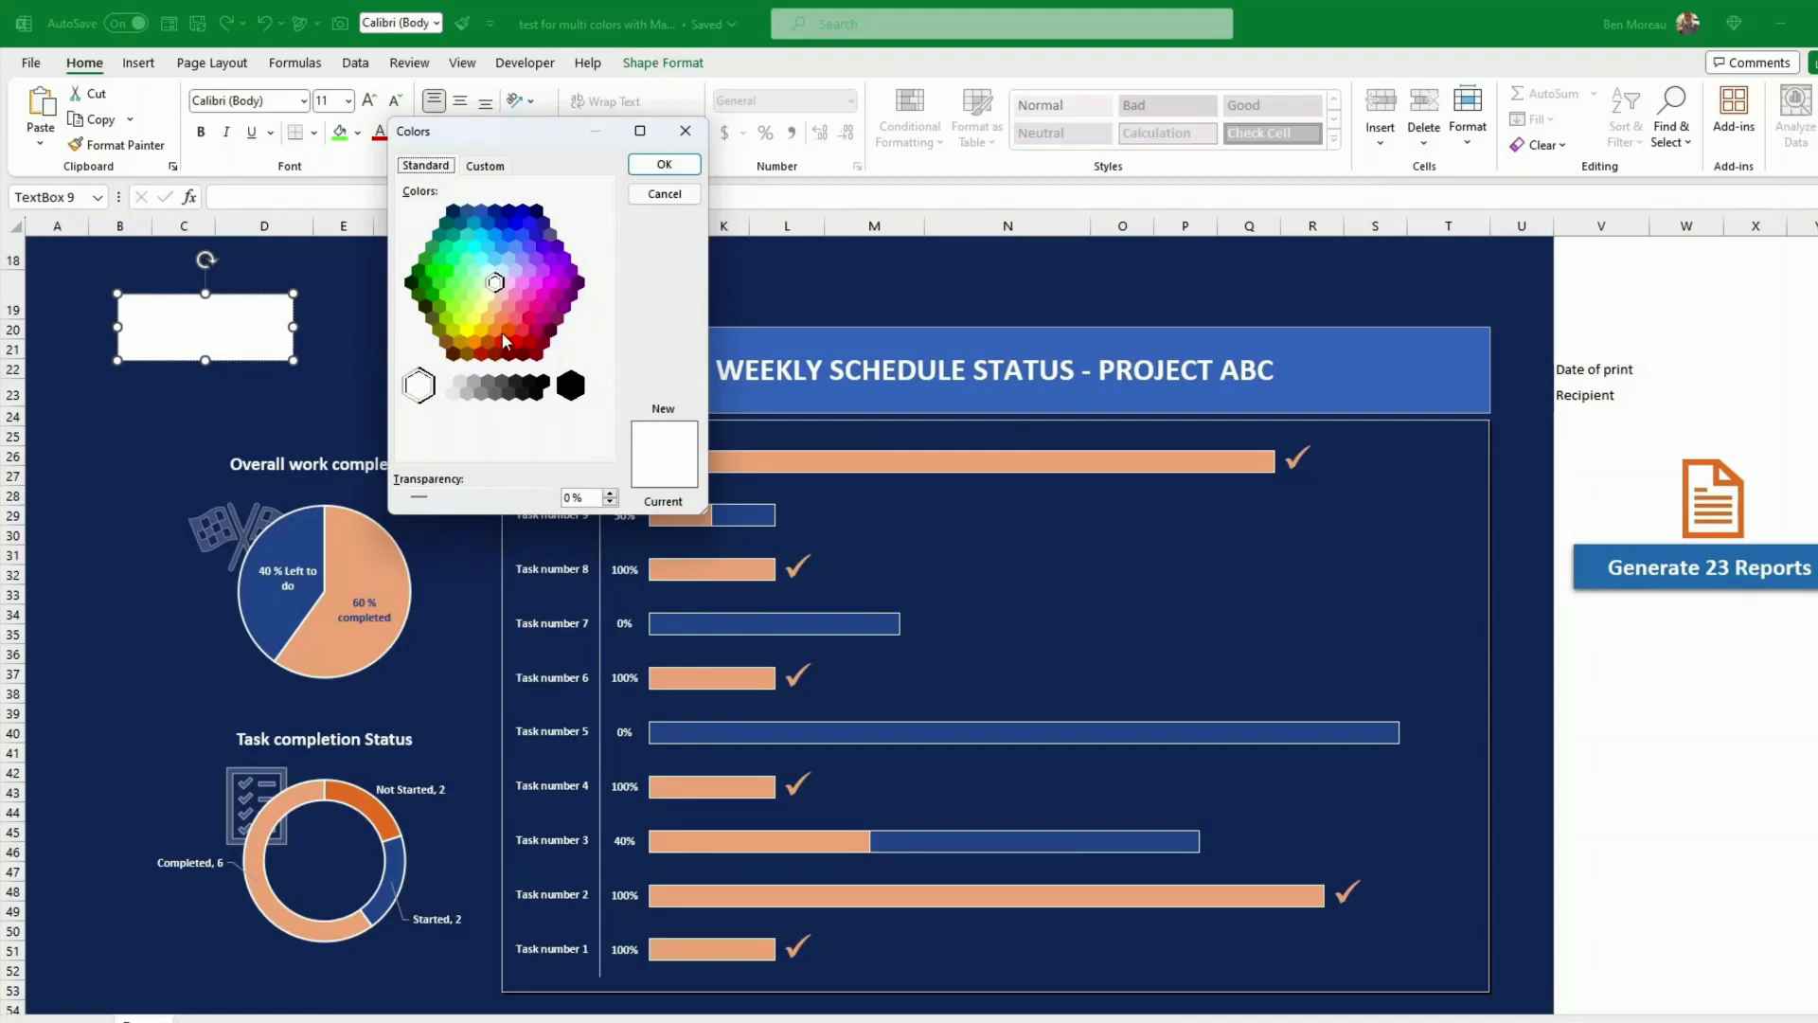
click(484, 166)
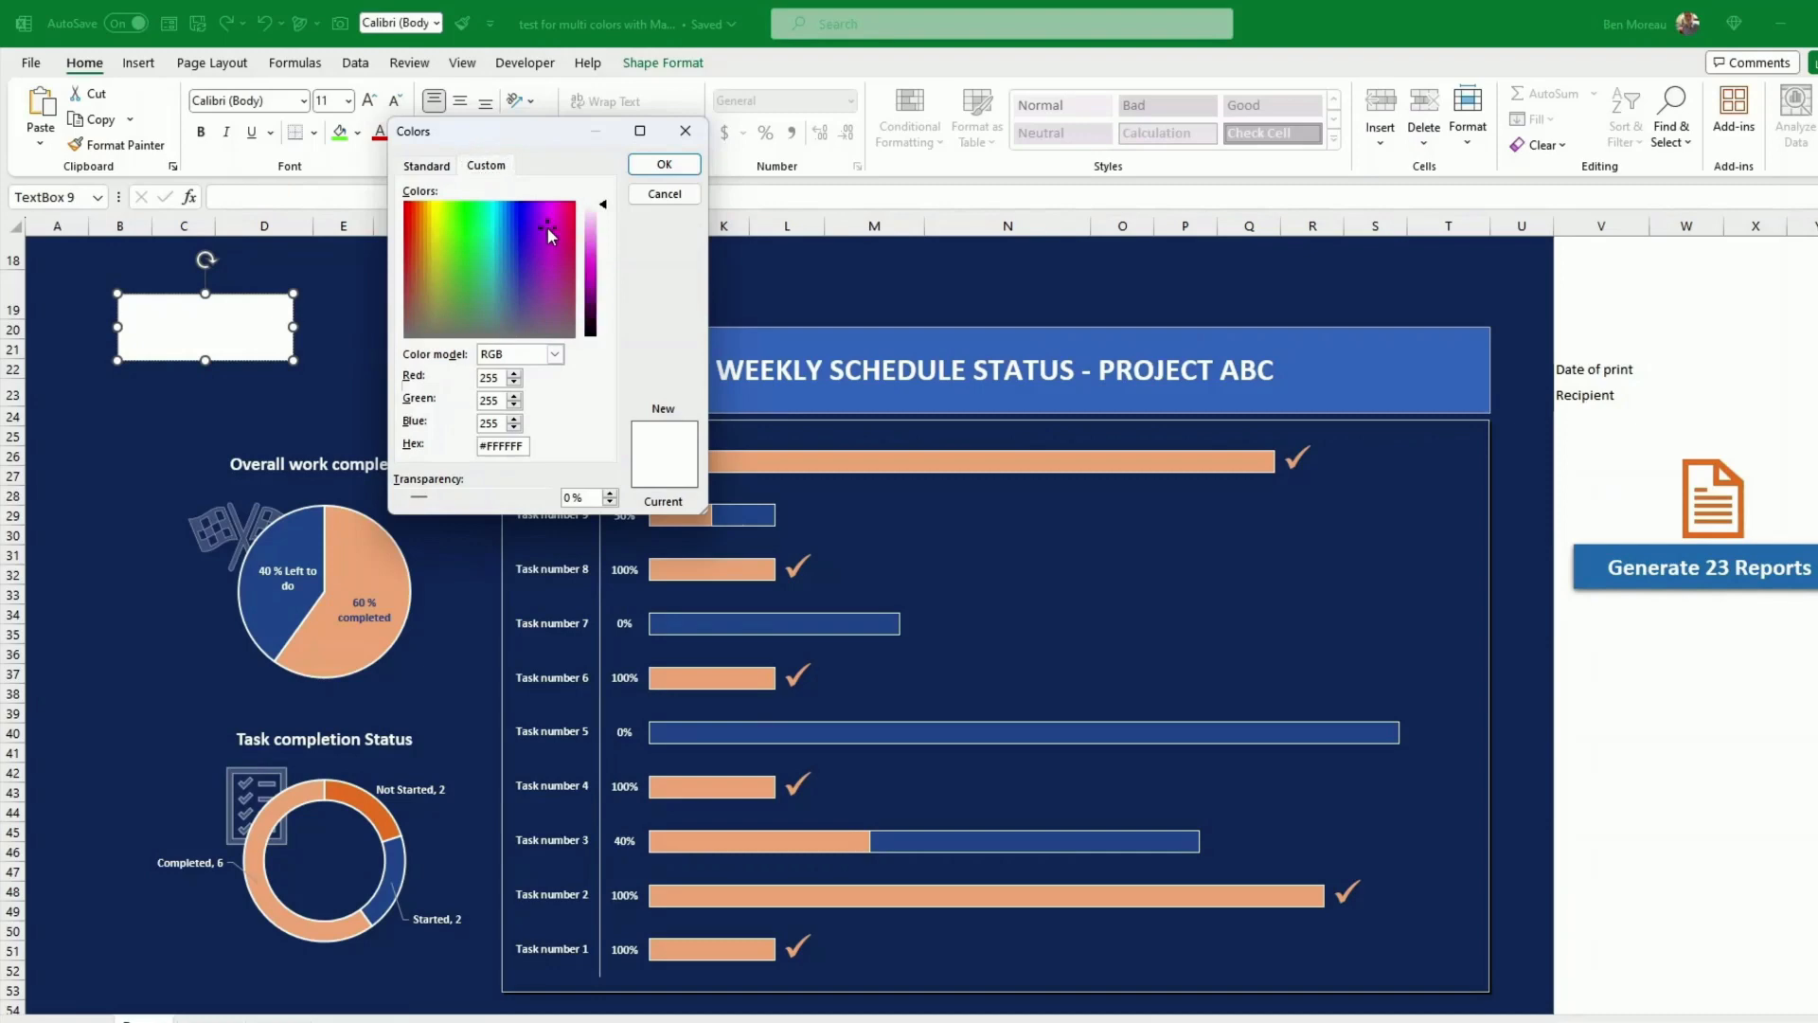
click(663, 163)
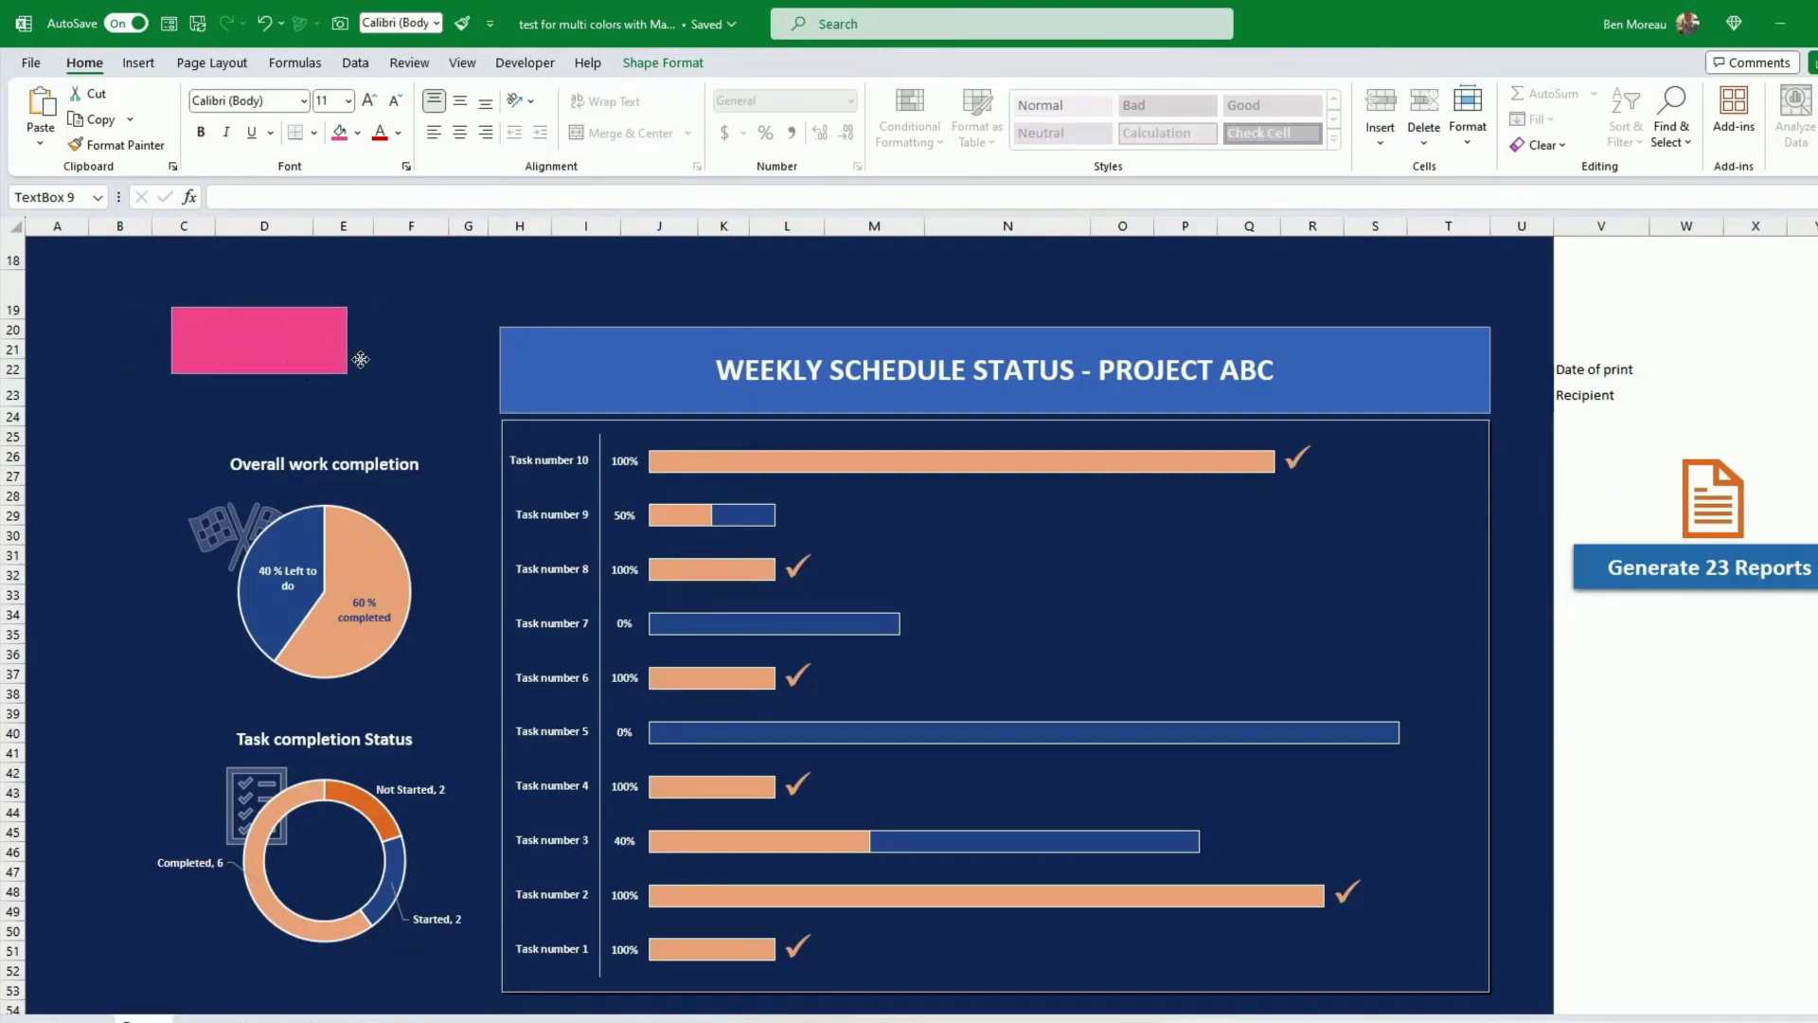
drag(260, 338, 451, 360)
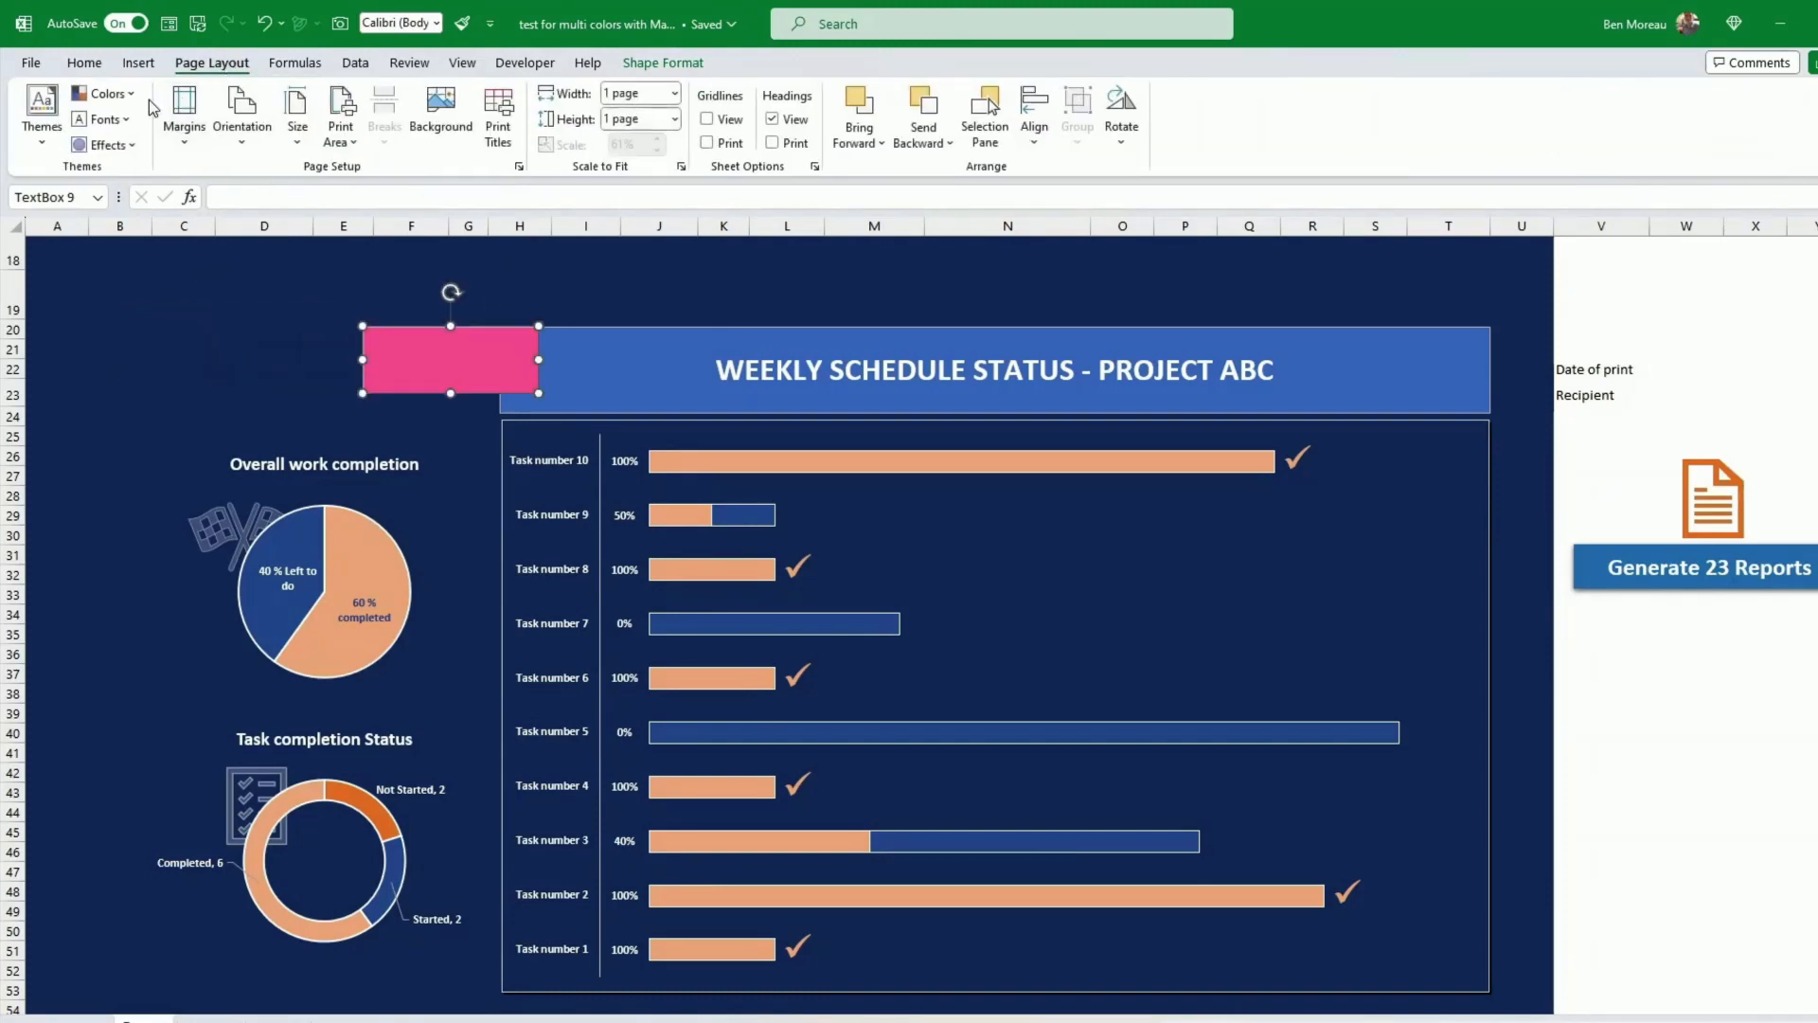
click(106, 95)
text(LOGO)
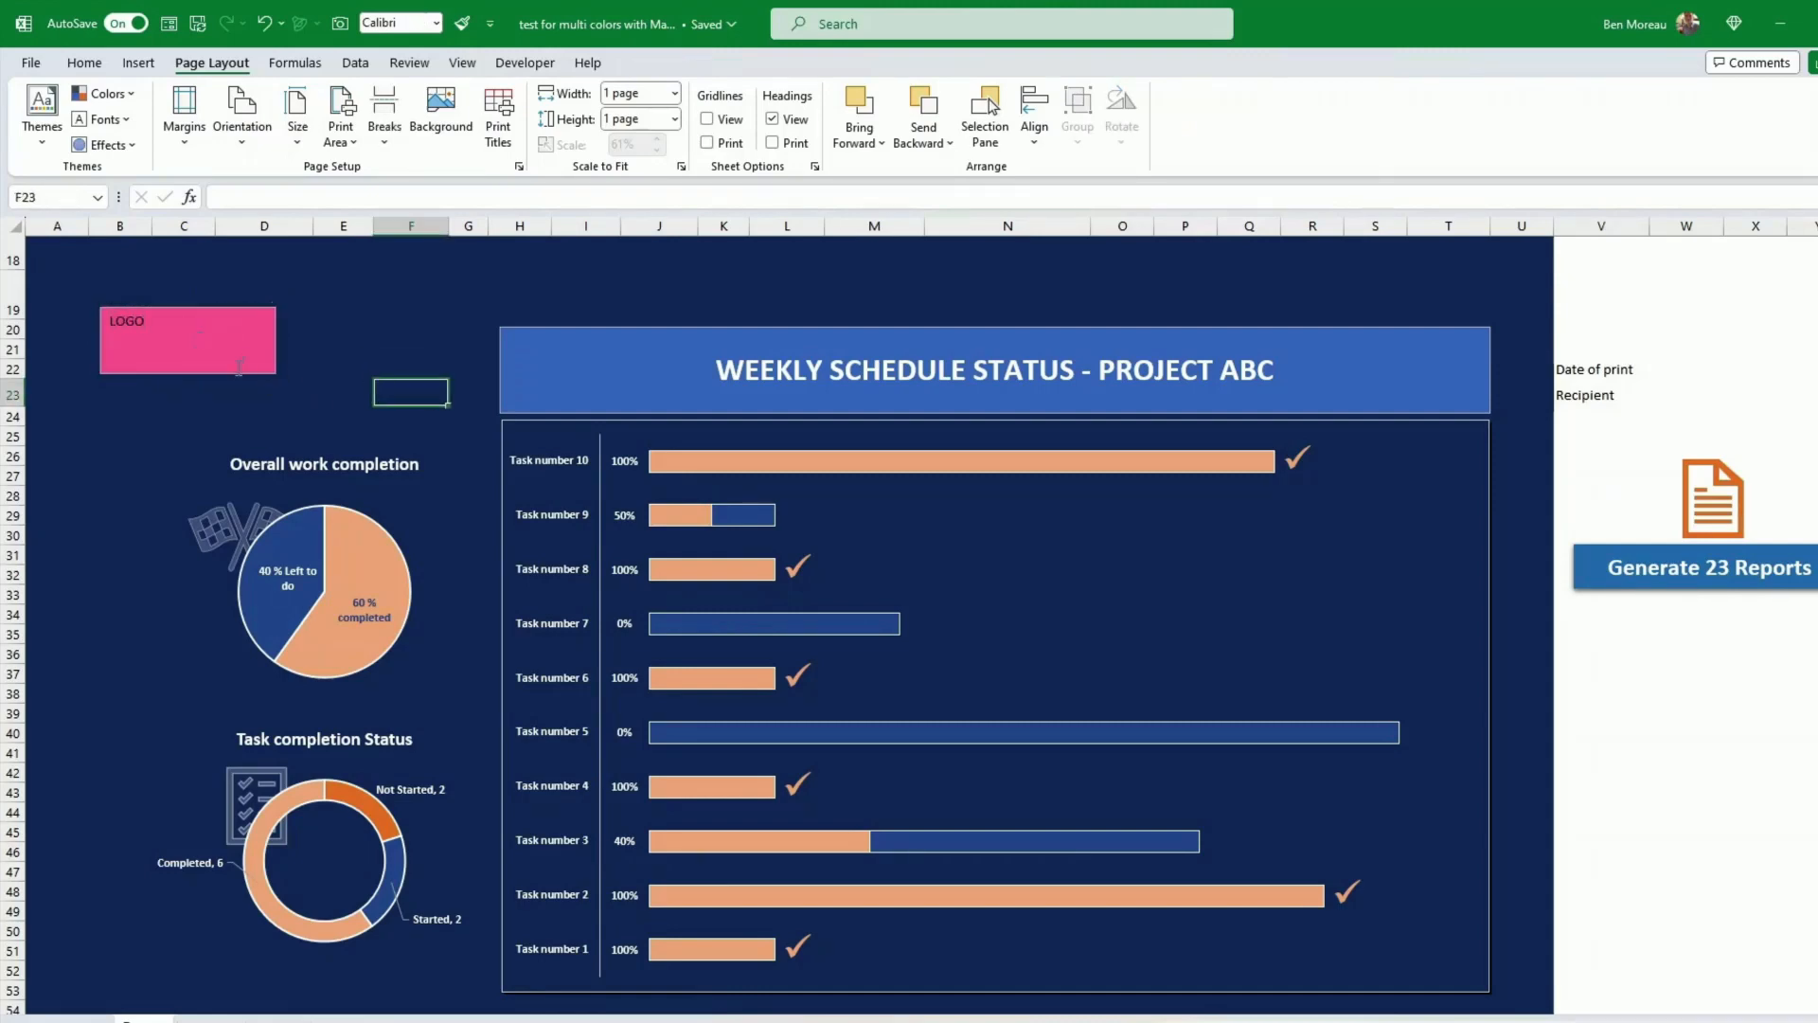
Make the LOGO text white and enlarge it
click(187, 339)
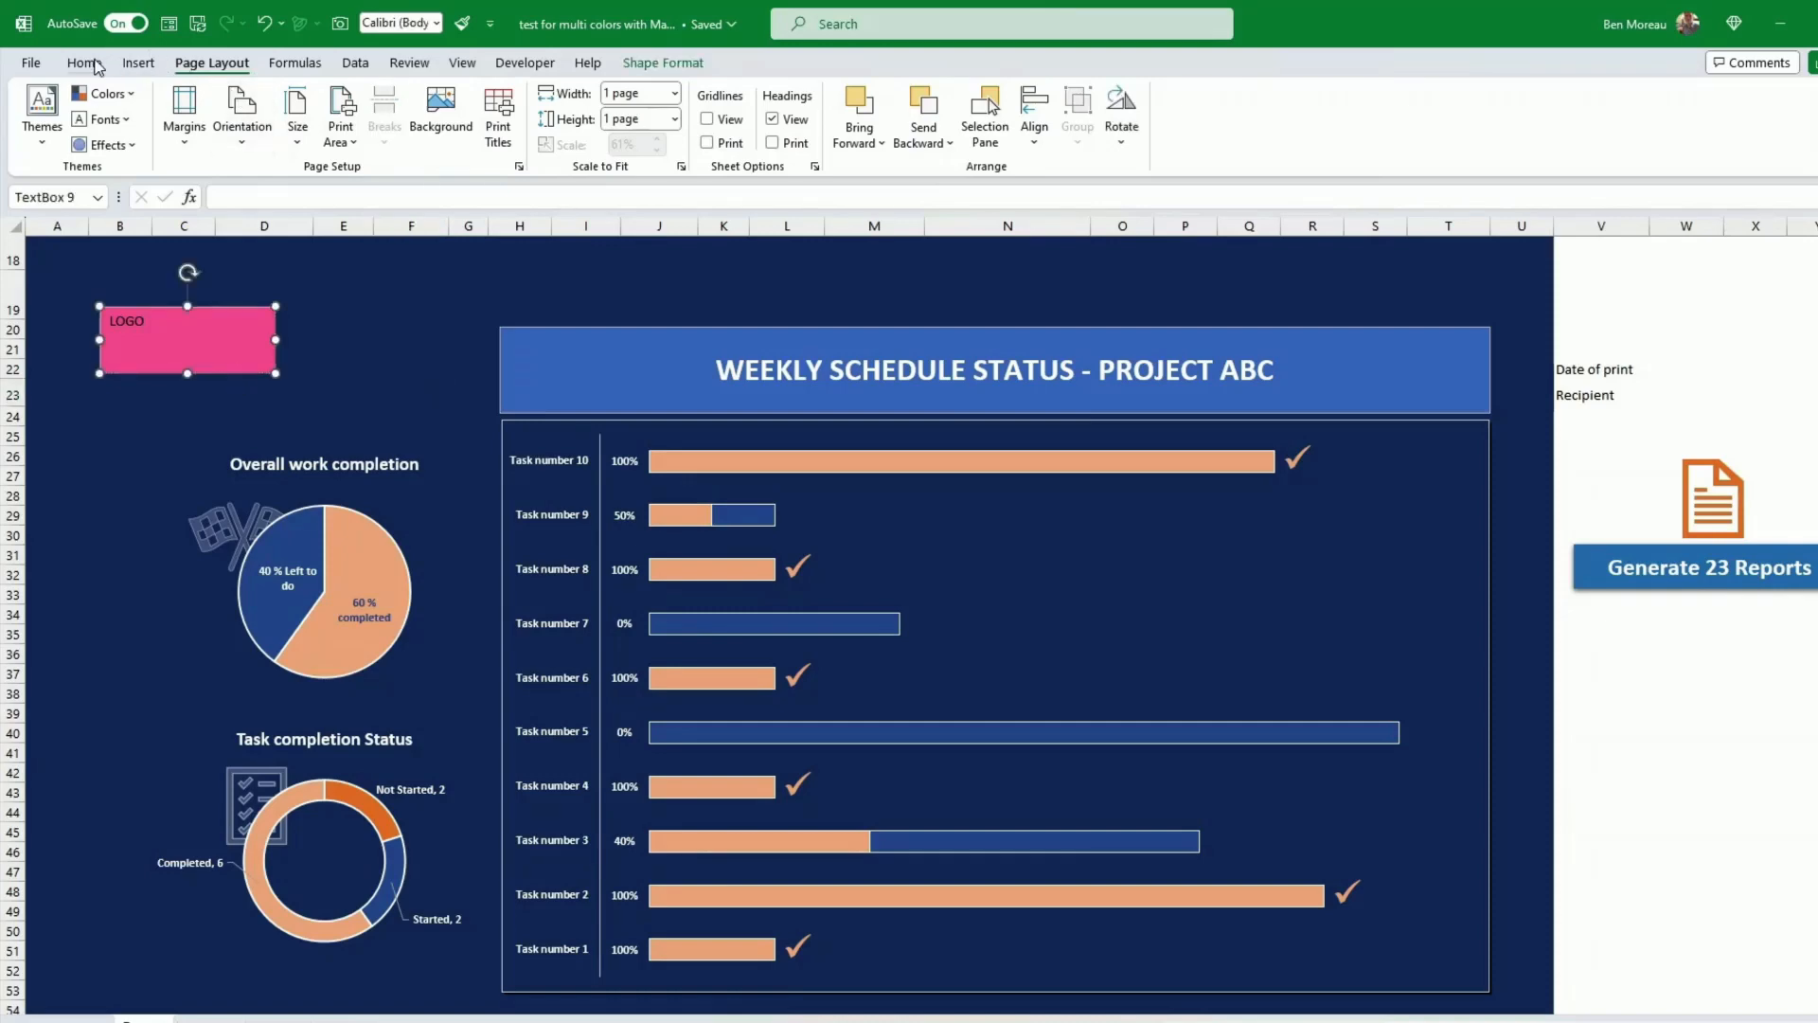
click(400, 130)
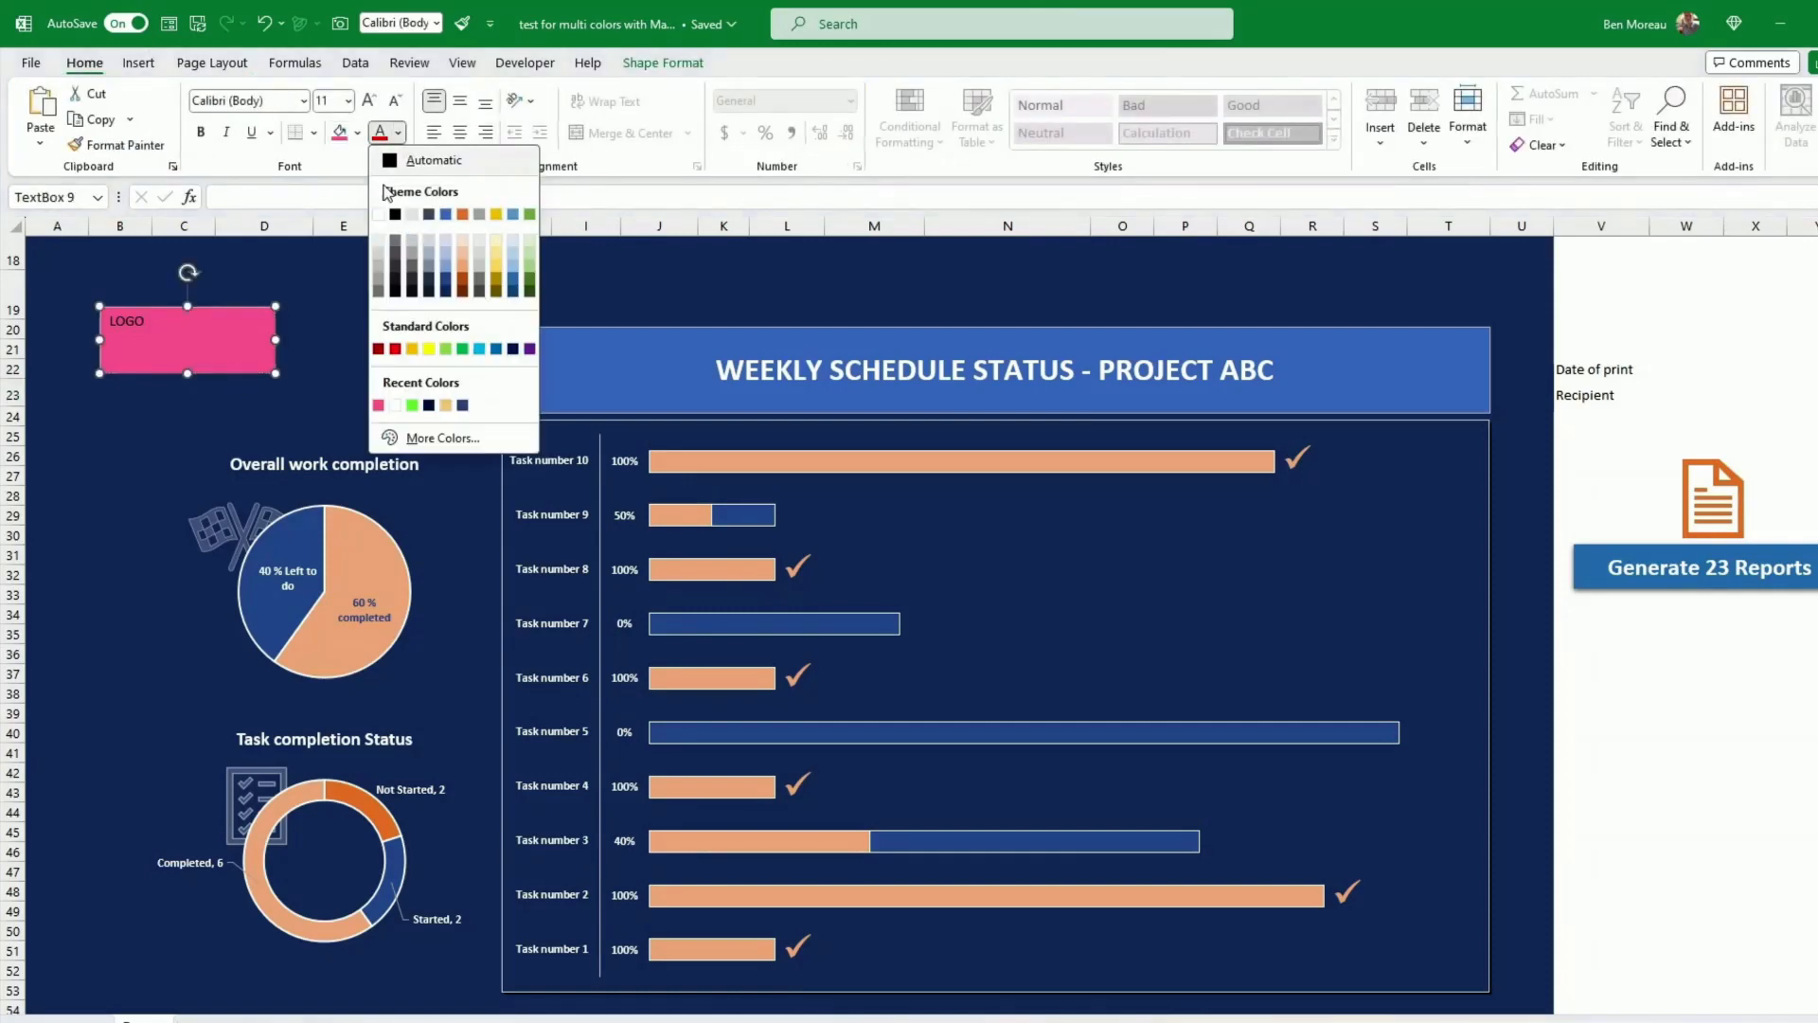
click(399, 133)
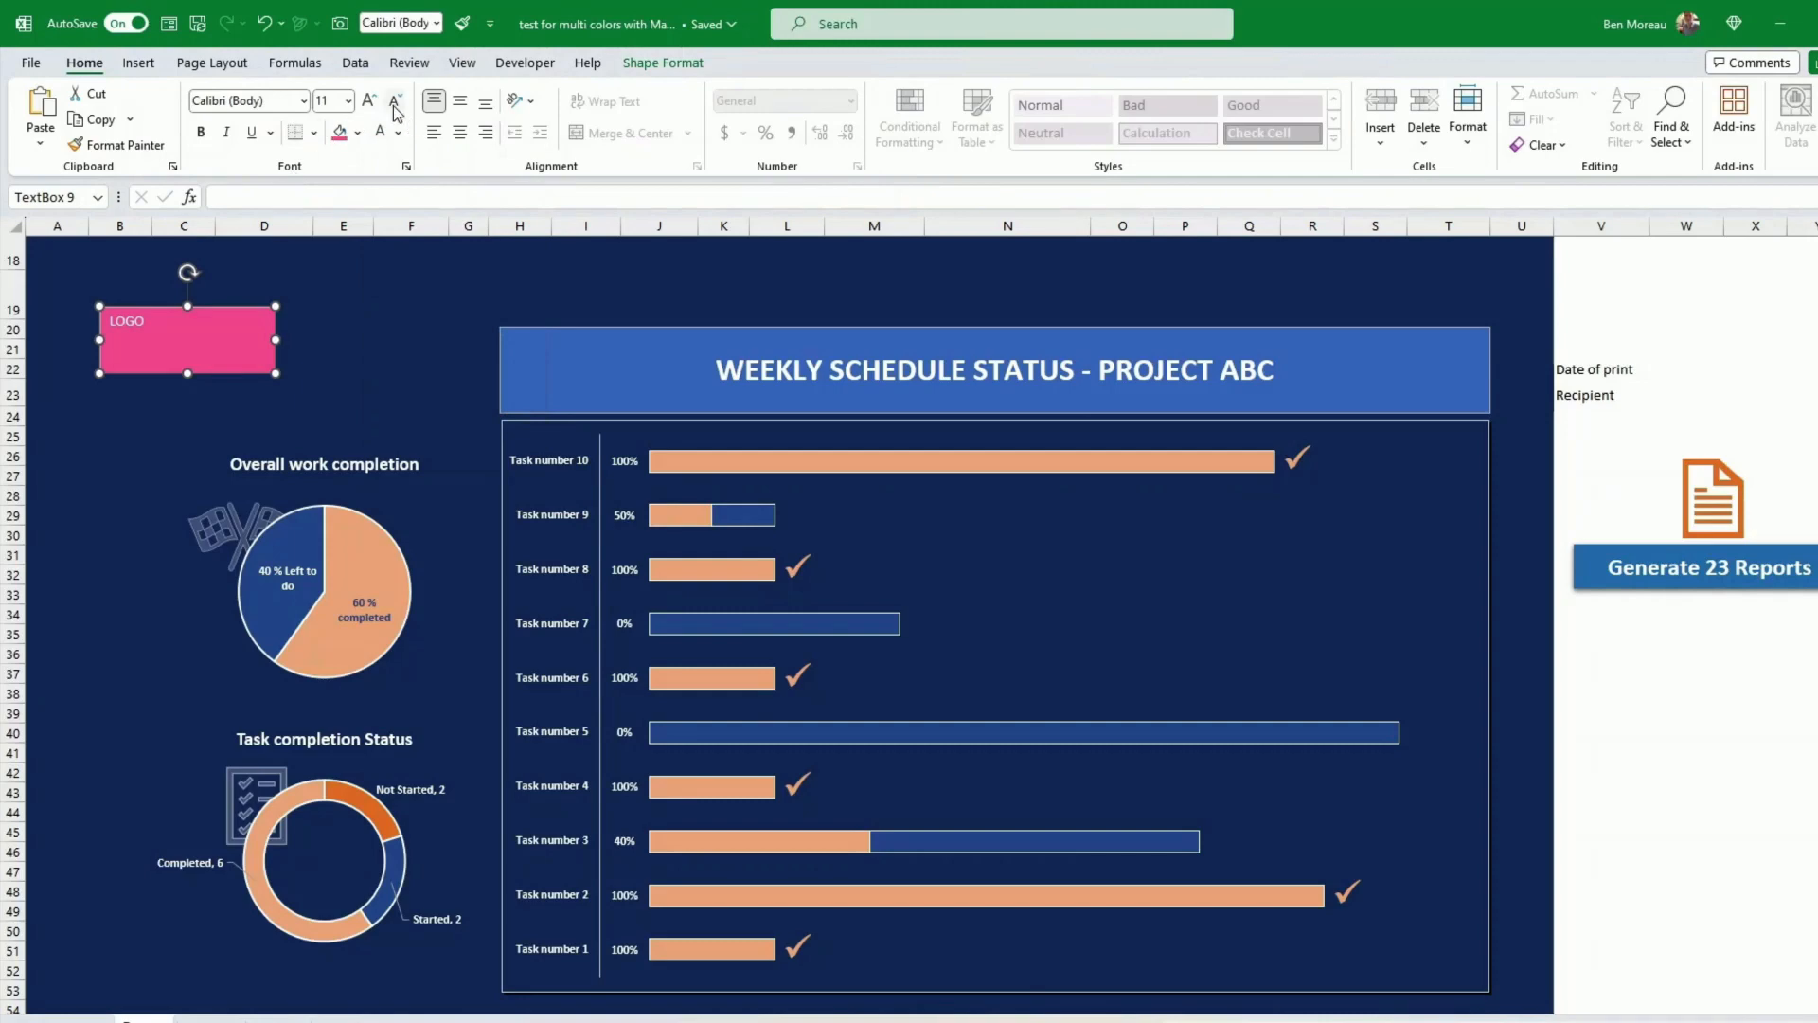
click(367, 100)
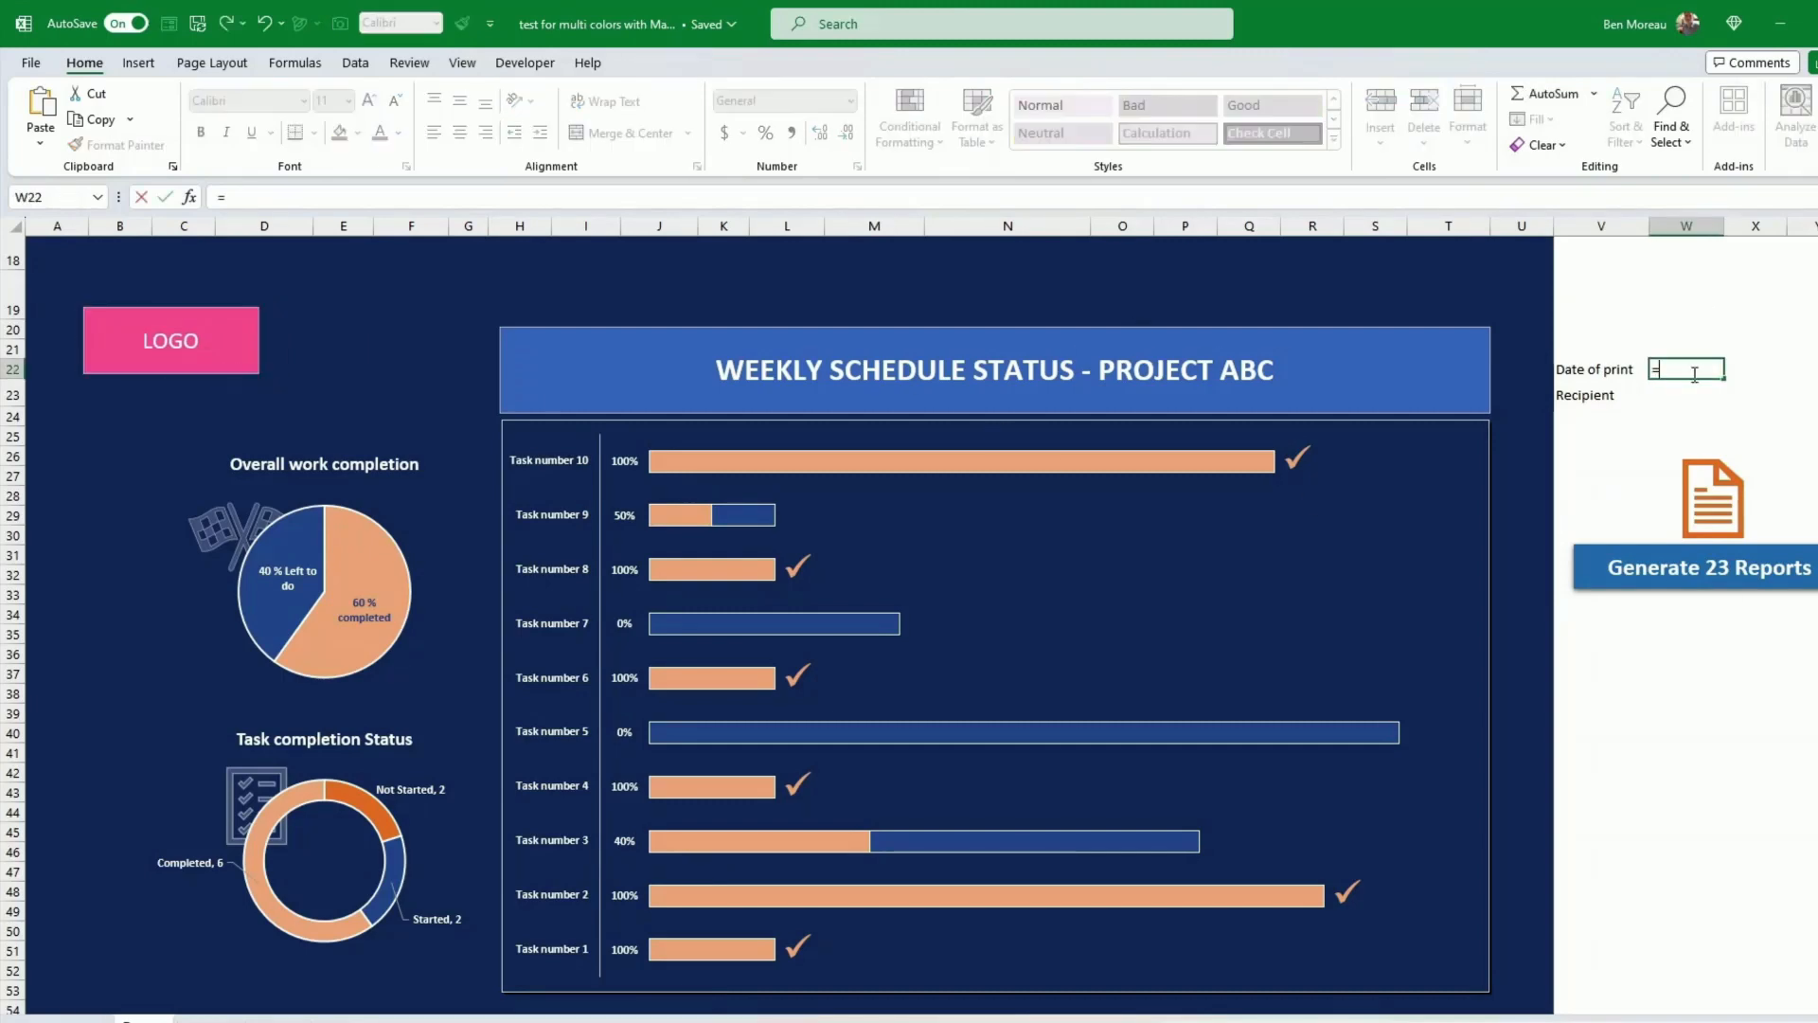
Enter =today() for the print date, w23 beside the Recipient label and Recipient in W23
text(=today())
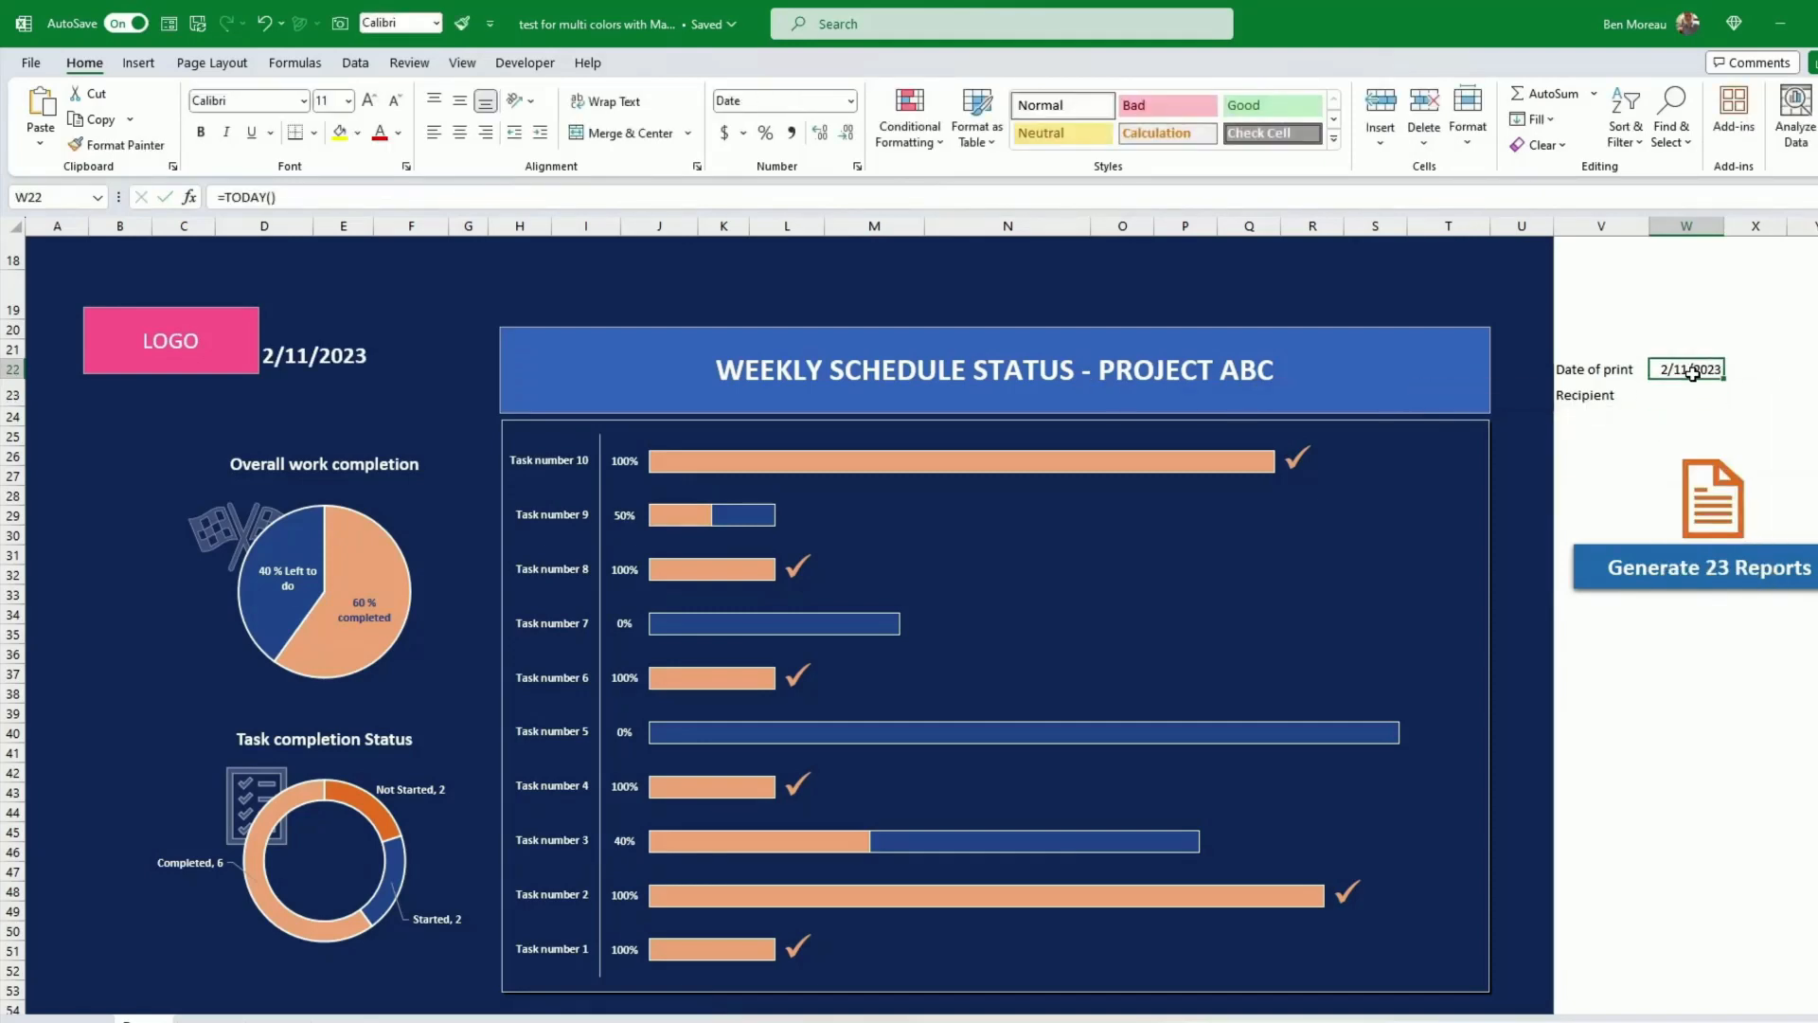
click(1754, 369)
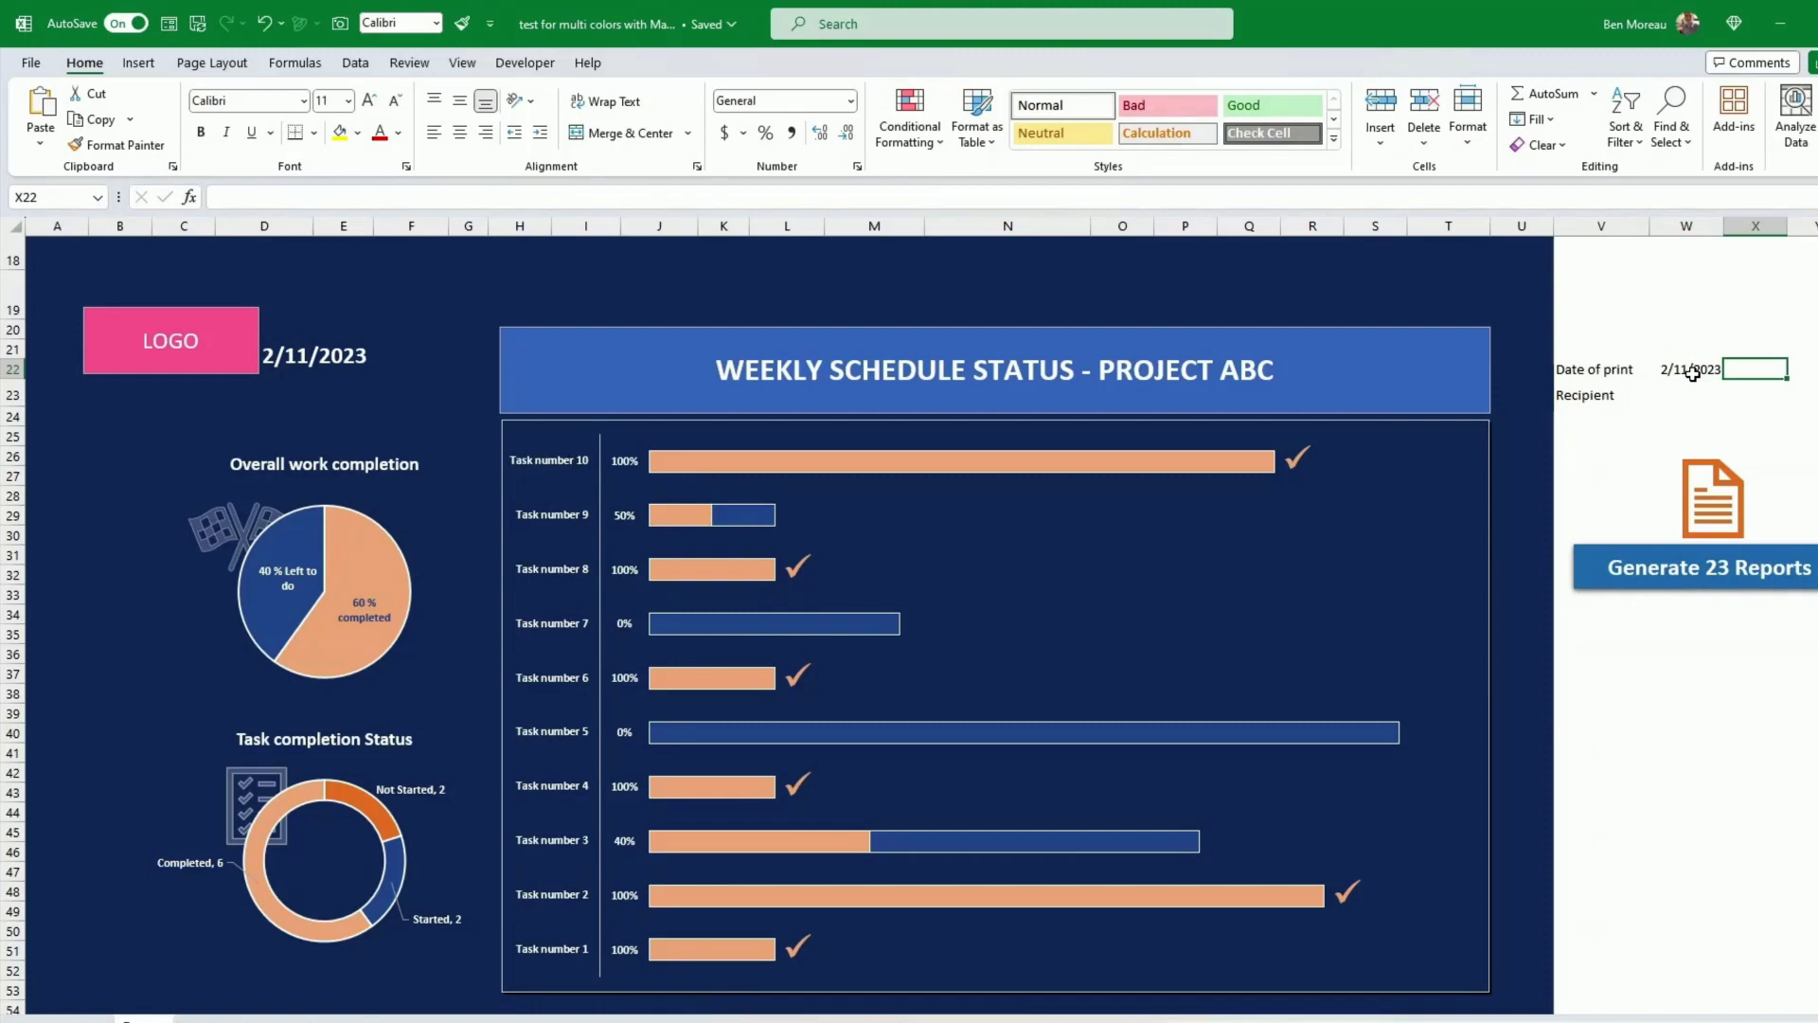
click(1685, 394)
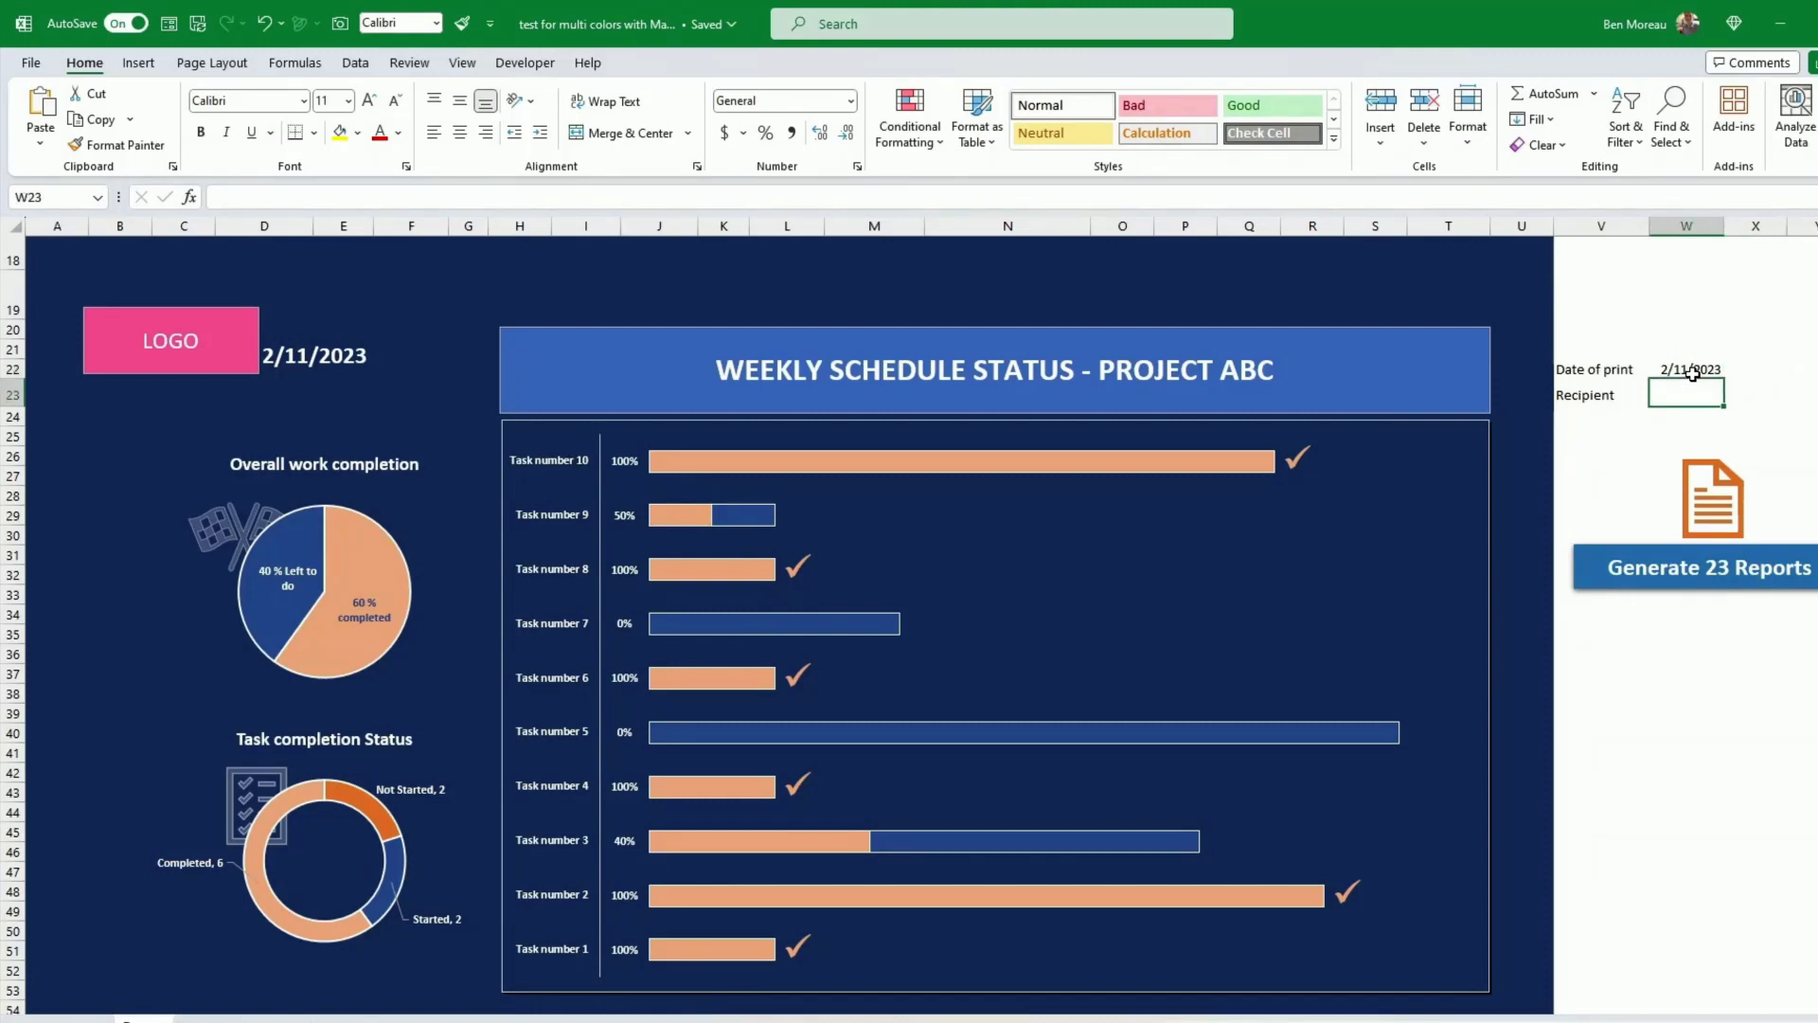
click(1753, 392)
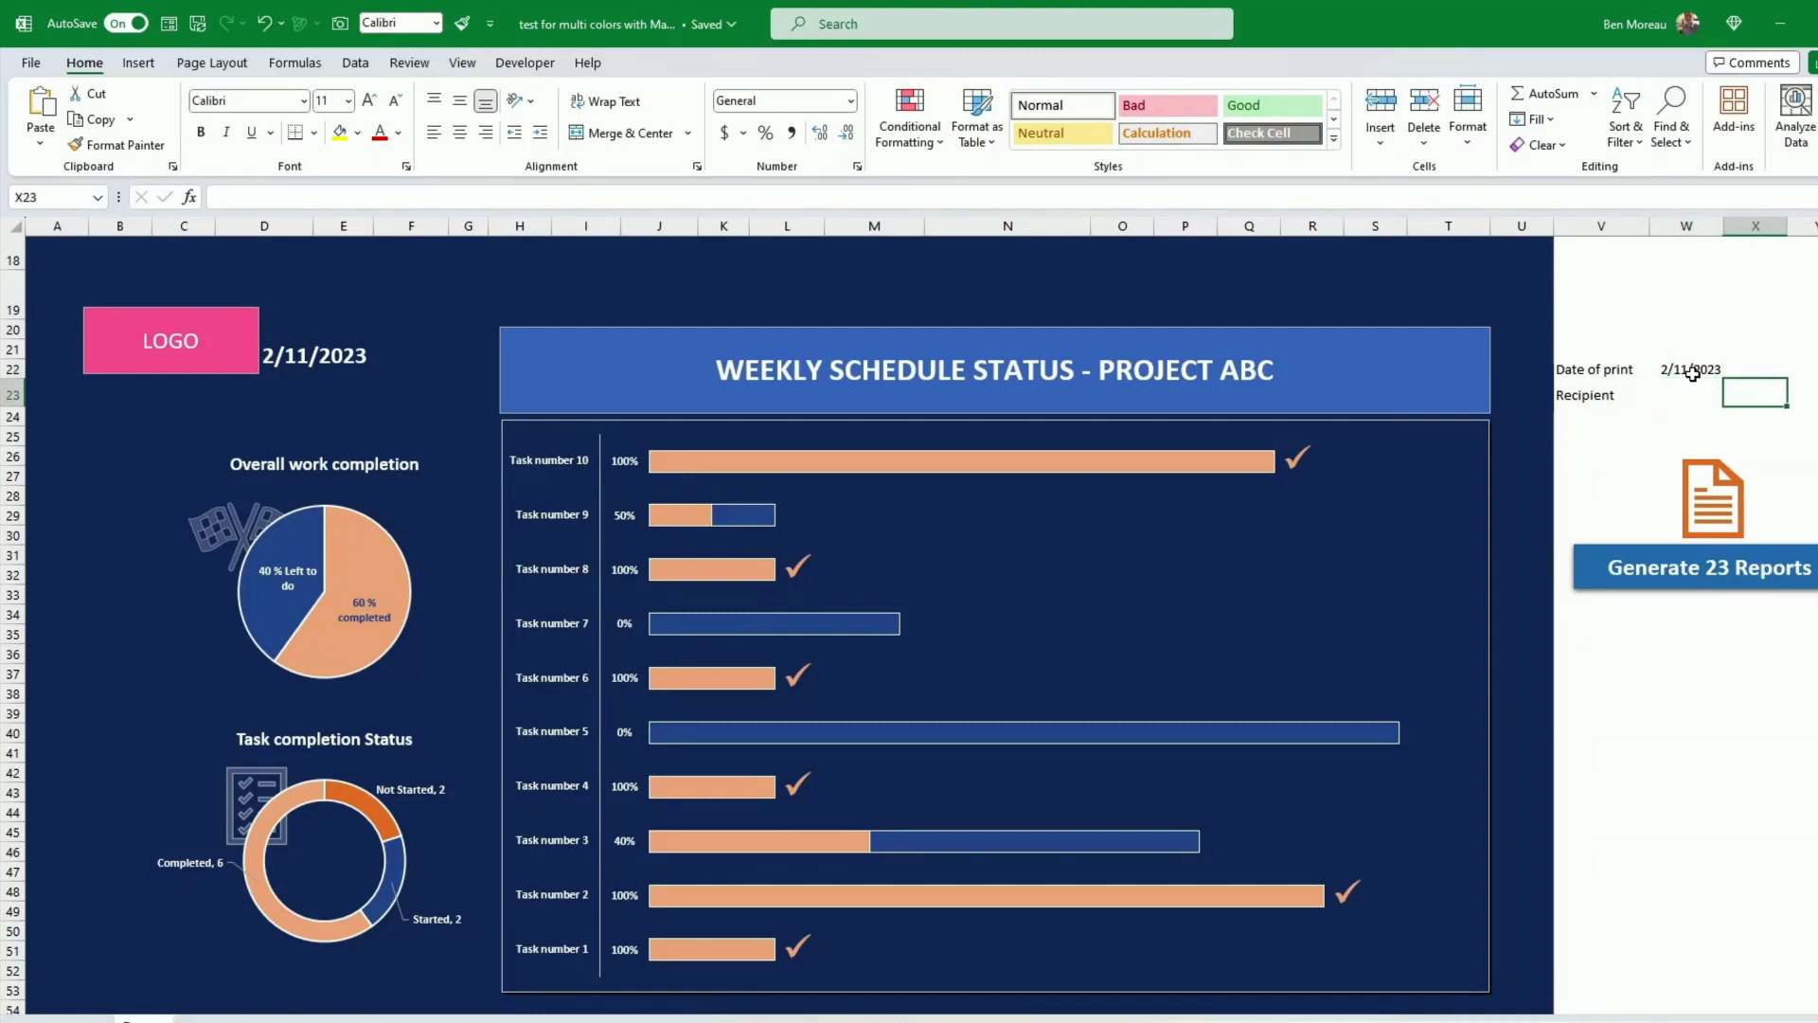
text(w23)
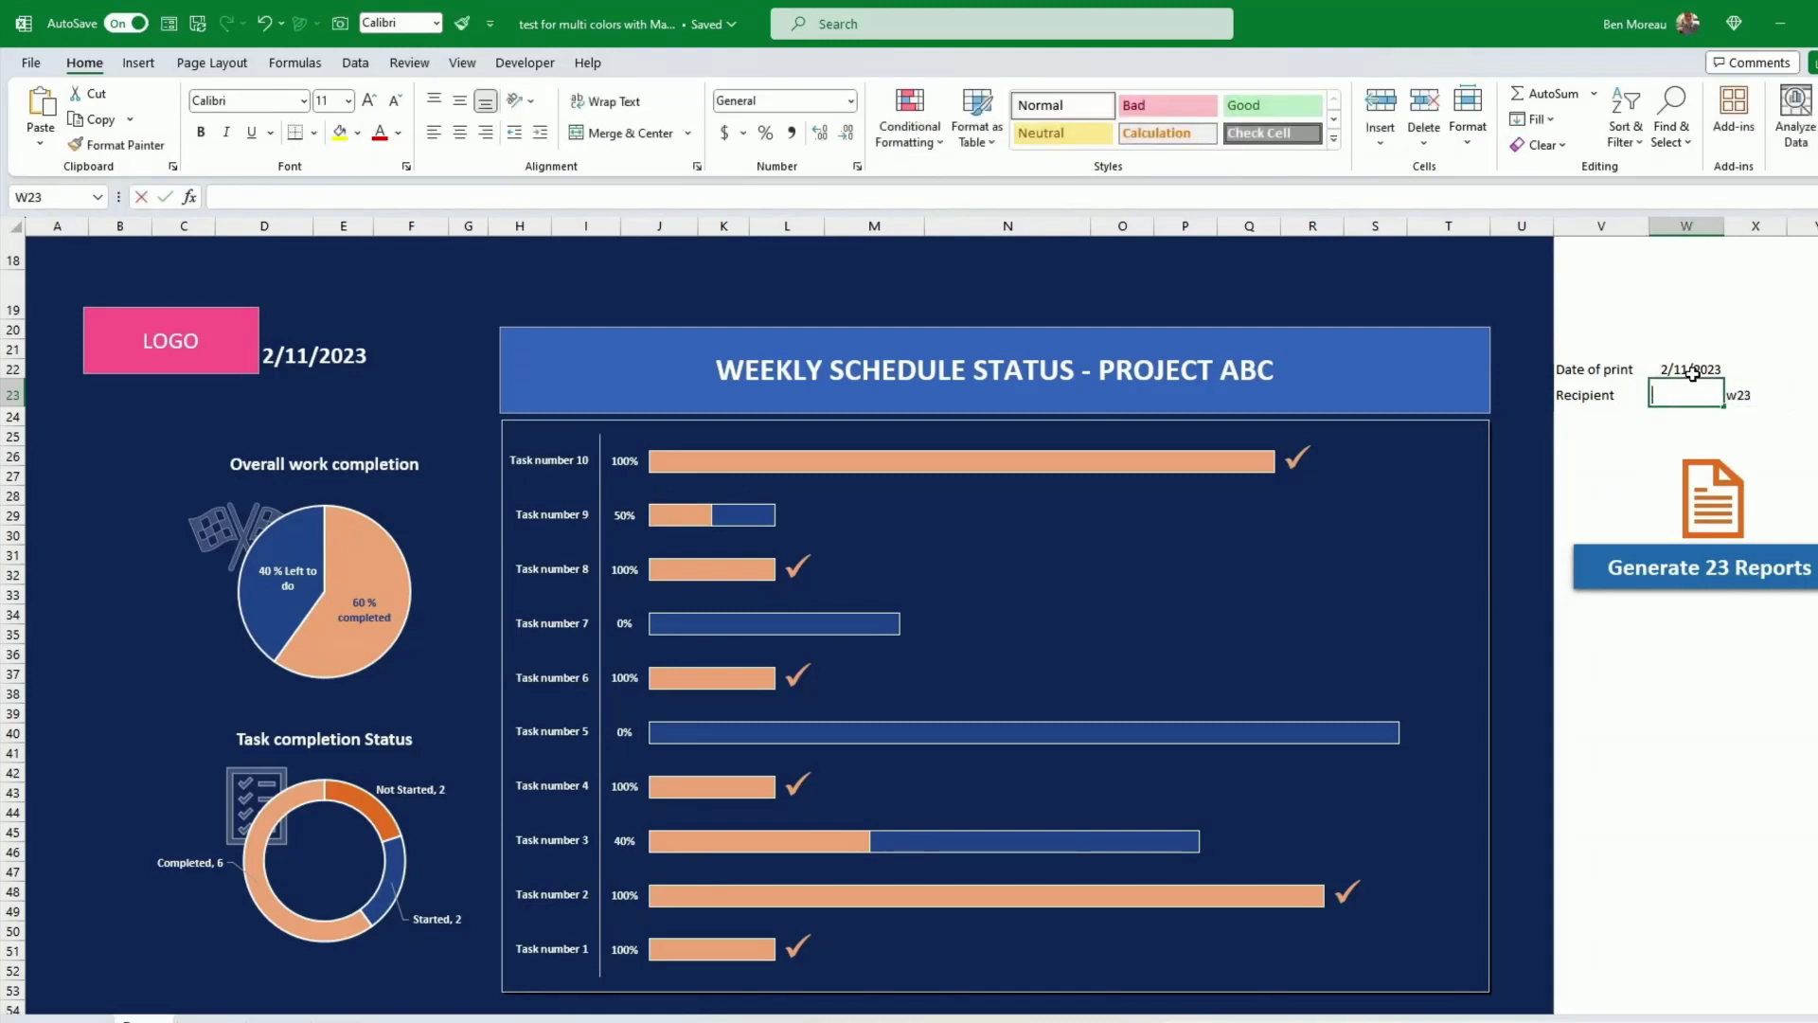
text(Recipei)
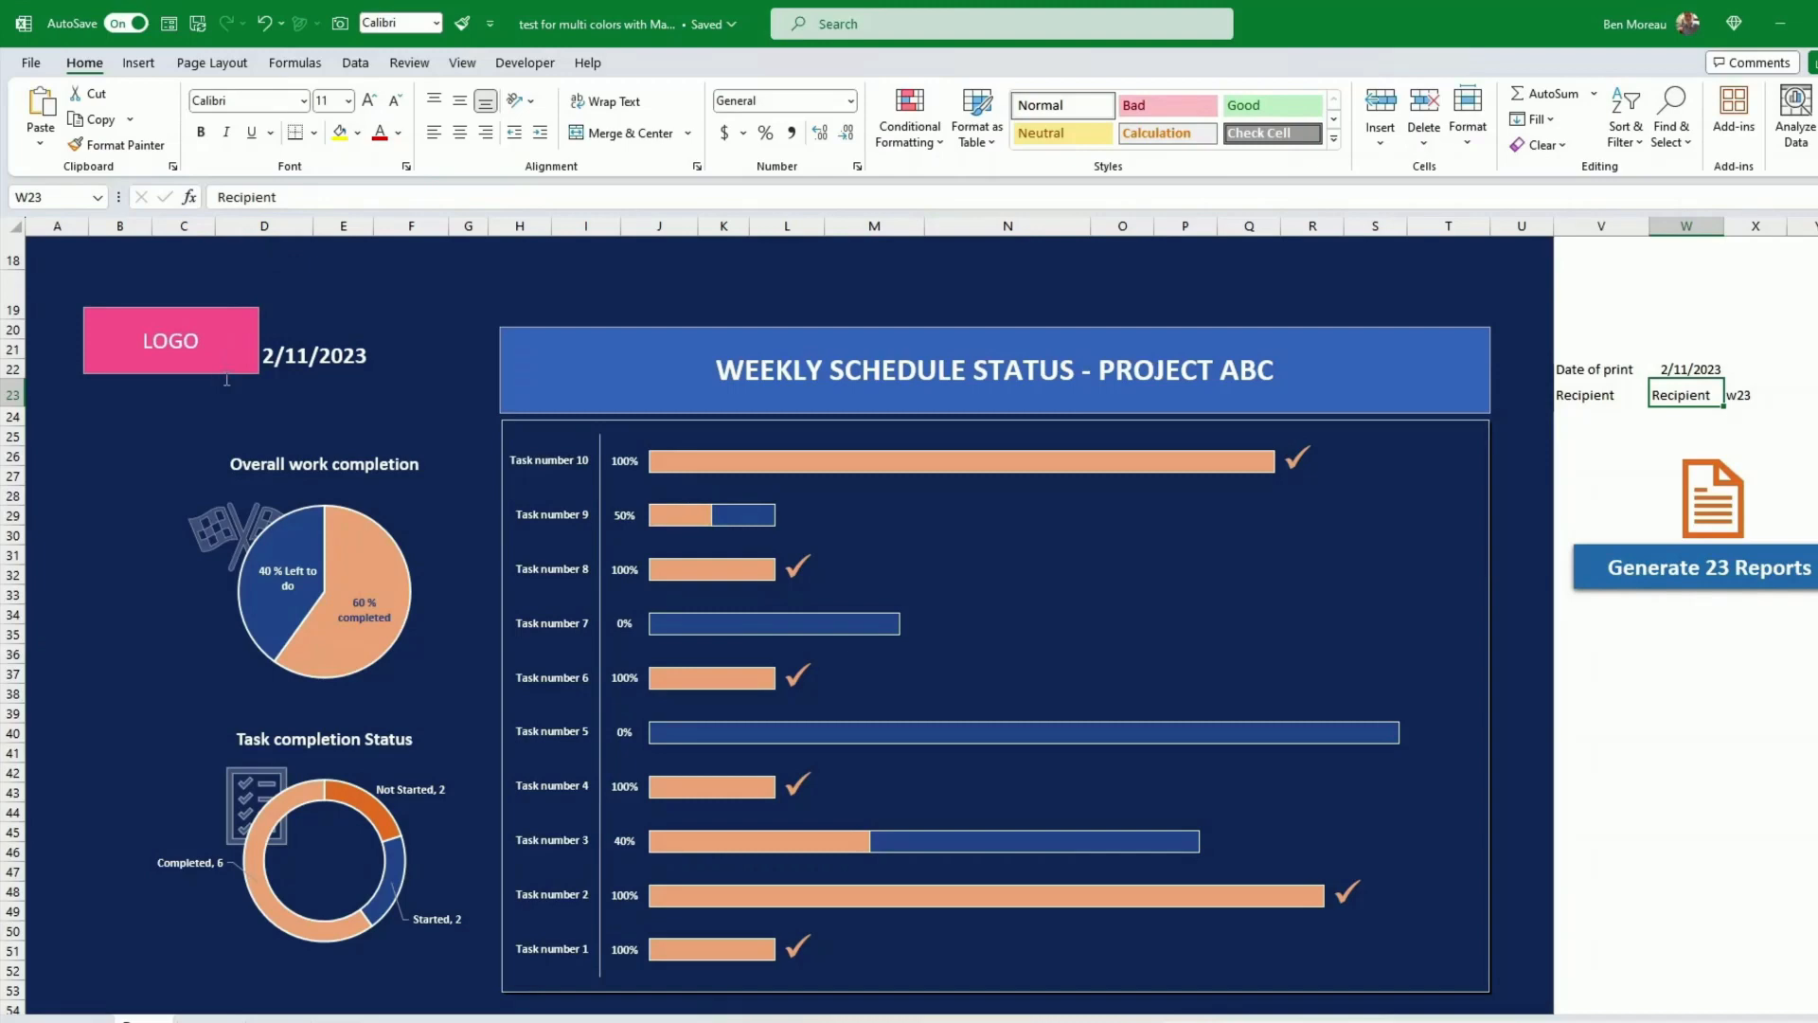
Insert a text box below the date linked to =$W$23 and make its text bold 16pt
click(136, 62)
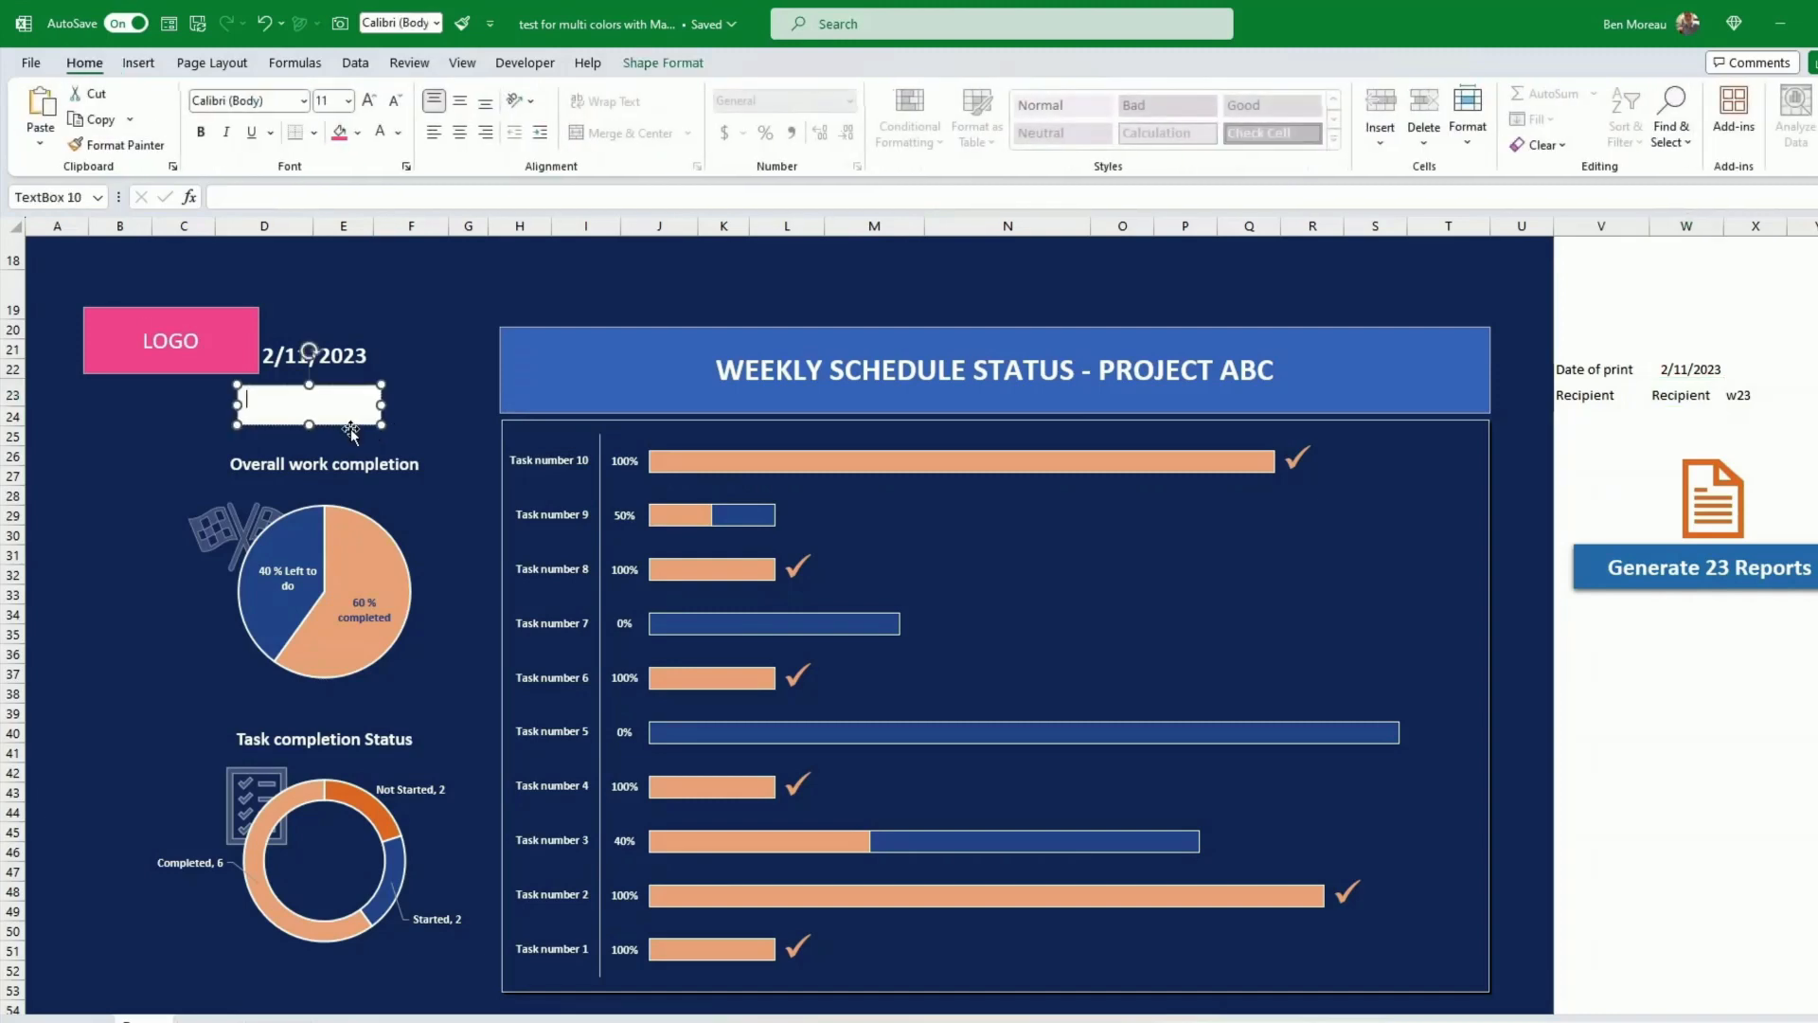
mouse_move(293, 371)
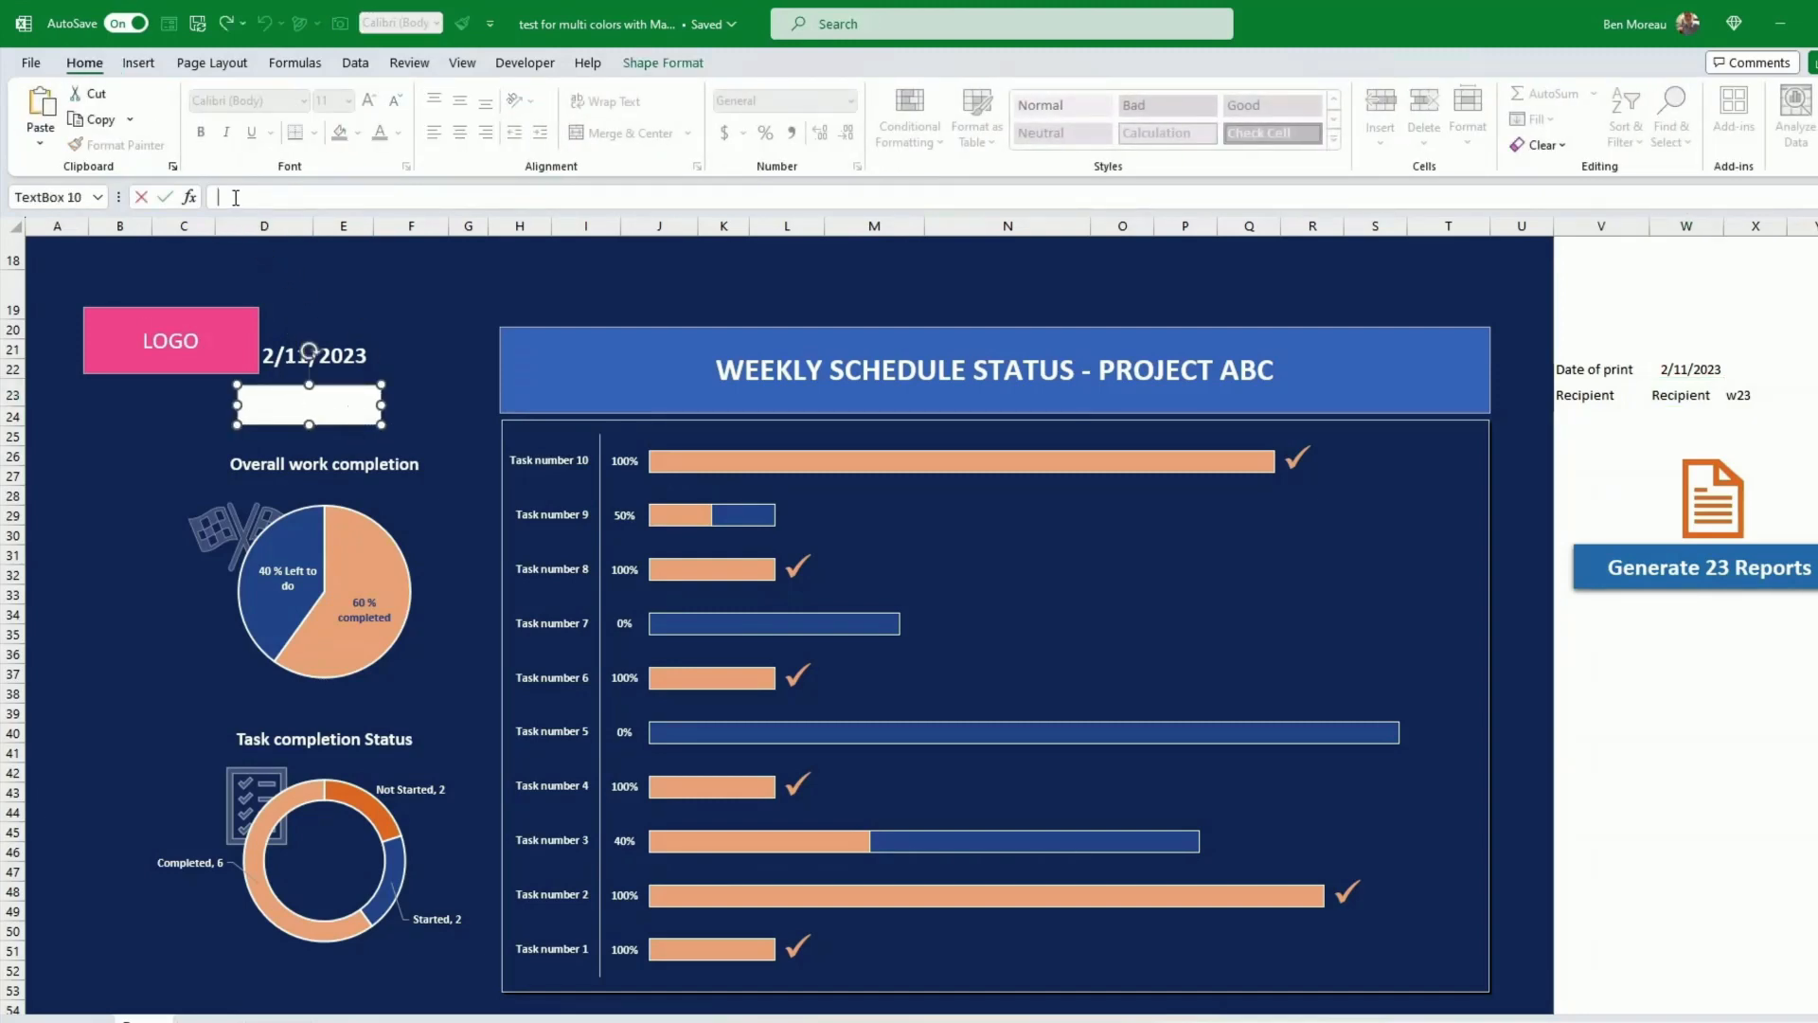
click(1684, 394)
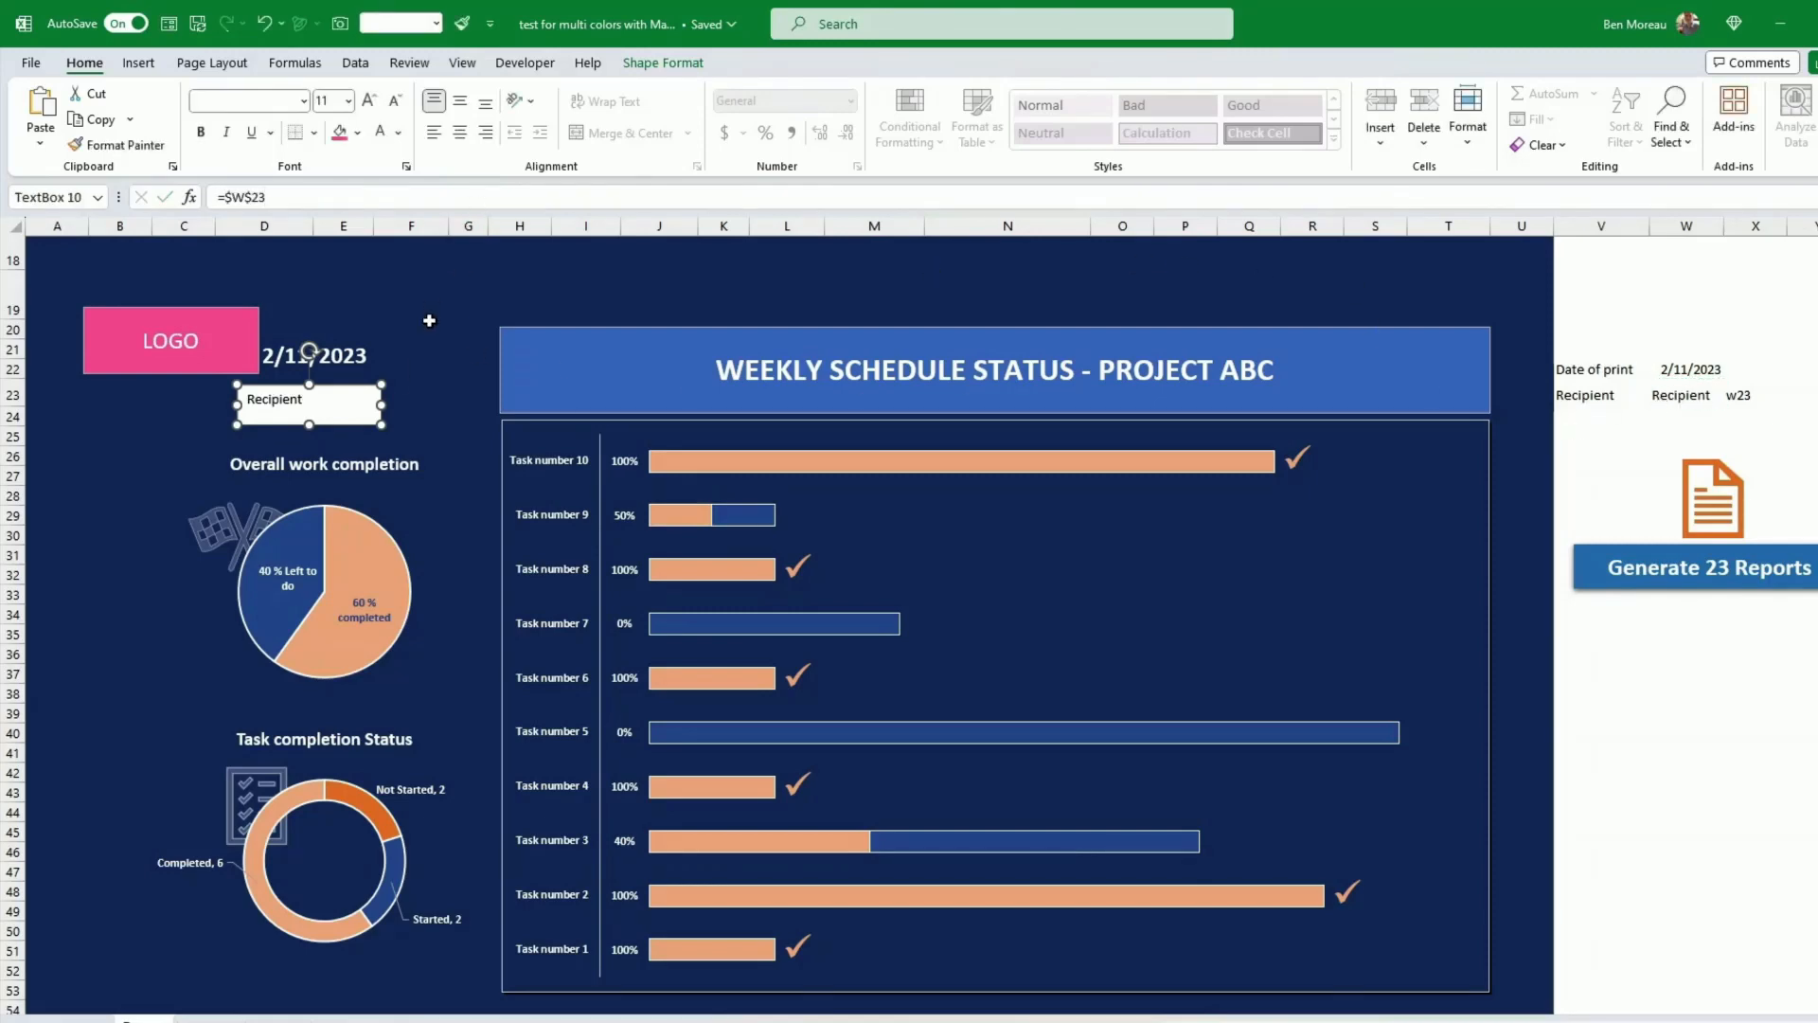
click(356, 132)
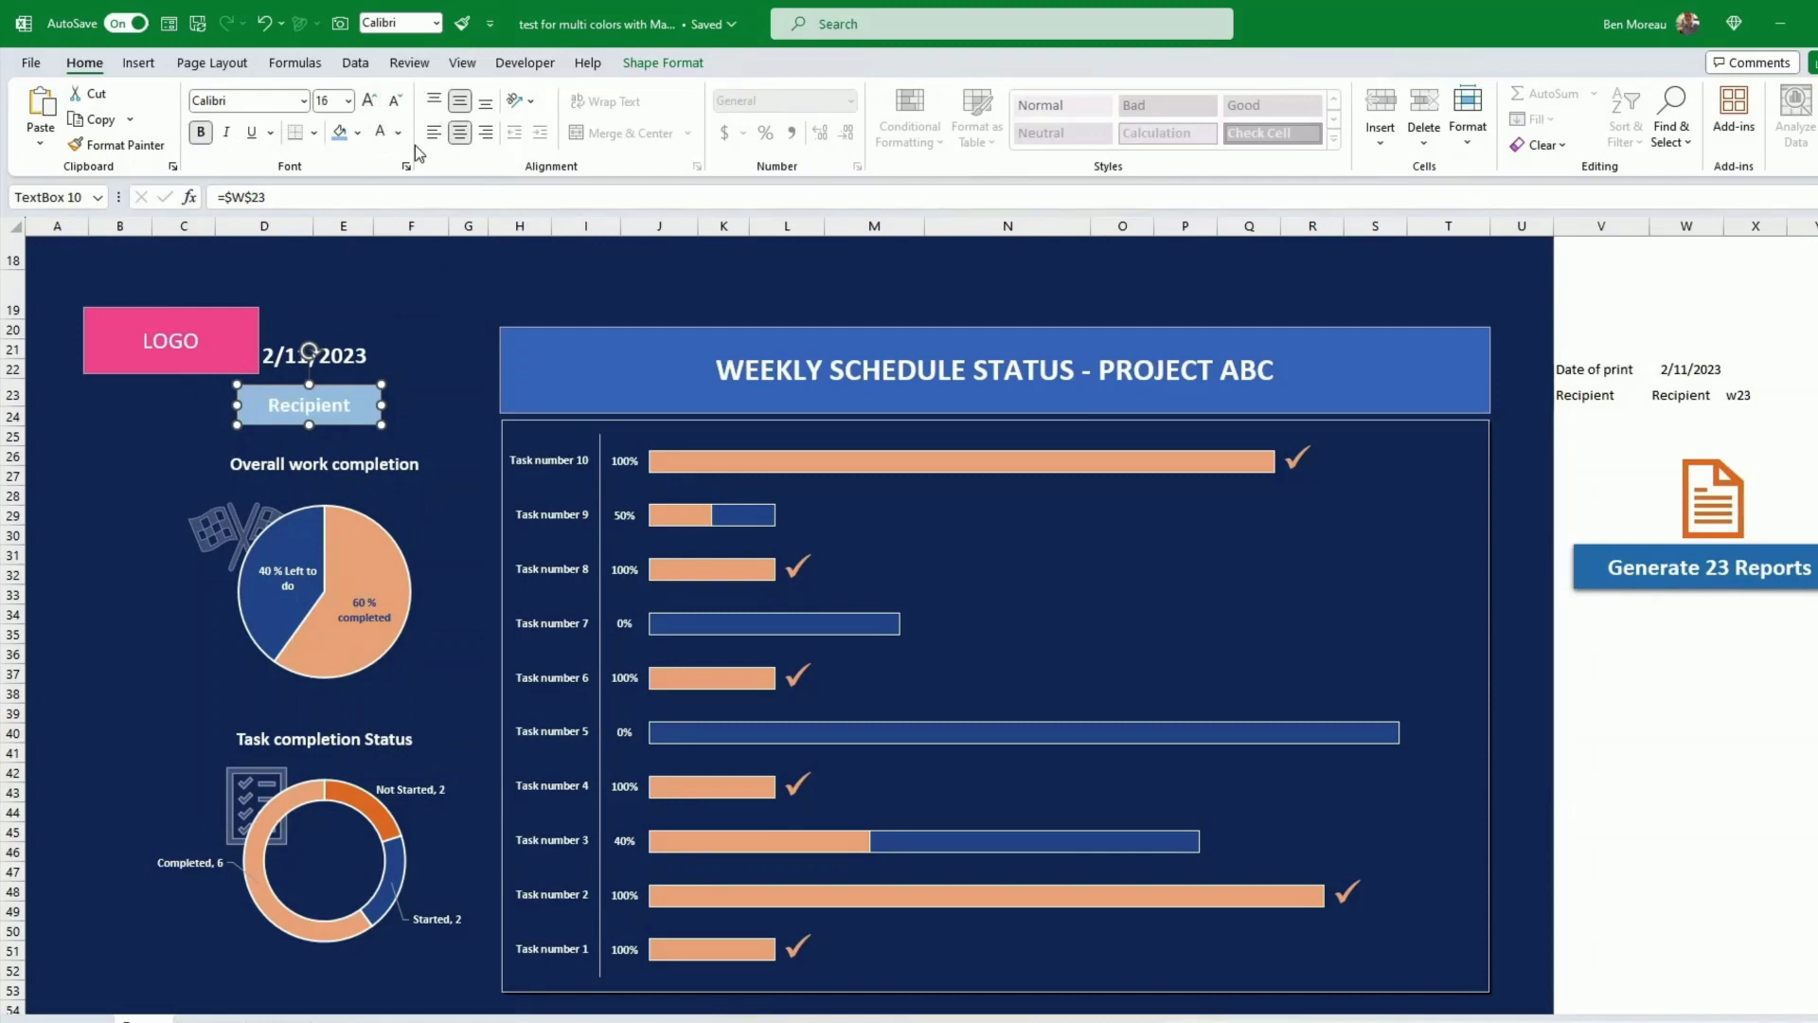
Give the recipient box a darker blue fill and move it up beside the LOGO
click(360, 133)
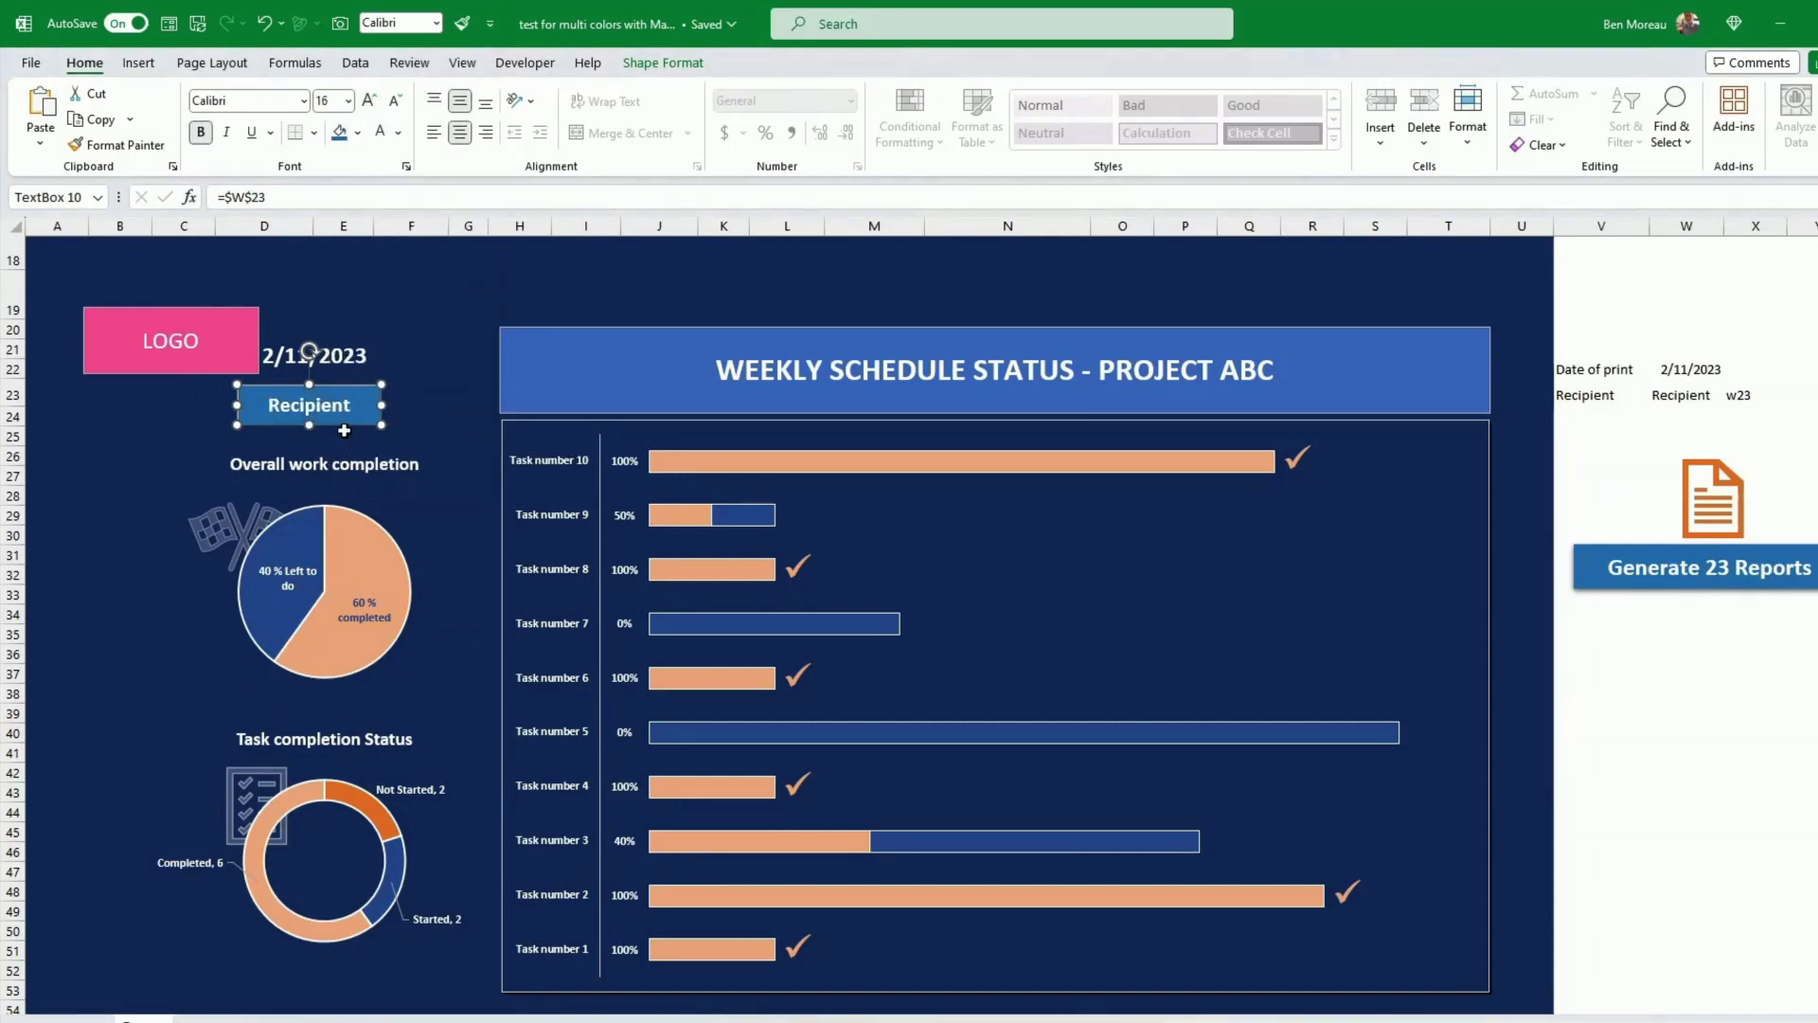
drag(309, 406, 349, 312)
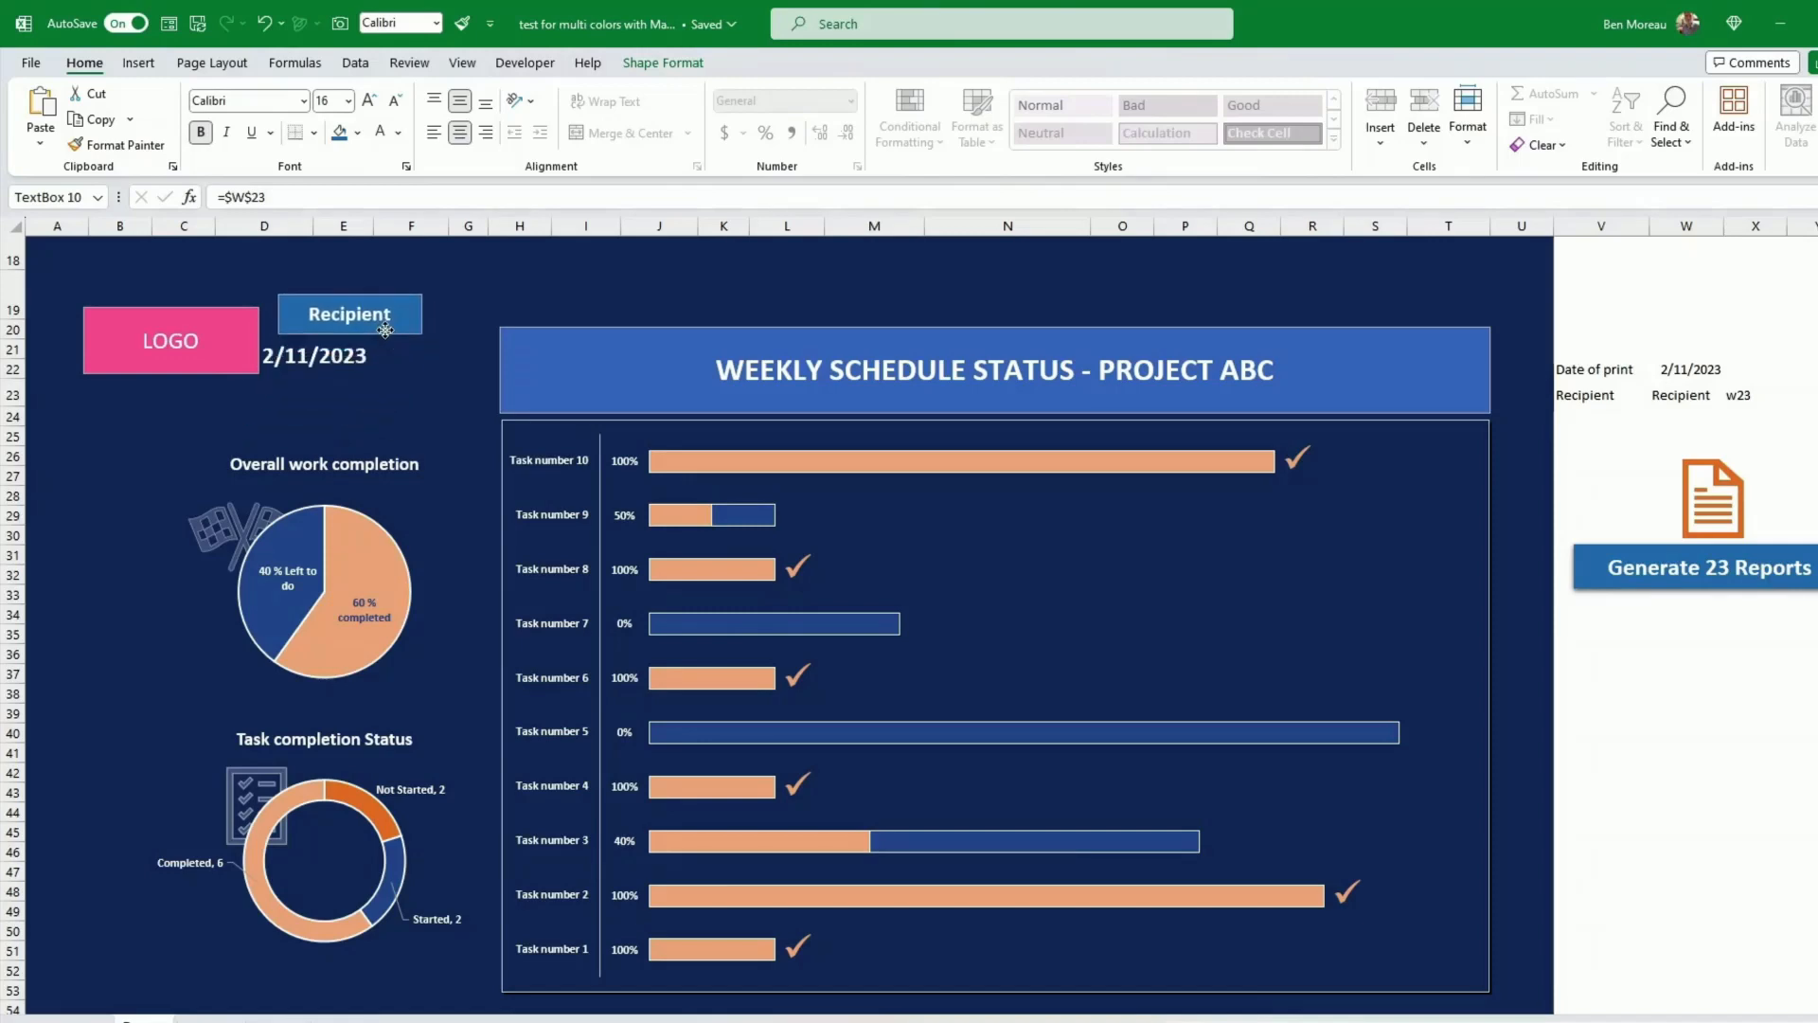
click(169, 339)
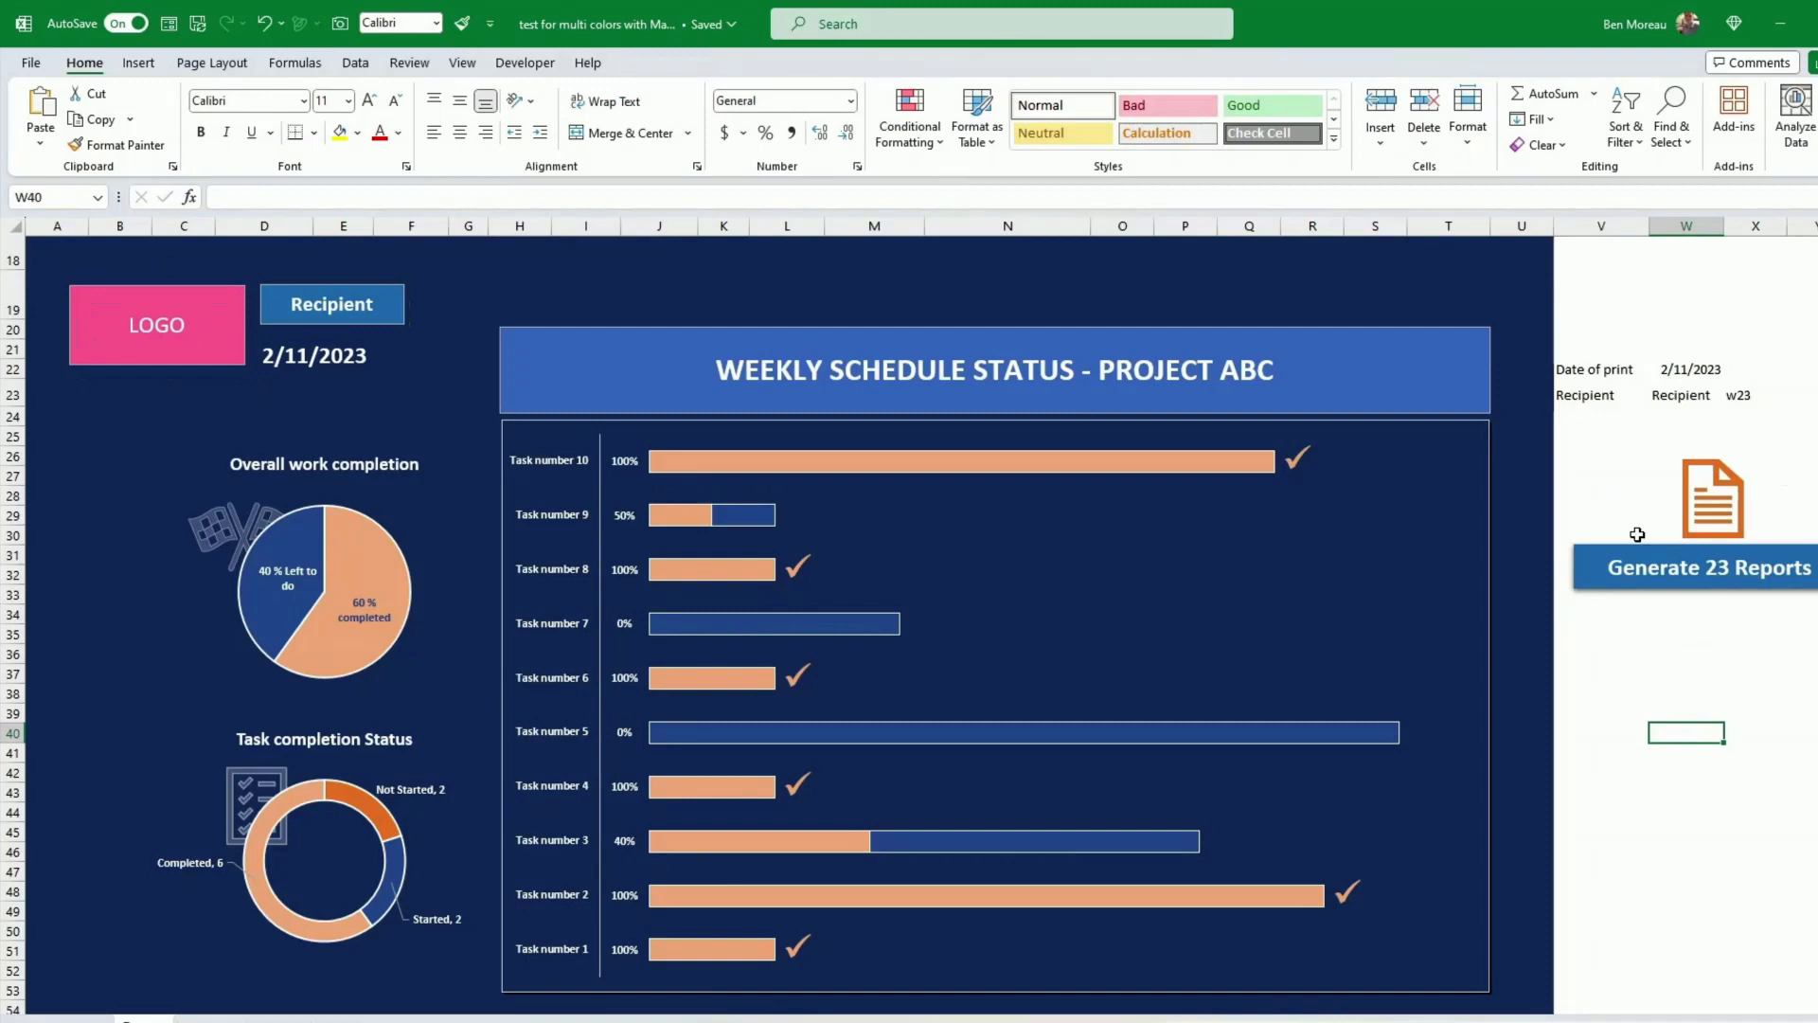
mouse_move(1634, 644)
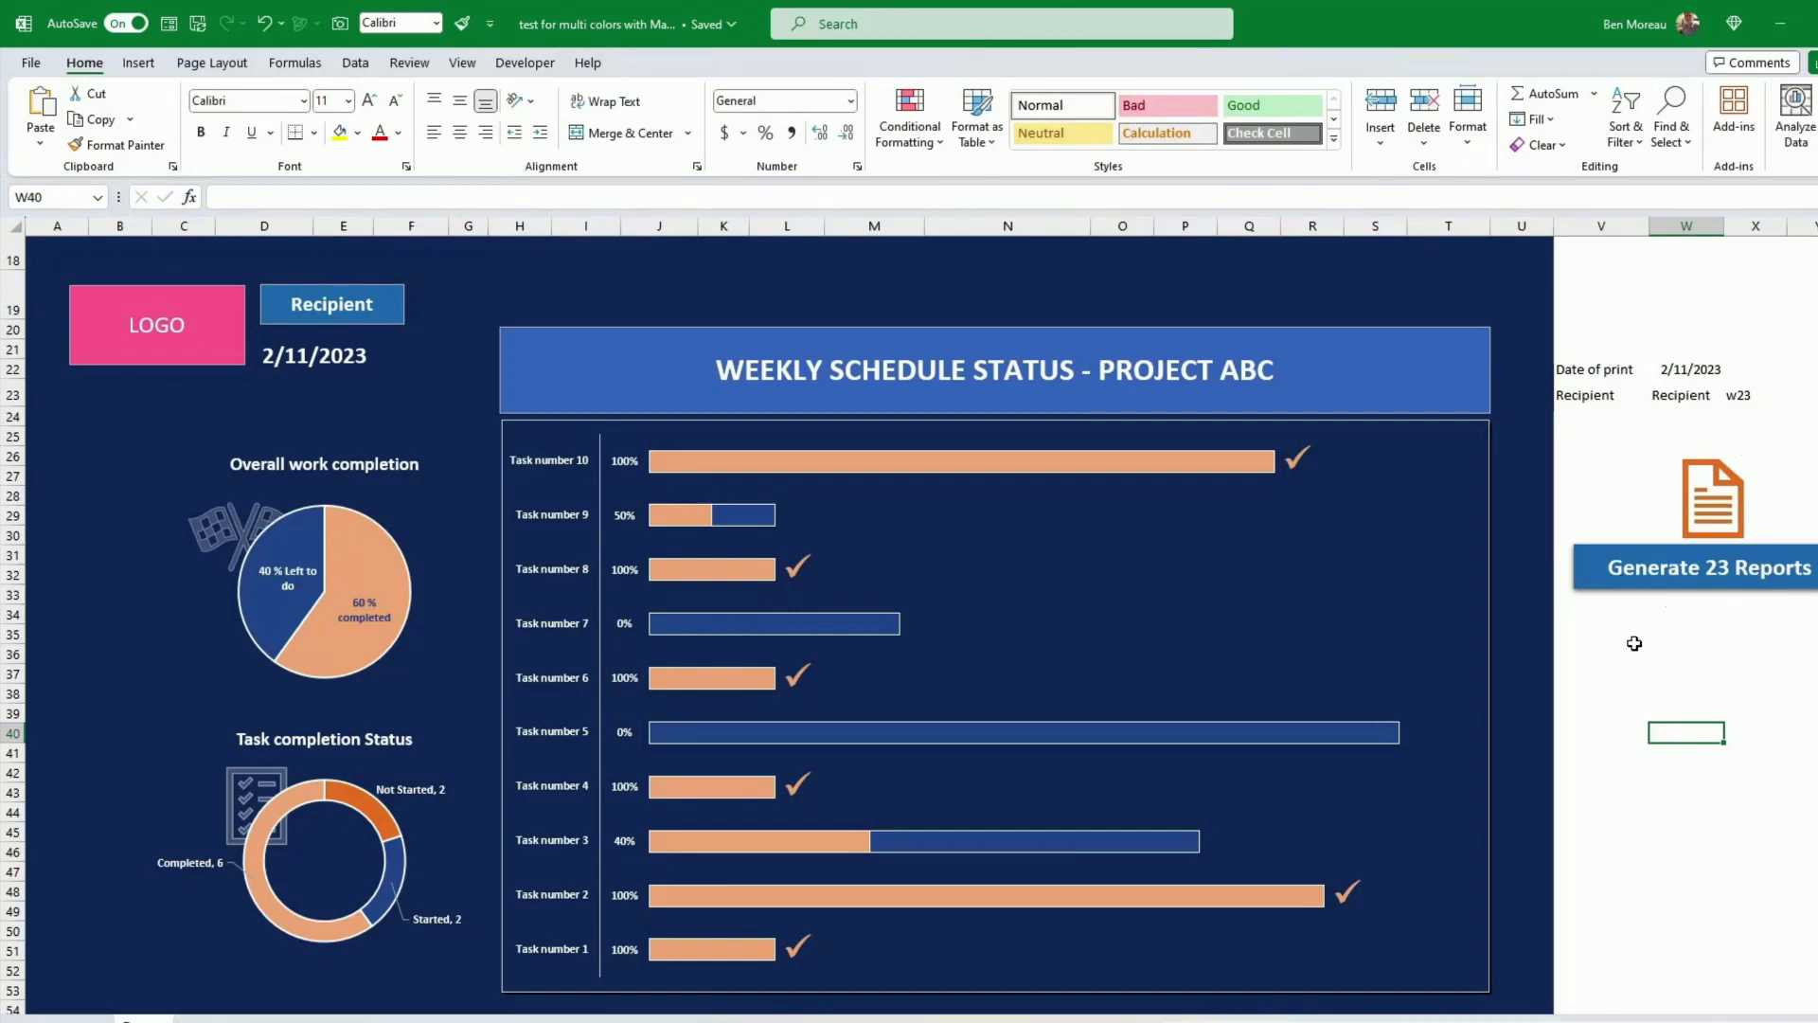
mouse_move(1443, 659)
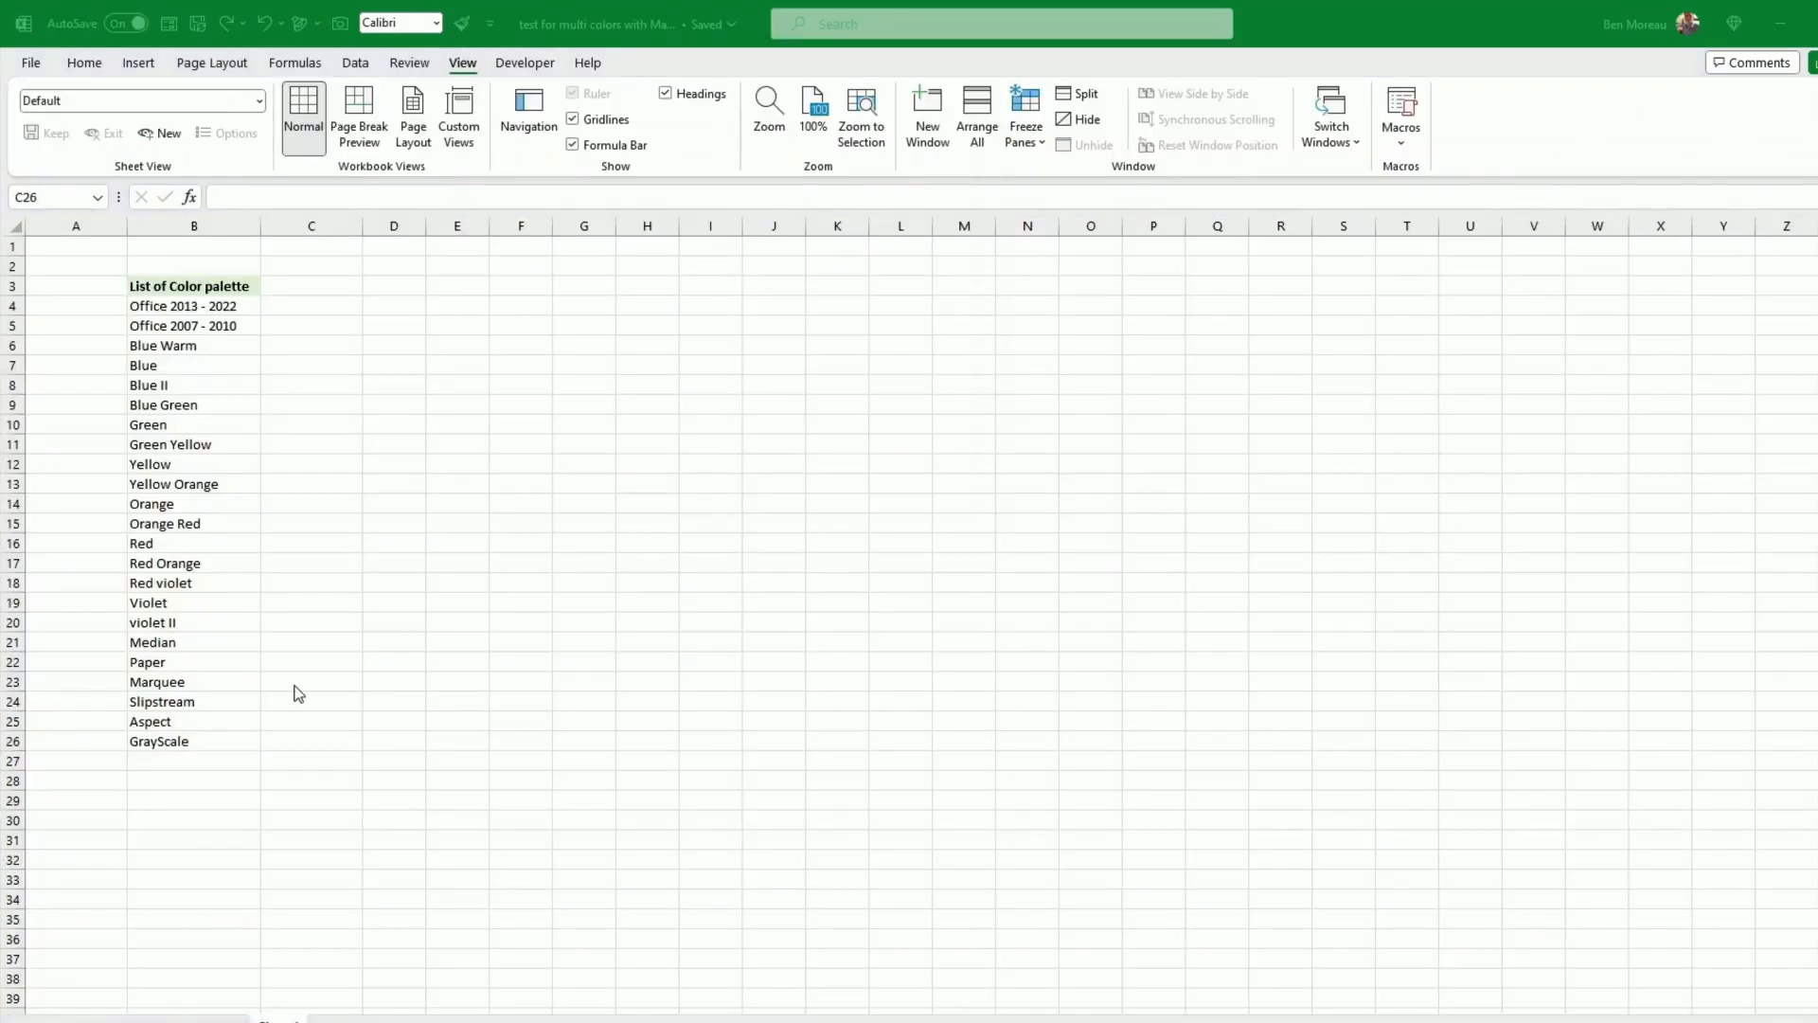
mouse_move(518, 686)
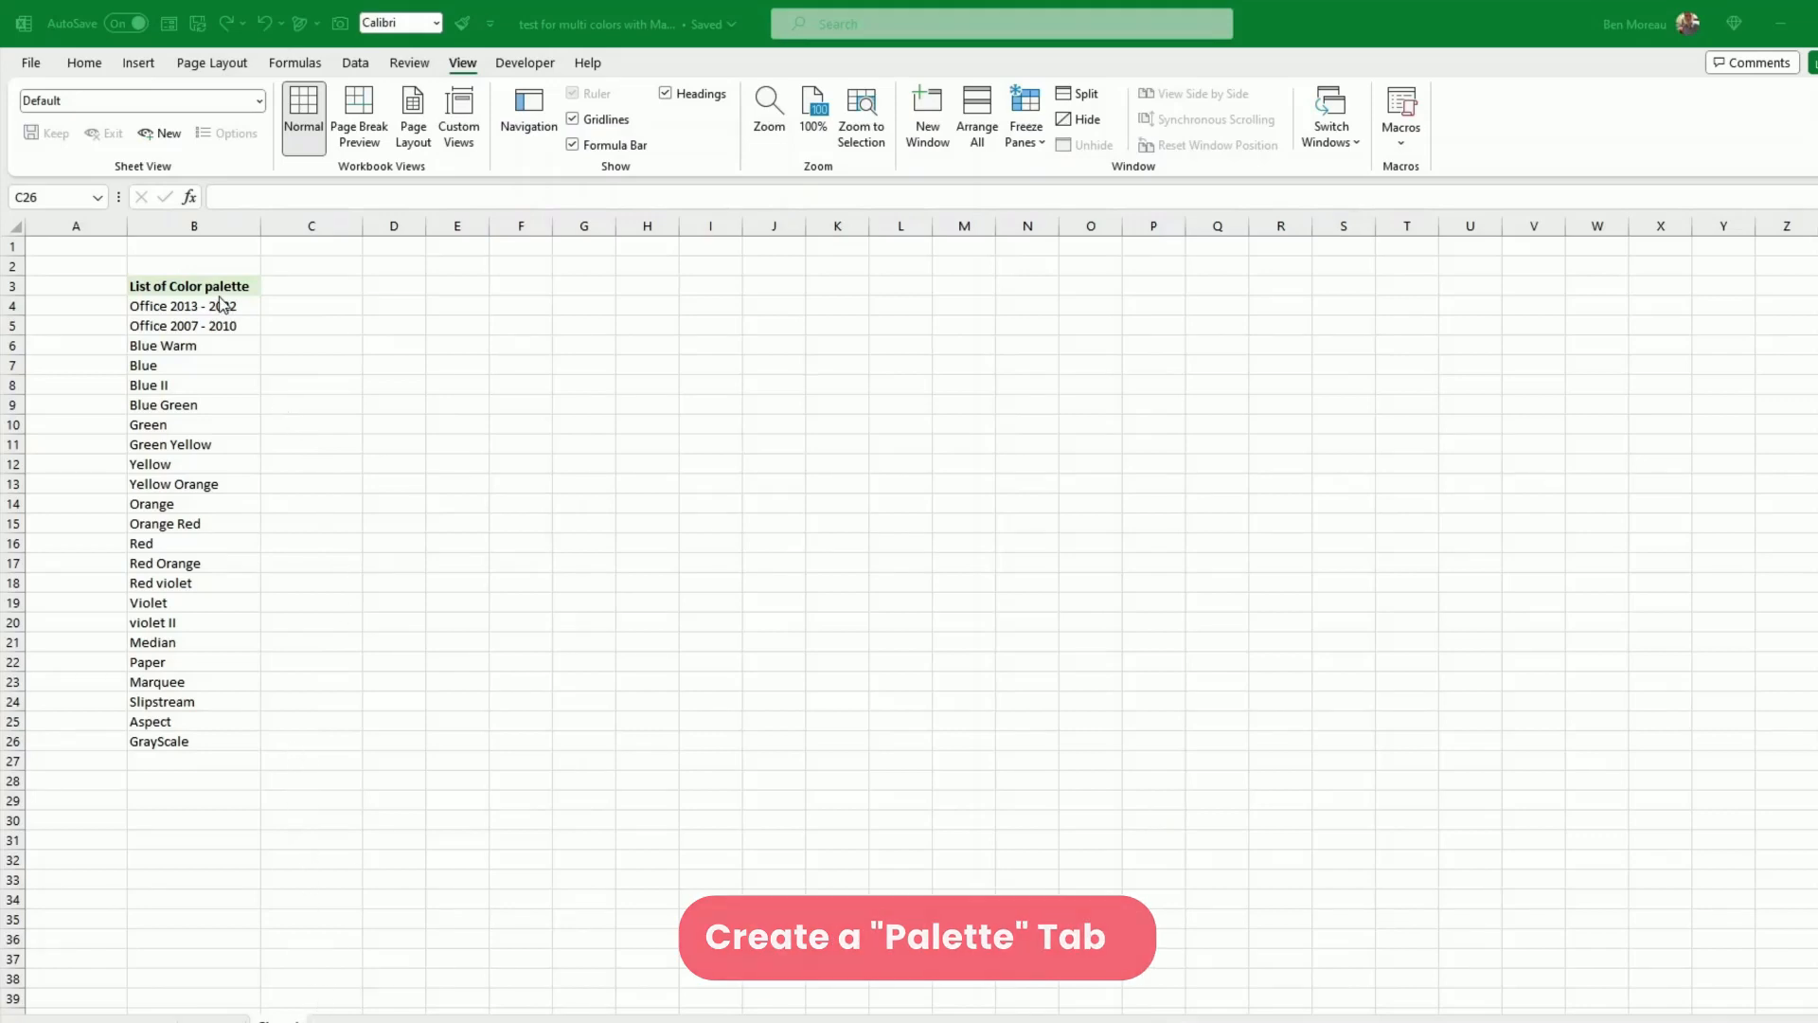
Switch to the palette sheet, select the 23 palette names down to GrayScale and review Page Layout Colors
click(310, 740)
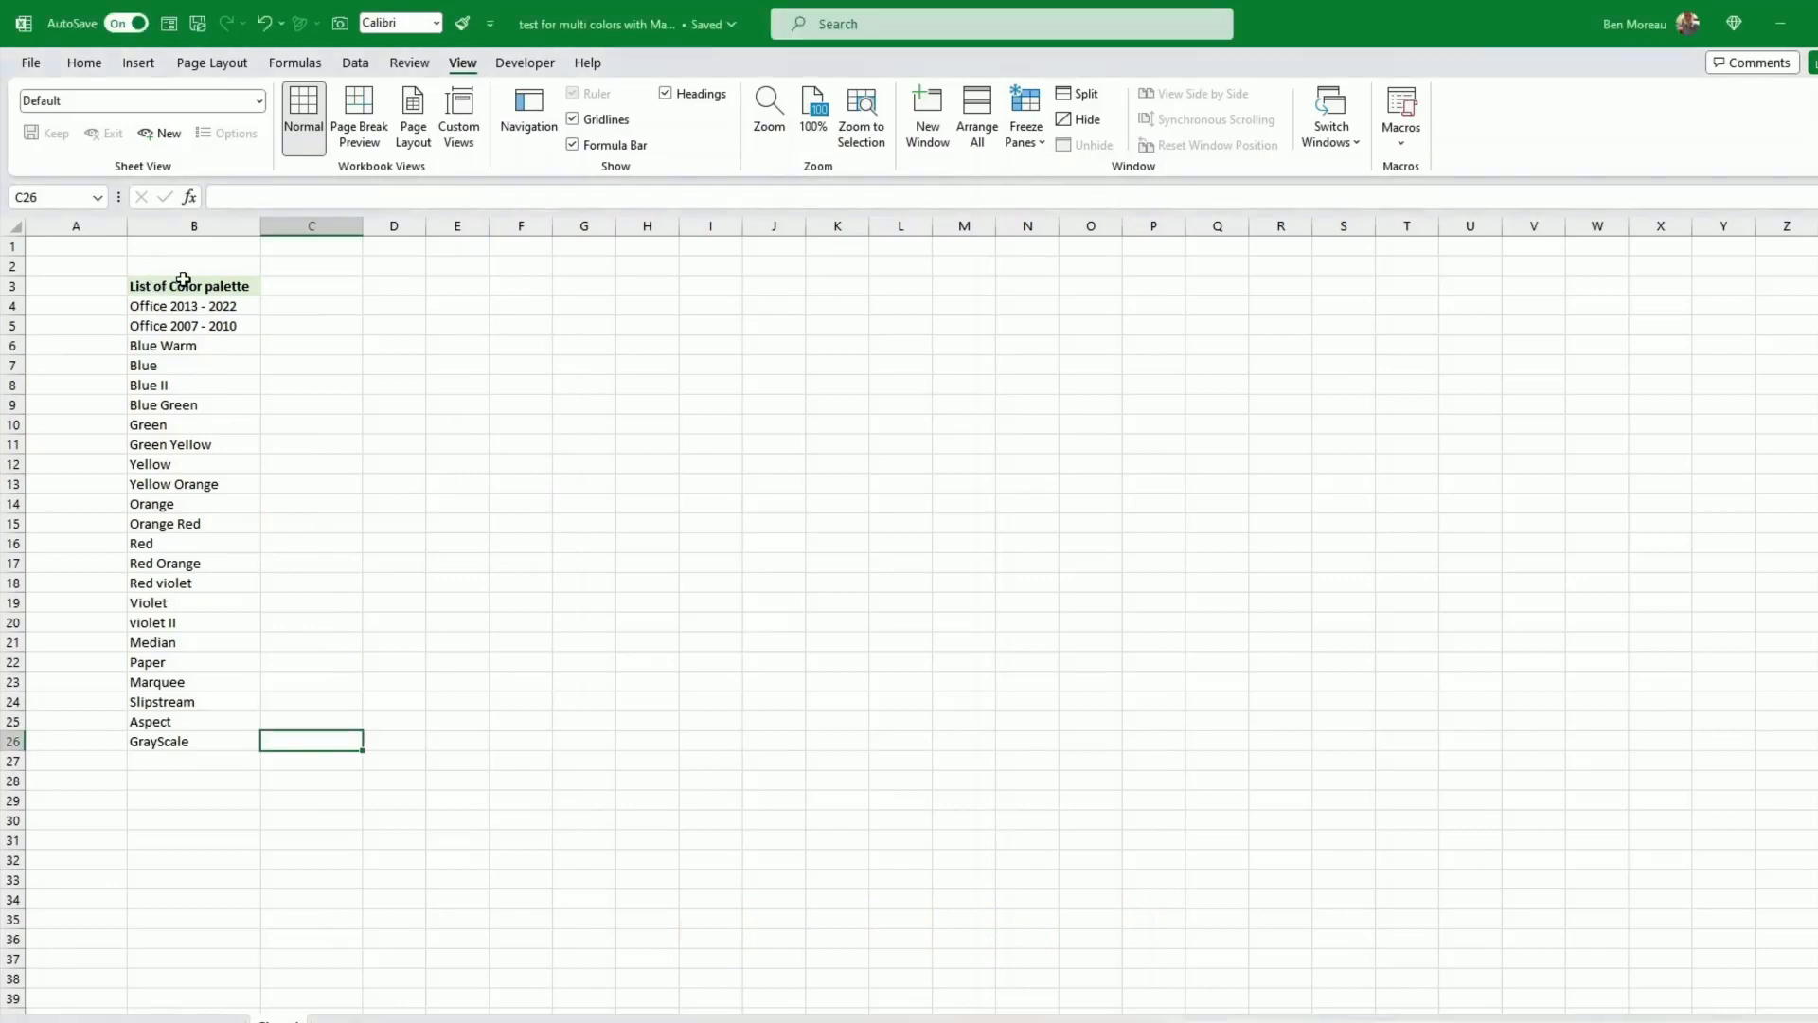
click(193, 286)
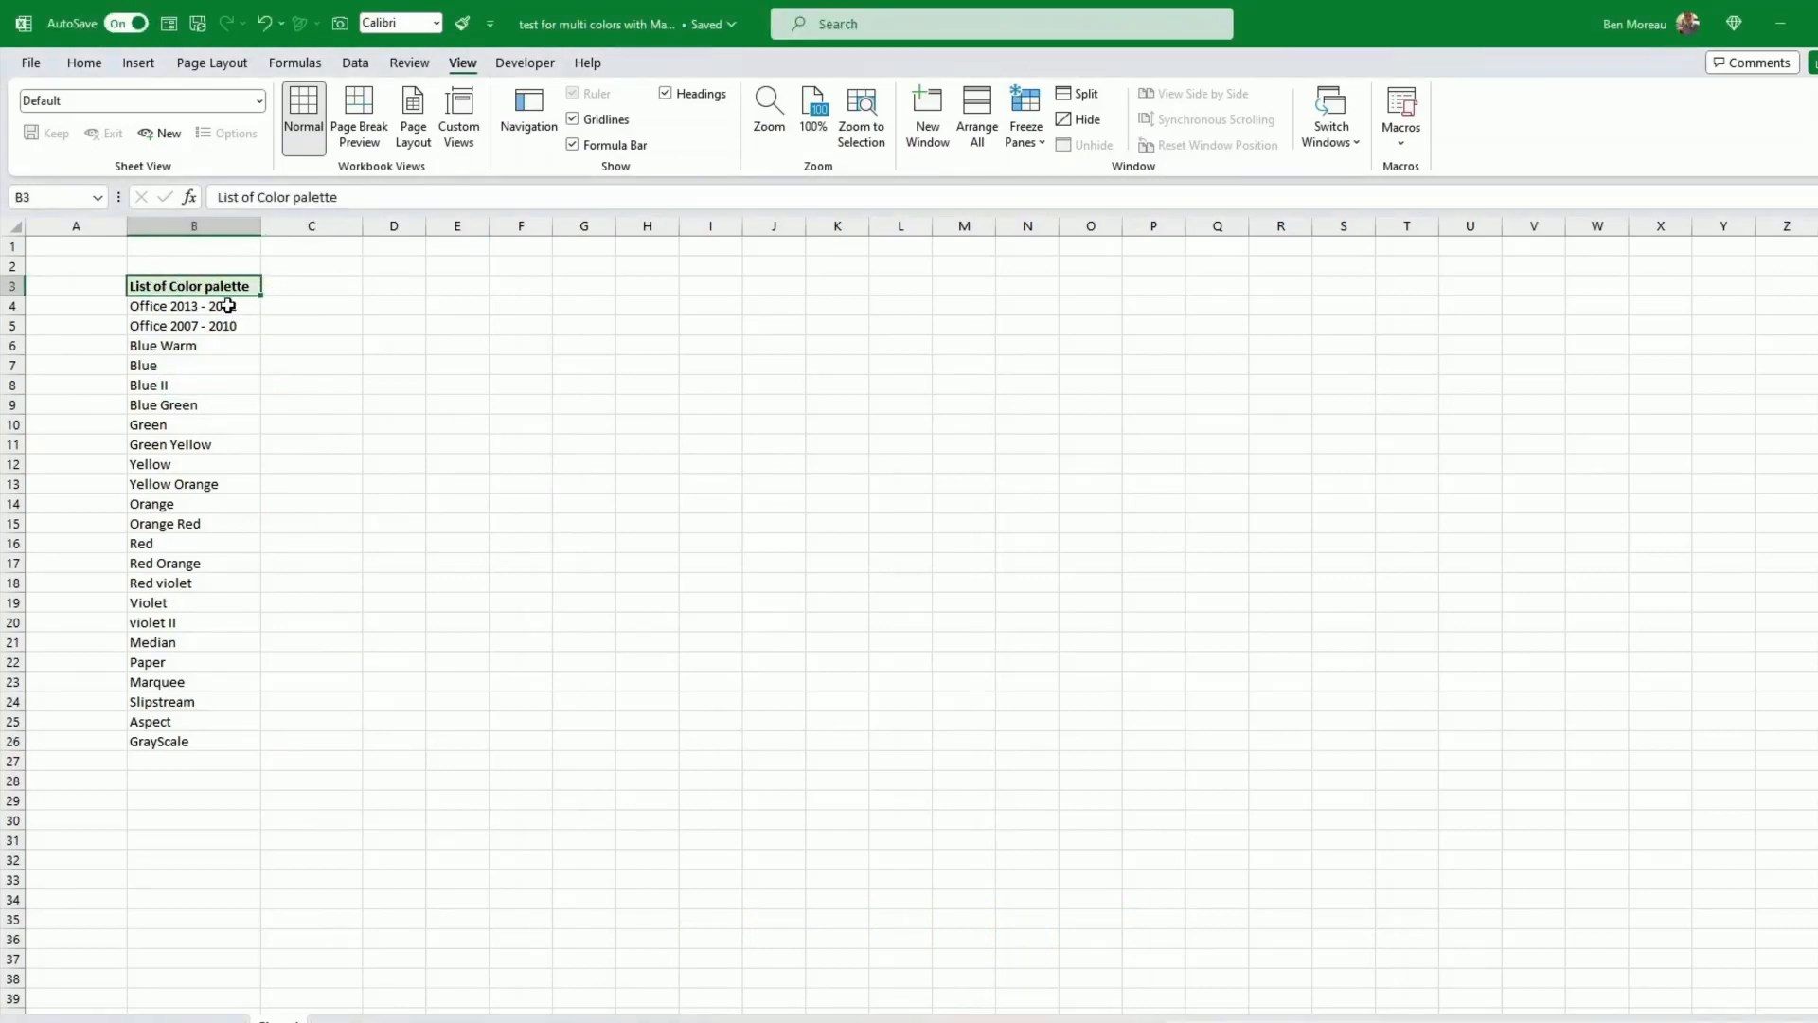
drag(193, 305, 193, 365)
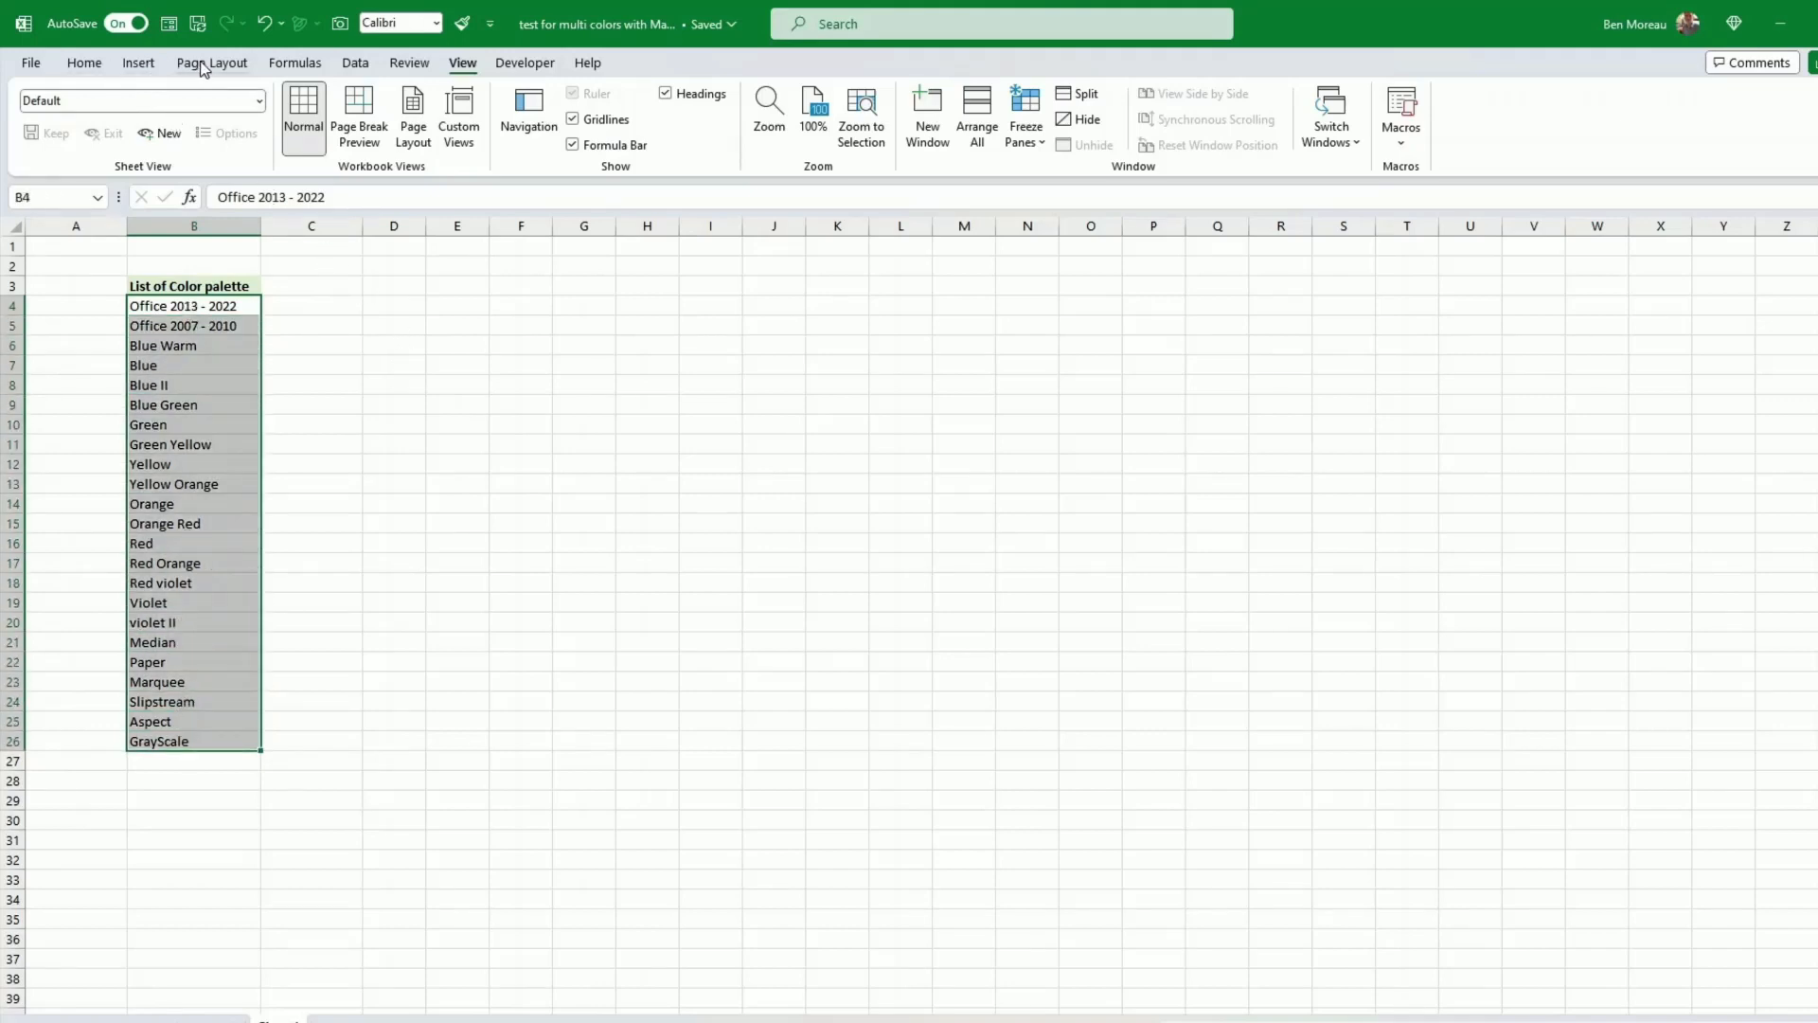
click(210, 63)
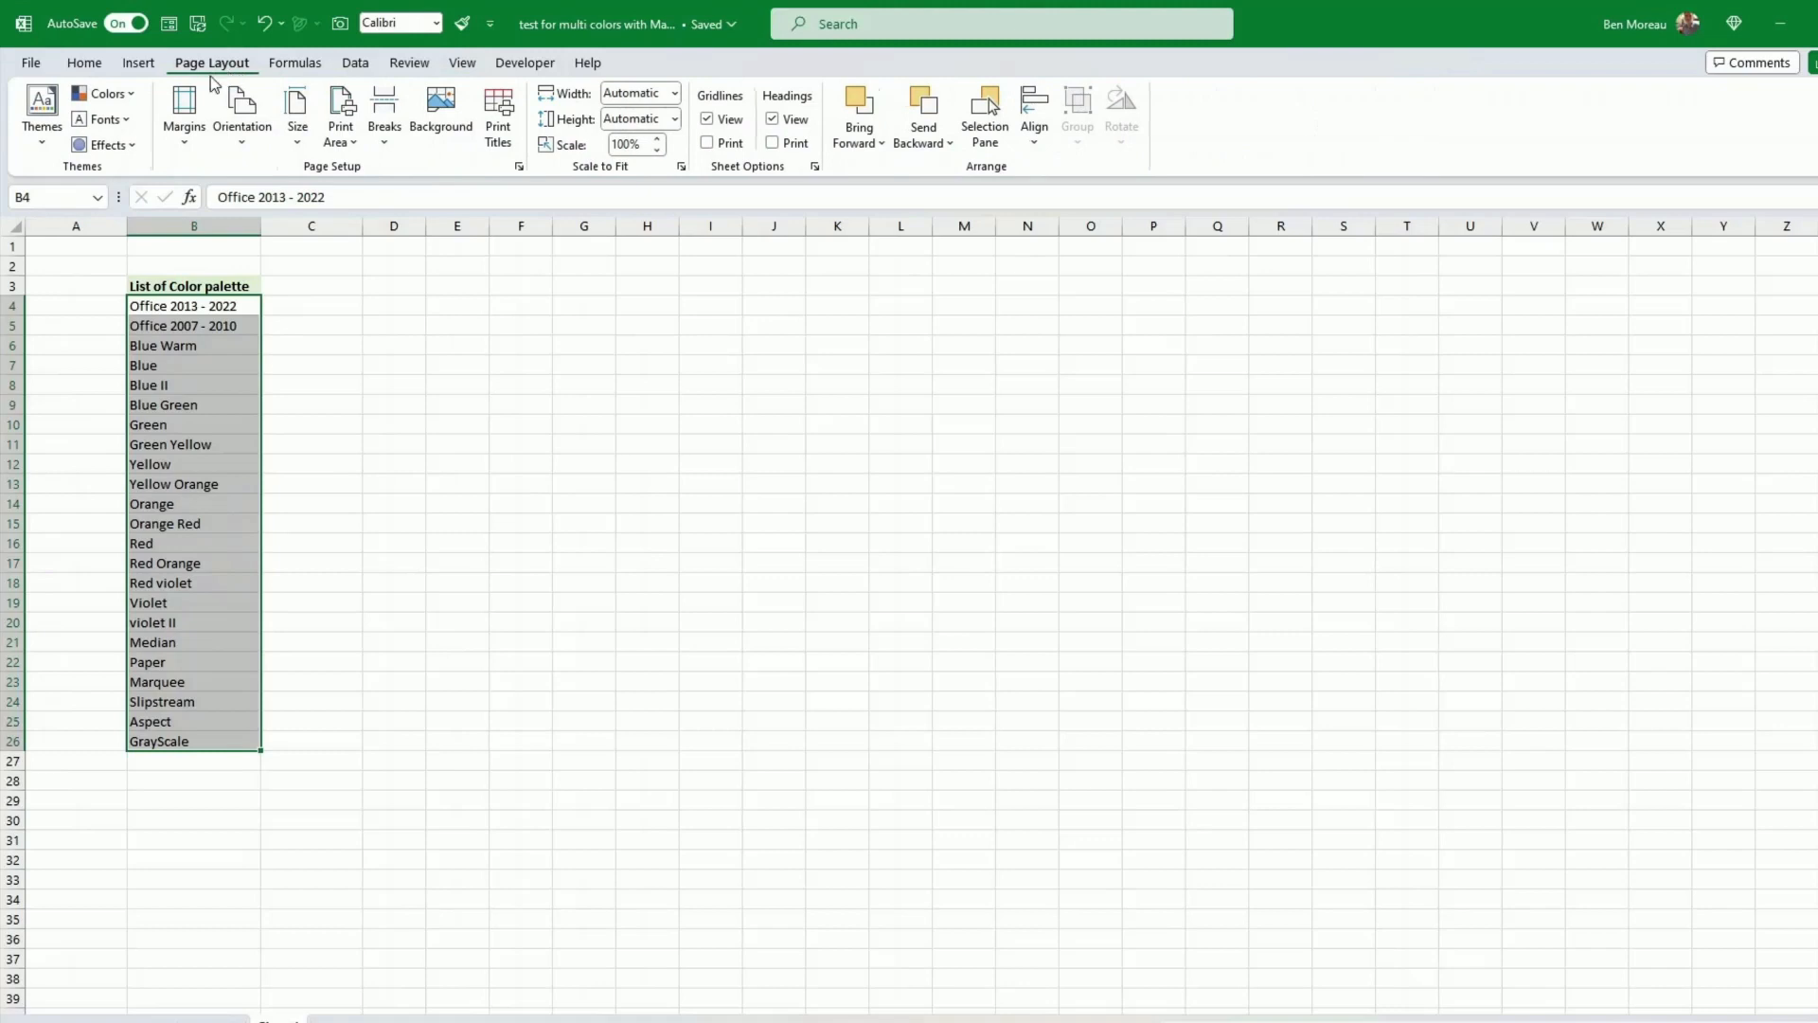
mouse_move(104, 93)
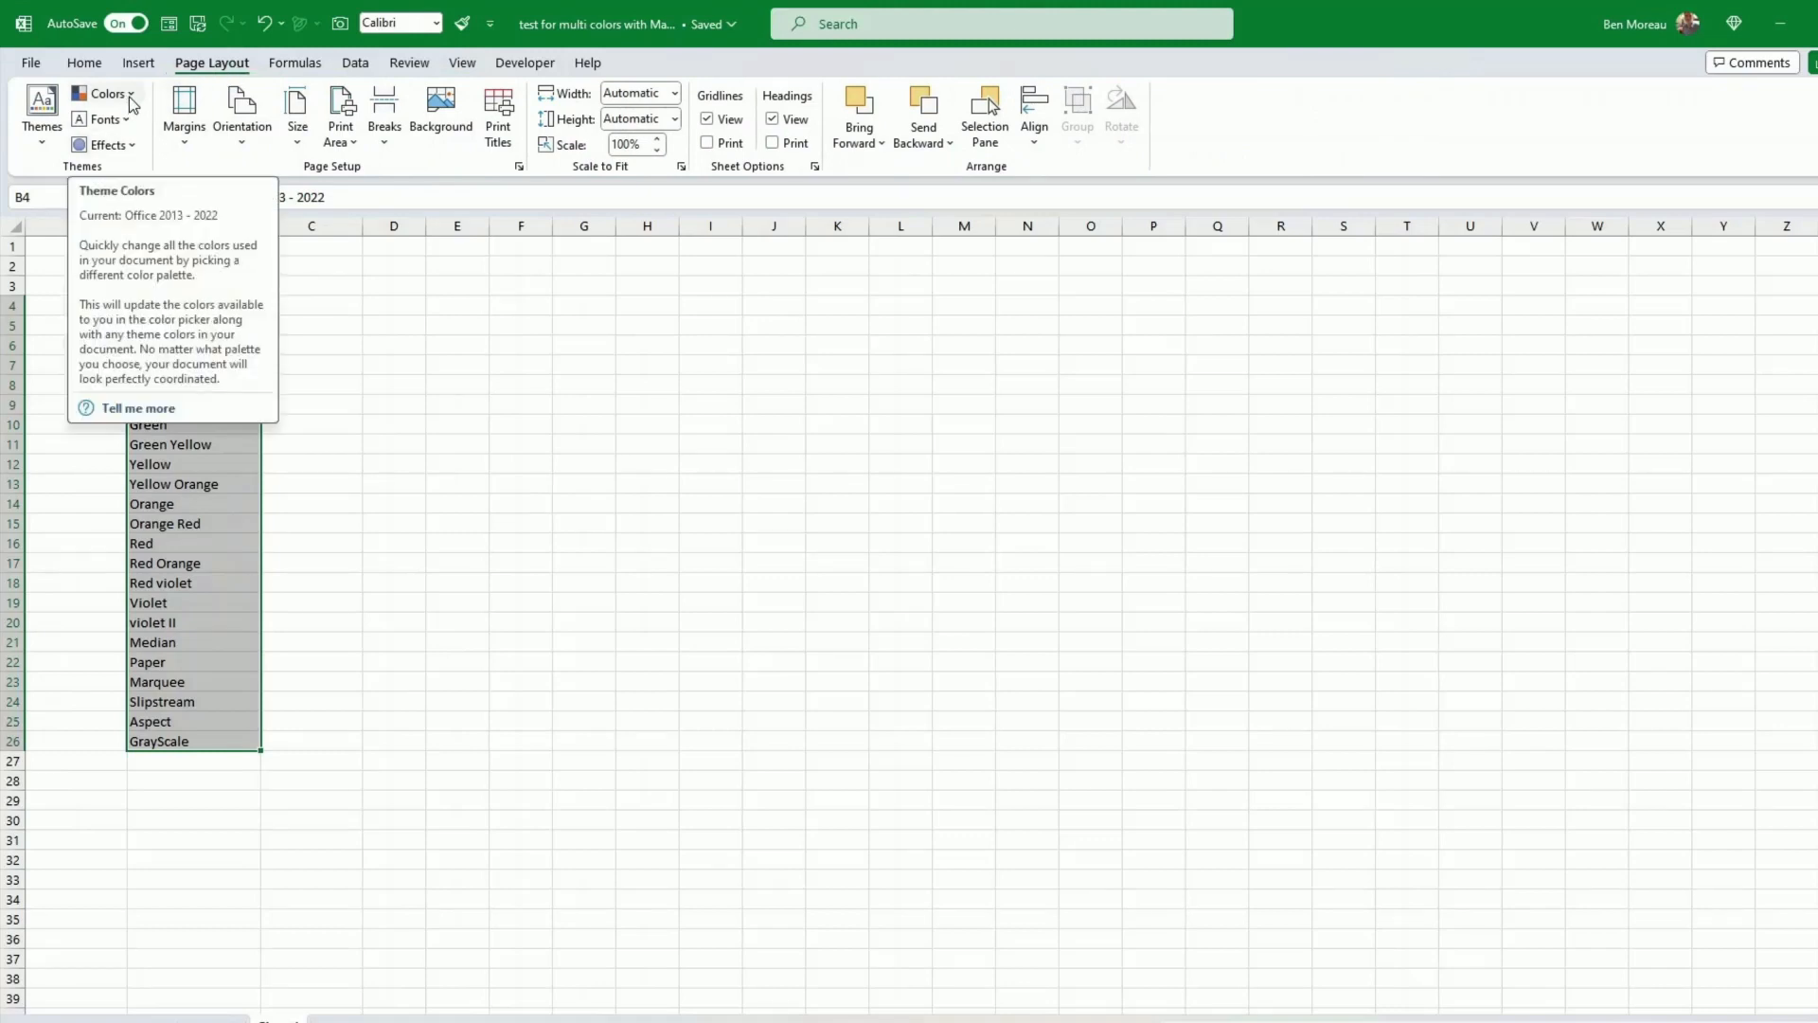
click(106, 92)
text(T)
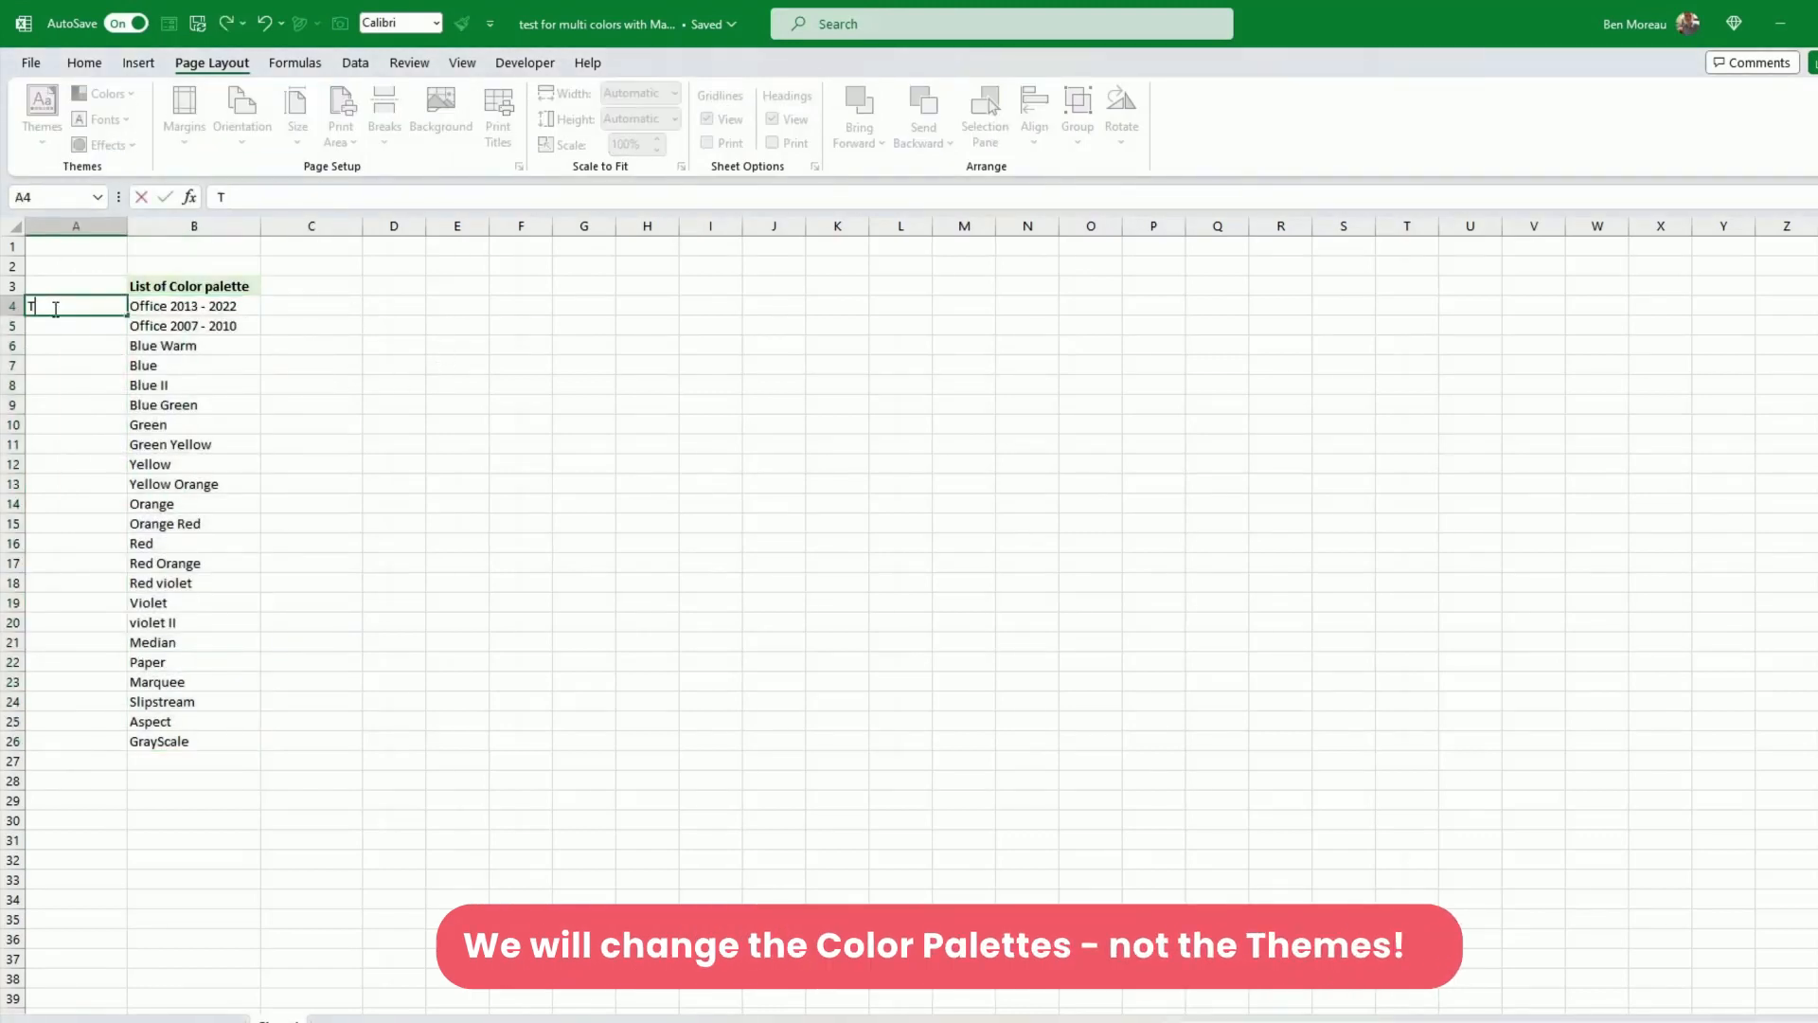
Enter Tone 1 in A4 and fill the series down to Tone 23 in A26
text(one)
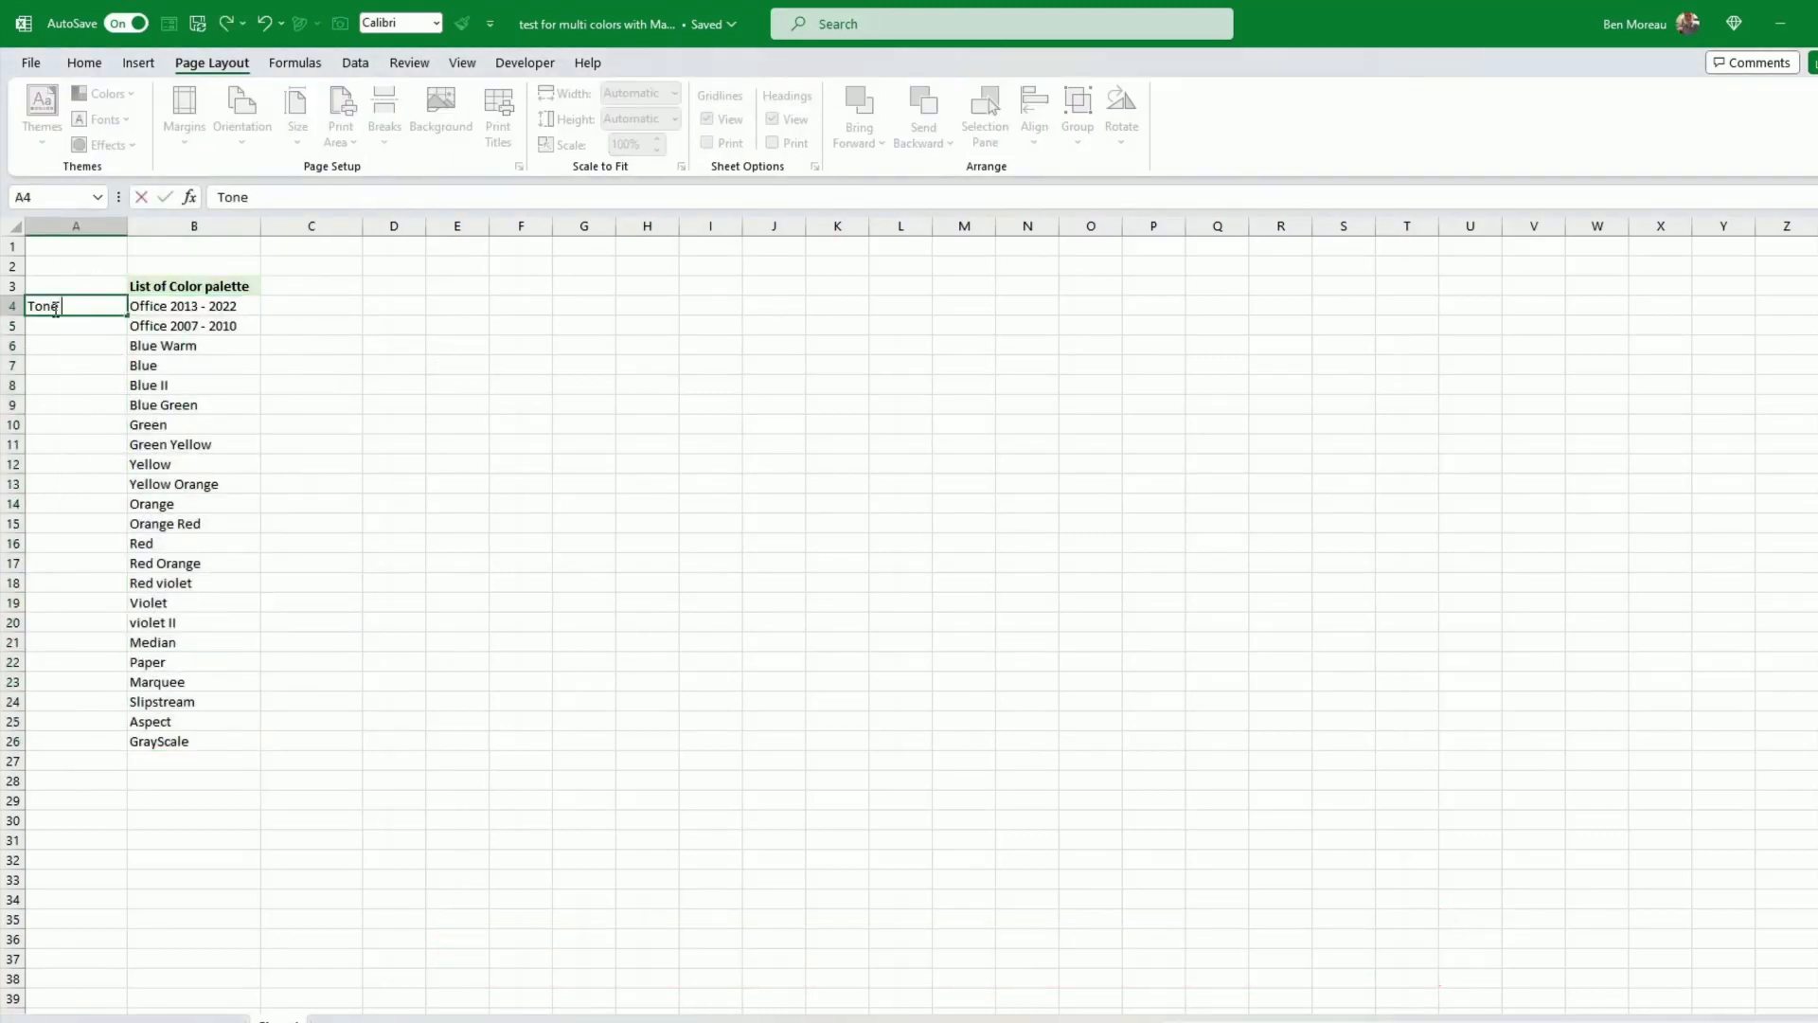
text(1)
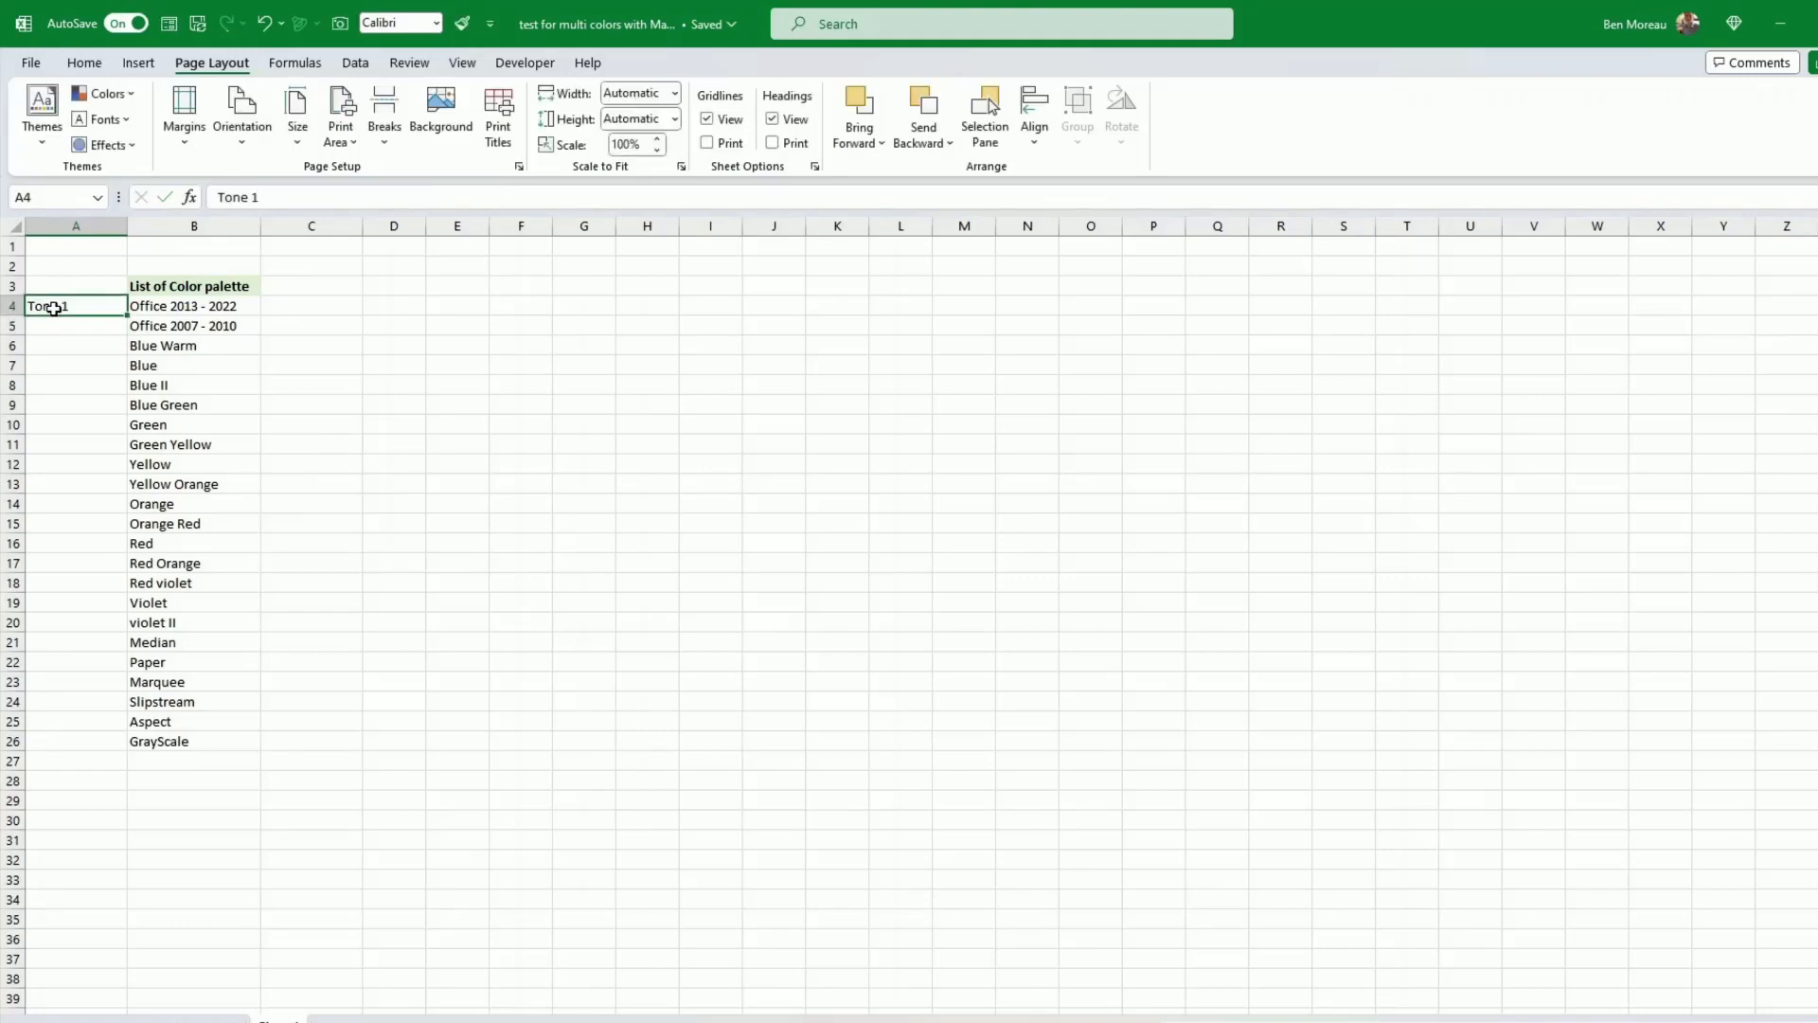
drag(76, 305, 76, 443)
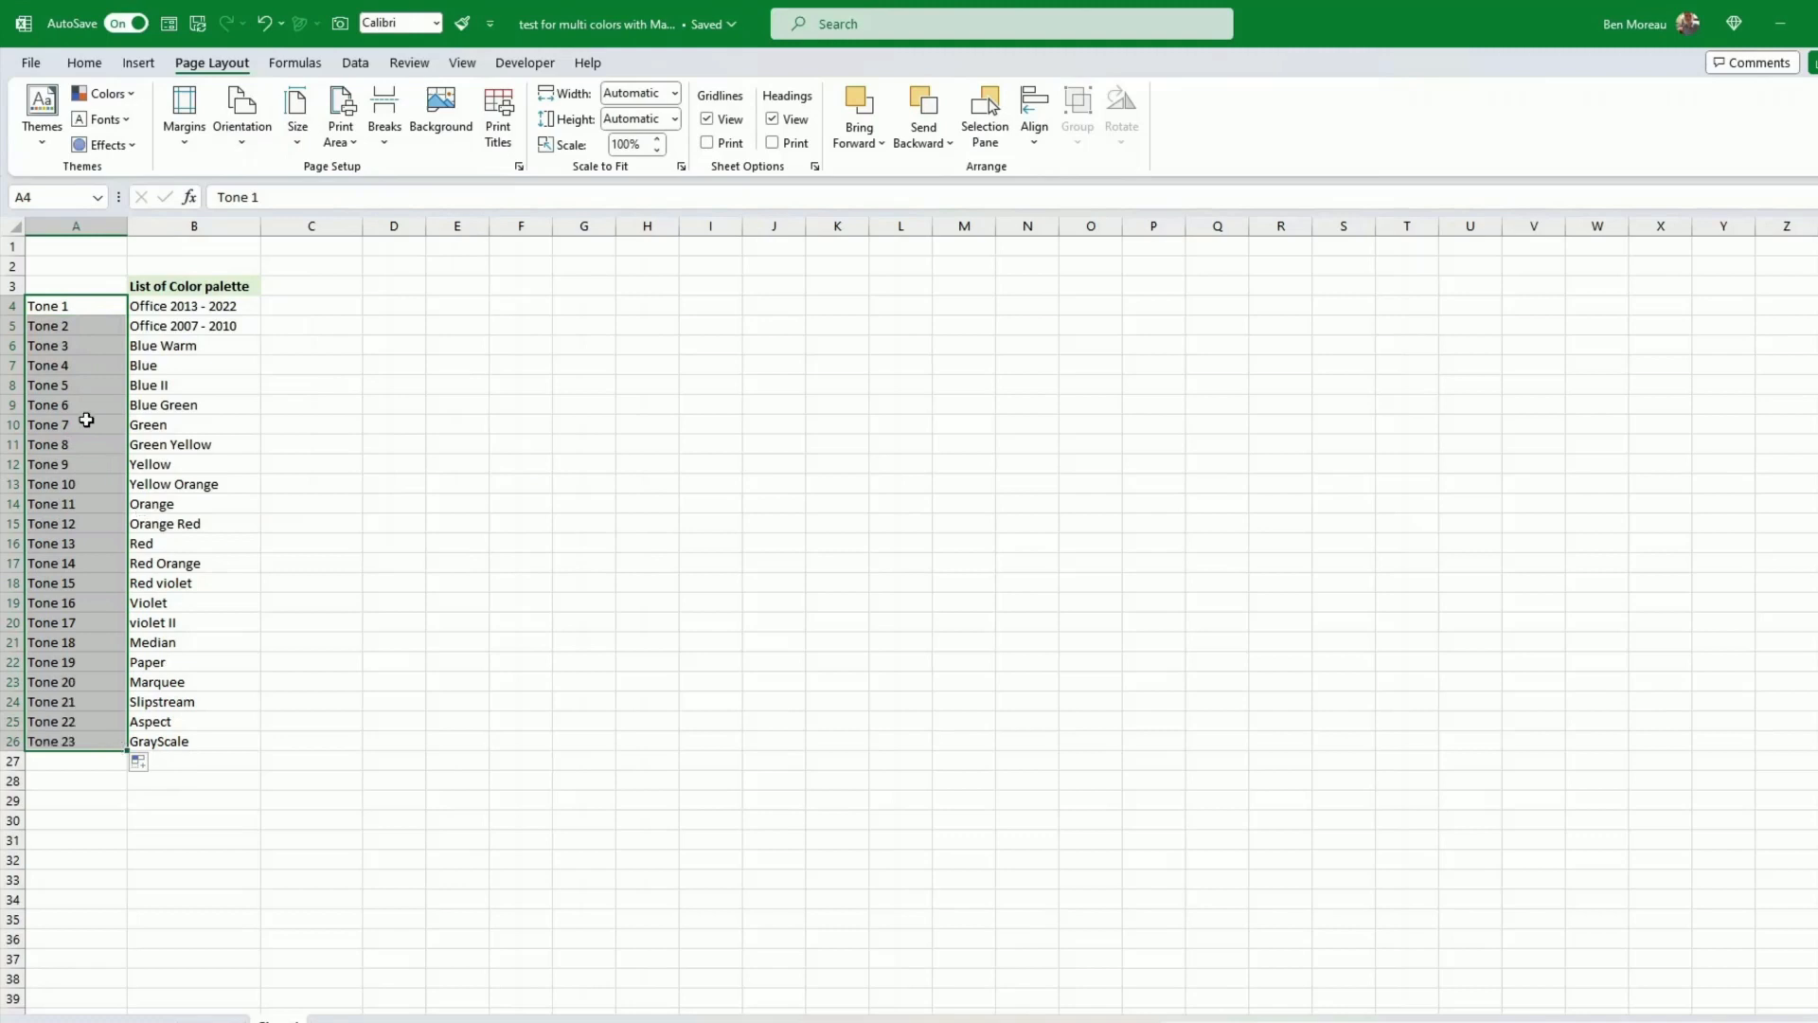
click(76, 305)
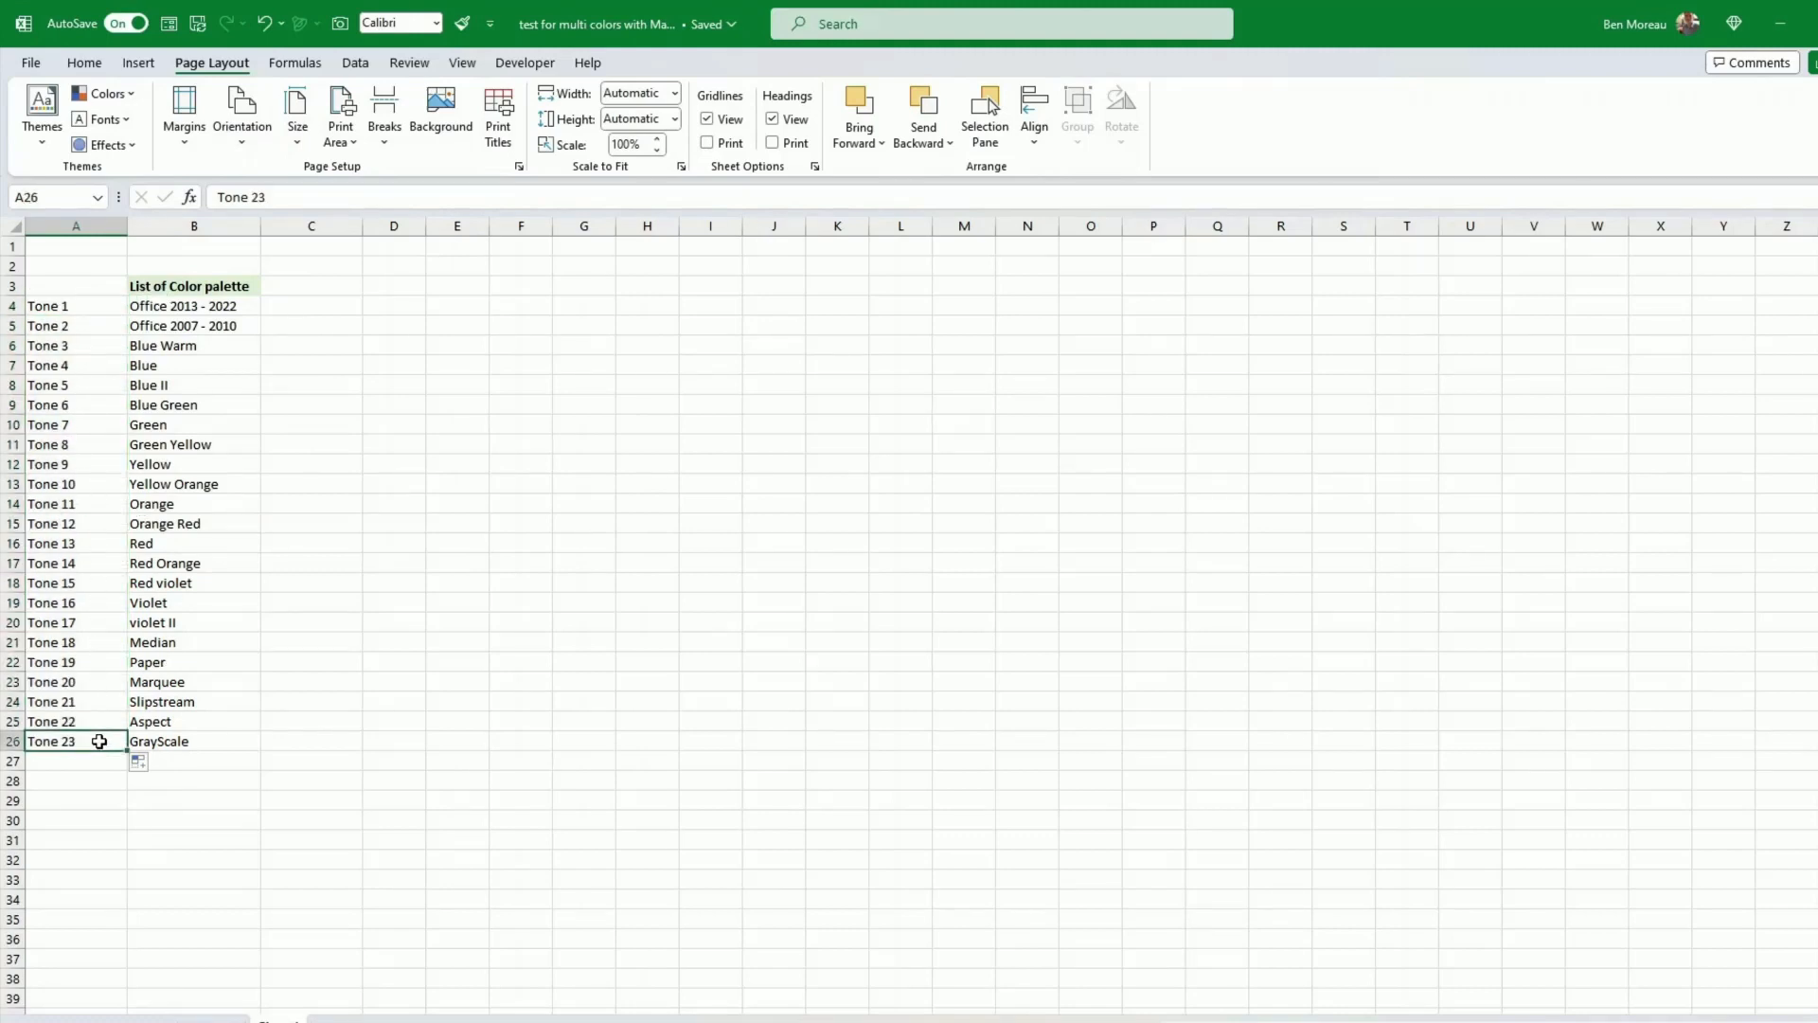
click(76, 305)
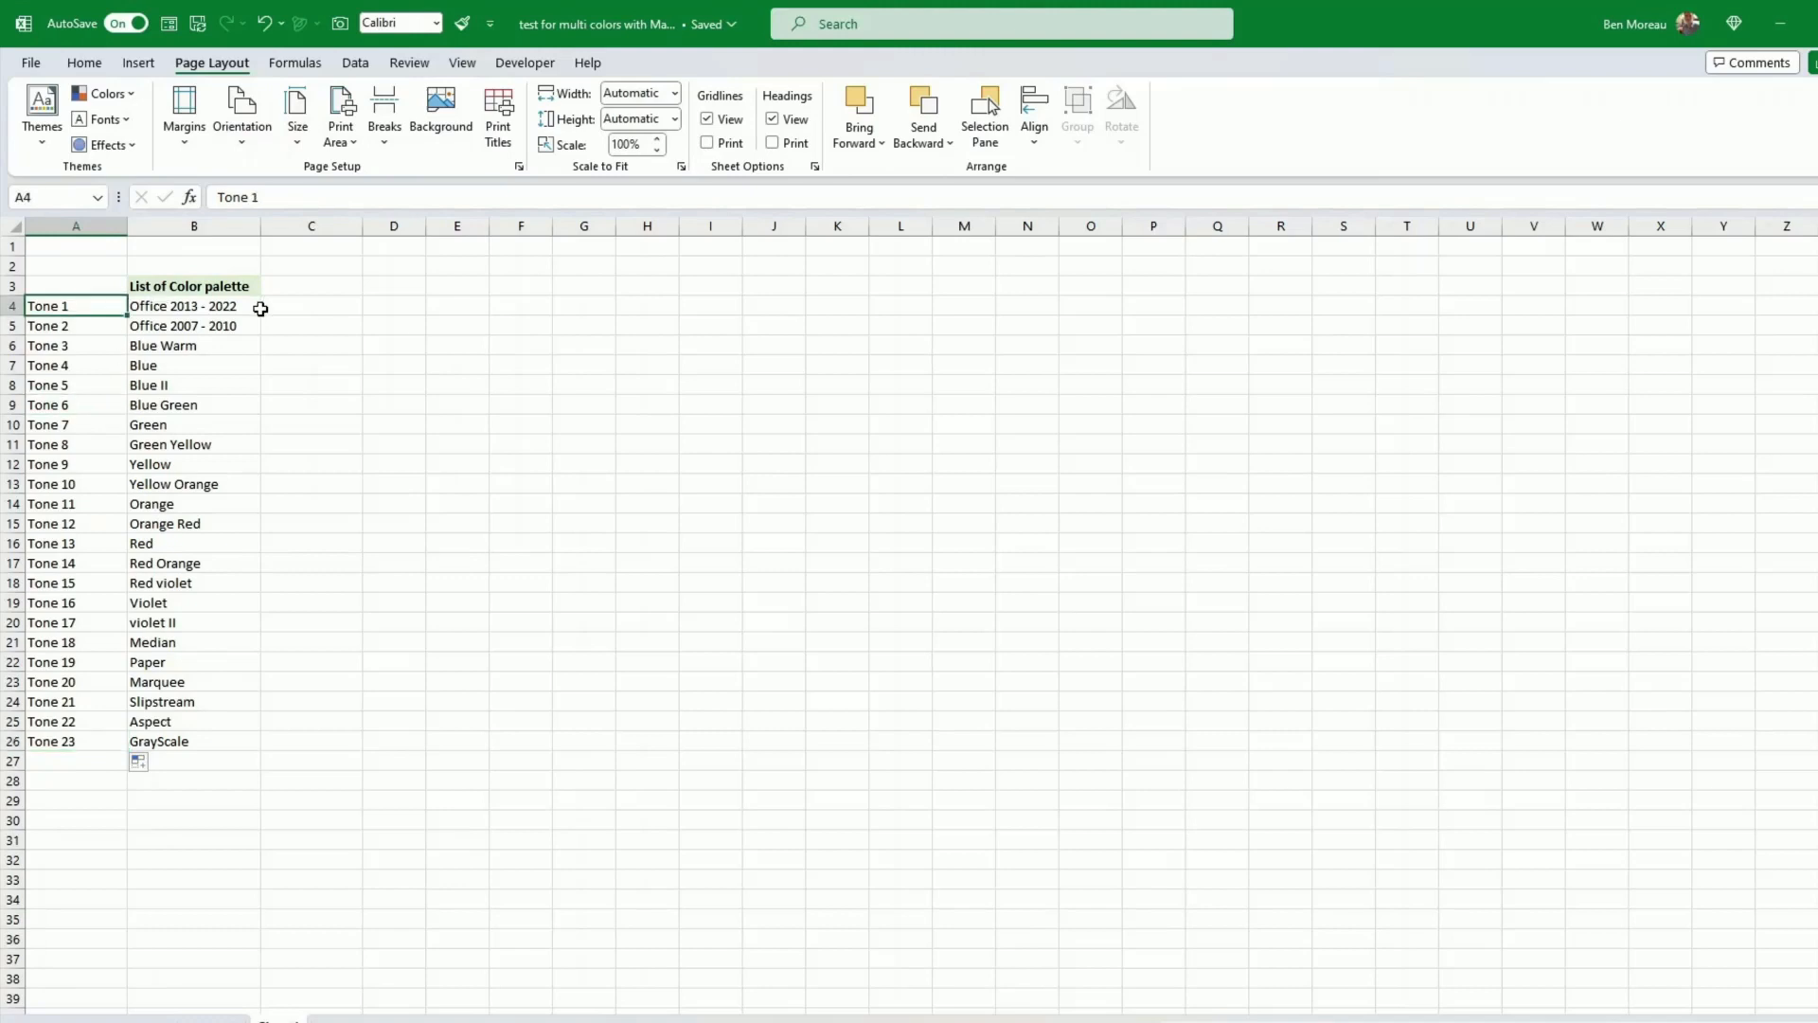
Add a Recipient column header beside the palette list and enter names John, Peter onward
click(310, 286)
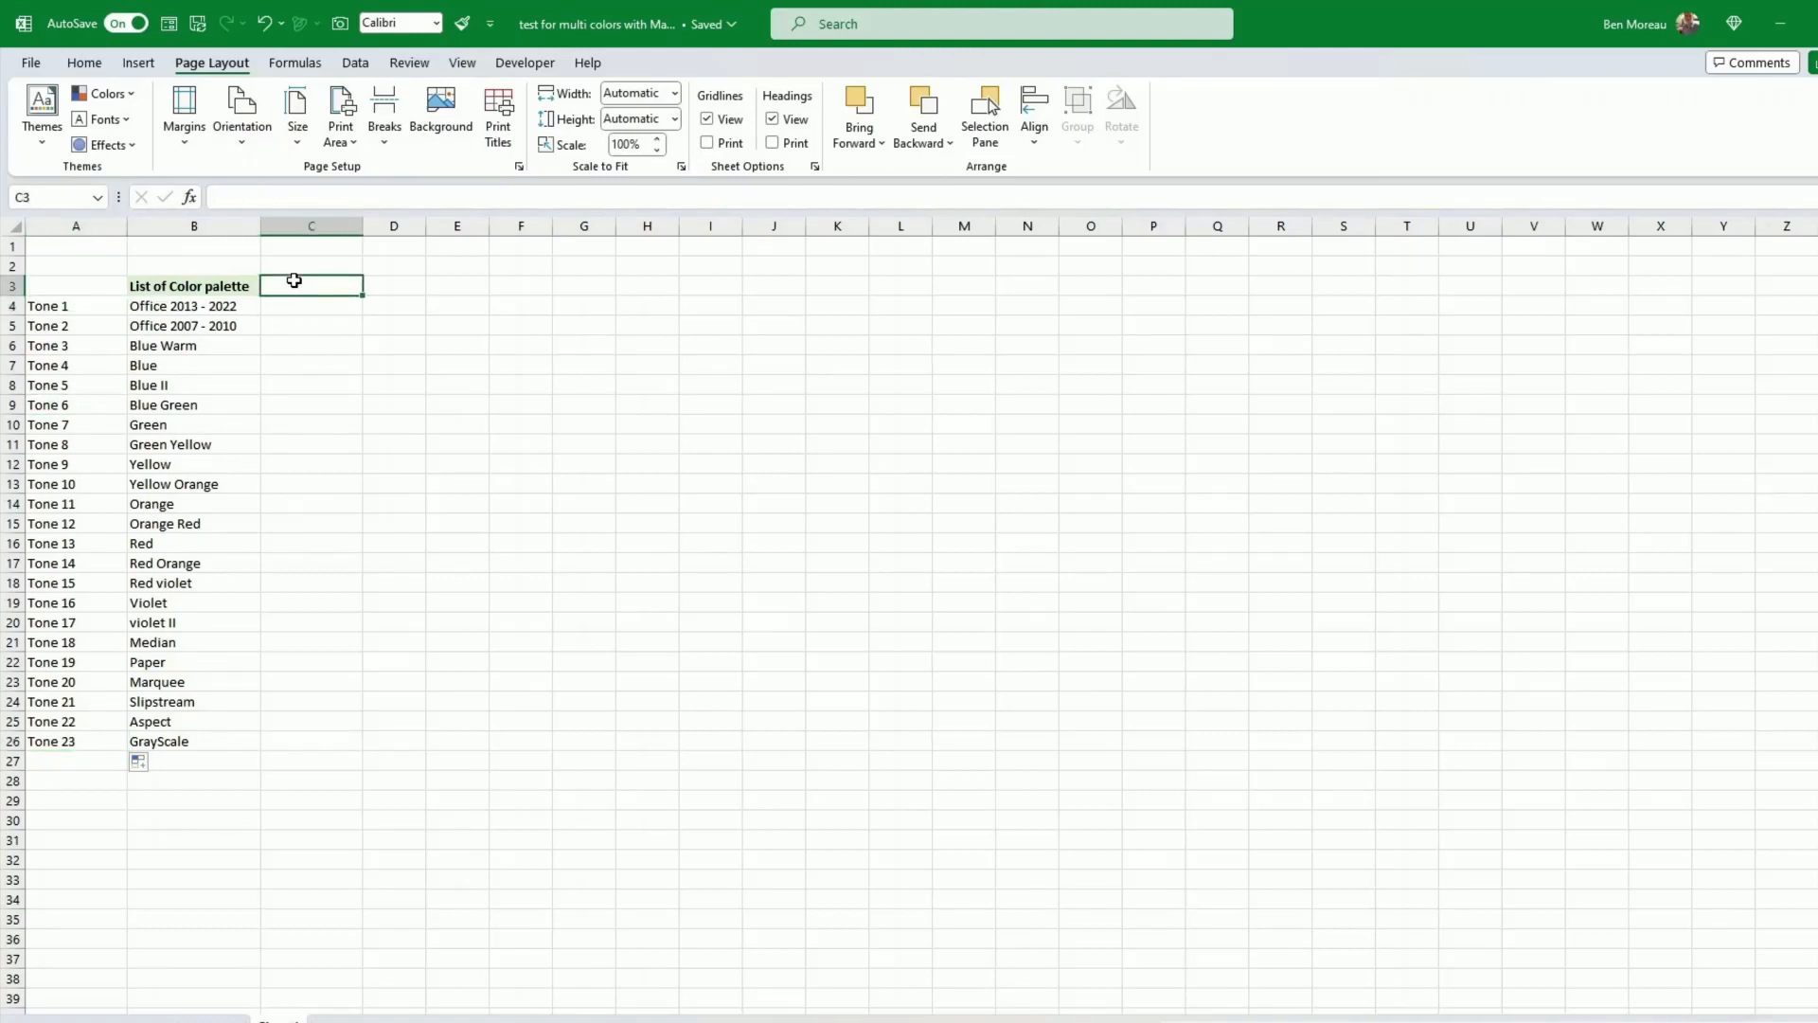
text(Recipei)
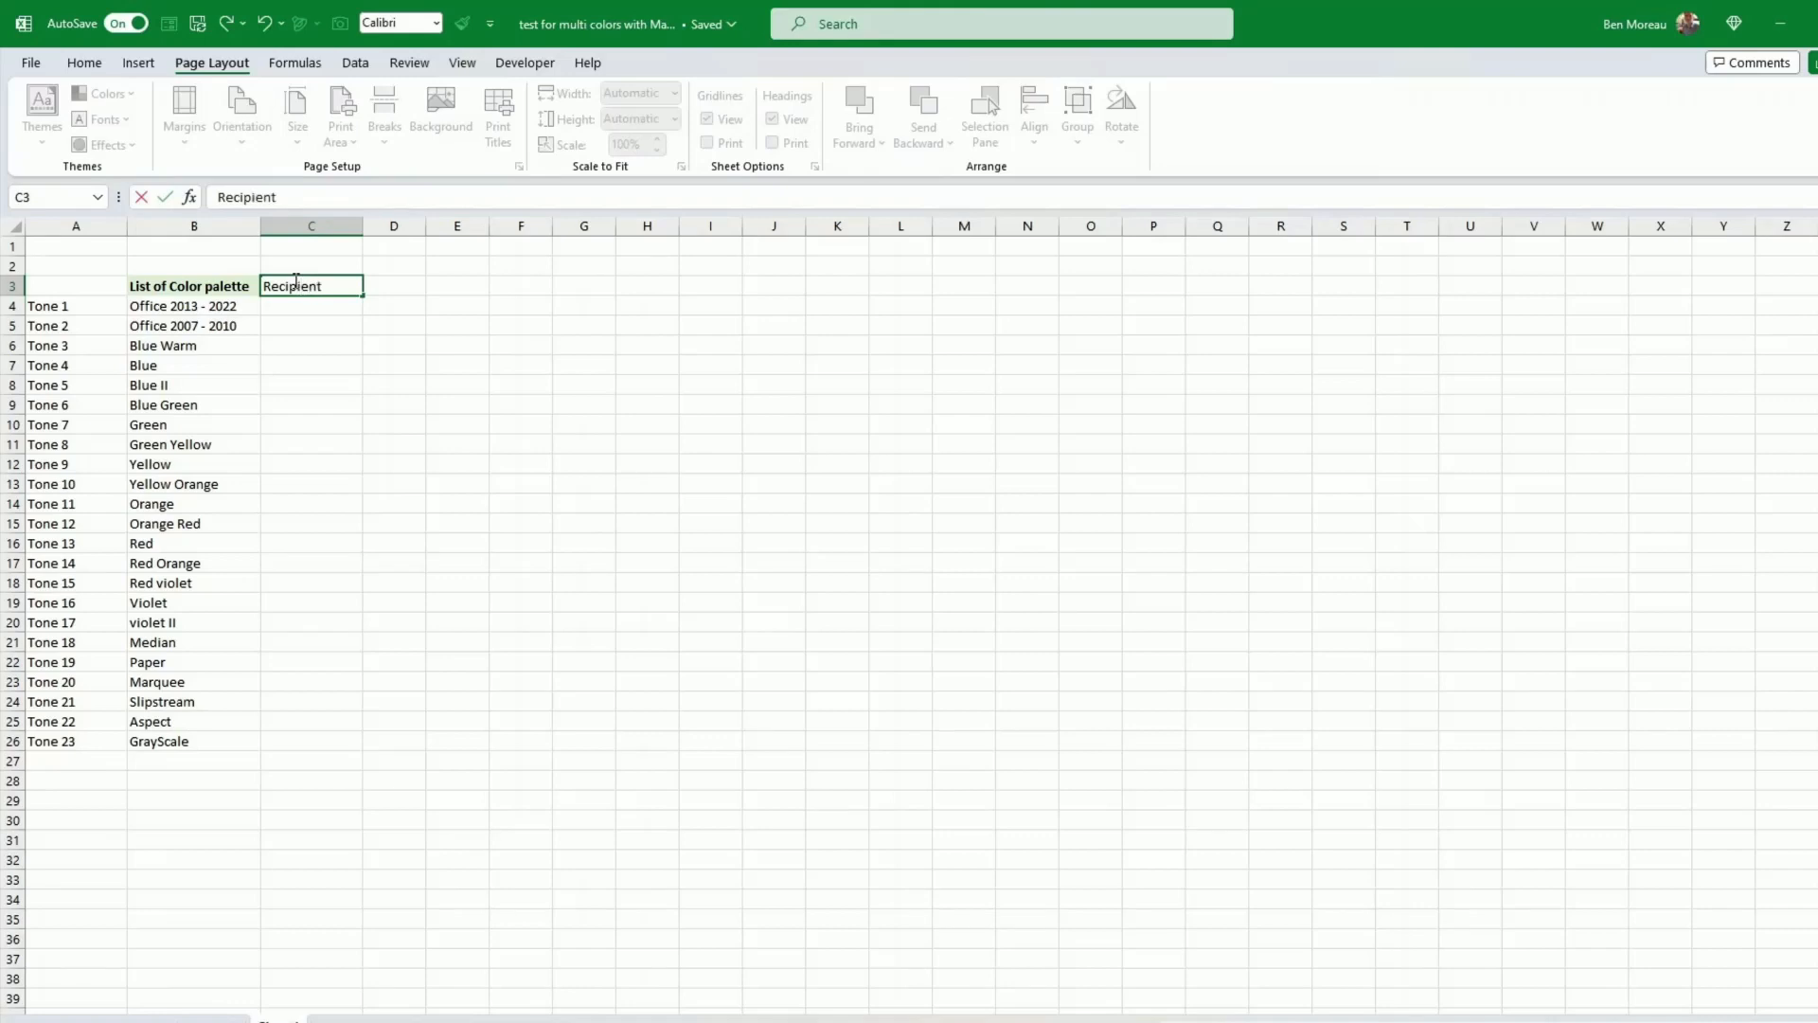
key(enter)
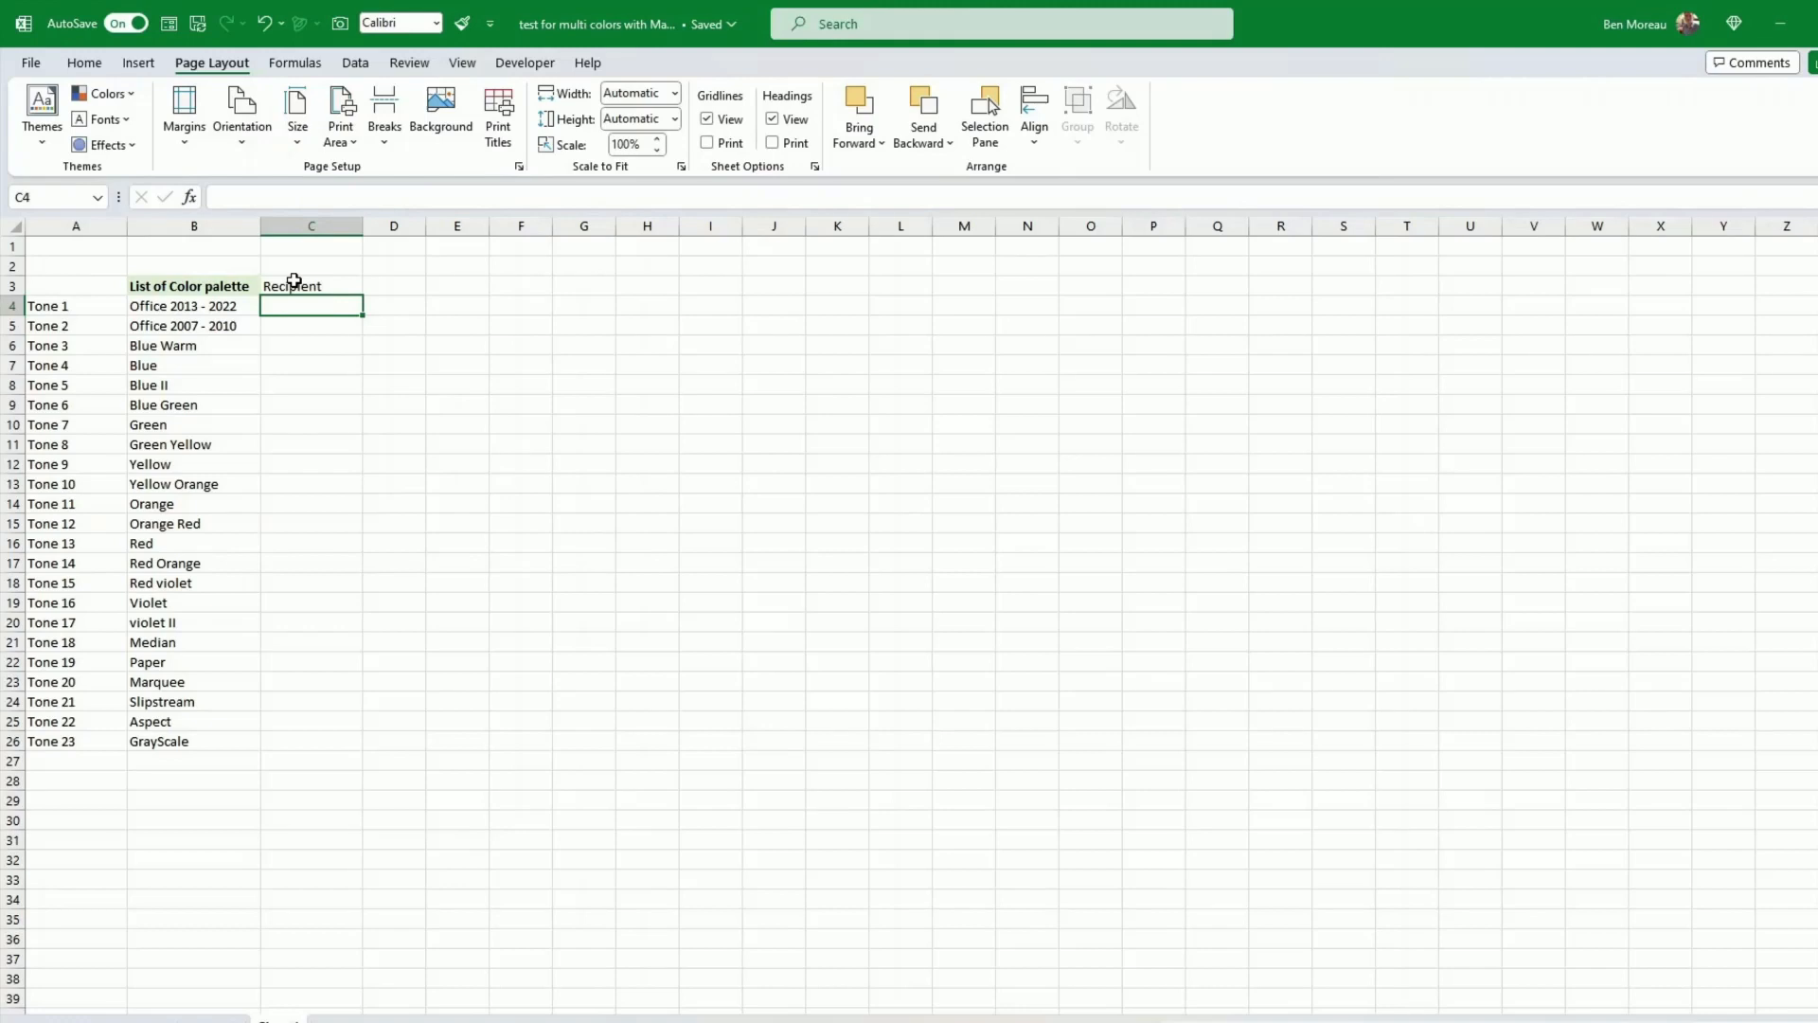
text(J)
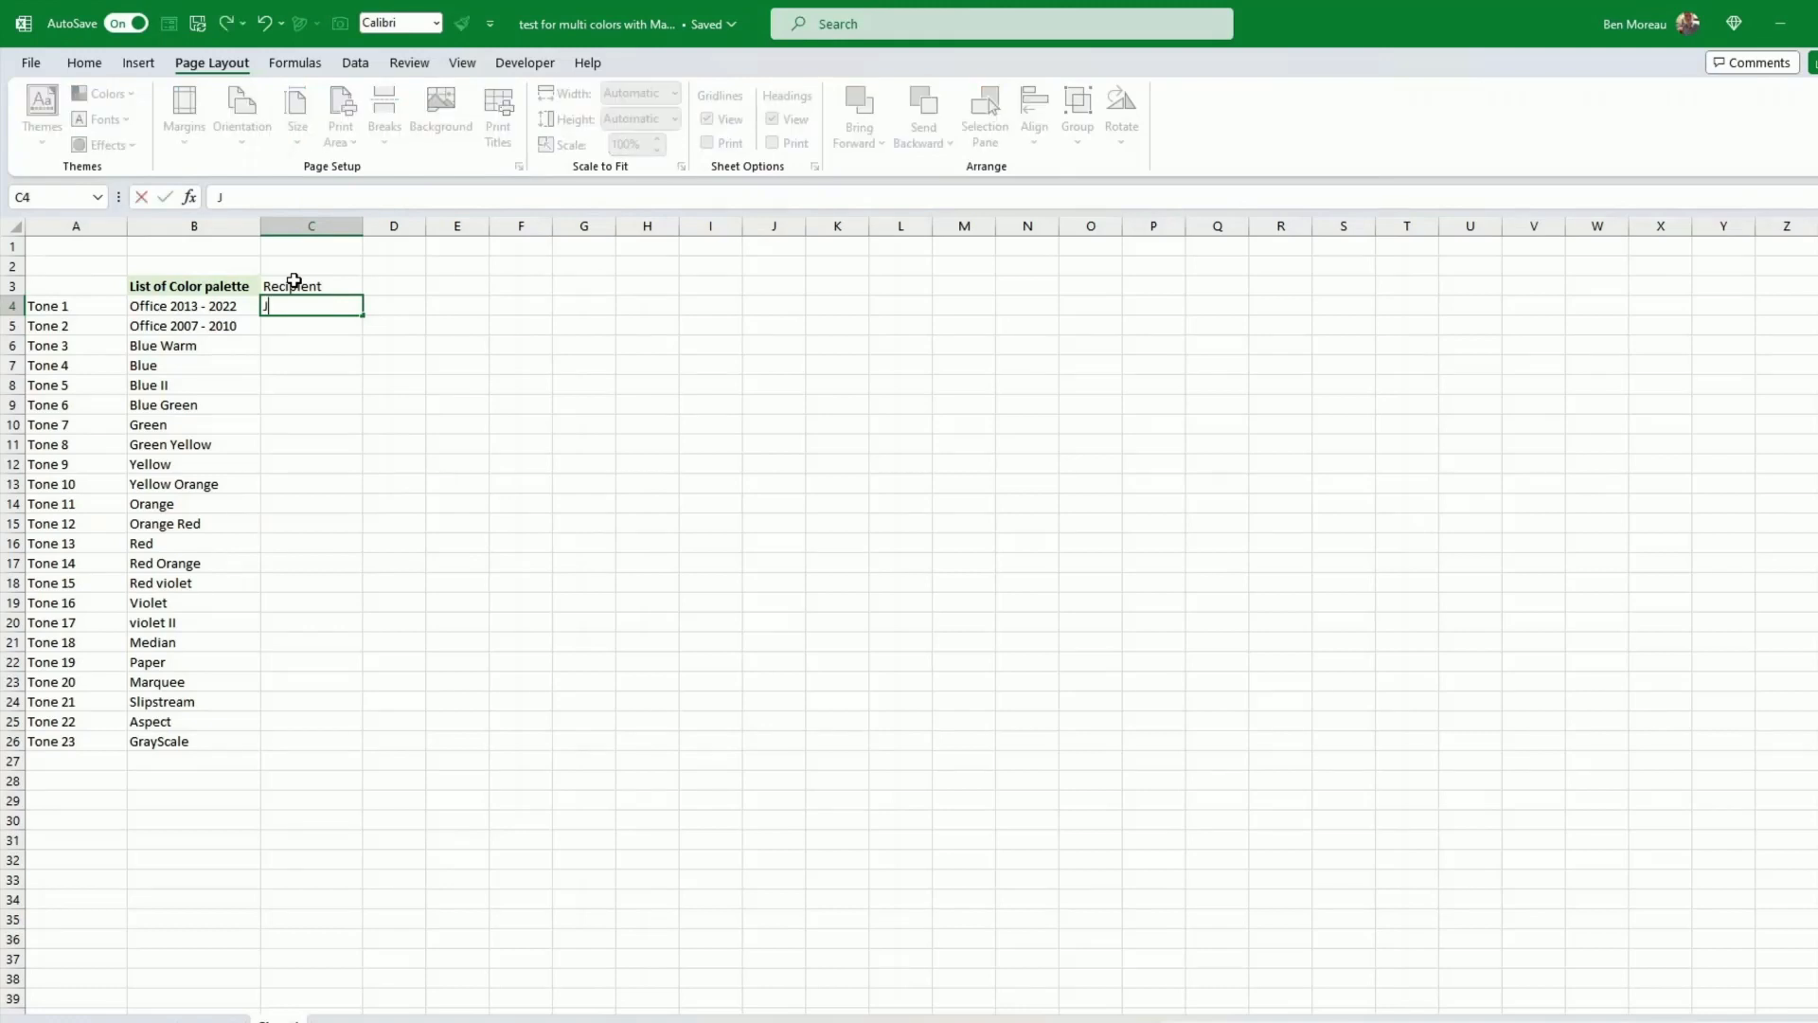
text(Peter)
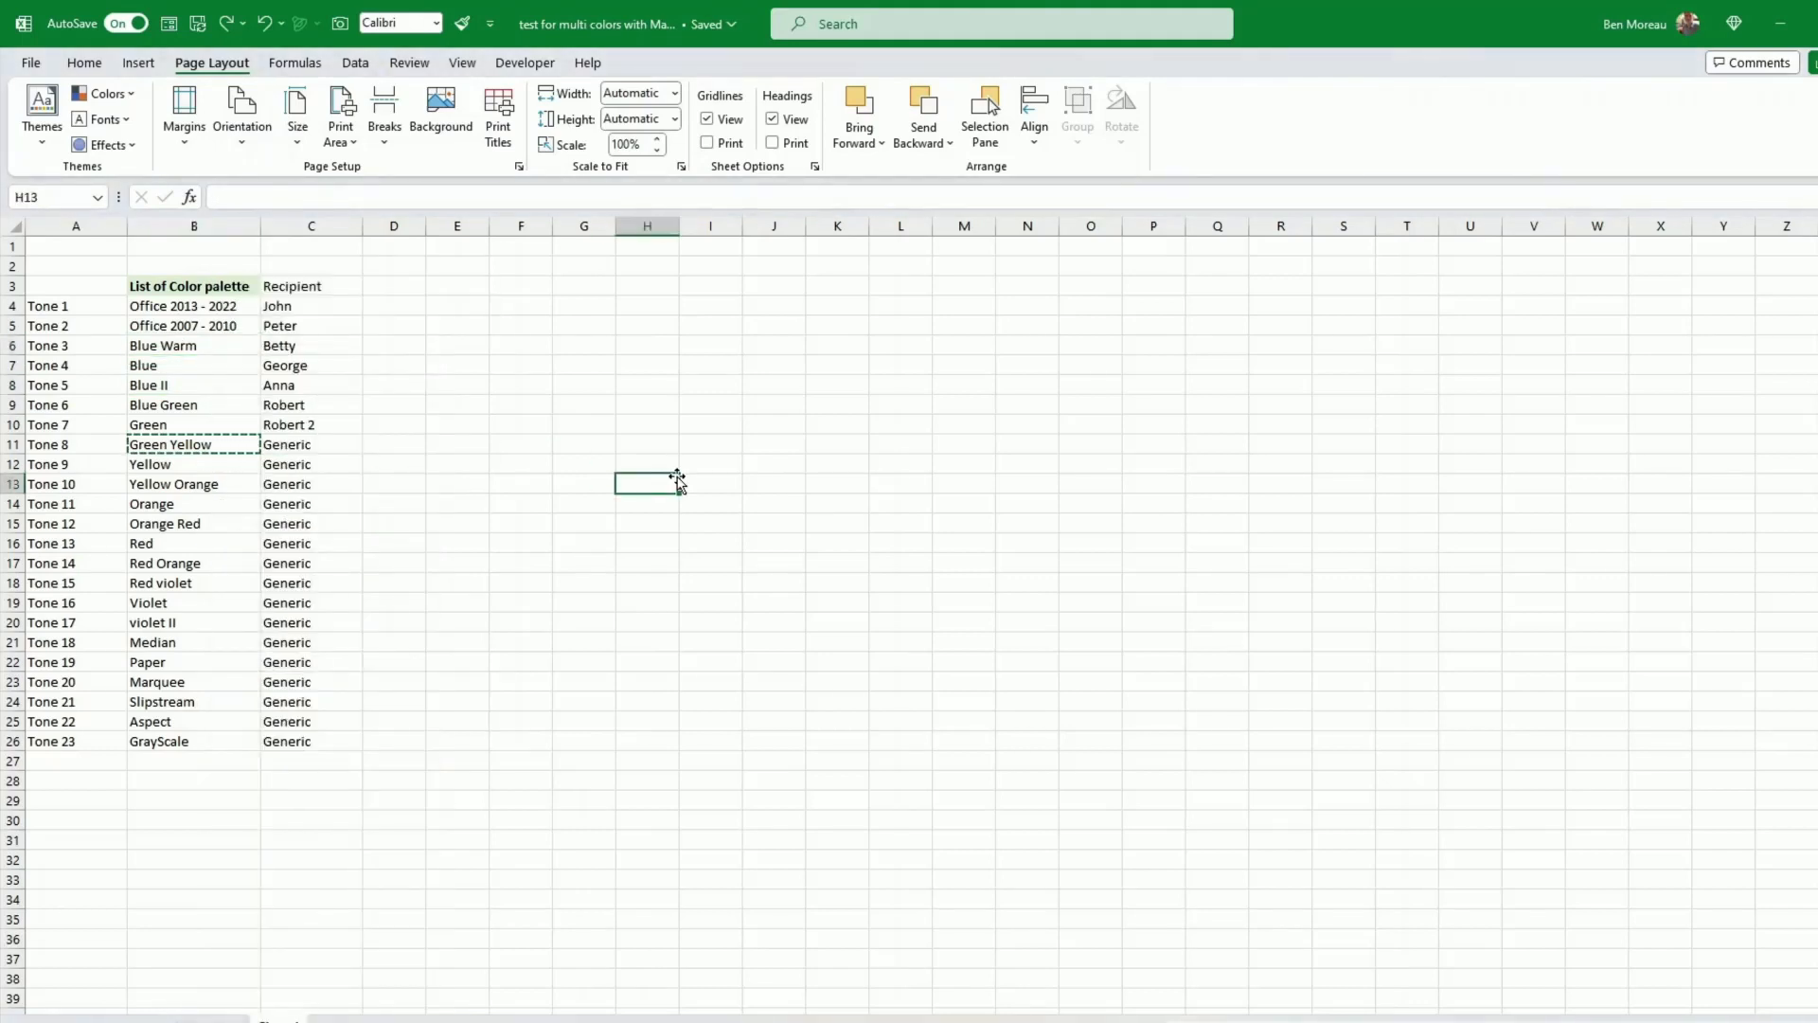
click(772, 502)
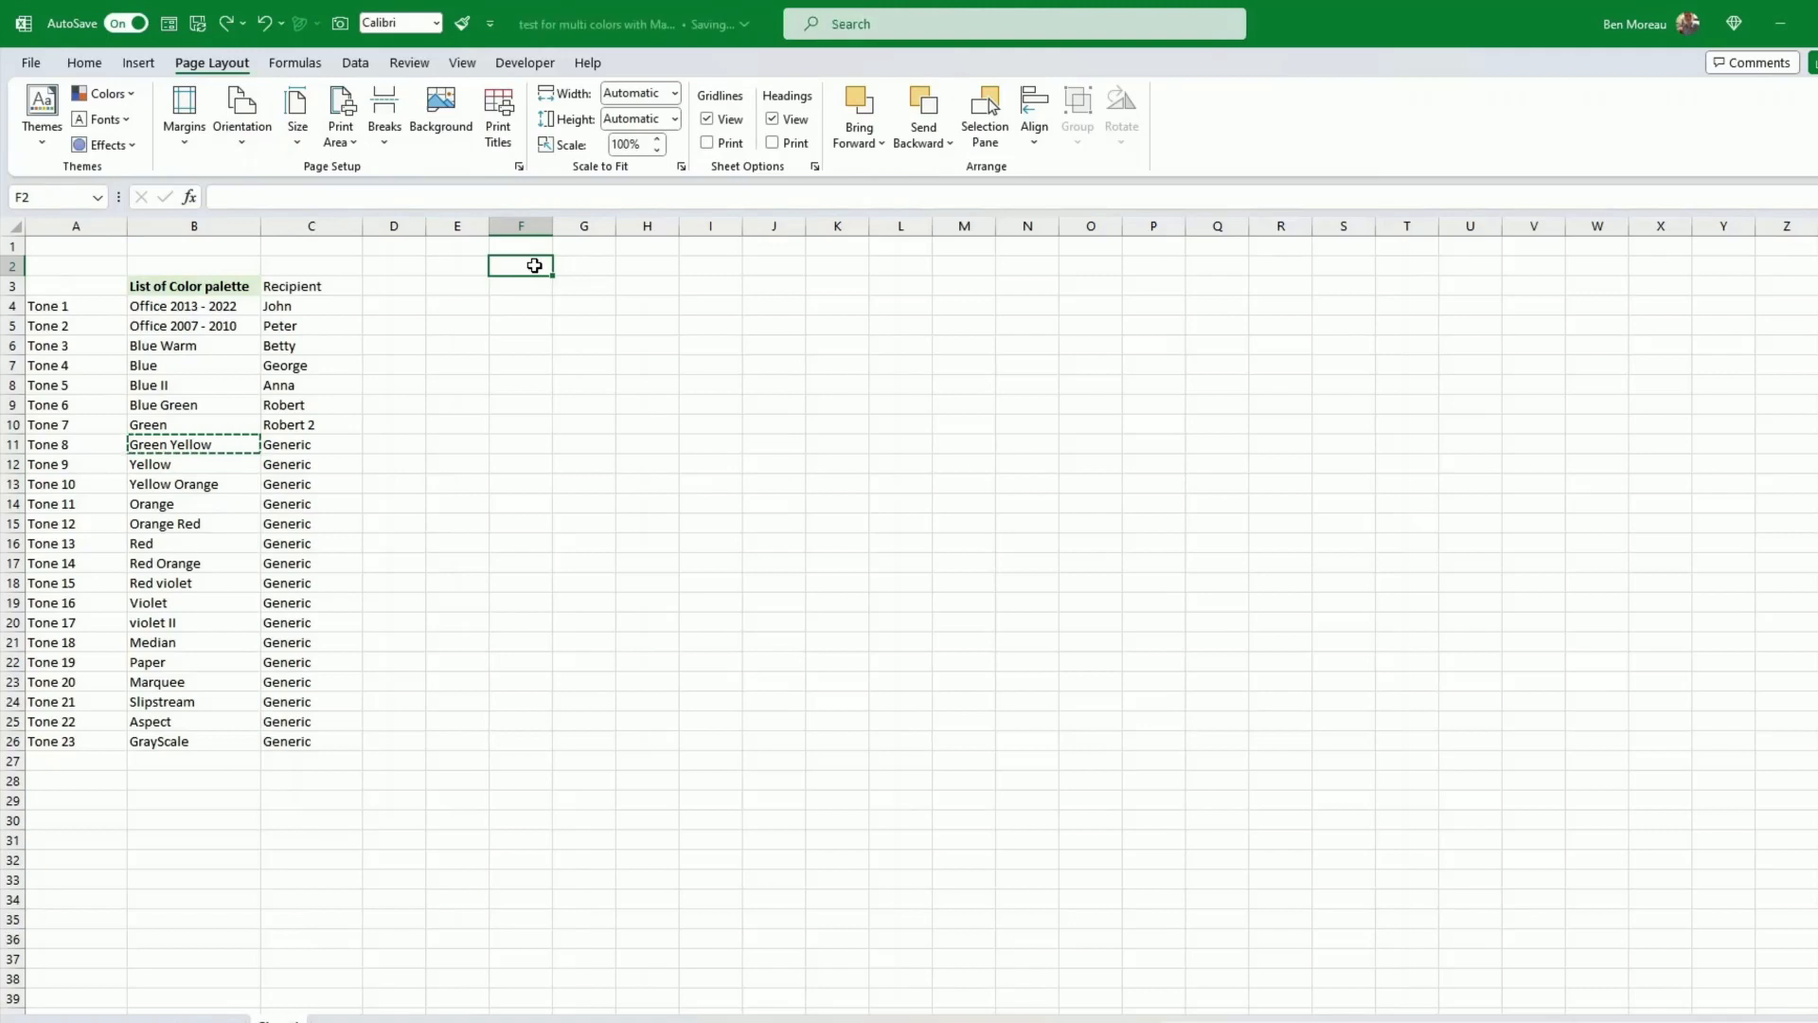
mouse_move(545, 241)
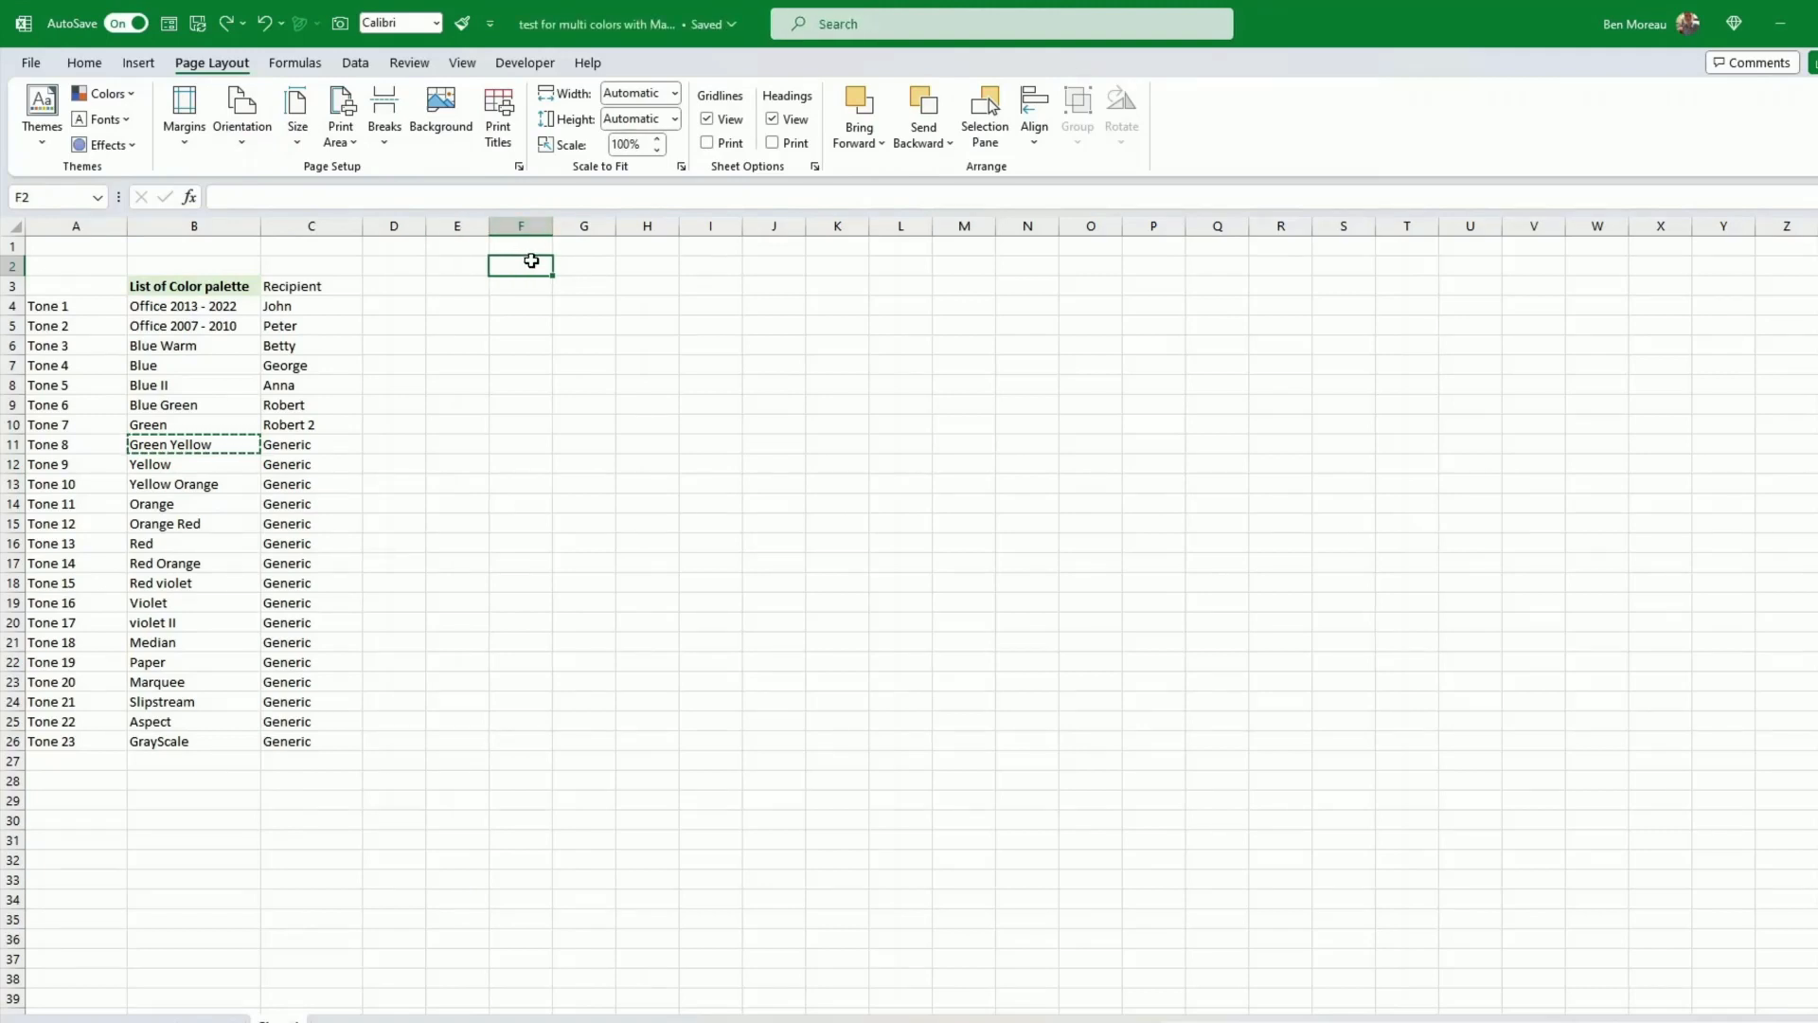
Fill cells F2 to H2 with theme colour swatches, including a blue fill in G2
drag(519, 265, 583, 265)
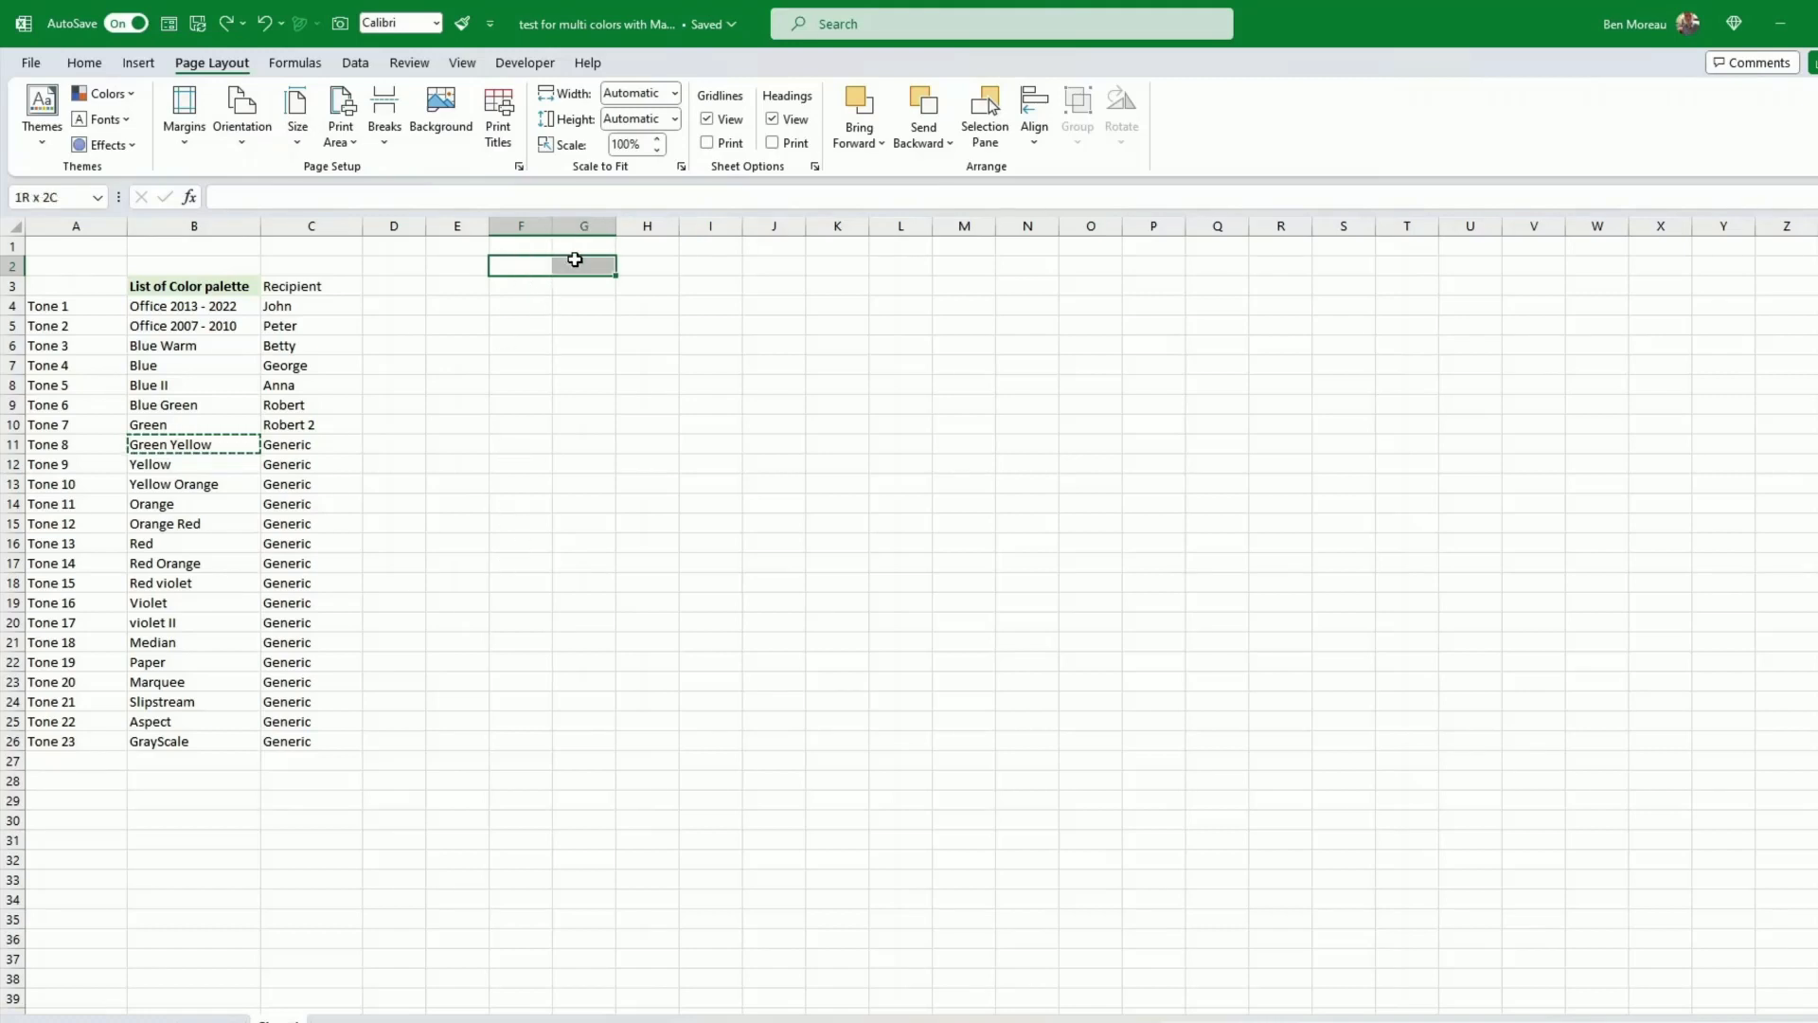
click(83, 63)
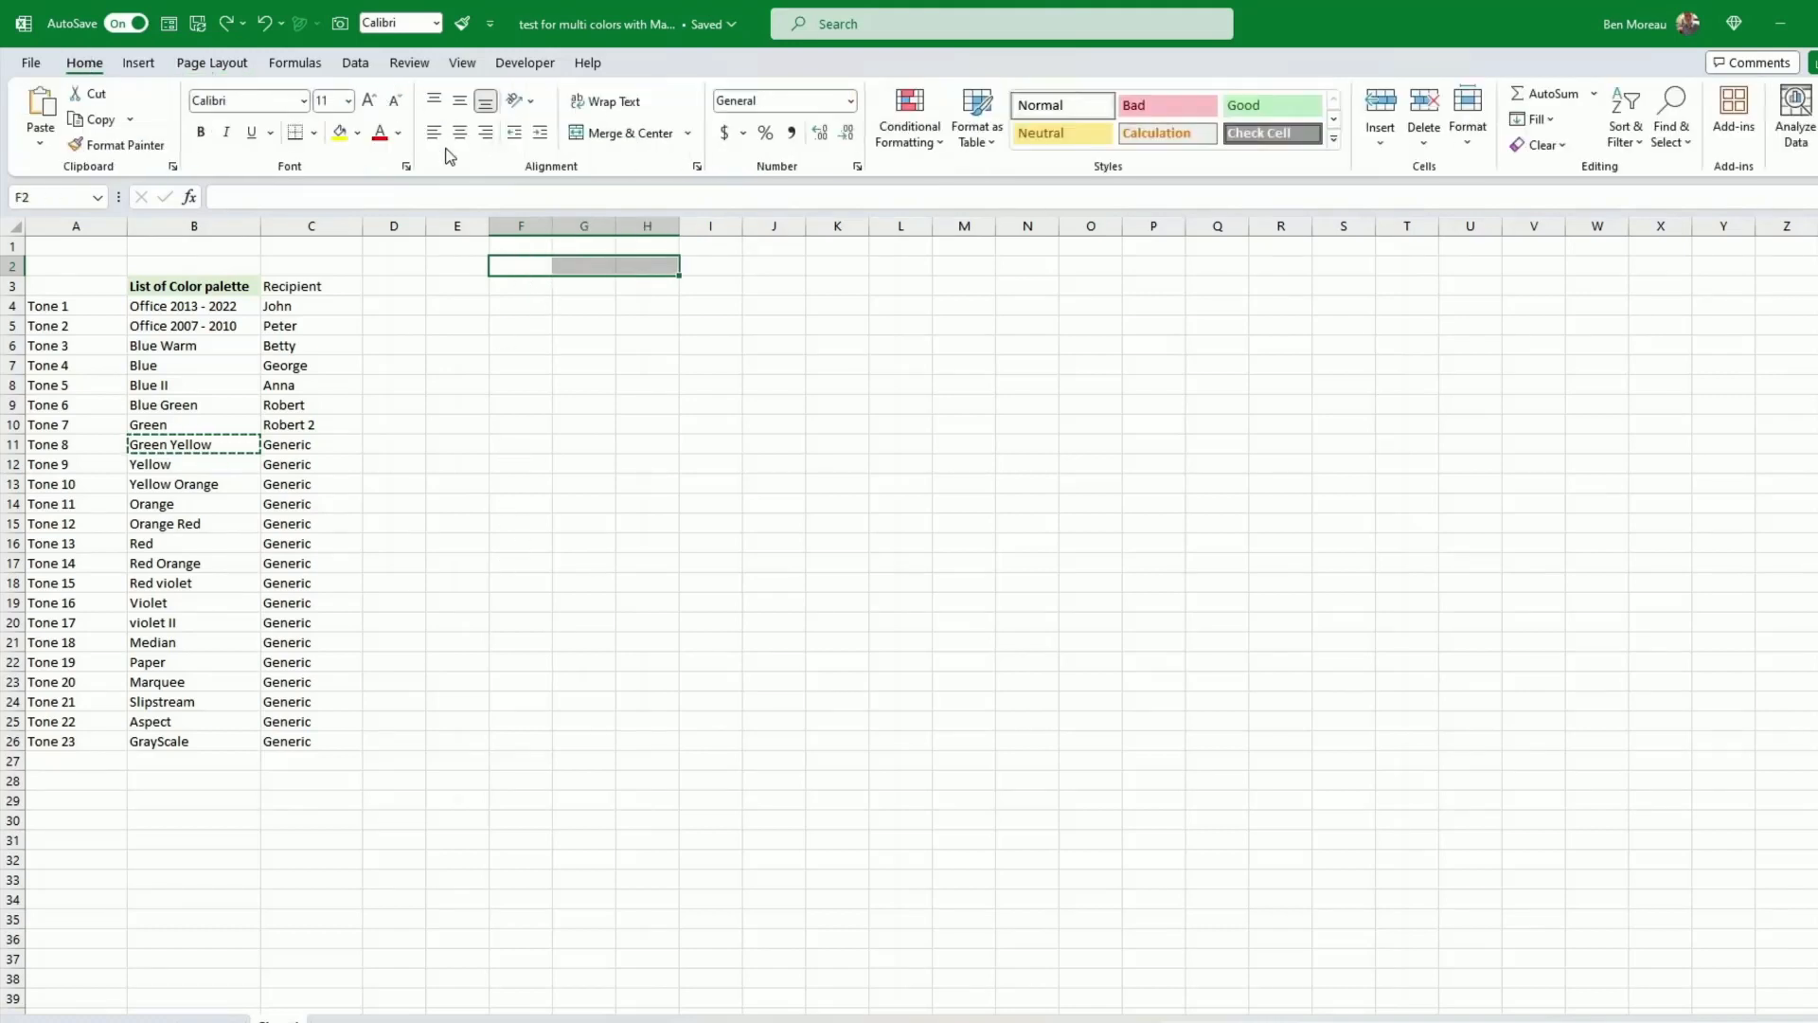
click(316, 131)
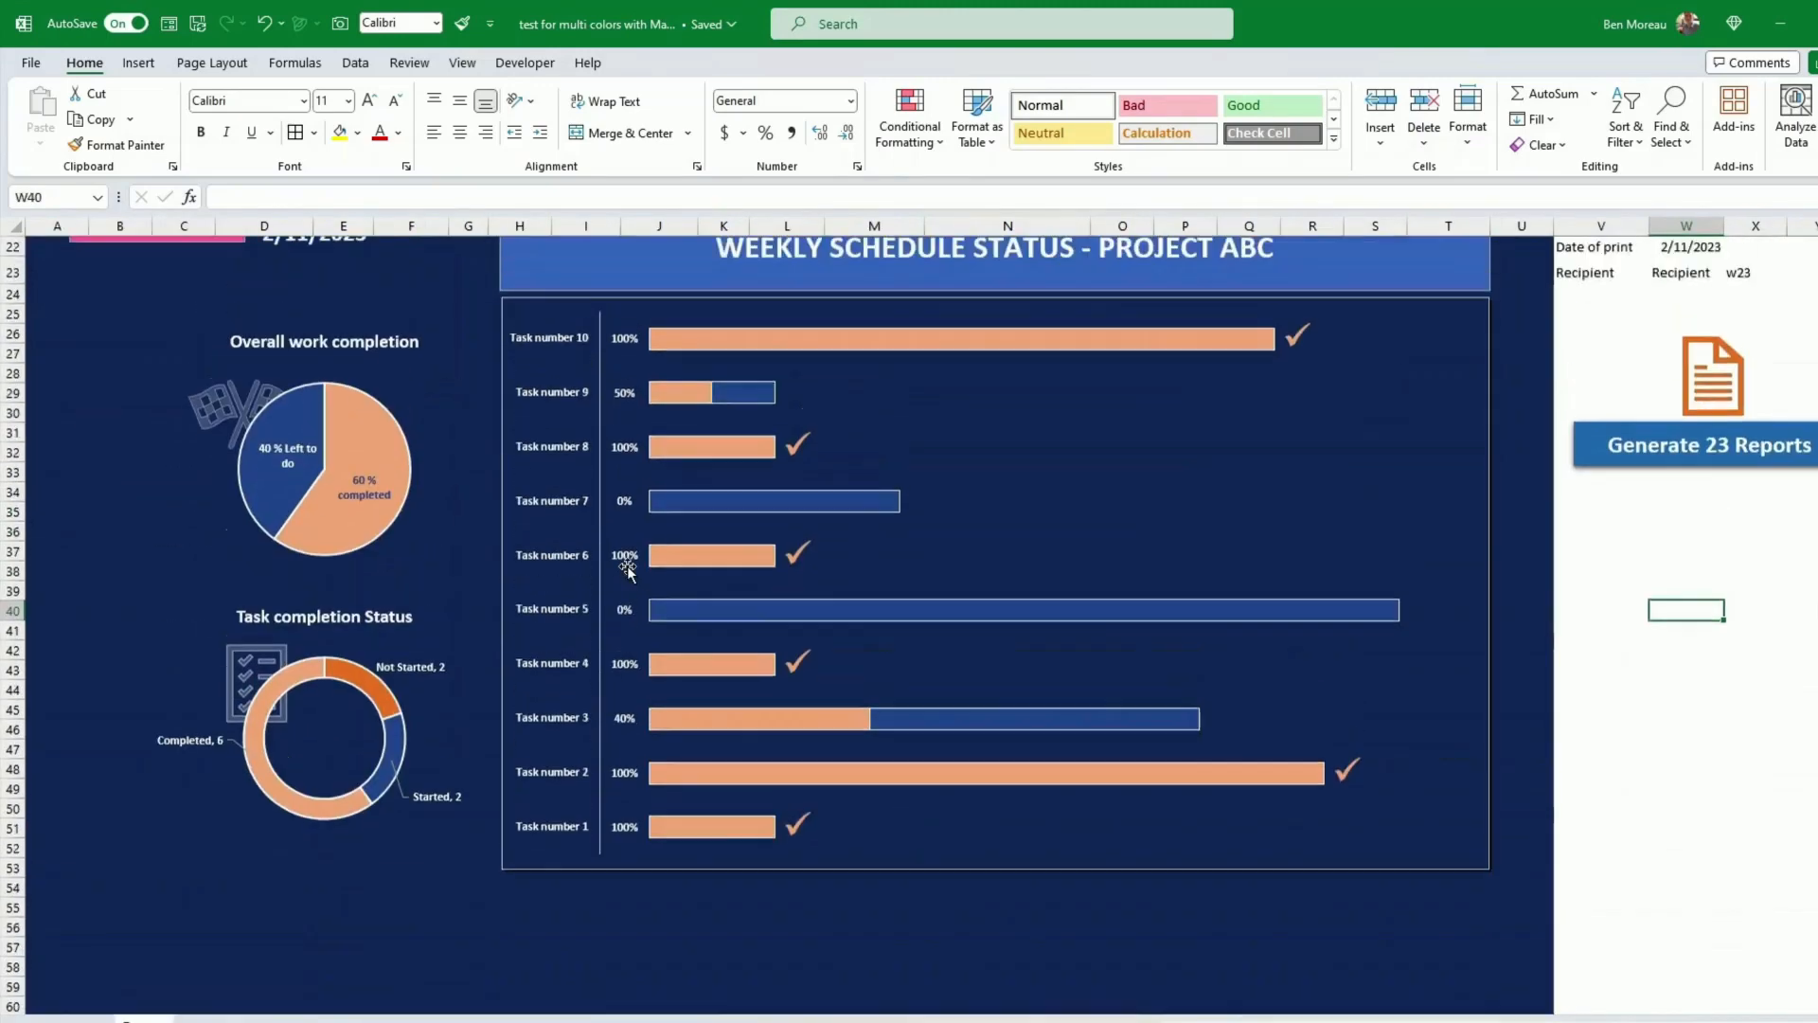
click(920, 418)
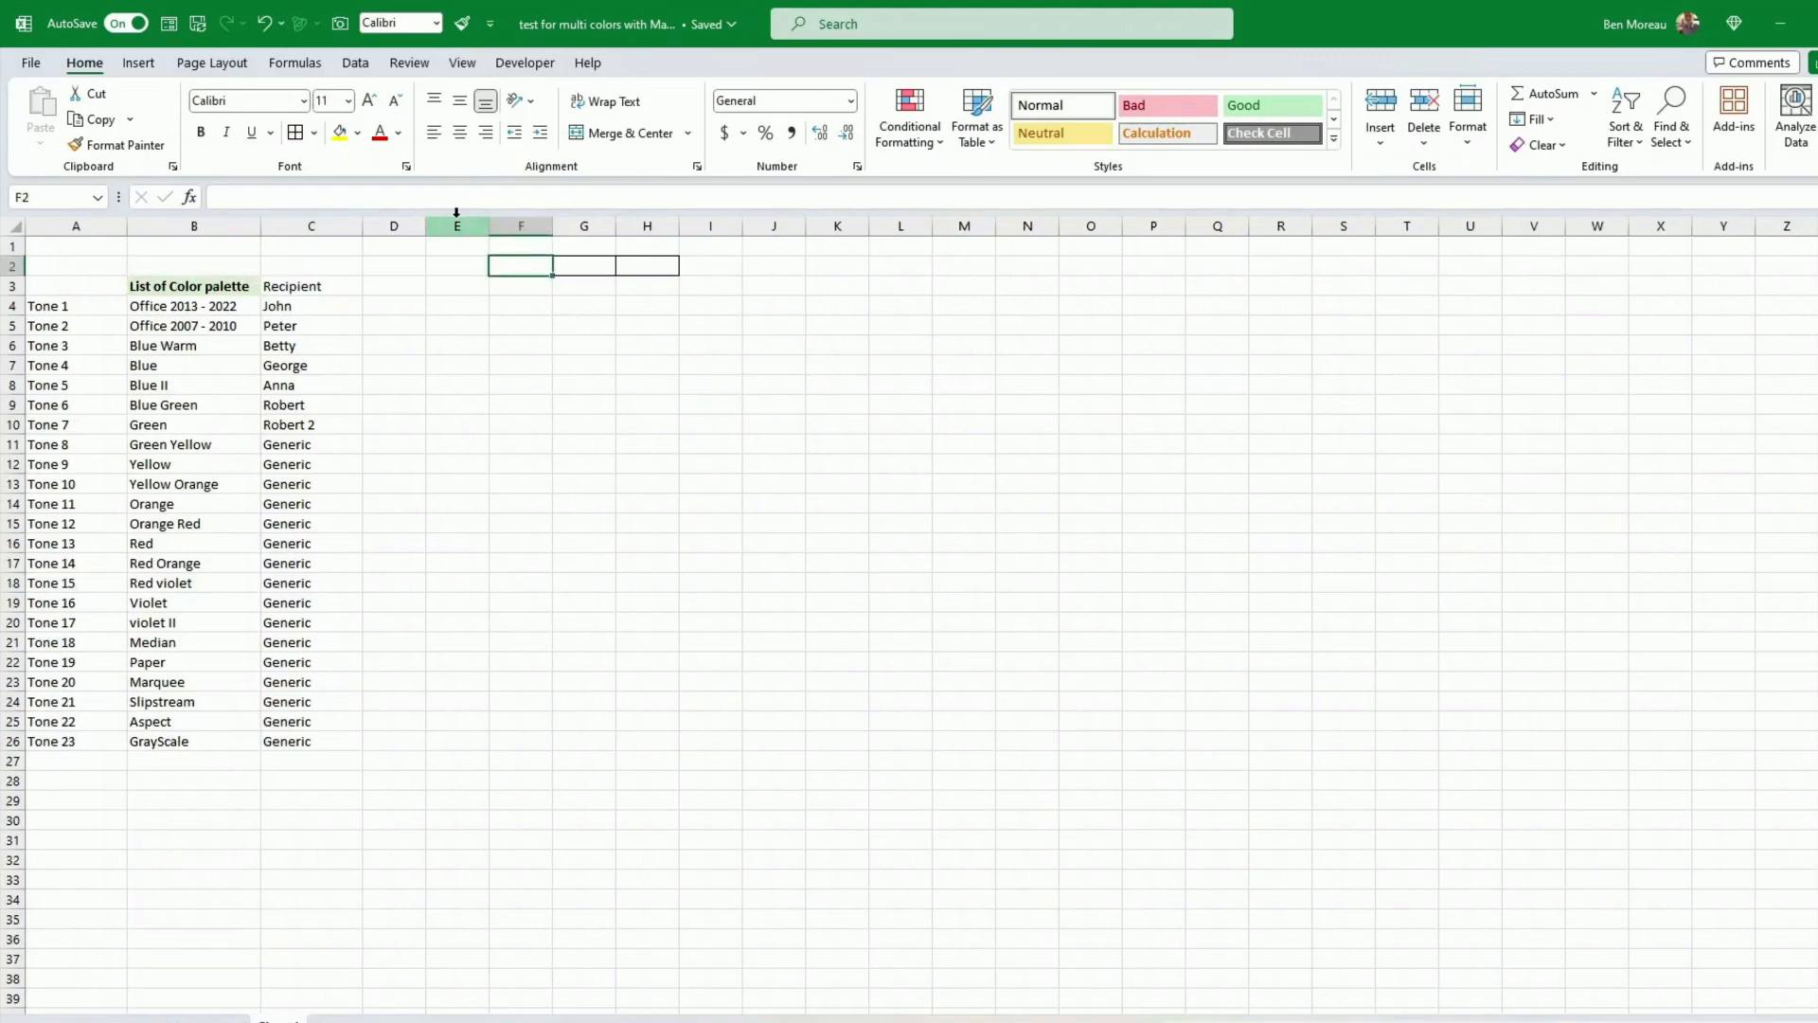
click(358, 132)
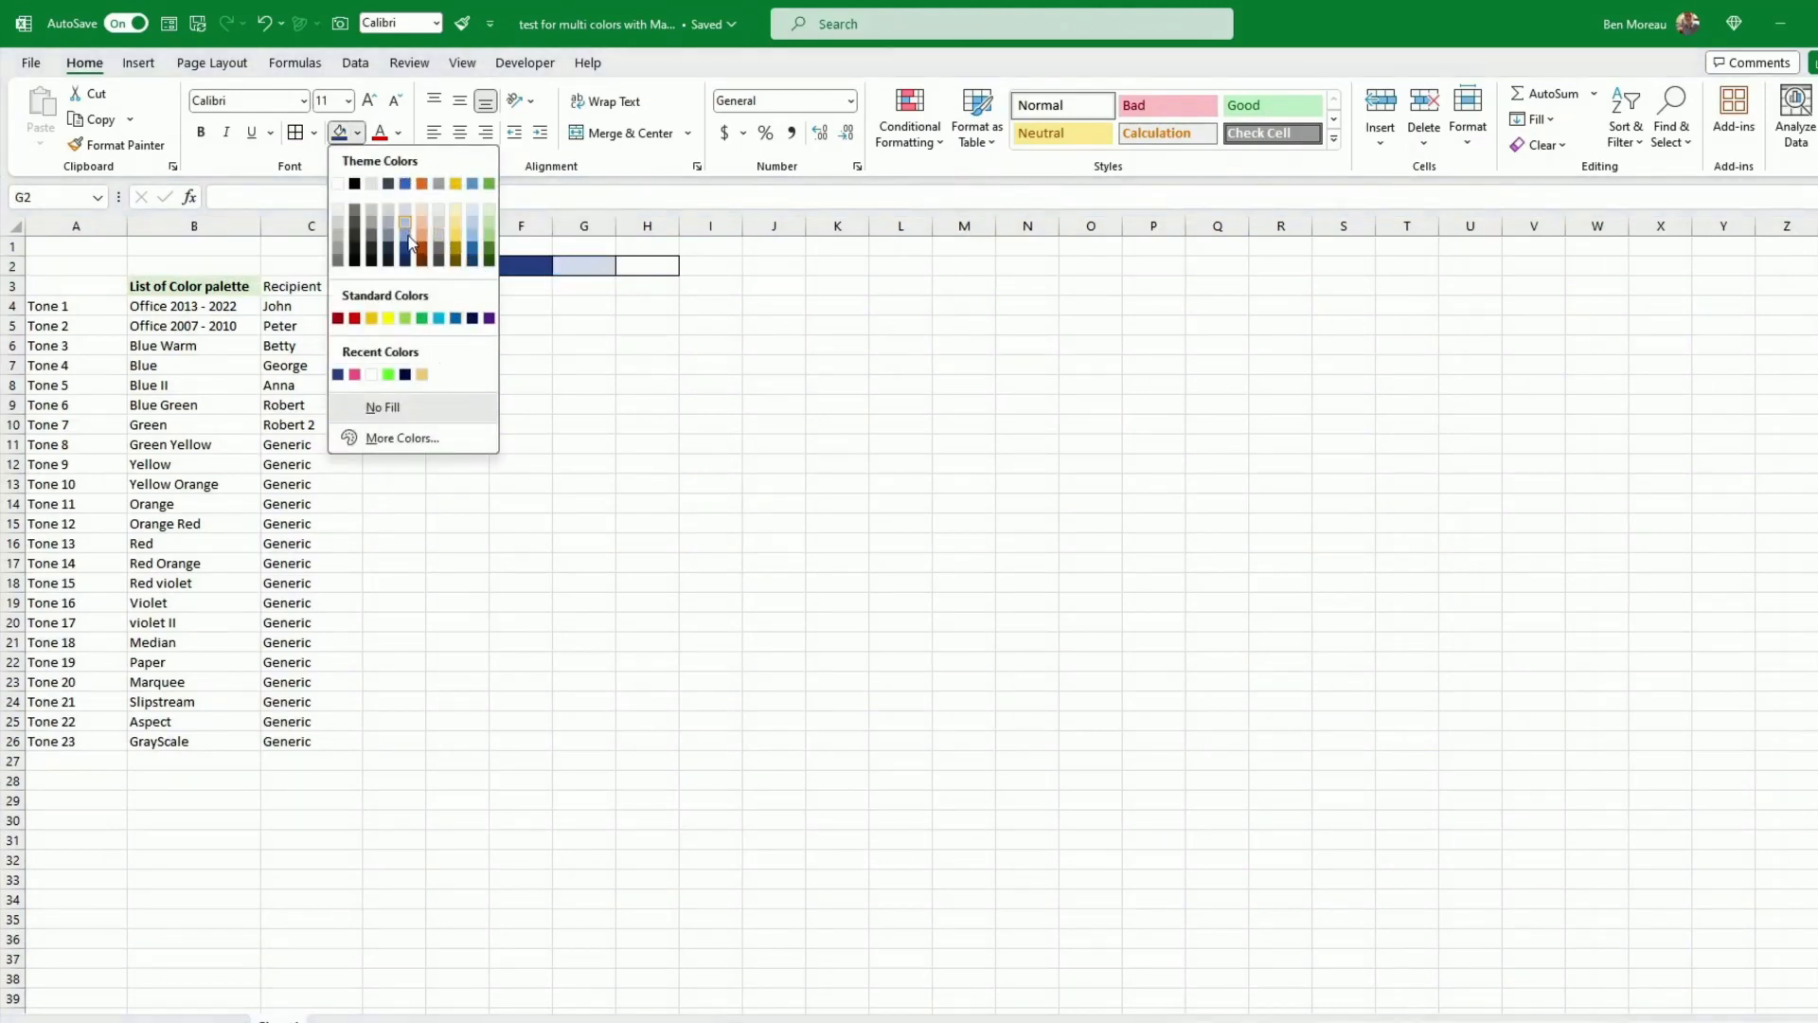
click(403, 231)
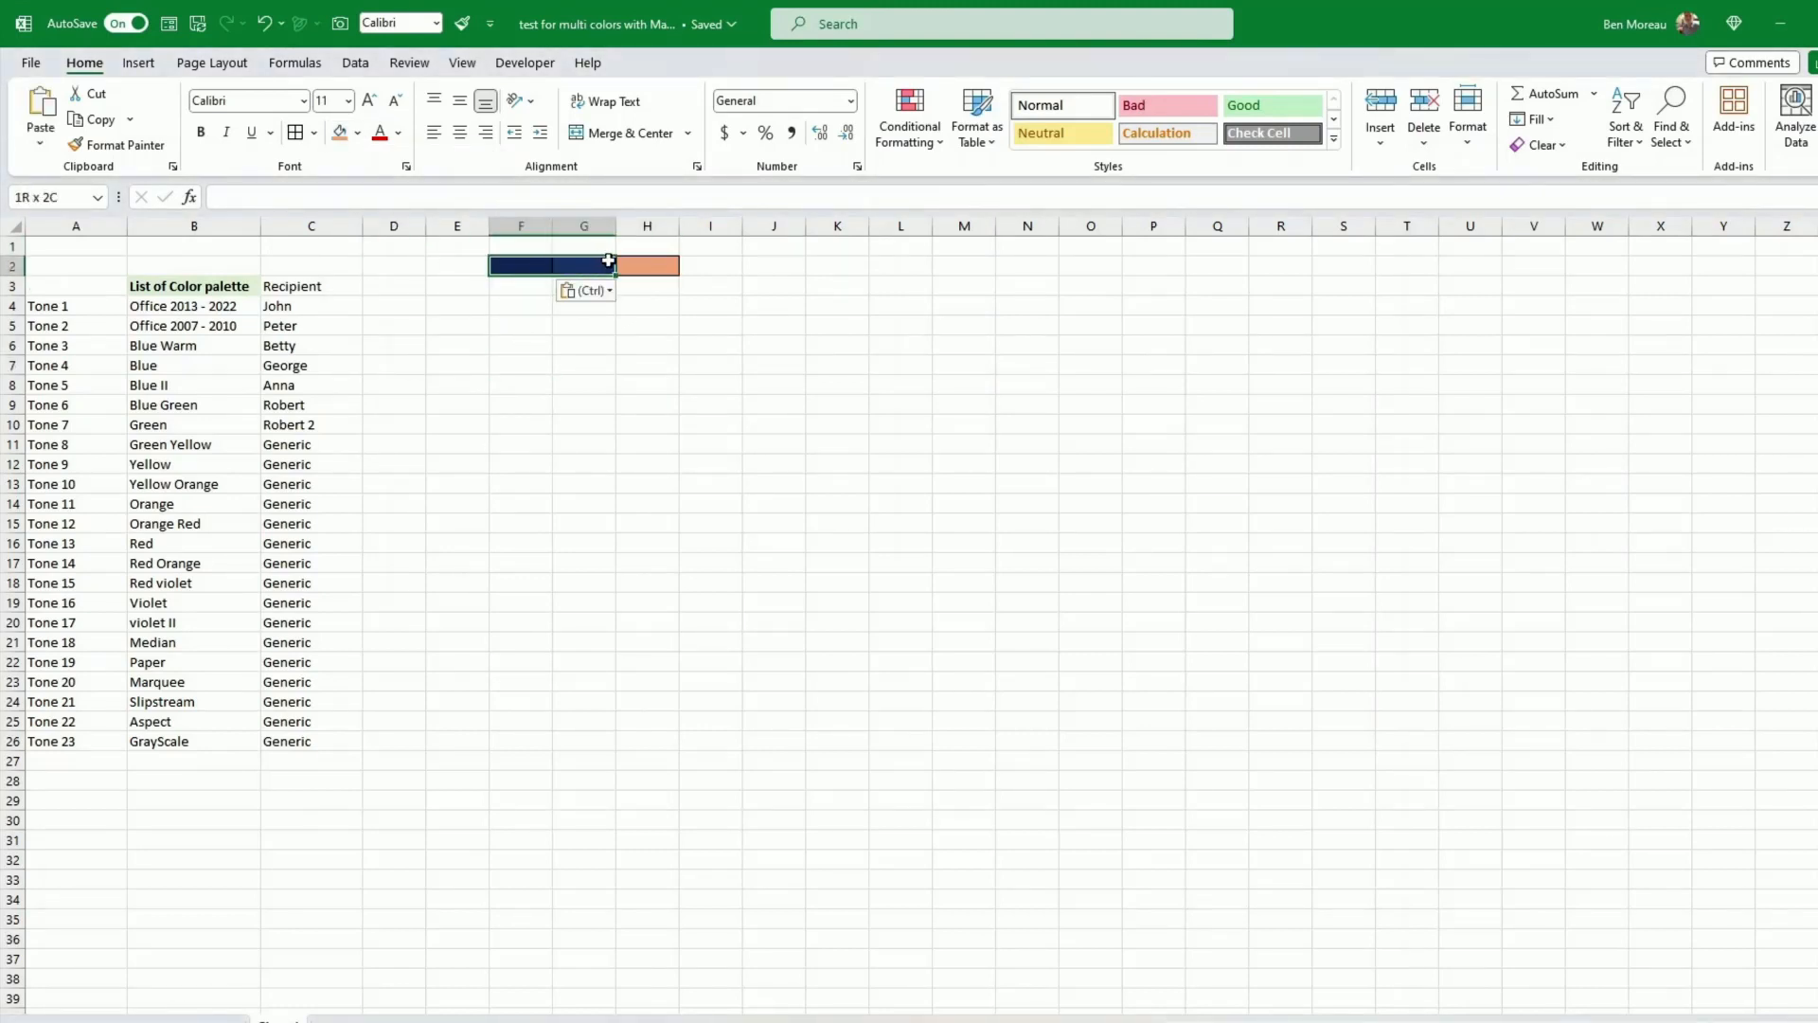
click(519, 265)
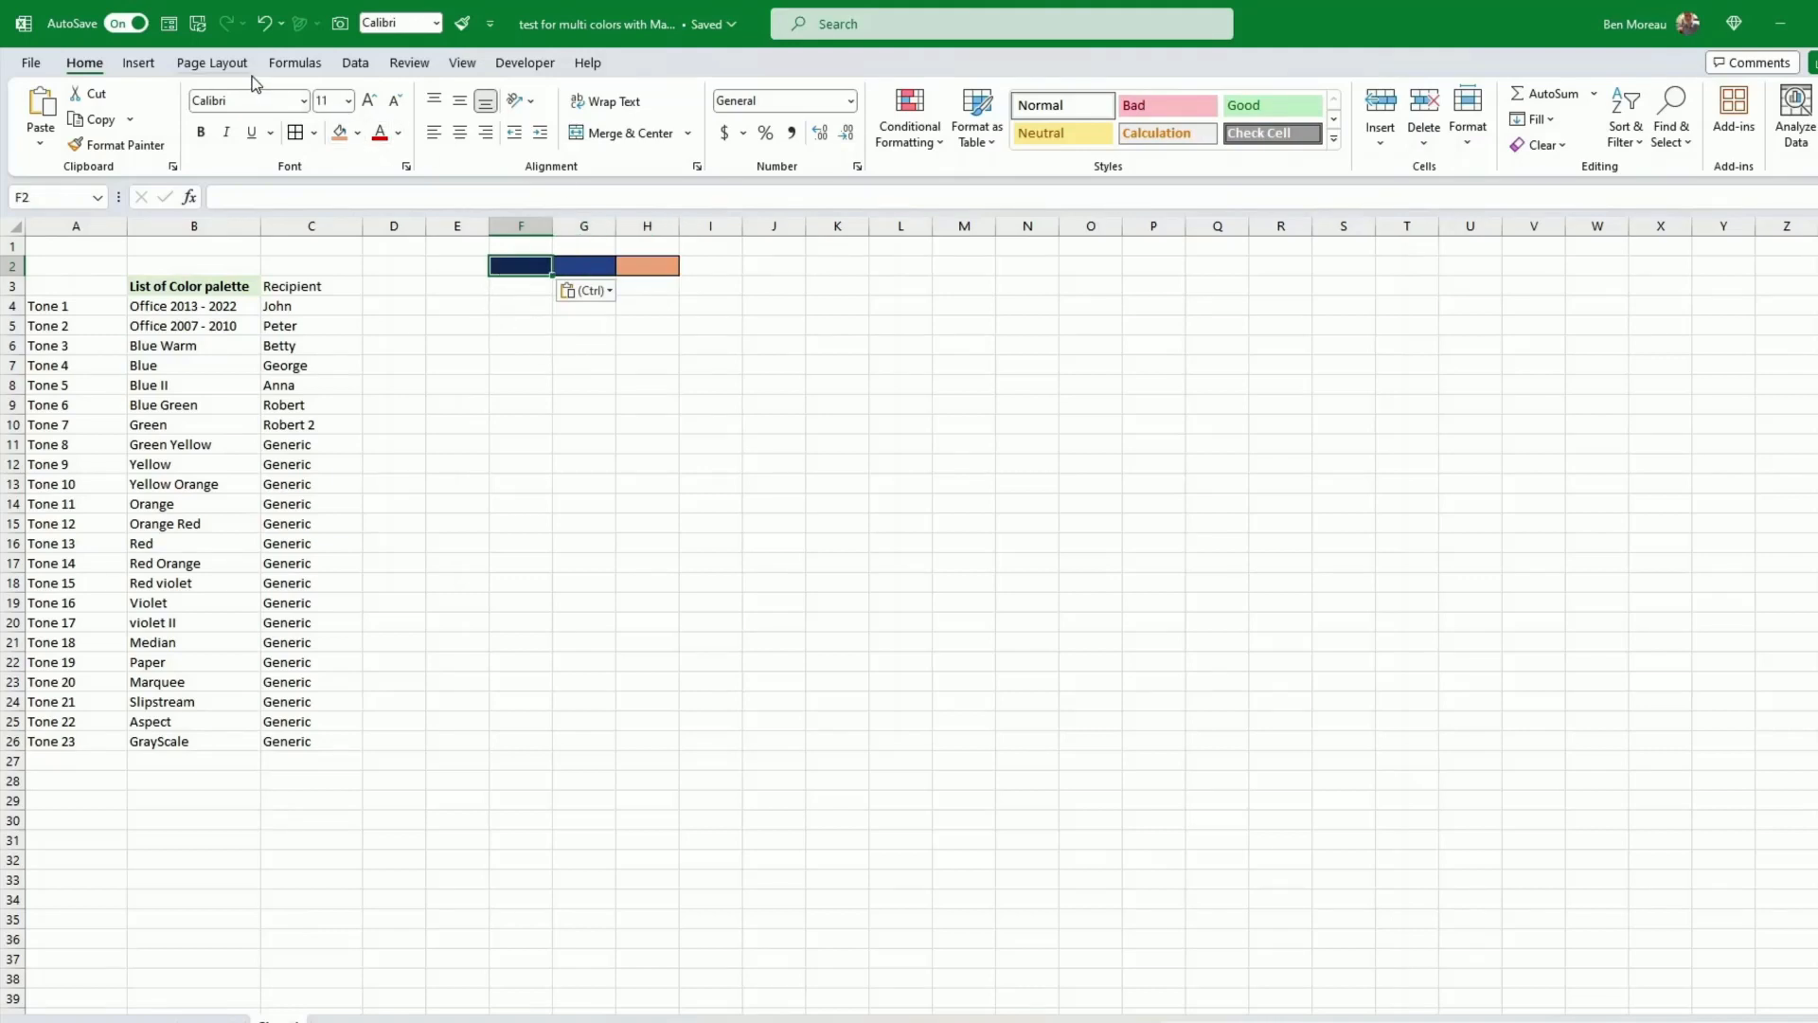
Keep the Office palette under Page Layout Colors and select the labelled palette list
click(210, 62)
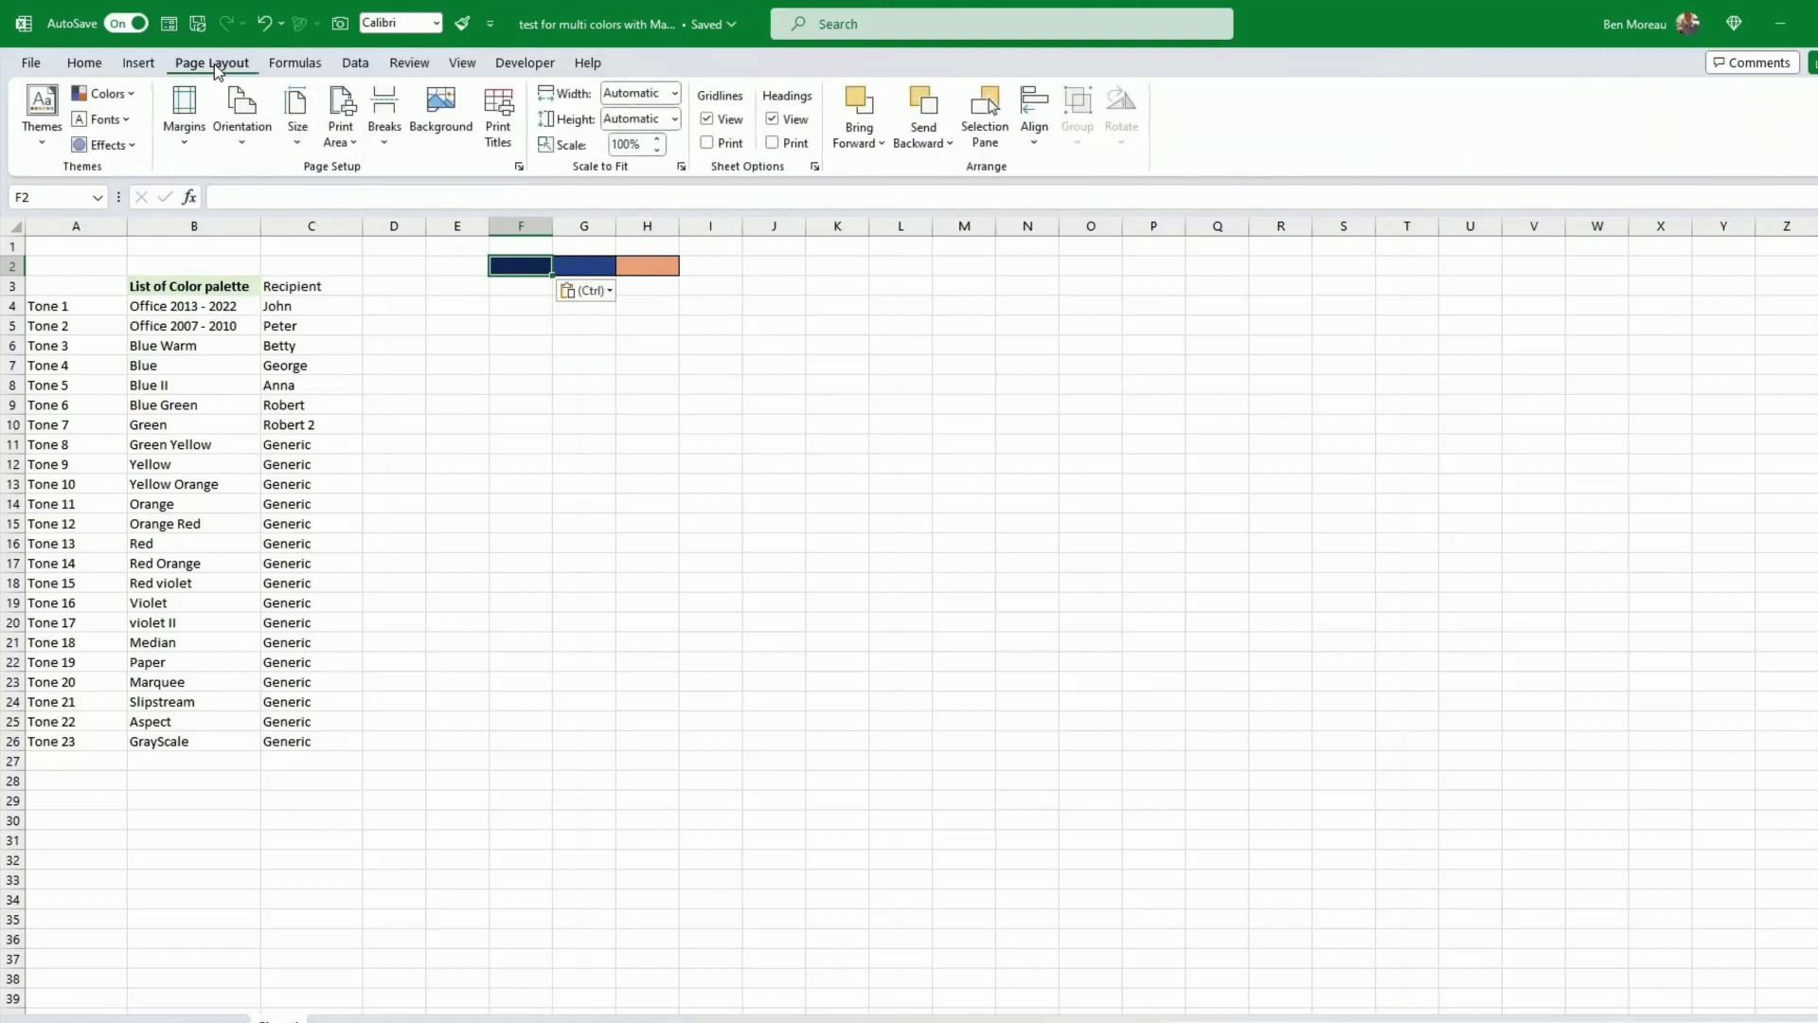
click(104, 93)
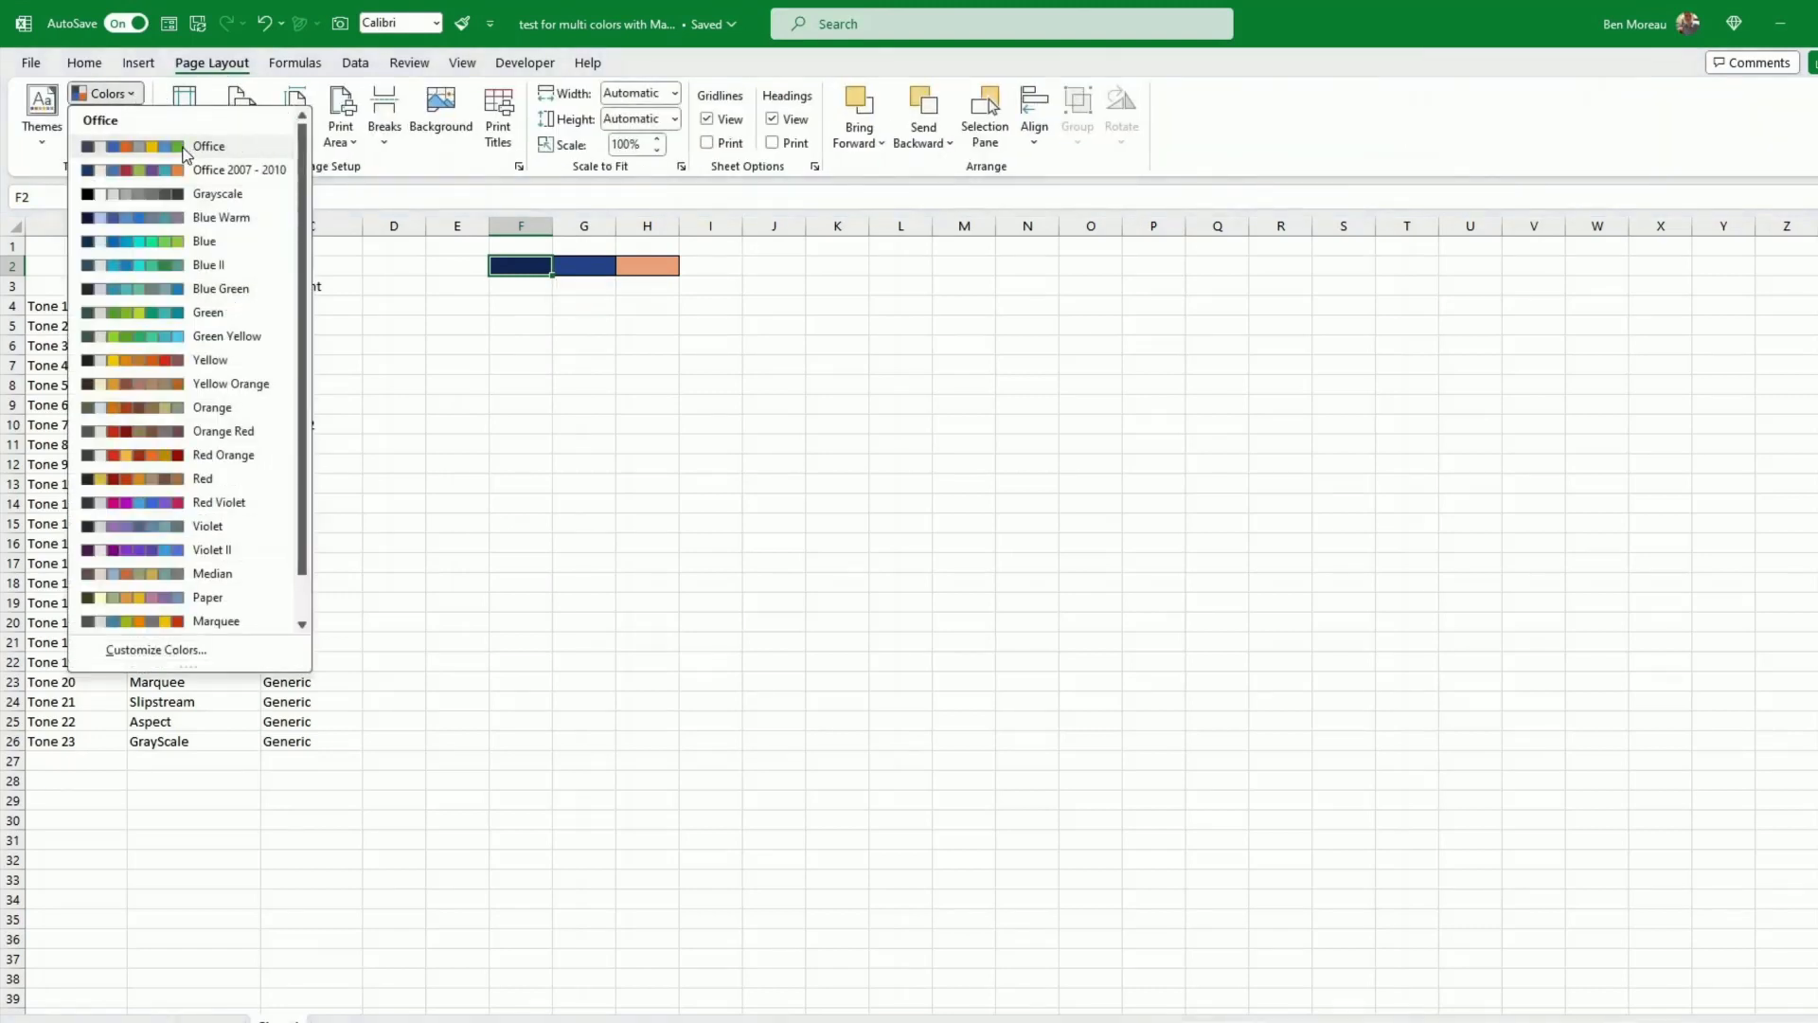
click(208, 146)
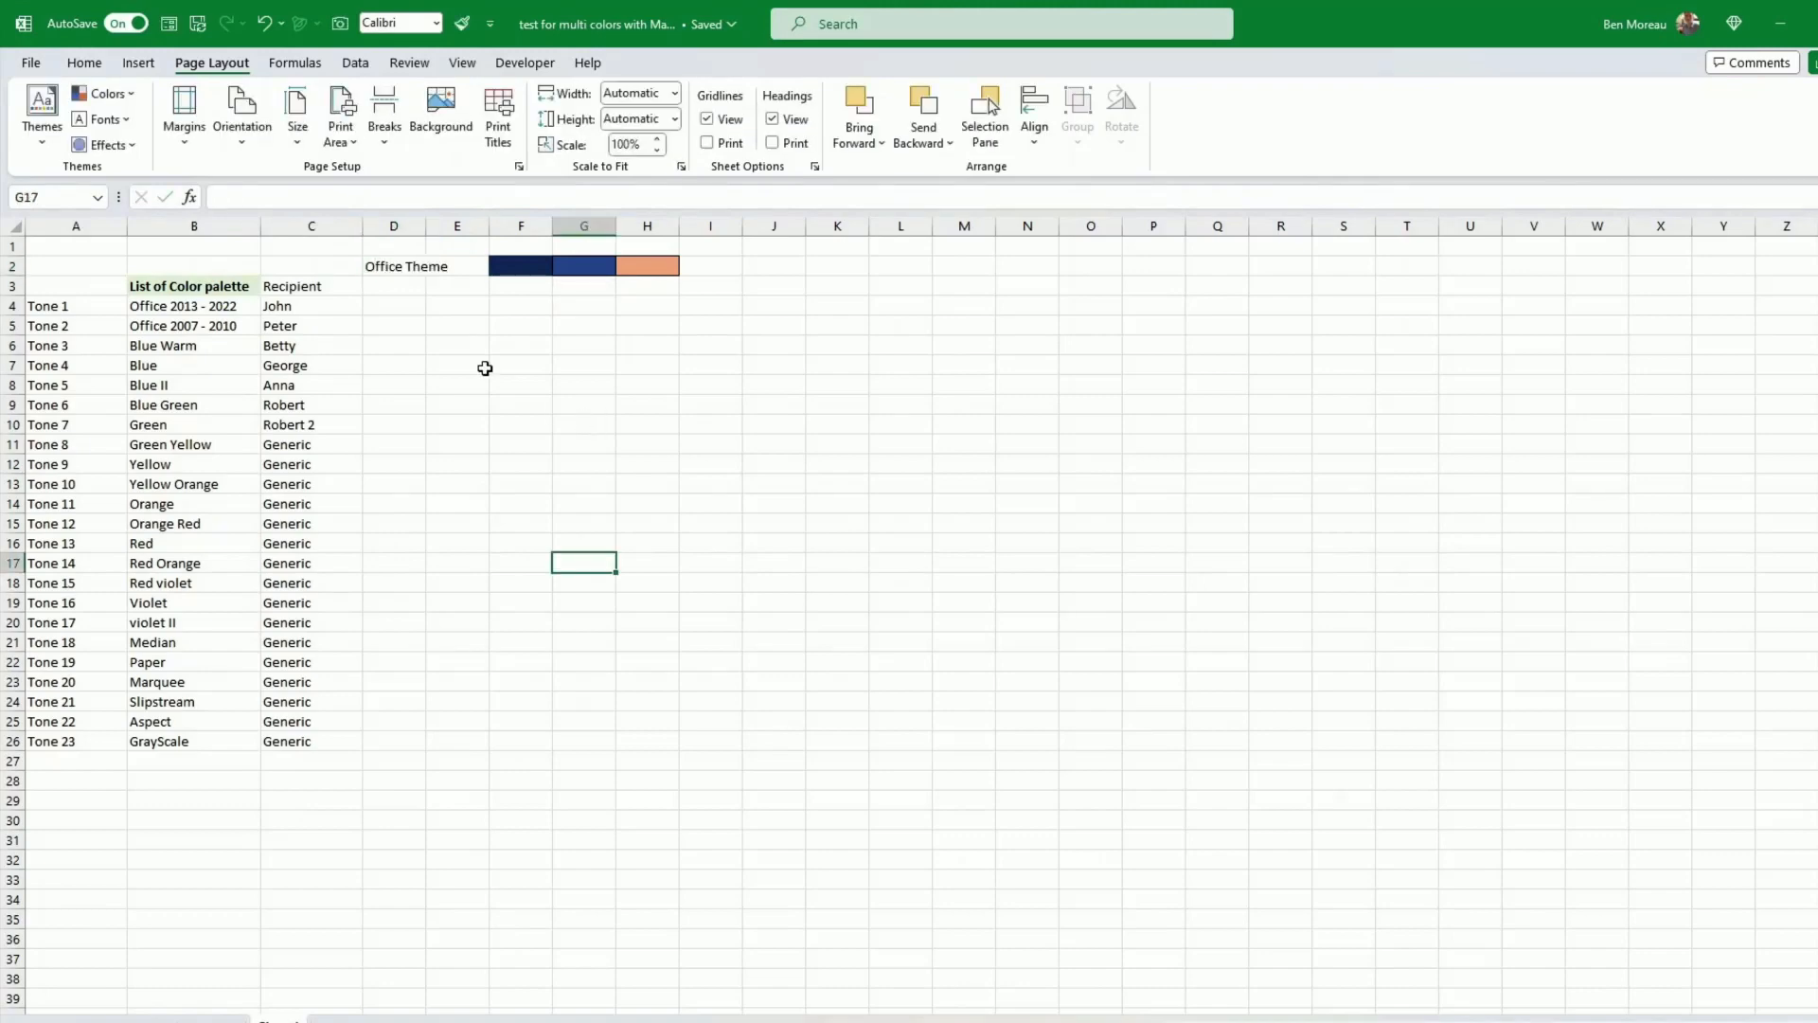
drag(76, 286, 310, 623)
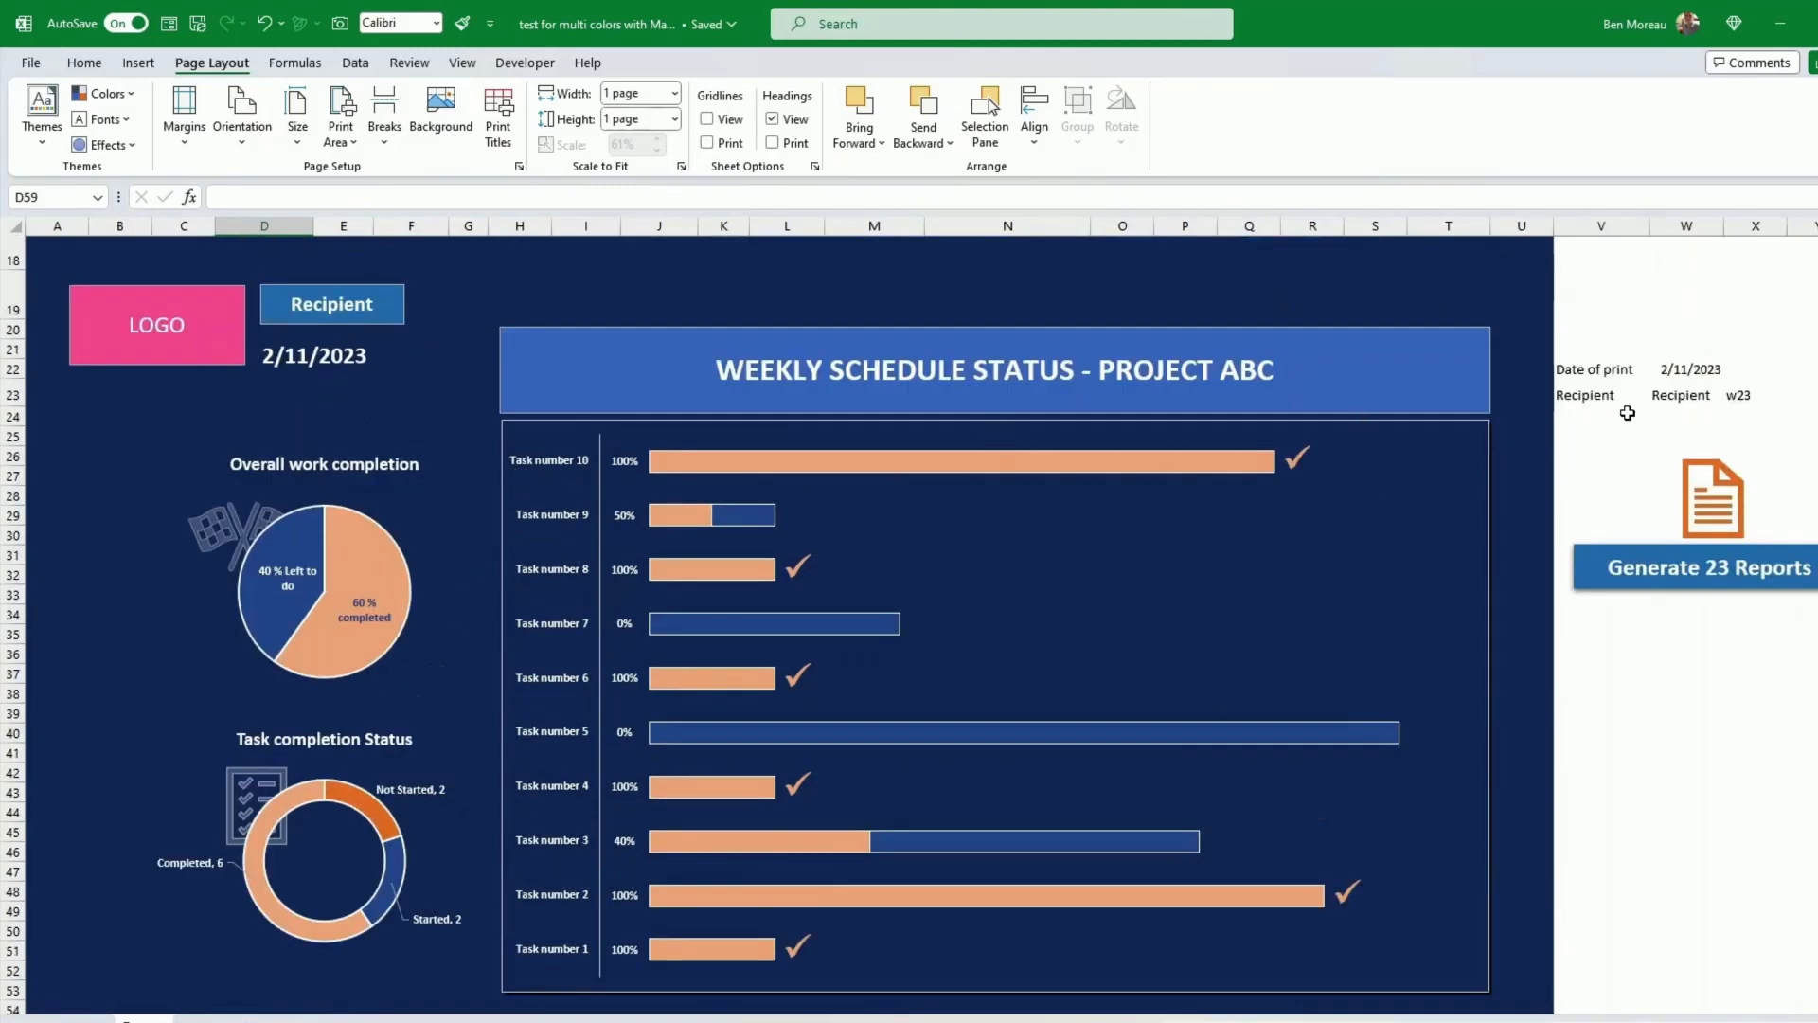
Check the recipient name in W23 and show the Developer features on the Report sheet
click(1684, 393)
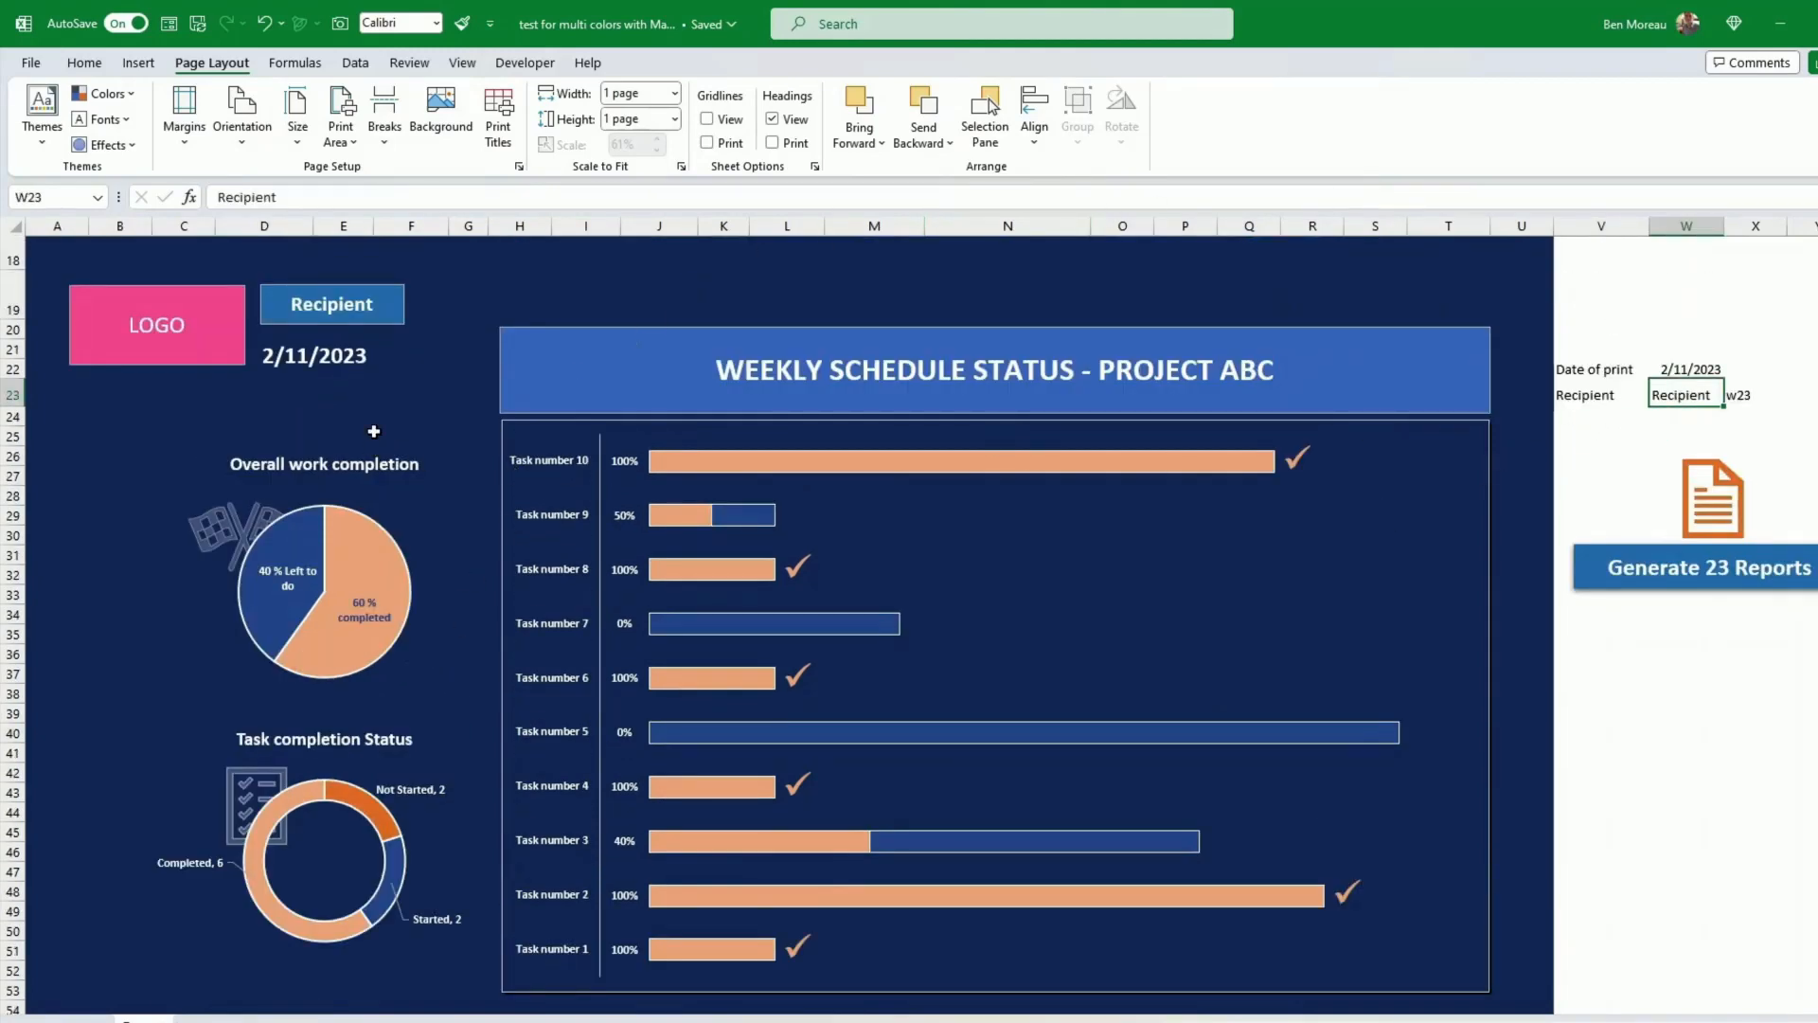
click(411, 436)
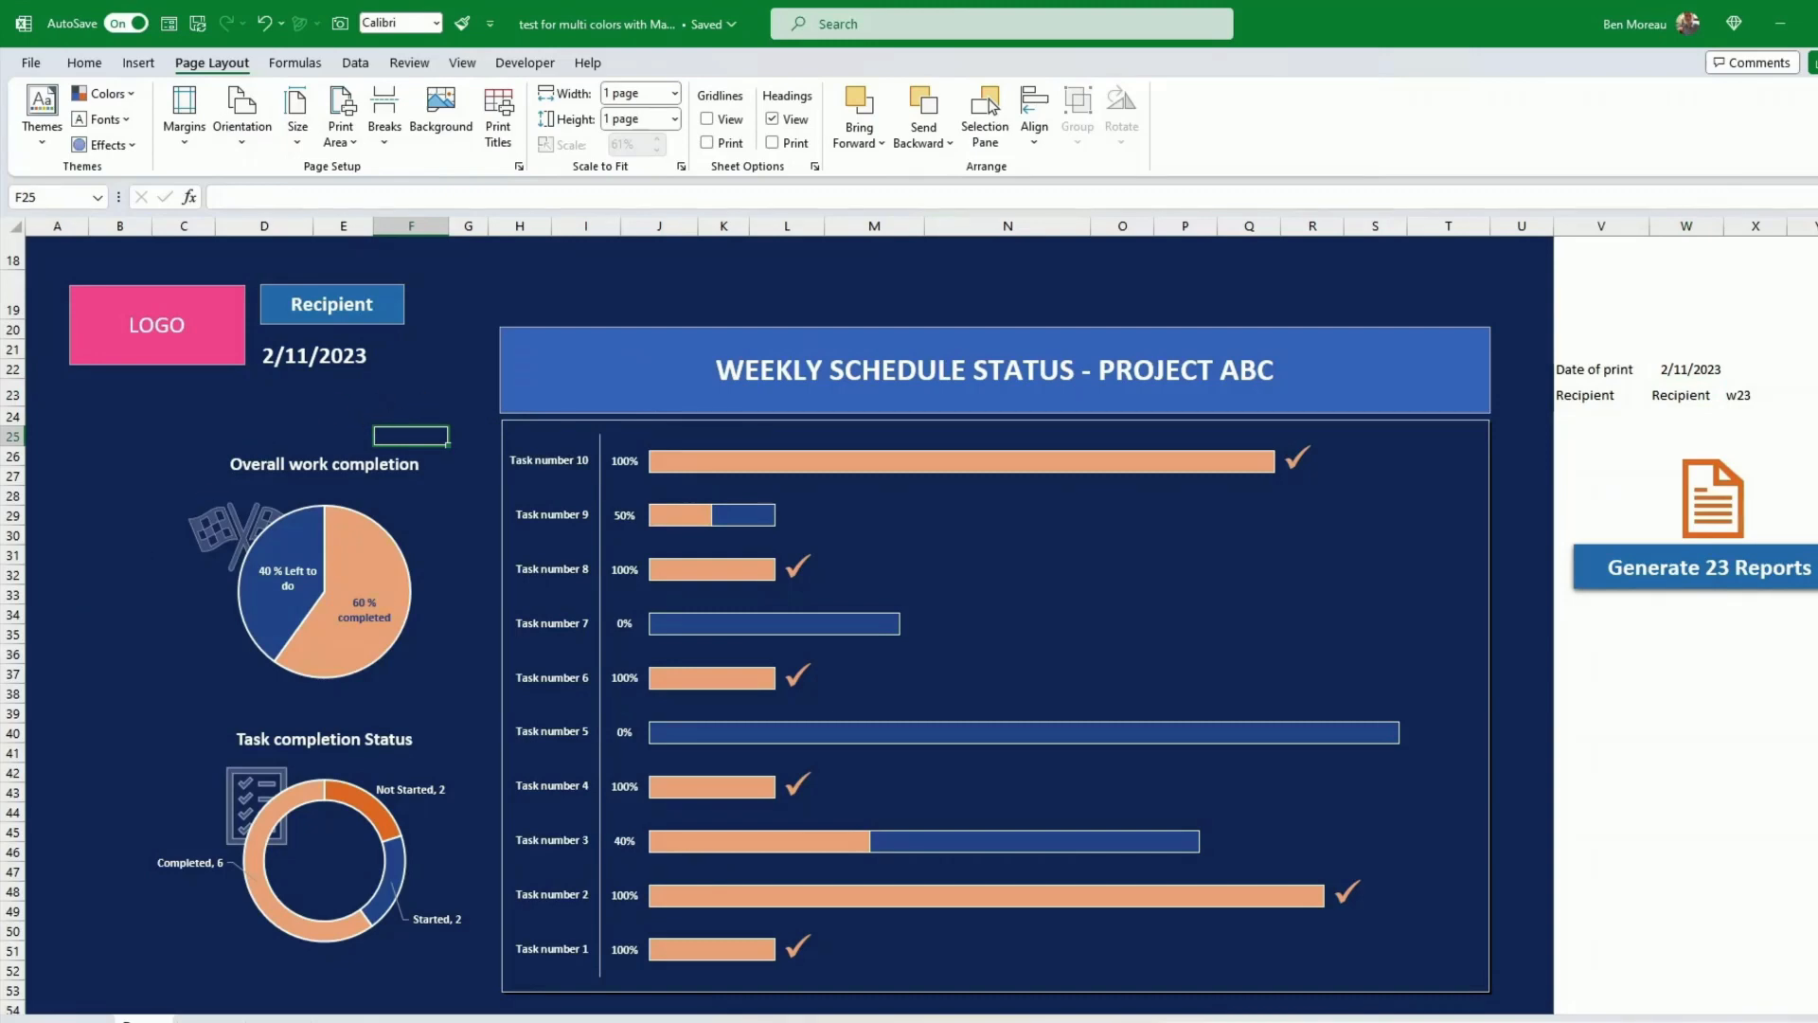
click(524, 63)
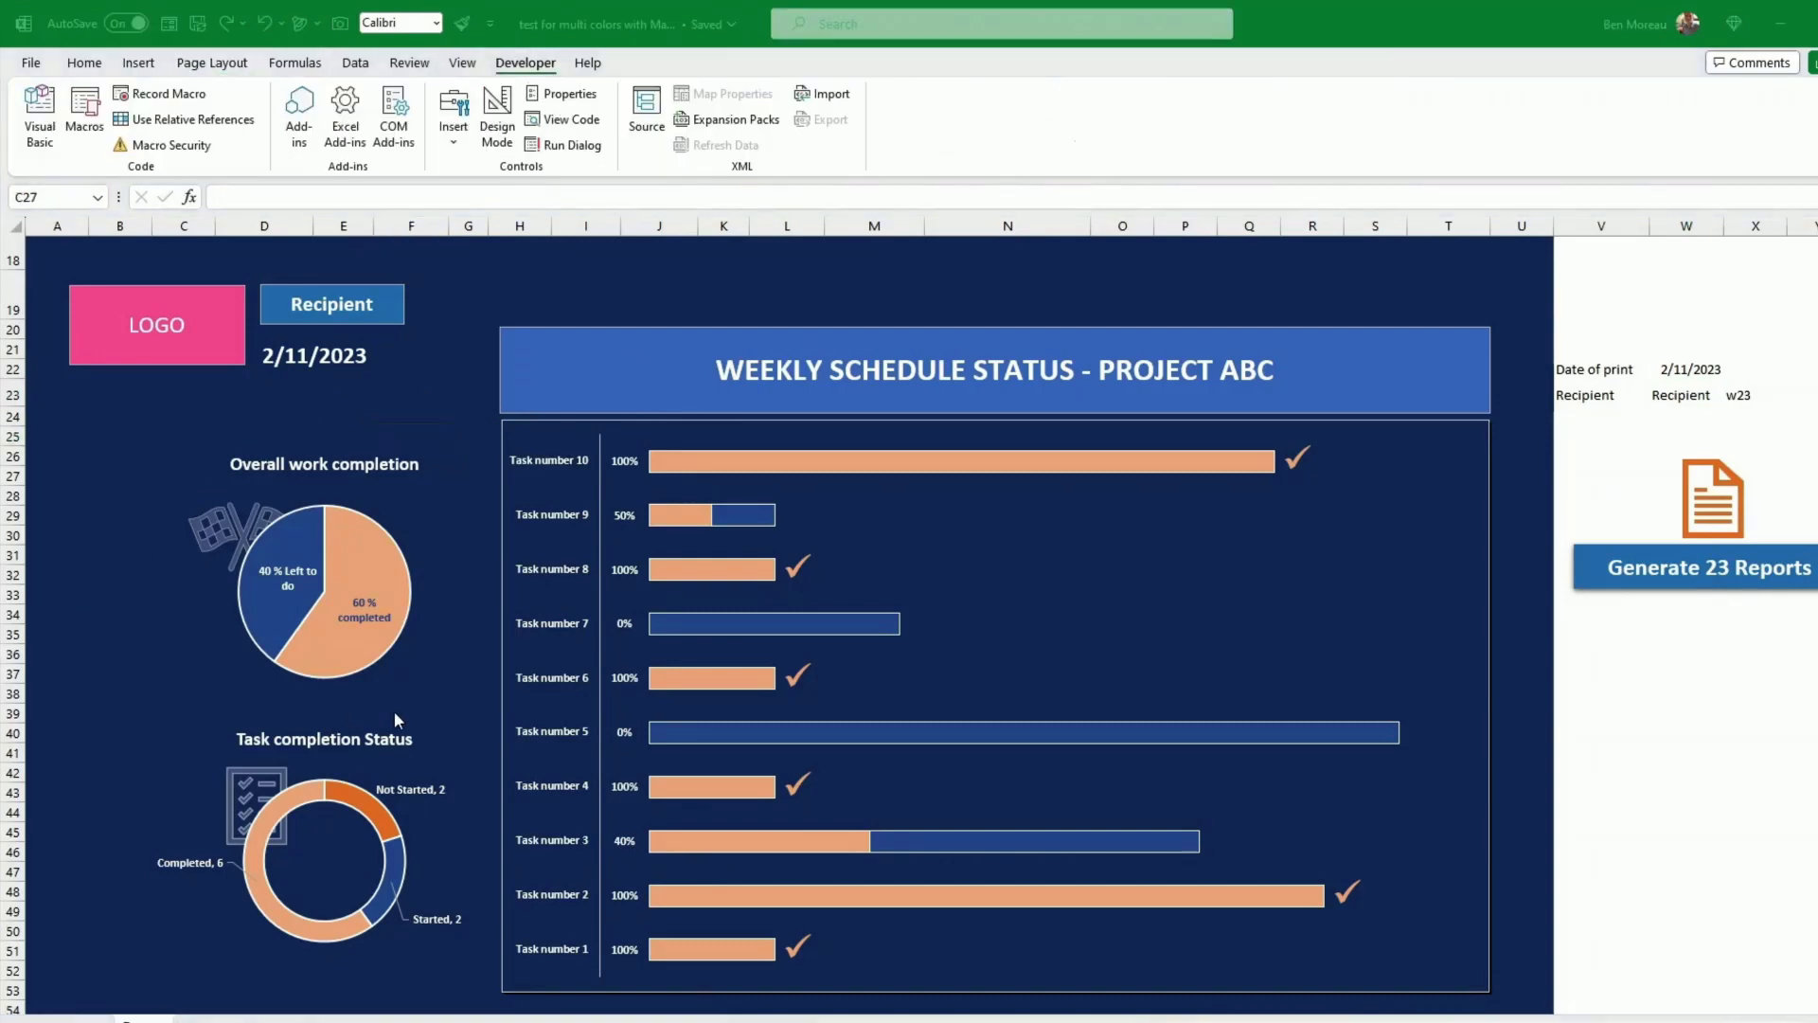
click(182, 476)
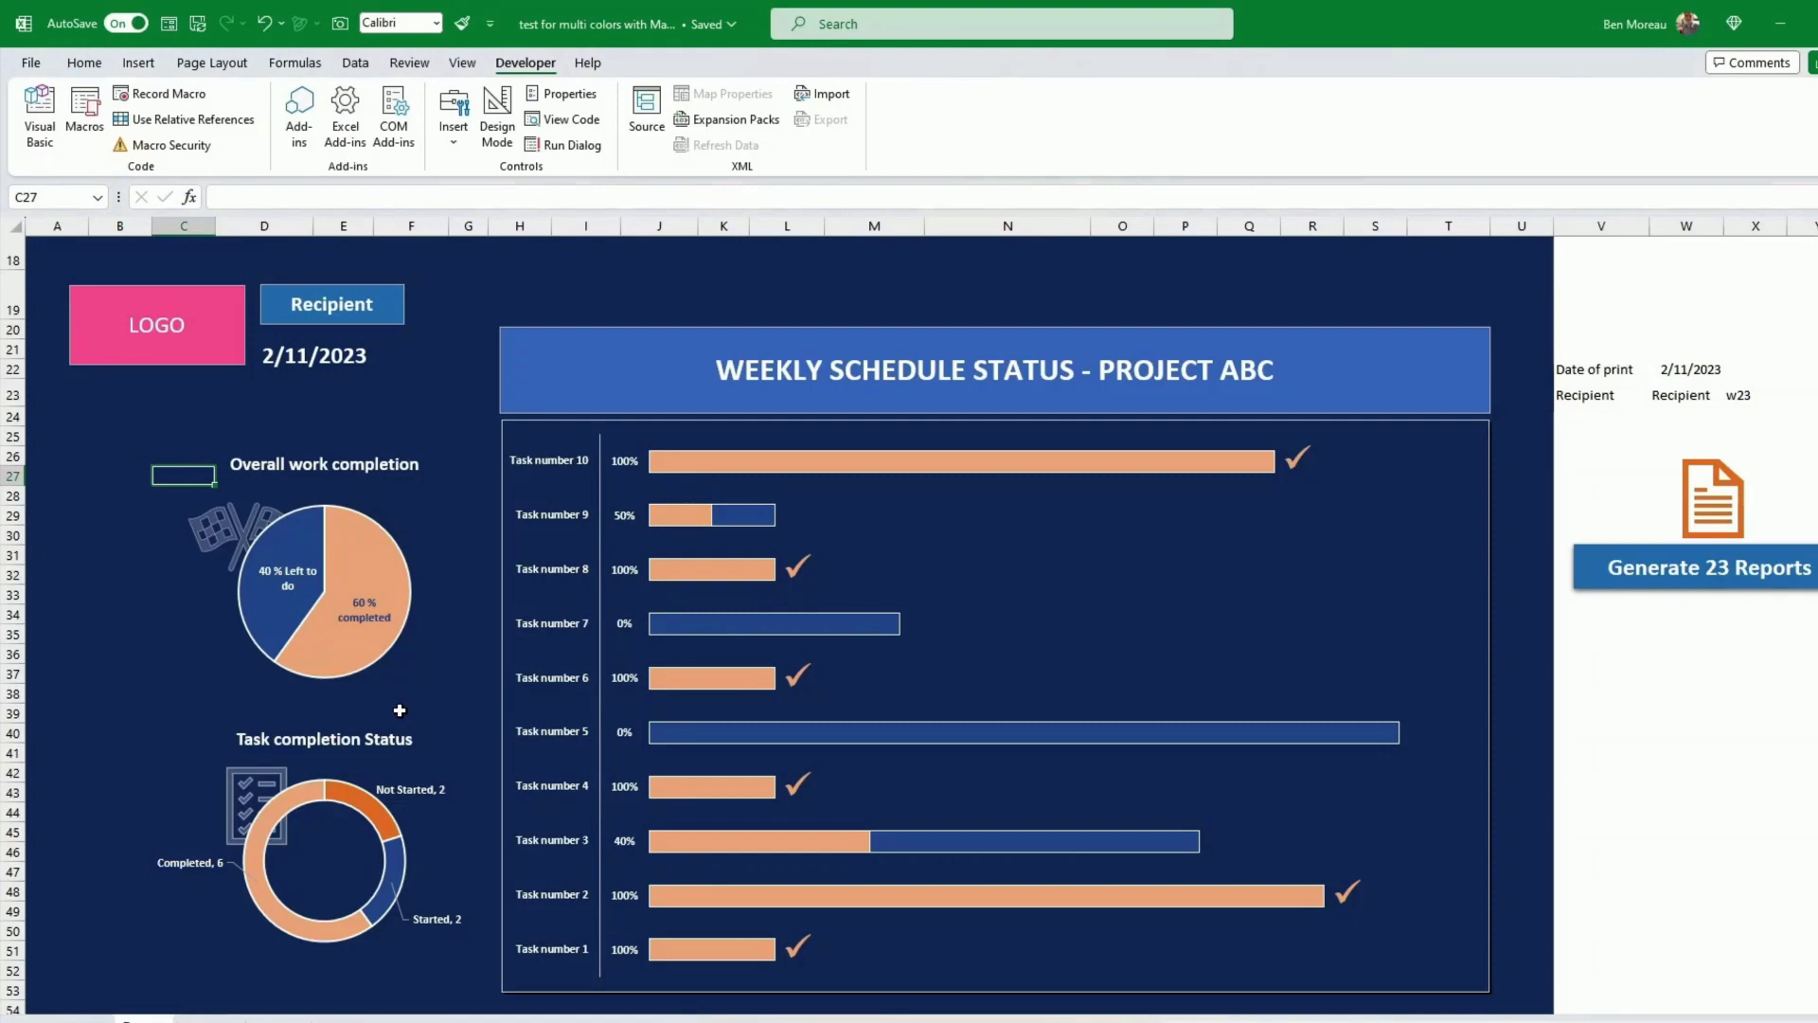
mouse_move(319, 994)
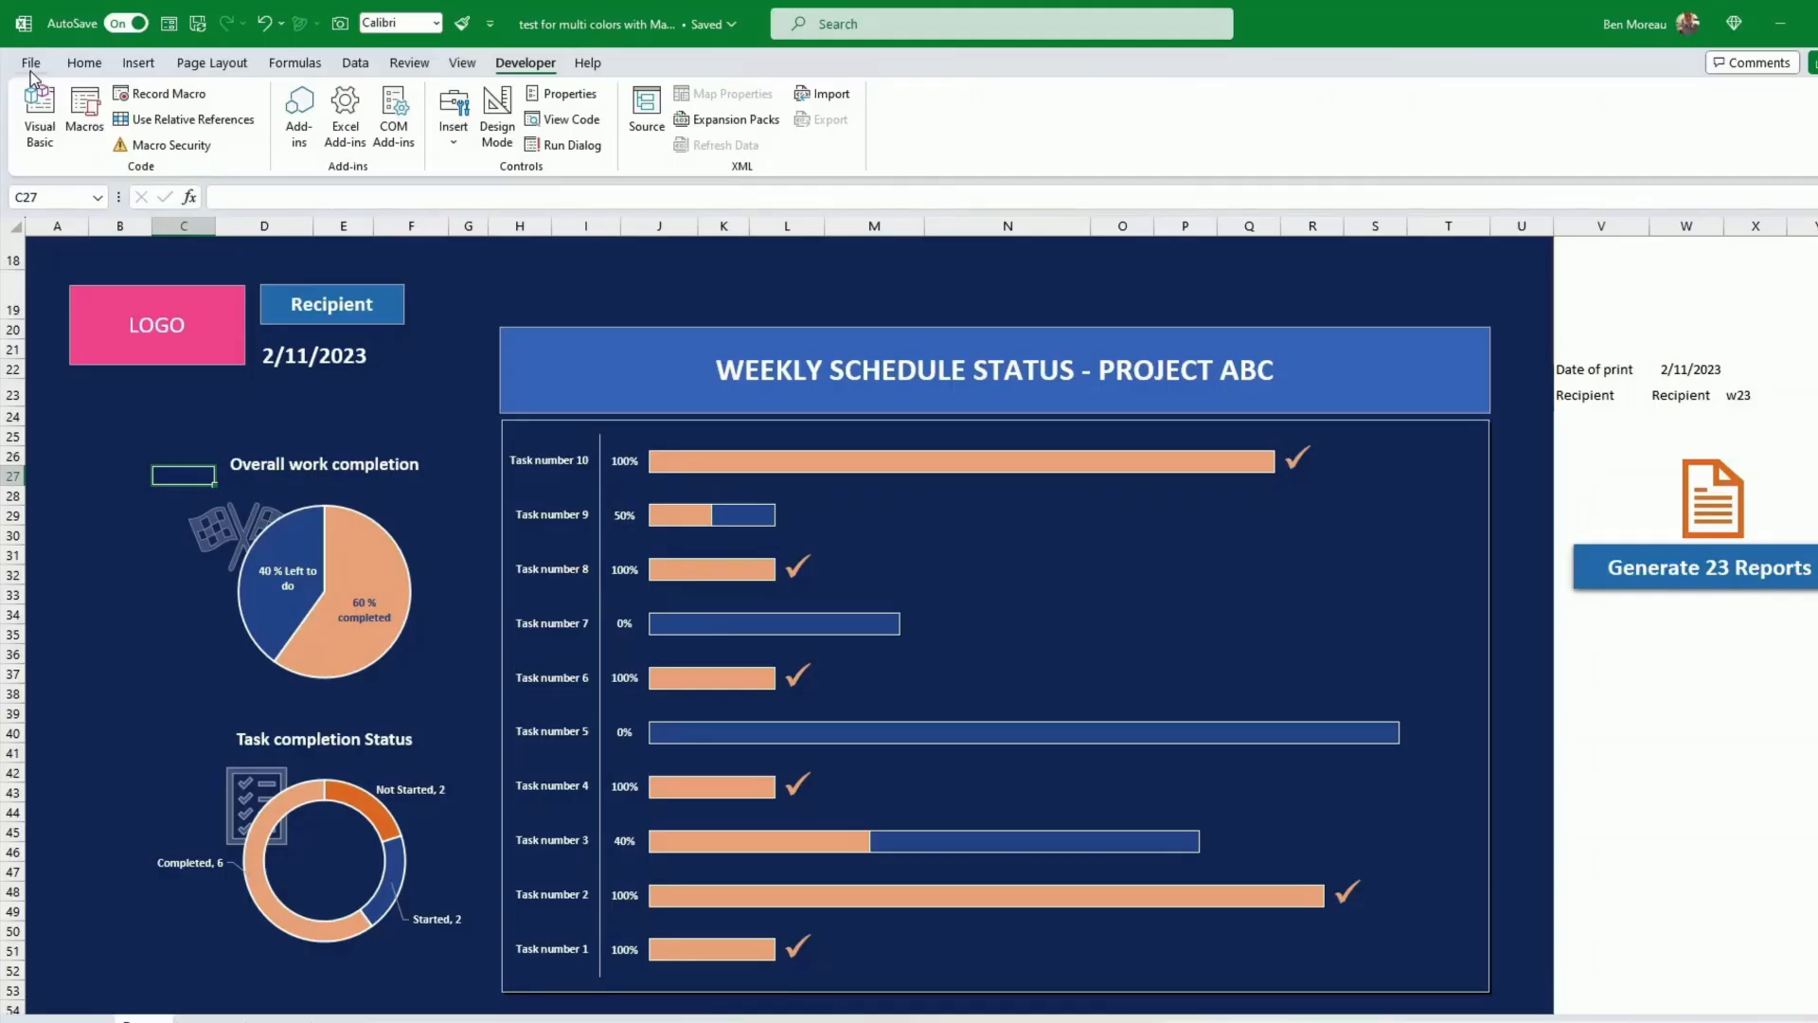
mouse_move(405, 566)
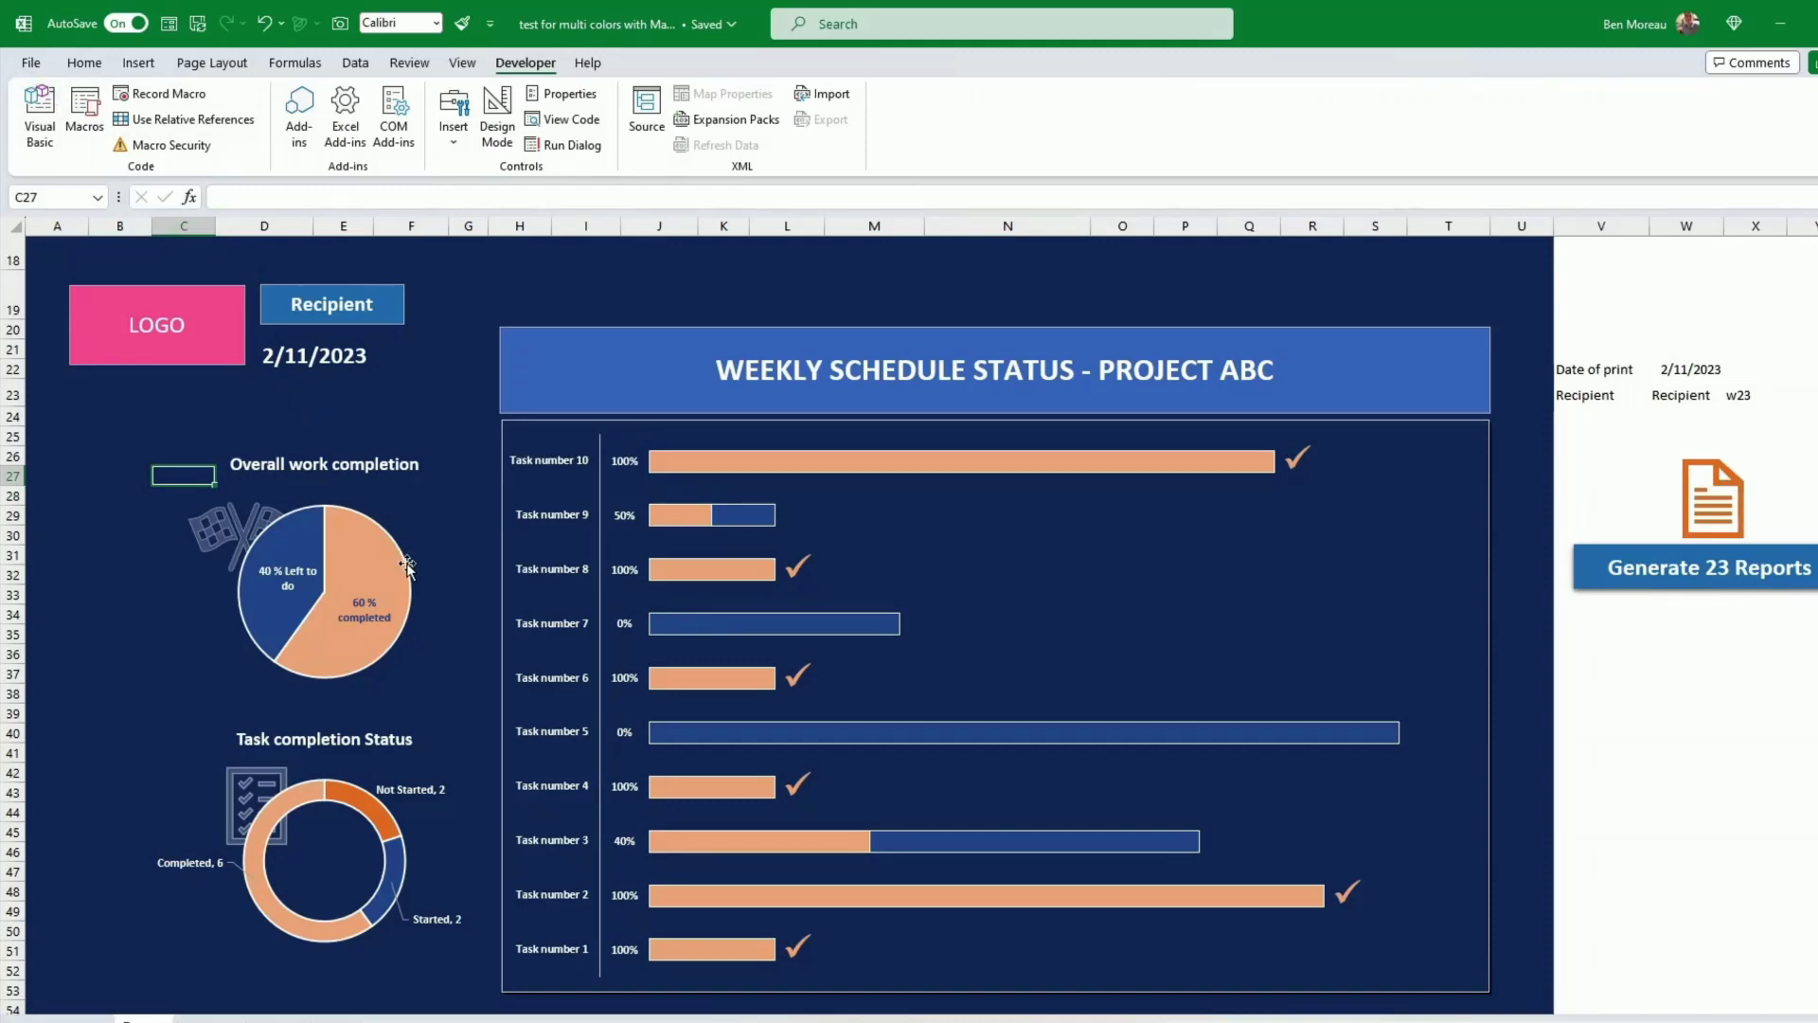
click(184, 392)
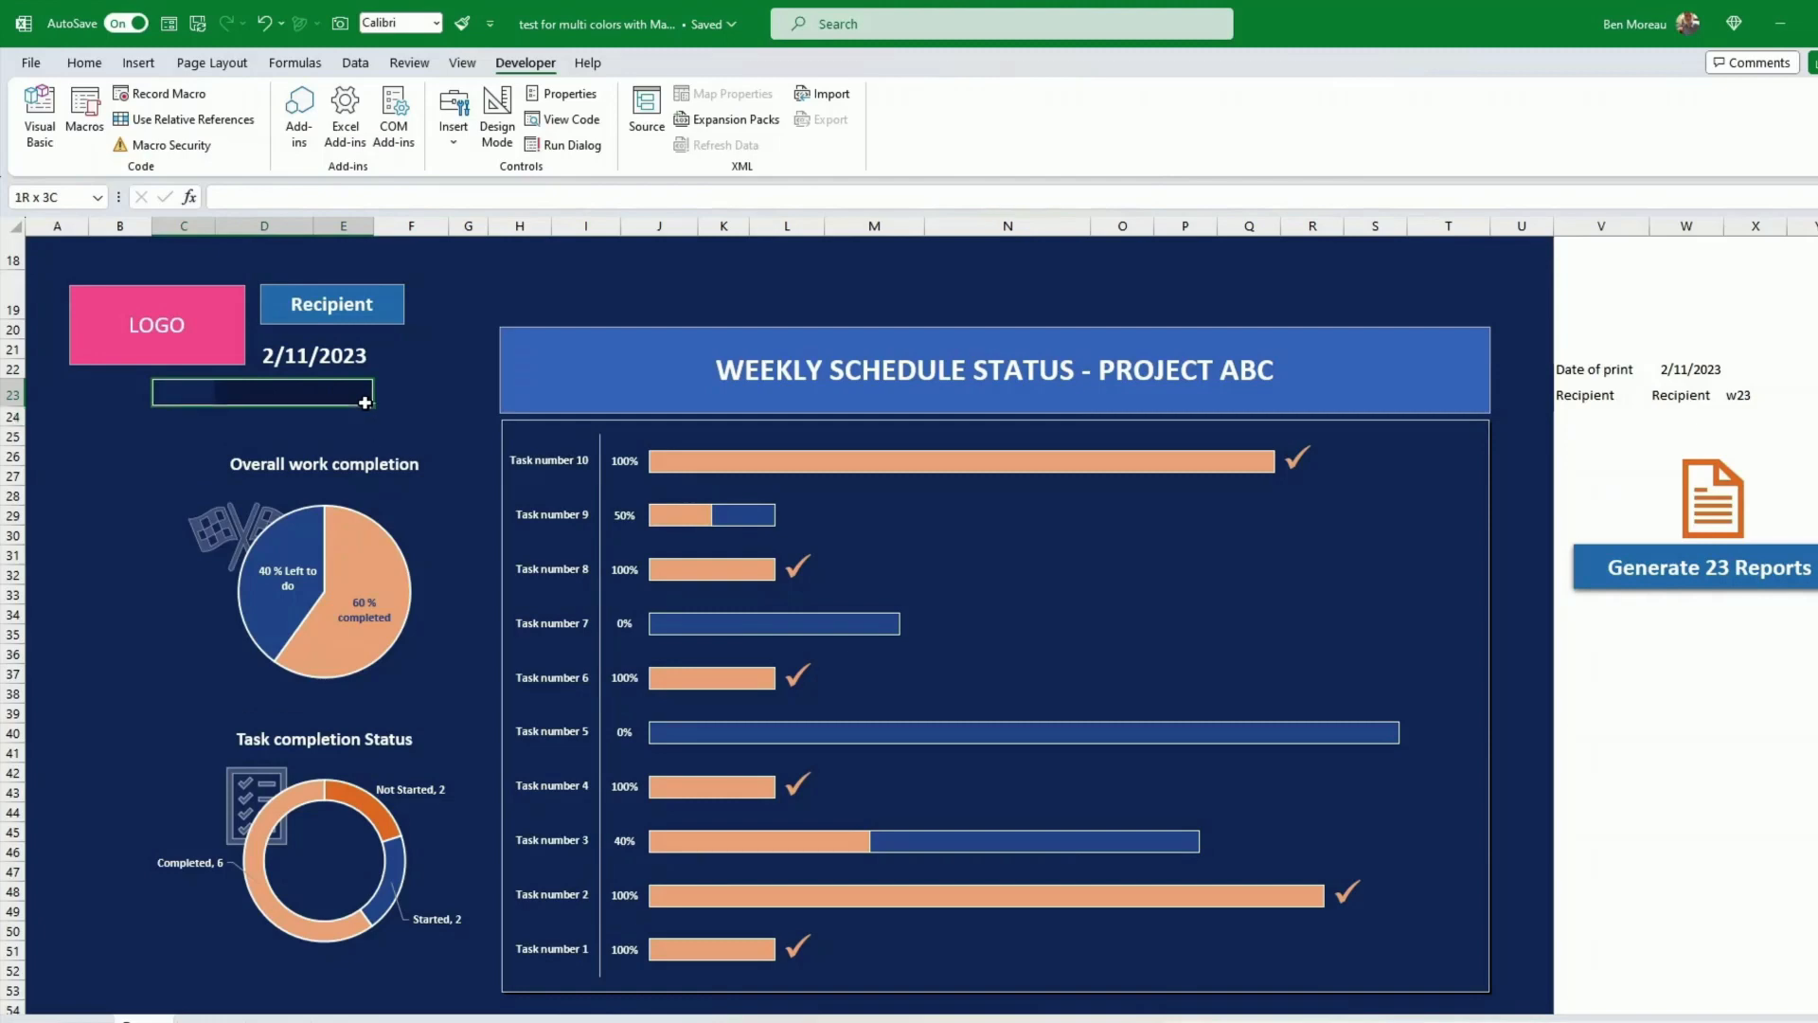
click(184, 394)
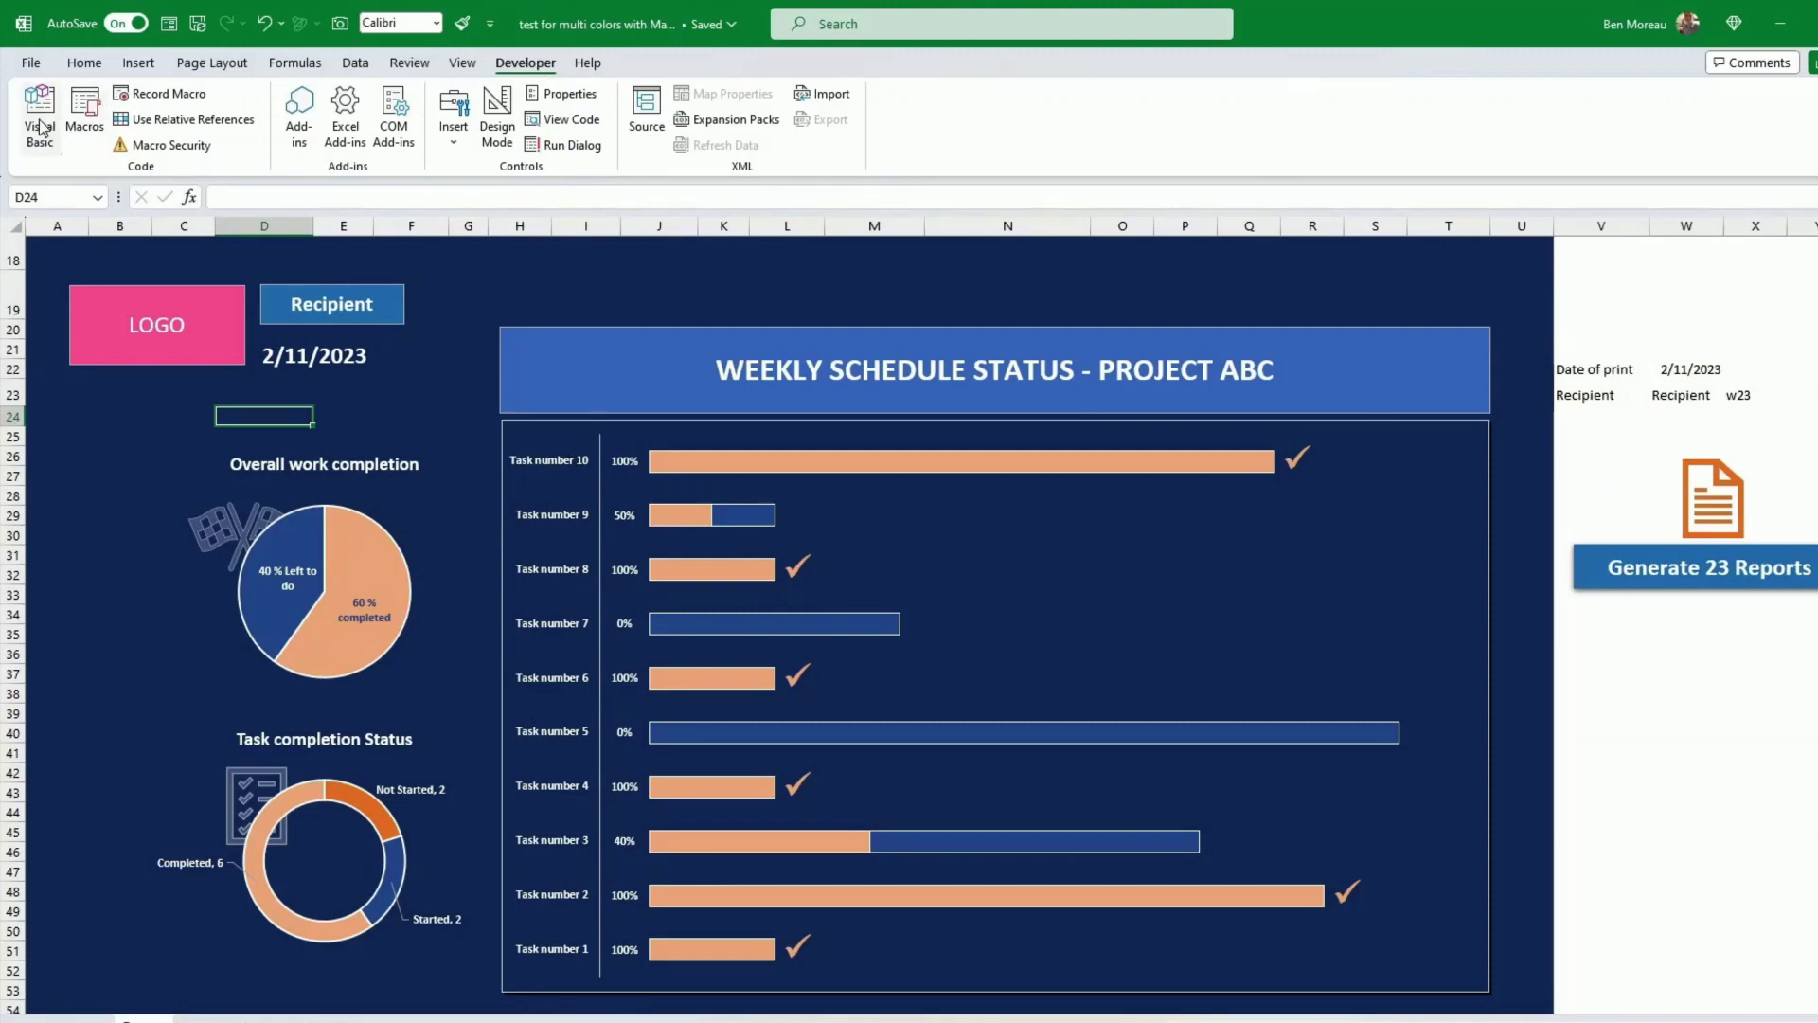
click(38, 110)
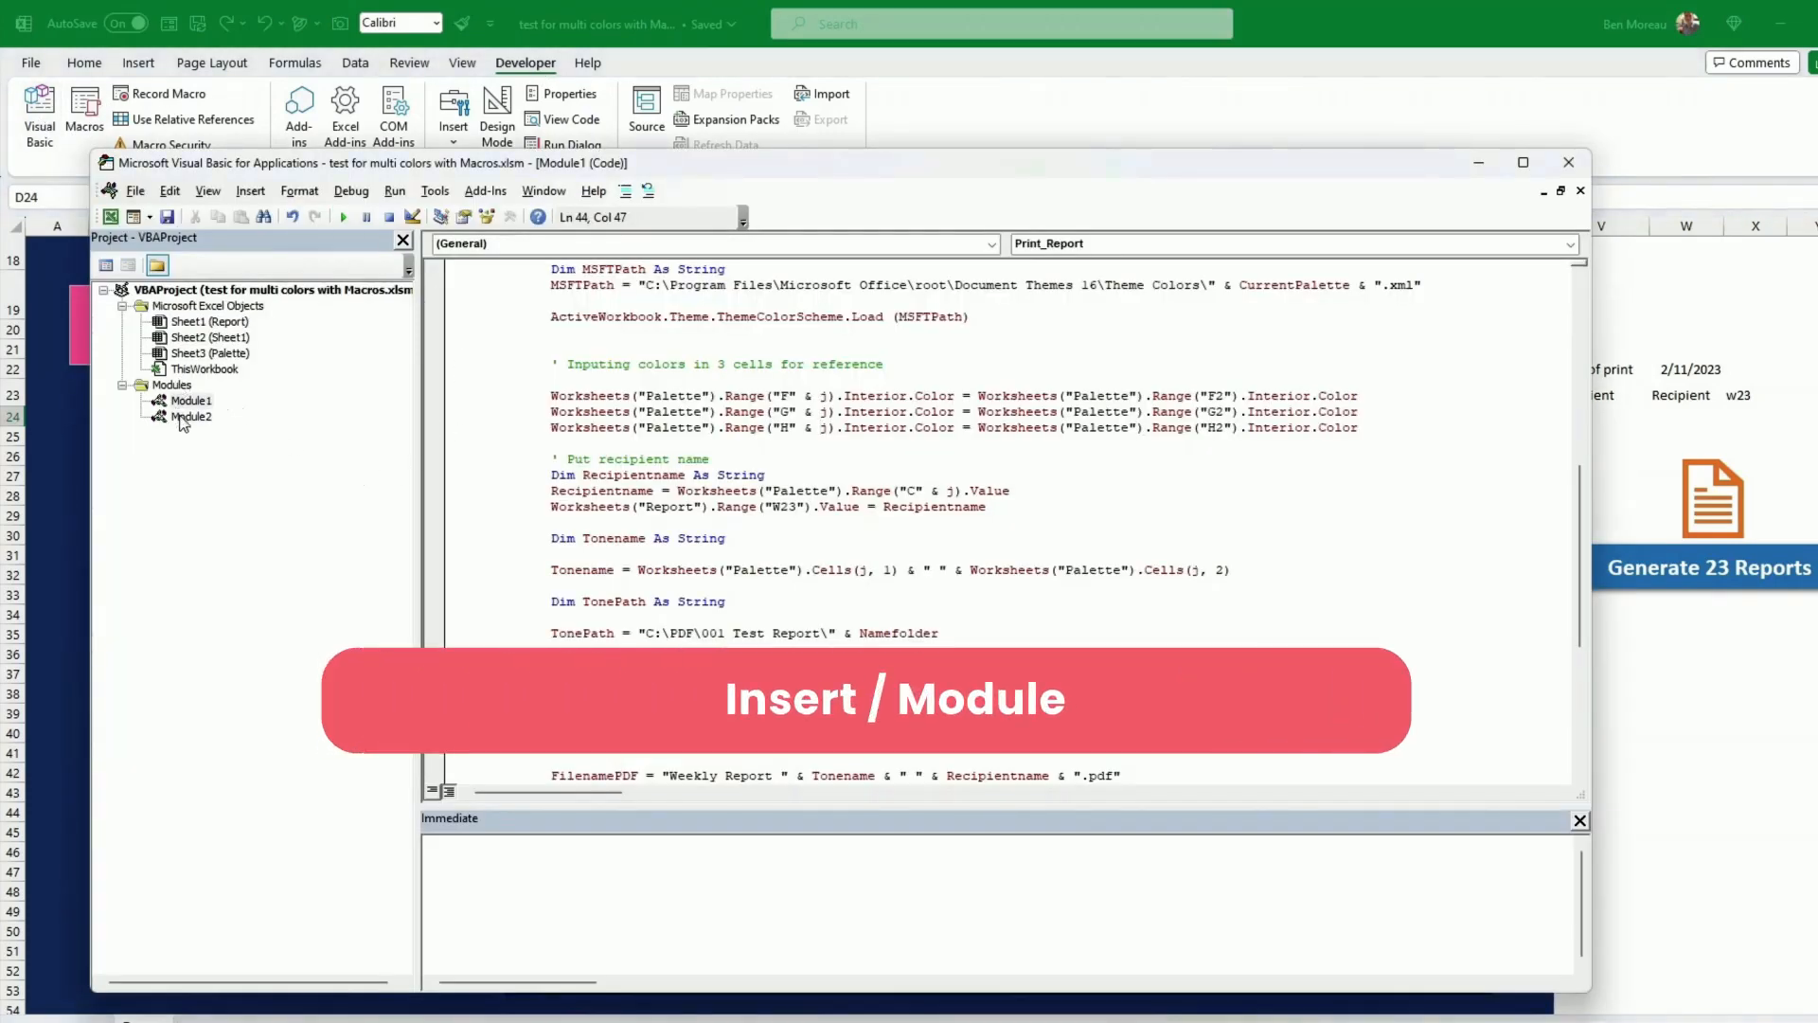
click(191, 399)
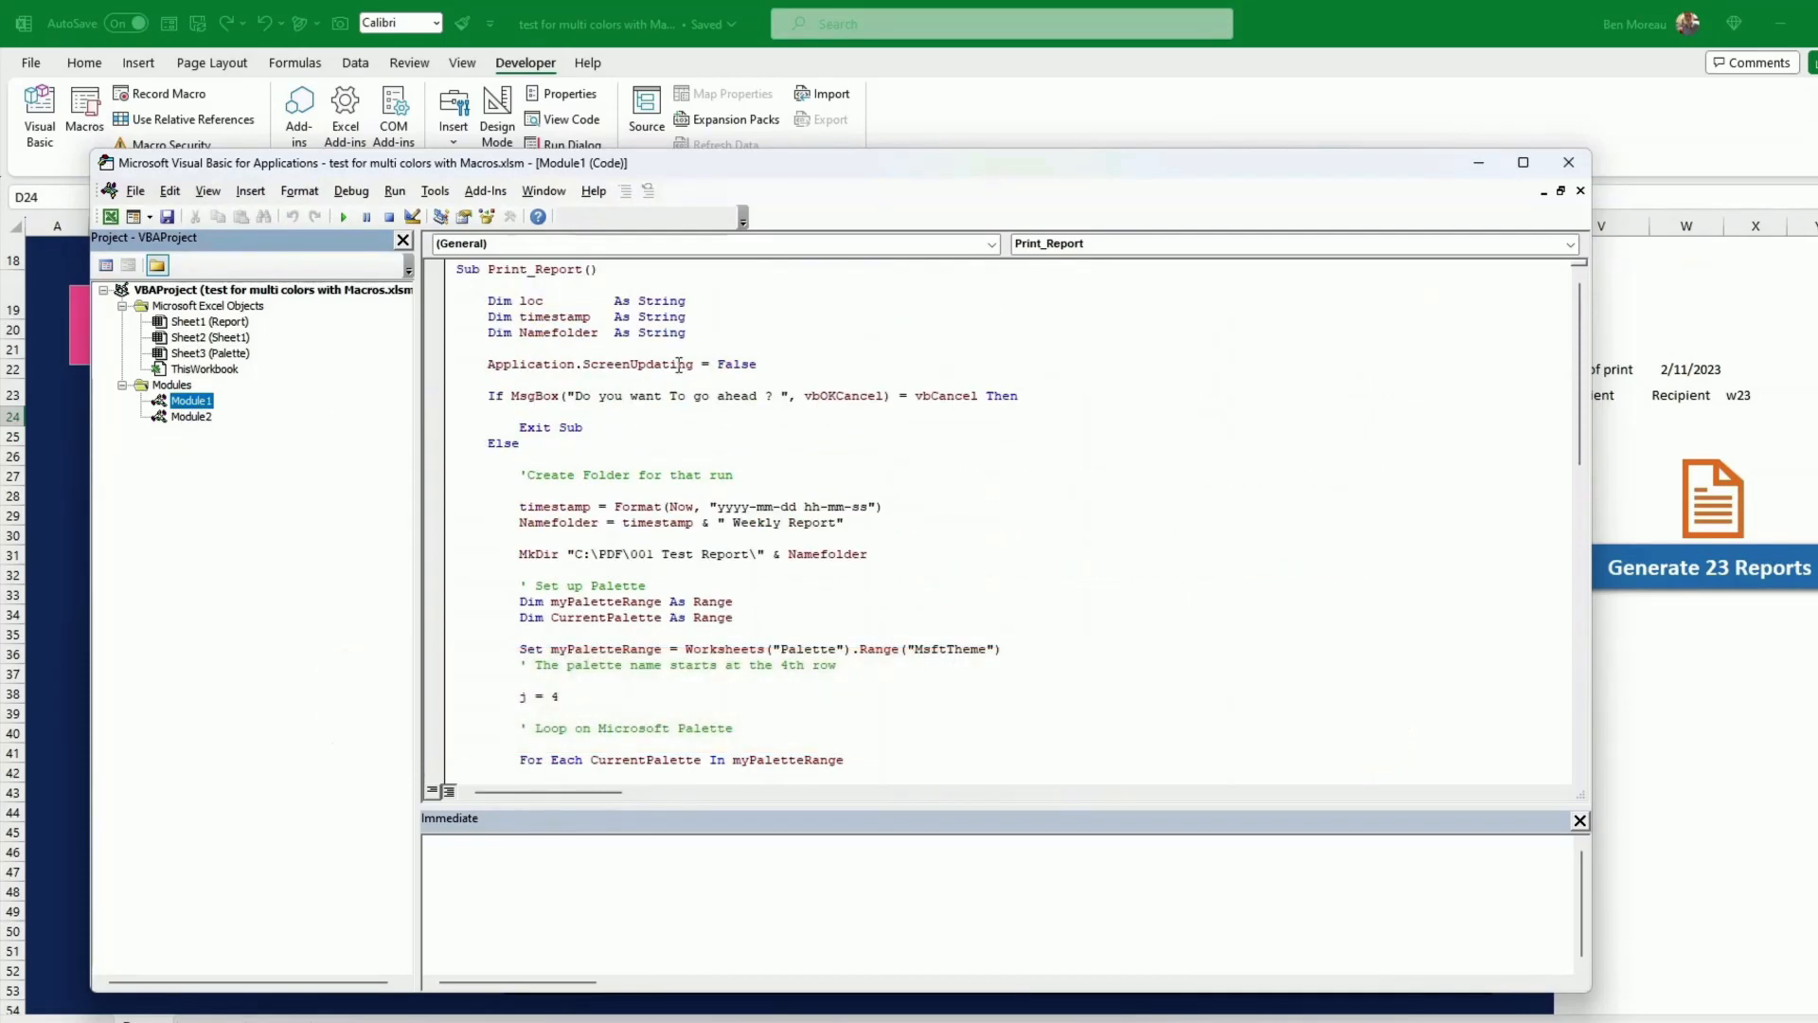
click(579, 269)
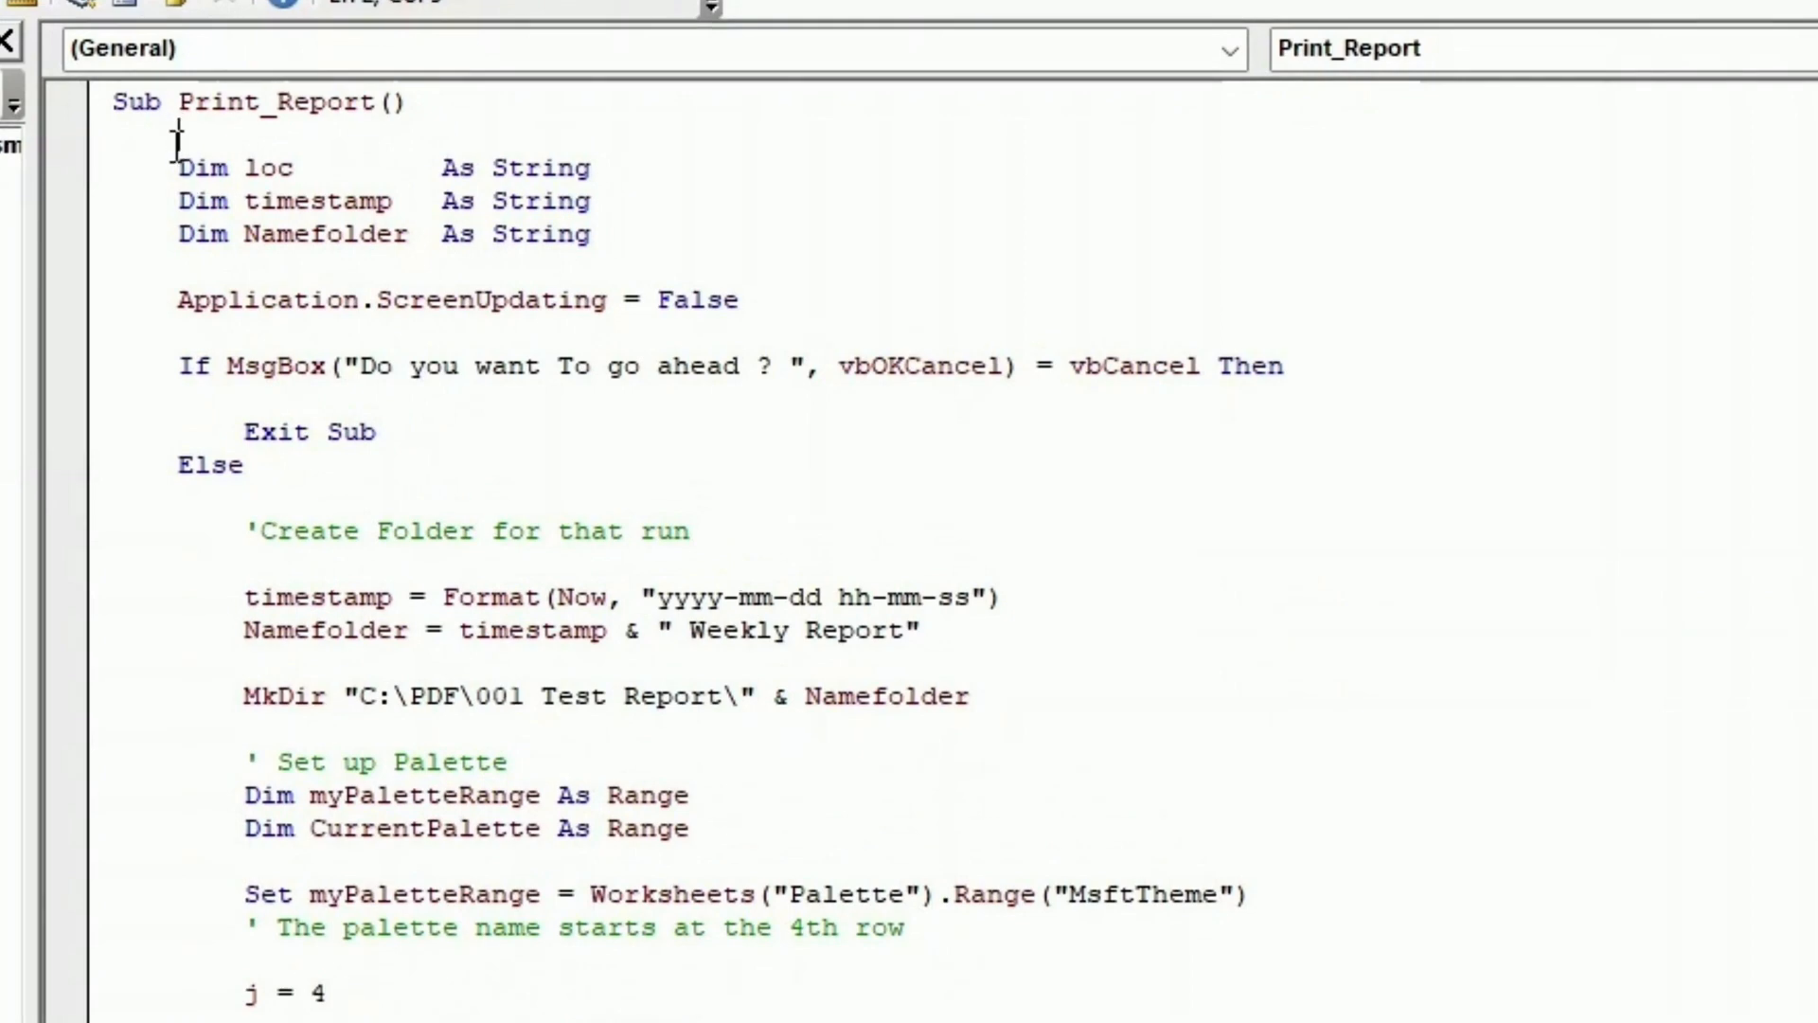
click(176, 167)
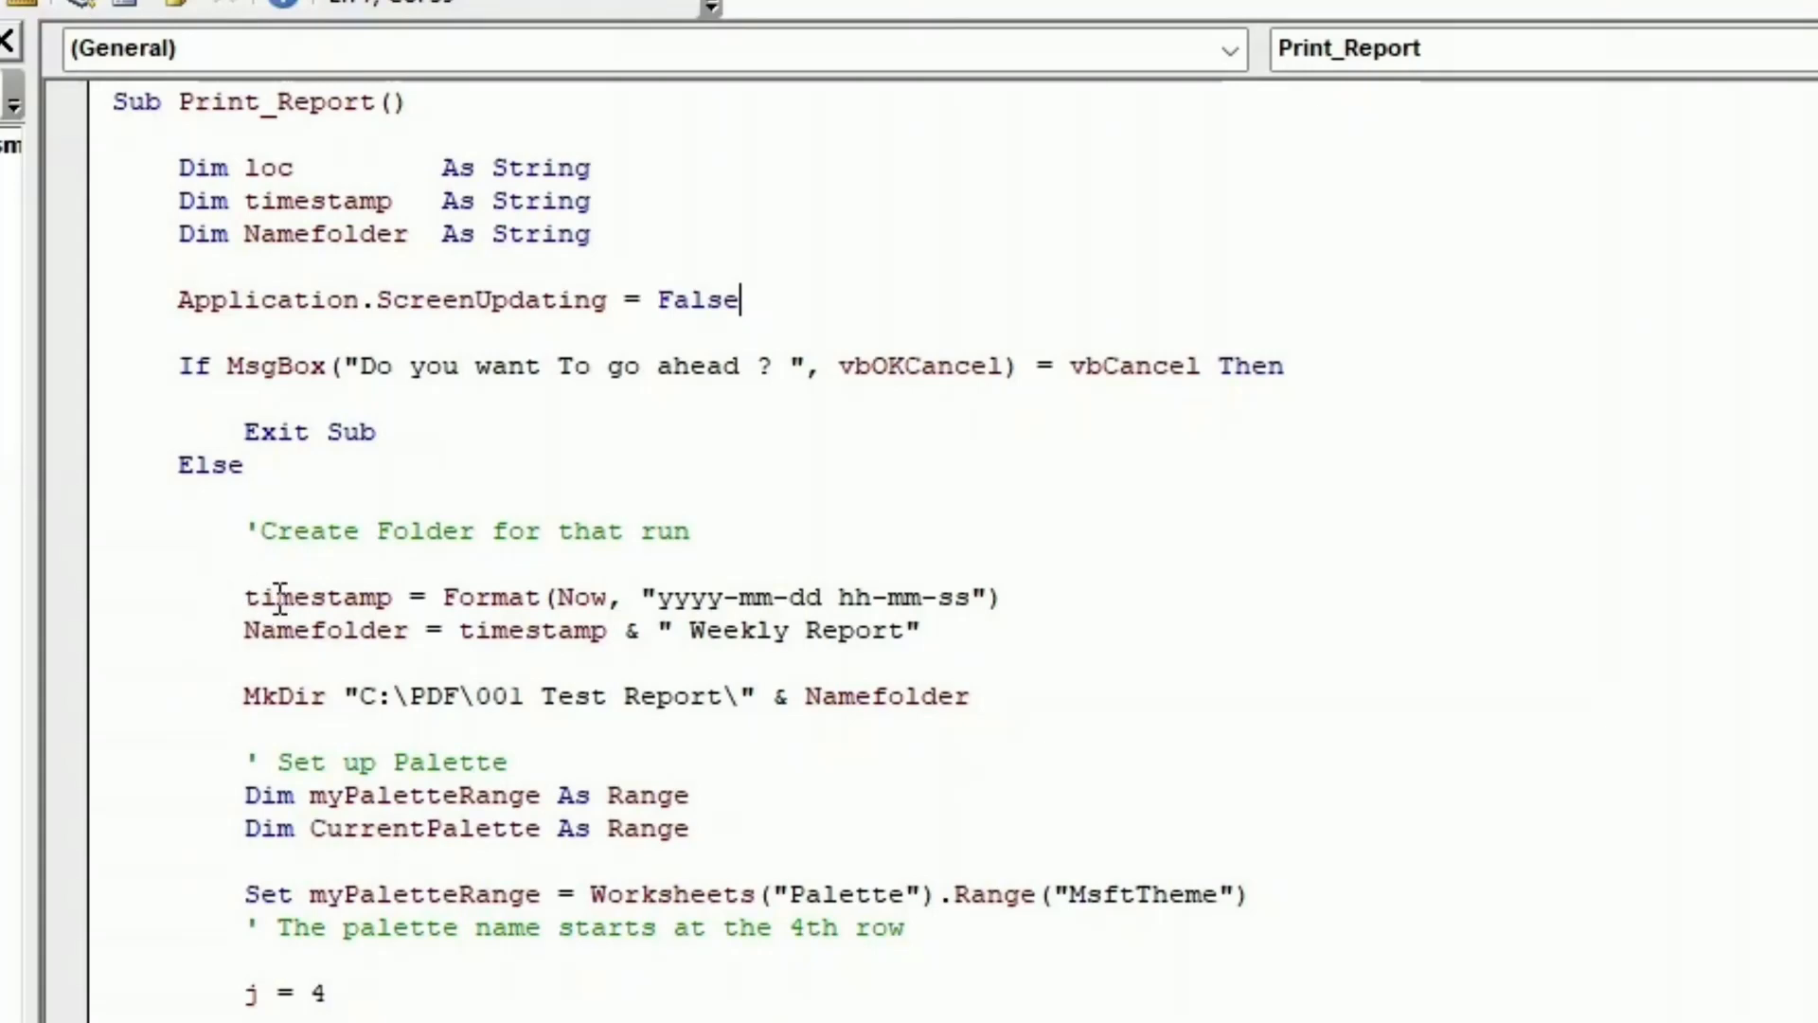
mouse_move(405, 611)
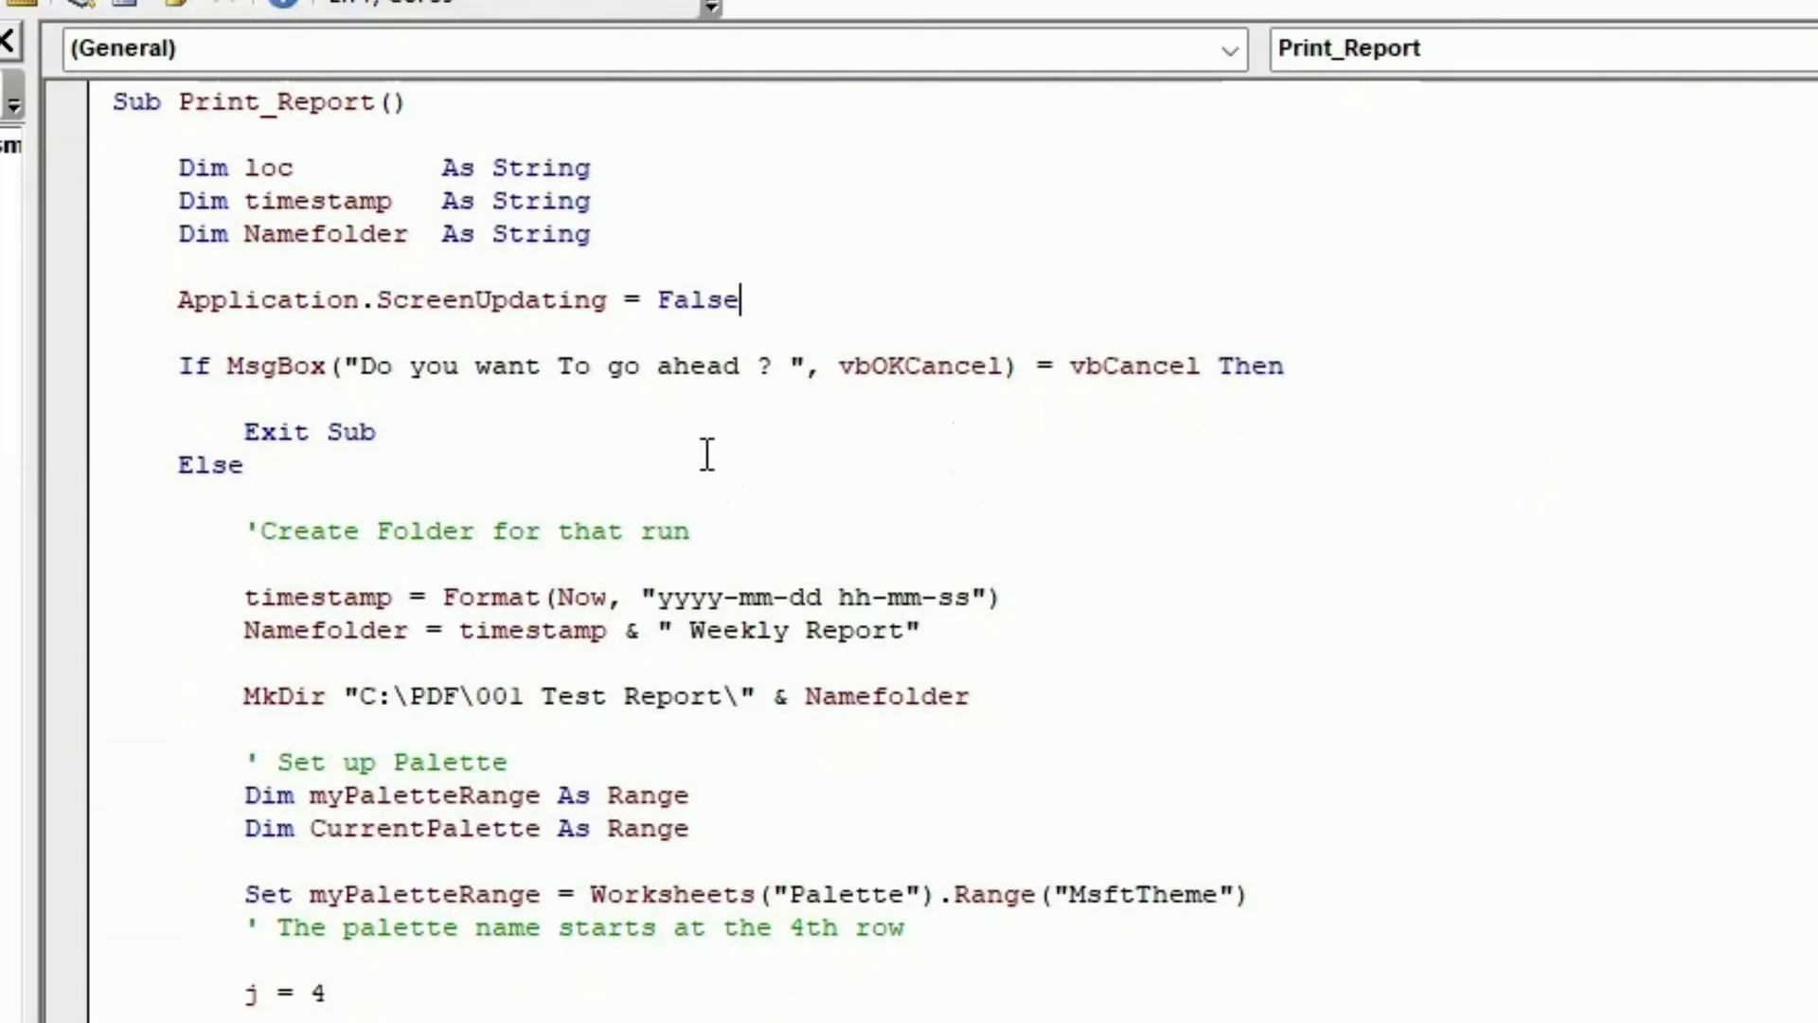
mouse_move(973, 593)
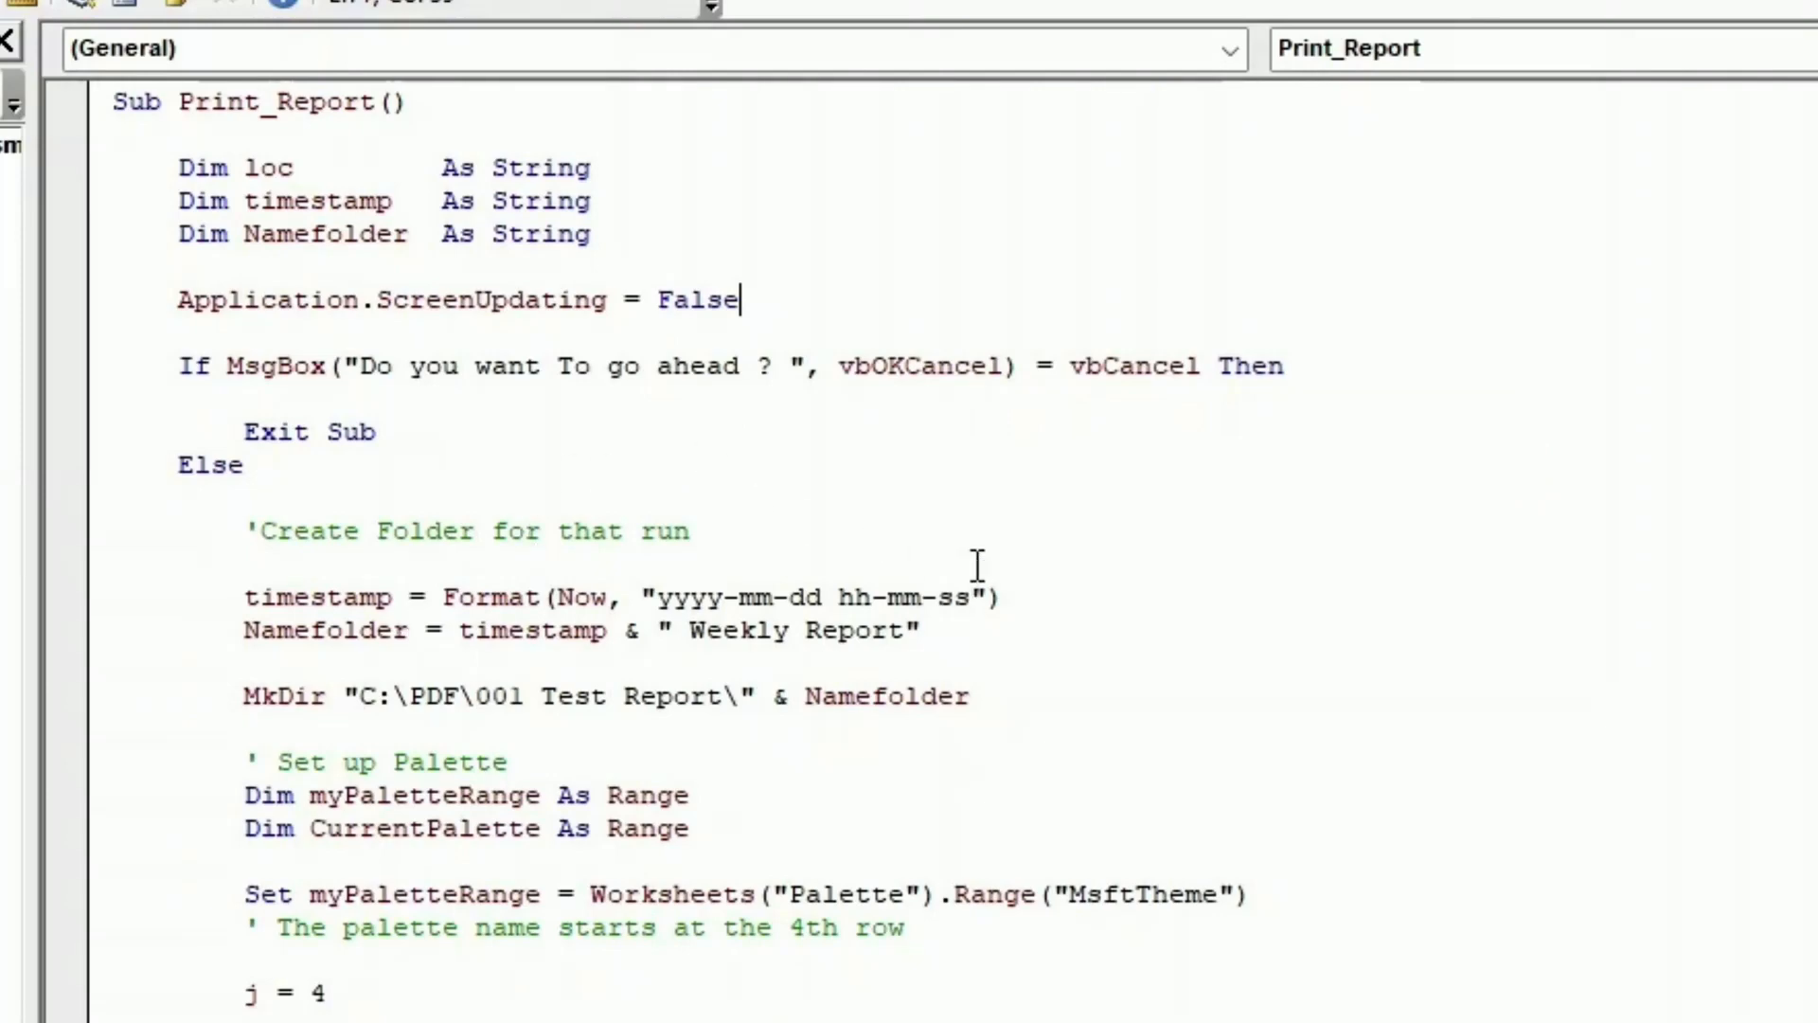
mouse_move(428, 676)
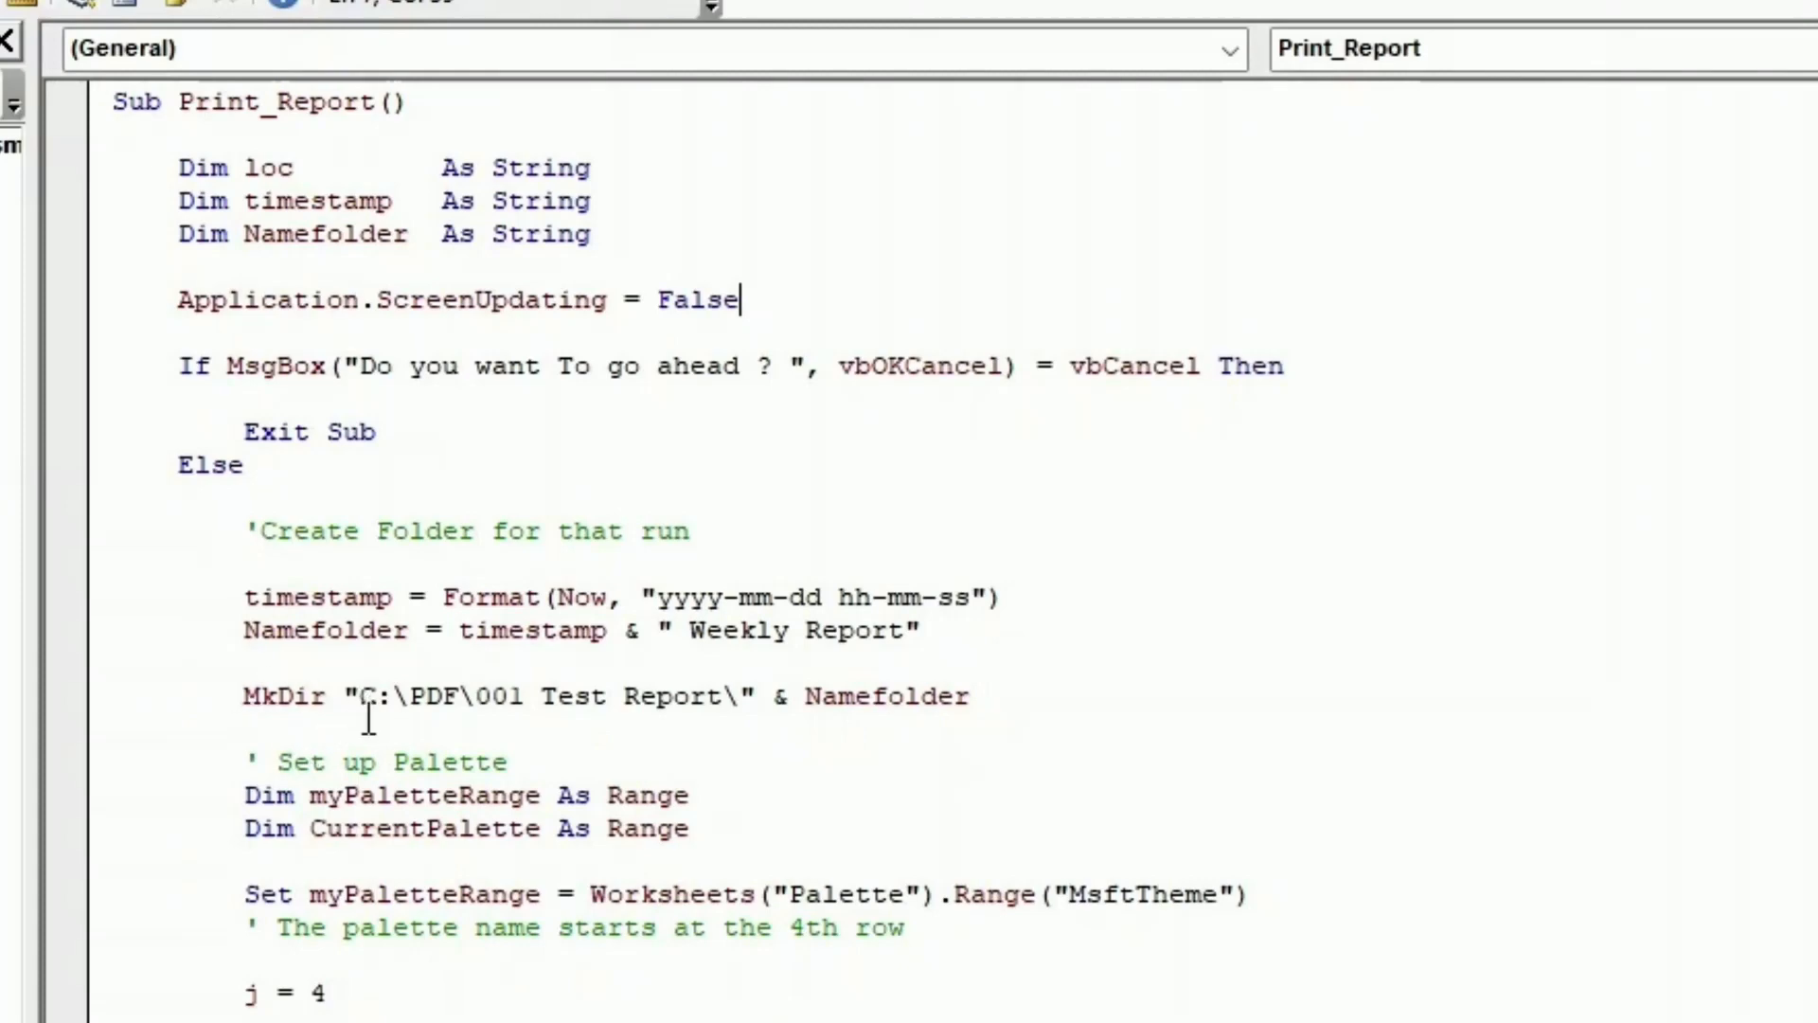
mouse_move(348, 694)
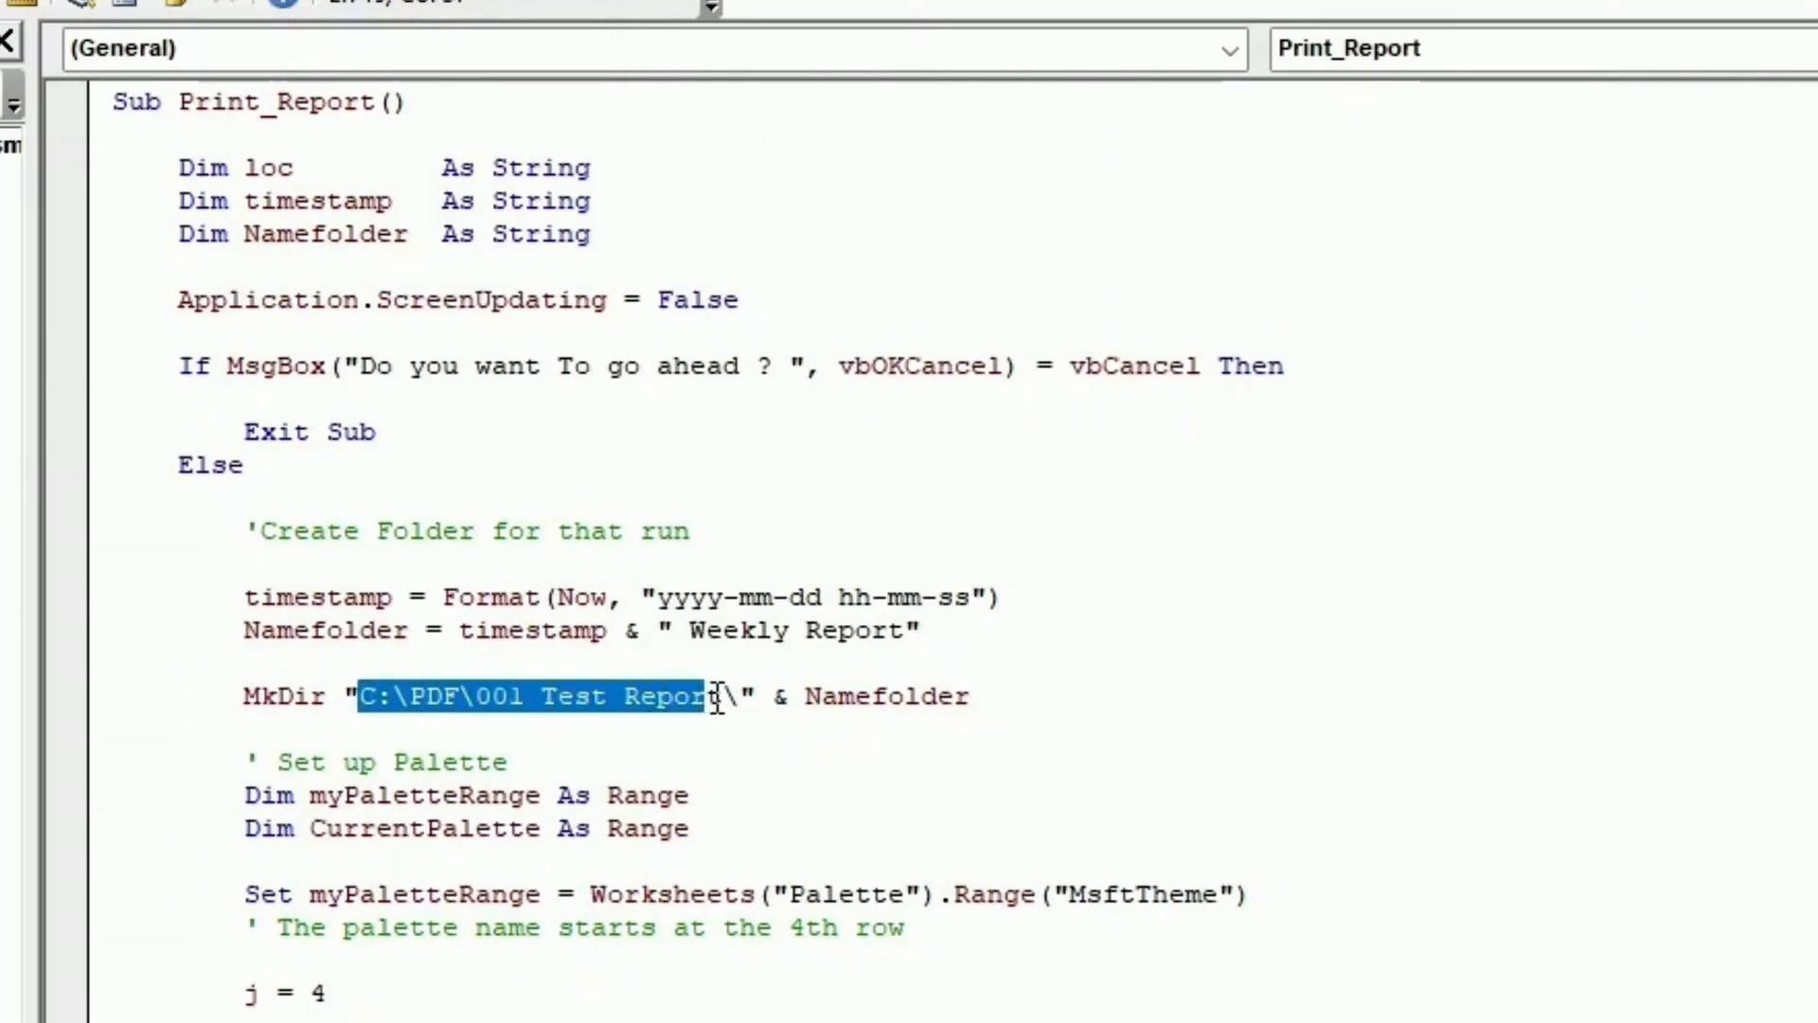
double_click(885, 697)
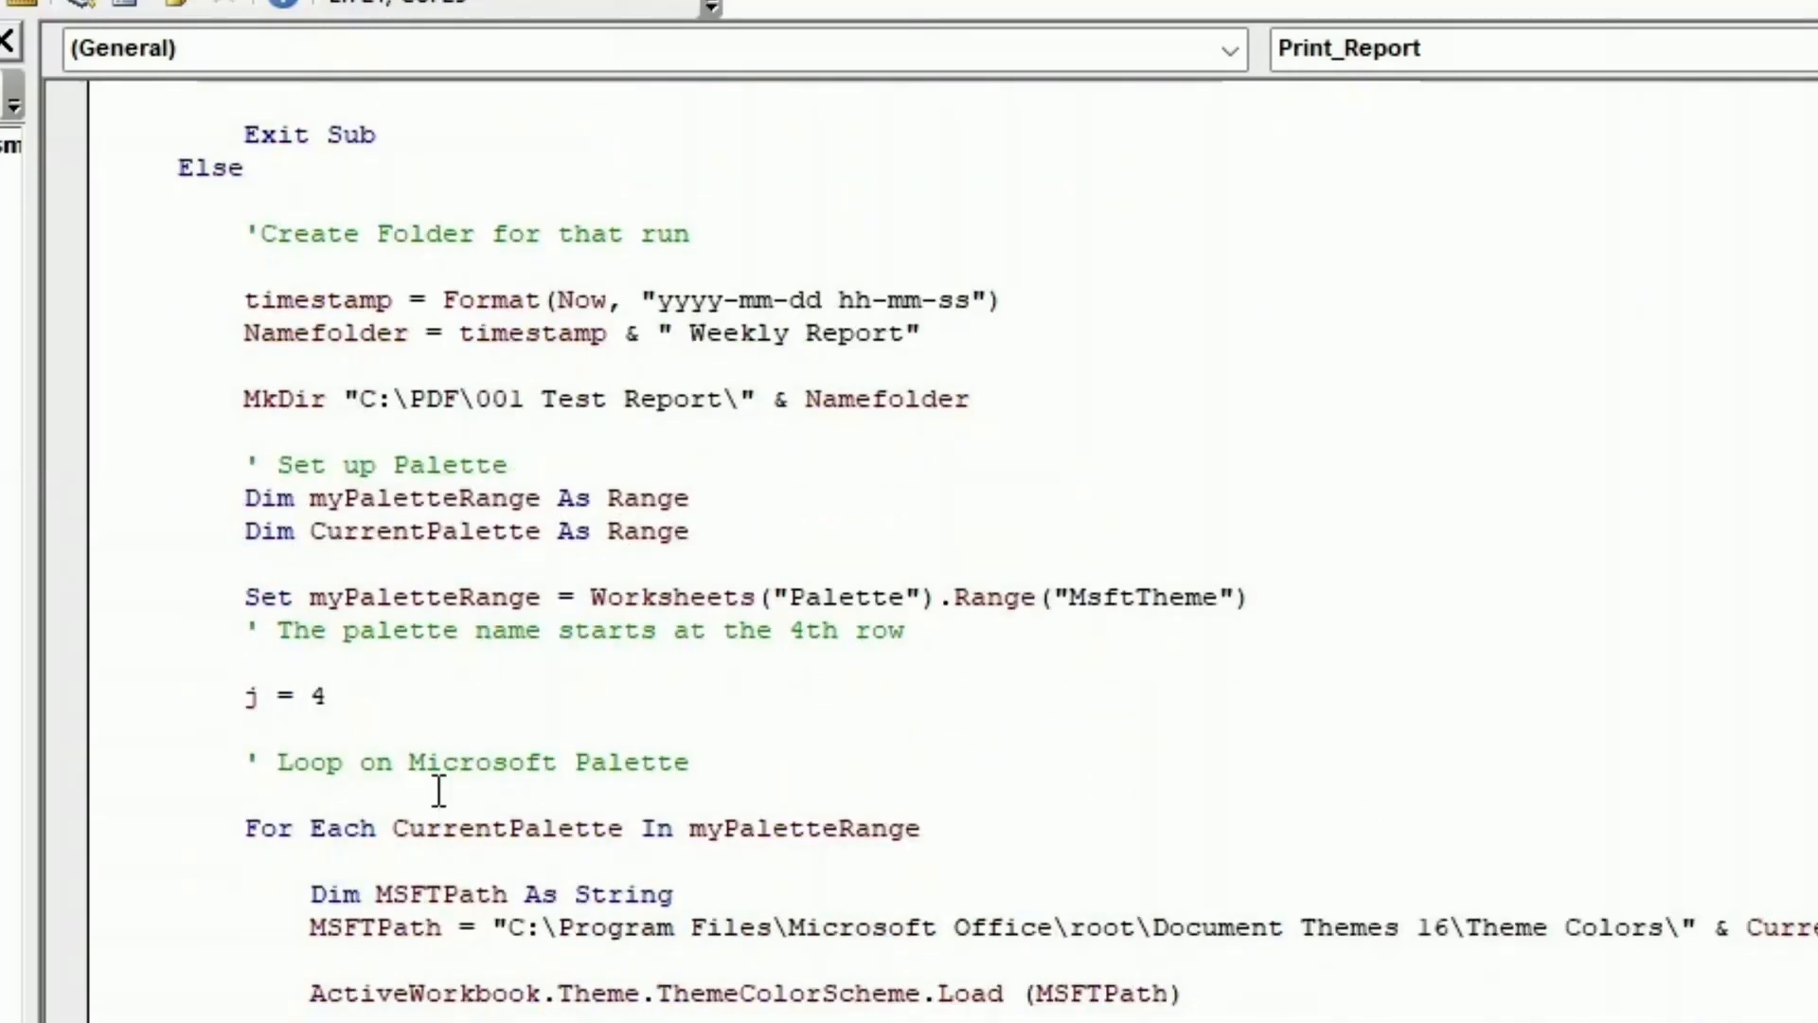
click(306, 498)
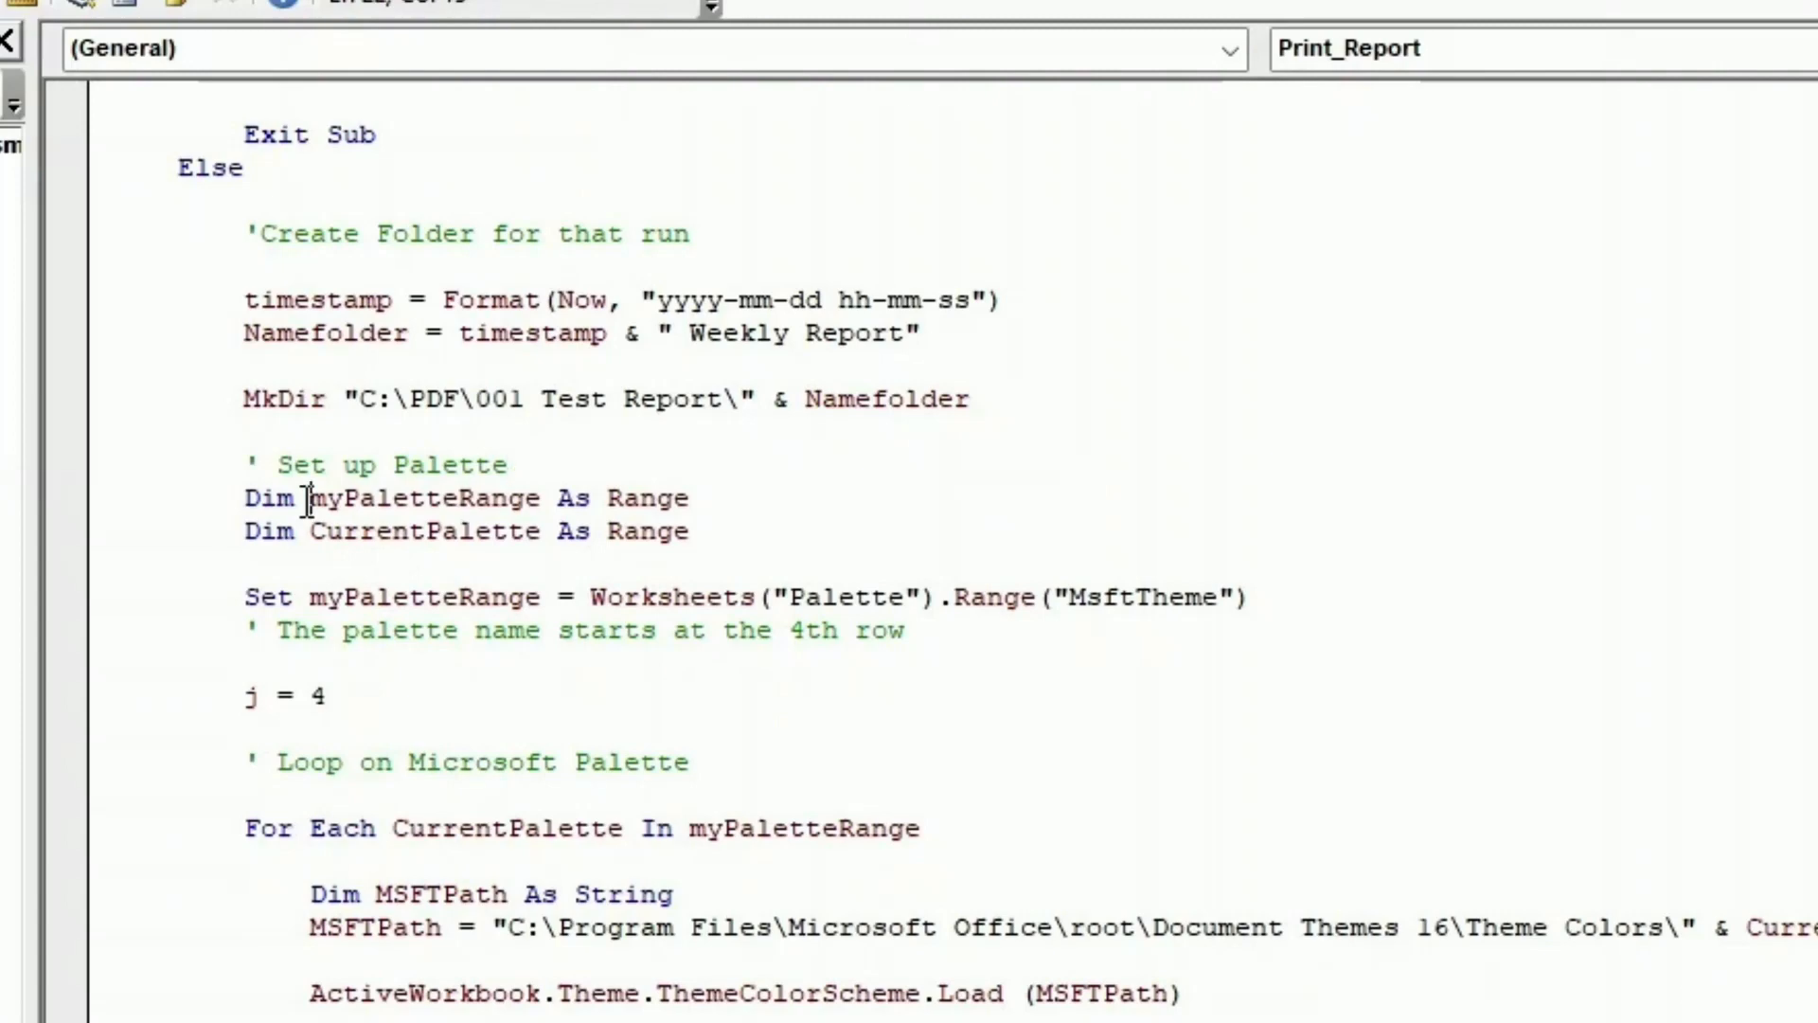
double_click(420, 498)
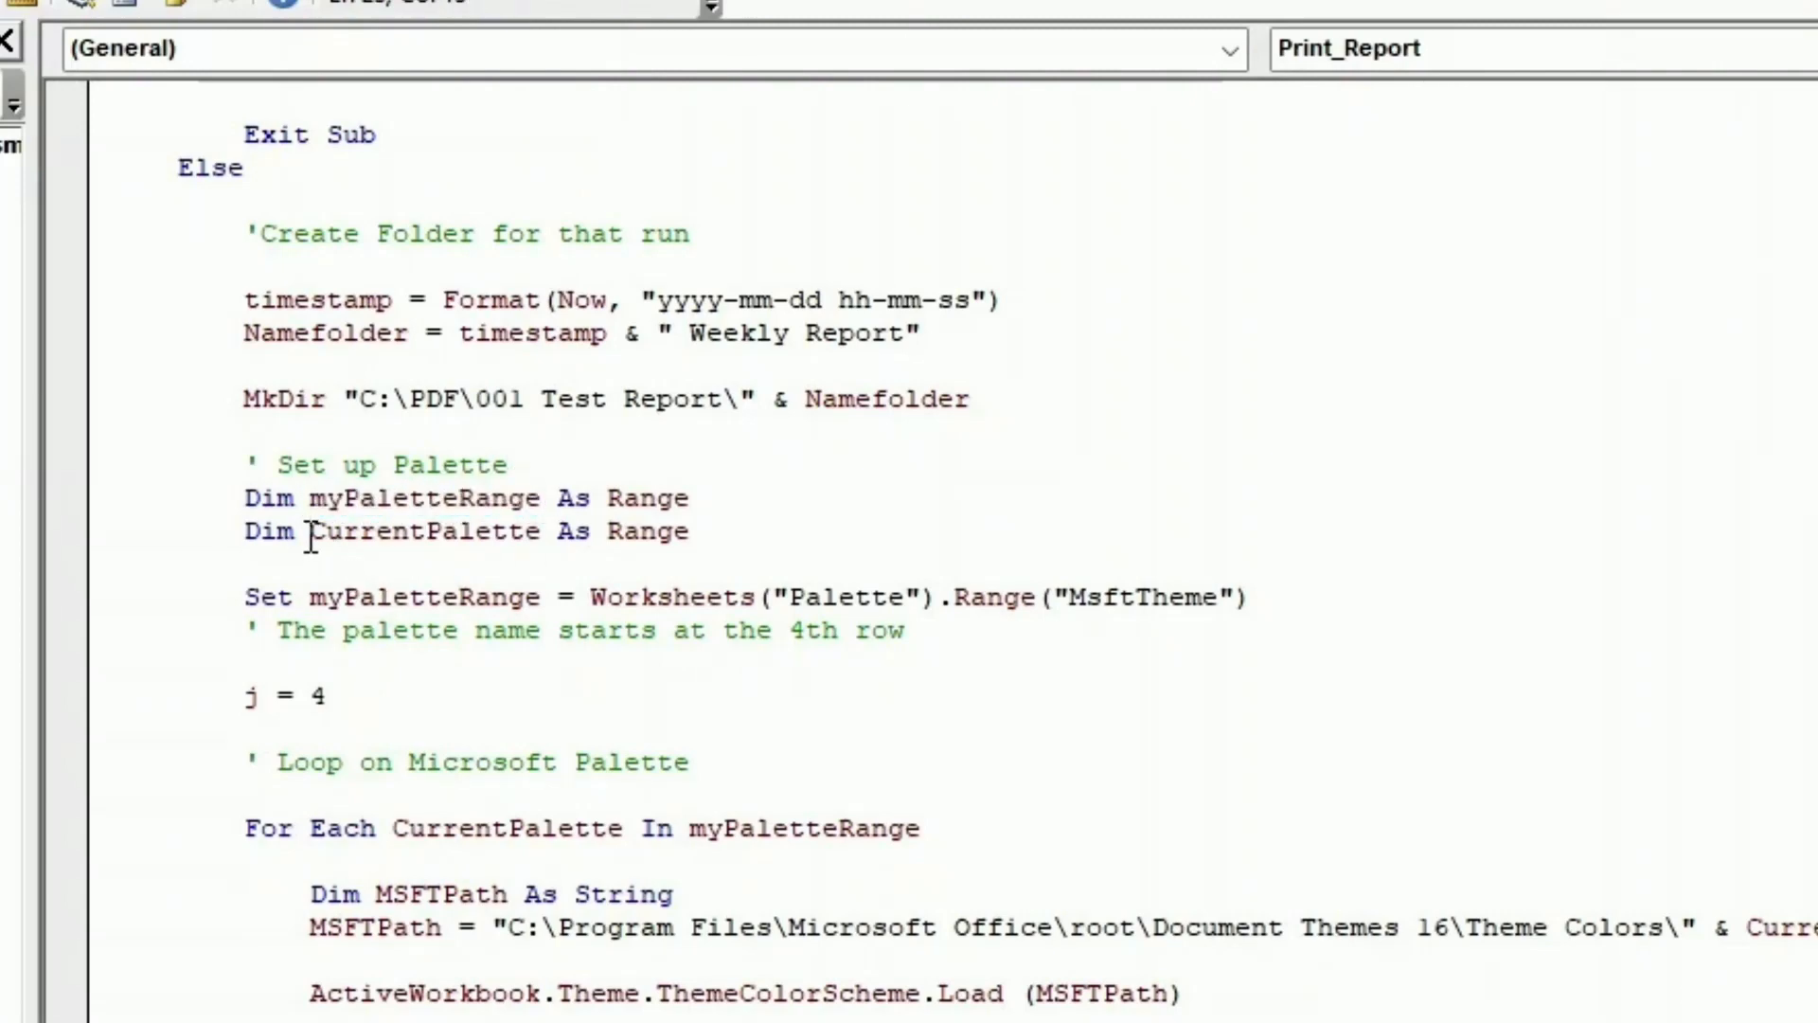
double_click(421, 530)
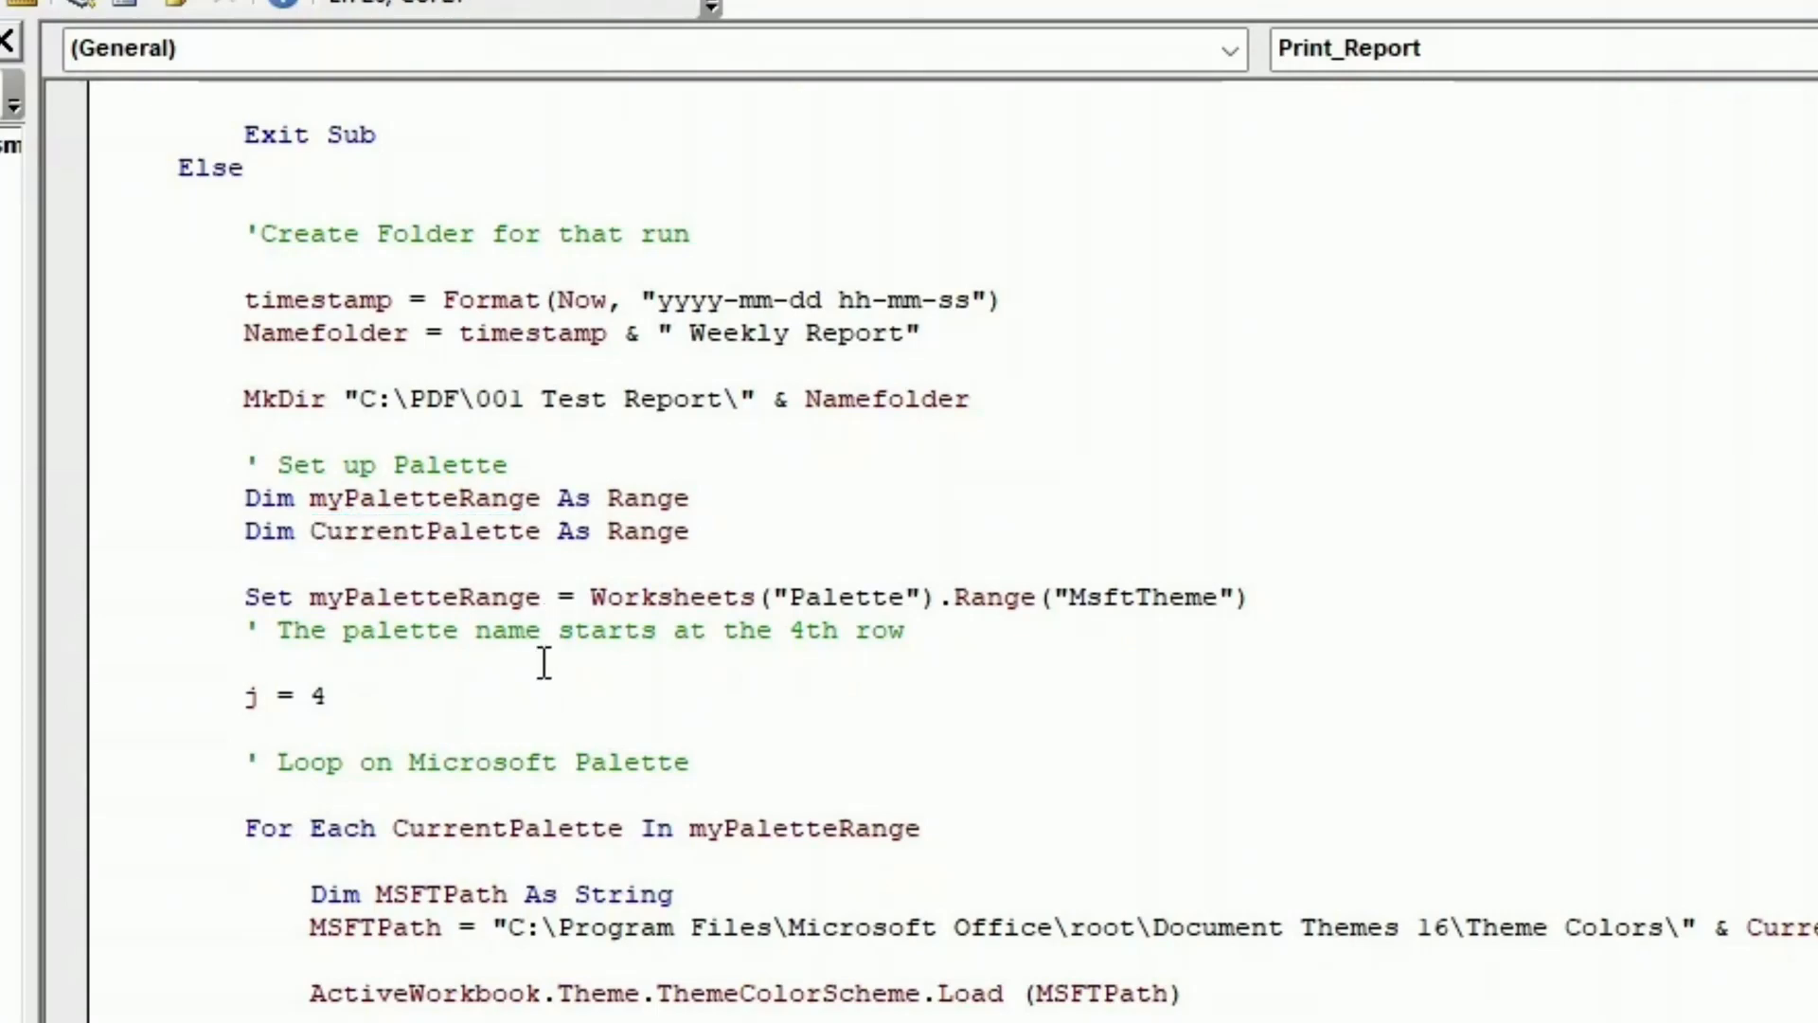
click(542, 631)
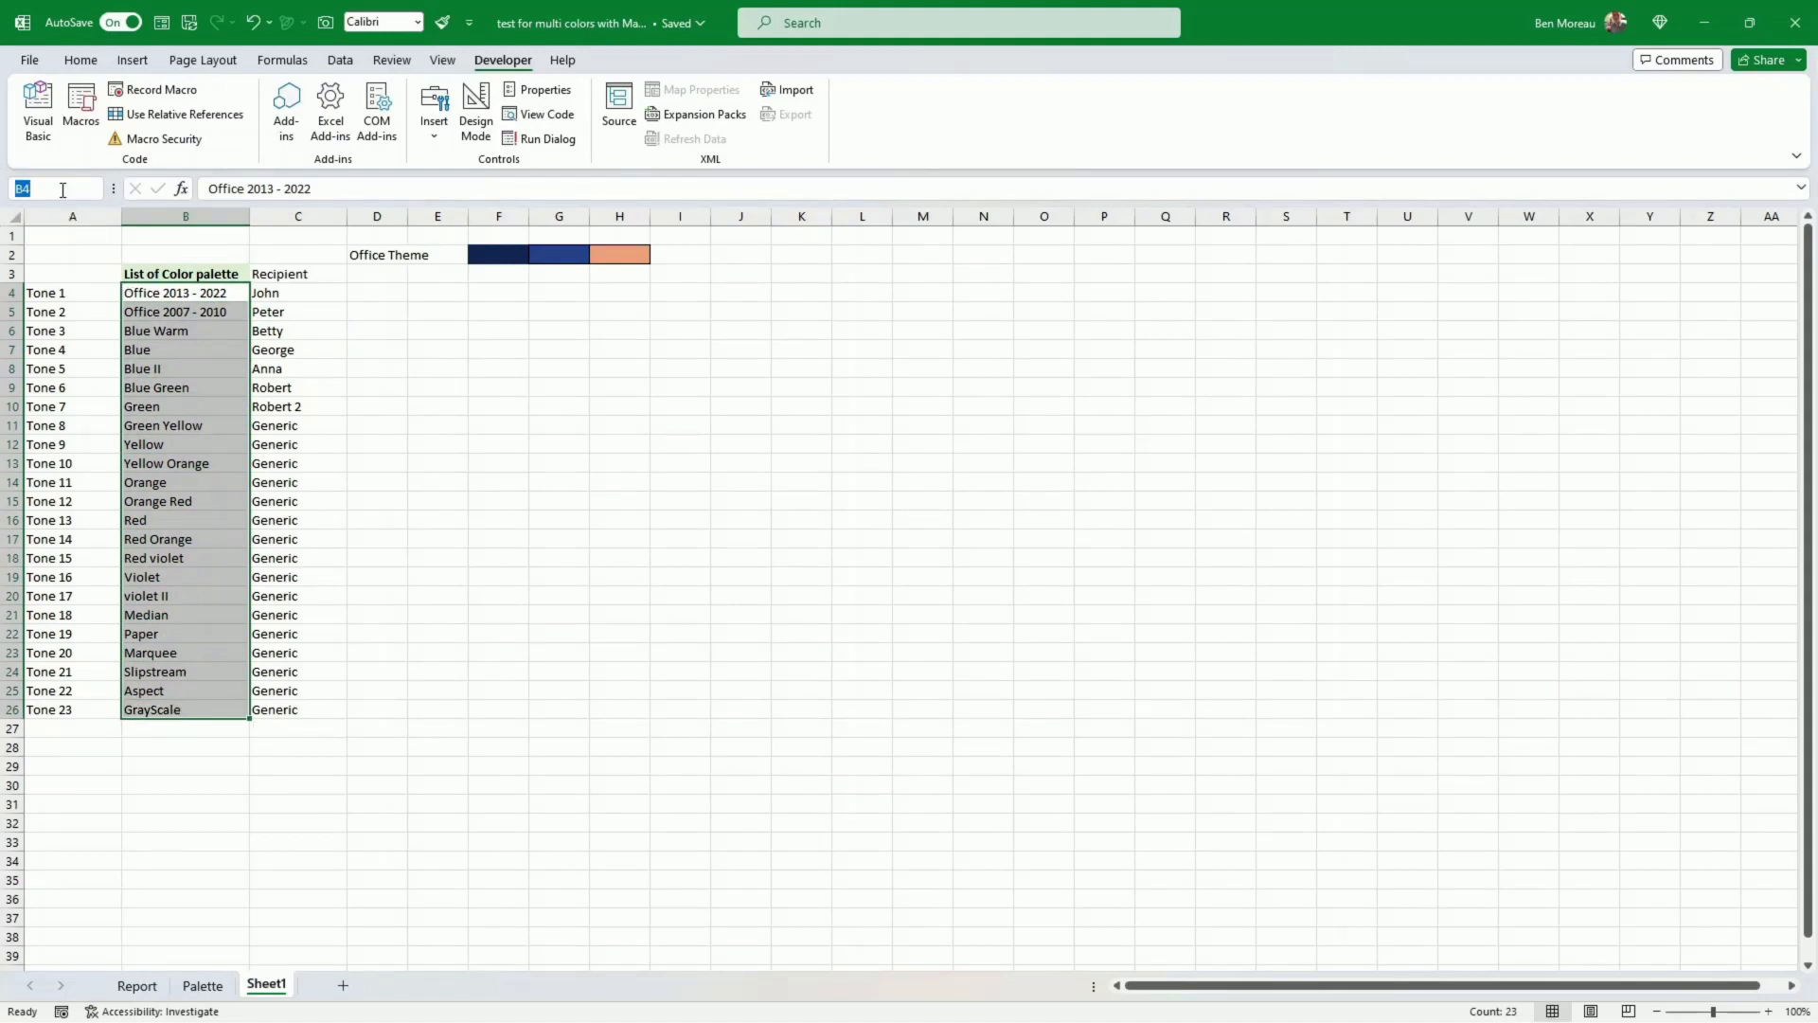
Name the B4:B26 palette range MsftTheme and bring the Print_Report macro code back up
text(MsftTheme)
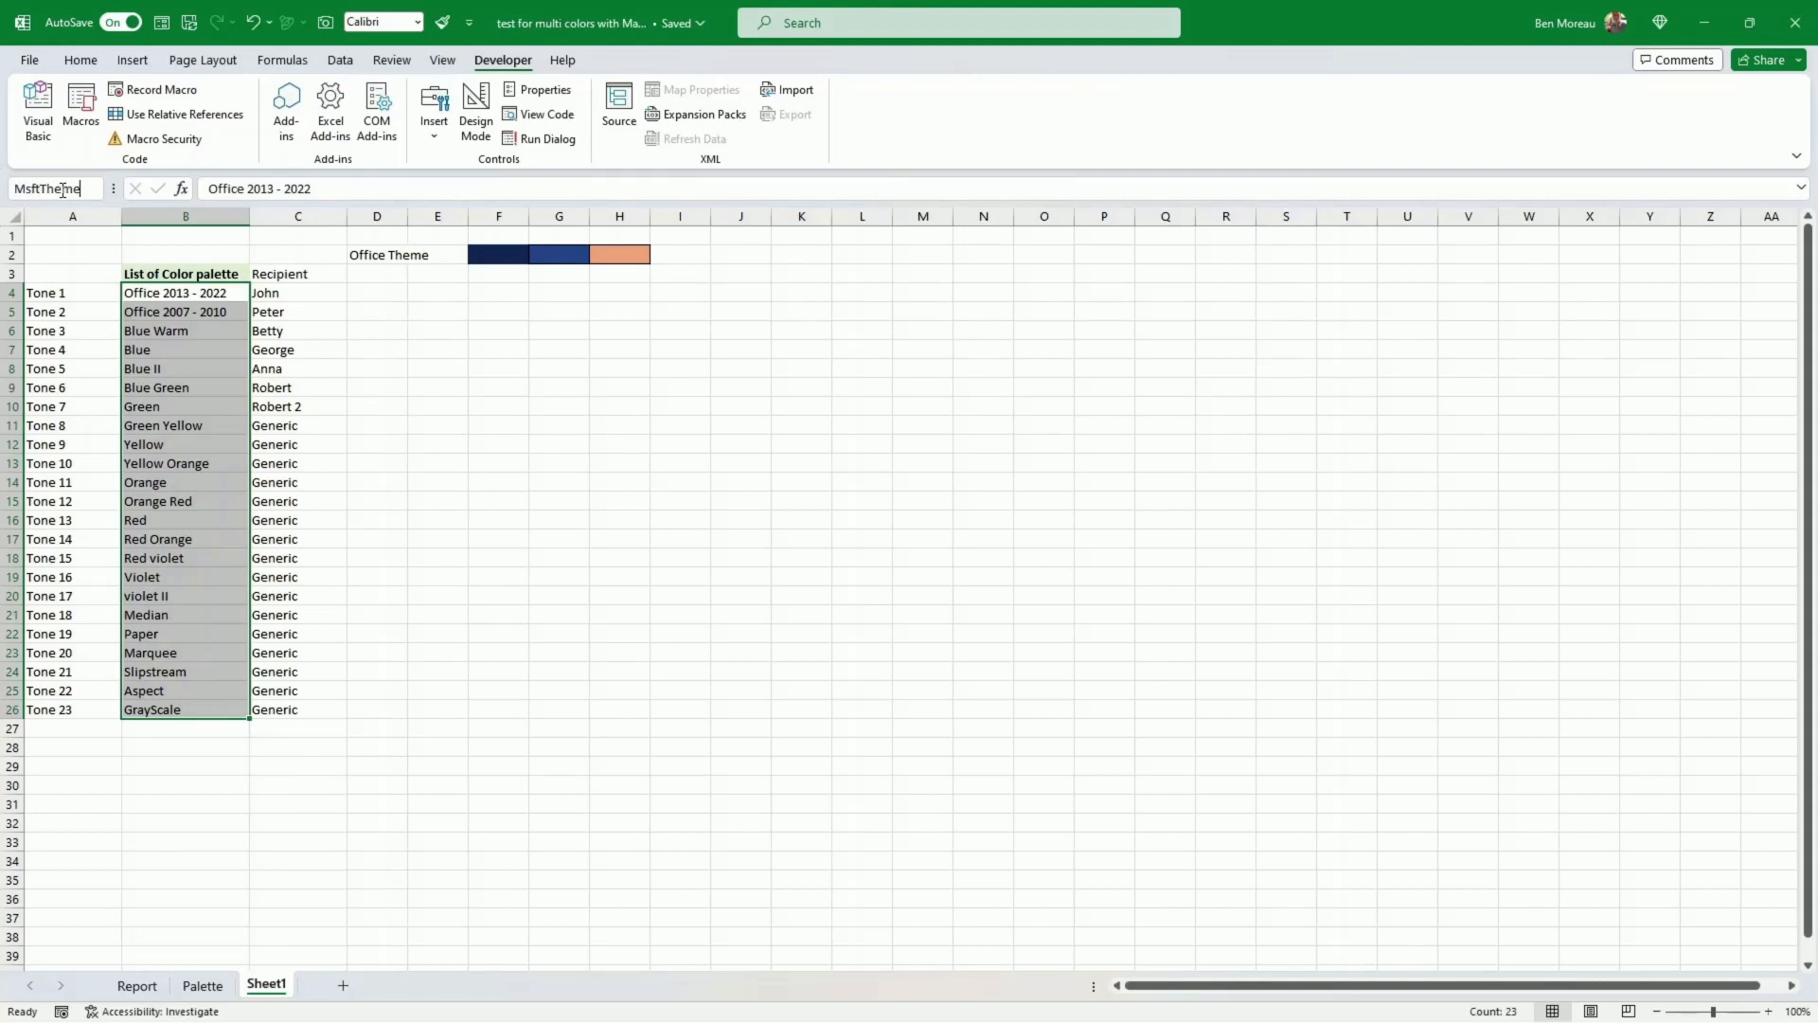
click(38, 105)
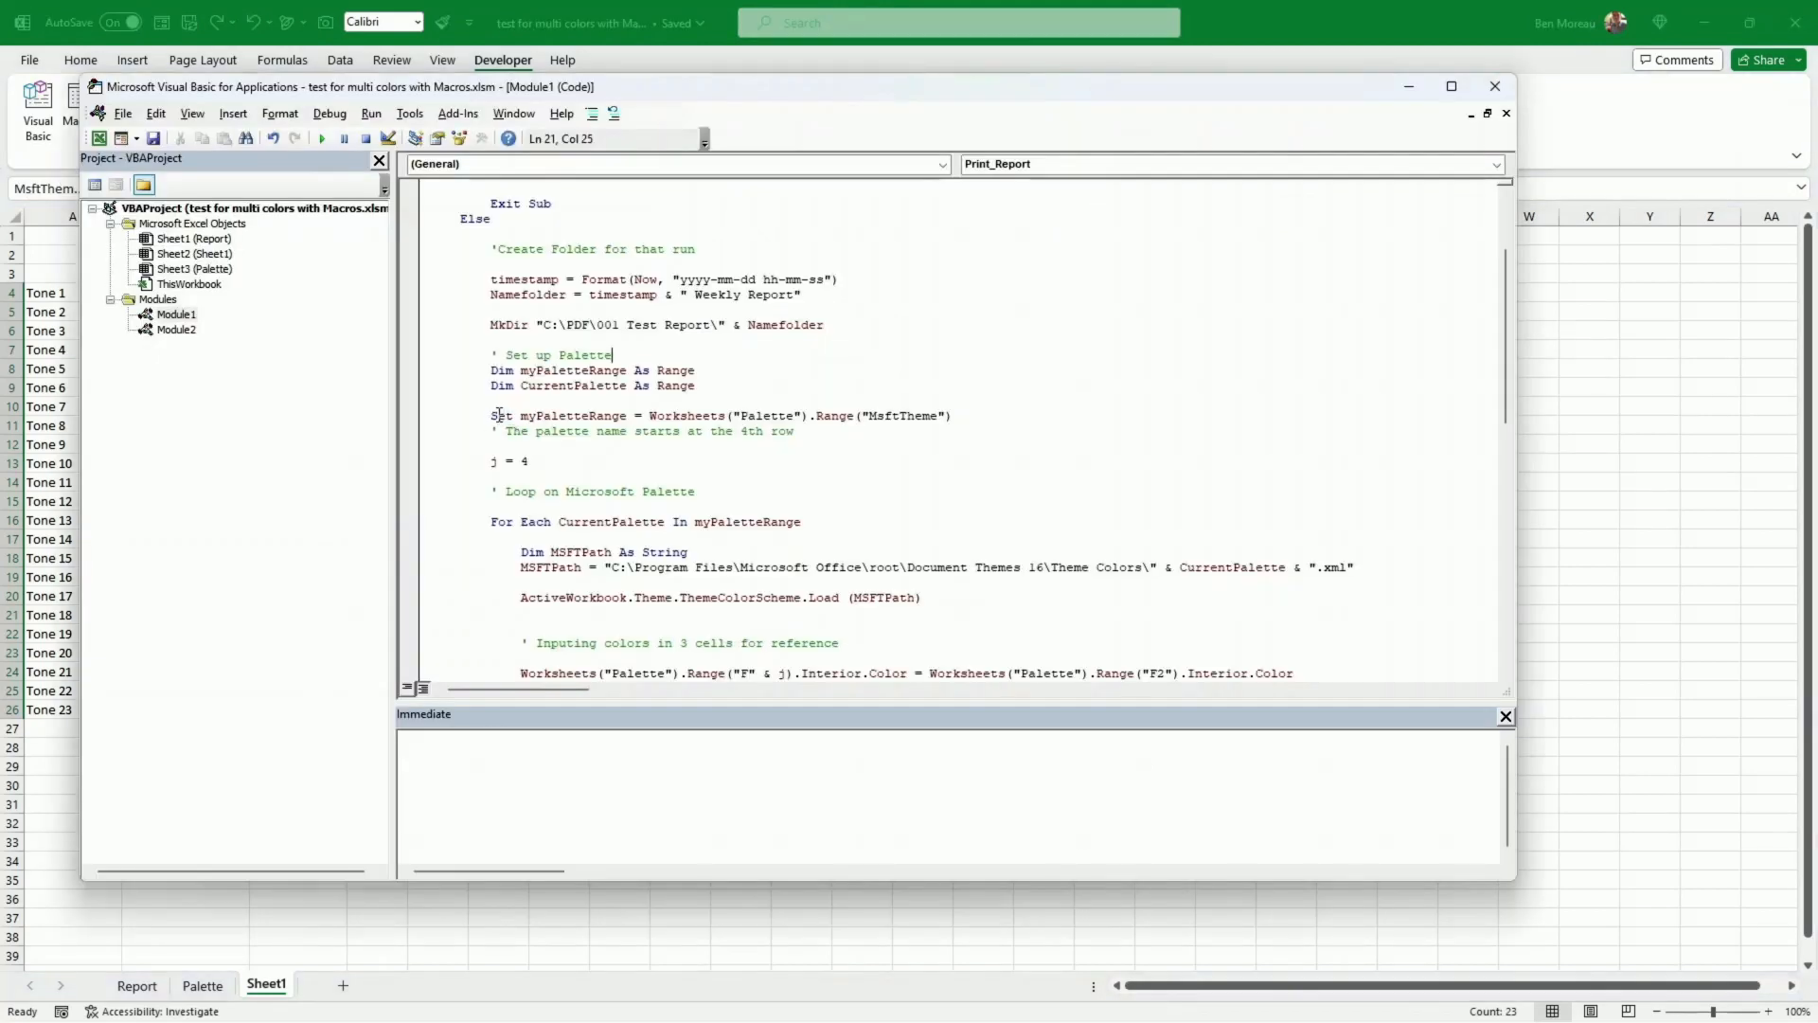
Highlight myPaletteRange and the theme-loading loop lines, then shrink the VBA editor to reveal the sheet
double_click(568, 415)
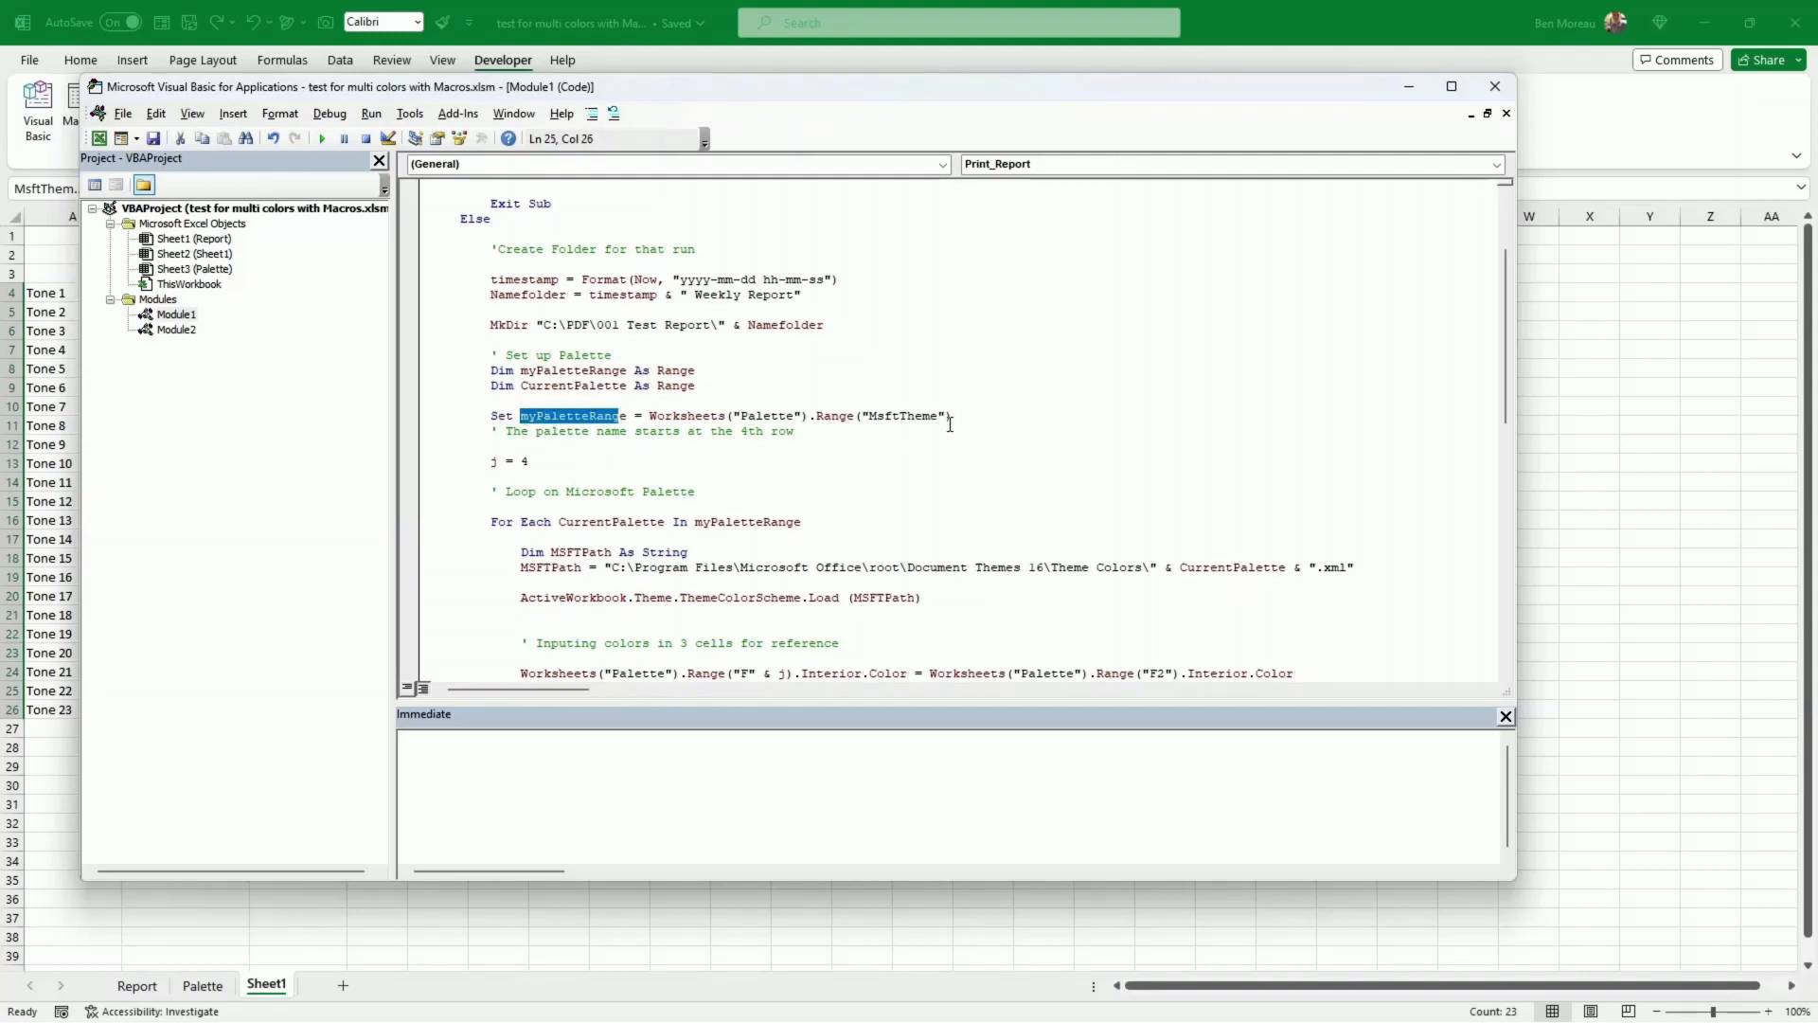
mouse_move(752, 95)
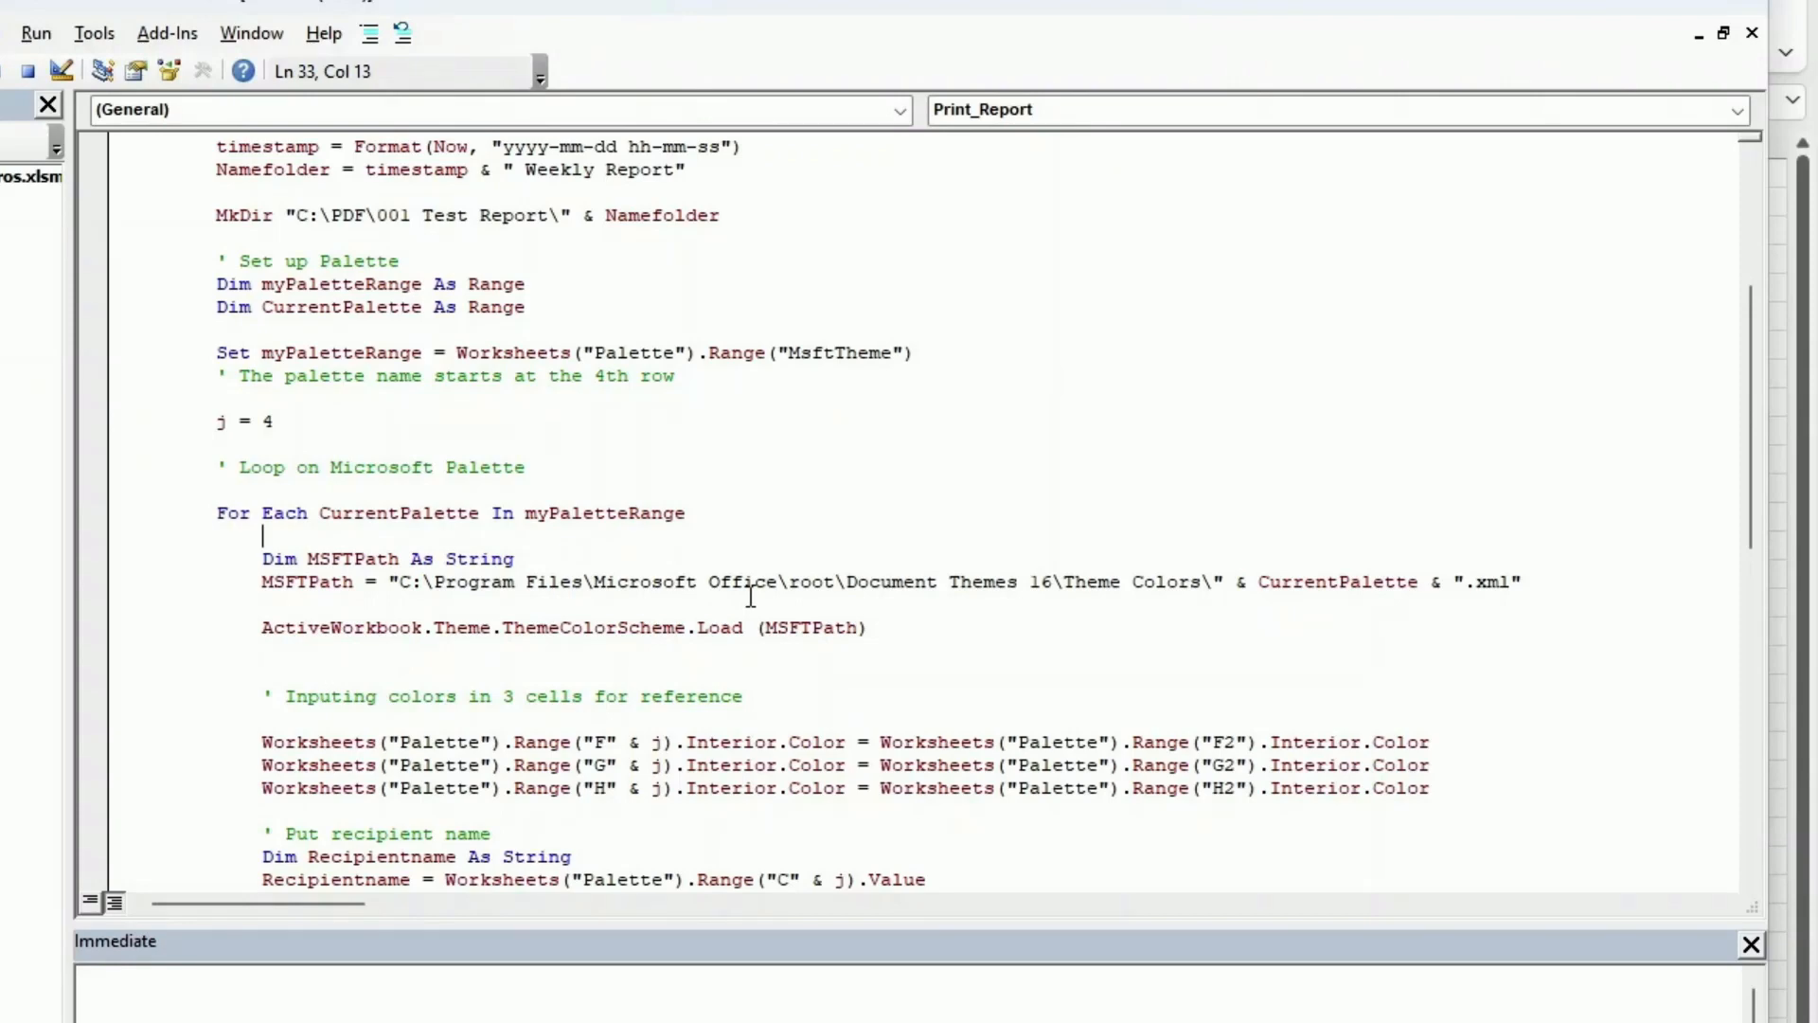
drag(403, 582, 540, 581)
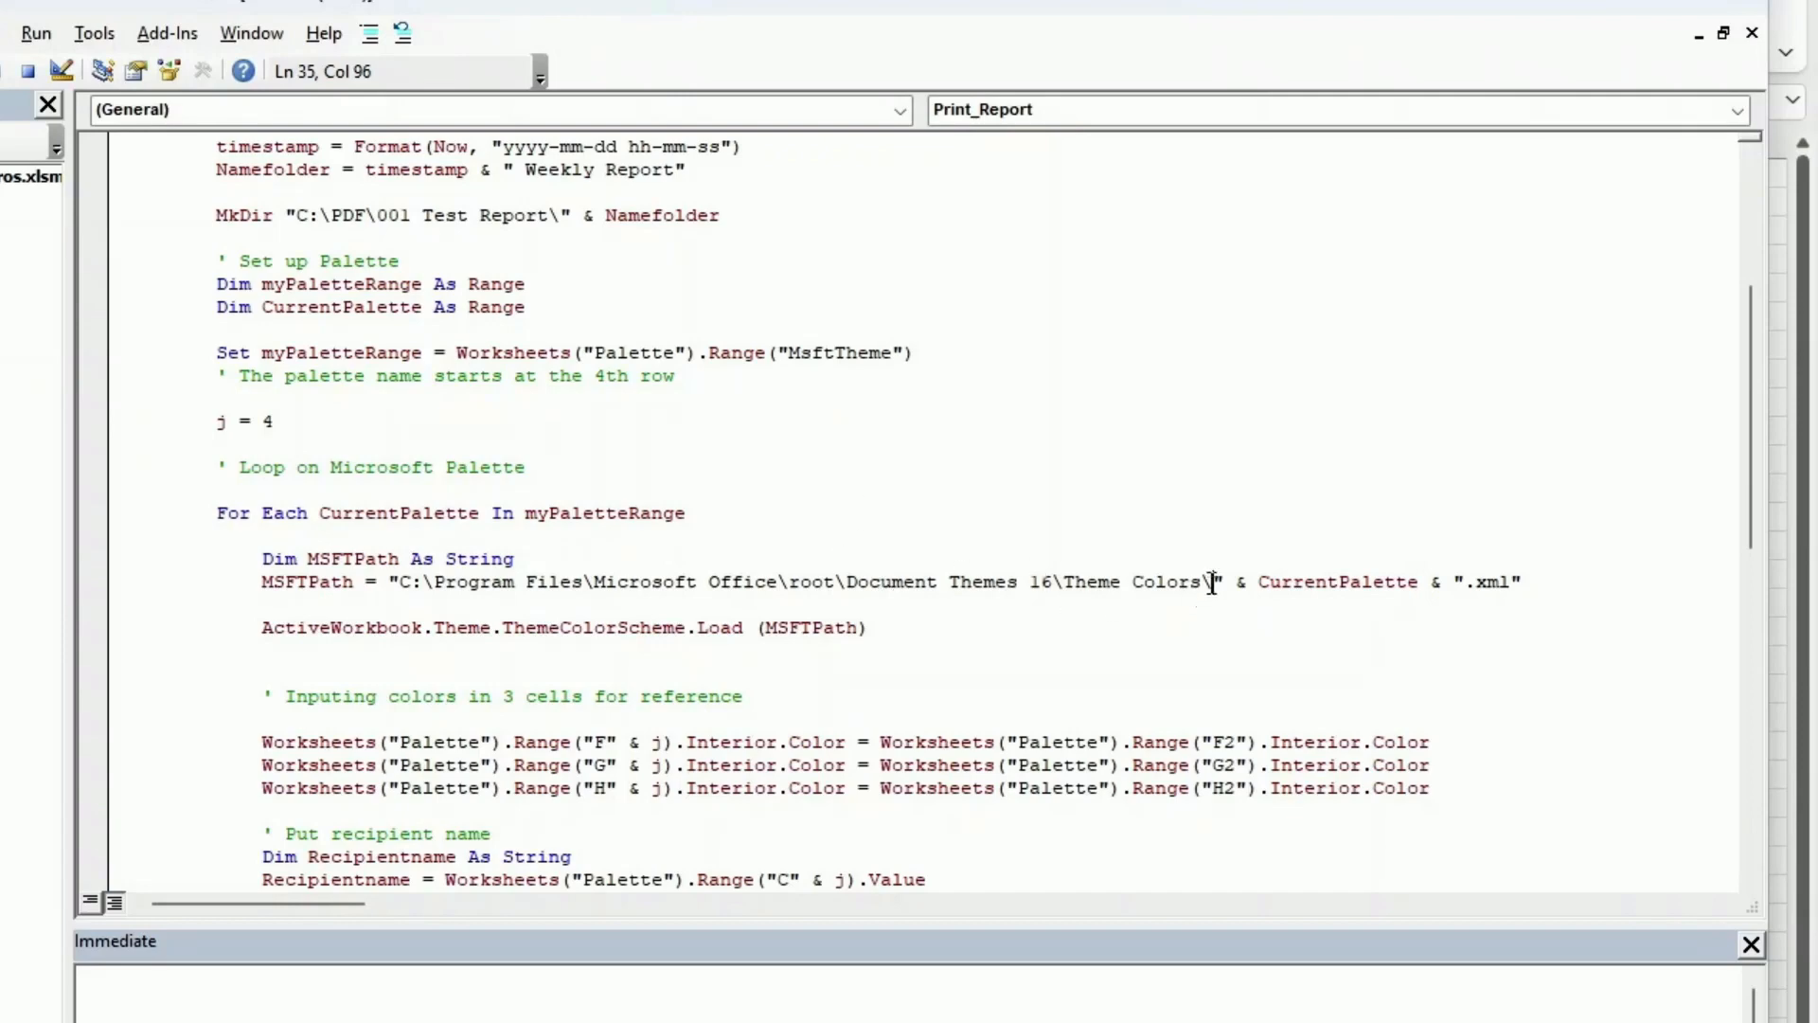
mouse_move(1375, 581)
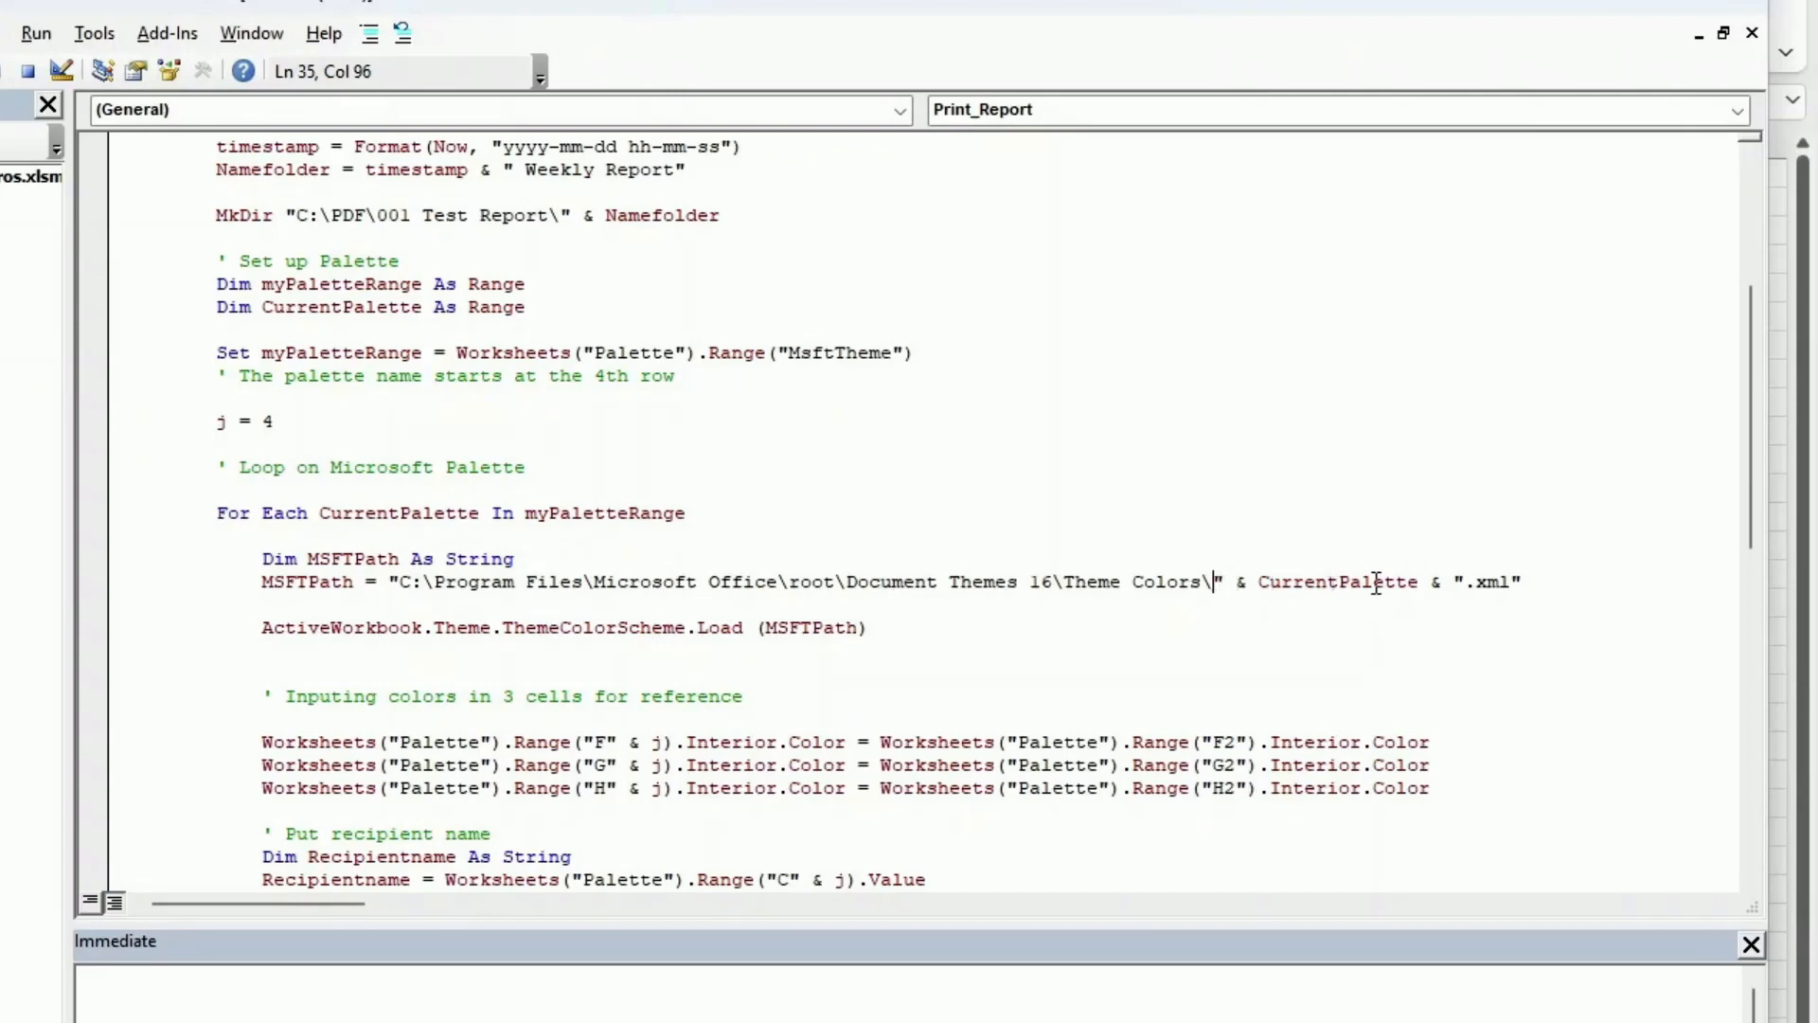
mouse_move(594, 333)
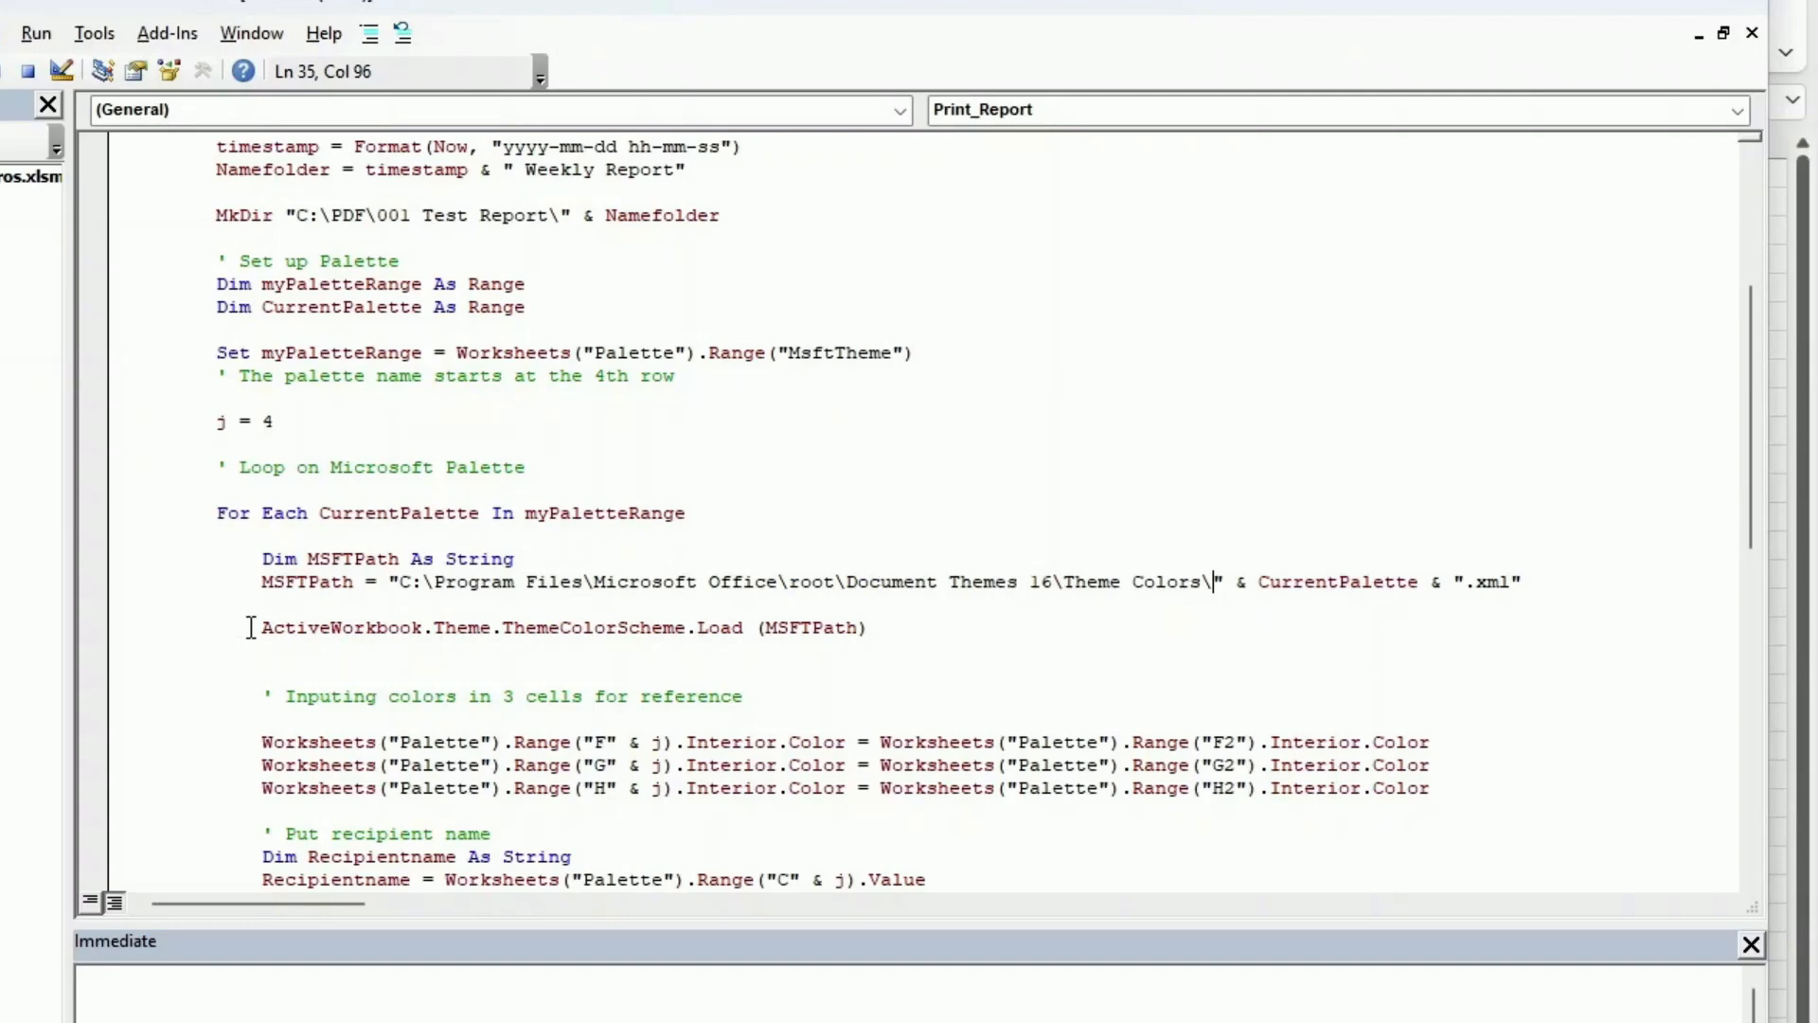
drag(261, 627, 606, 627)
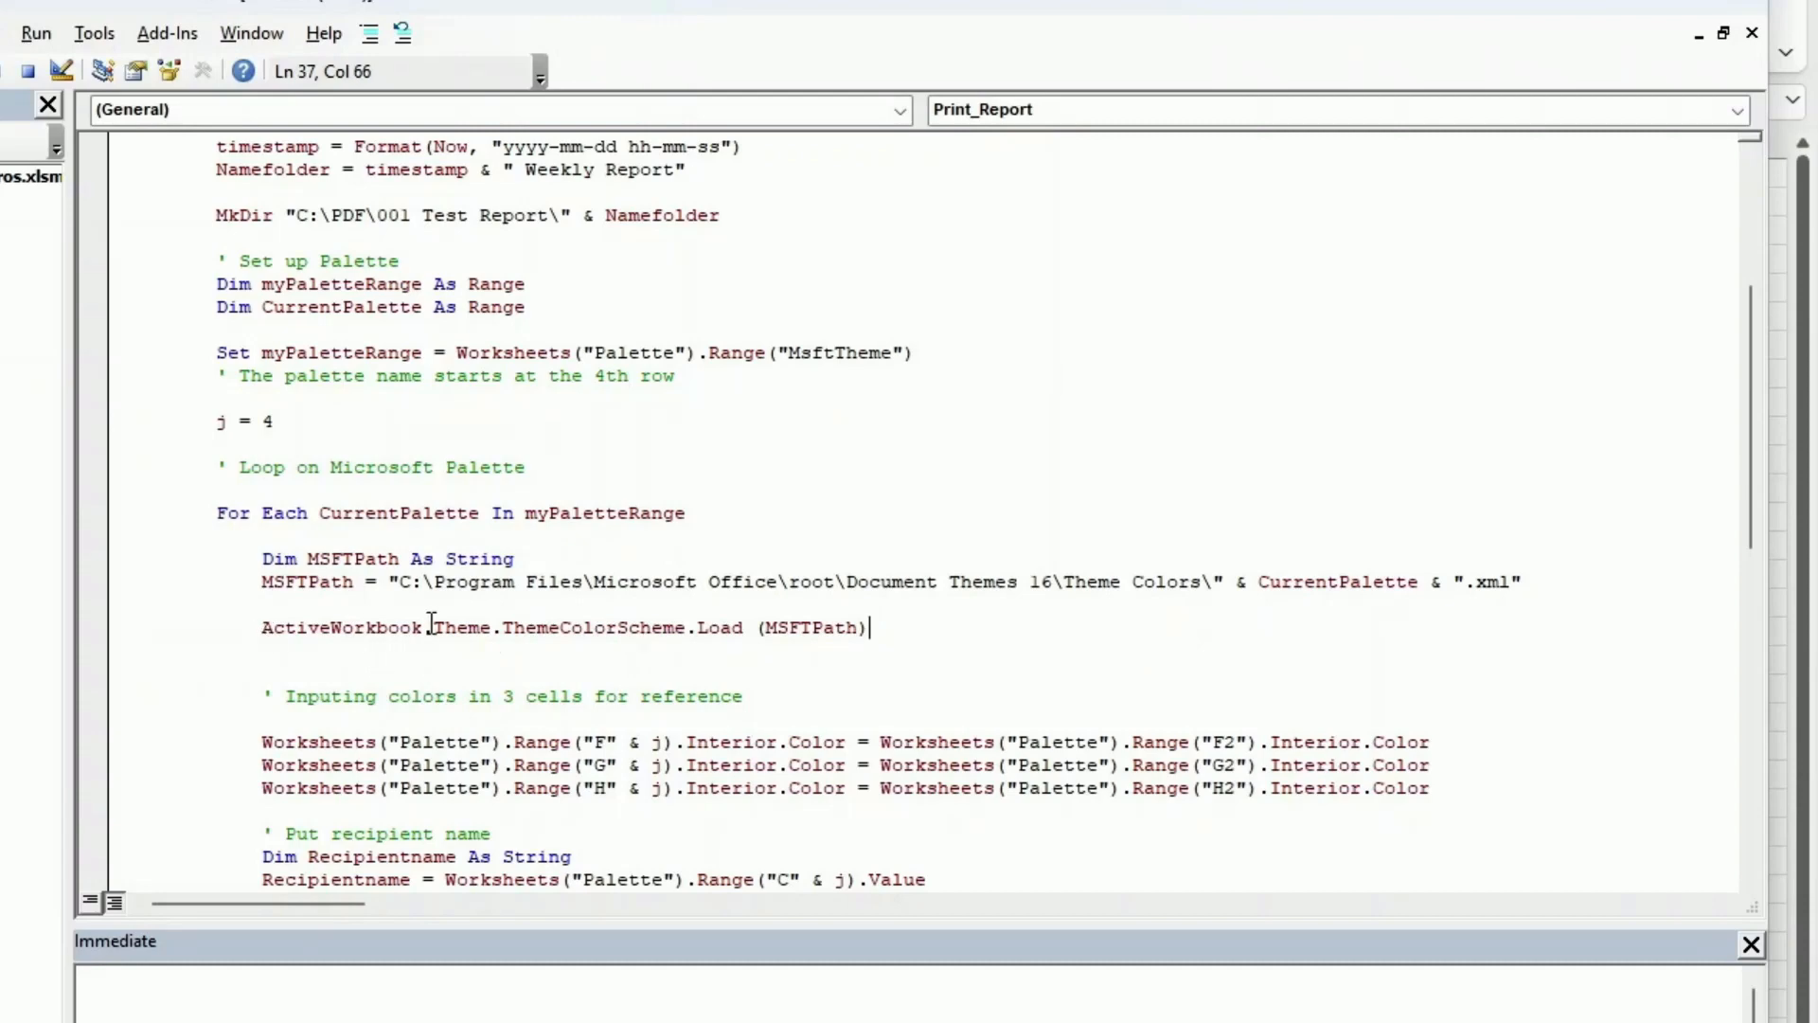
mouse_move(733, 705)
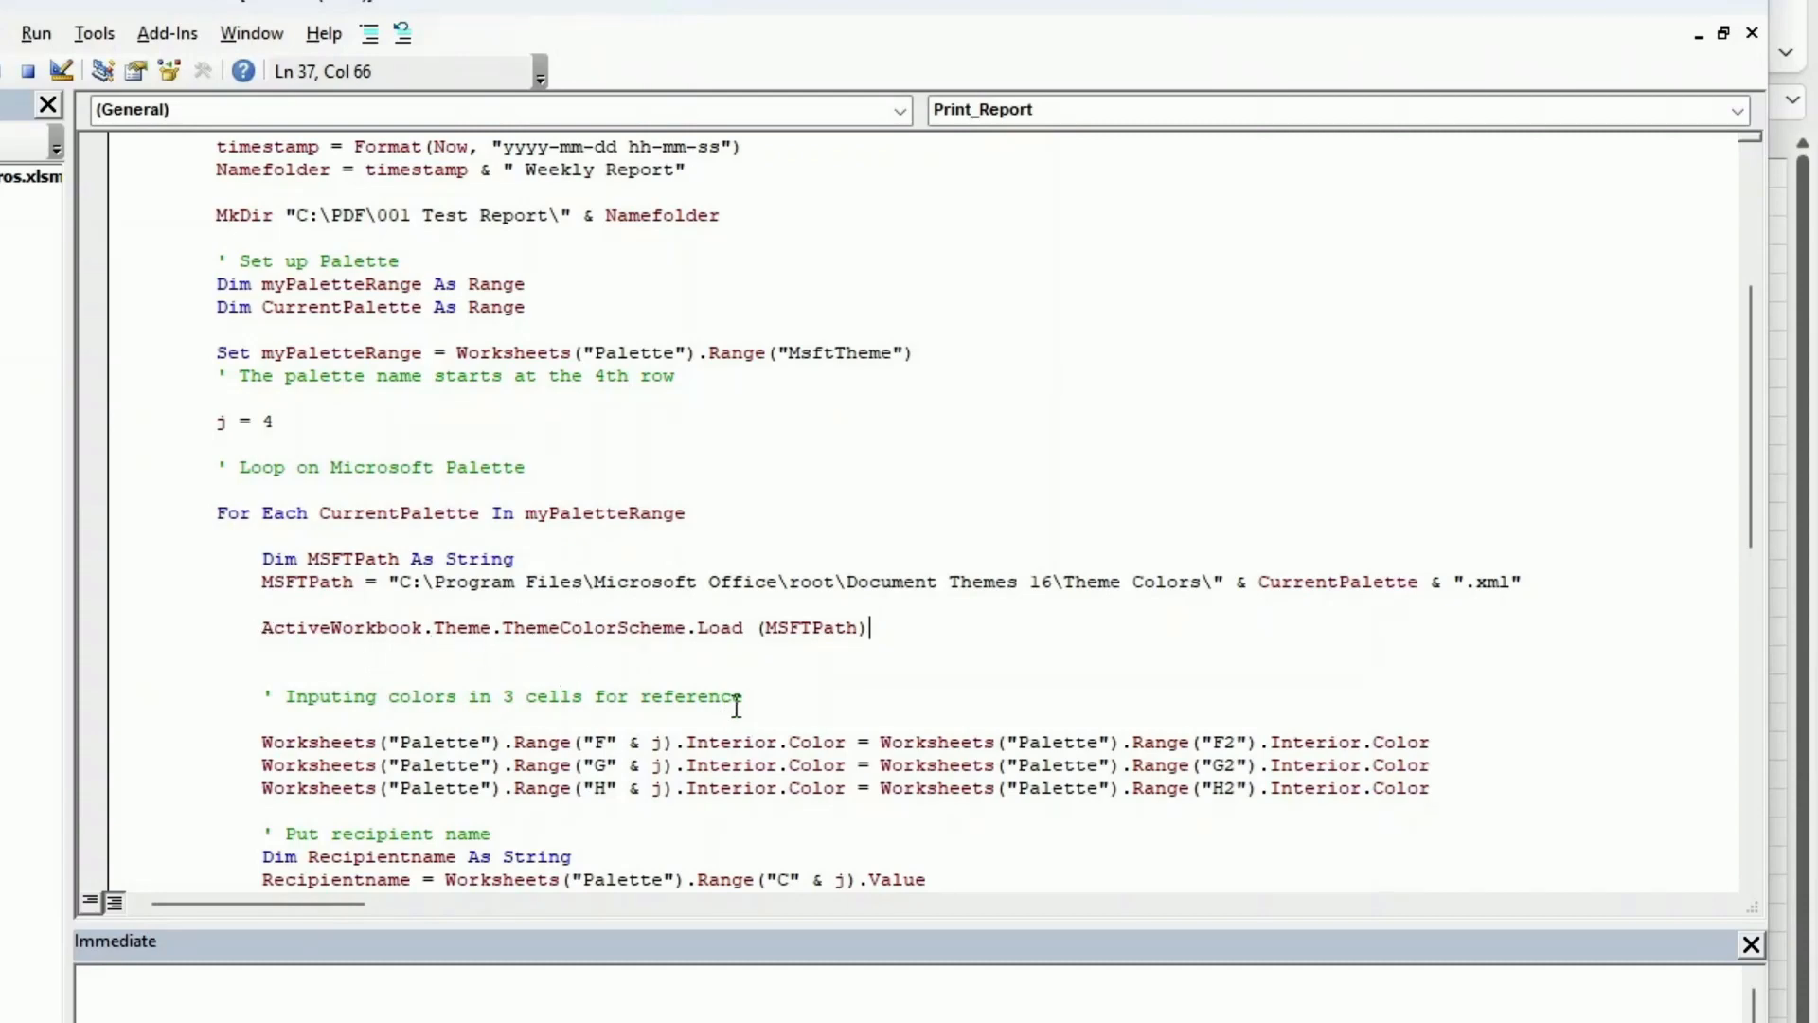
mouse_move(820, 695)
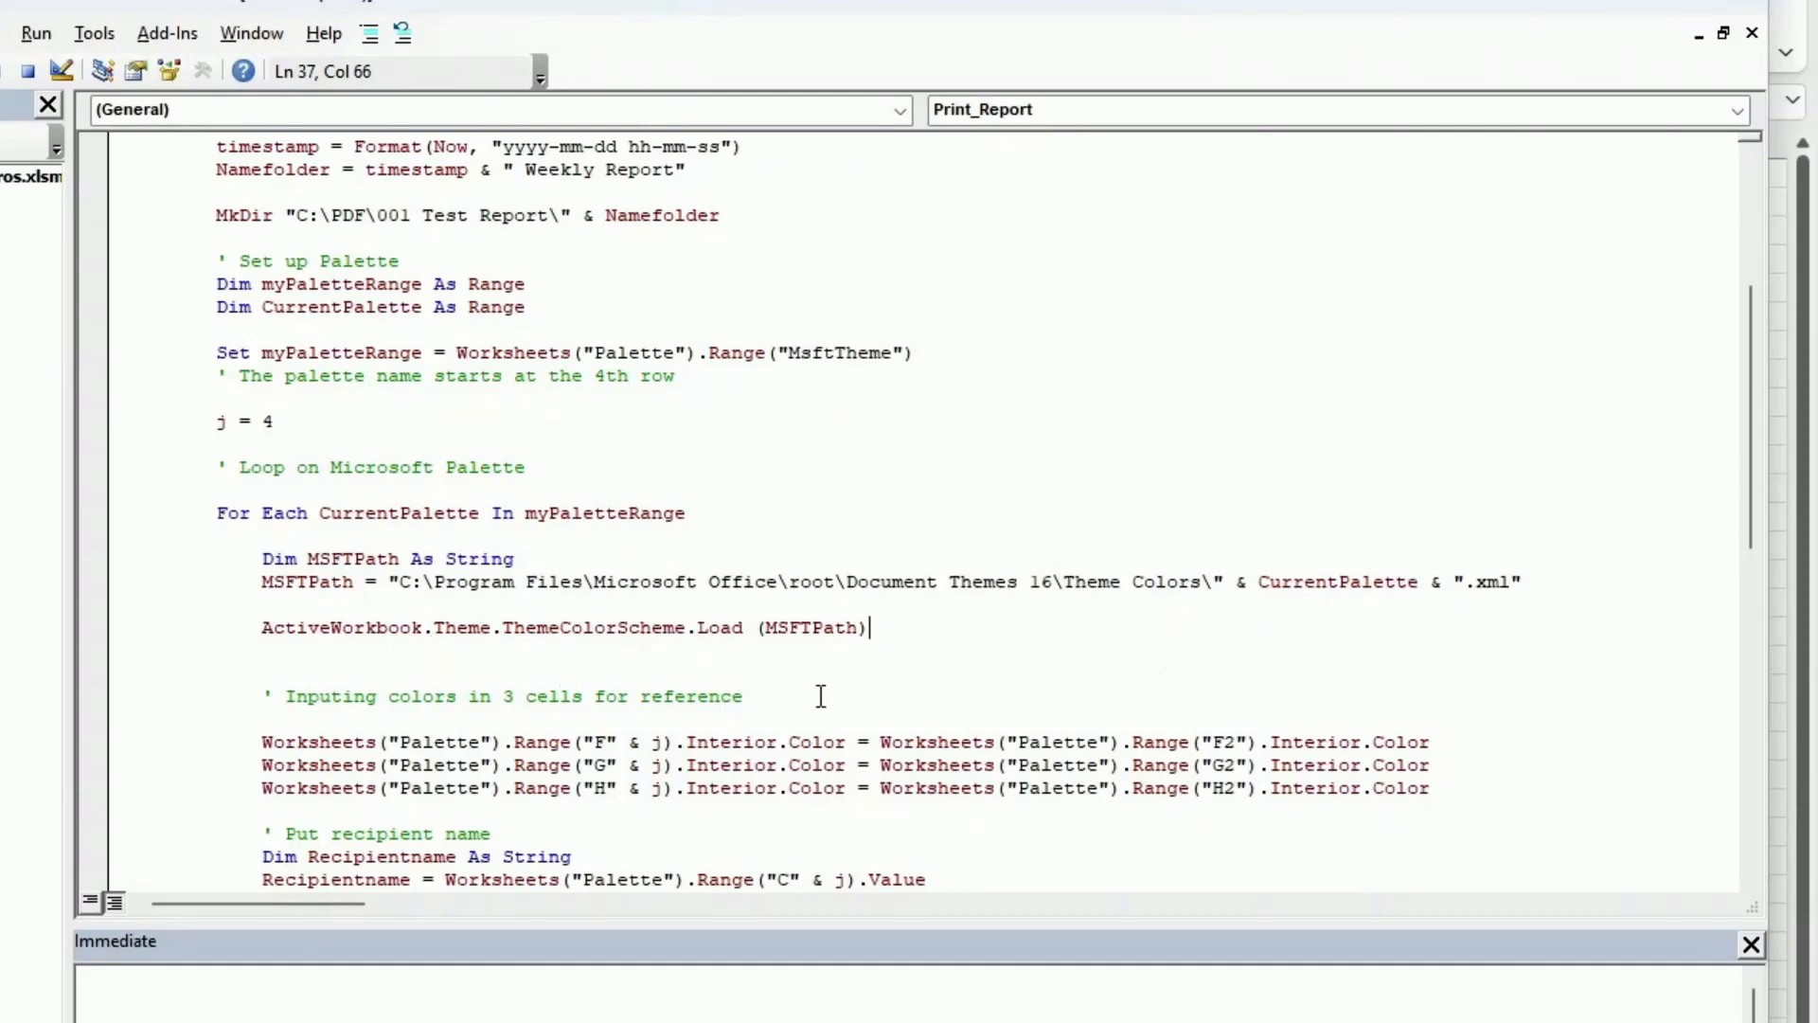
mouse_move(822, 682)
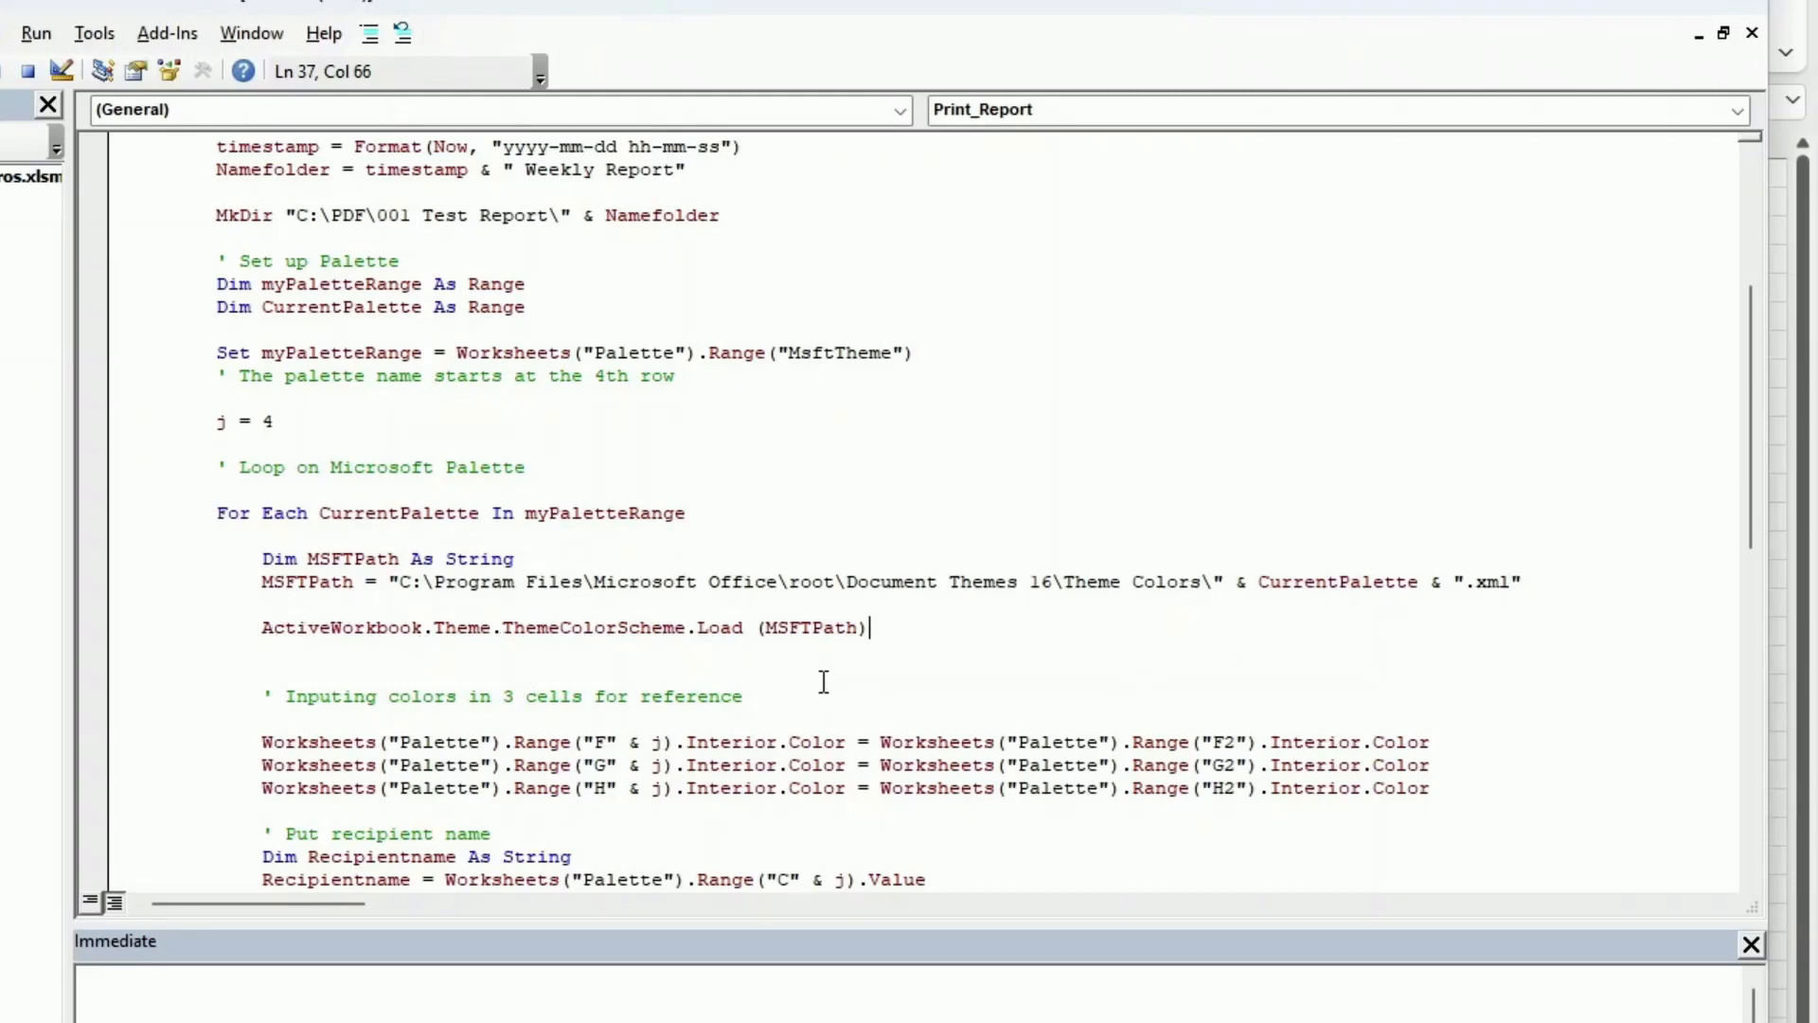
mouse_move(788, 699)
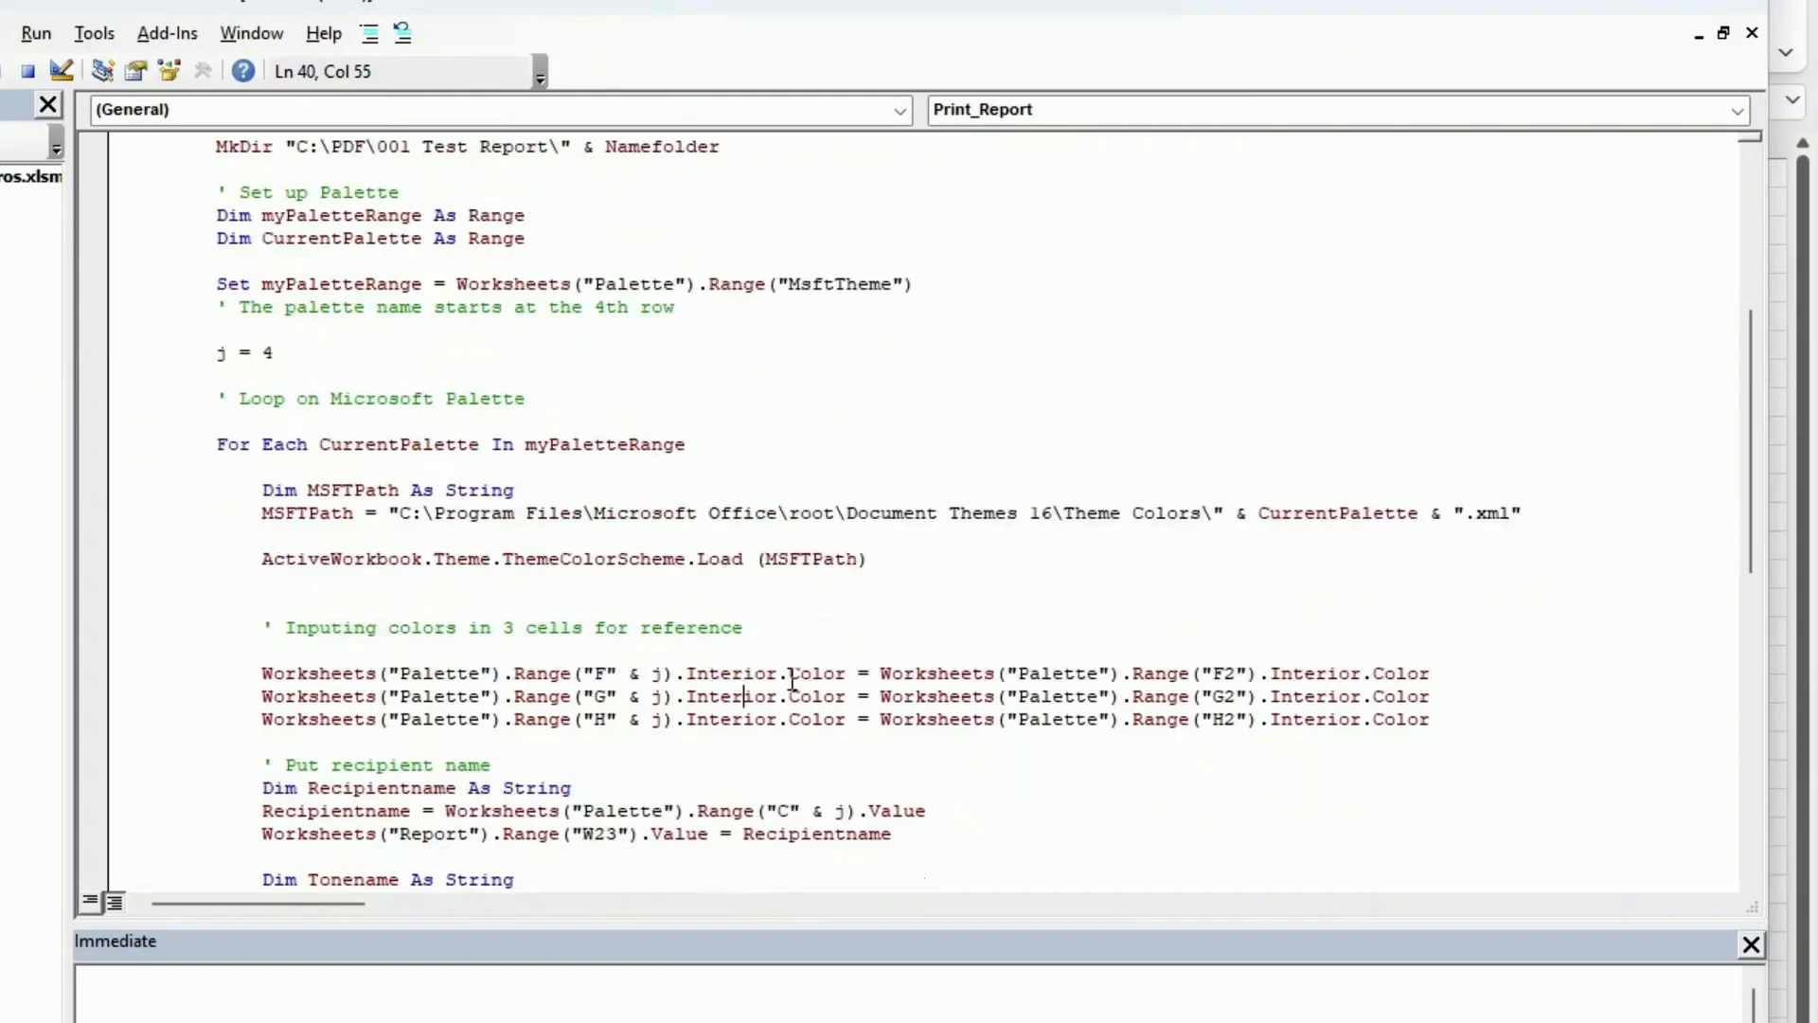
scroll(down, 3)
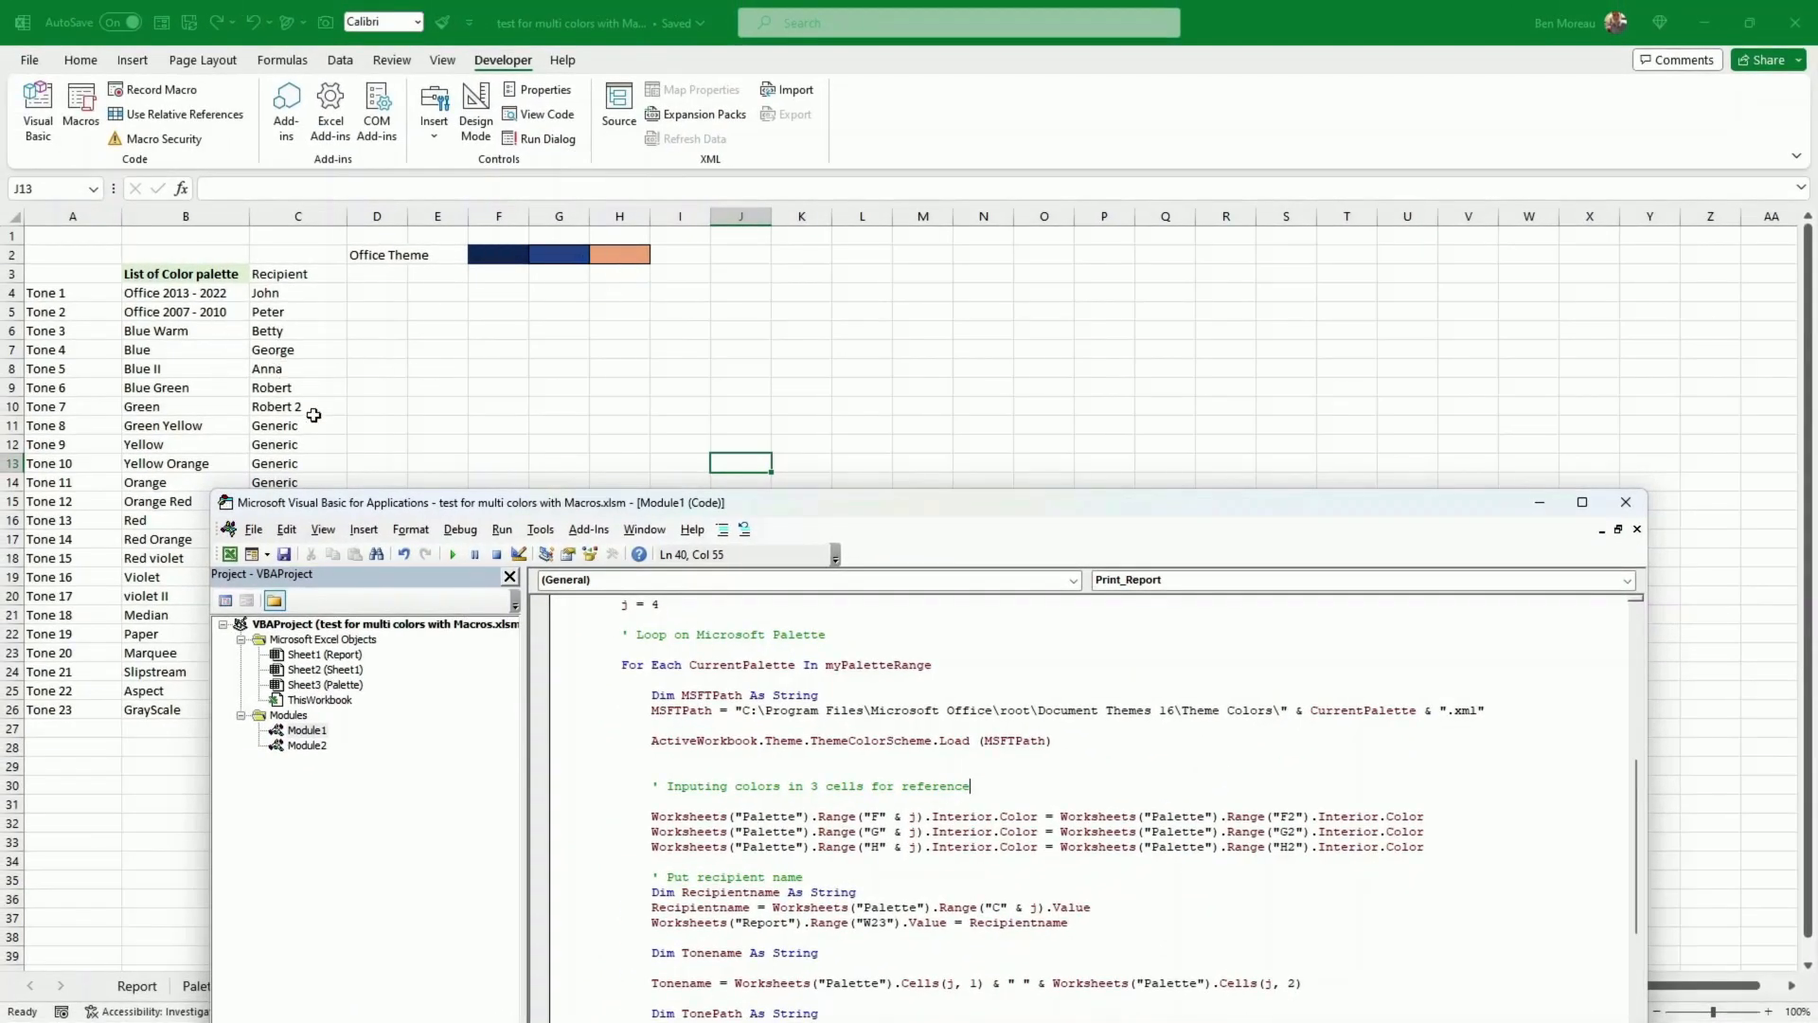
mouse_move(1011, 525)
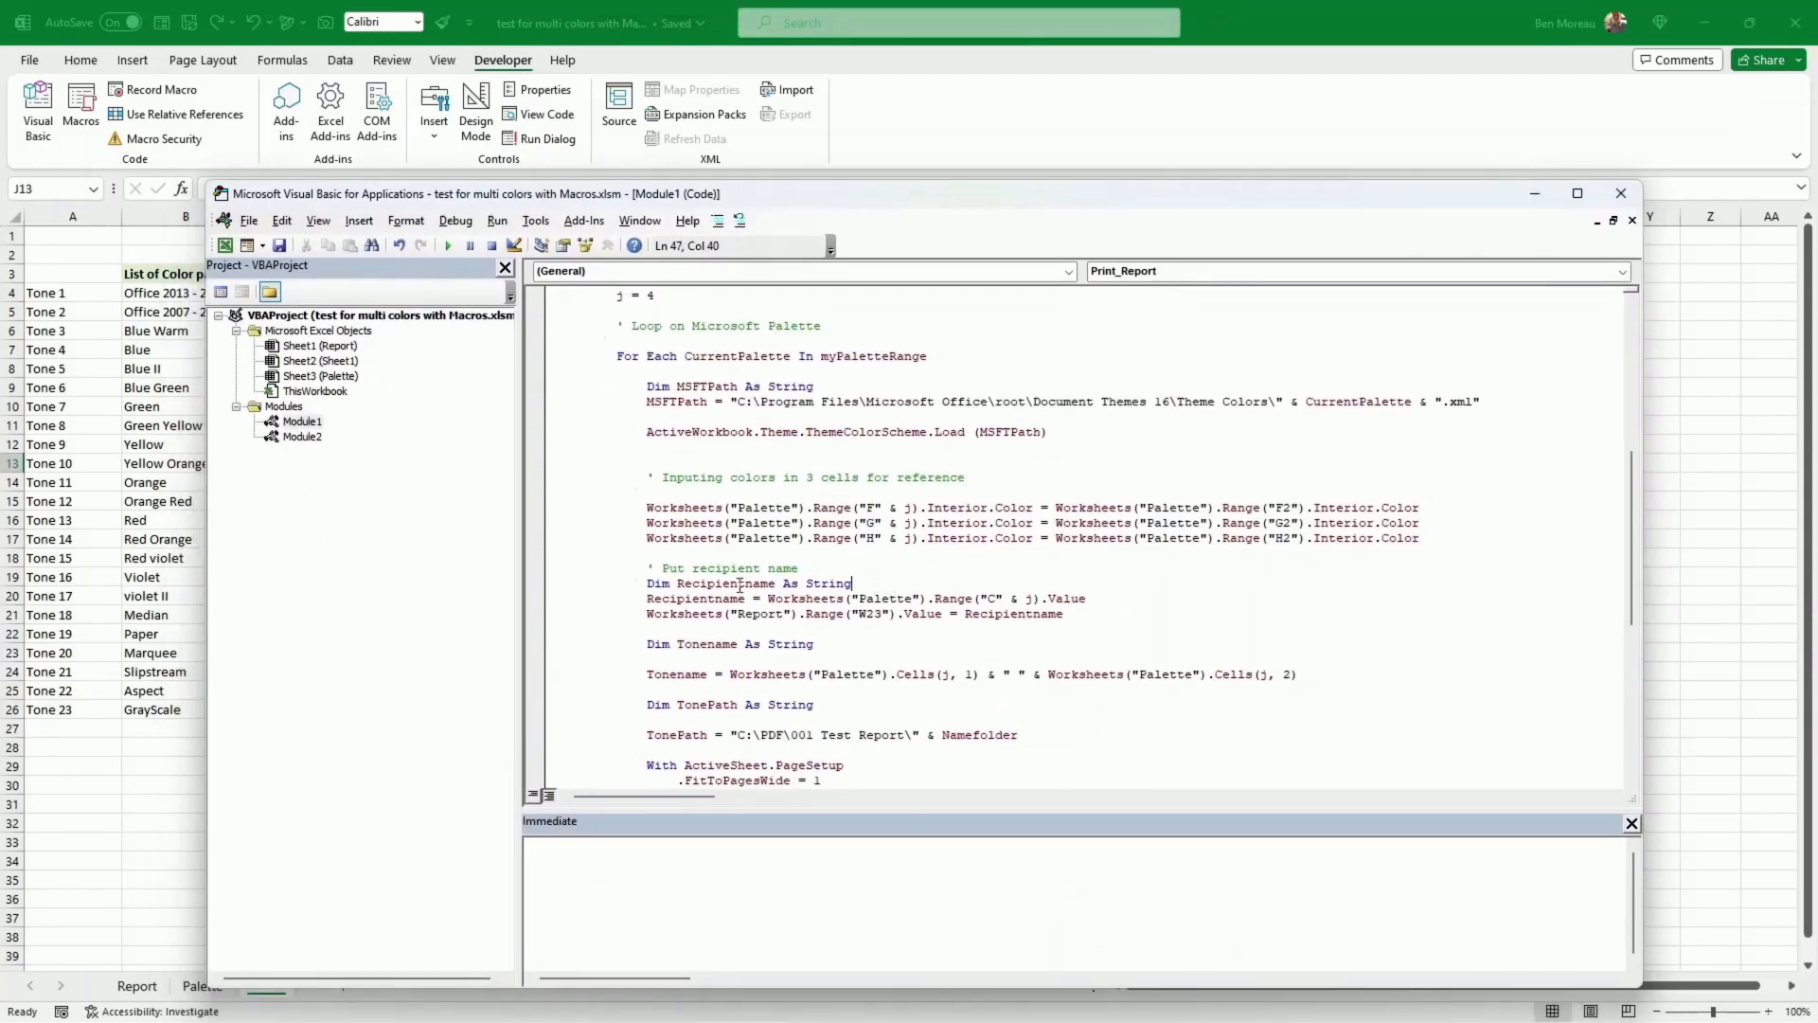
Highlight Recipientname in the code, then show Report sheet cell W23 where it is written
double_click(725, 581)
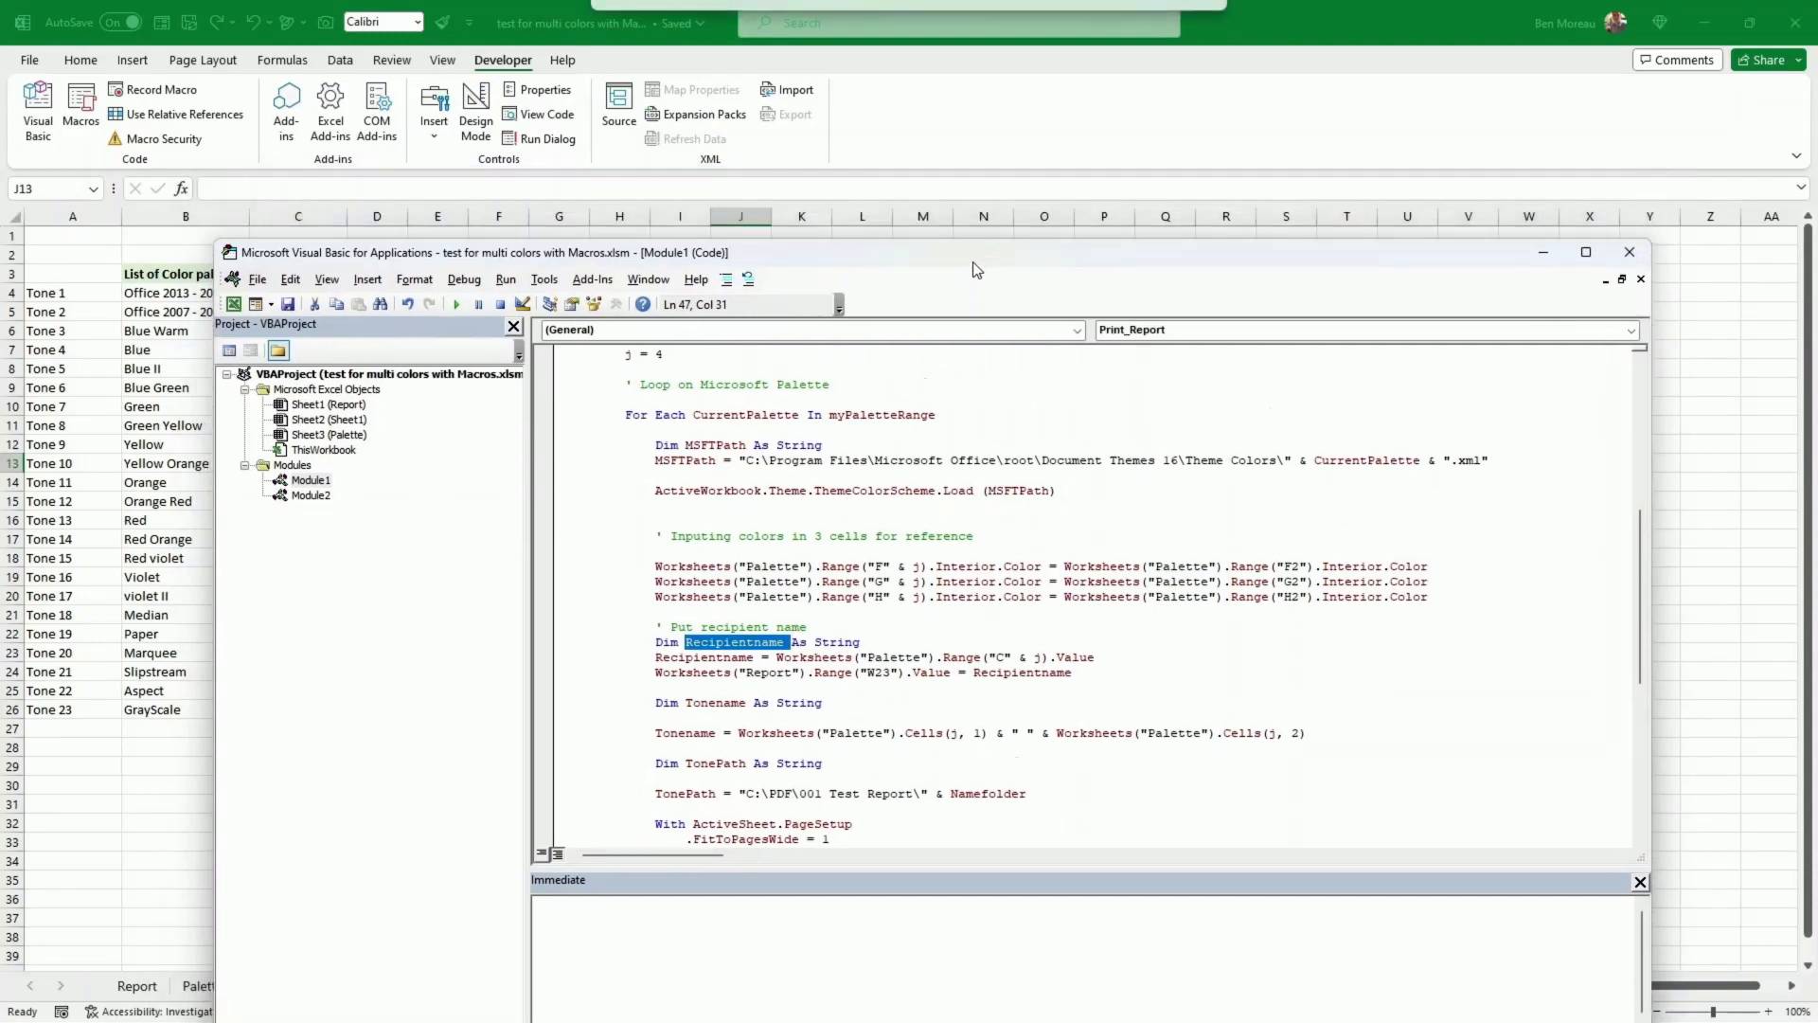
drag(977, 251, 880, 455)
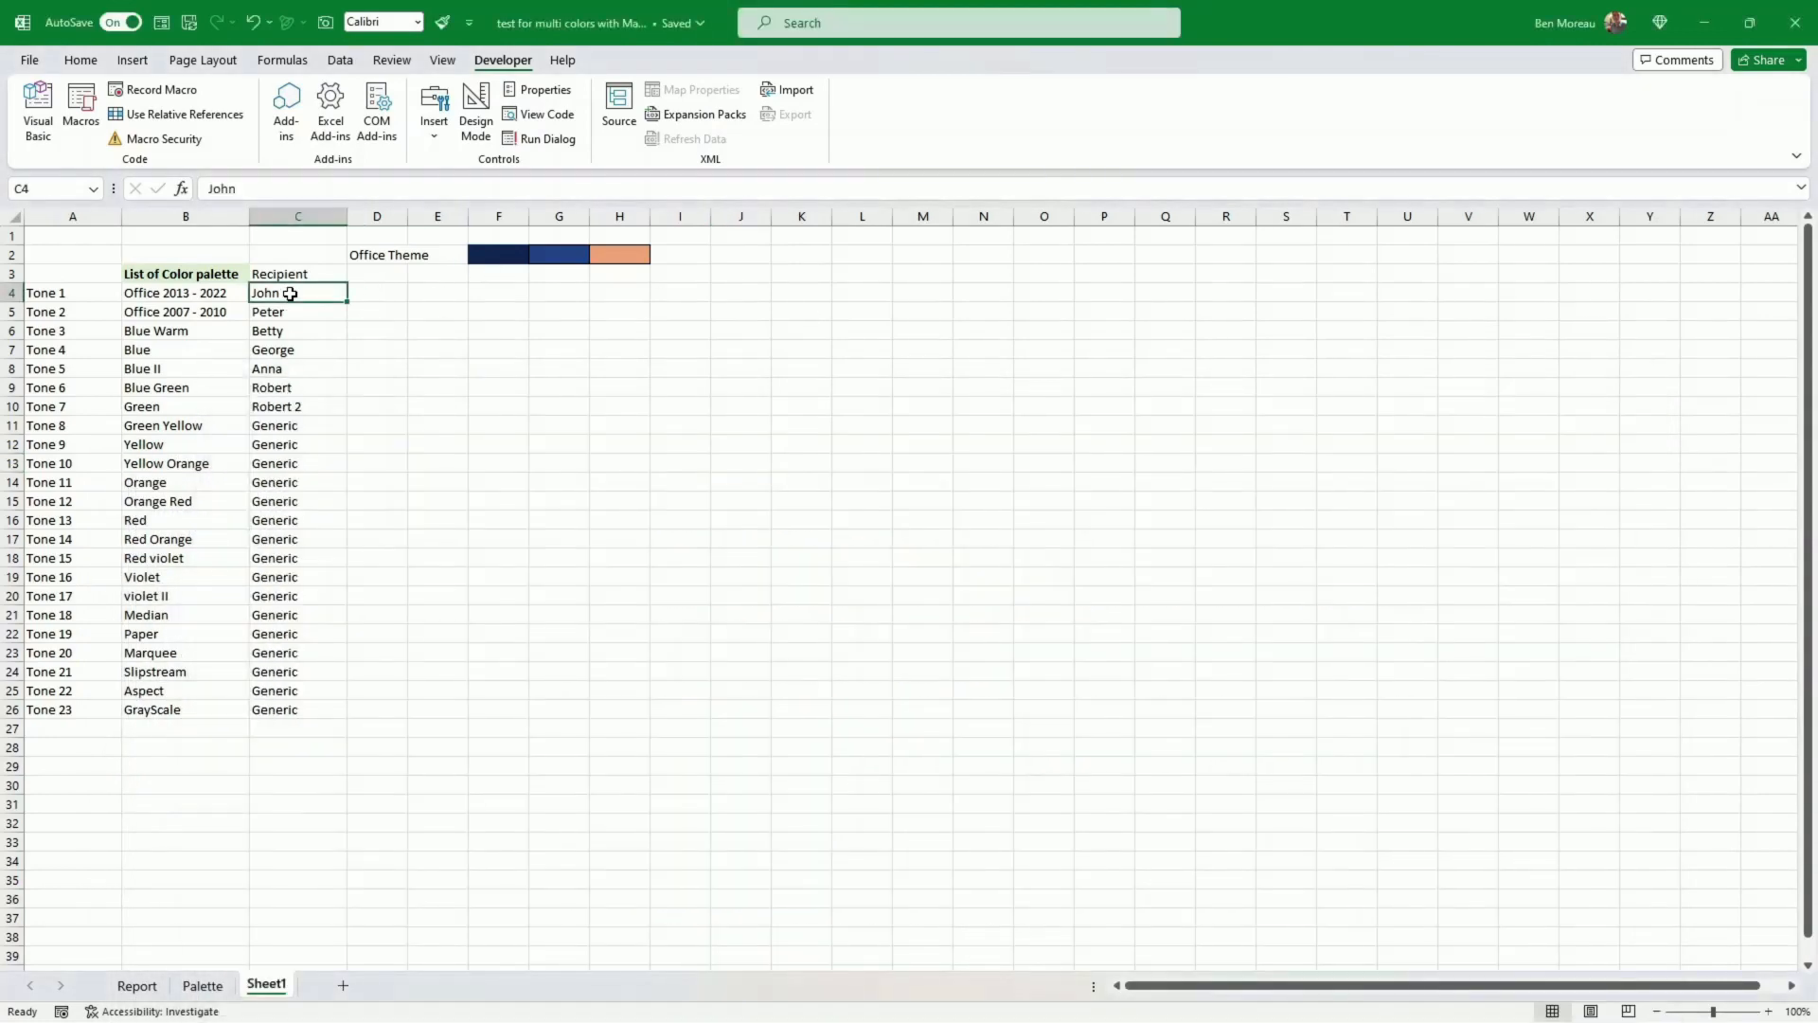
click(137, 985)
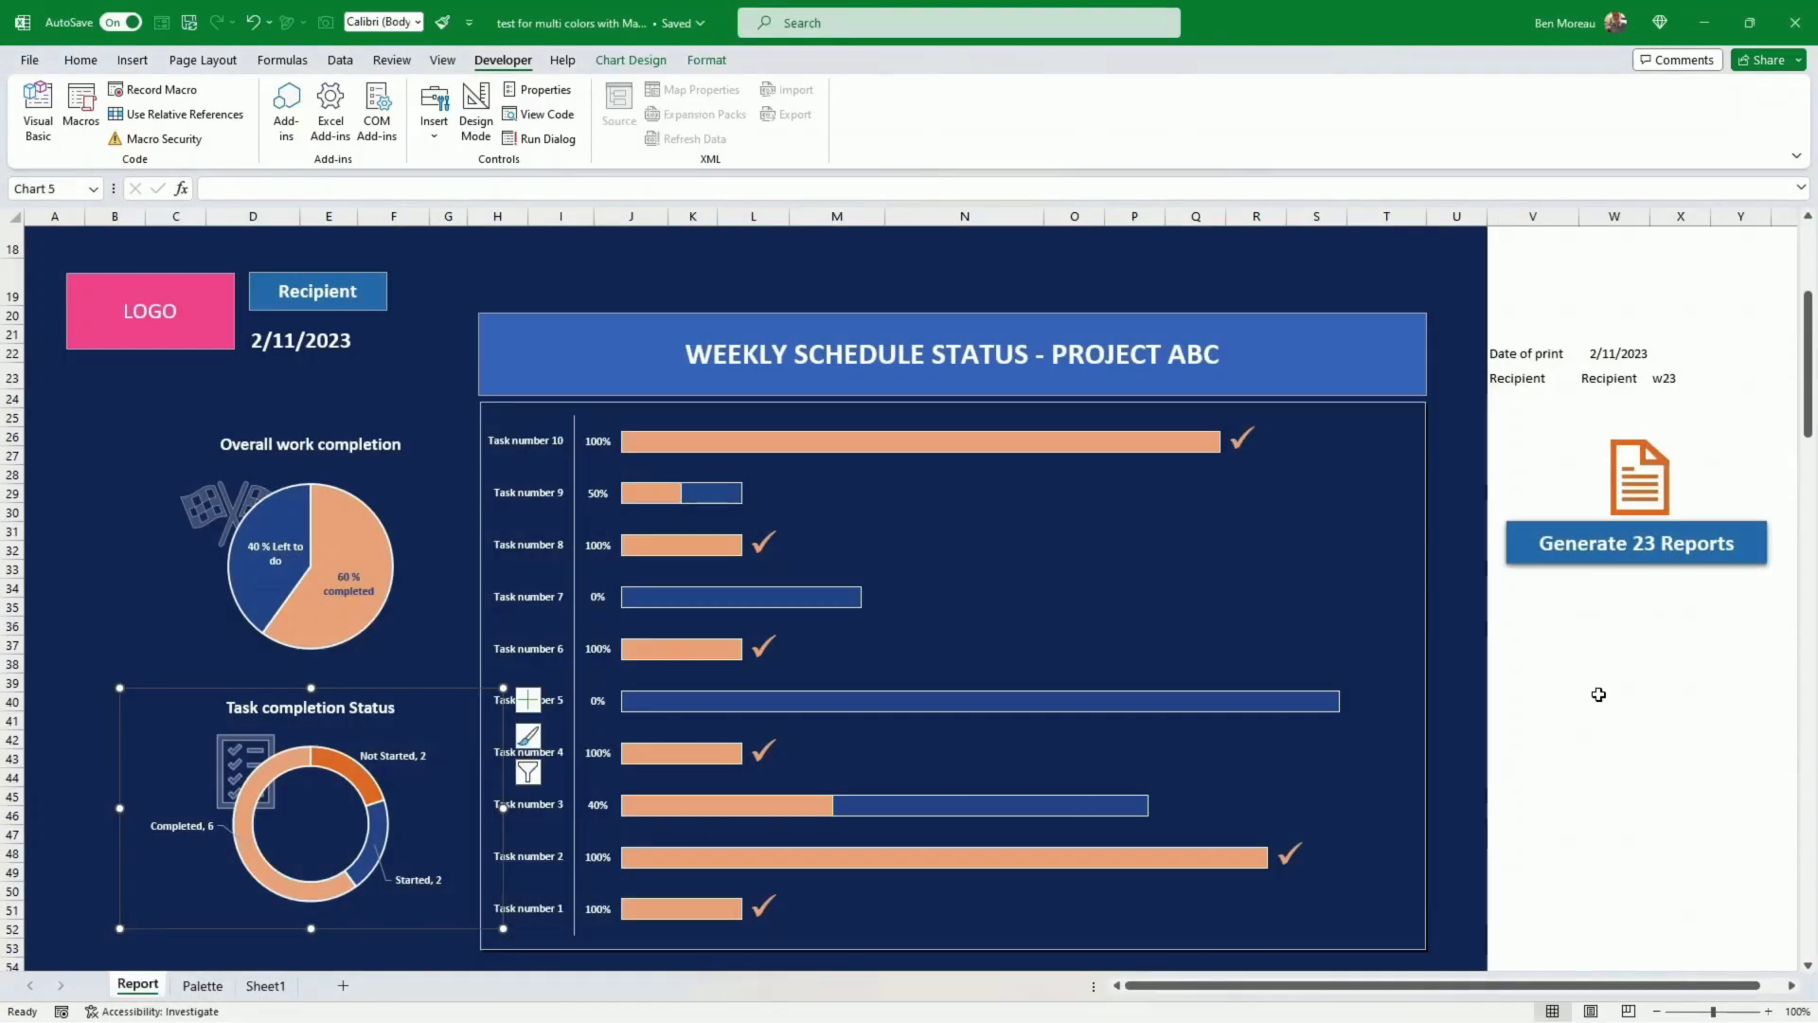
click(1612, 378)
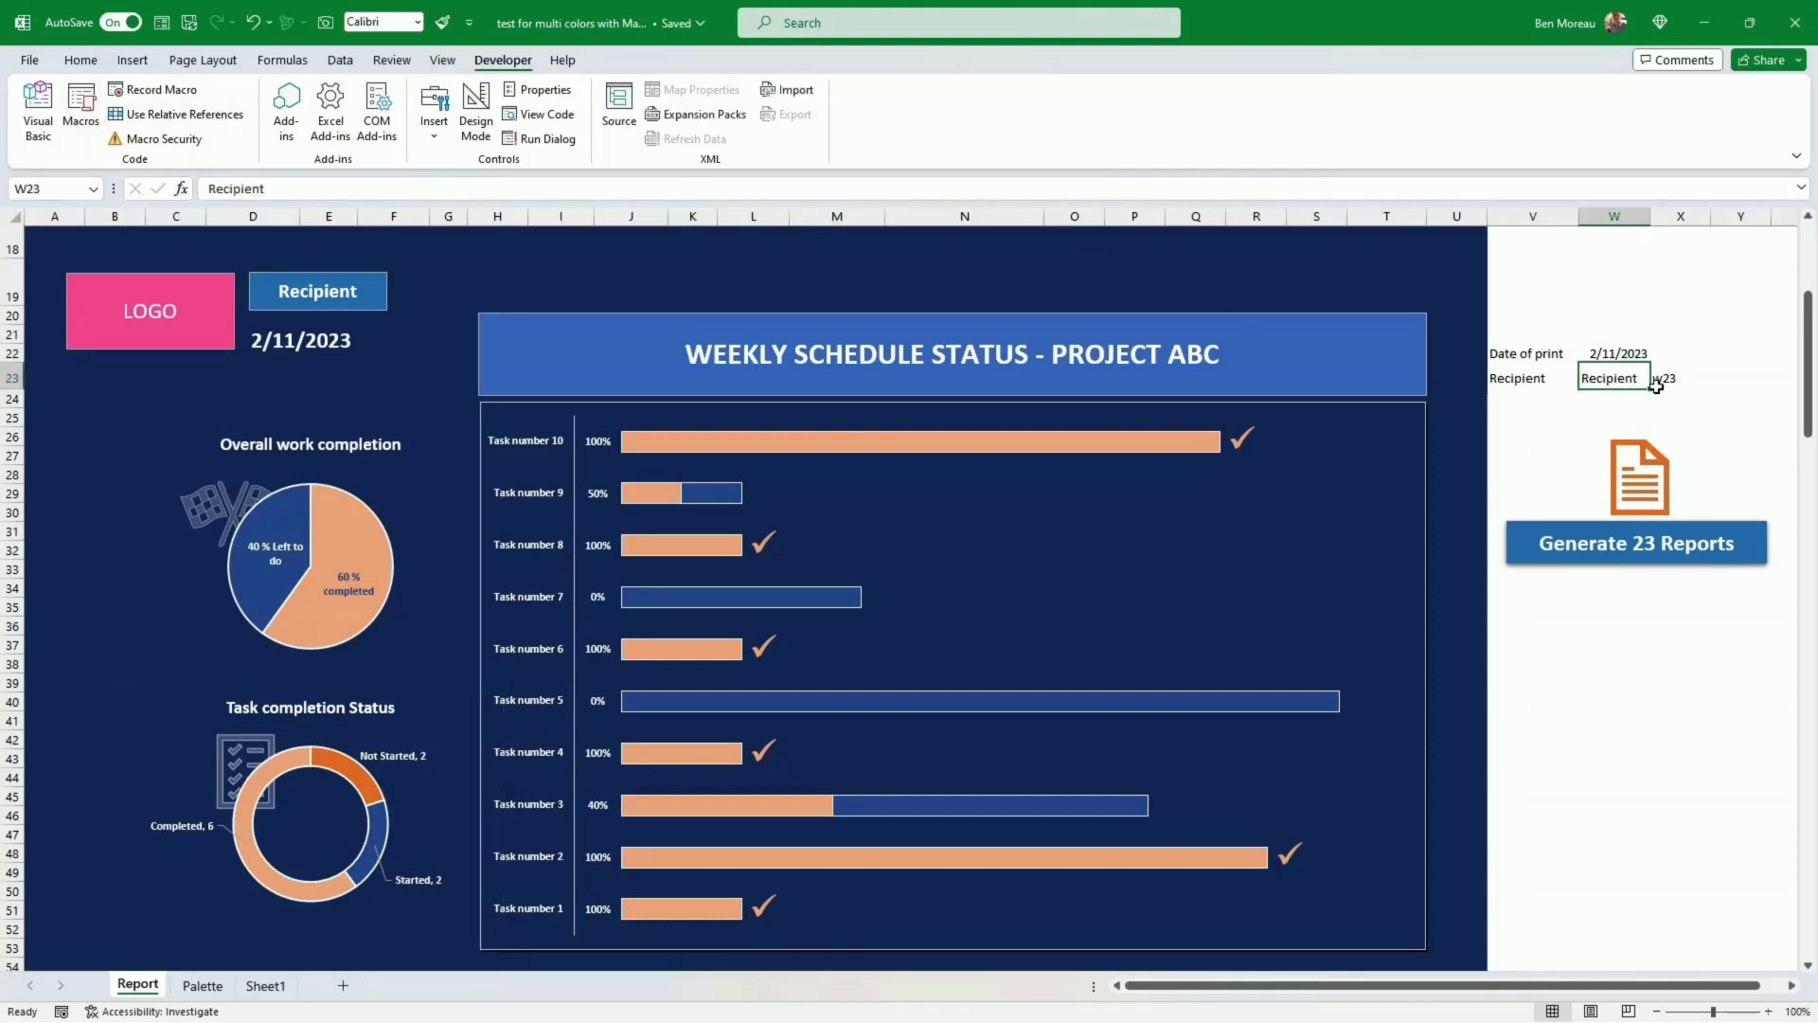
mouse_move(1630, 417)
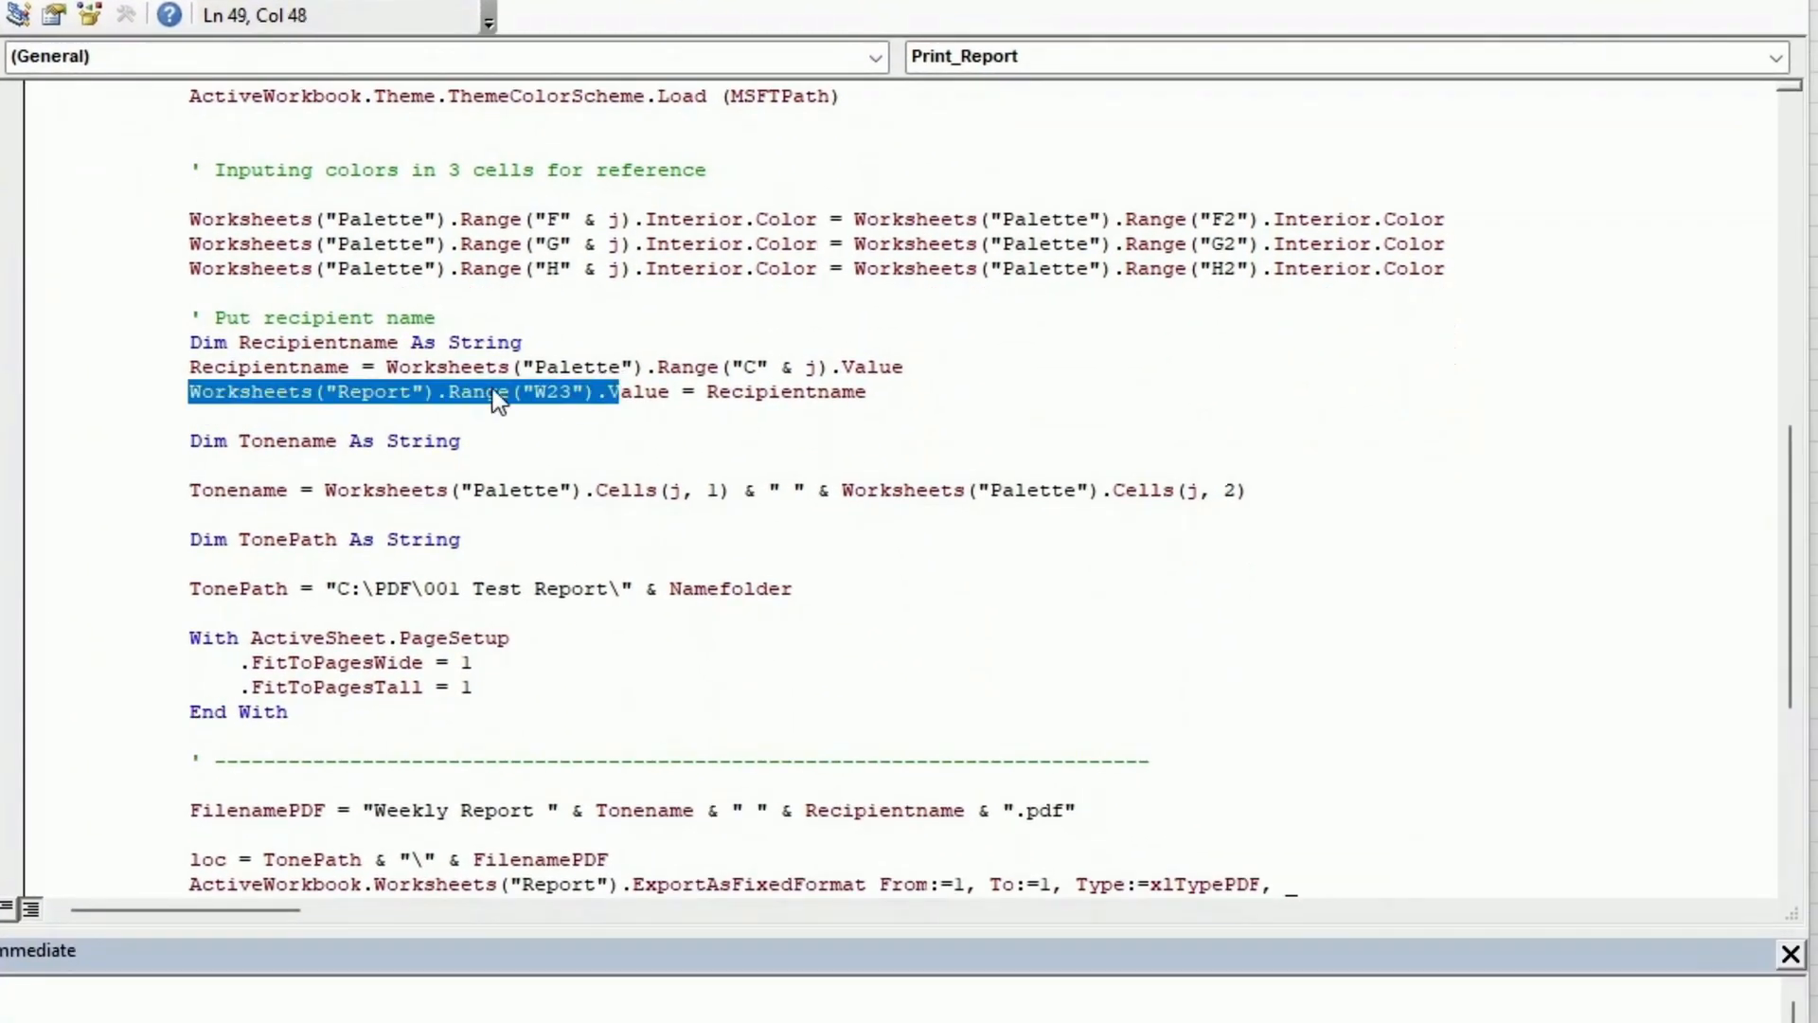
double_click(551, 392)
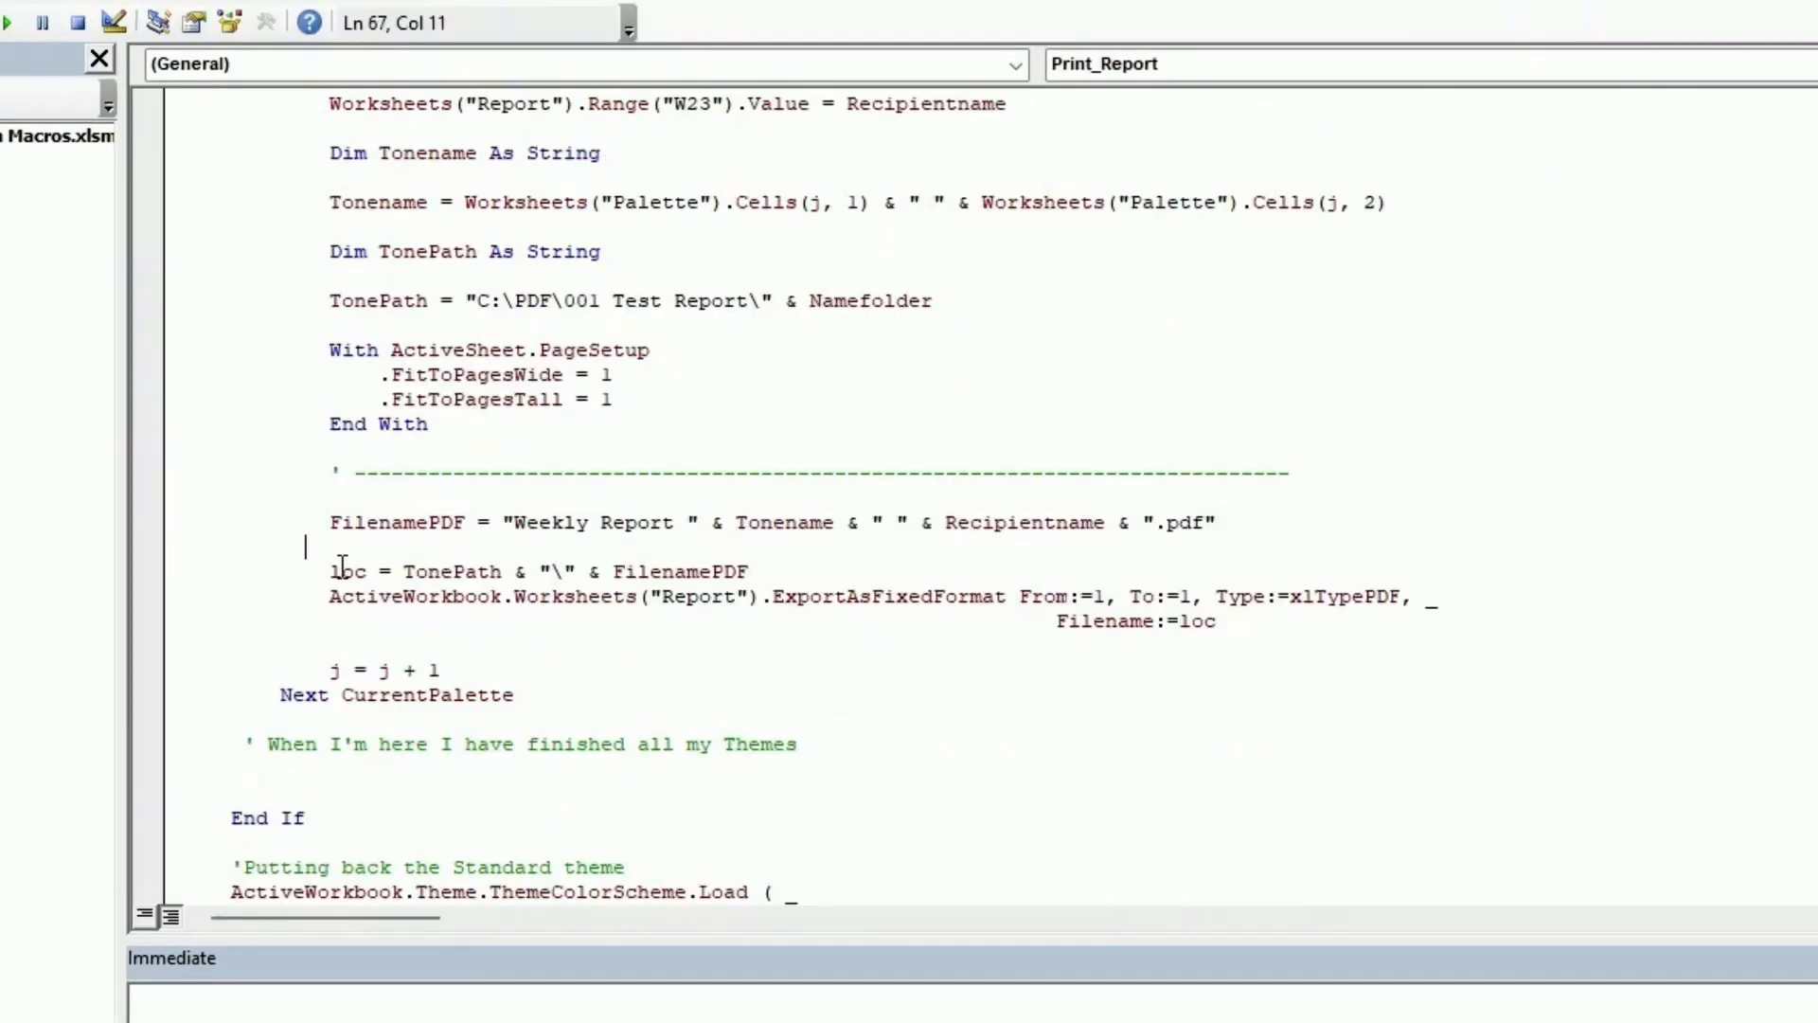
double_click(396, 522)
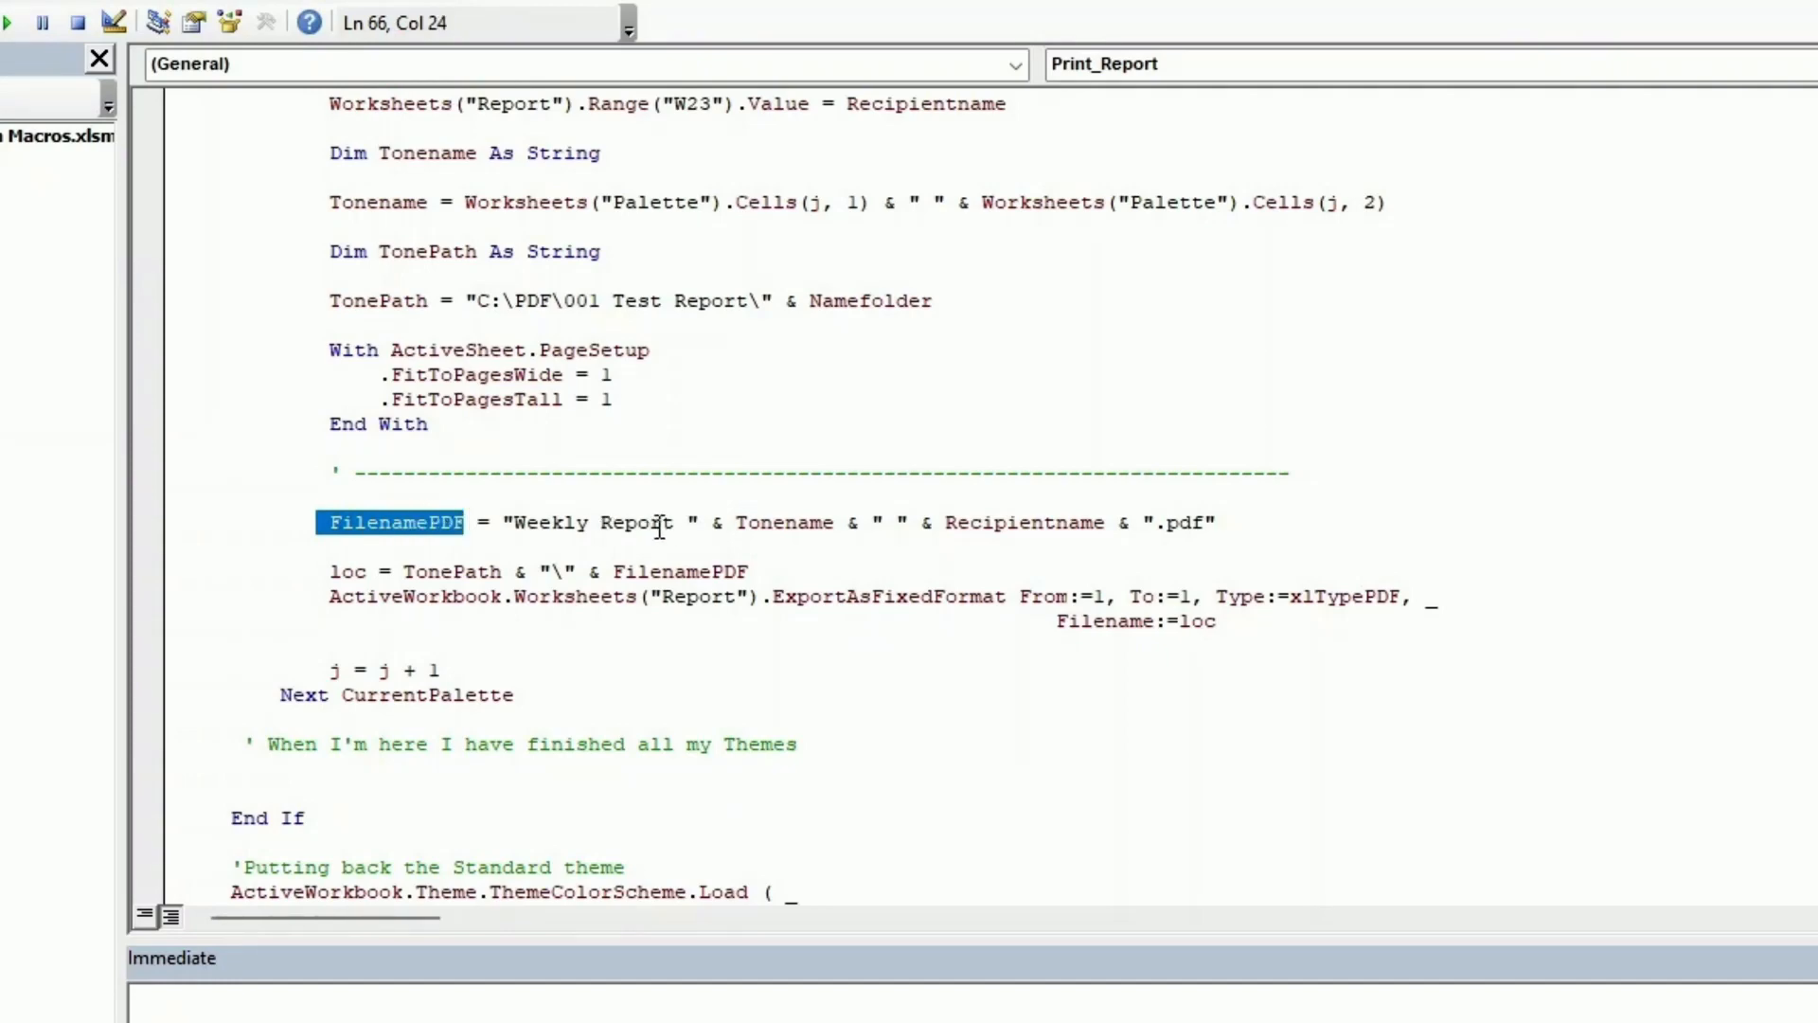
mouse_move(846, 498)
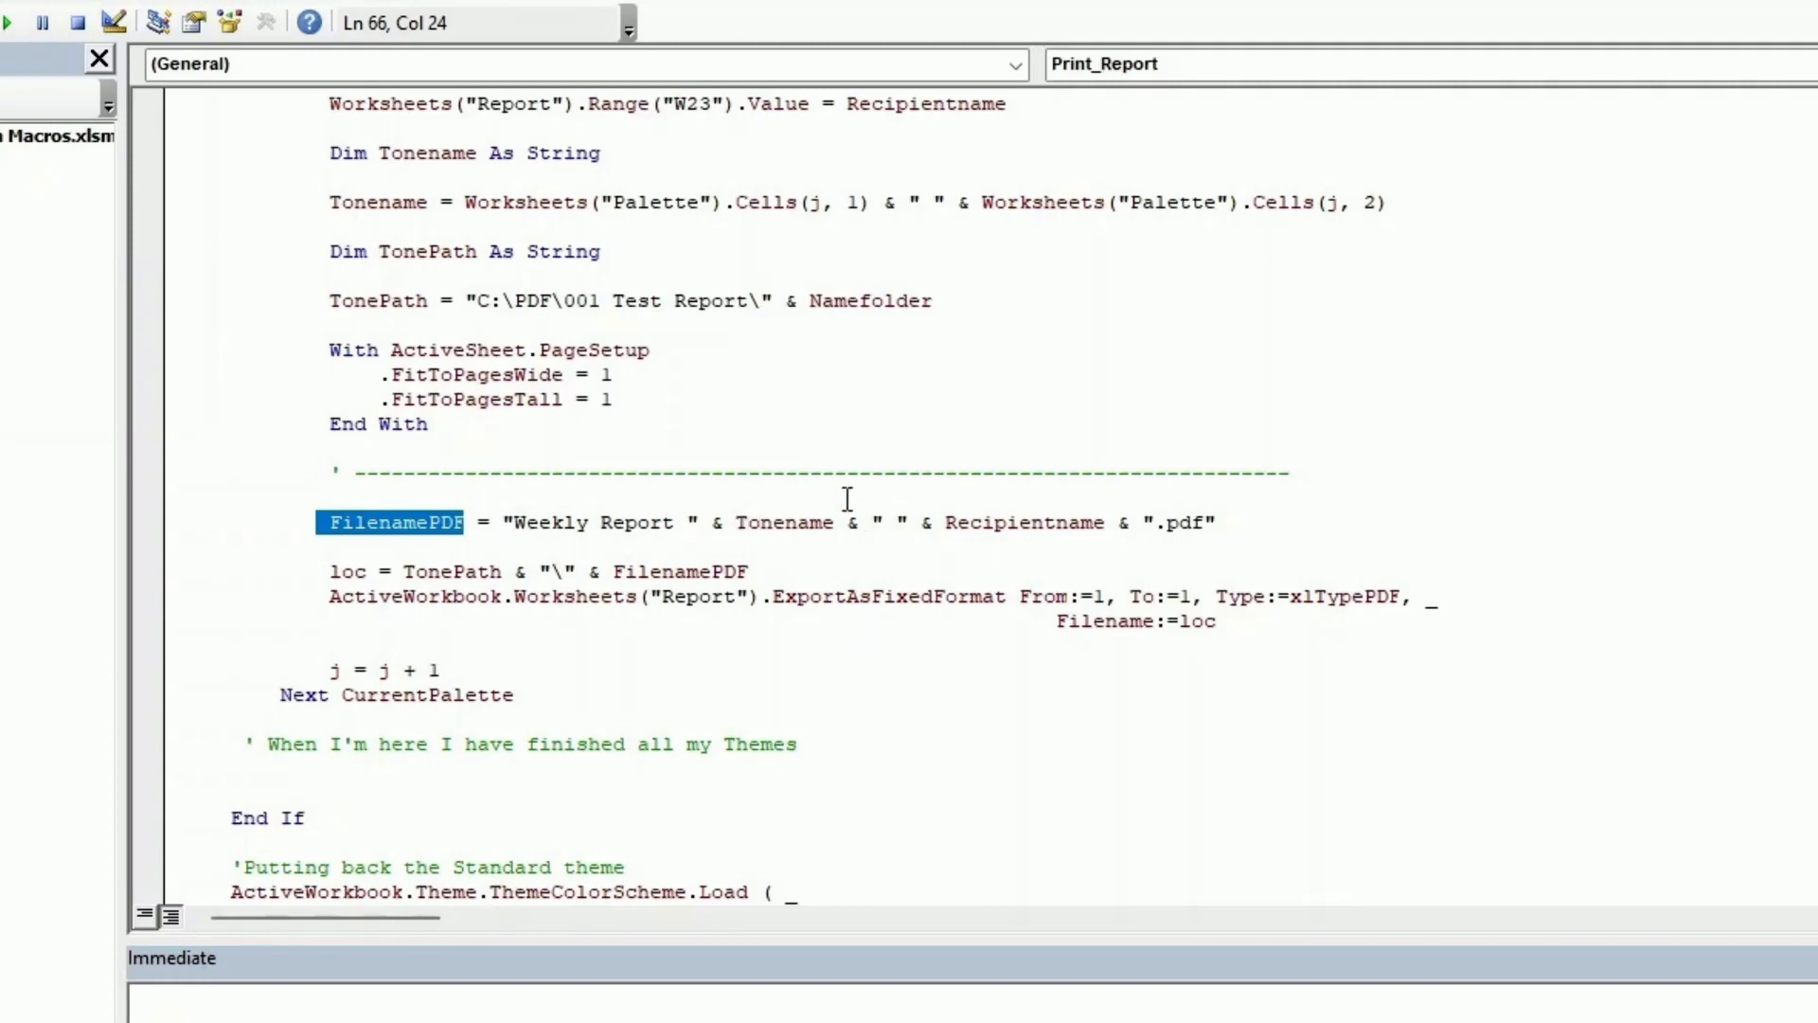
mouse_move(498, 208)
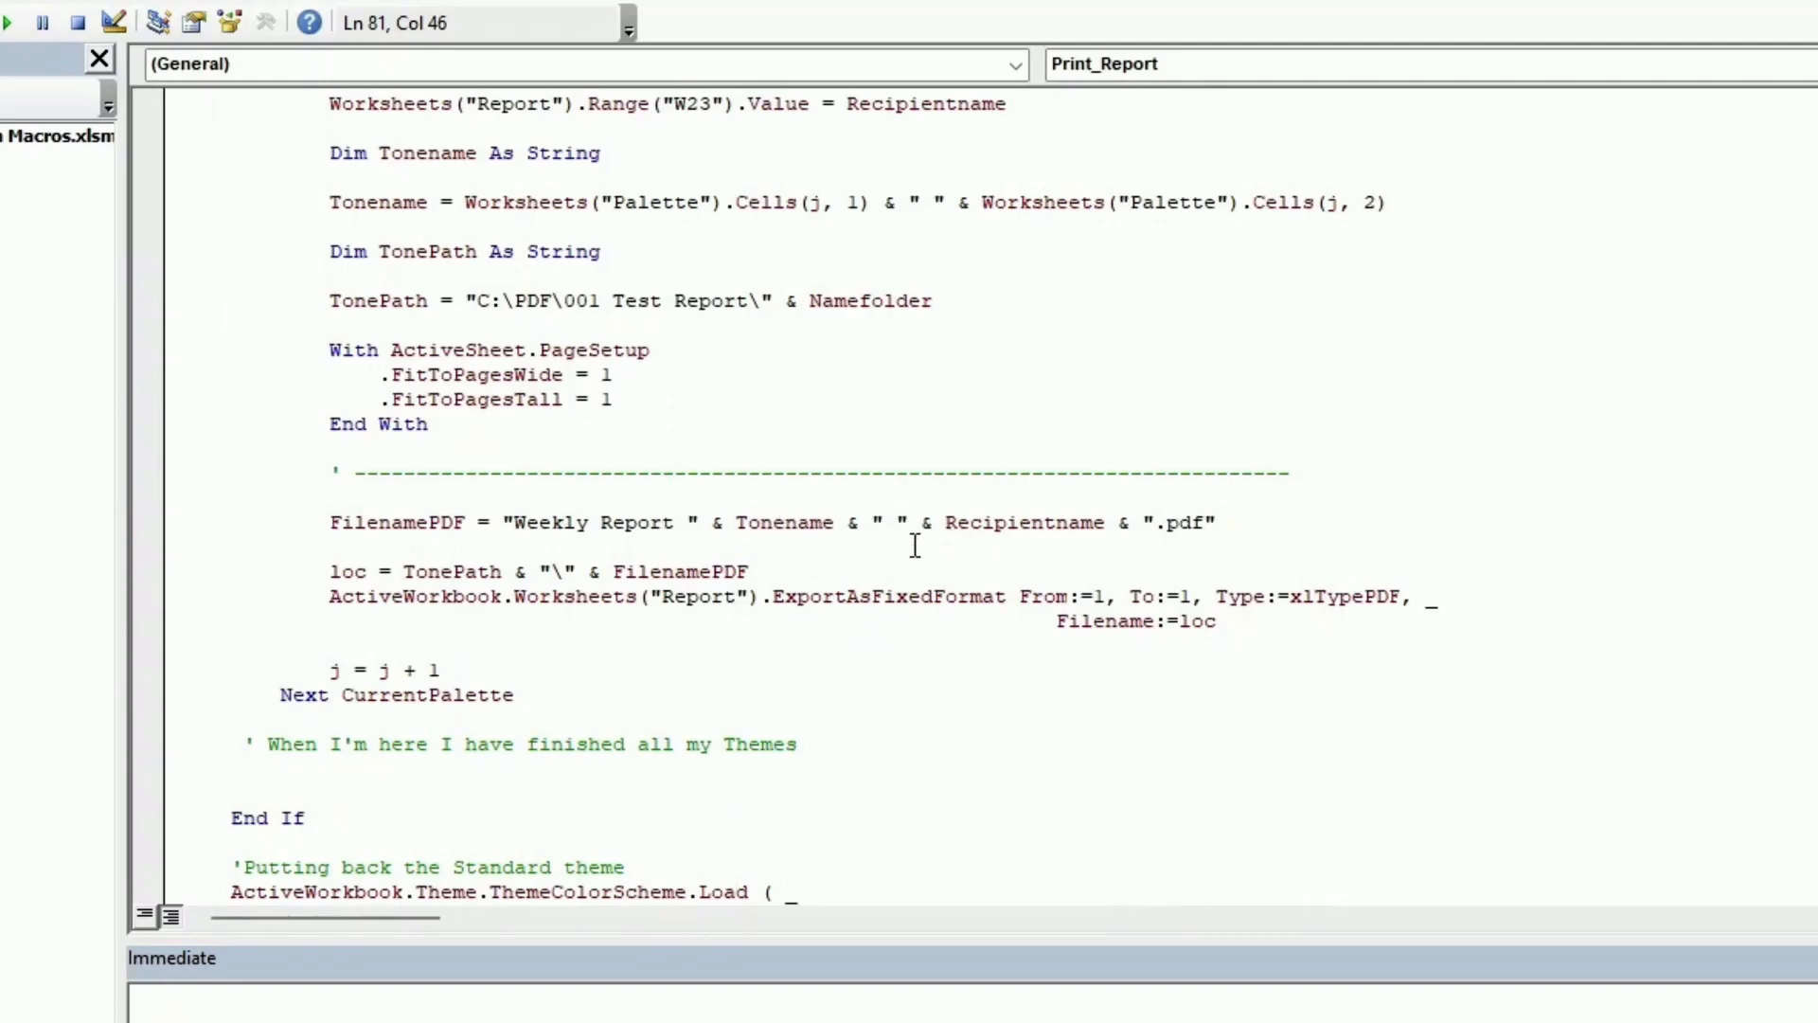
mouse_move(415, 191)
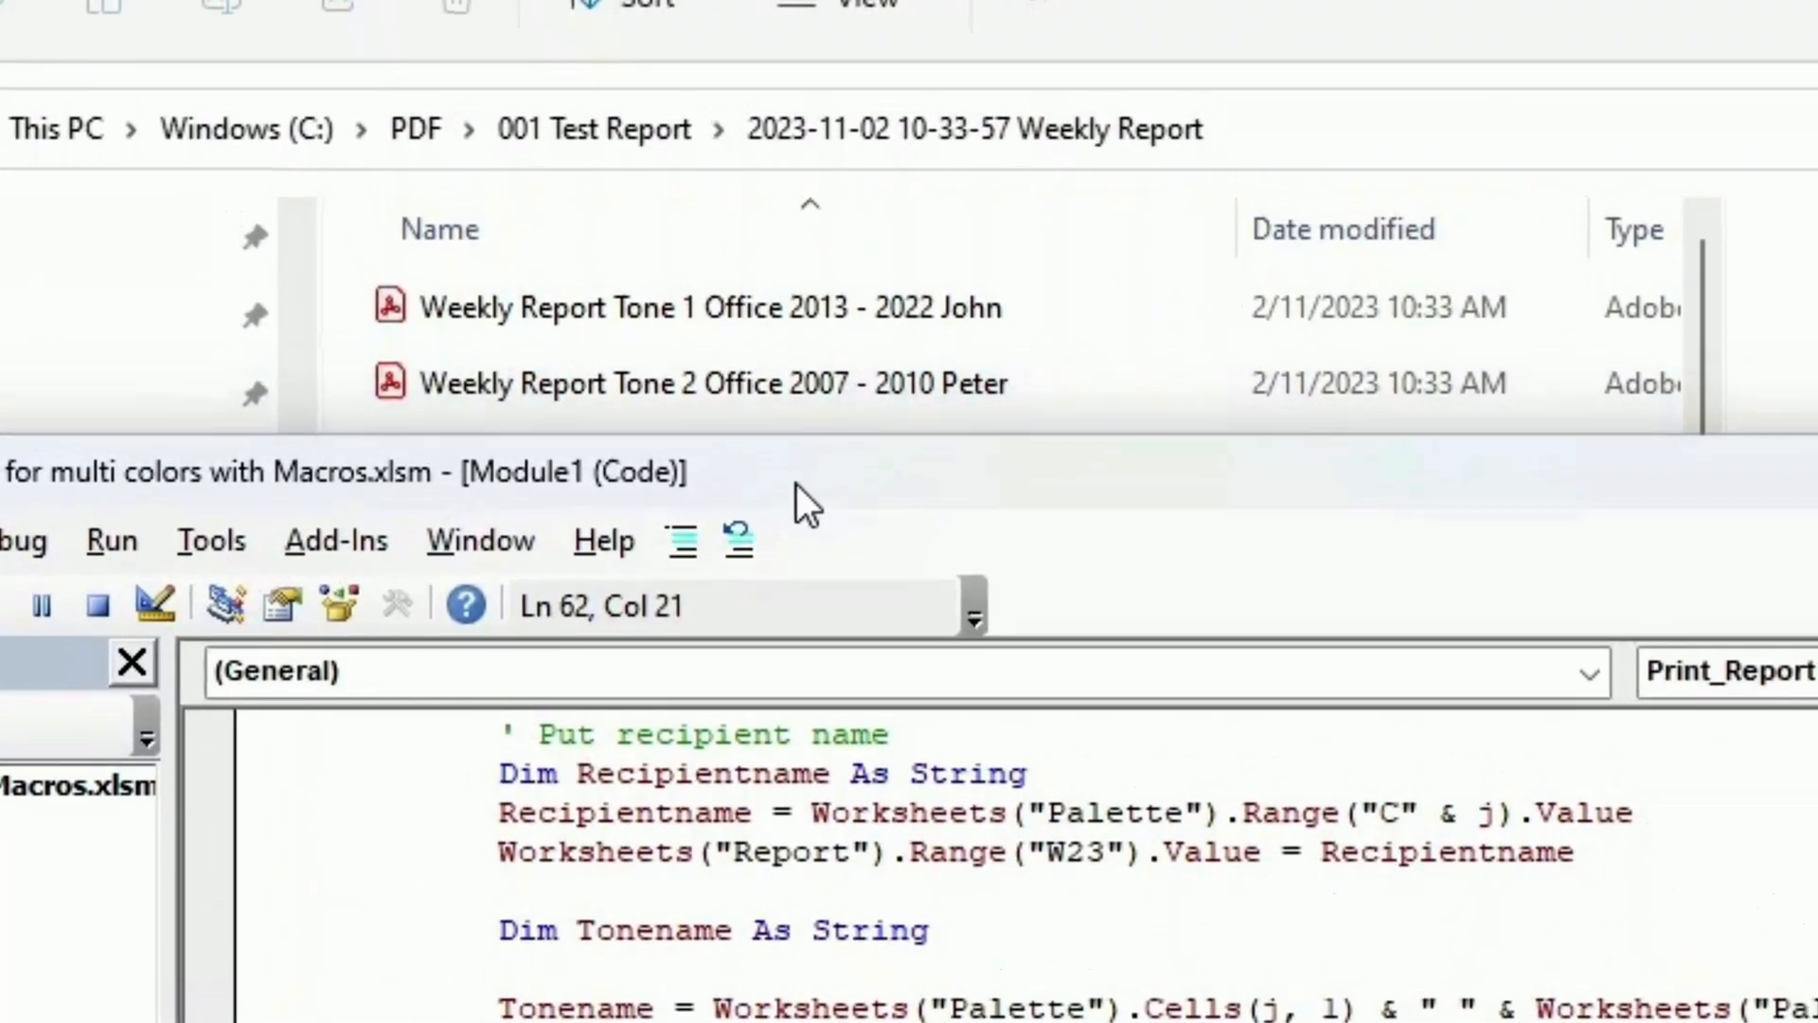
click(716, 307)
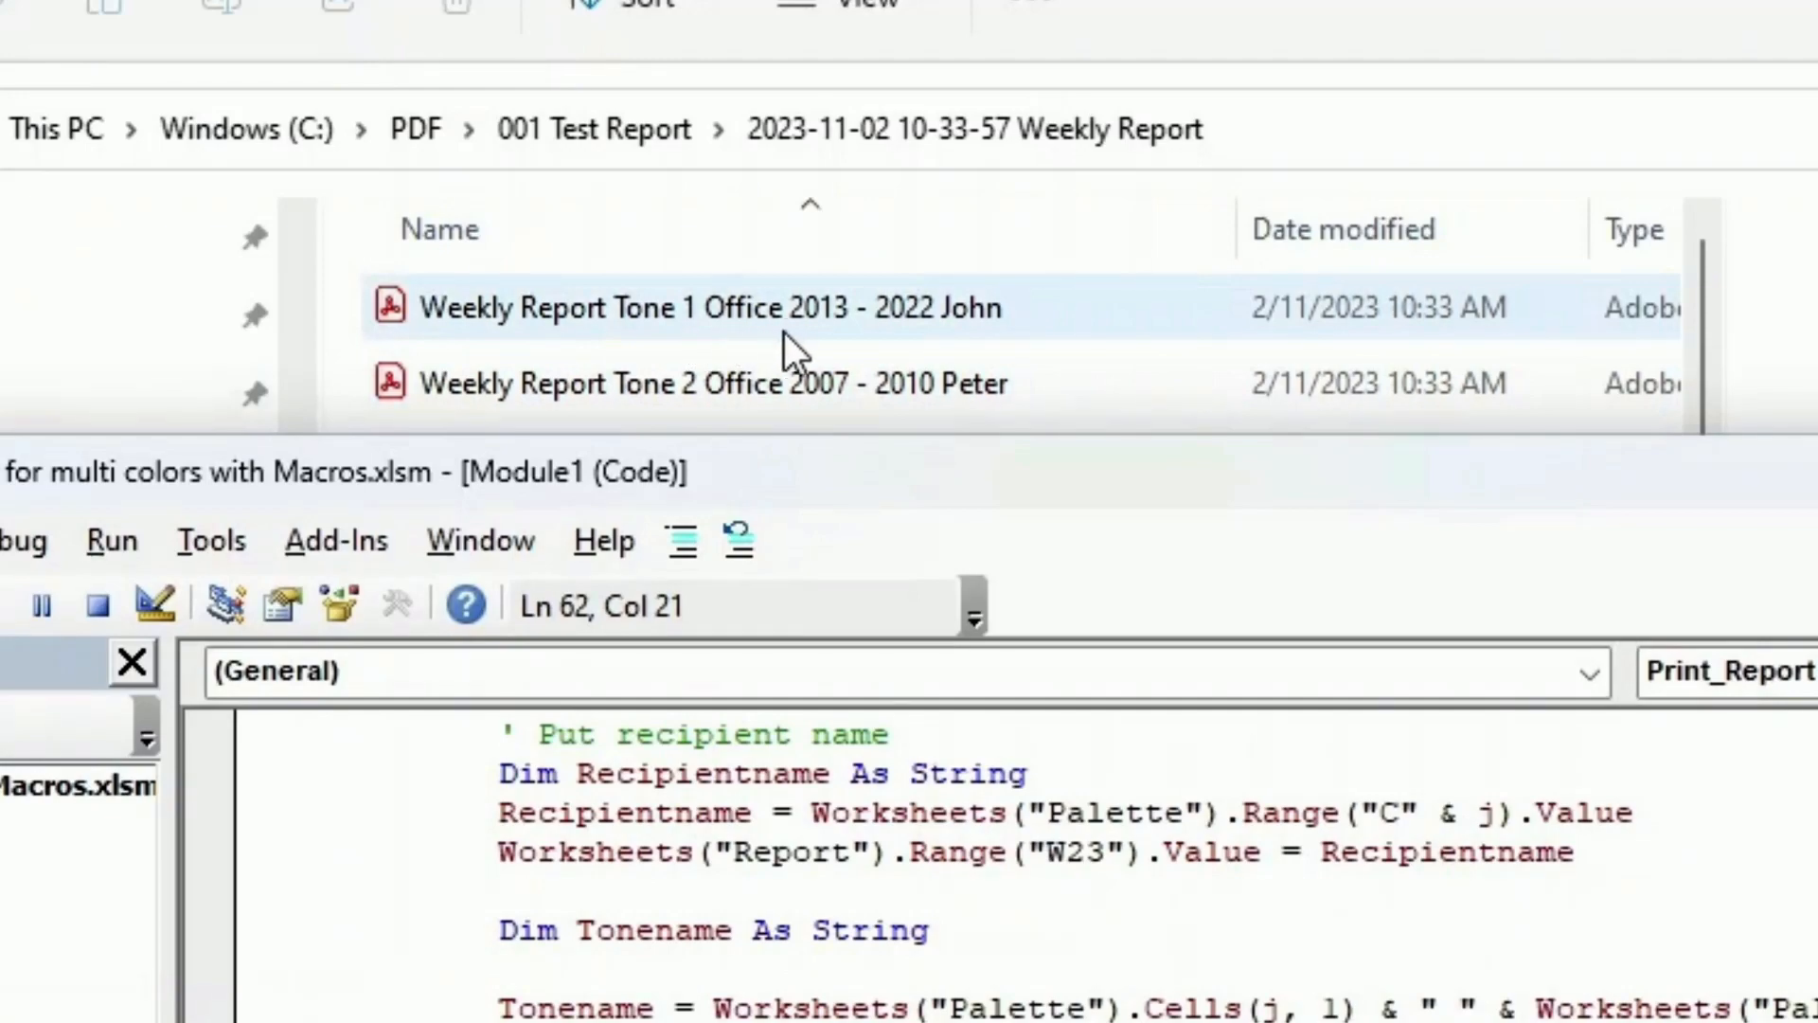
mouse_move(1043, 354)
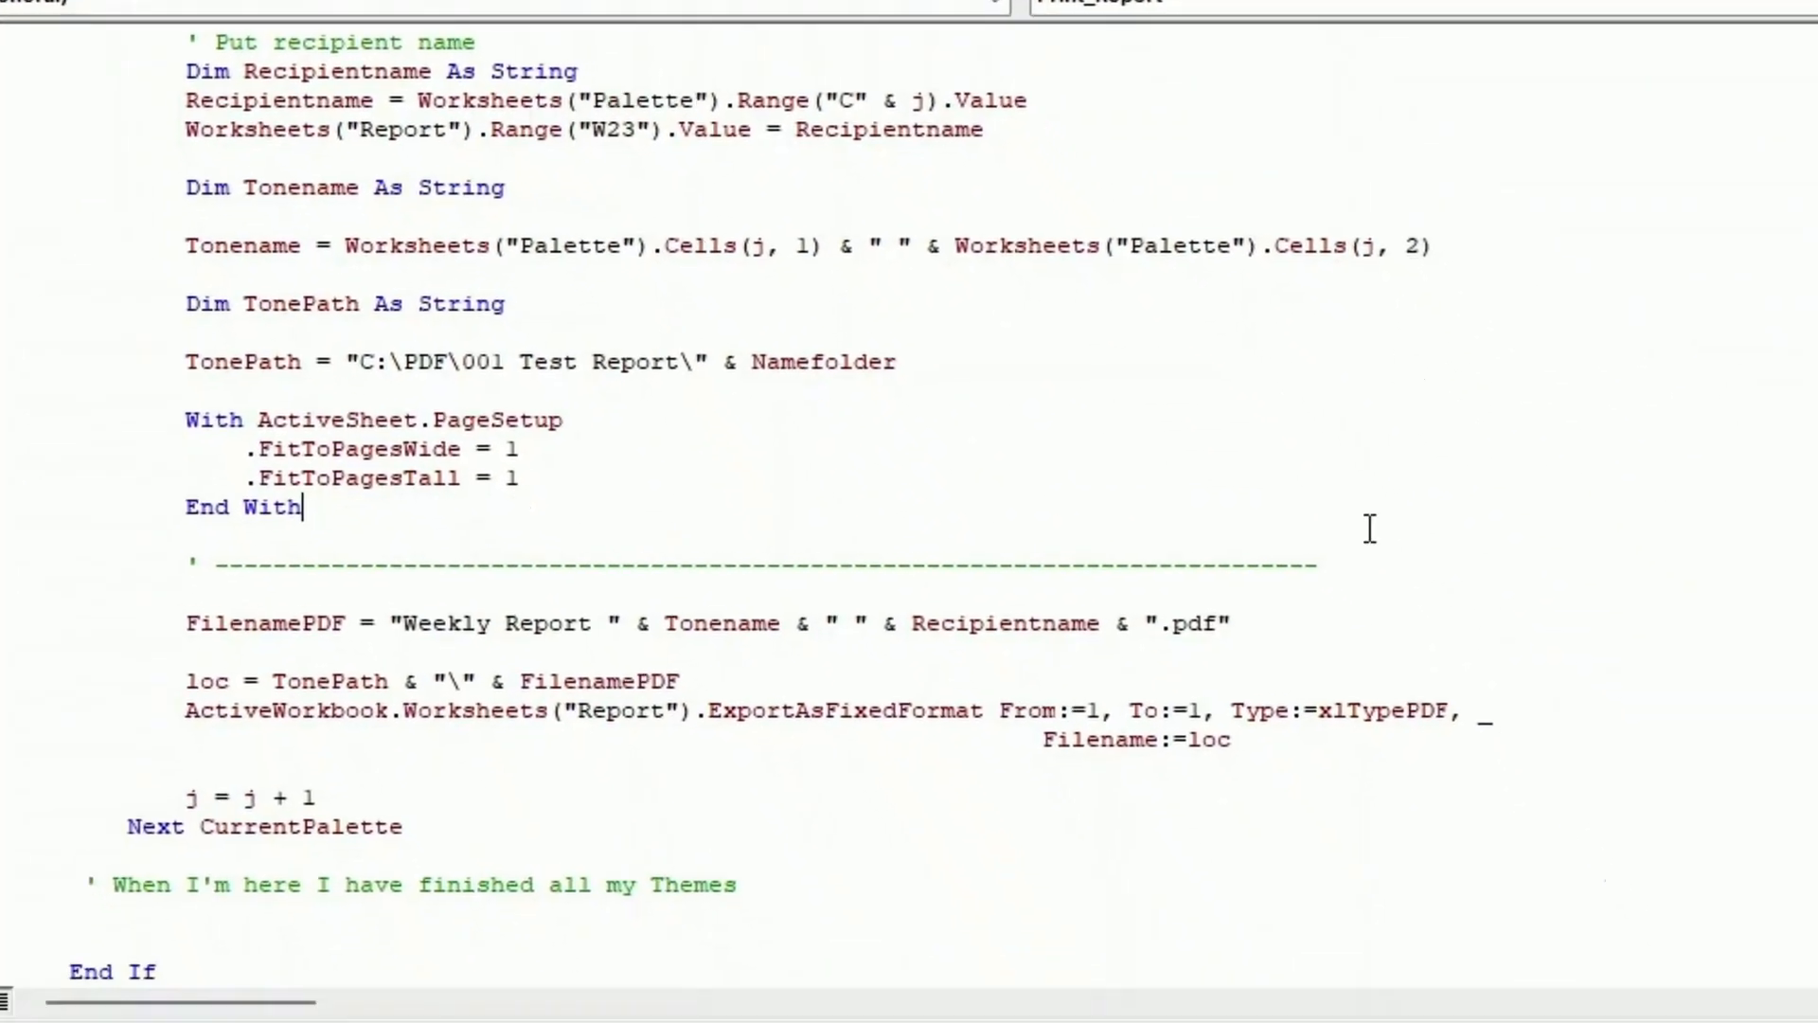
scroll(down, 3)
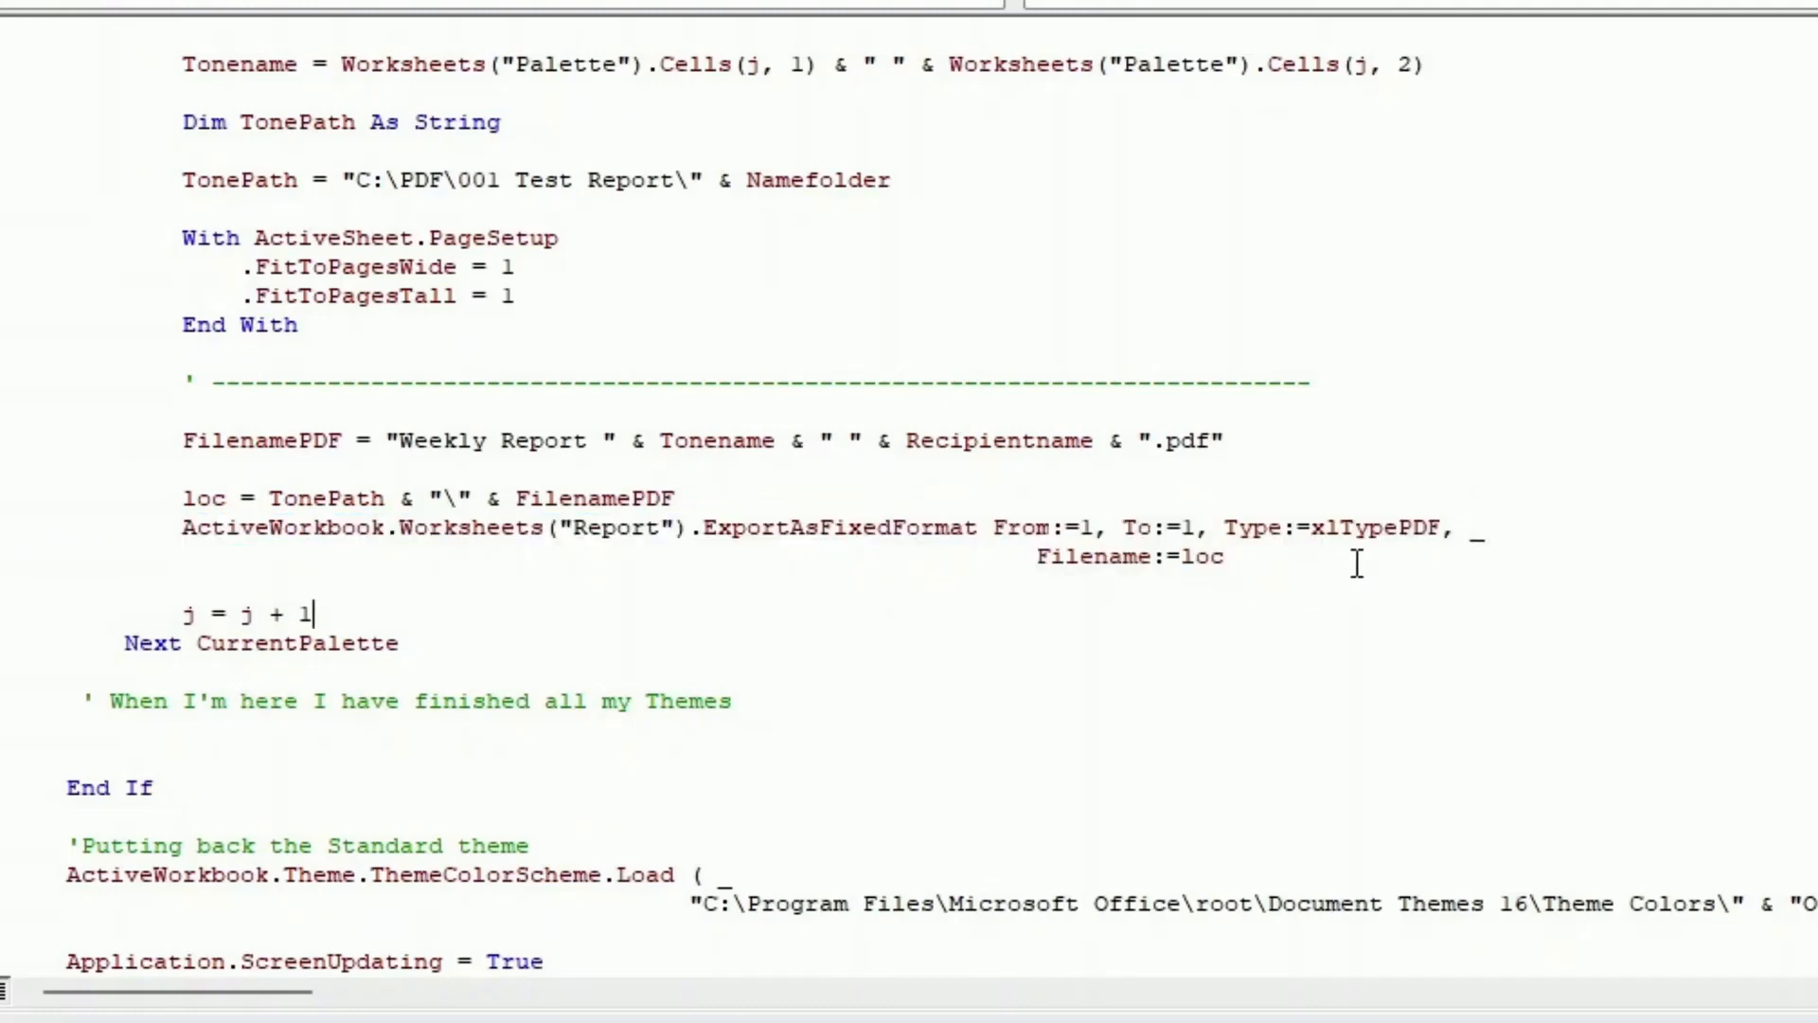
mouse_move(840, 572)
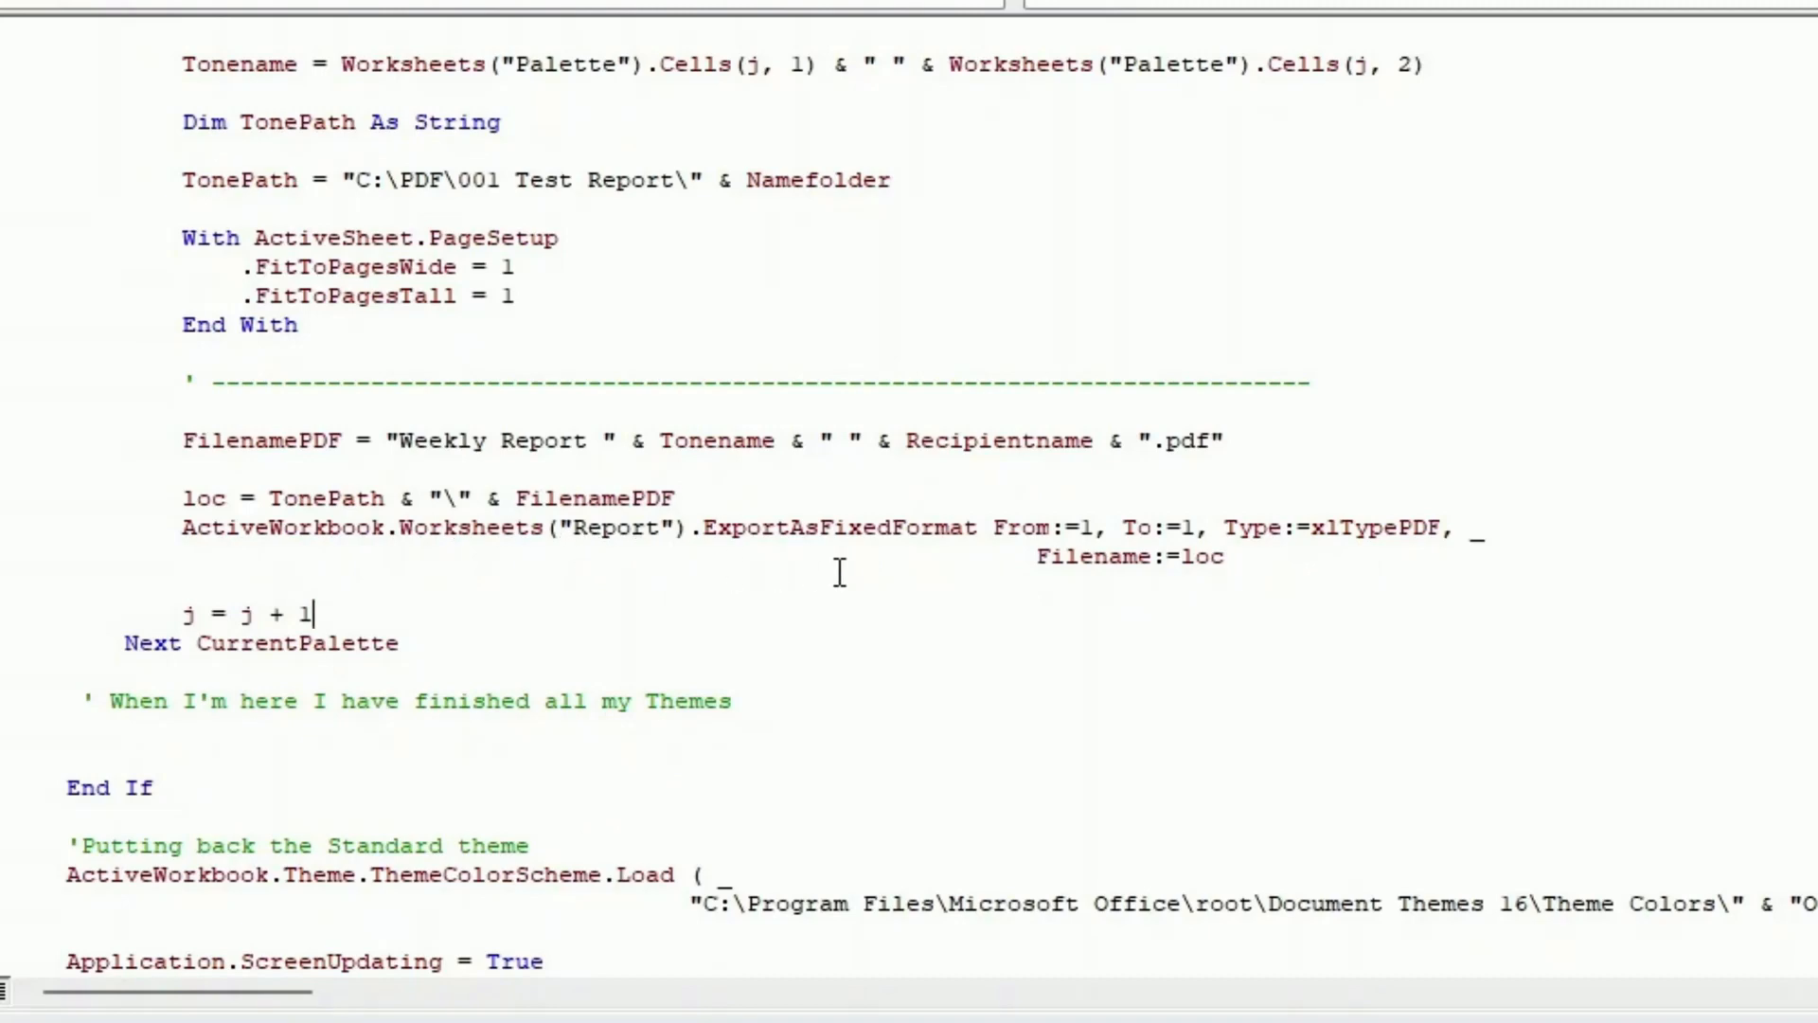
mouse_move(1339, 669)
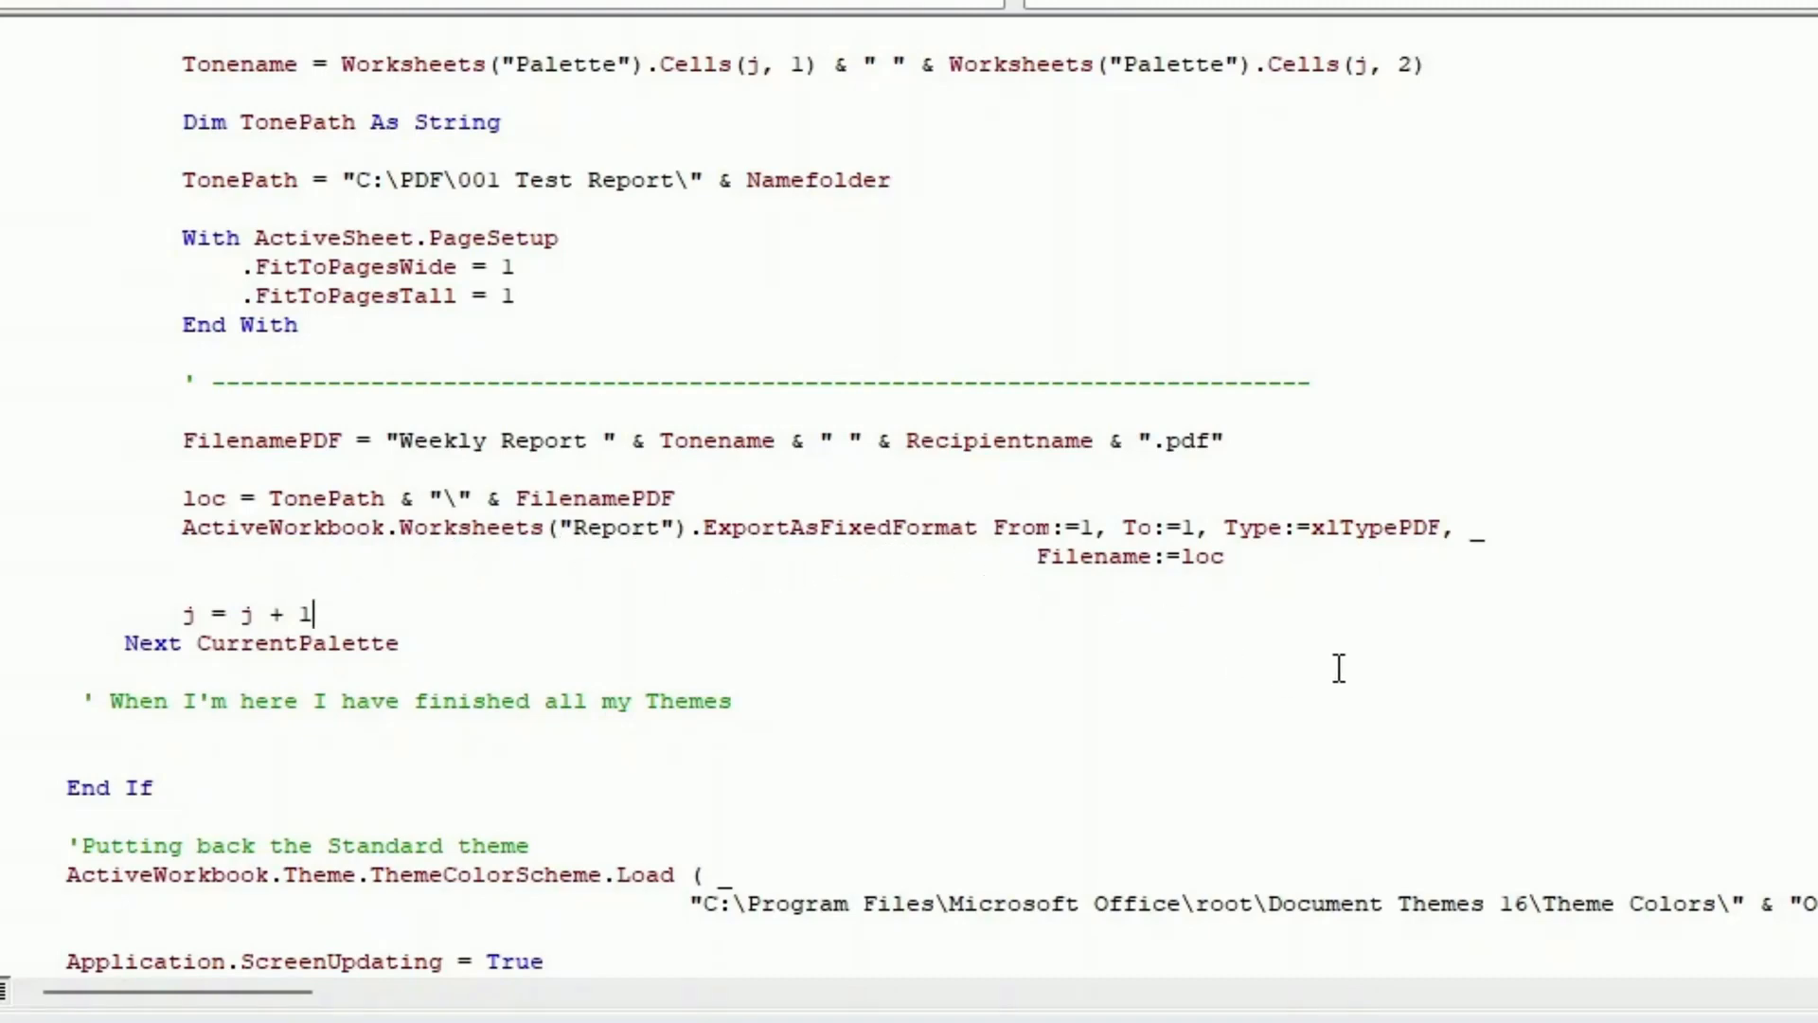
mouse_move(1310, 553)
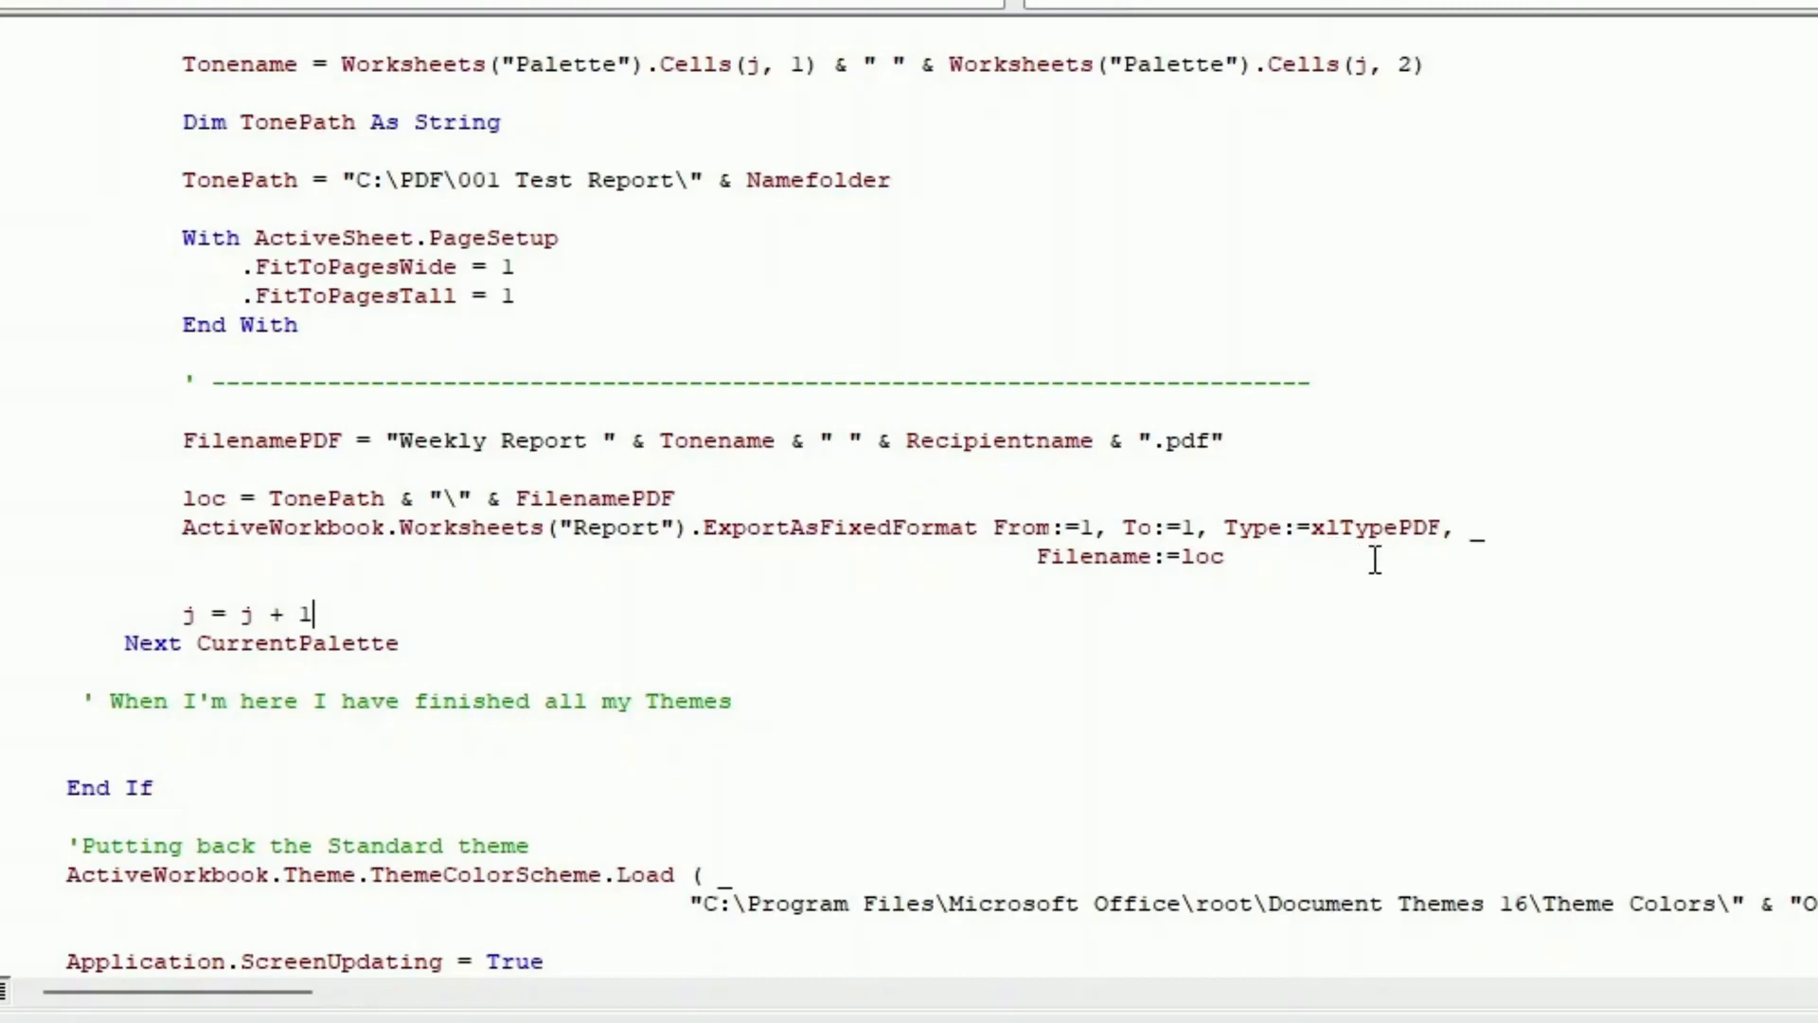
mouse_move(1246, 557)
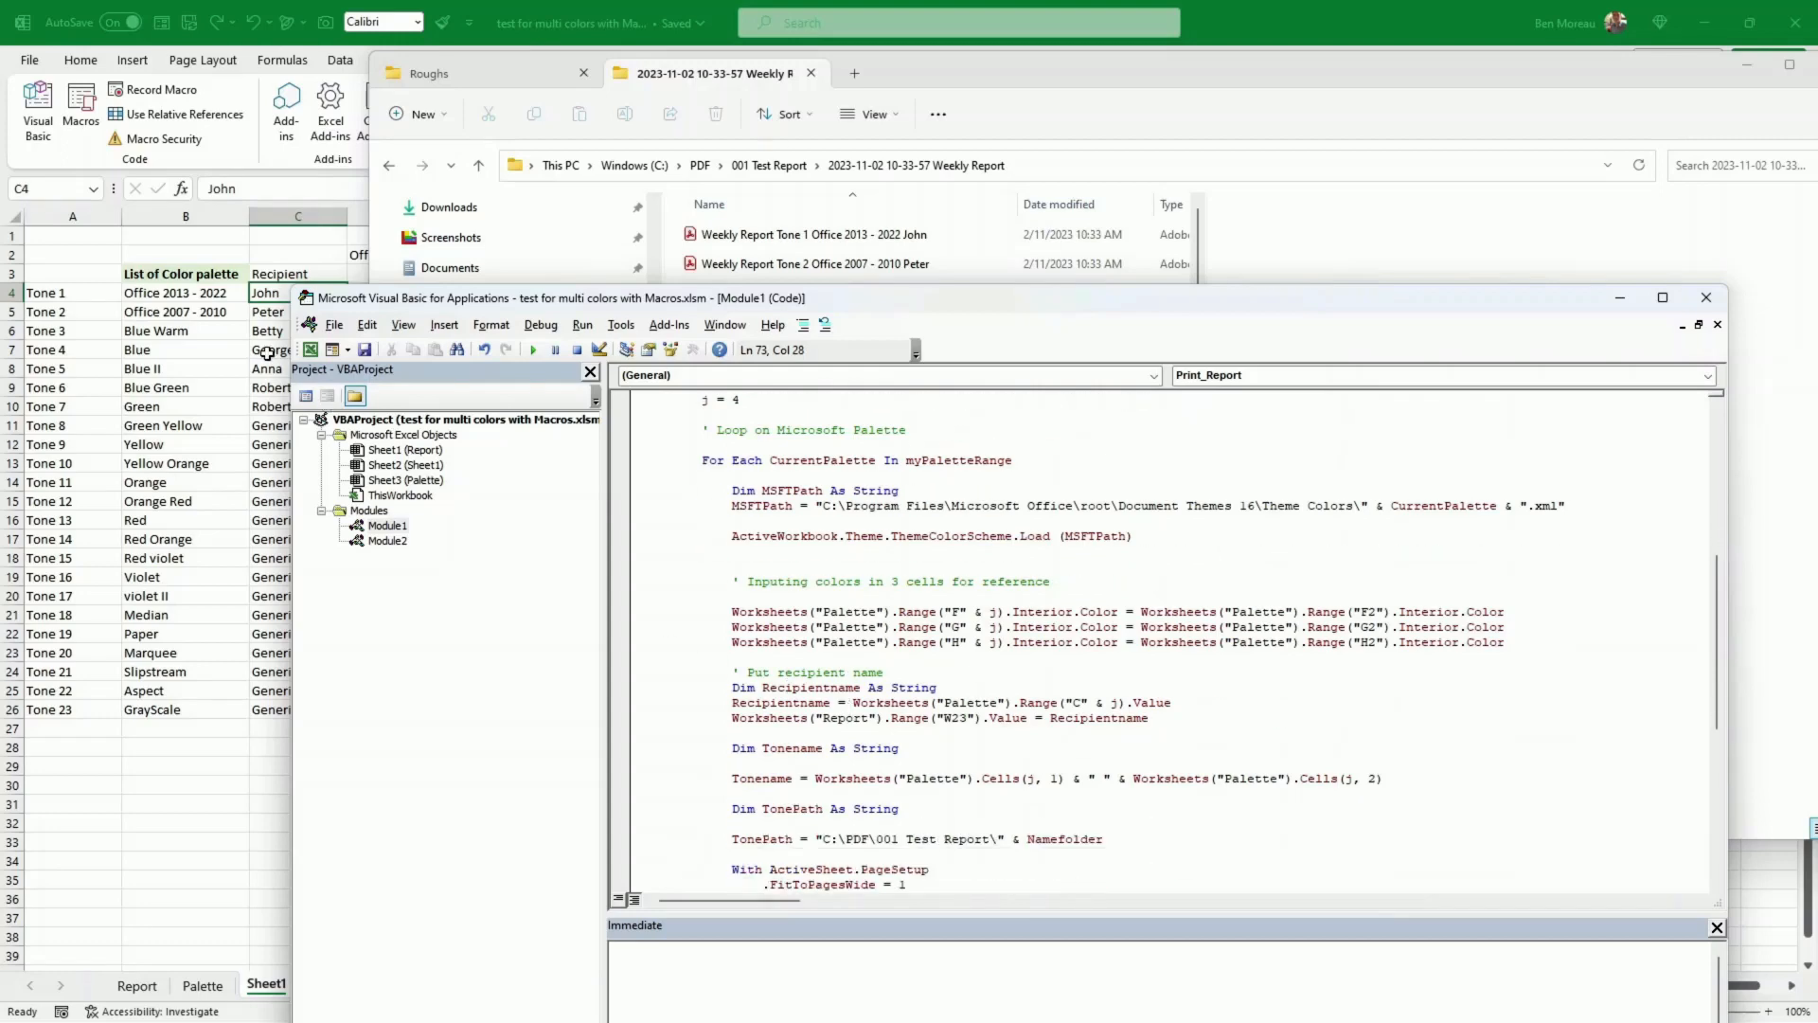
scroll(down, 3)
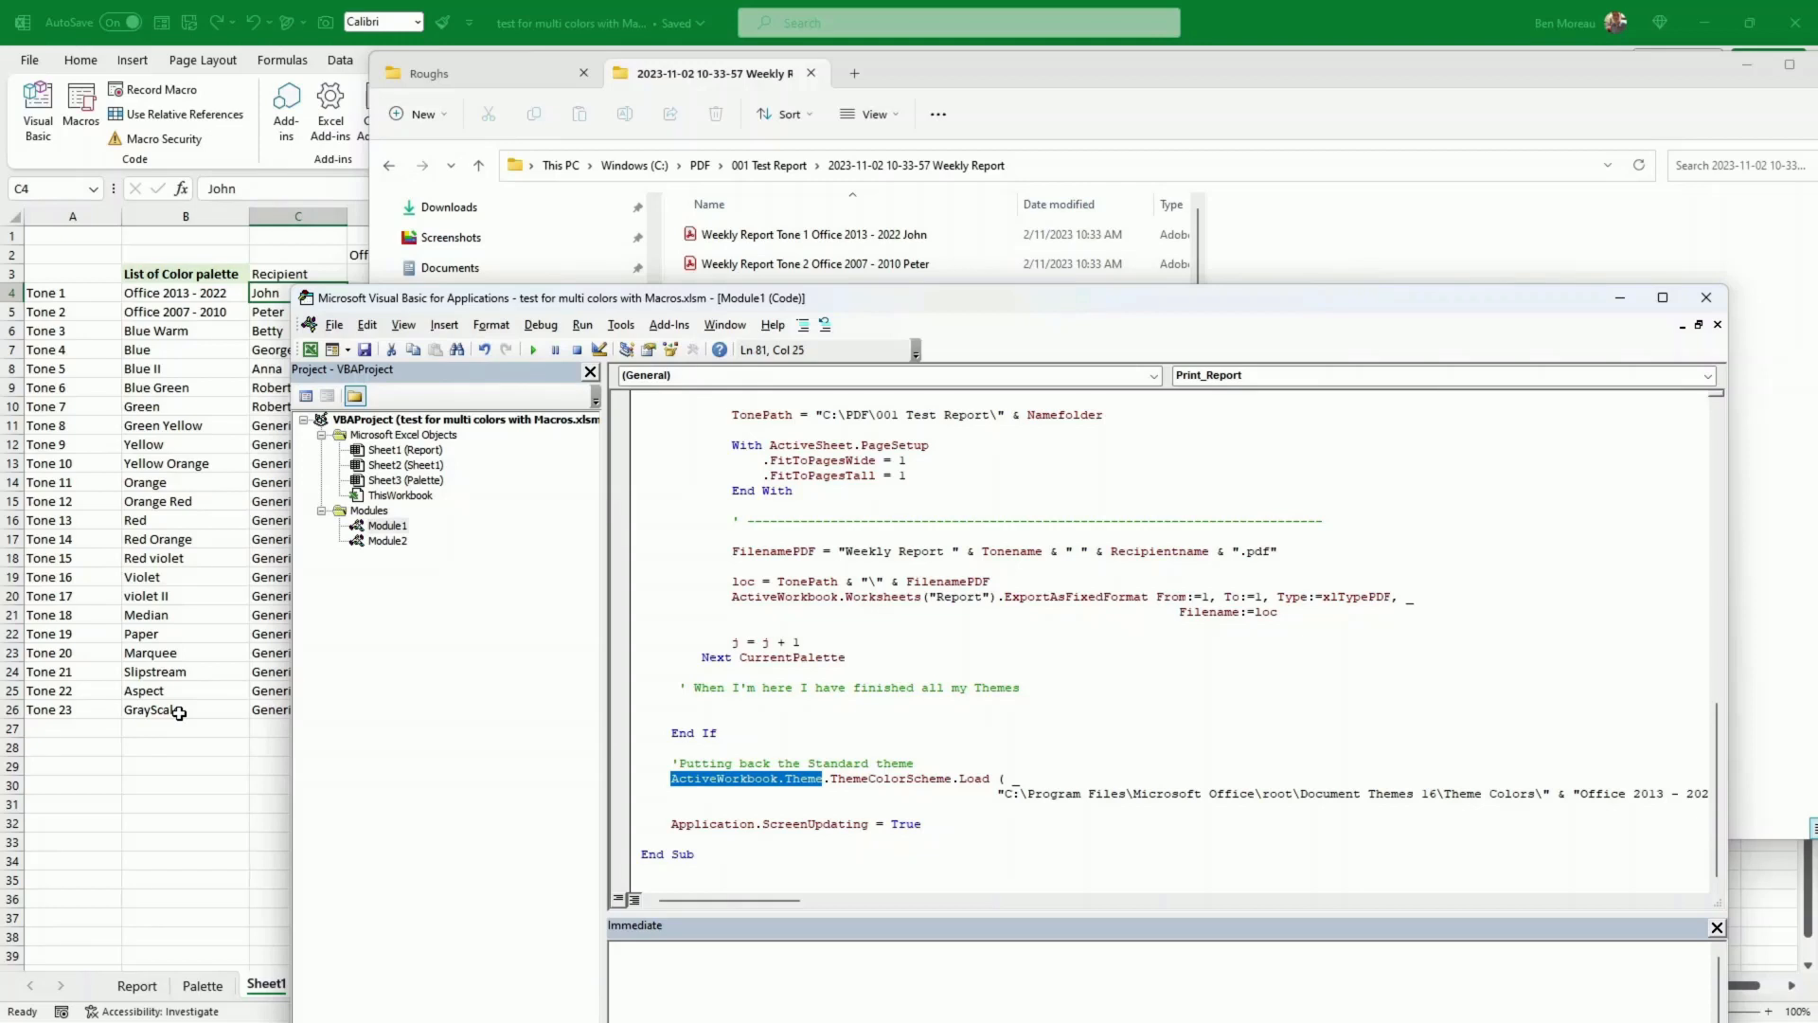
mouse_move(1026, 850)
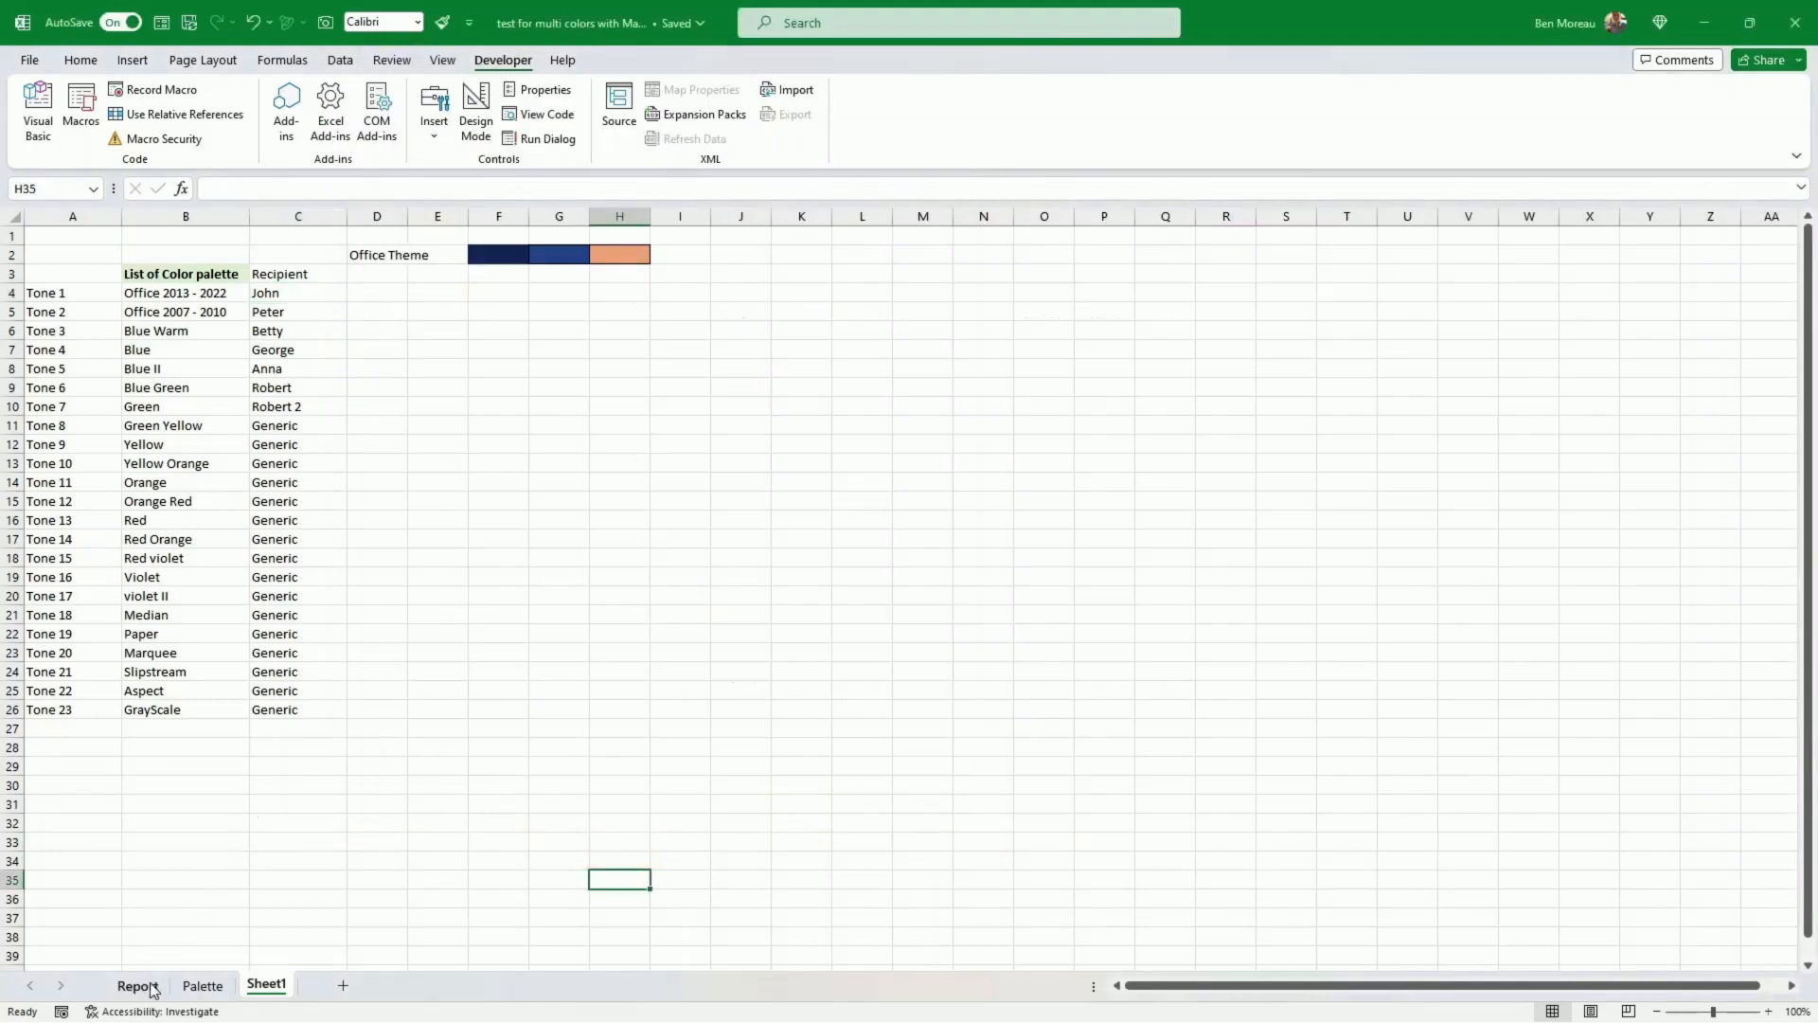
Draw a new empty text box on the Report sheet beneath the Generate 23 Reports graphic
click(136, 984)
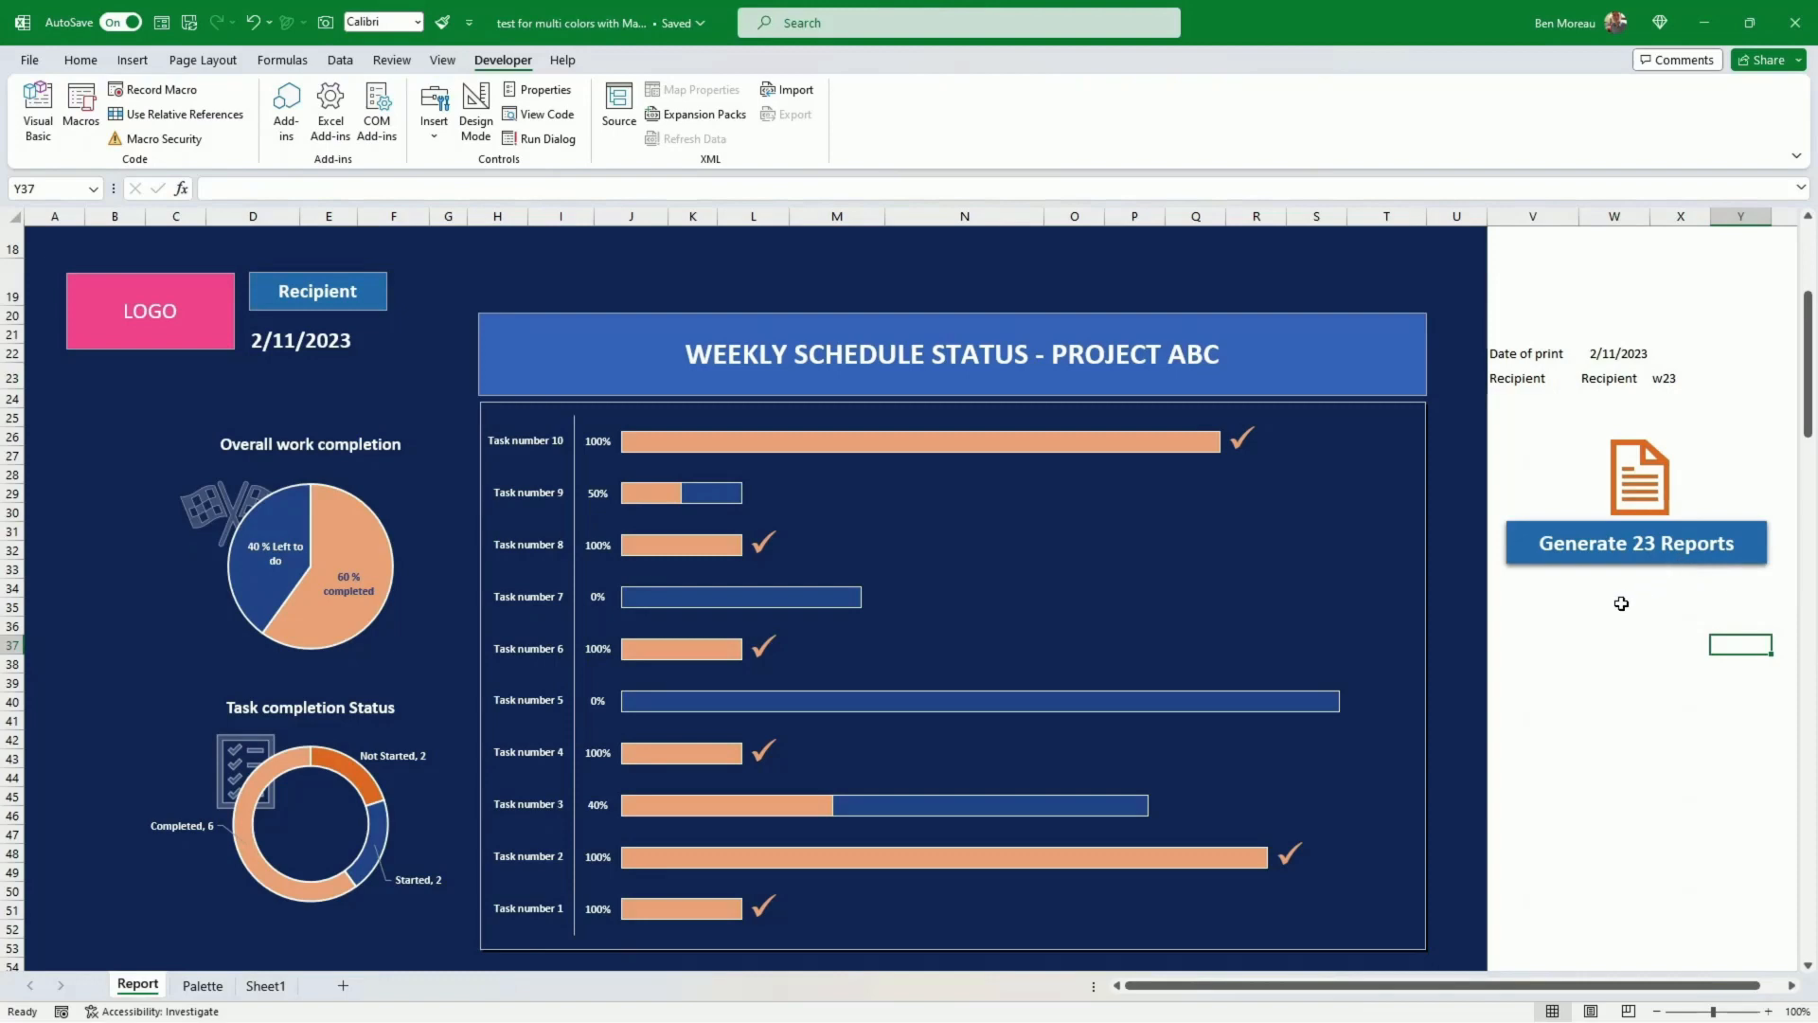
click(1613, 606)
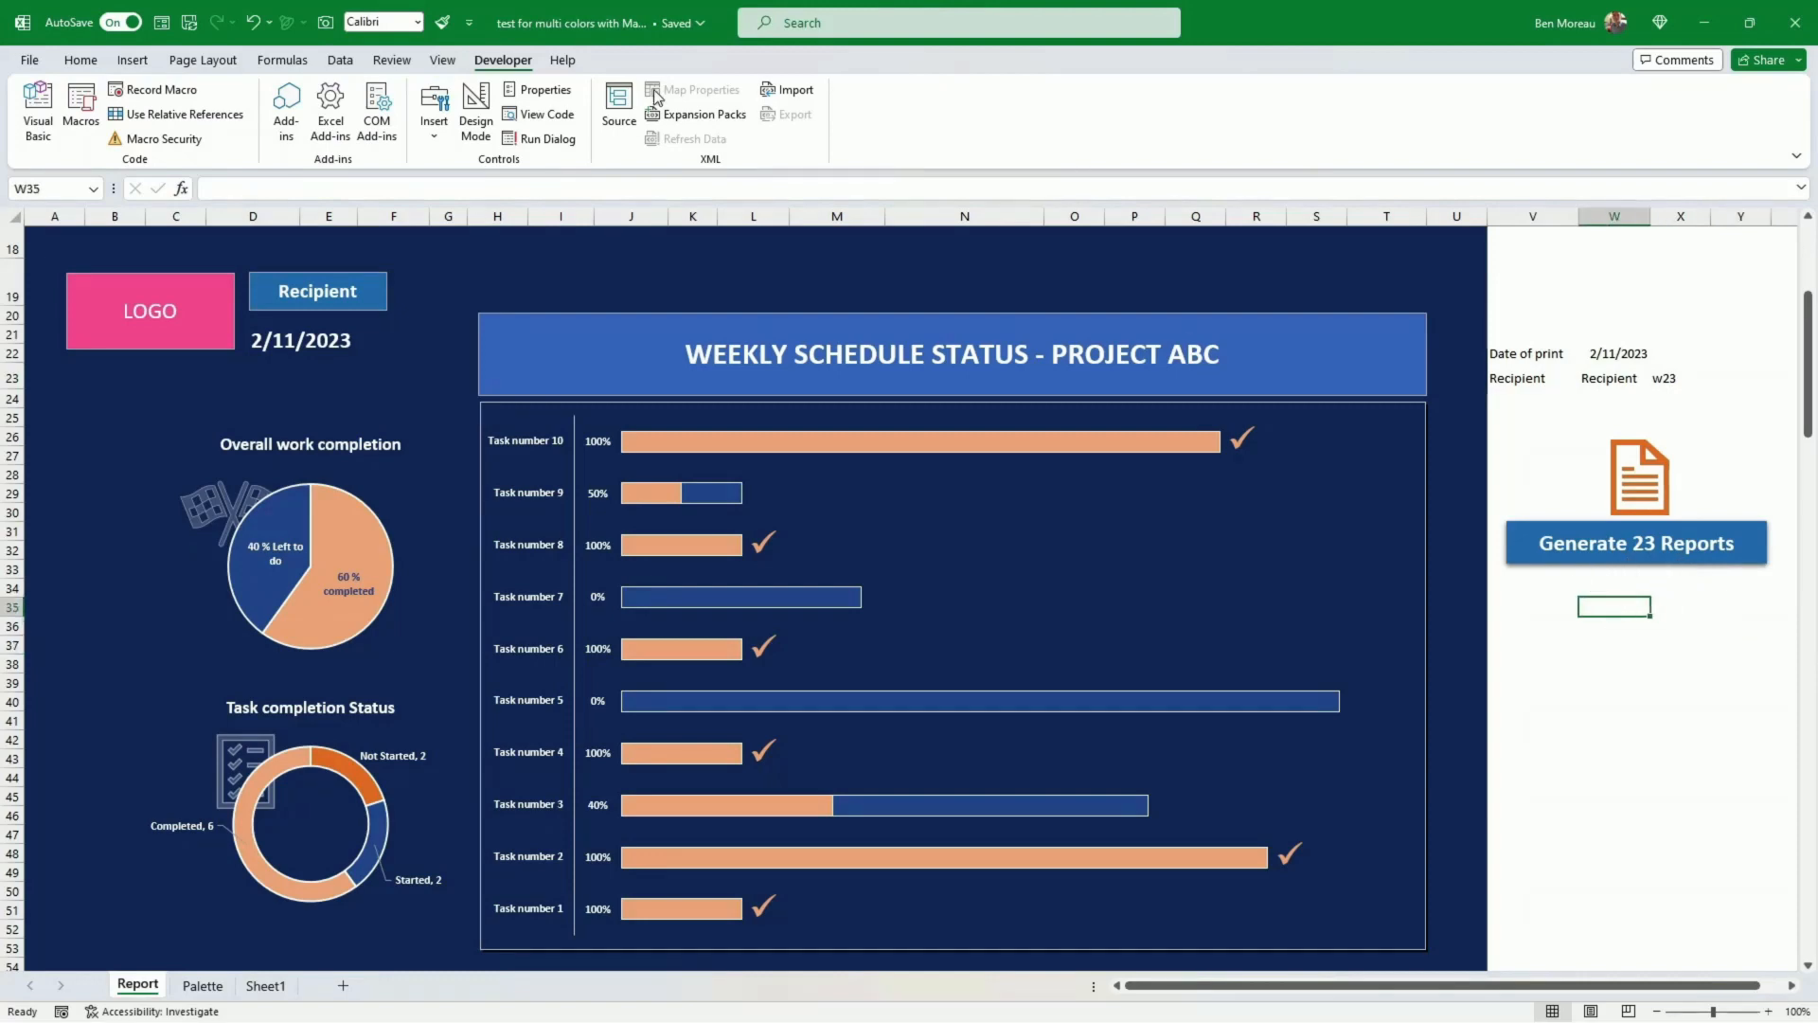
click(131, 59)
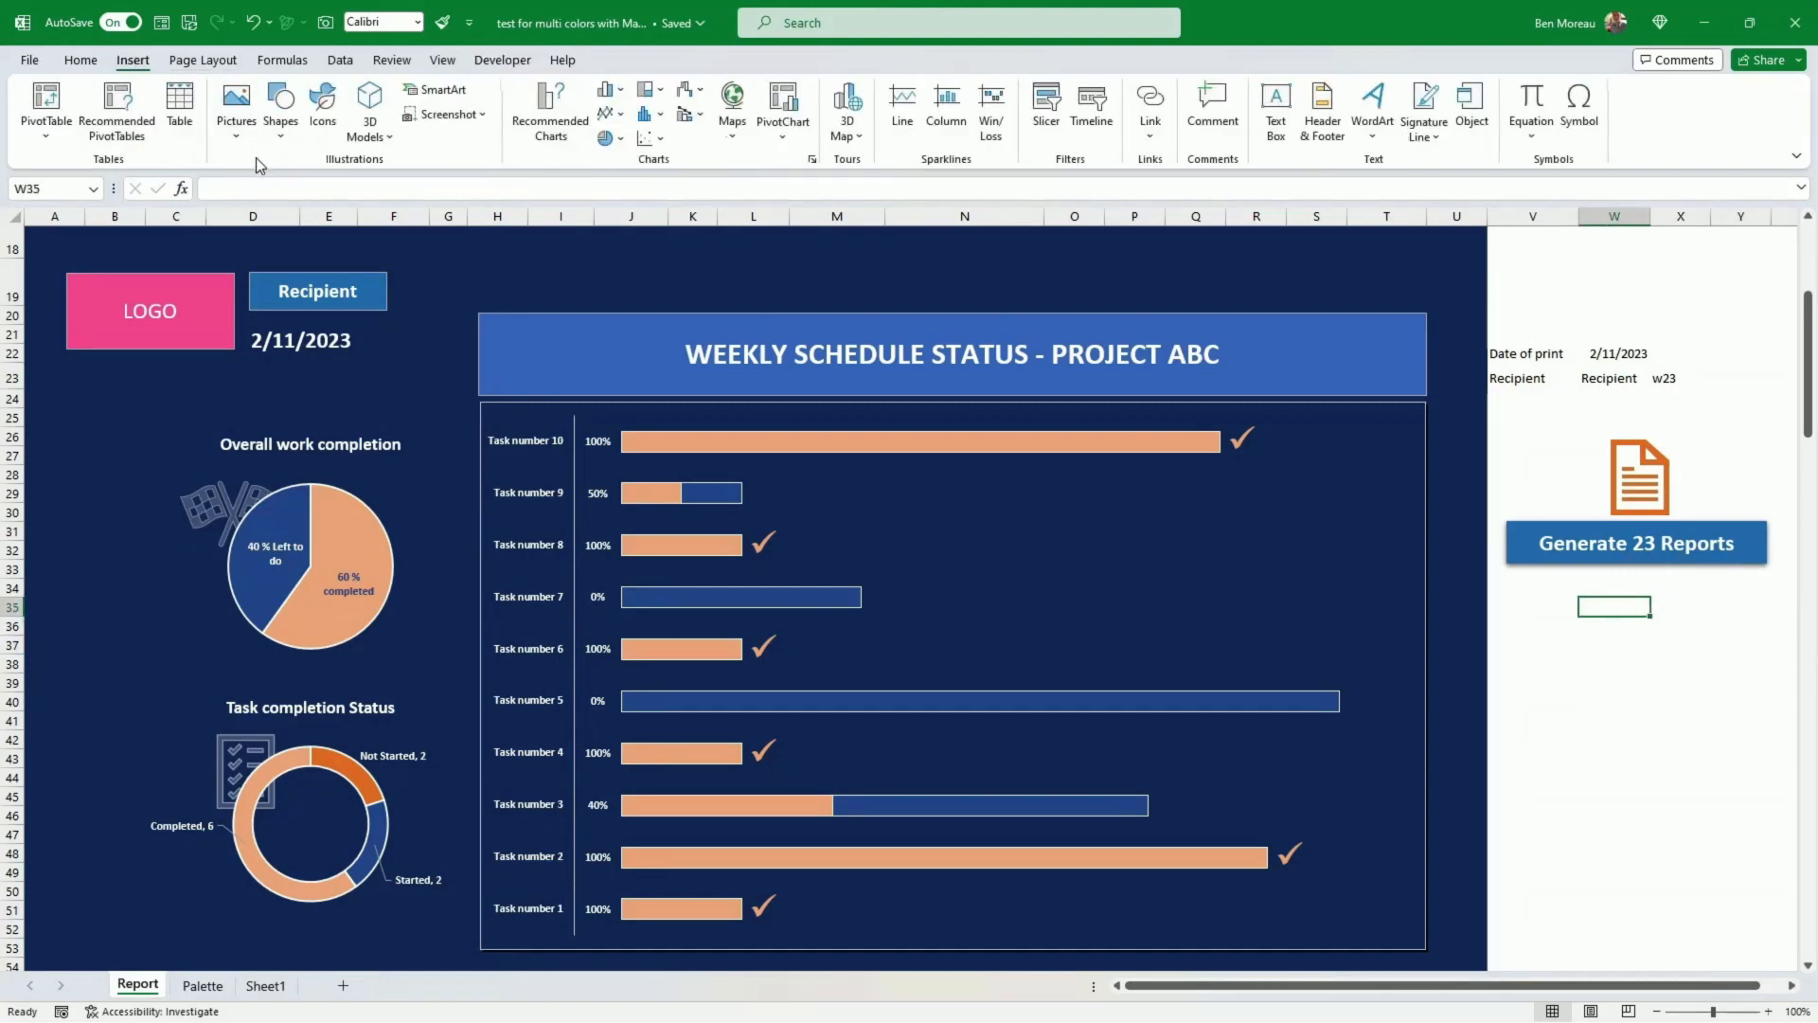
mouse_move(1274, 110)
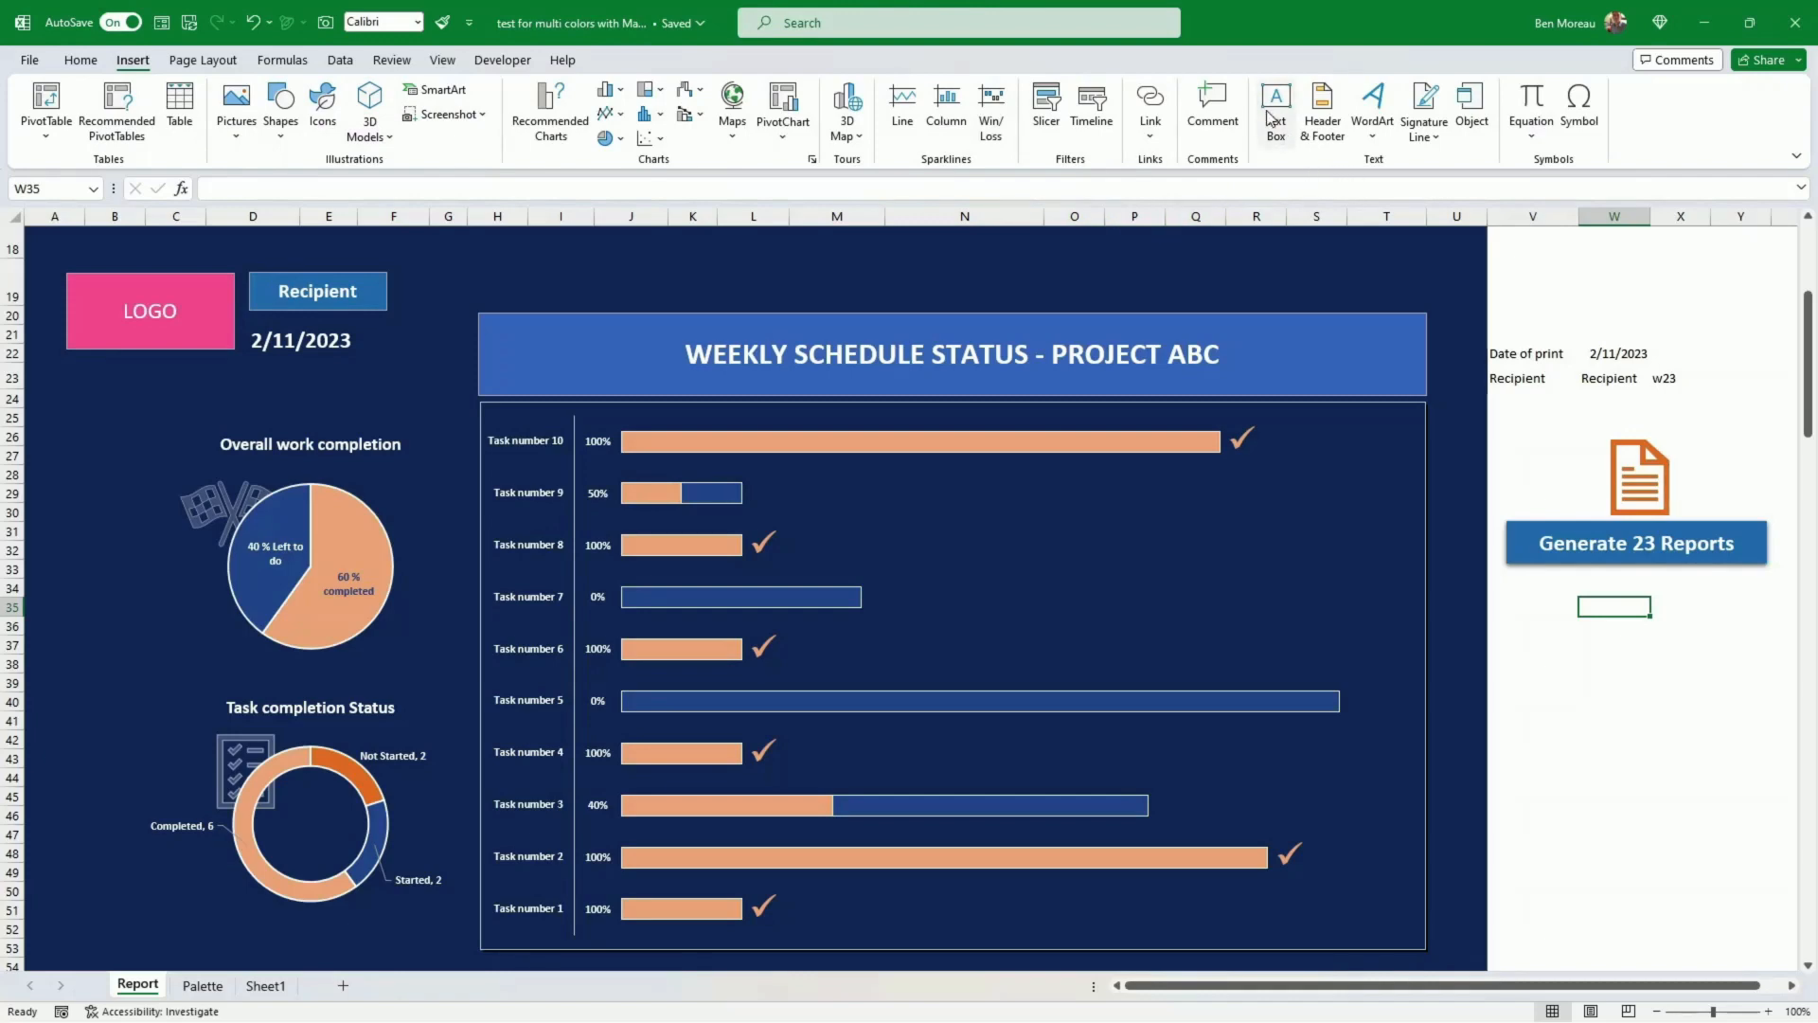
click(1274, 105)
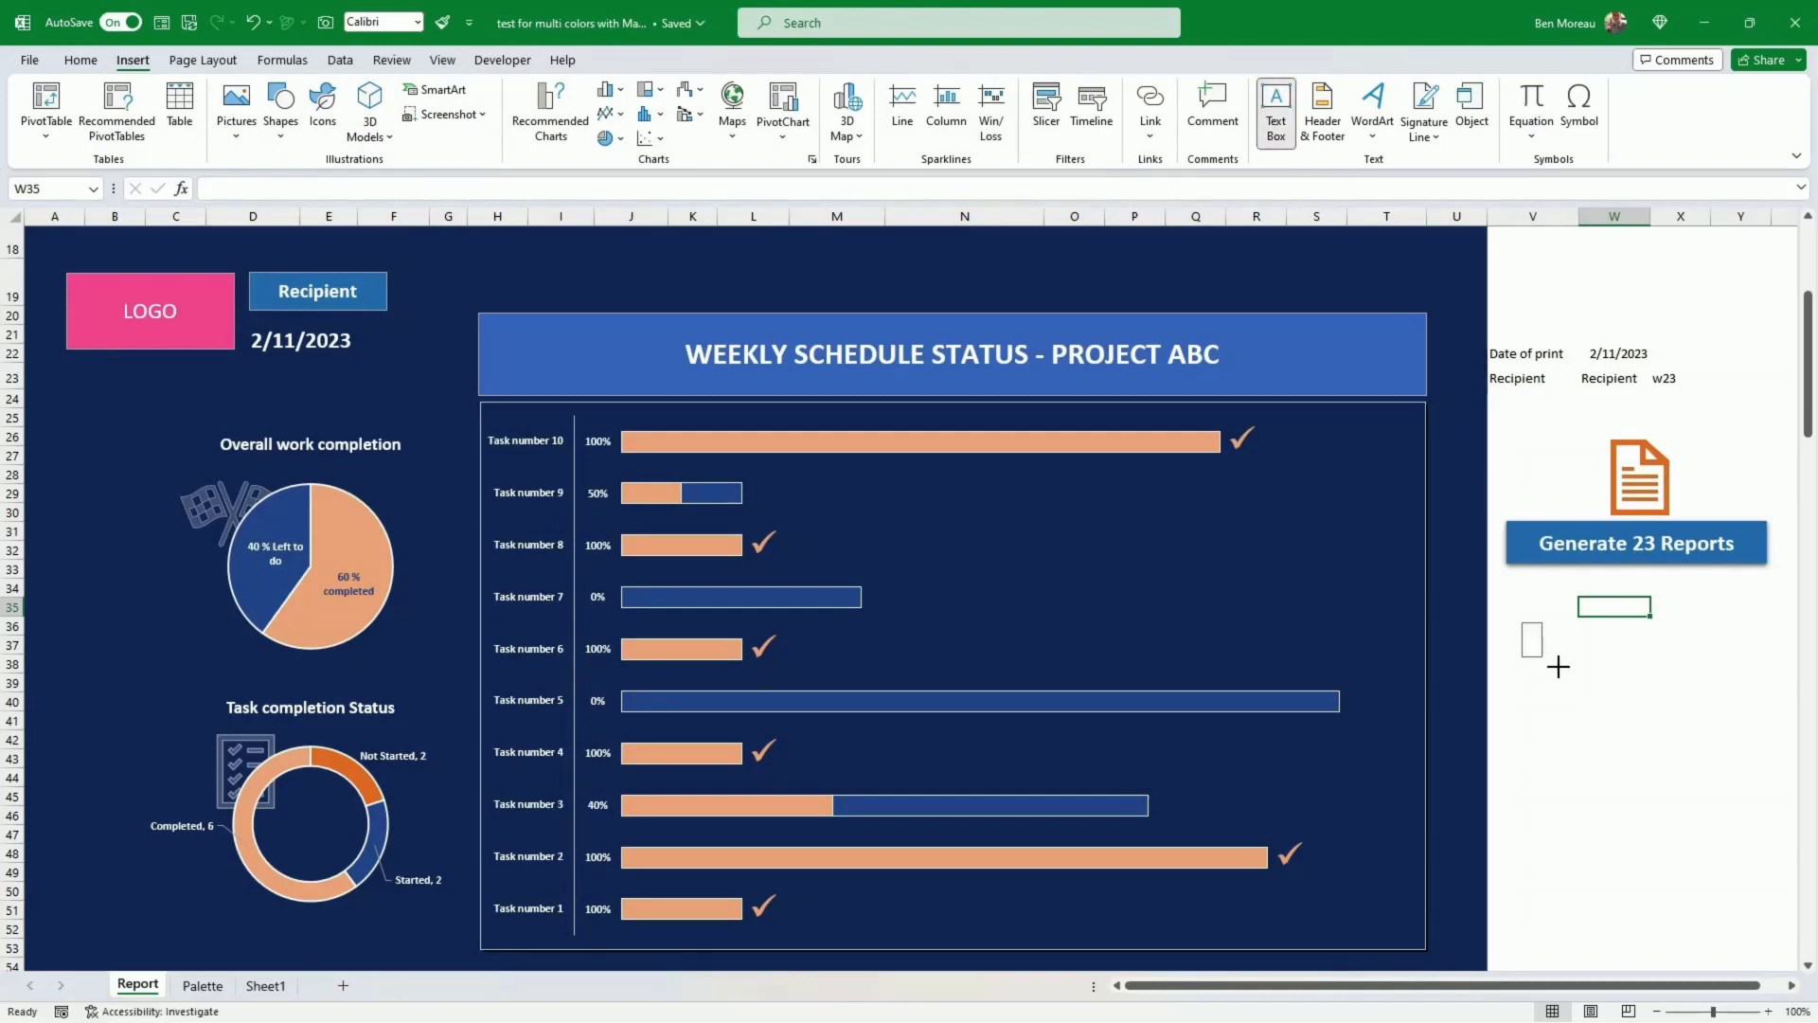
drag(1519, 617, 1759, 693)
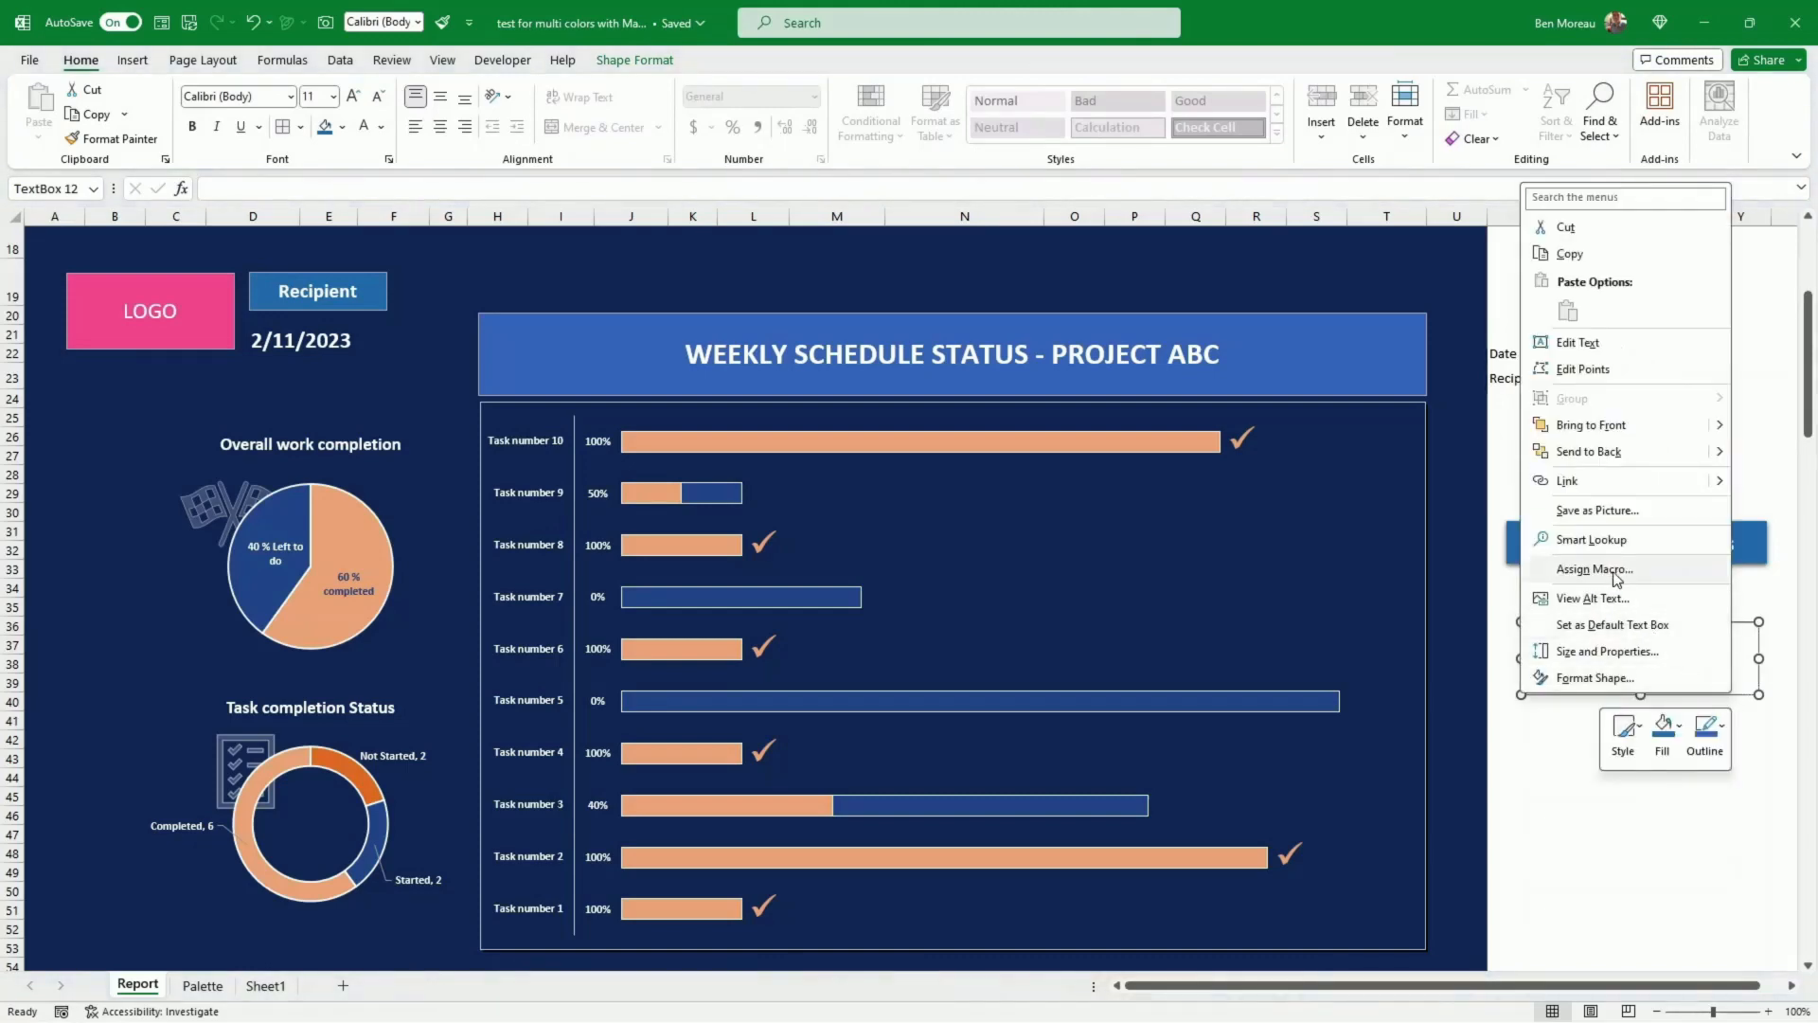
Assign the Print_Report macro to the new text box
click(1592, 568)
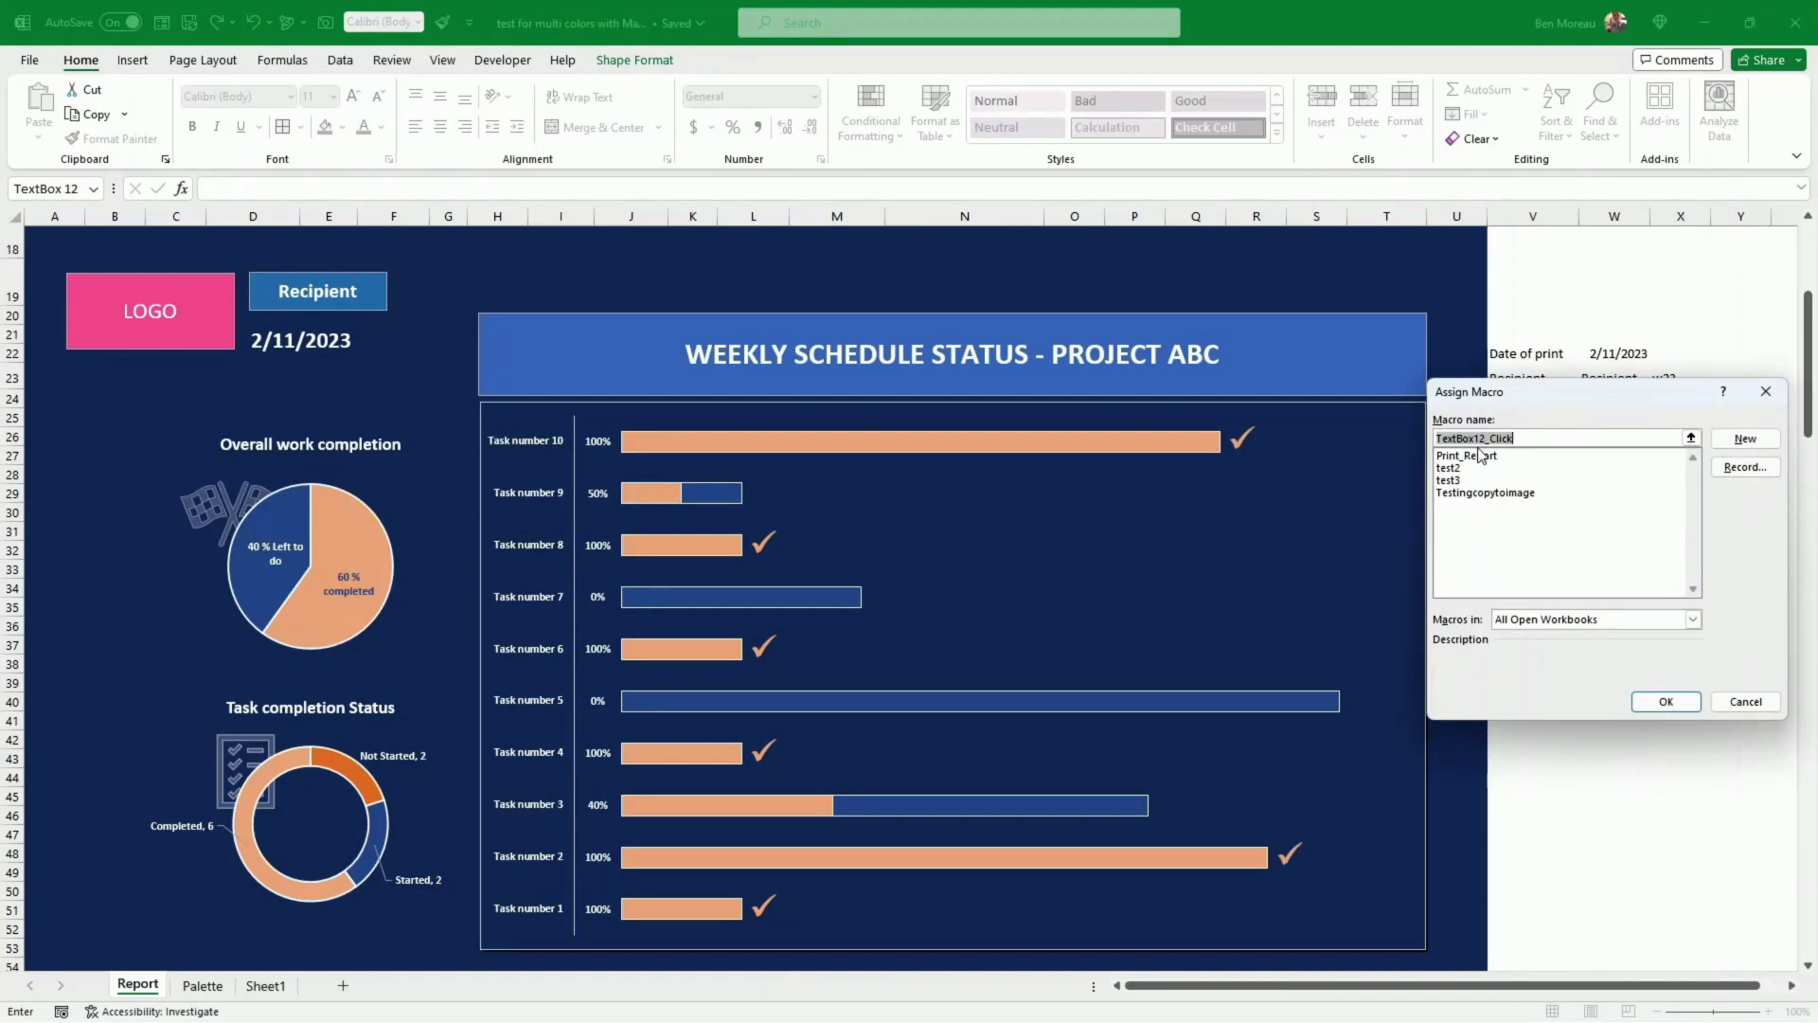
click(1464, 454)
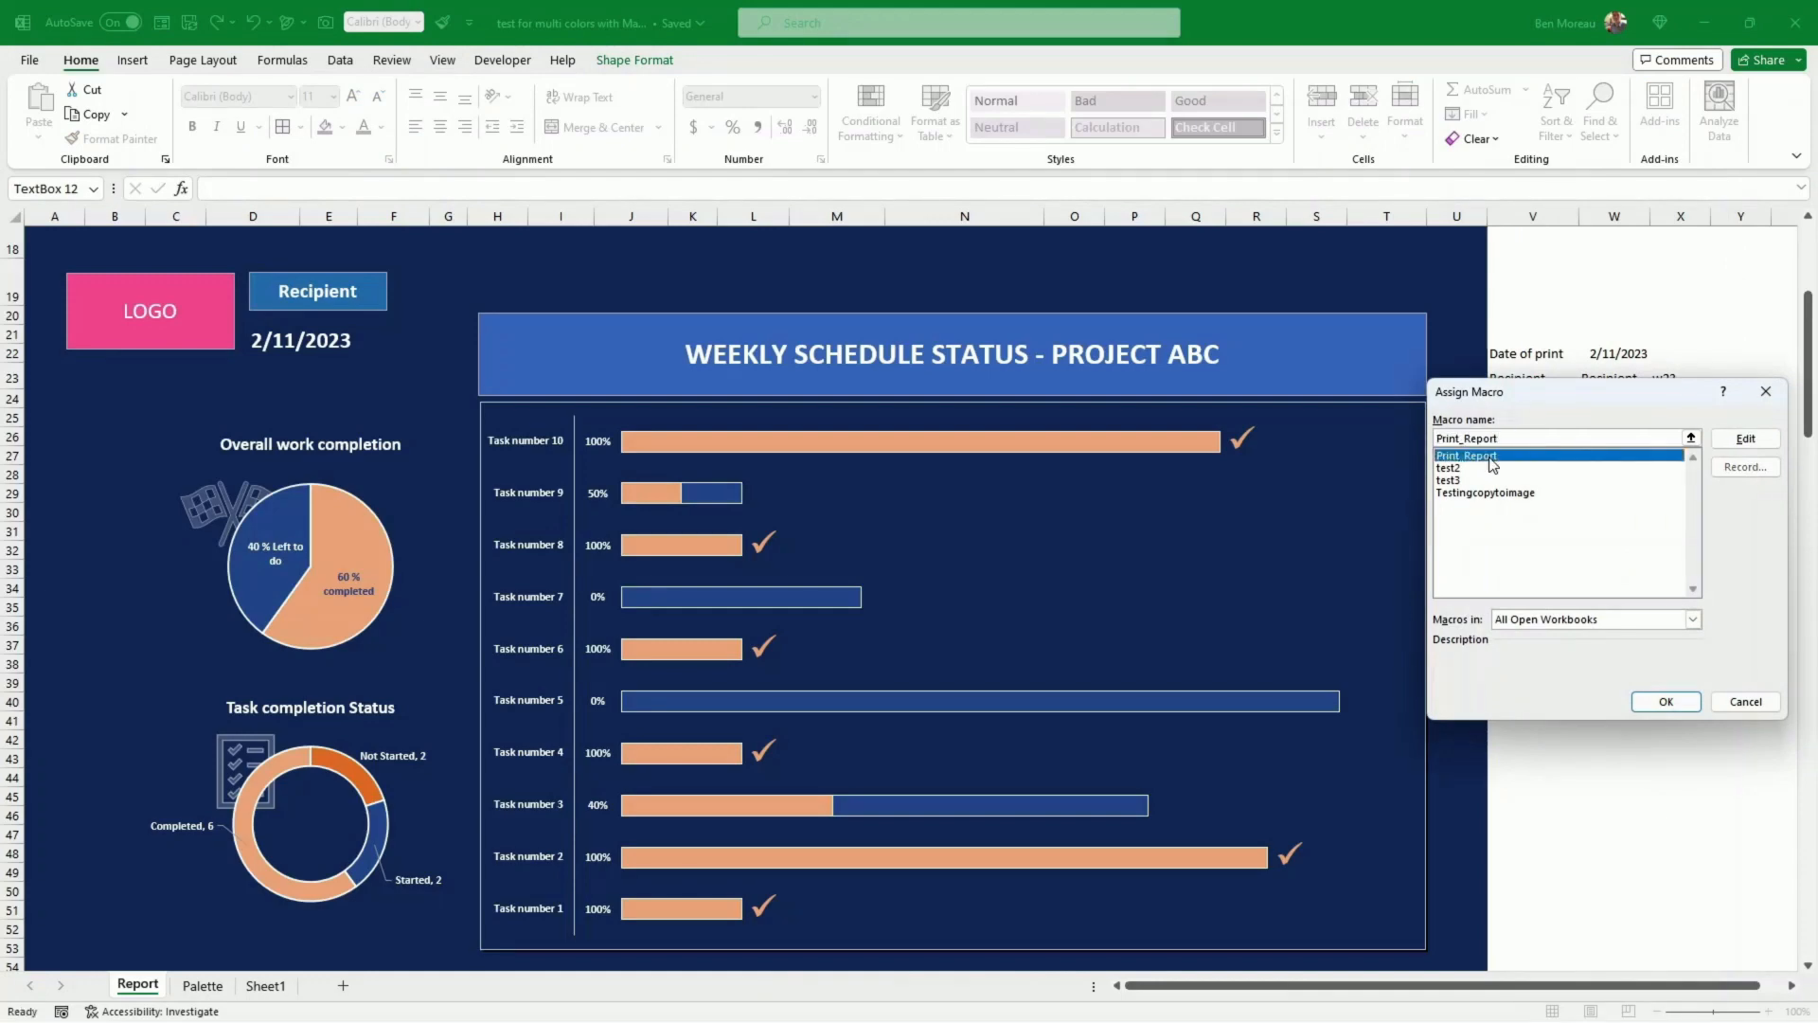
click(1665, 701)
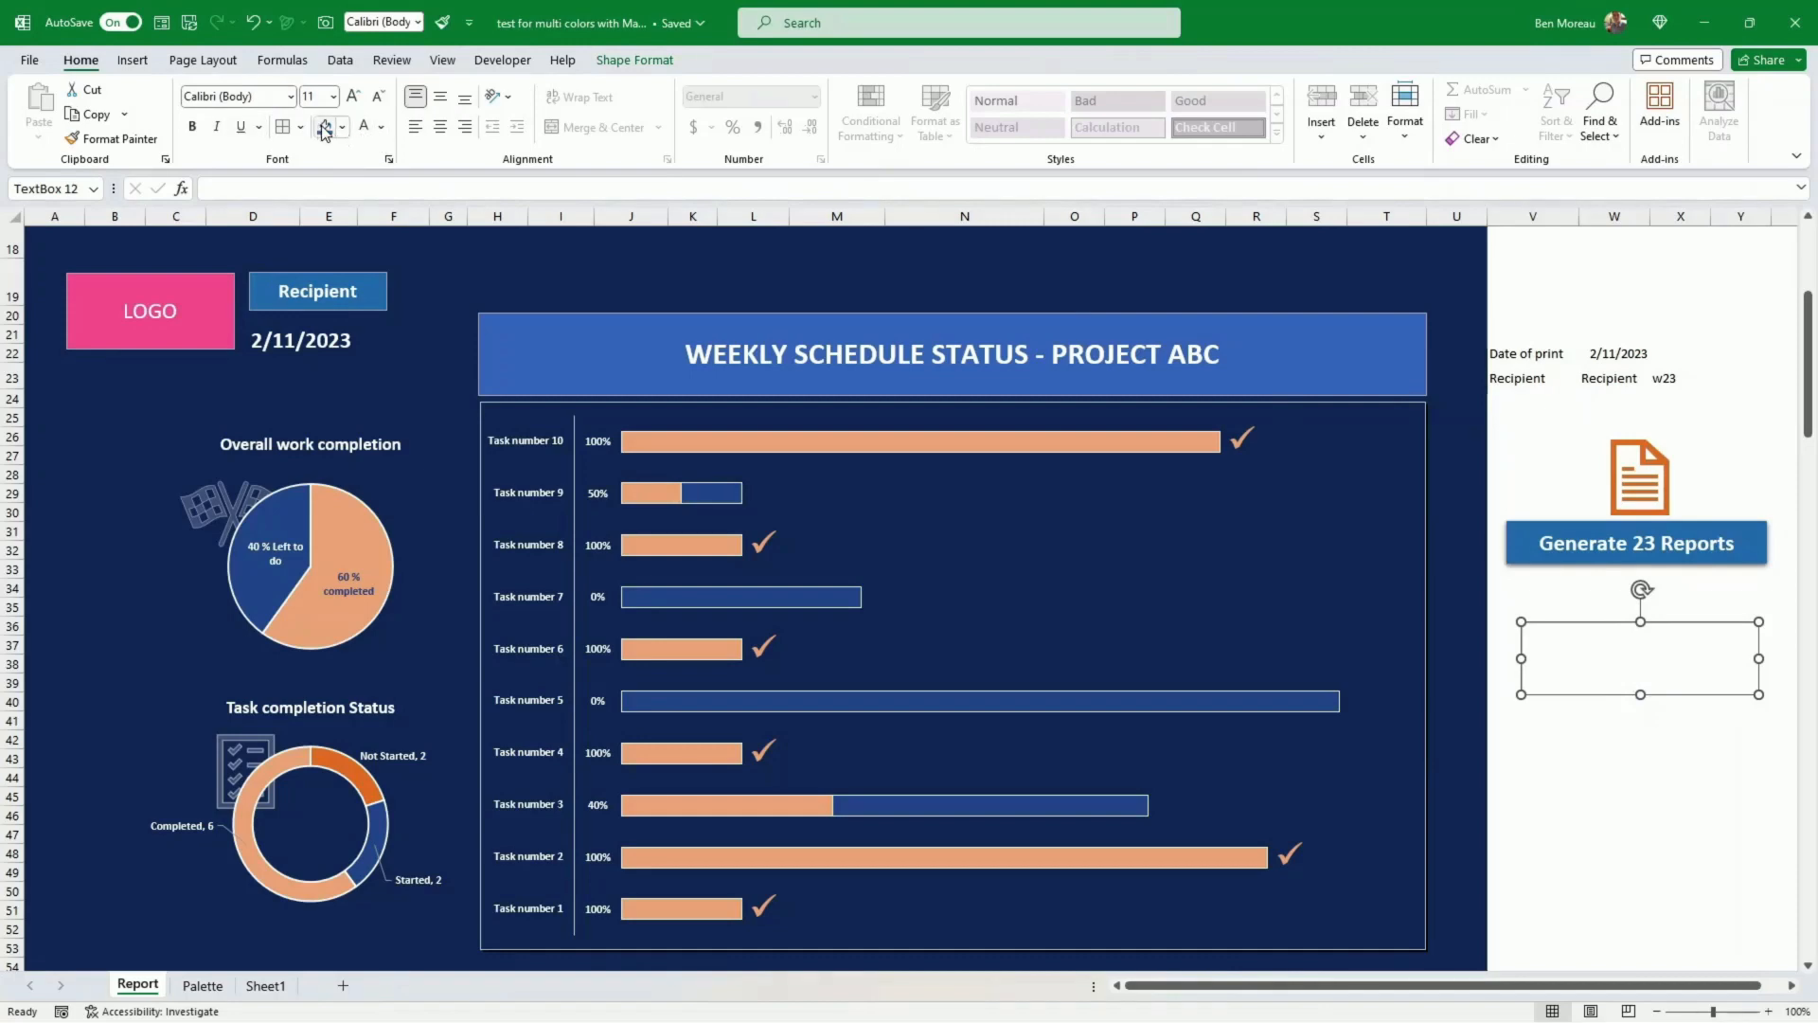
Fill the text box blue and label it 'Reports'
click(327, 127)
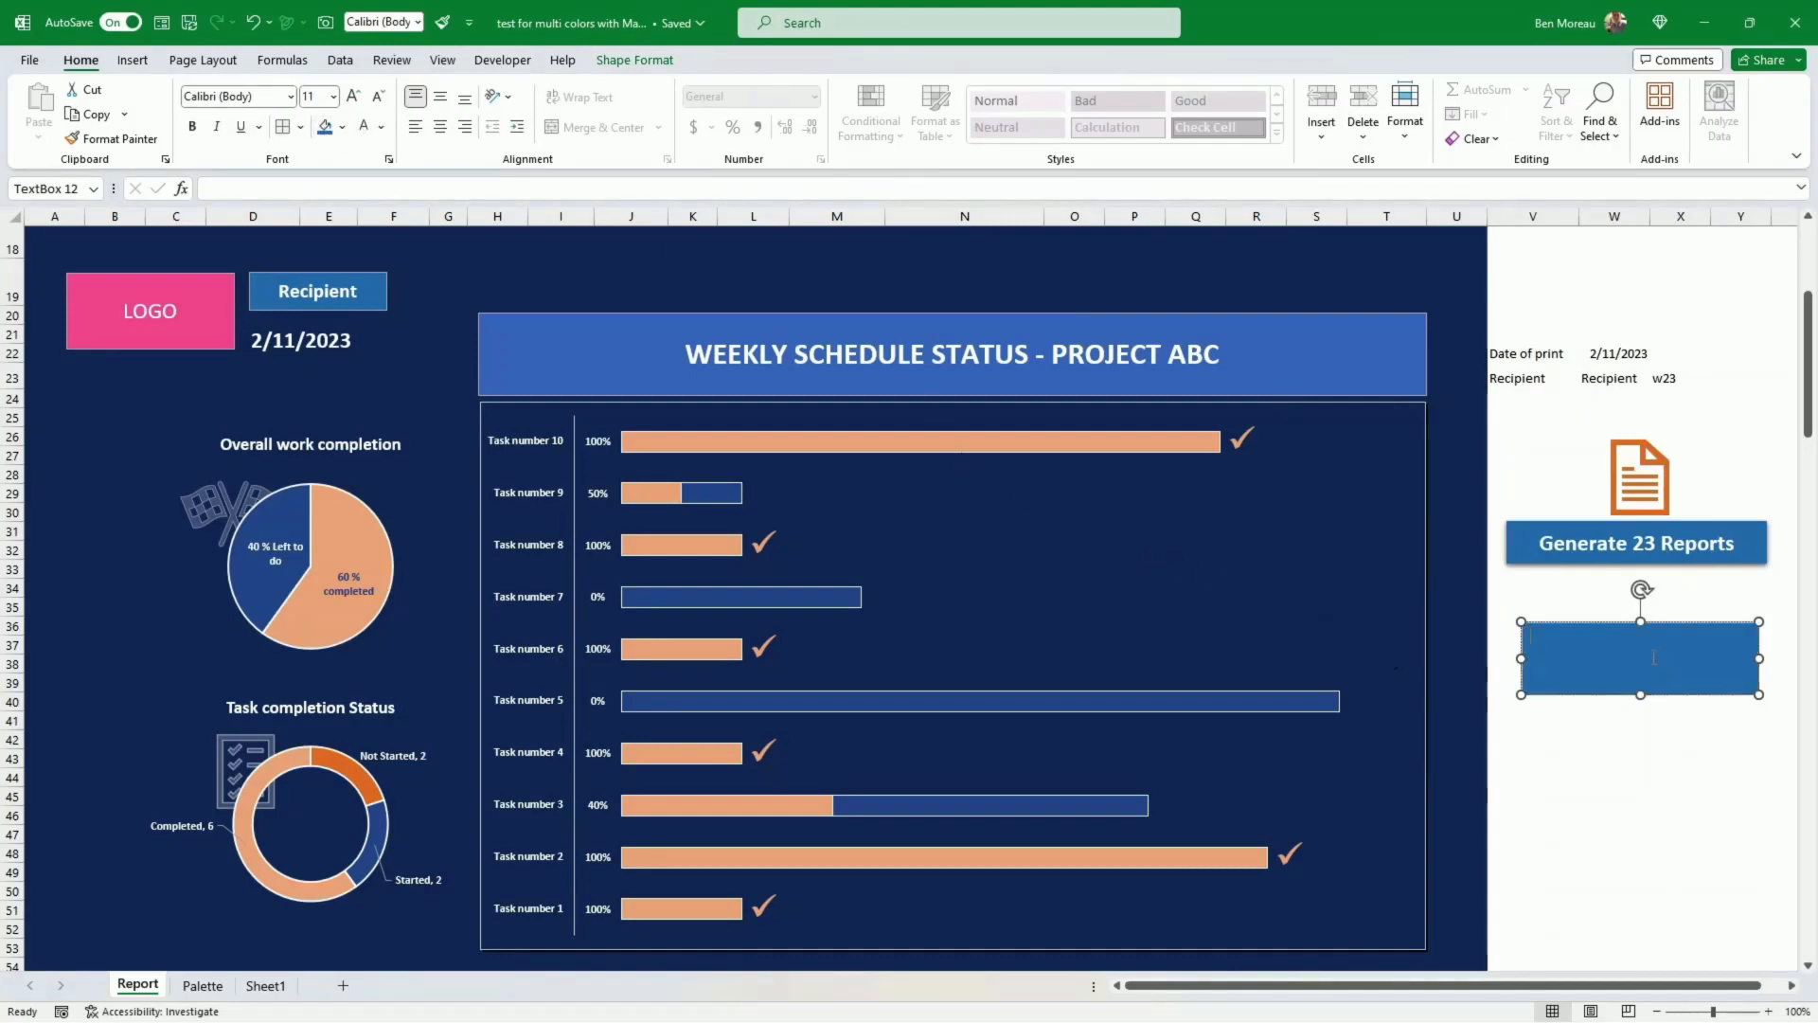
text(RE)
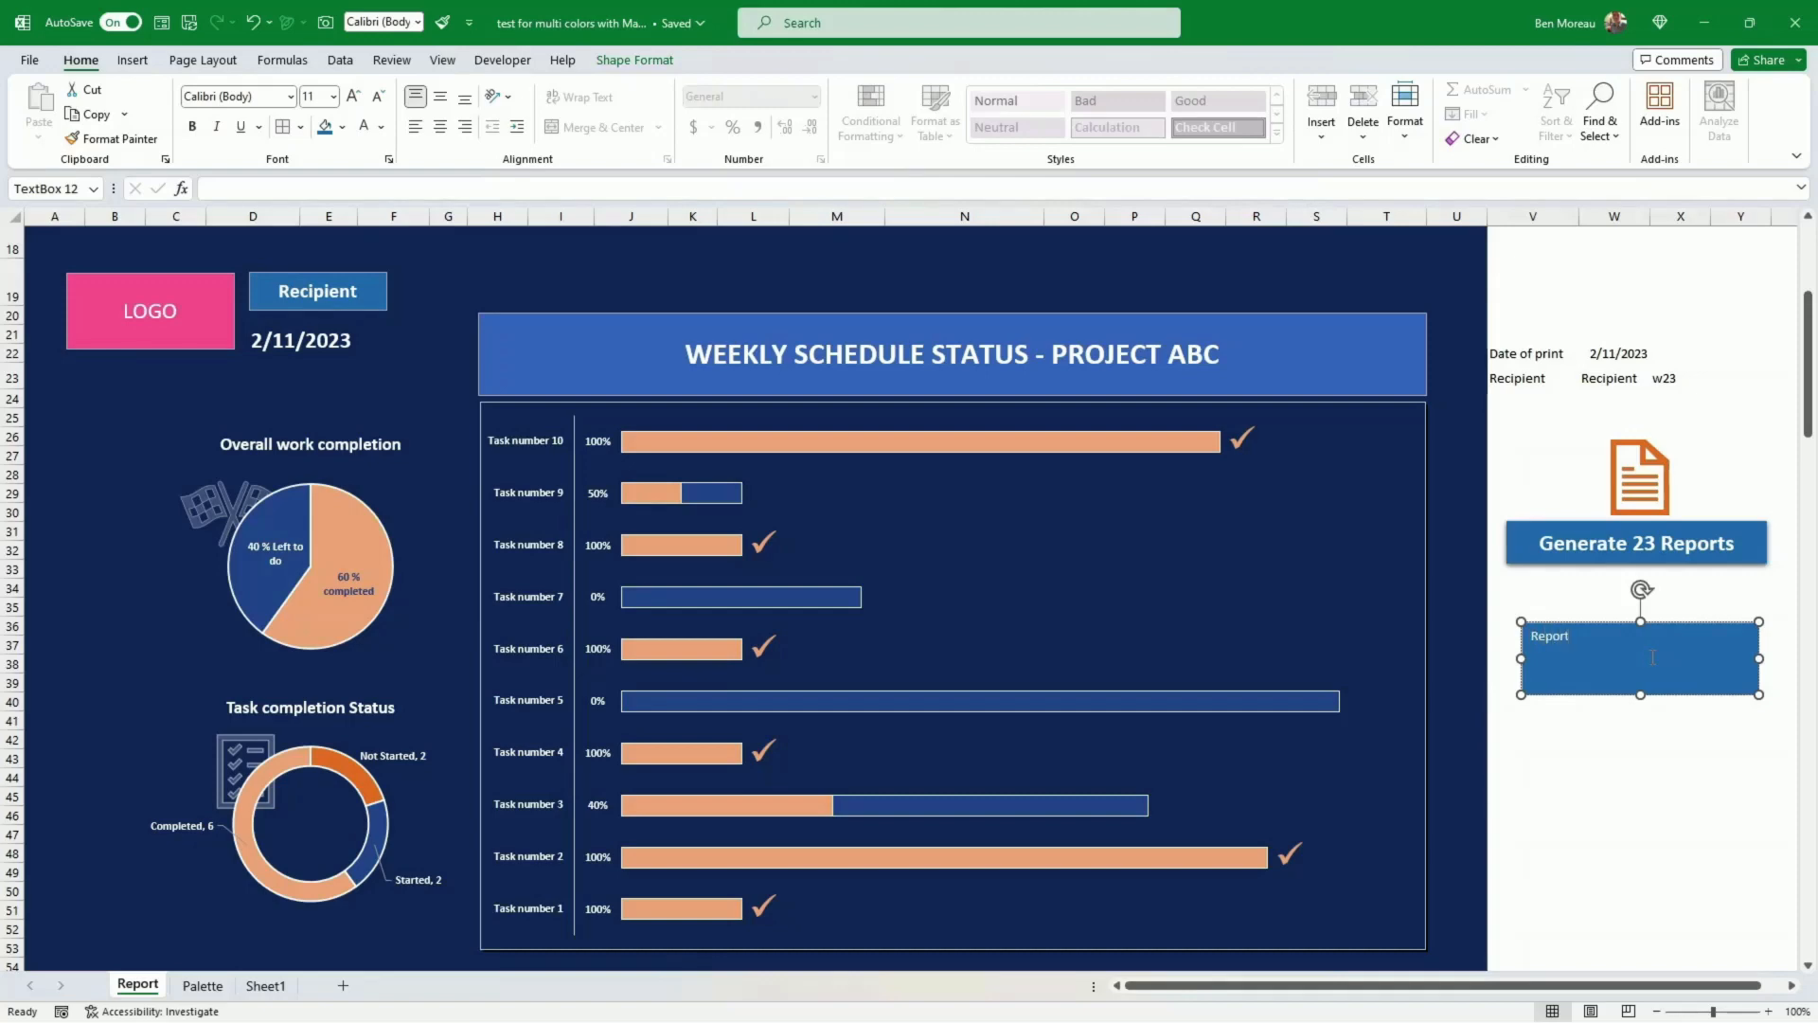
text(Reports)
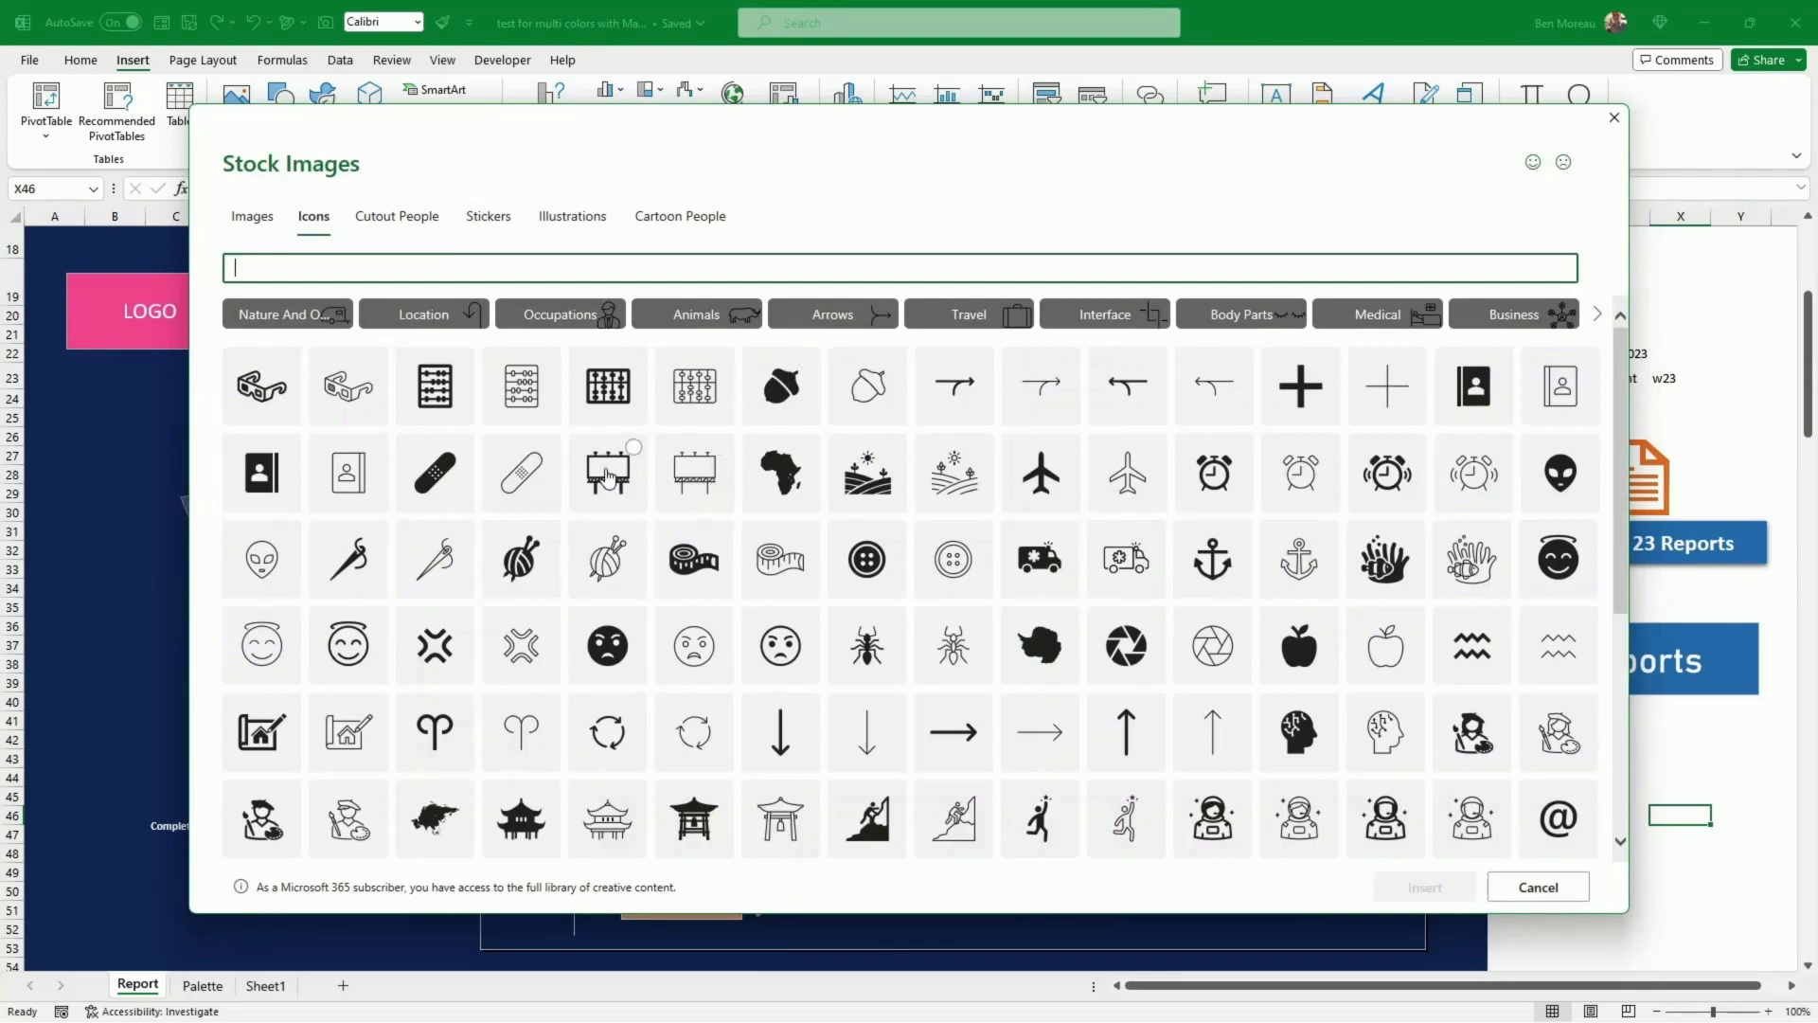
Insert a billboard icon under the Reports button and assign the report macro to it
click(606, 472)
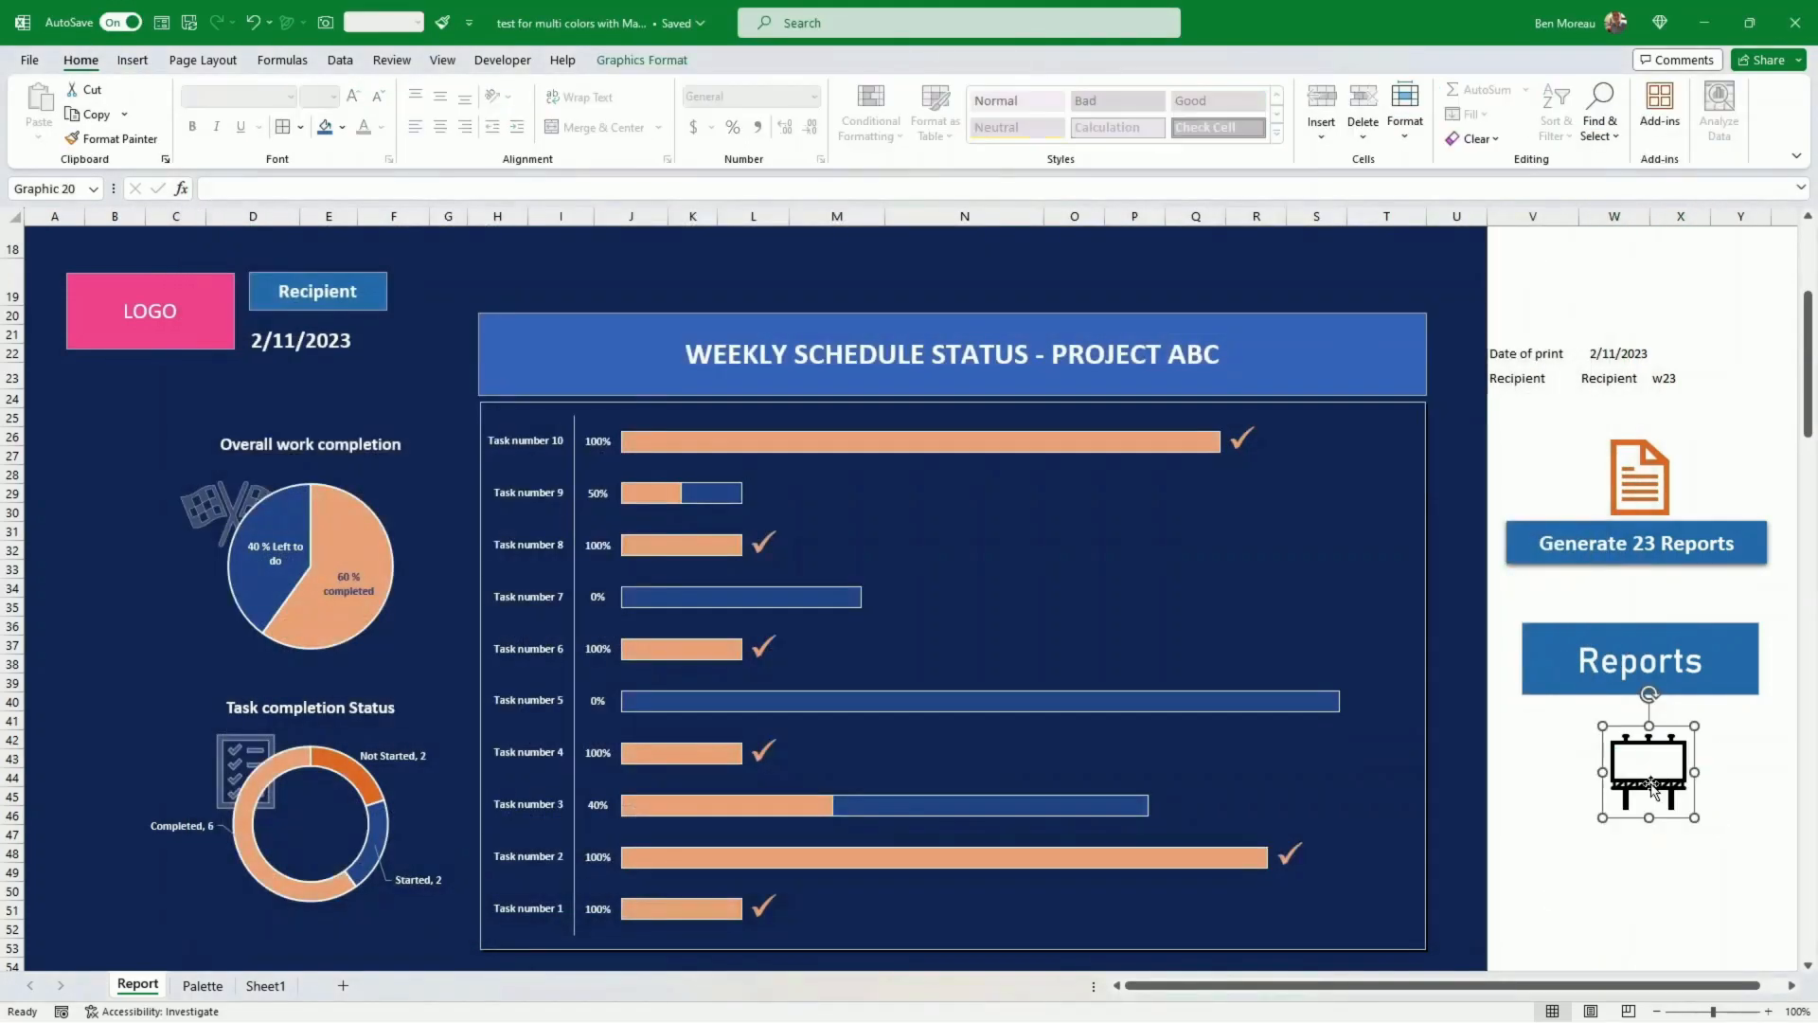
right_click(1646, 770)
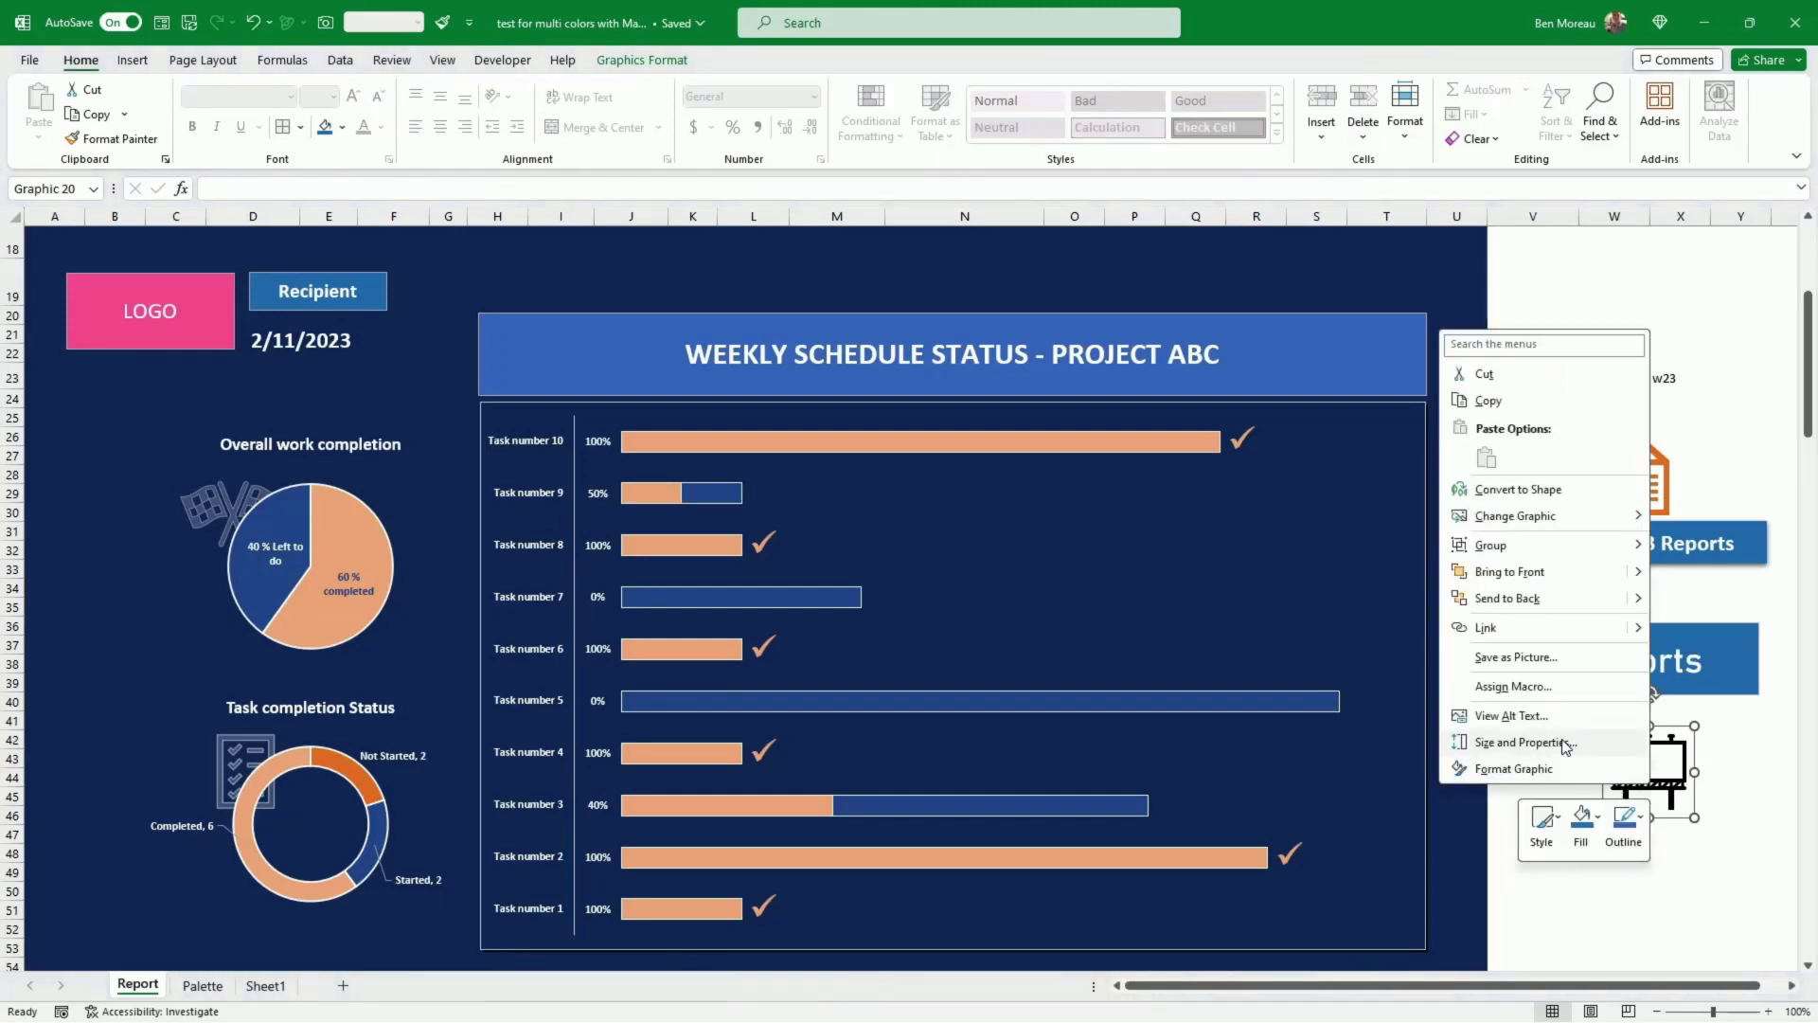
click(1511, 686)
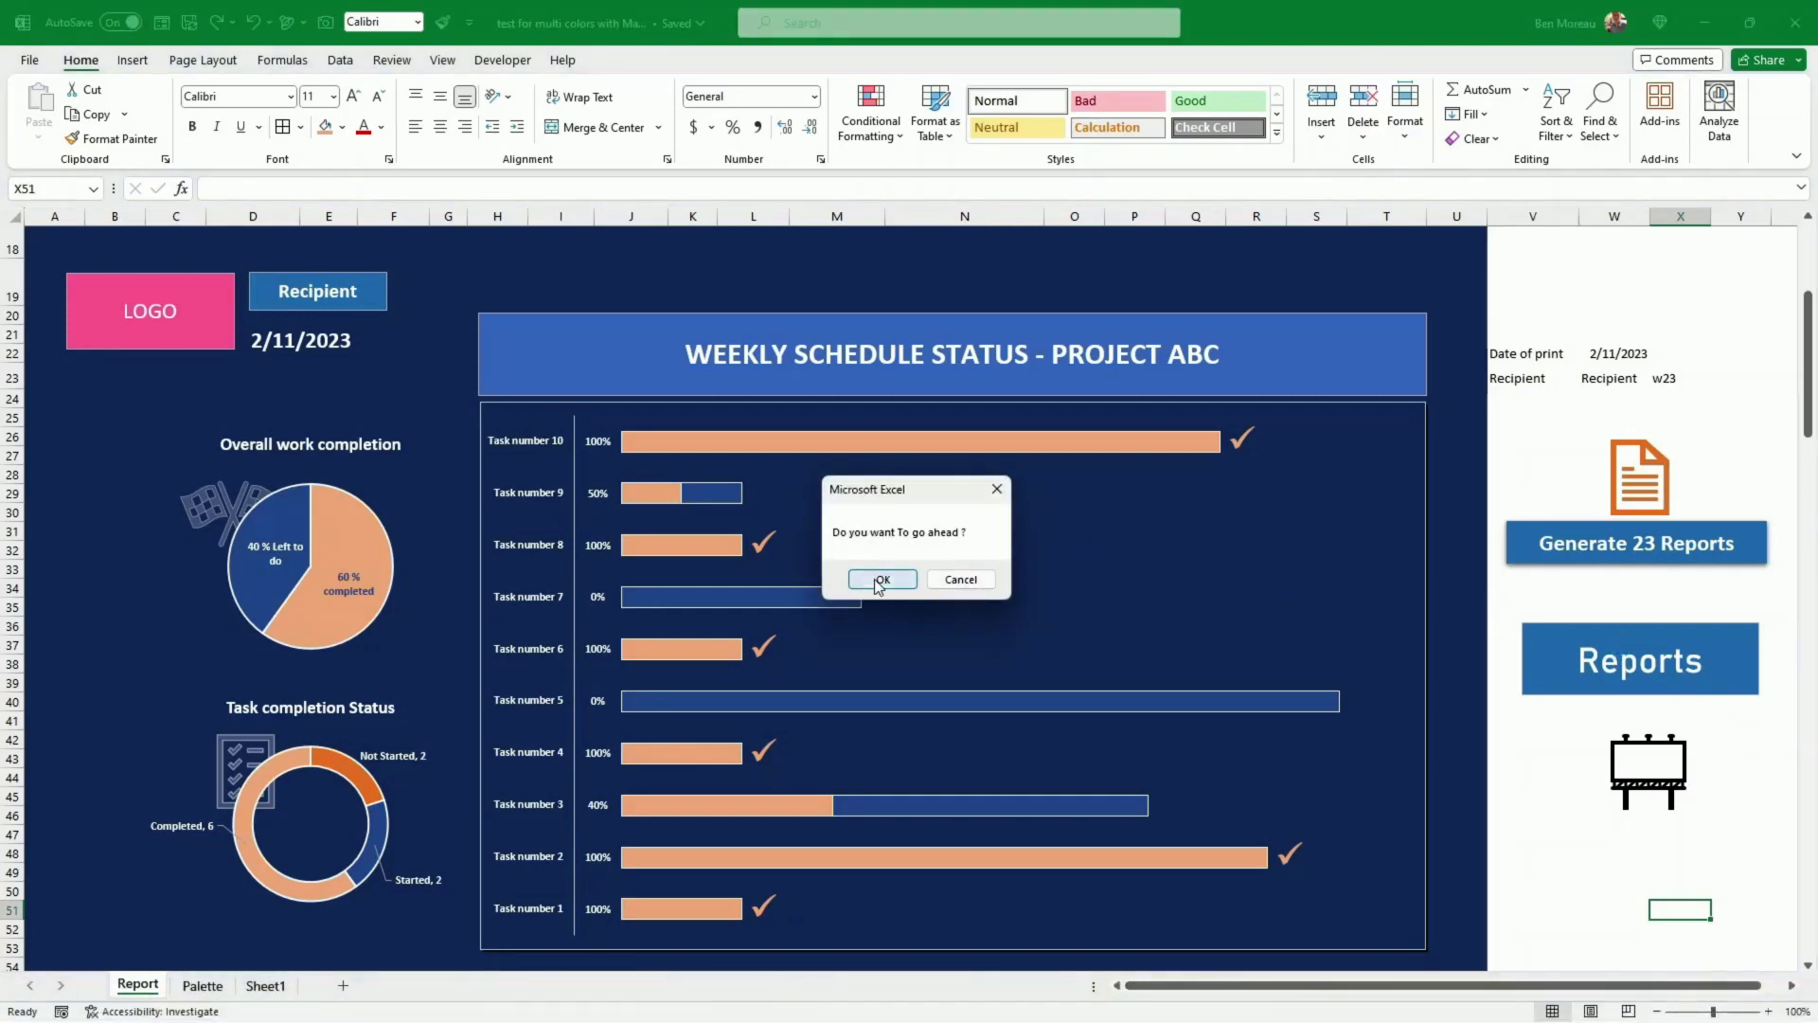
click(881, 580)
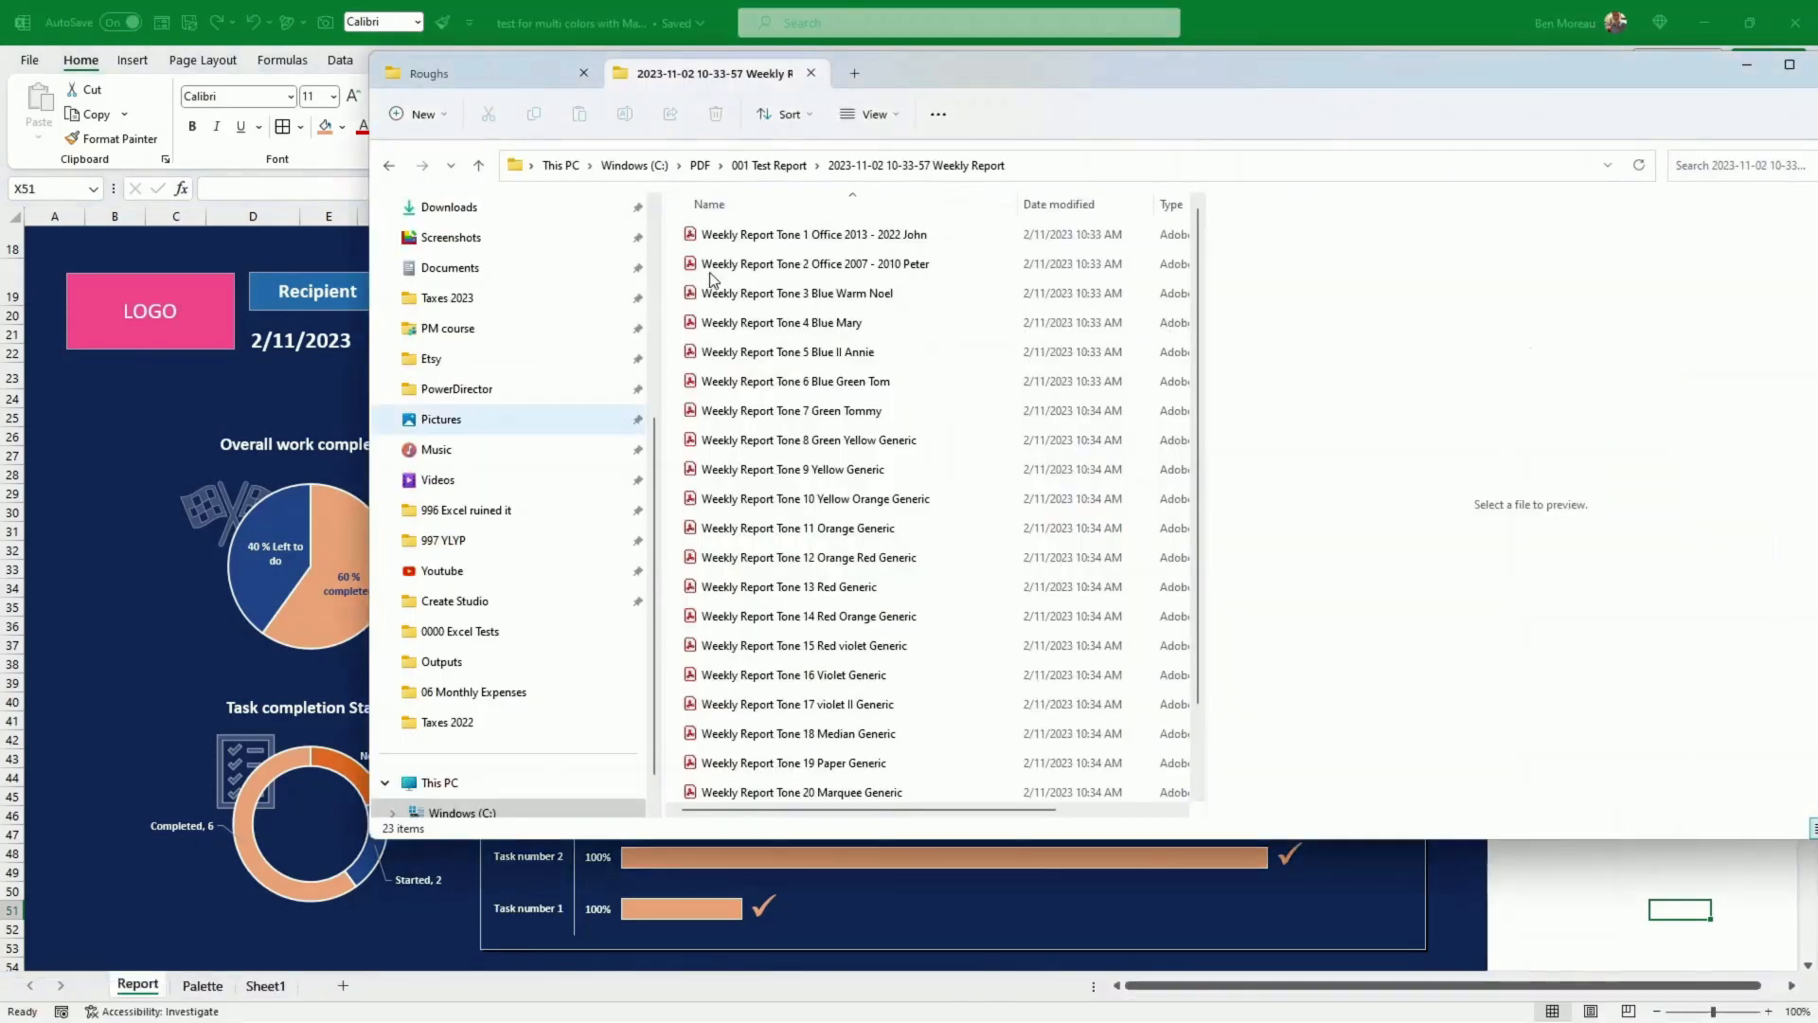
click(767, 164)
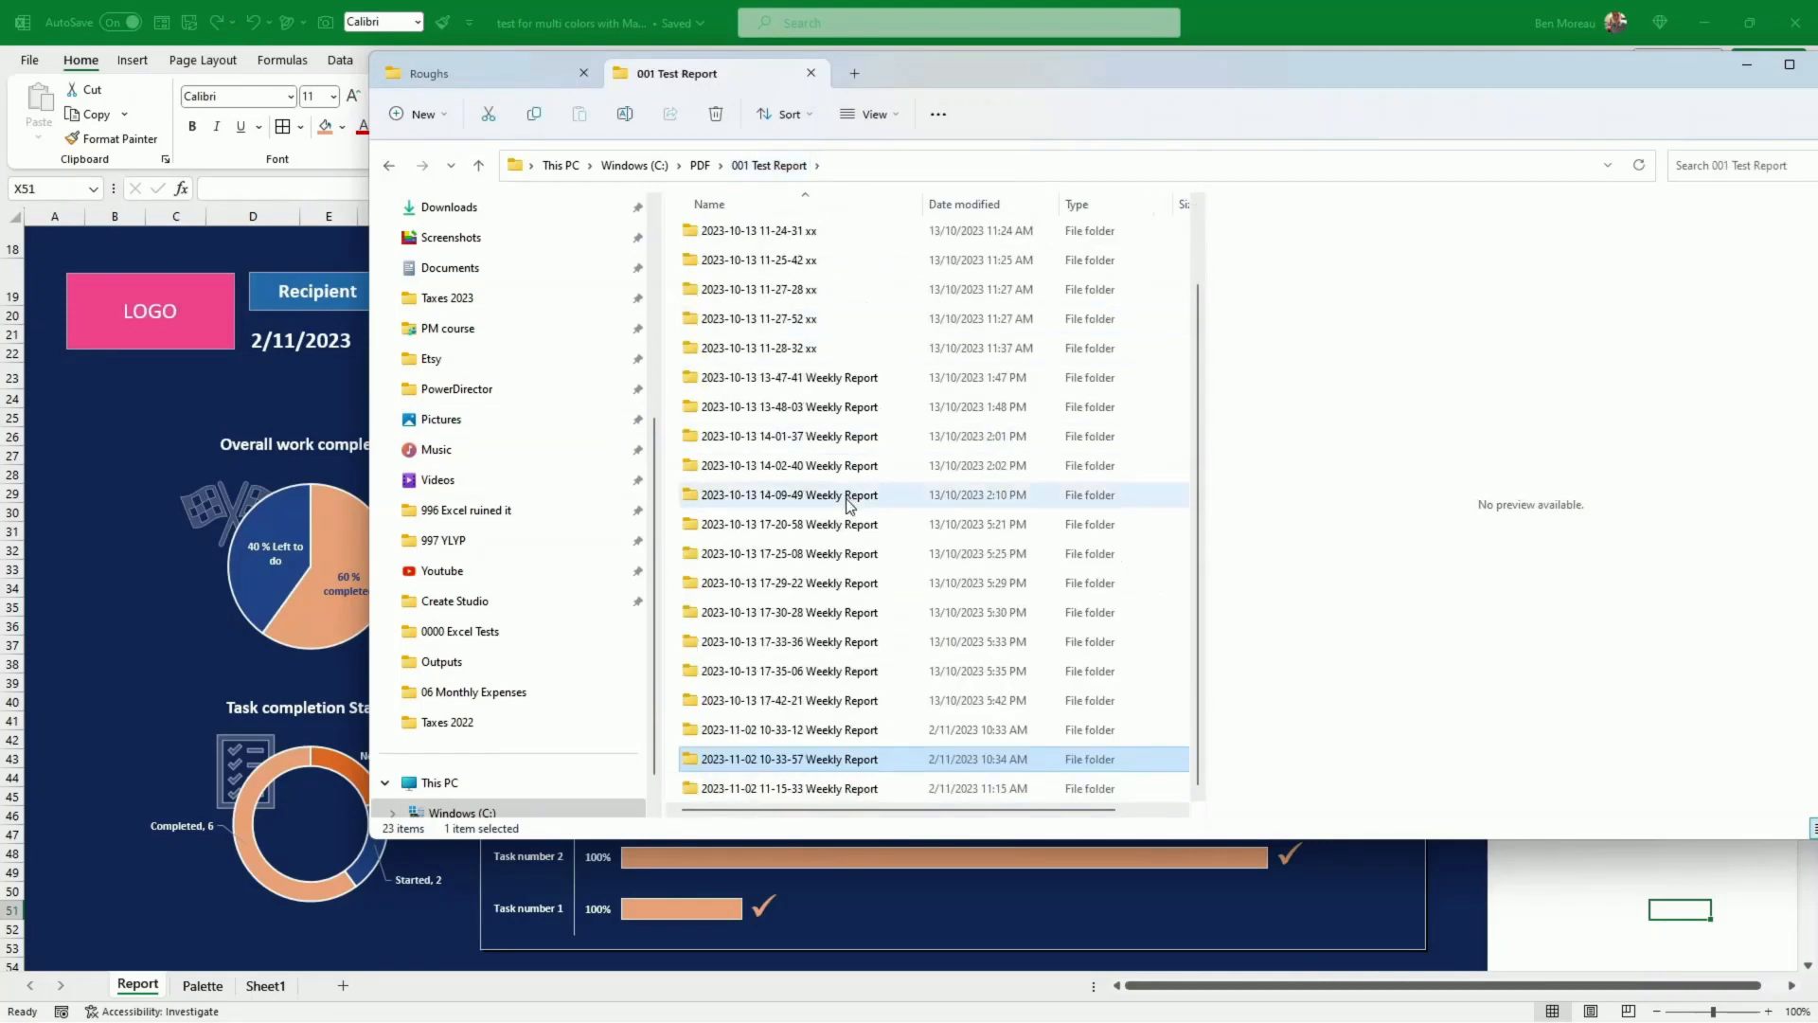
double_click(789, 788)
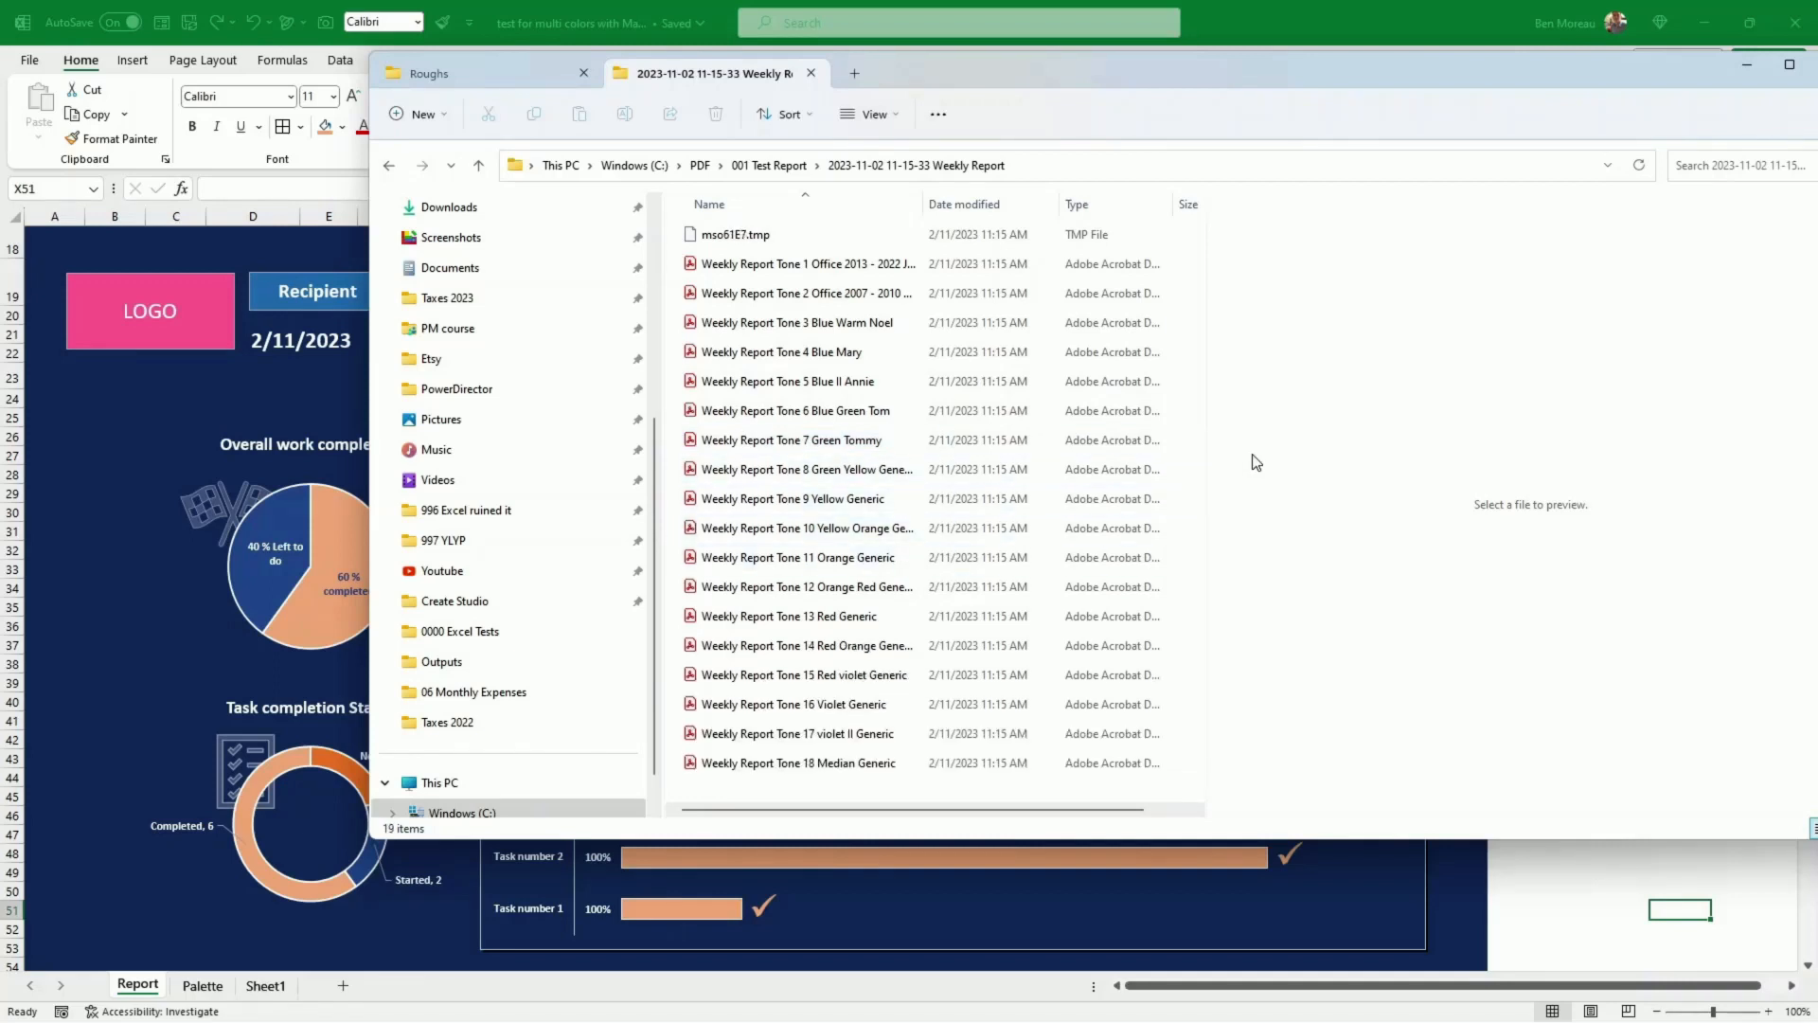
scroll(down, 3)
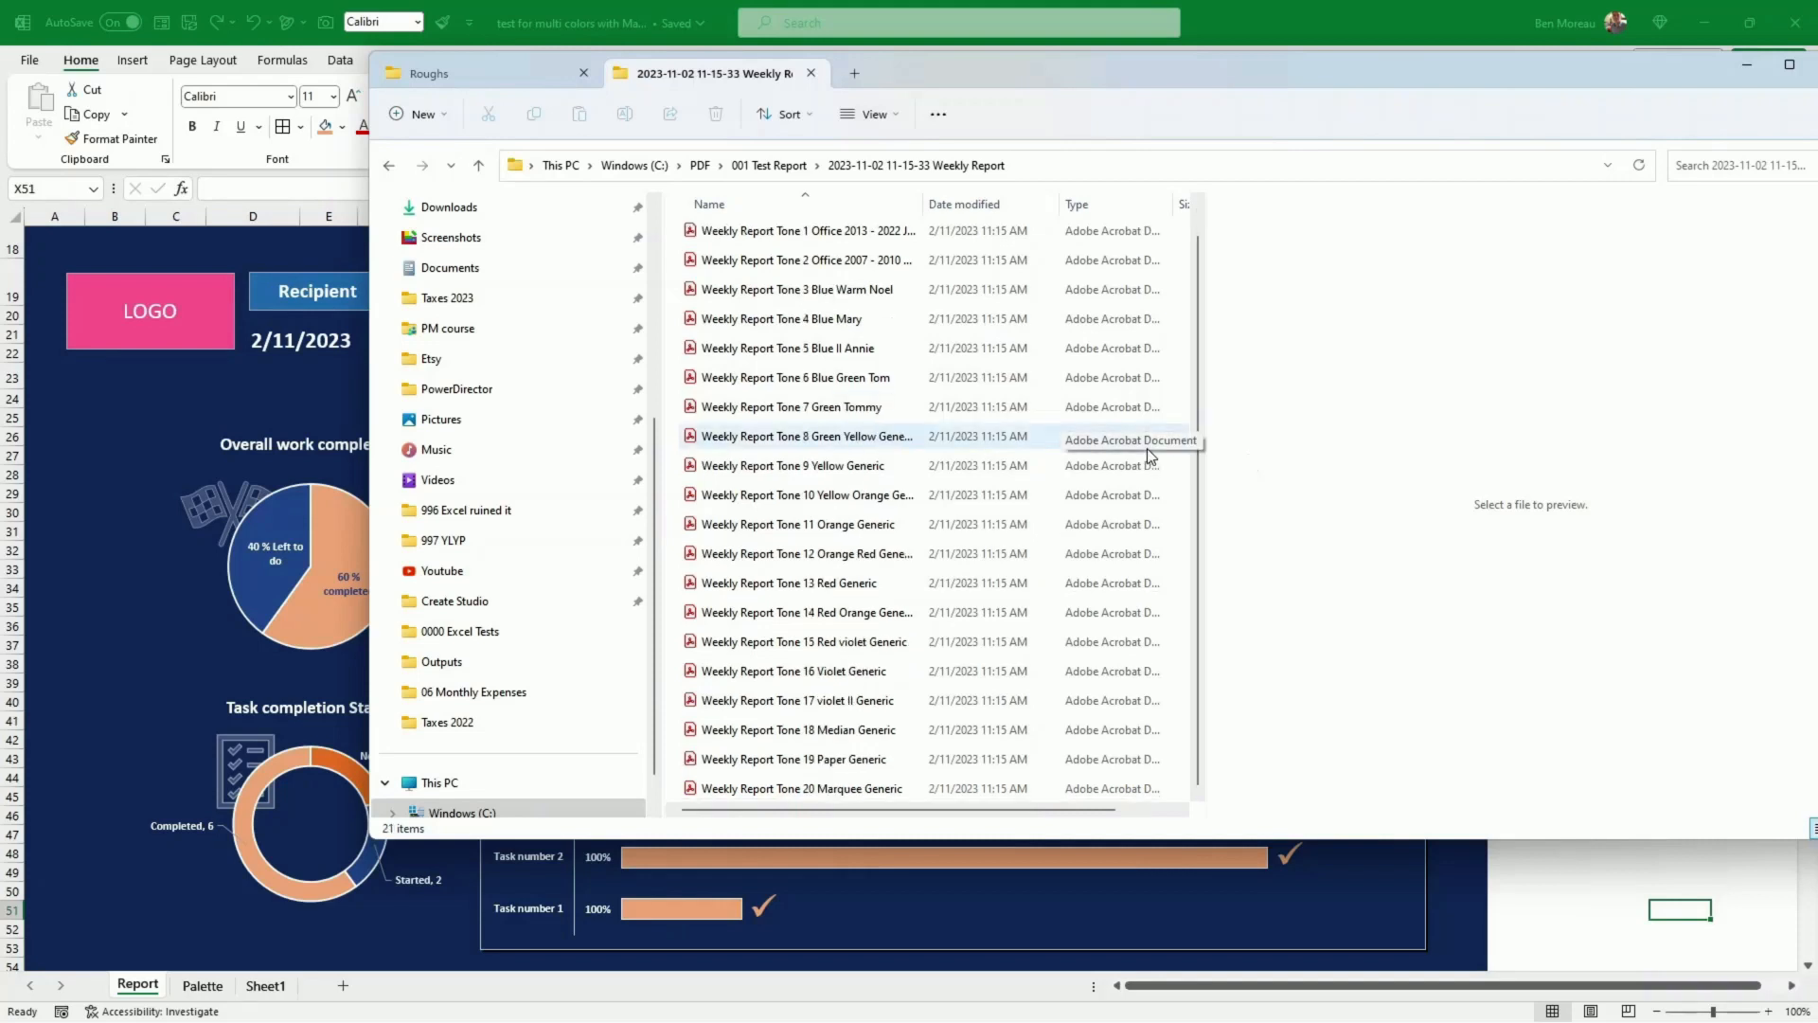
scroll(down, 3)
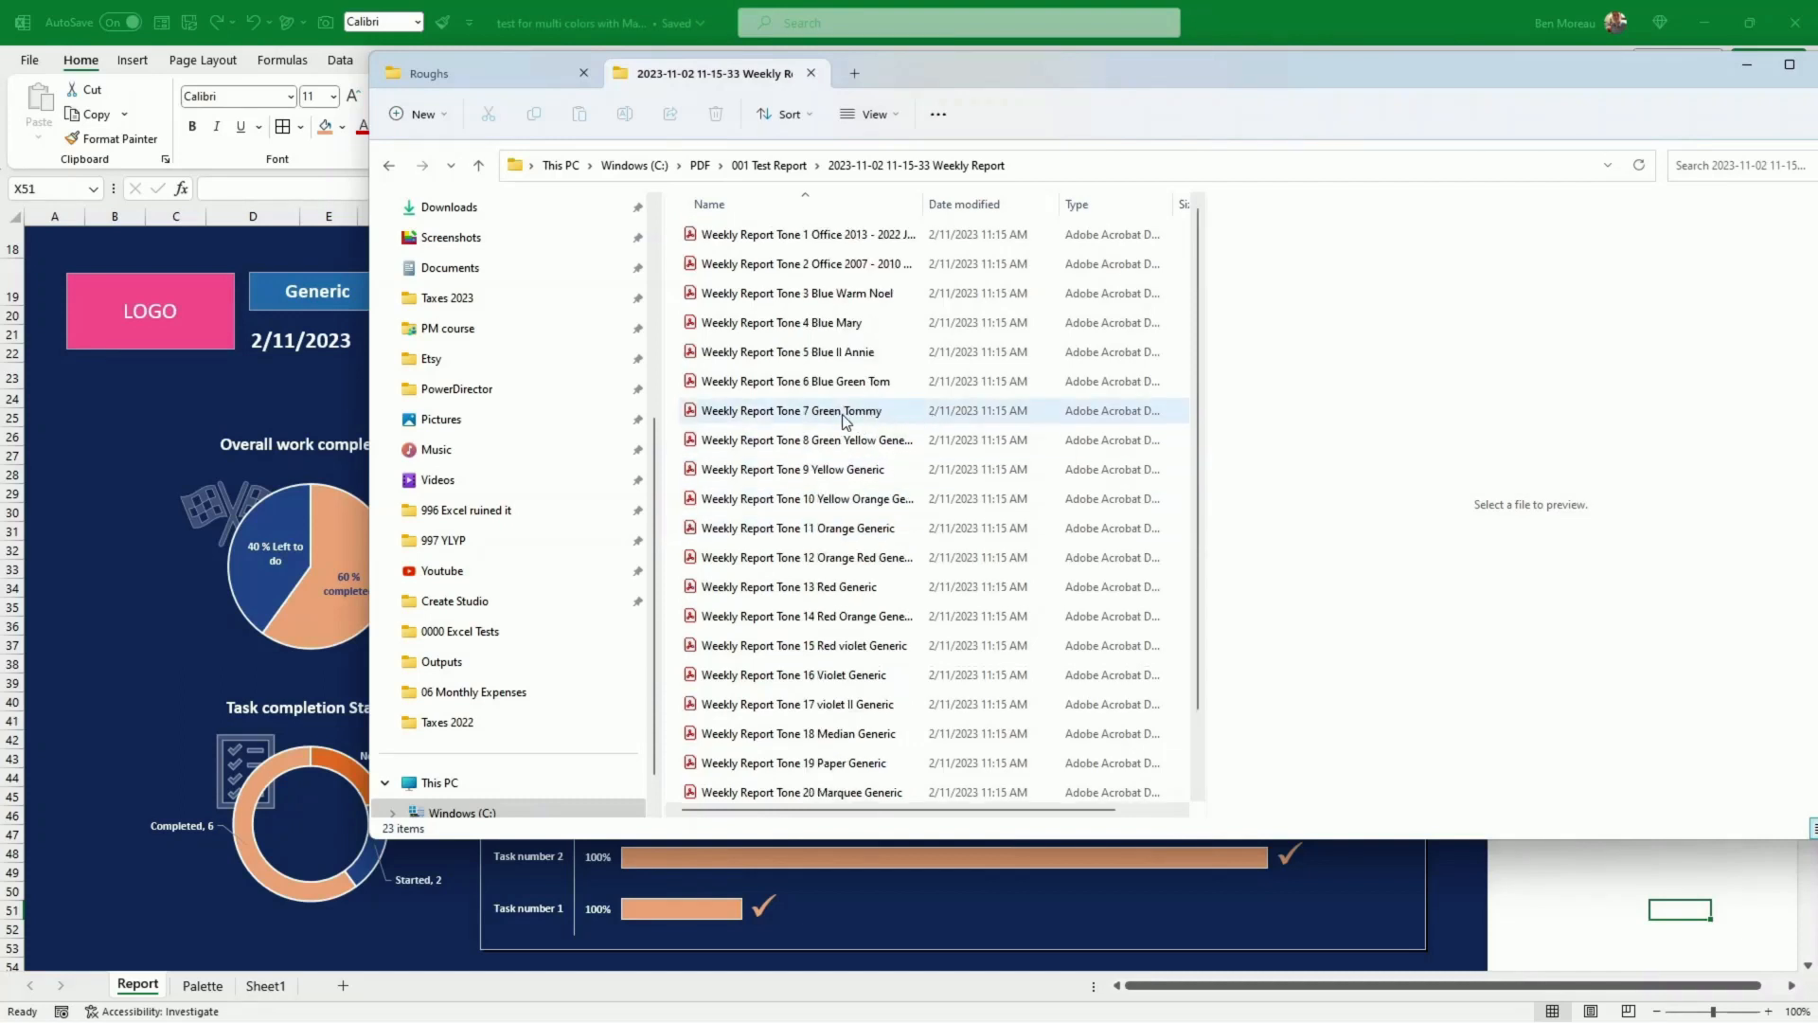
click(792, 411)
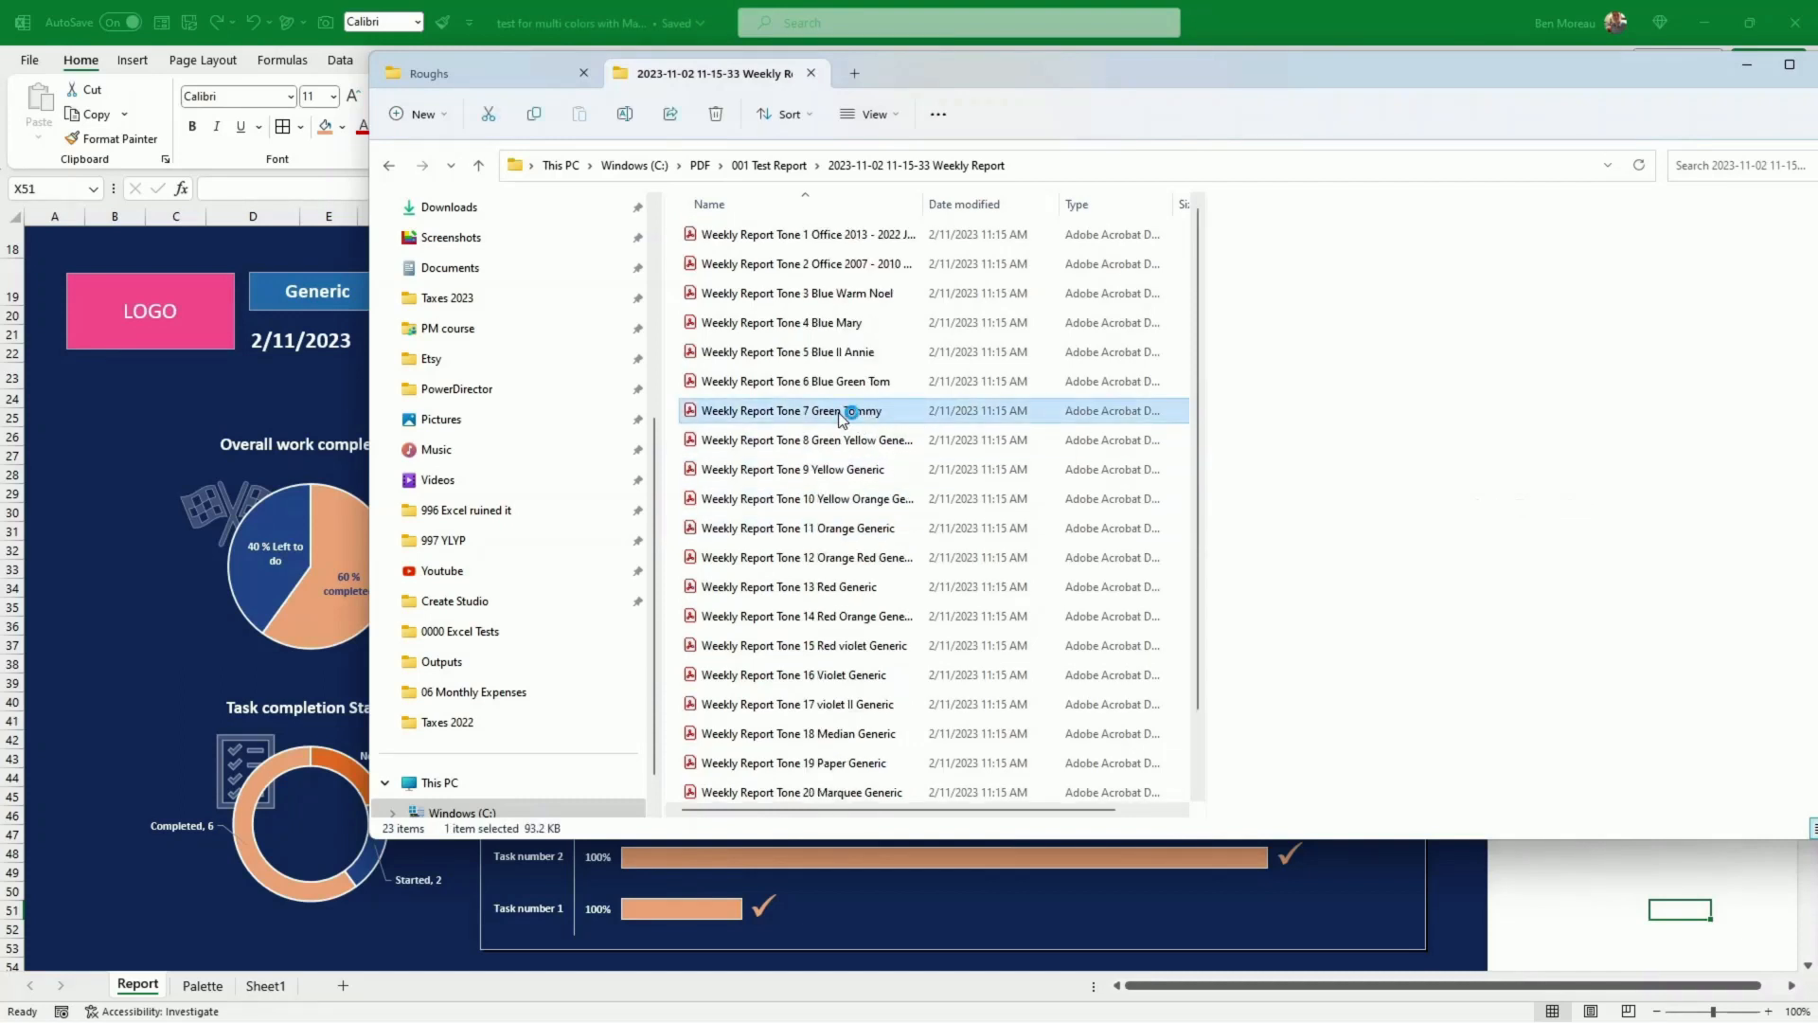
View the Weekly Report Tone 7 Green Tommy PDF in Adobe Acrobat
double_click(791, 411)
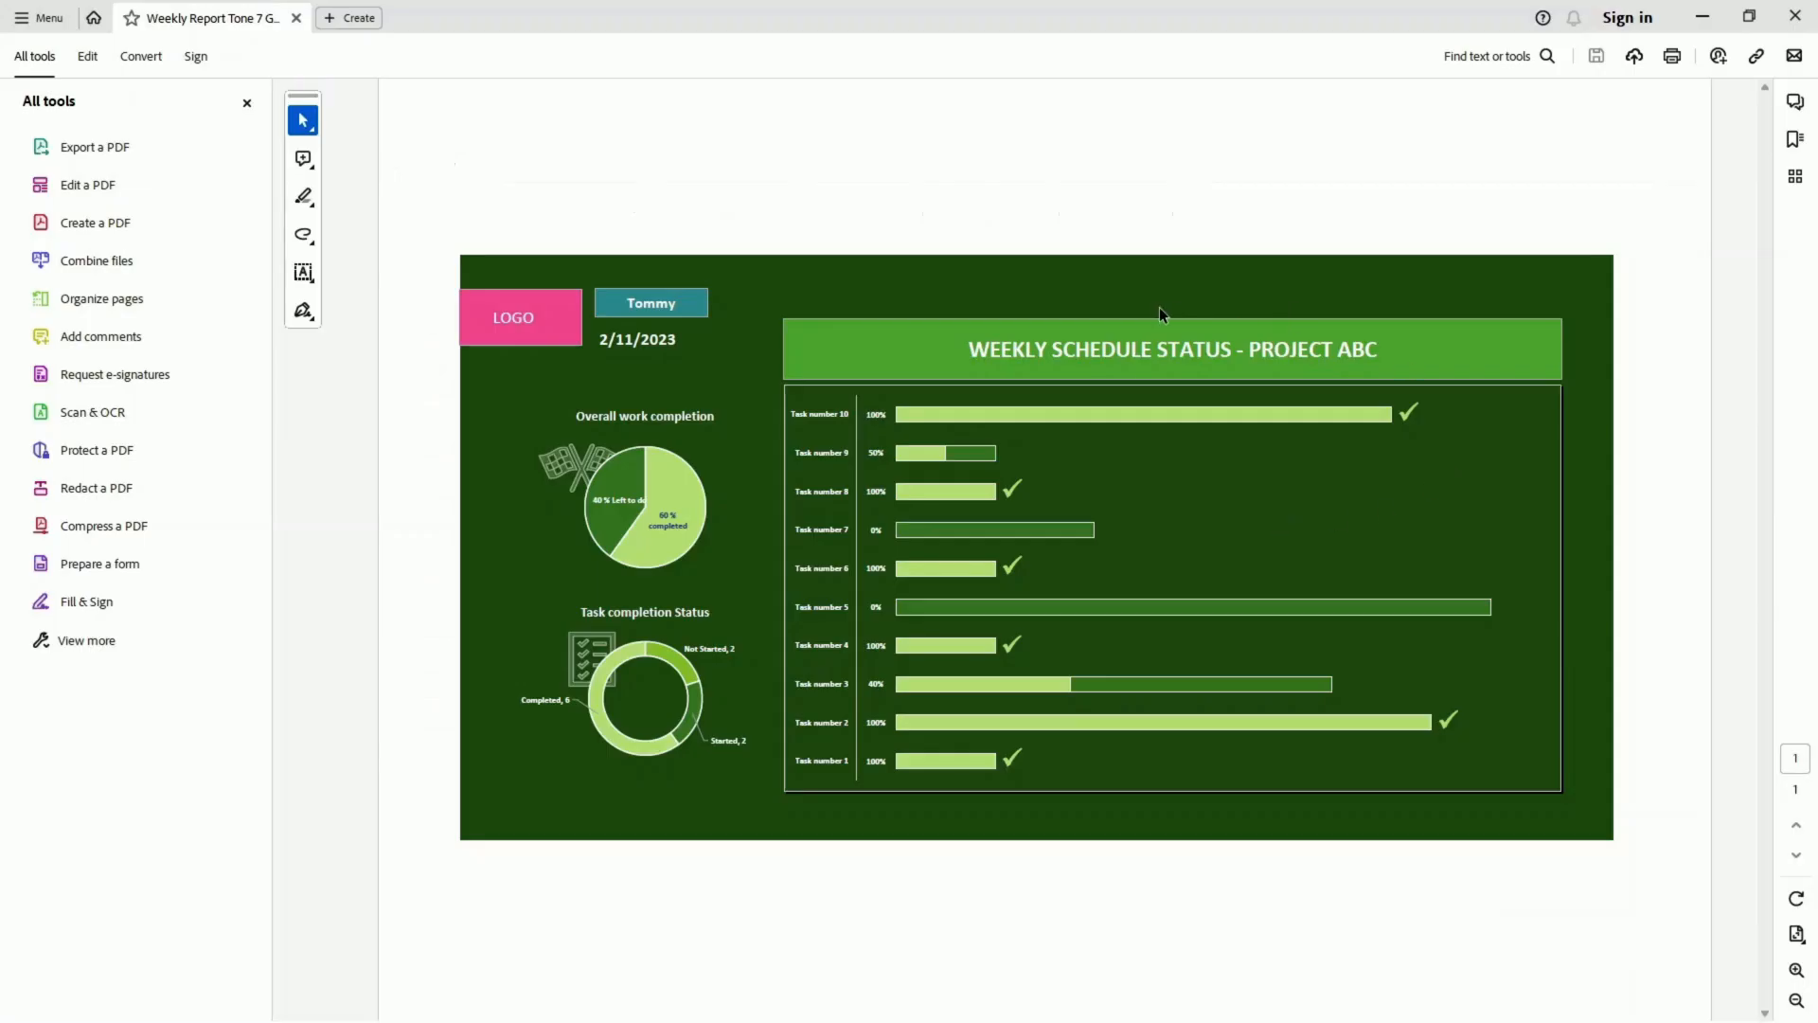
mouse_move(814, 216)
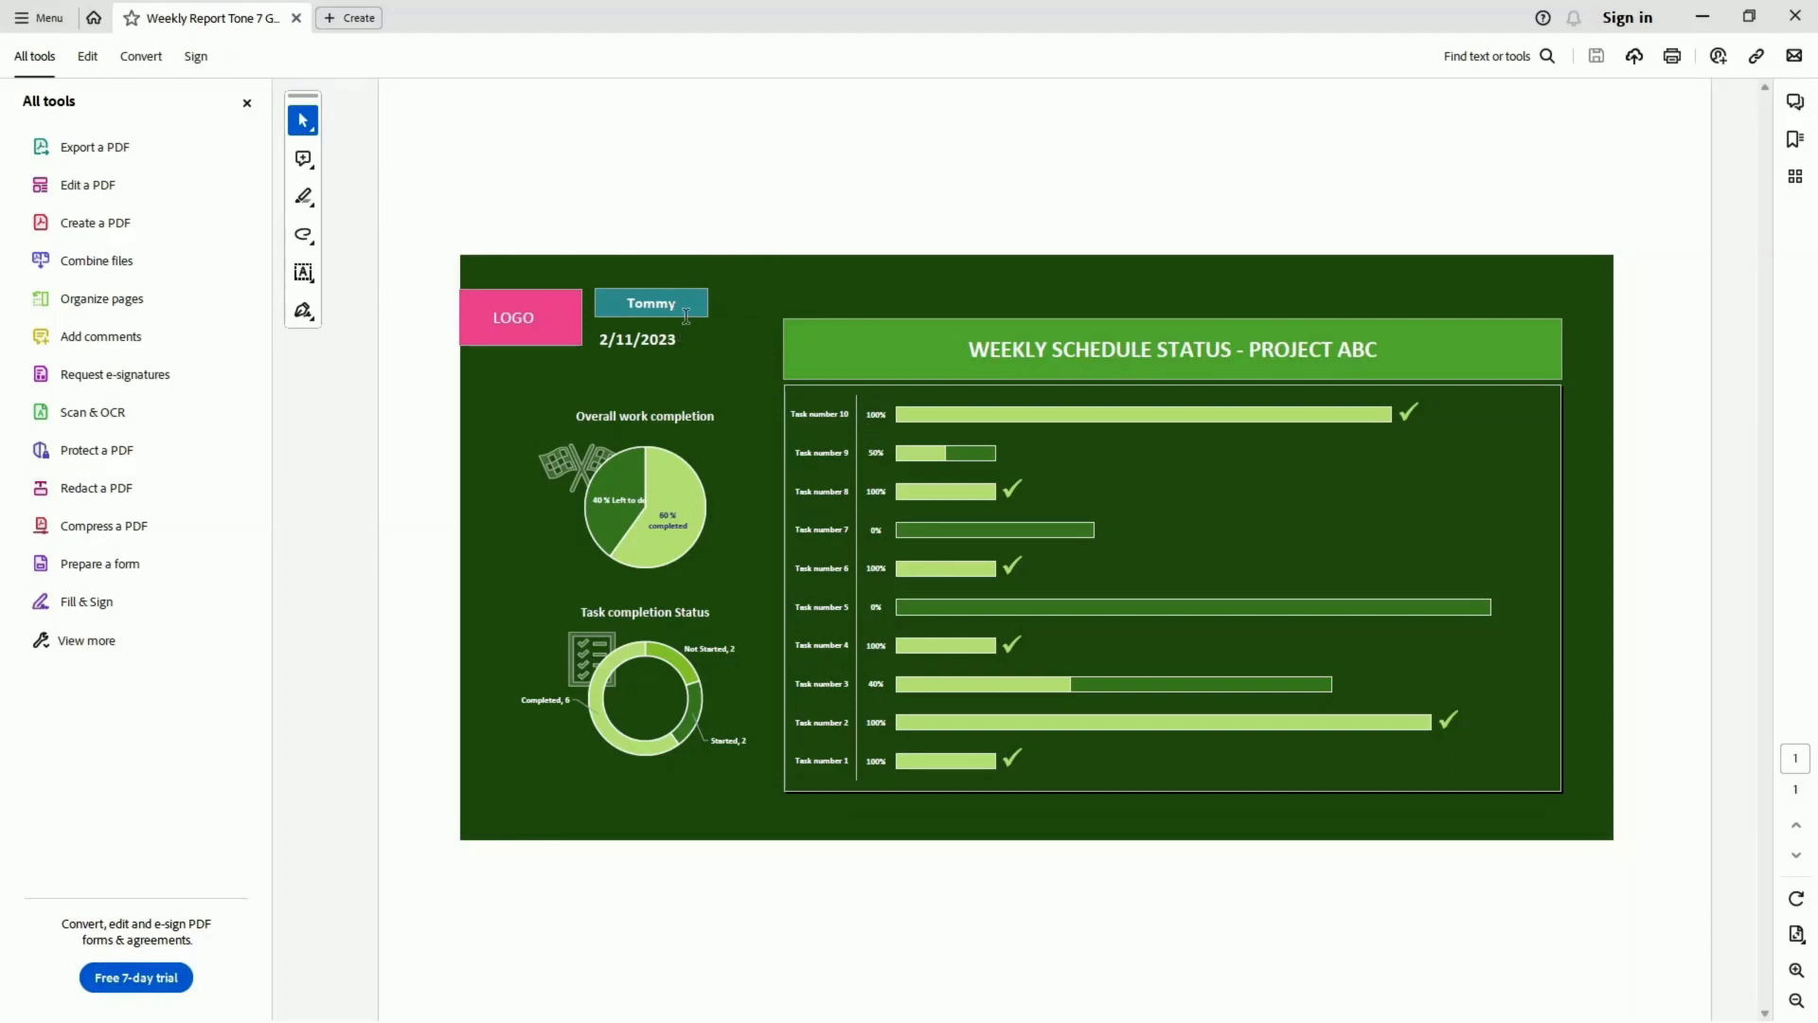
mouse_move(753, 369)
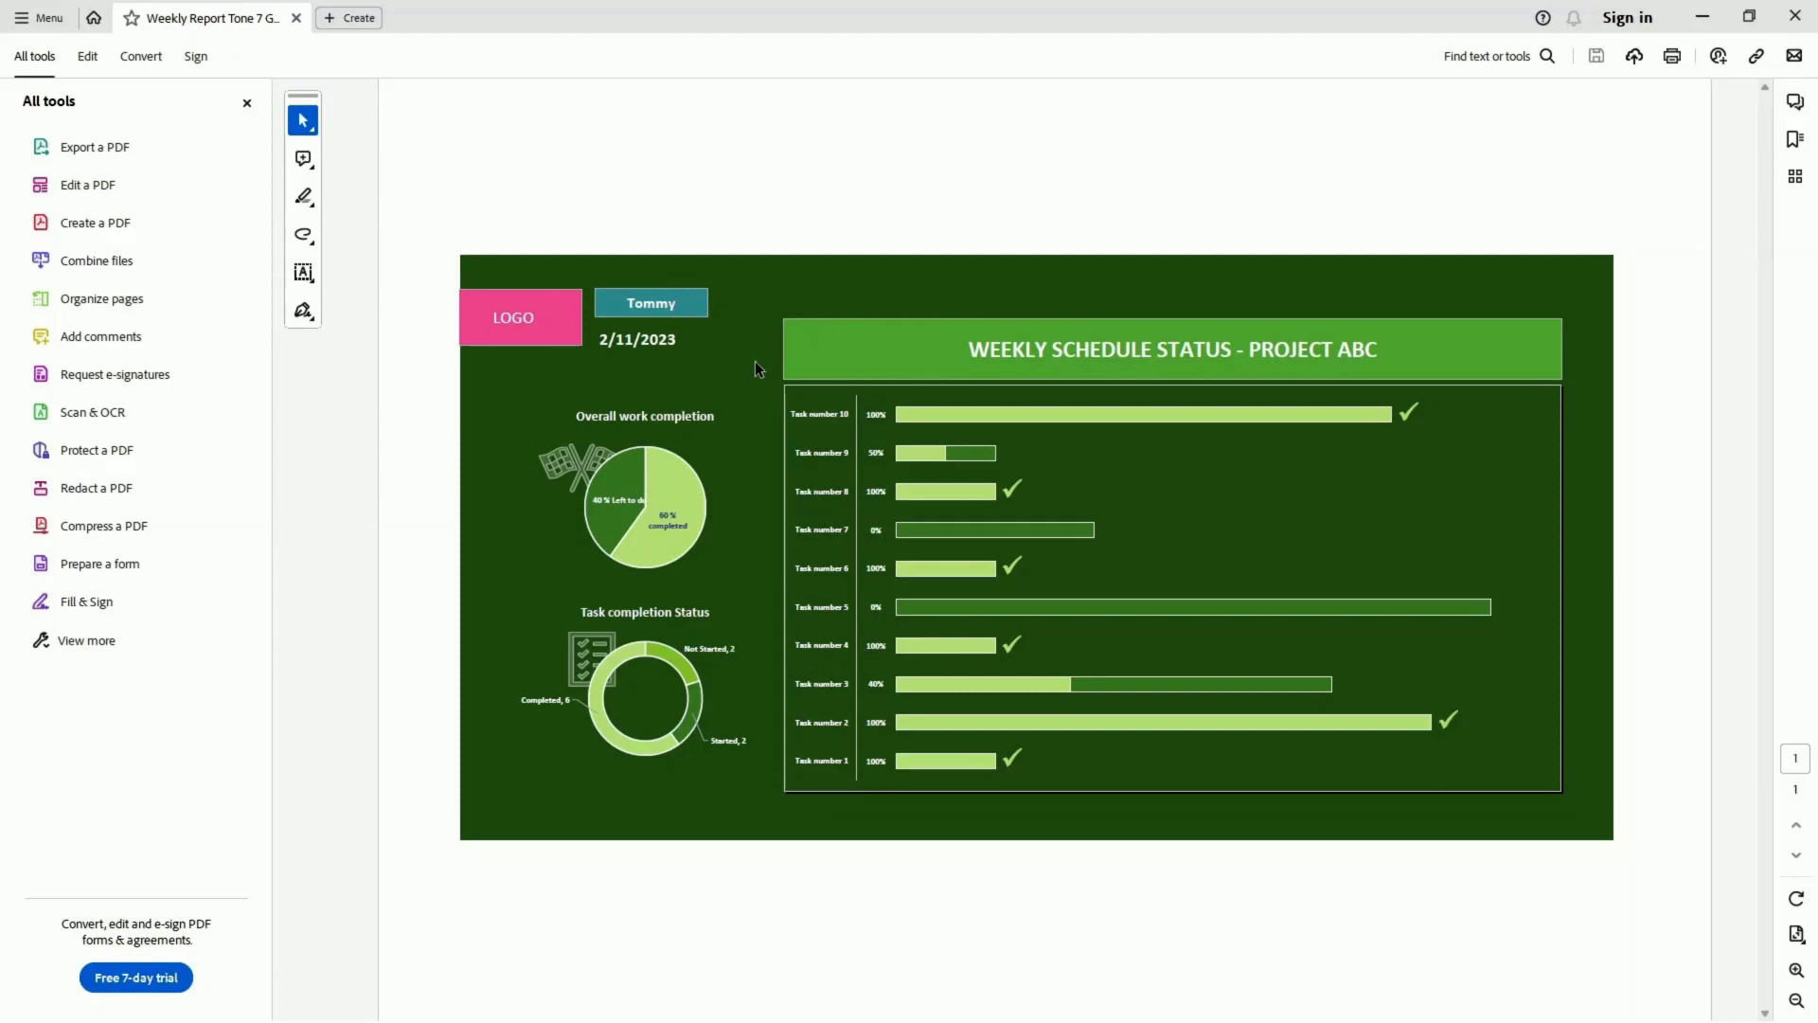
mouse_move(850, 276)
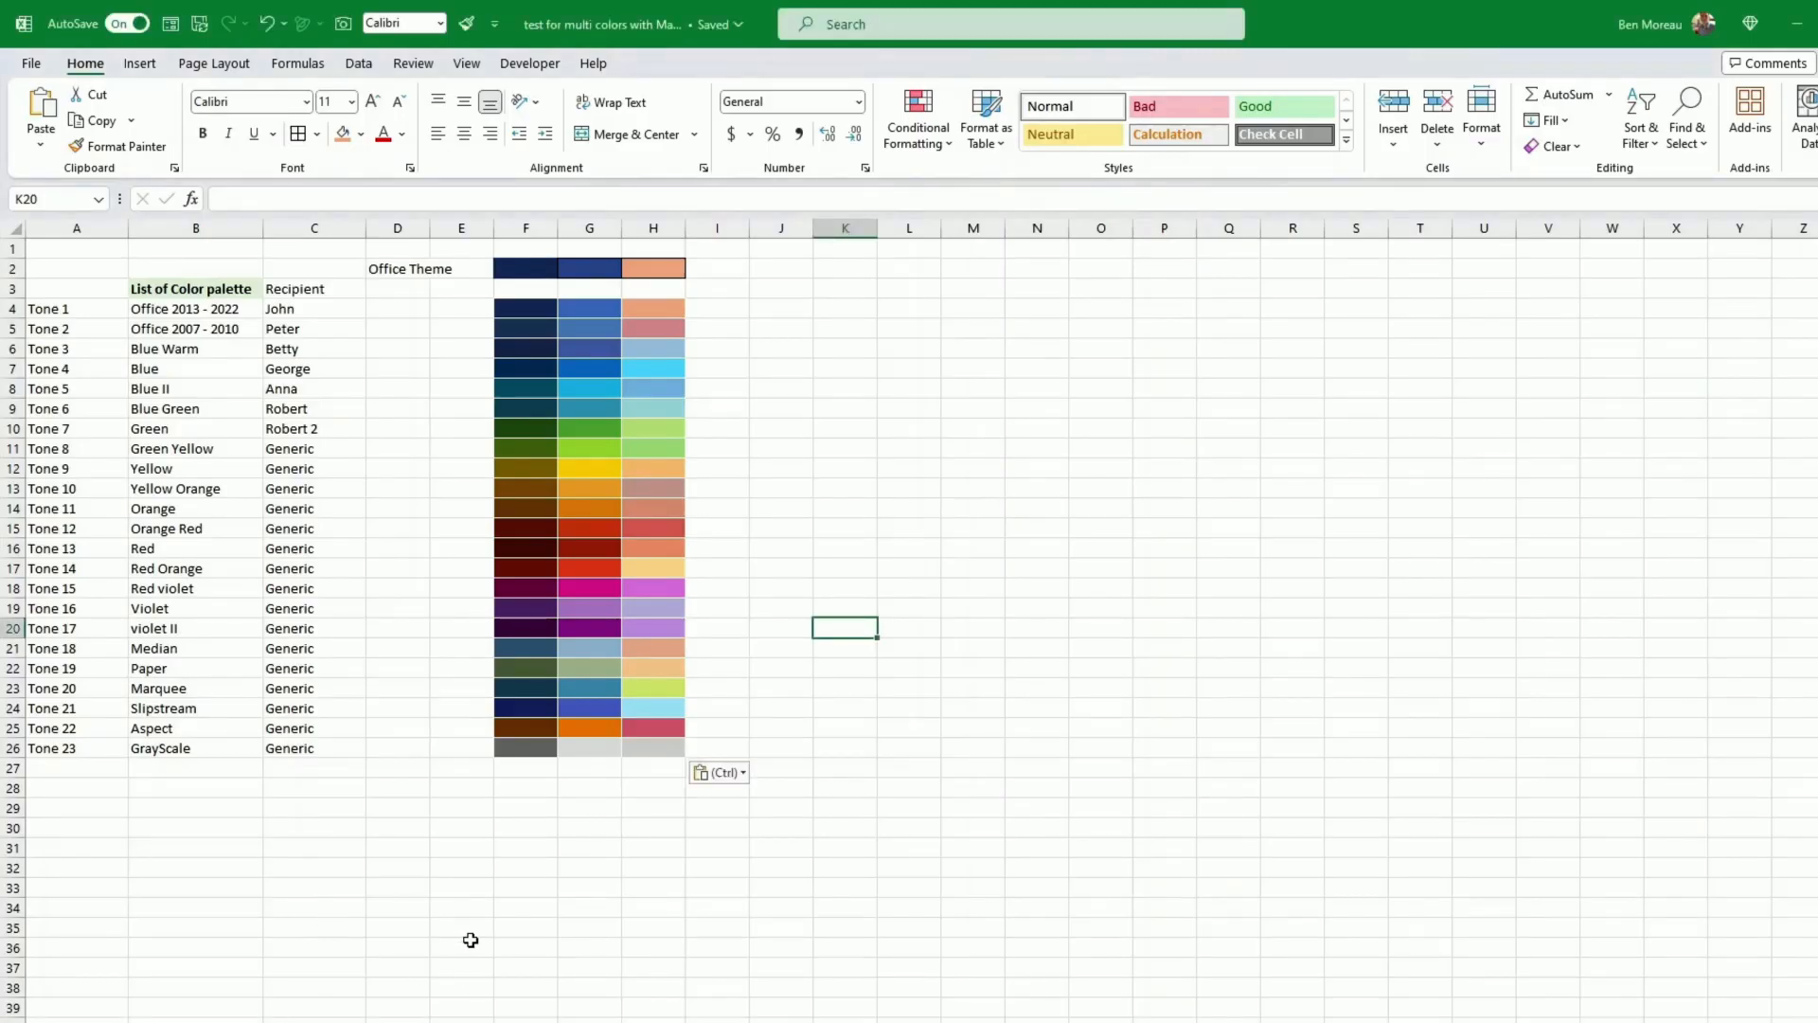
mouse_move(479, 769)
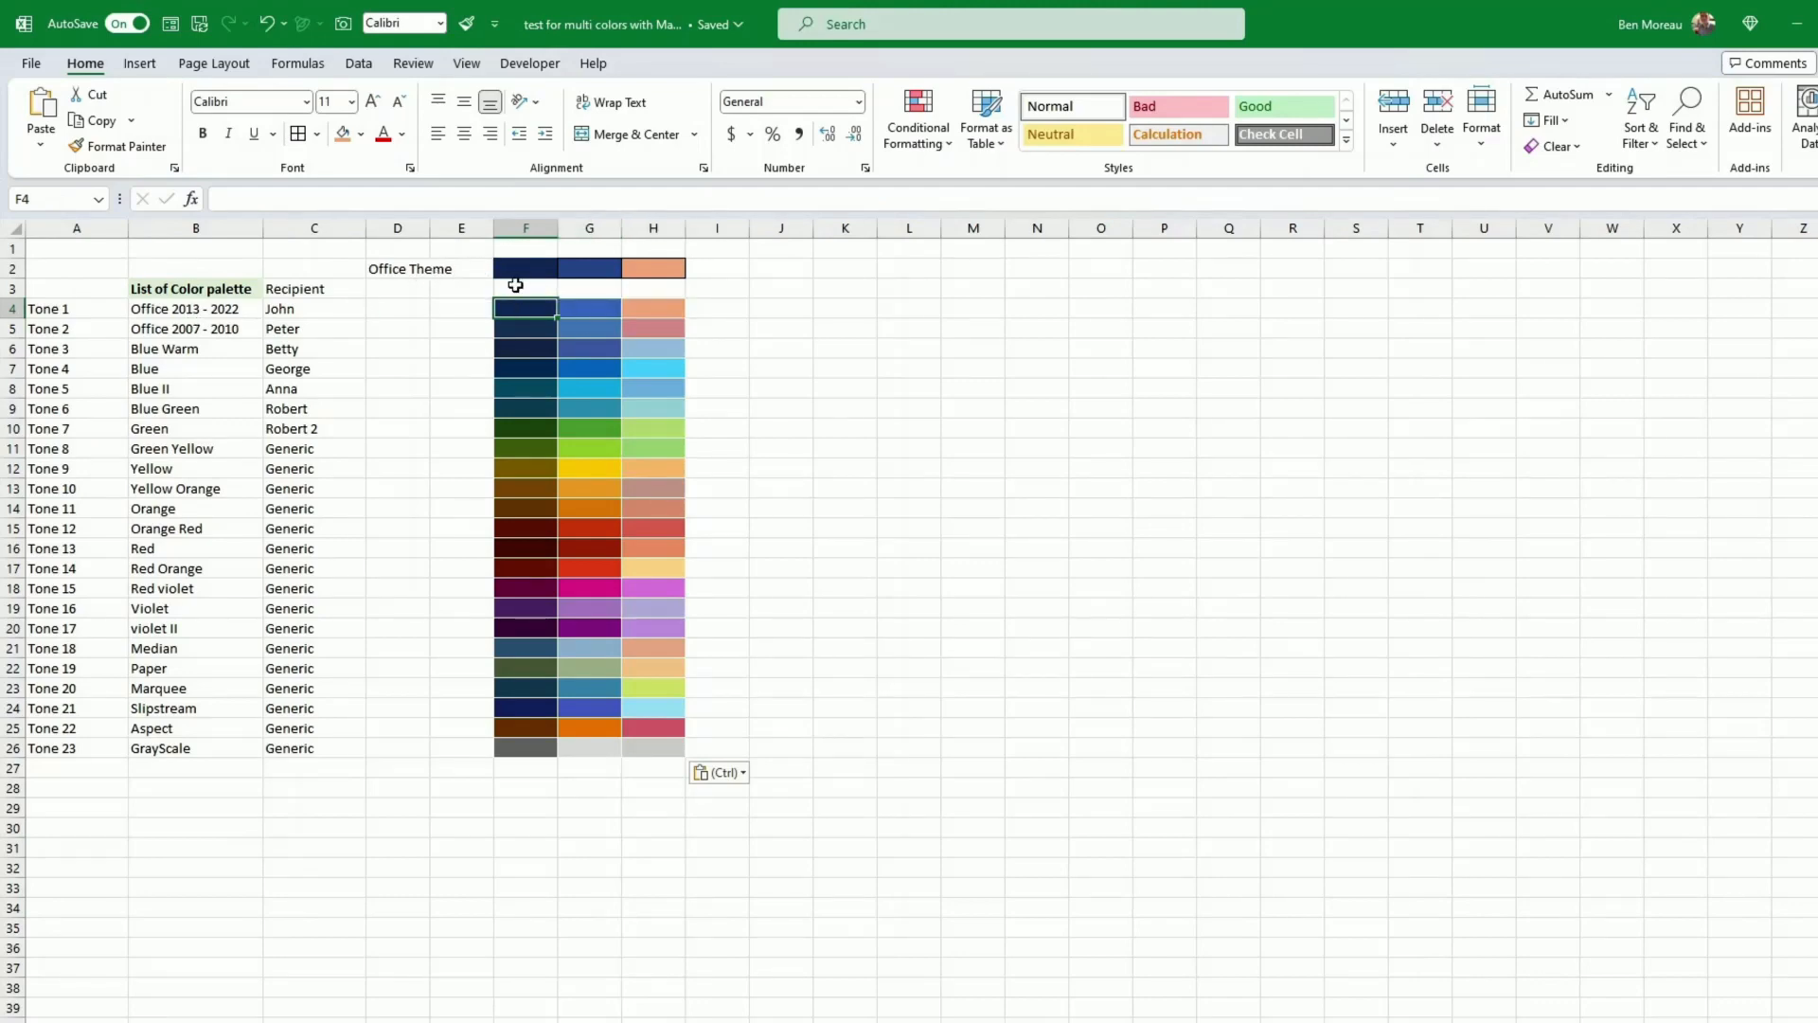
Select the first palette swatches, compare them with the green PDF, and return to Excel
drag(525, 309, 654, 327)
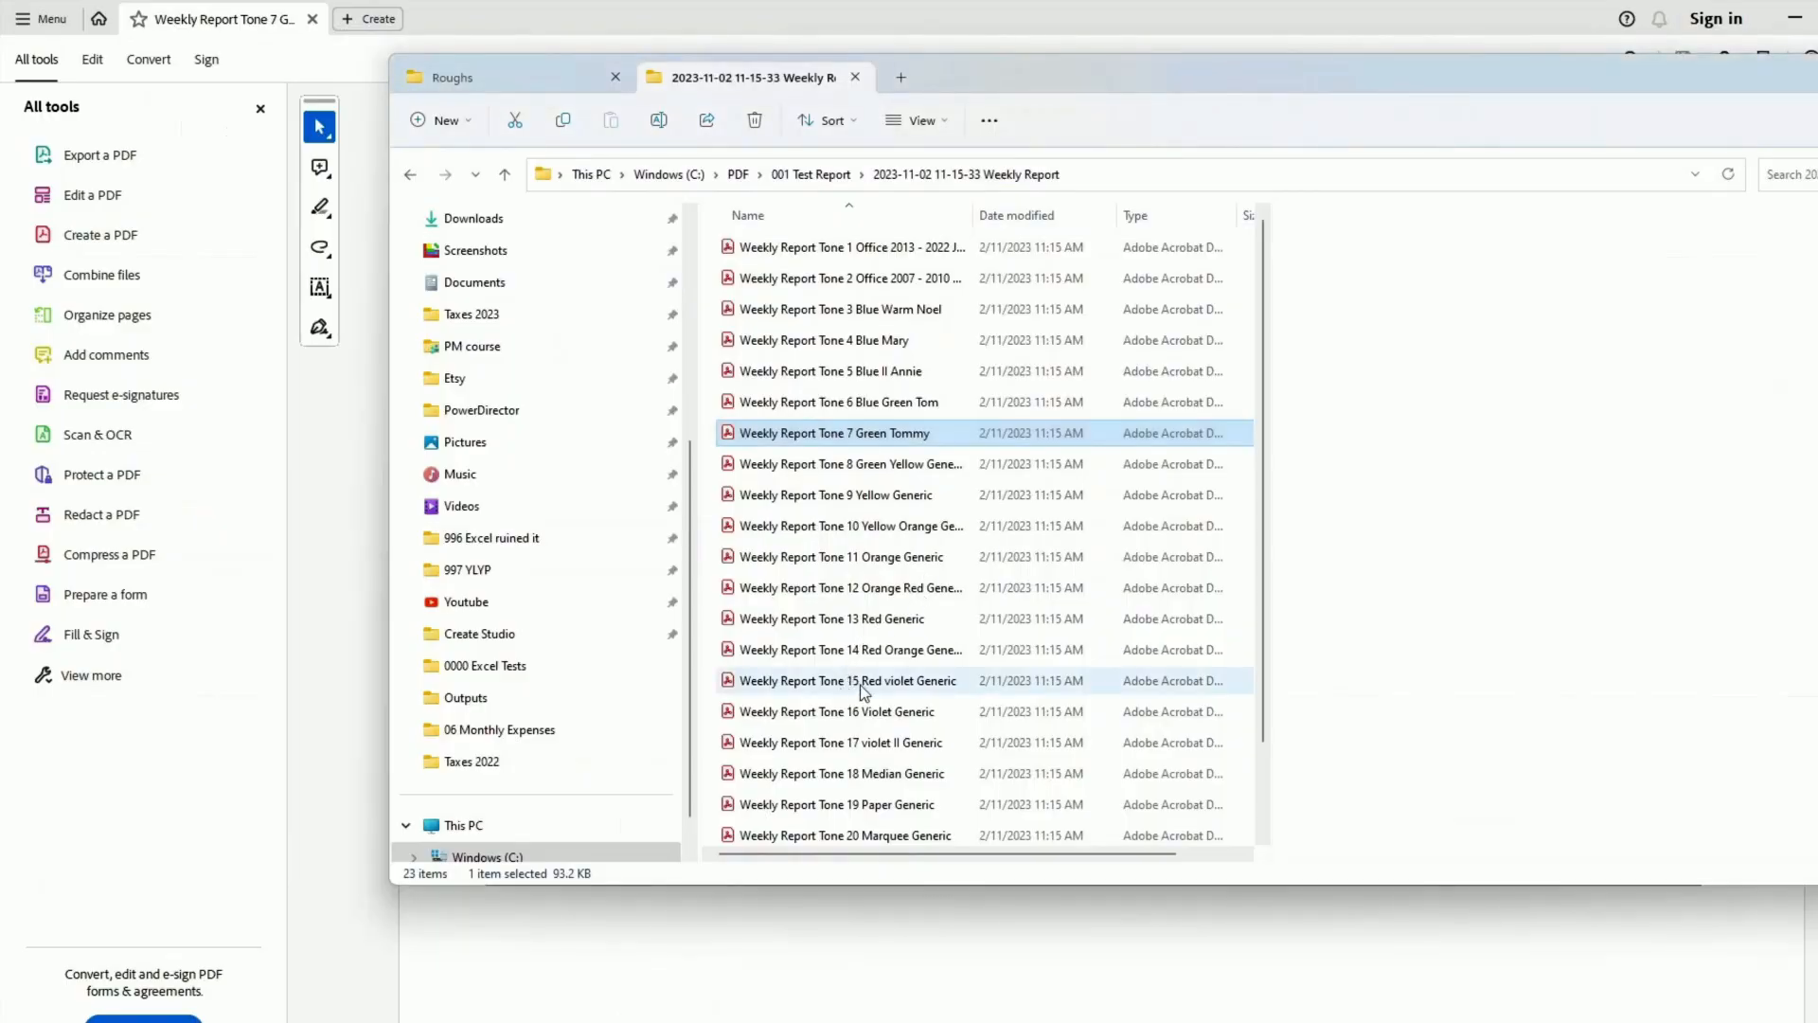
click(858, 679)
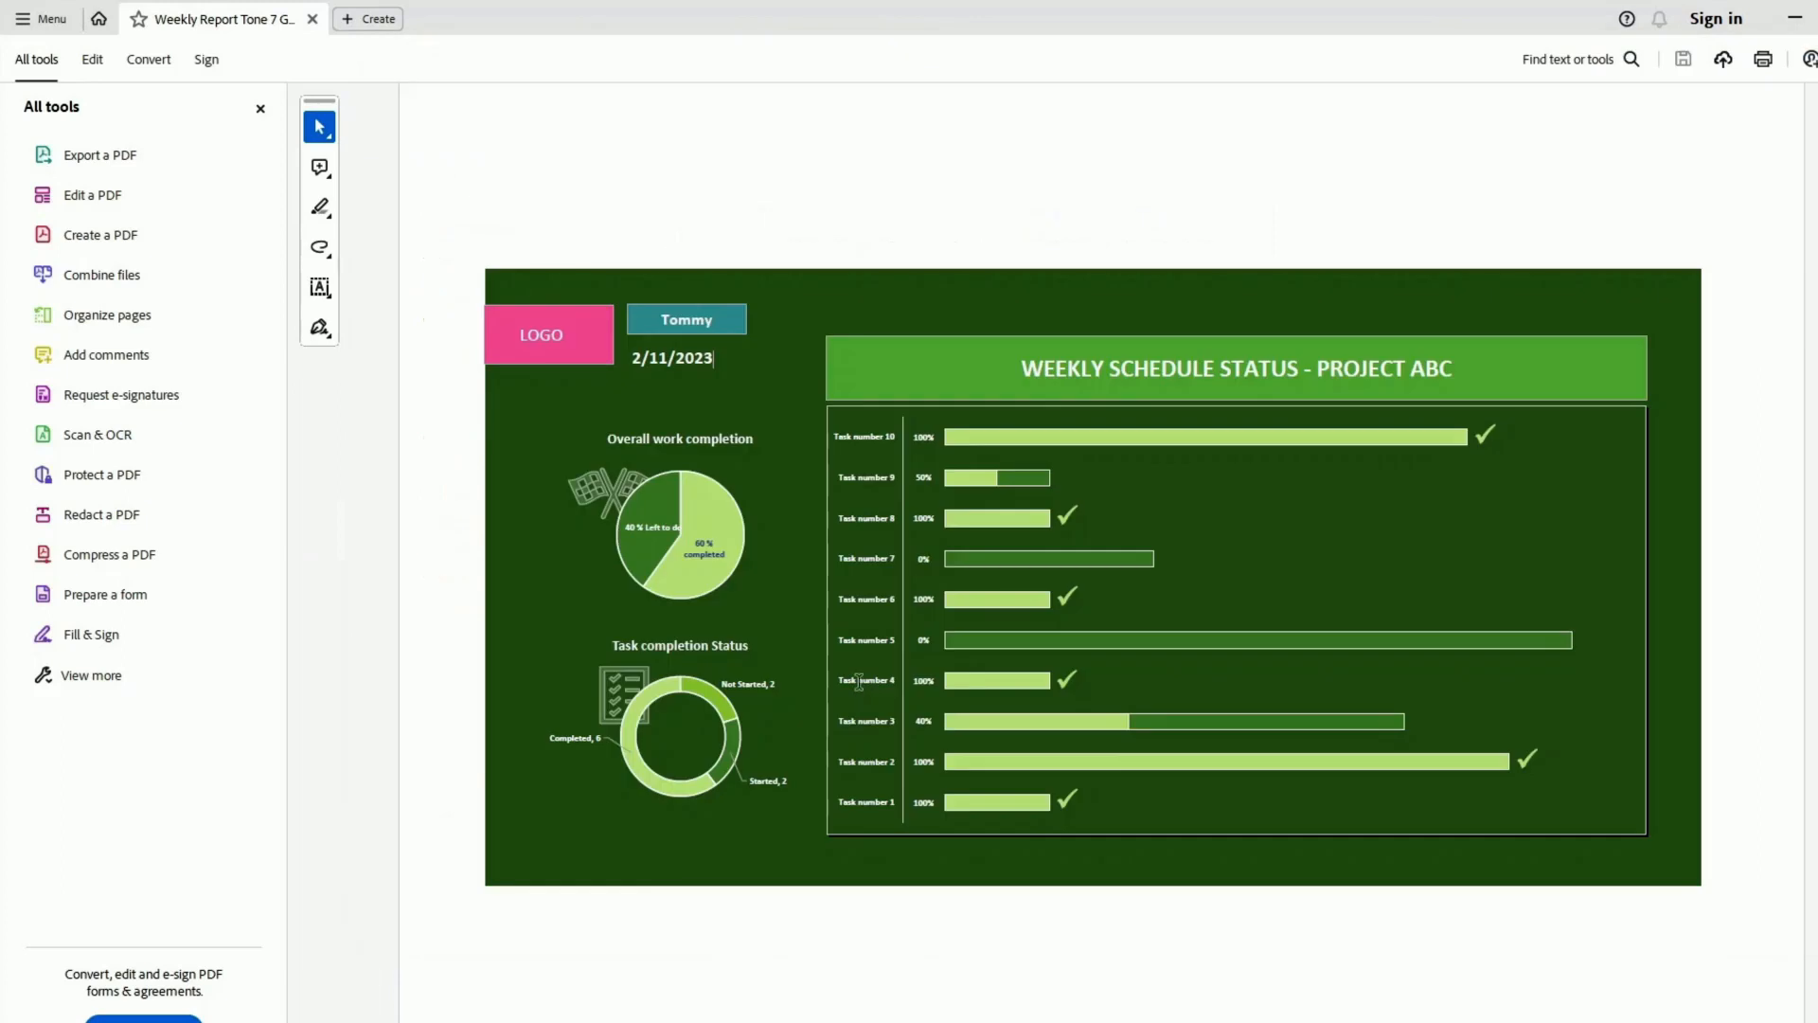
click(430, 19)
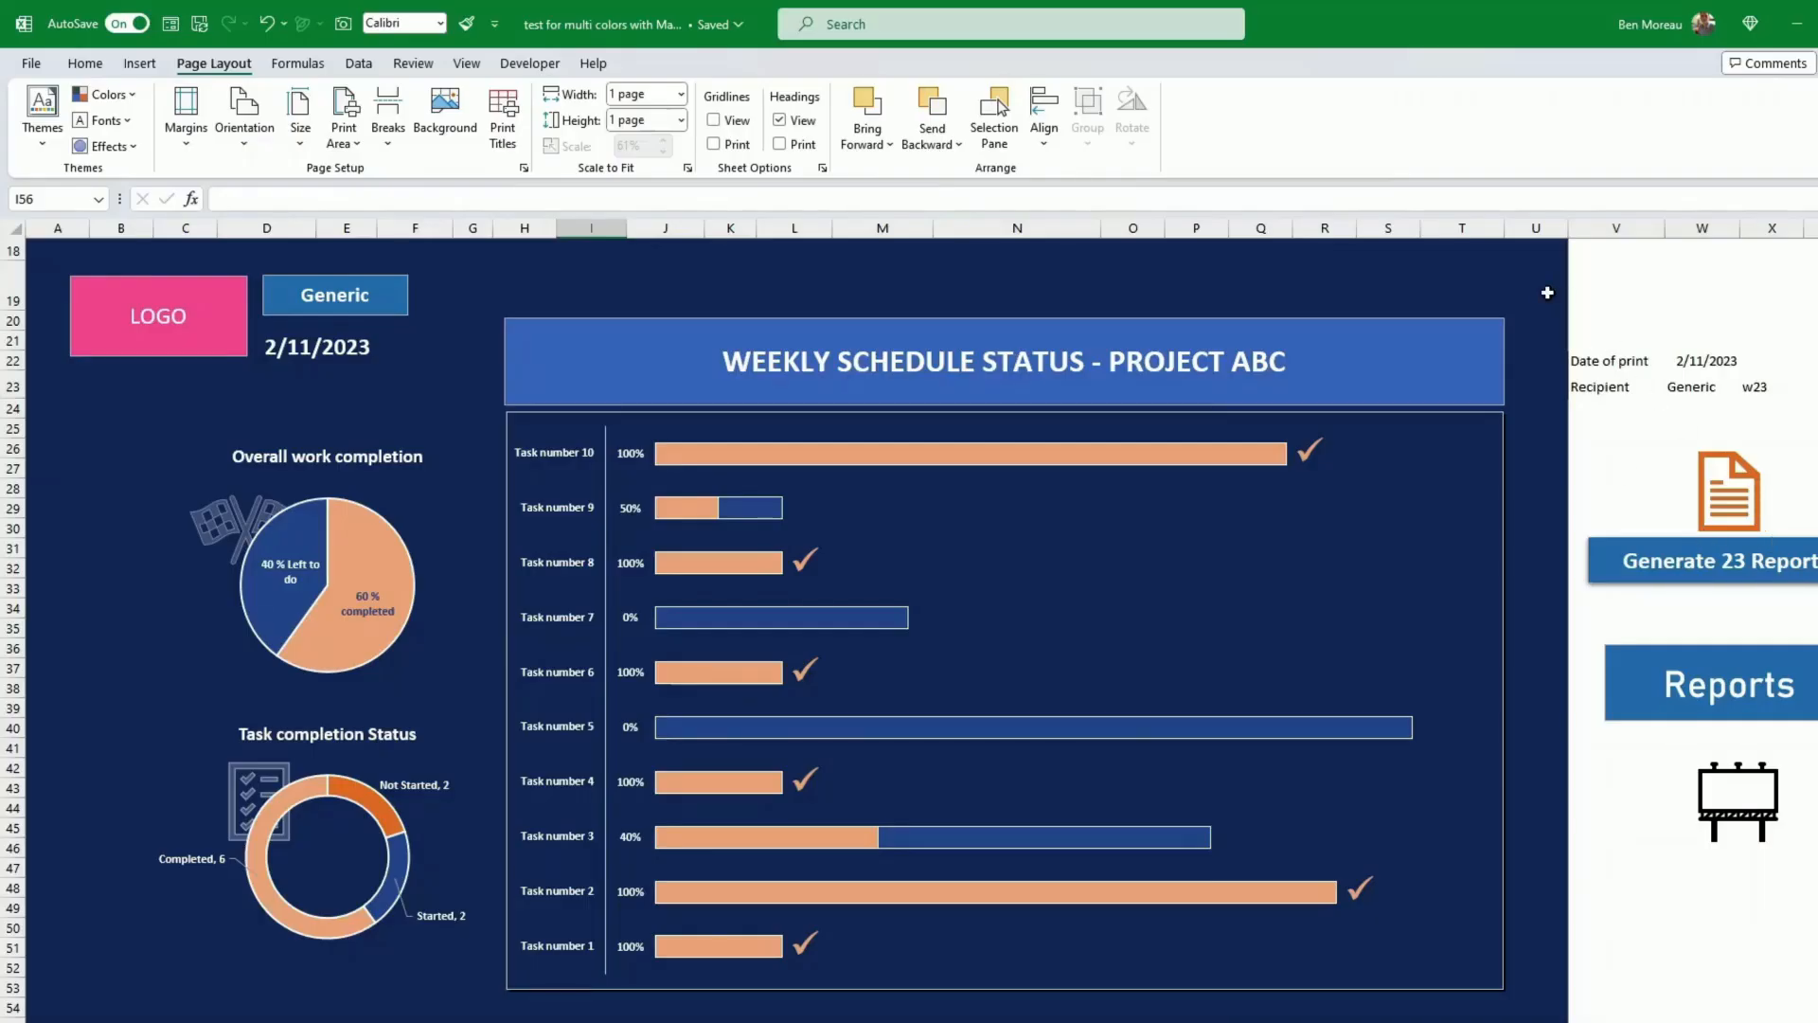
mouse_move(588, 416)
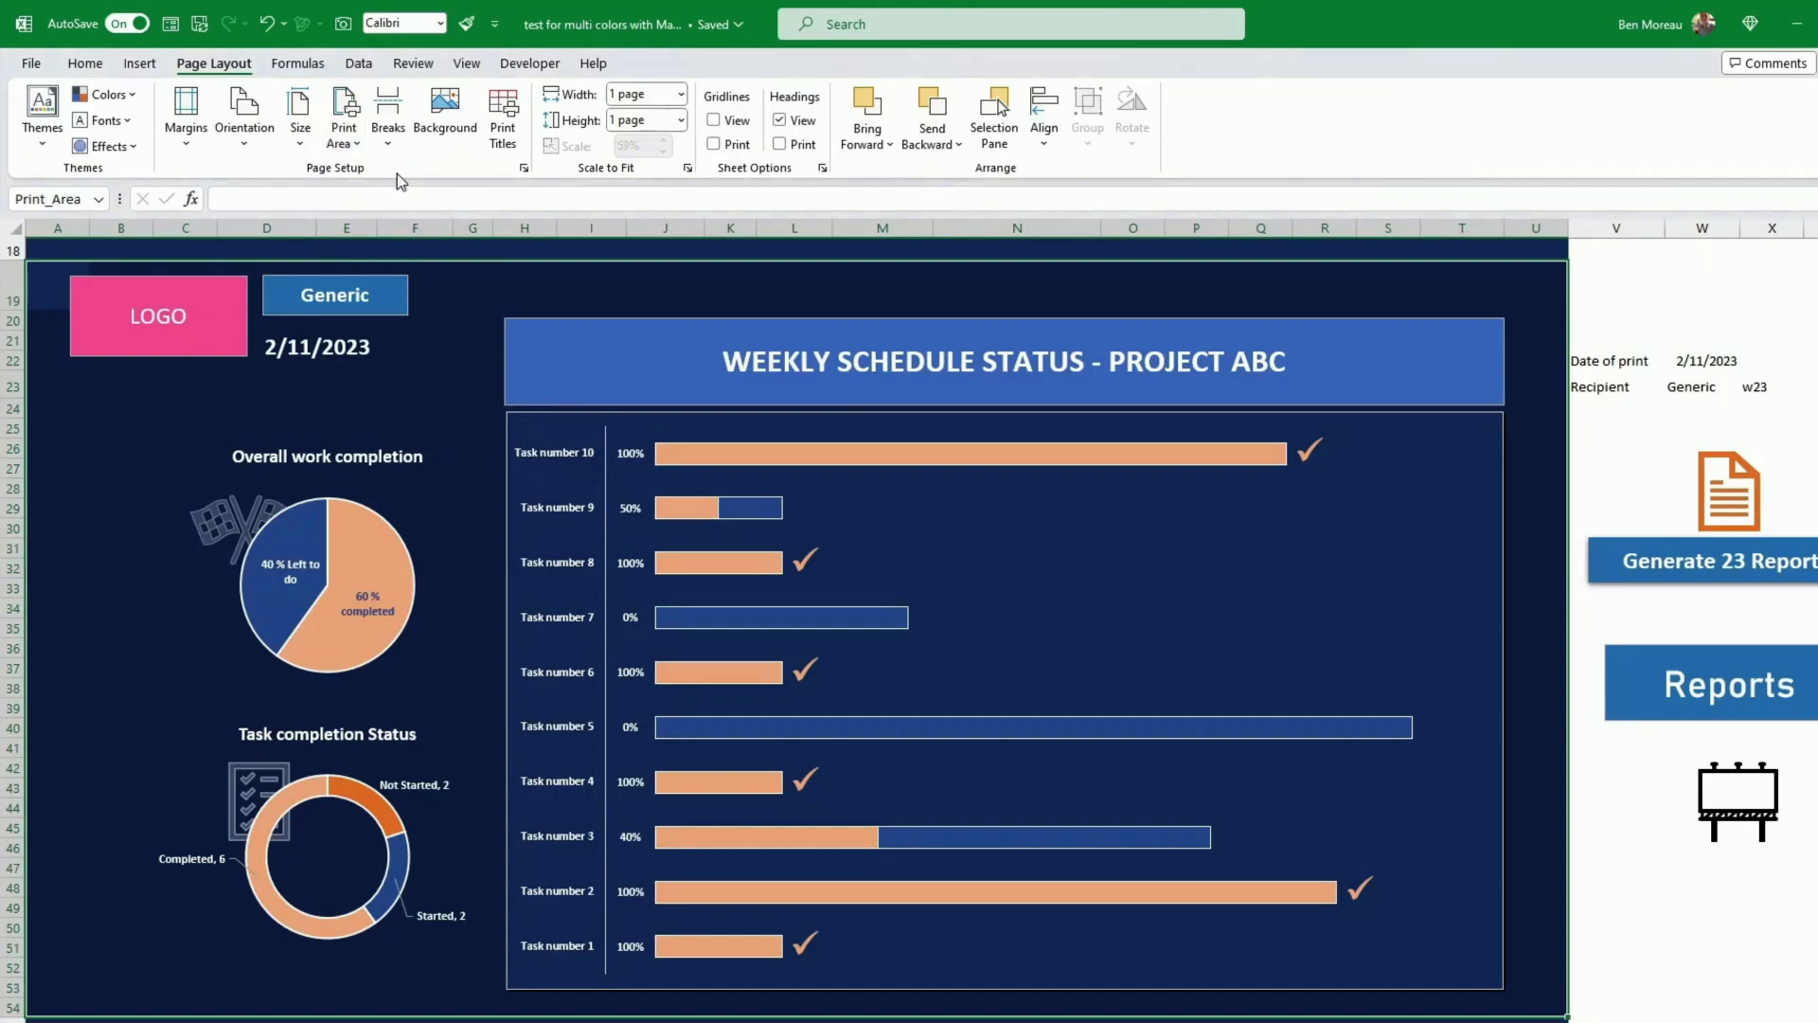
mouse_move(483, 342)
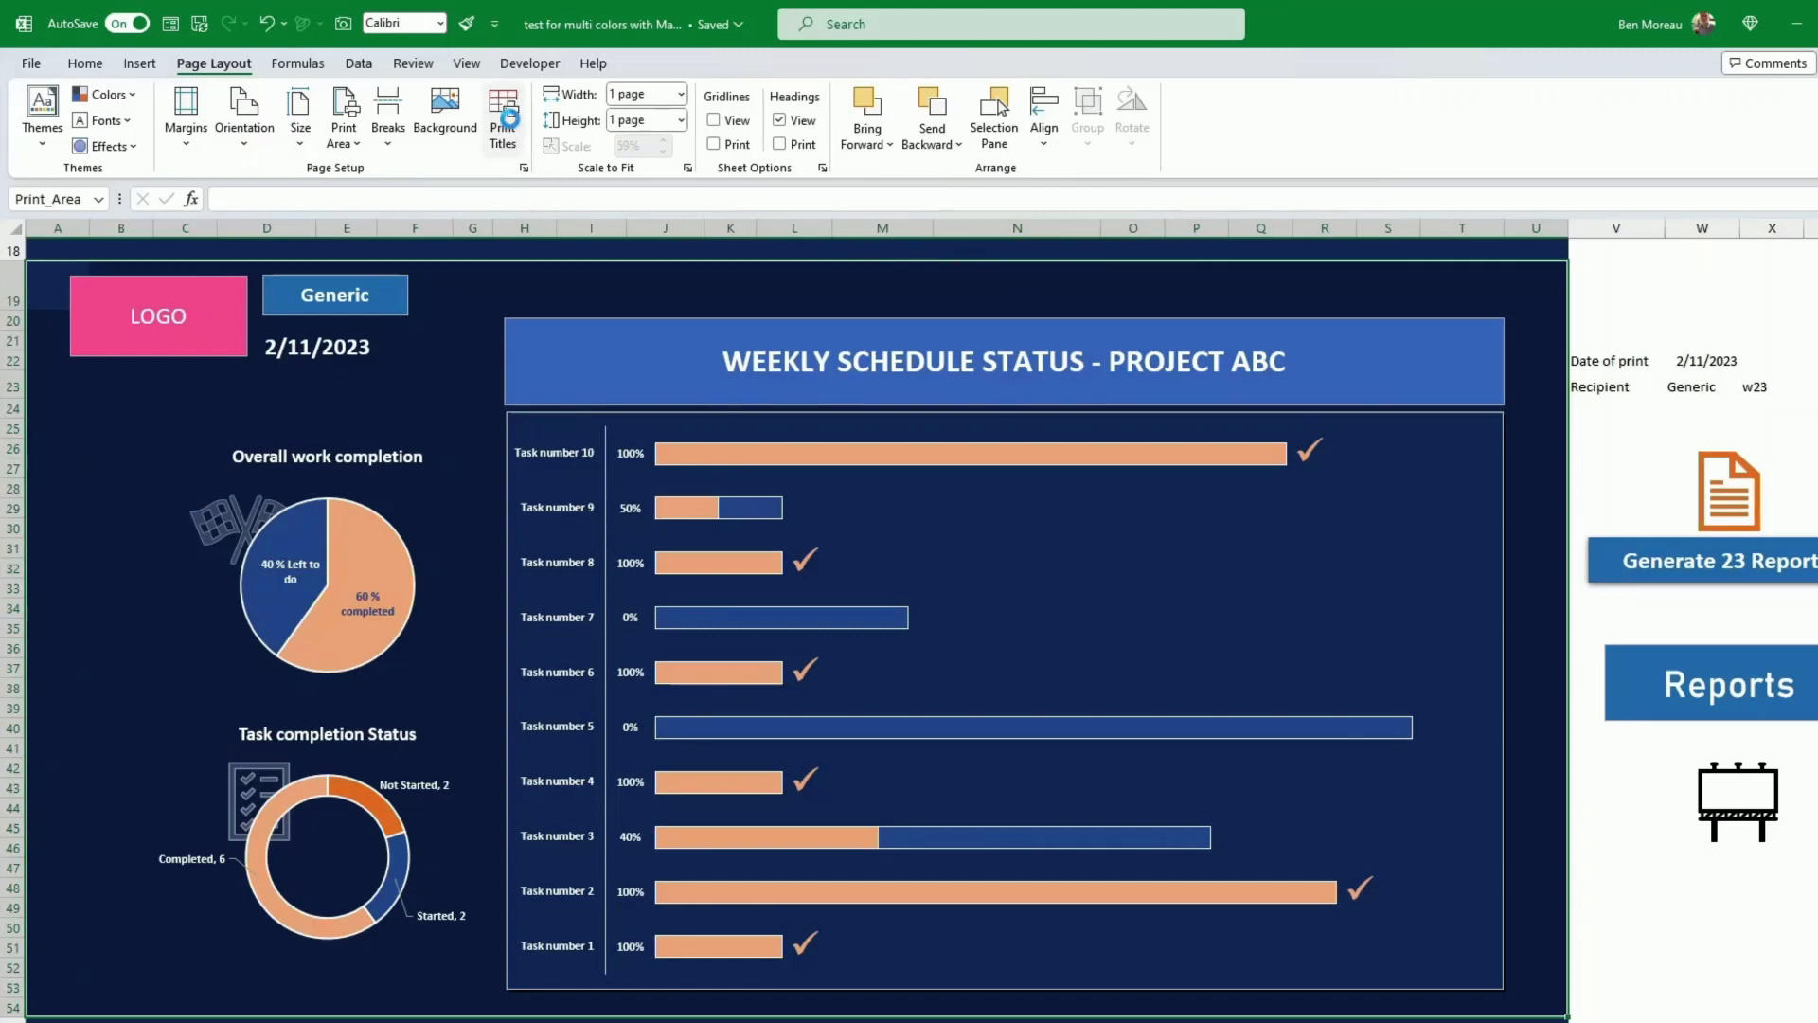
Check the Report print area reads A19:U54 in Page Setup, cancel, and move toward the palette sheet
click(502, 116)
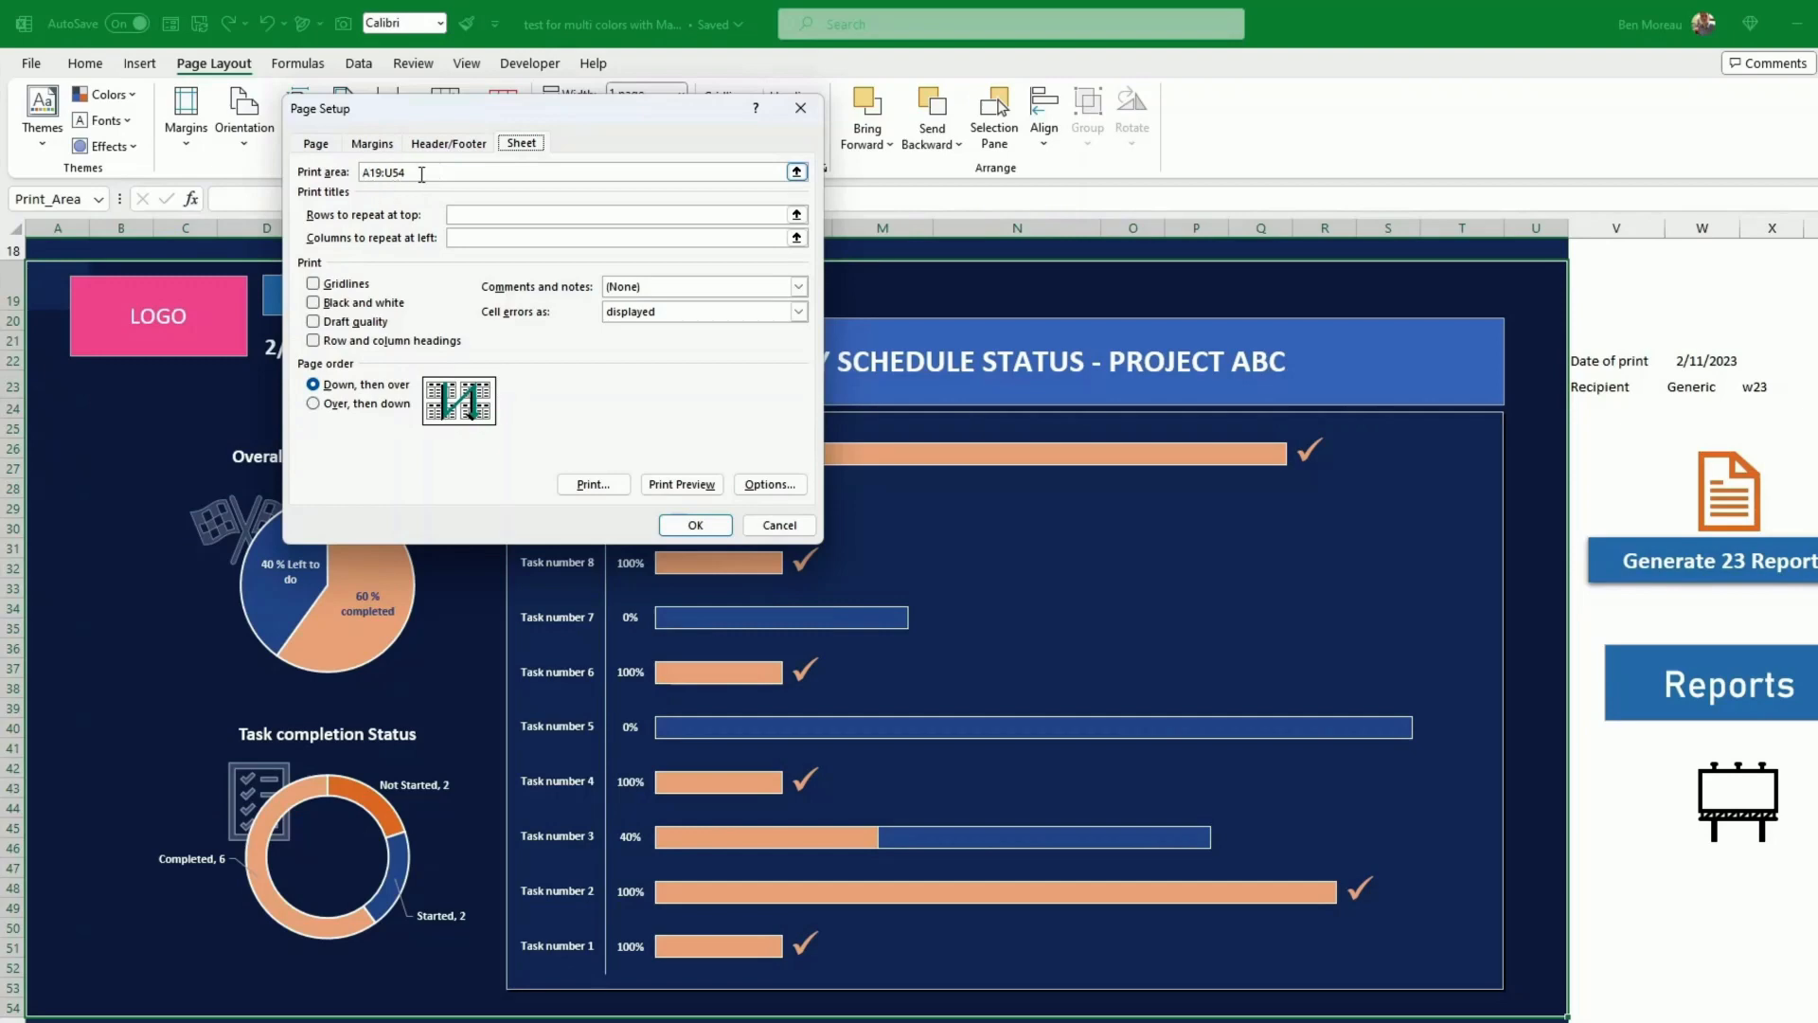
mouse_move(423, 172)
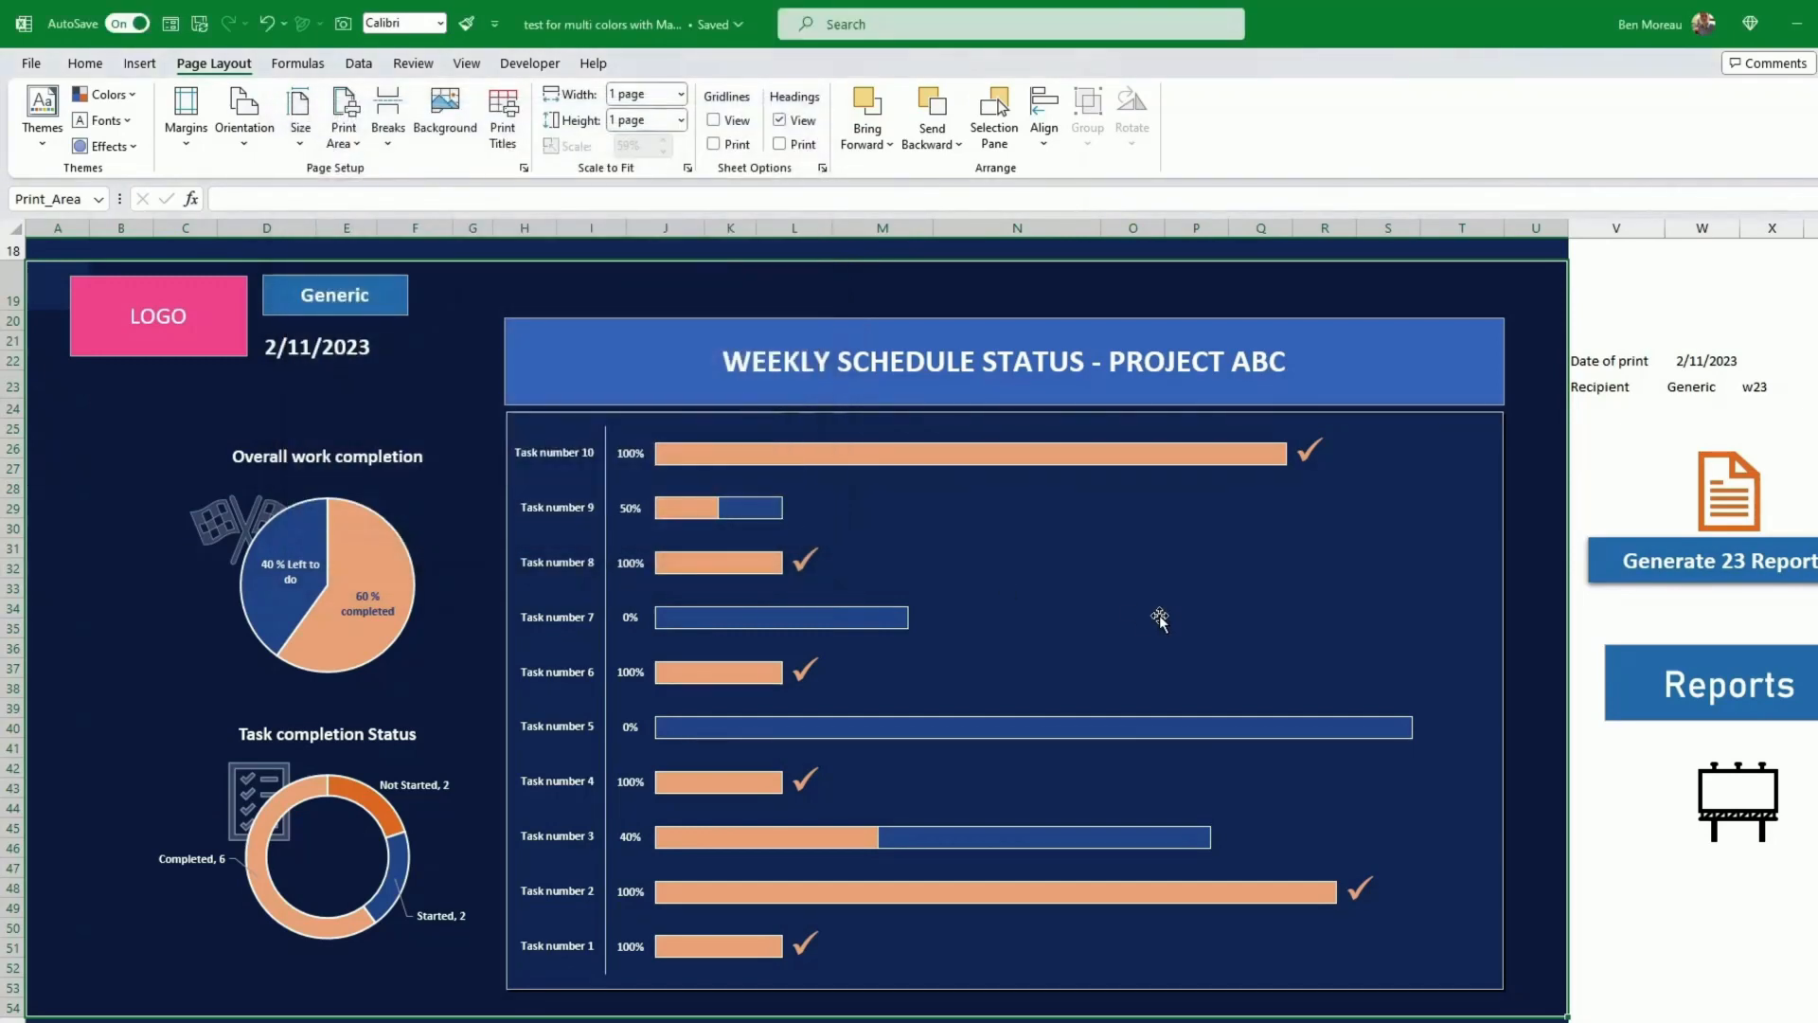
click(327, 585)
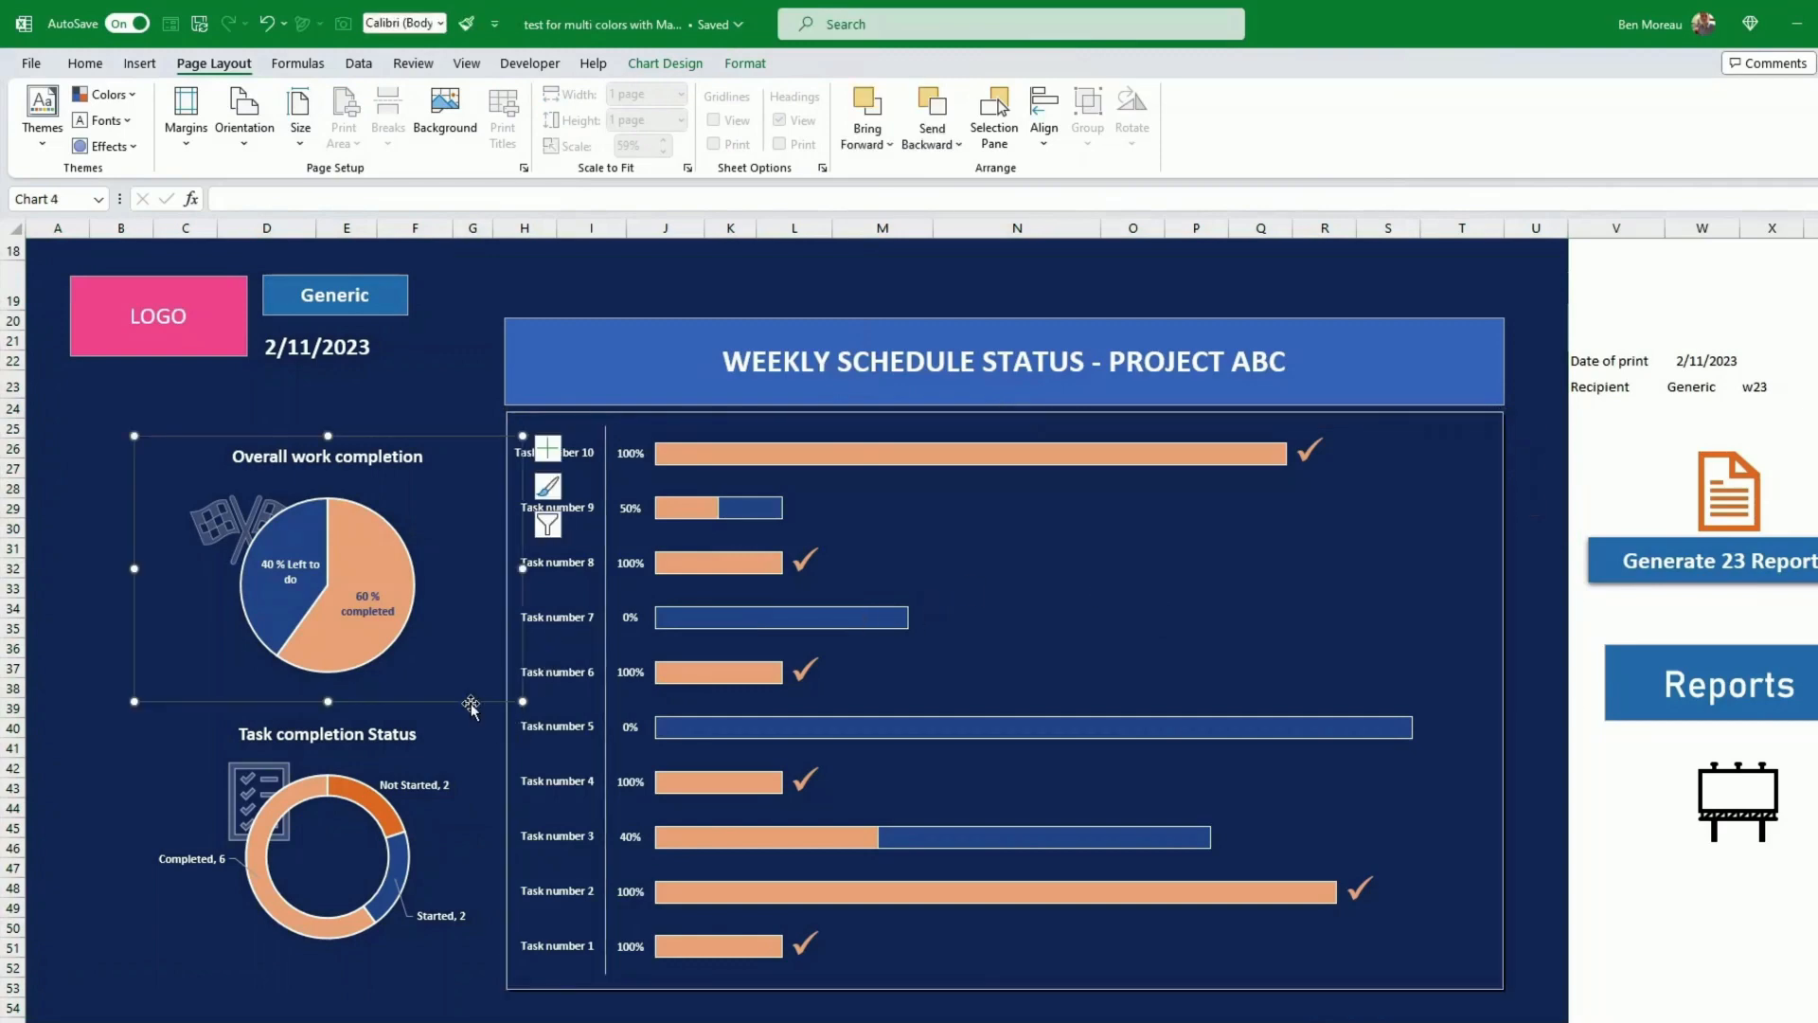
click(415, 846)
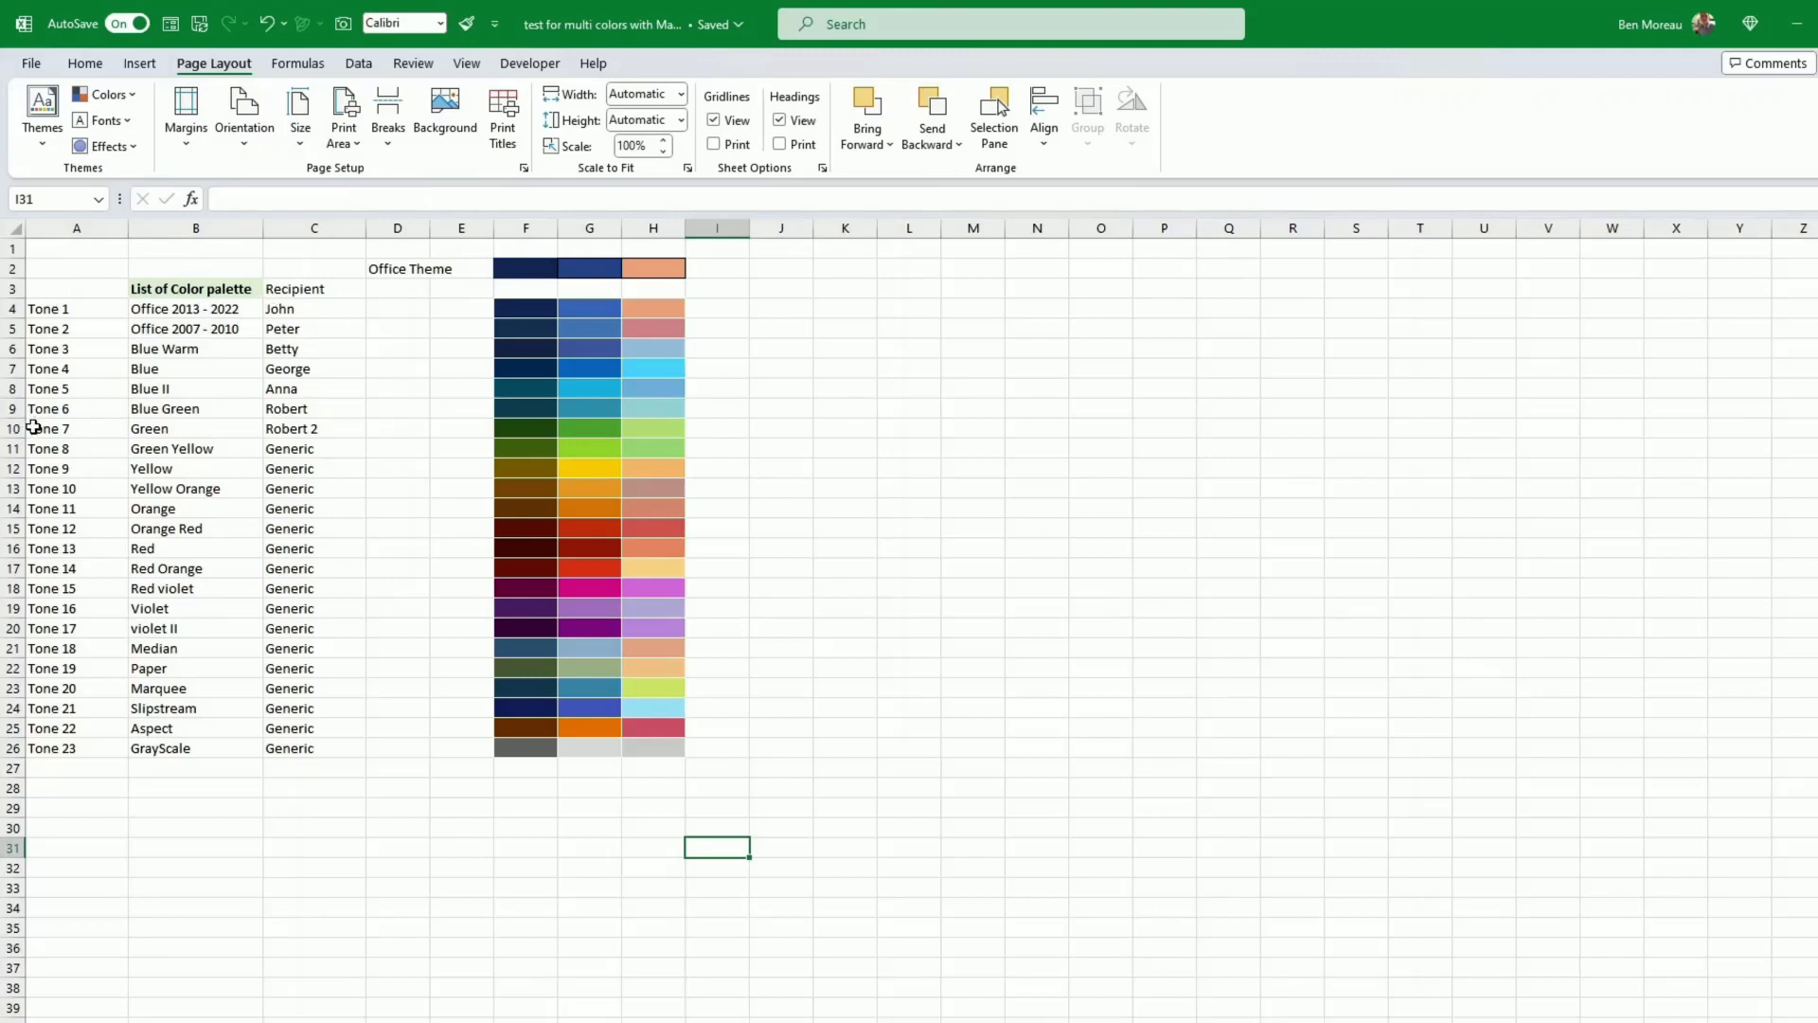
Fill Blue down through Tones 4–7 and Green through Tones 8–11 in the palette name column
click(75, 227)
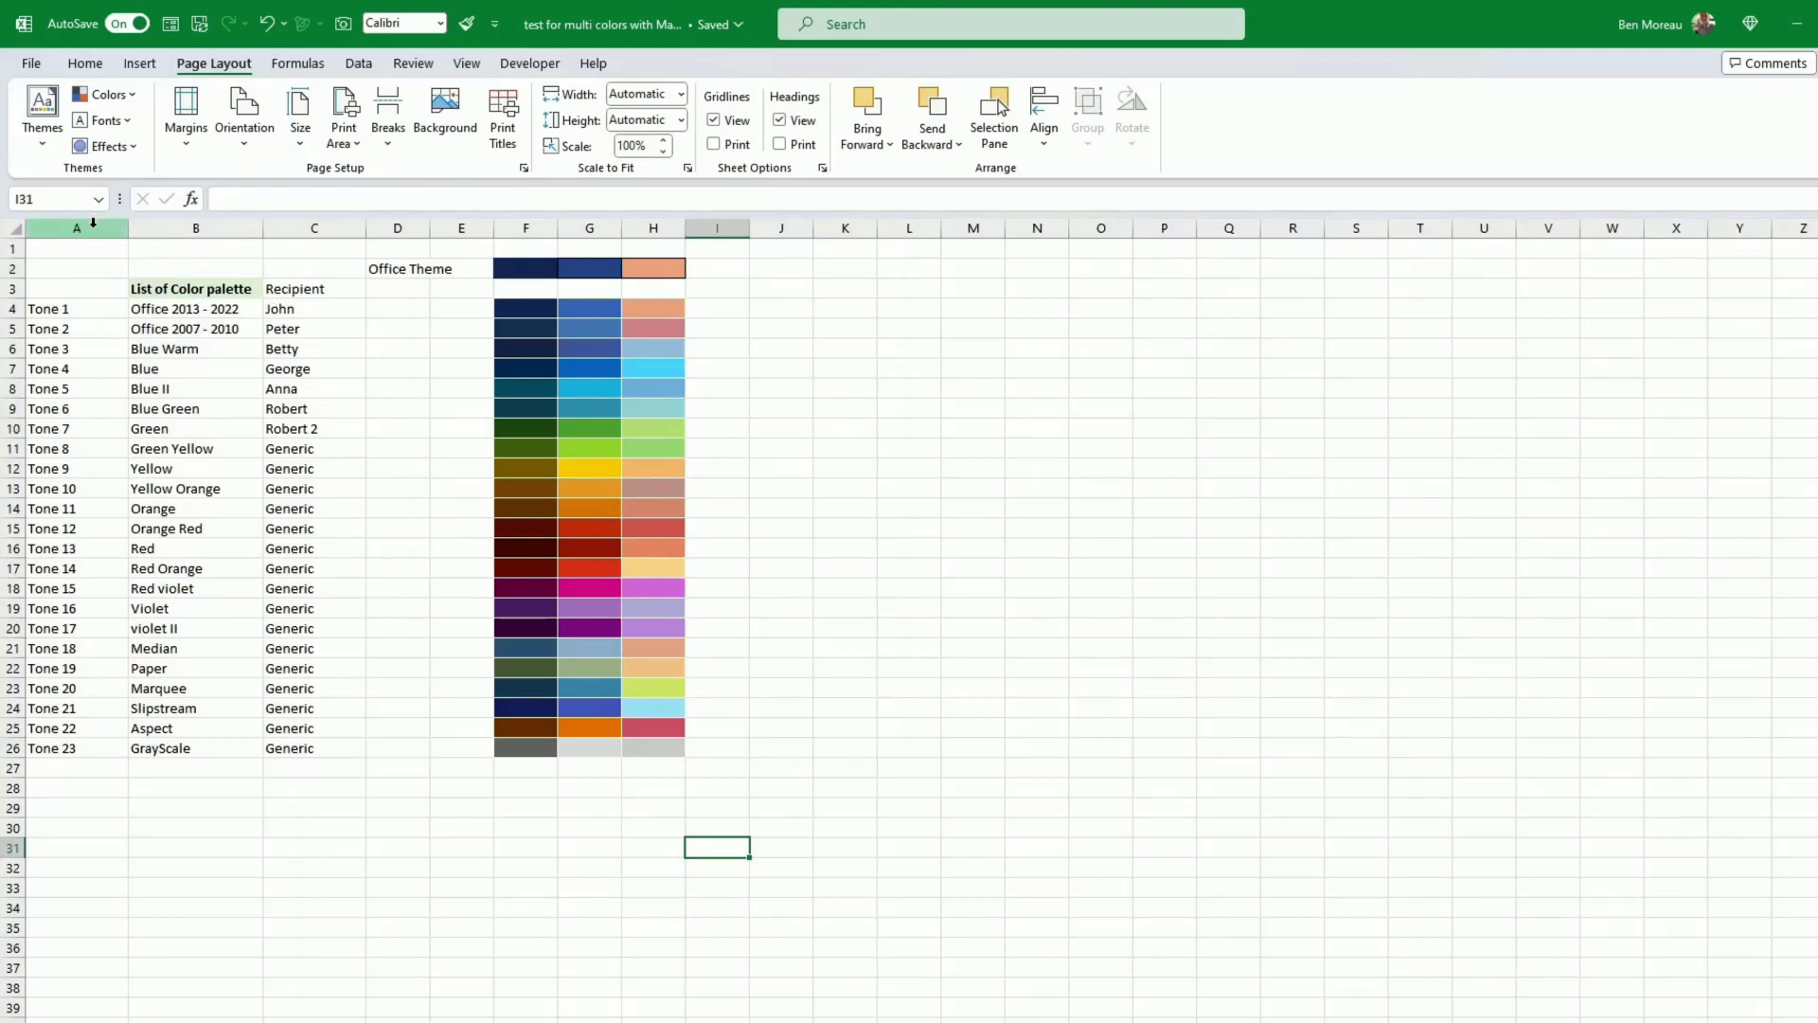
drag(195, 308, 195, 708)
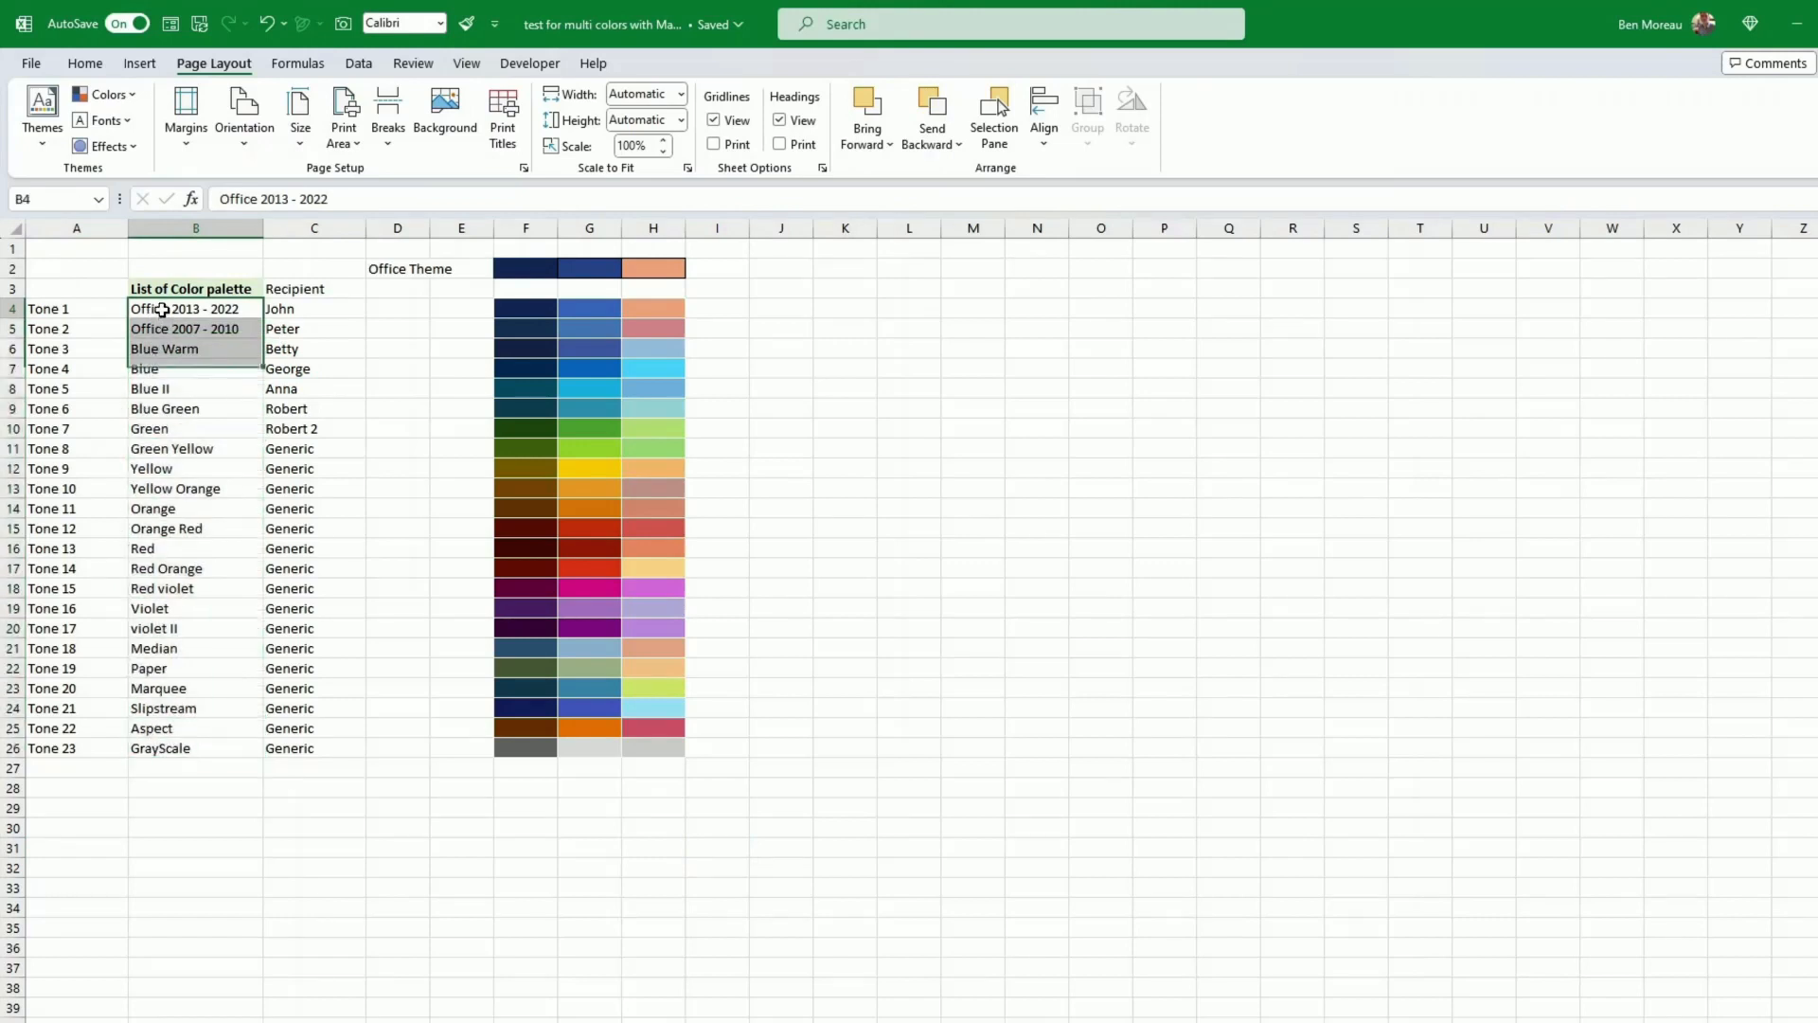
click(195, 428)
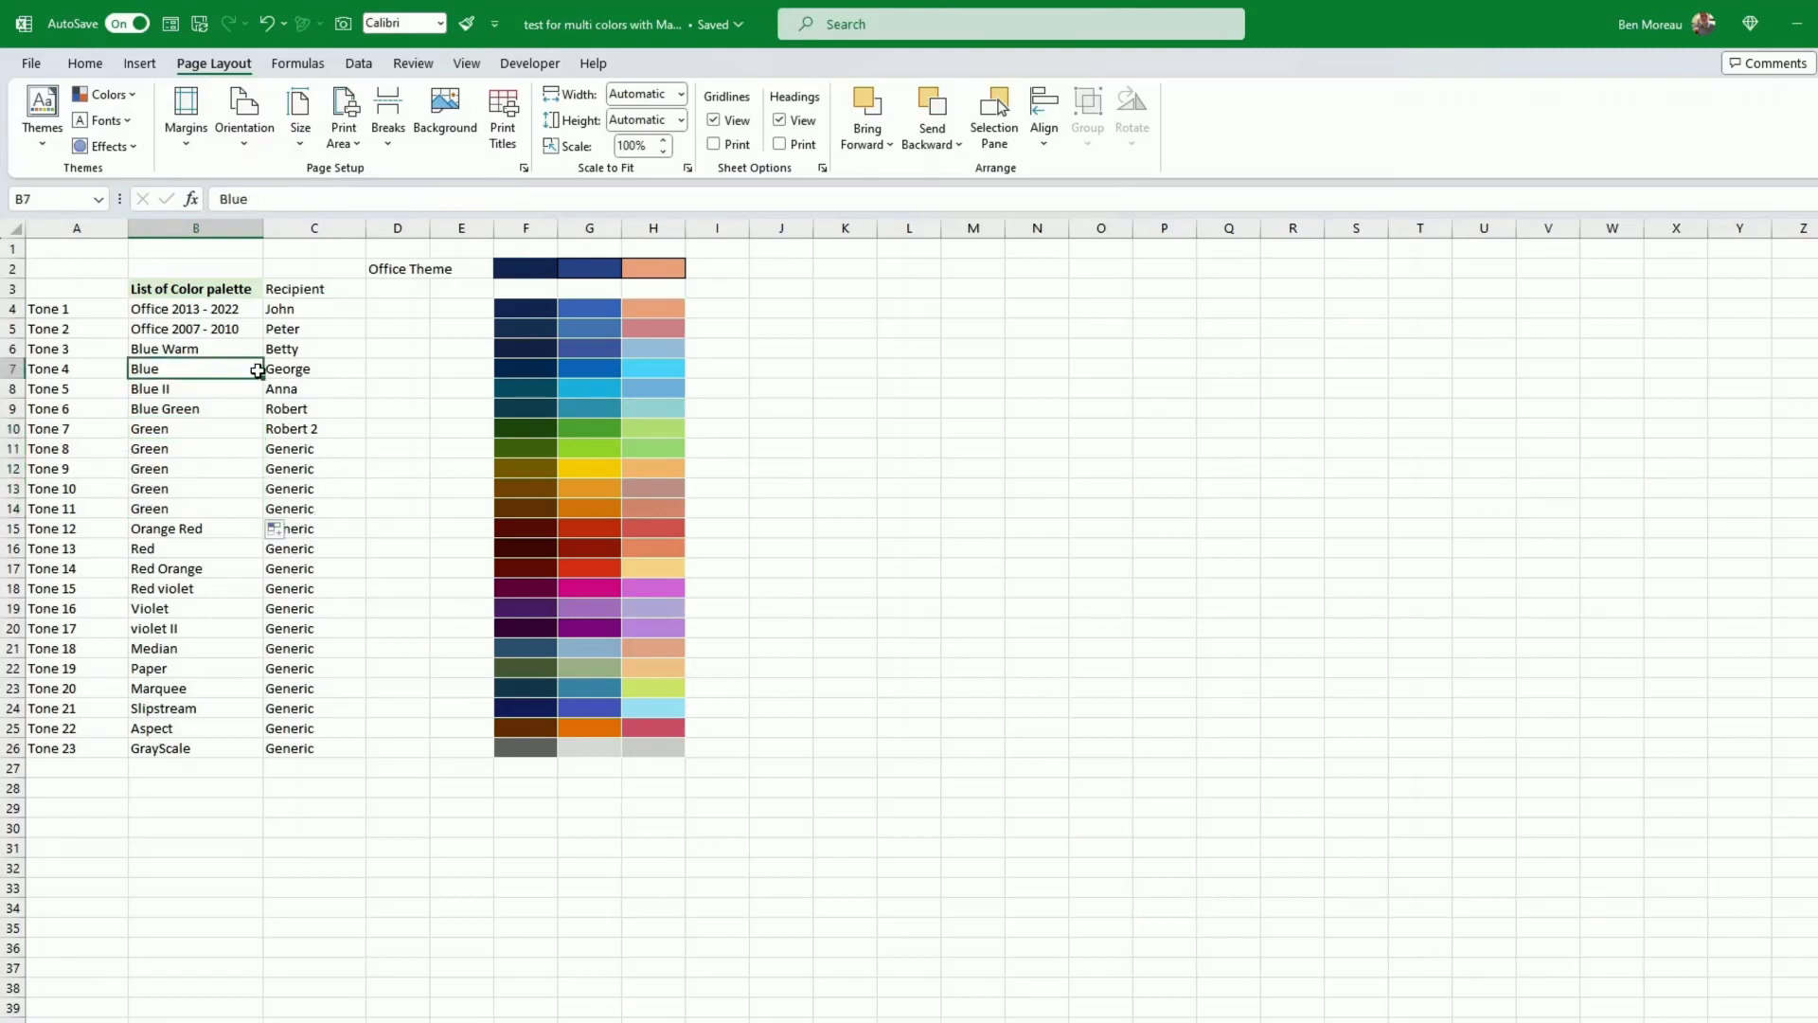
drag(195, 368, 195, 409)
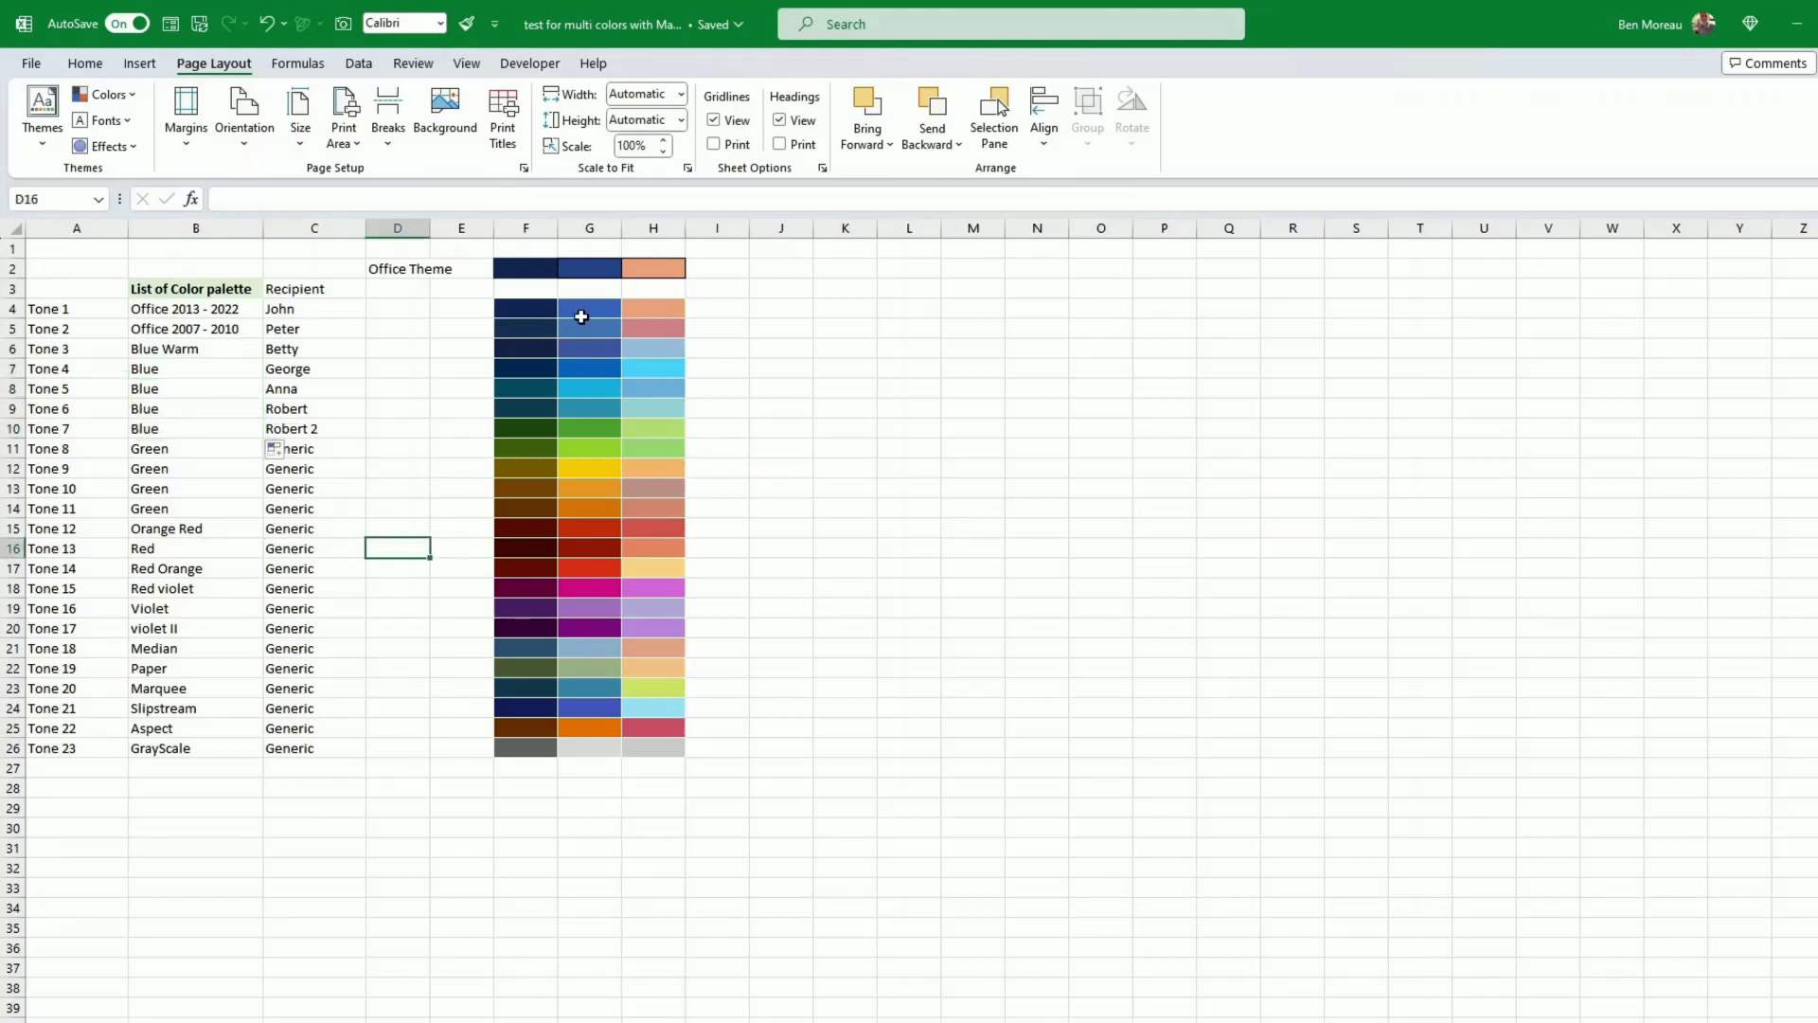
mouse_move(651, 627)
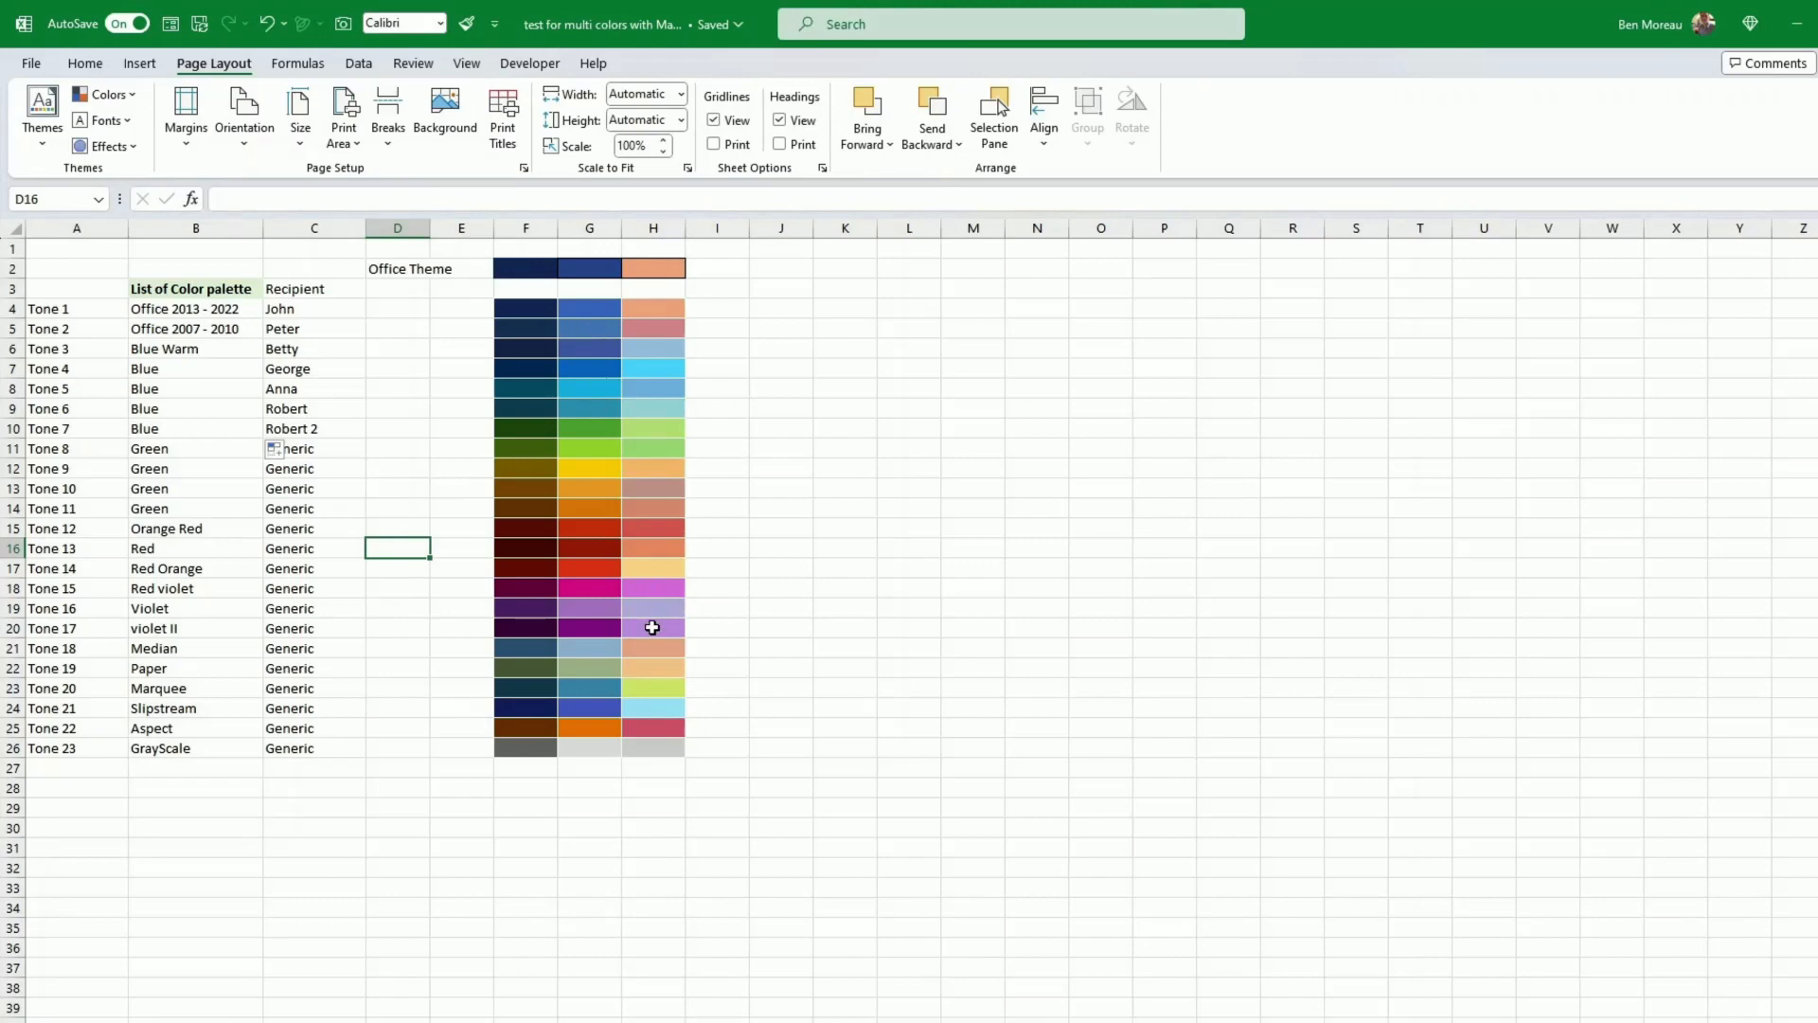